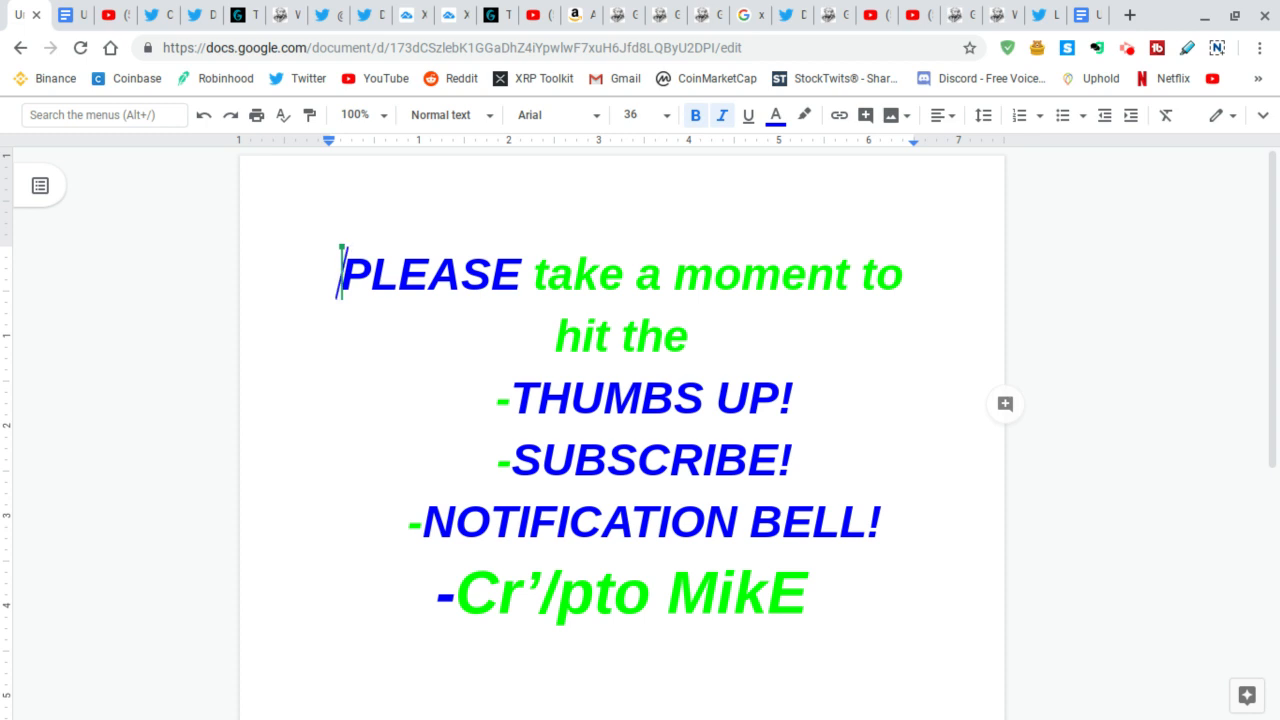
{"action": "mouse_move", "coordinate": [996, 572]}
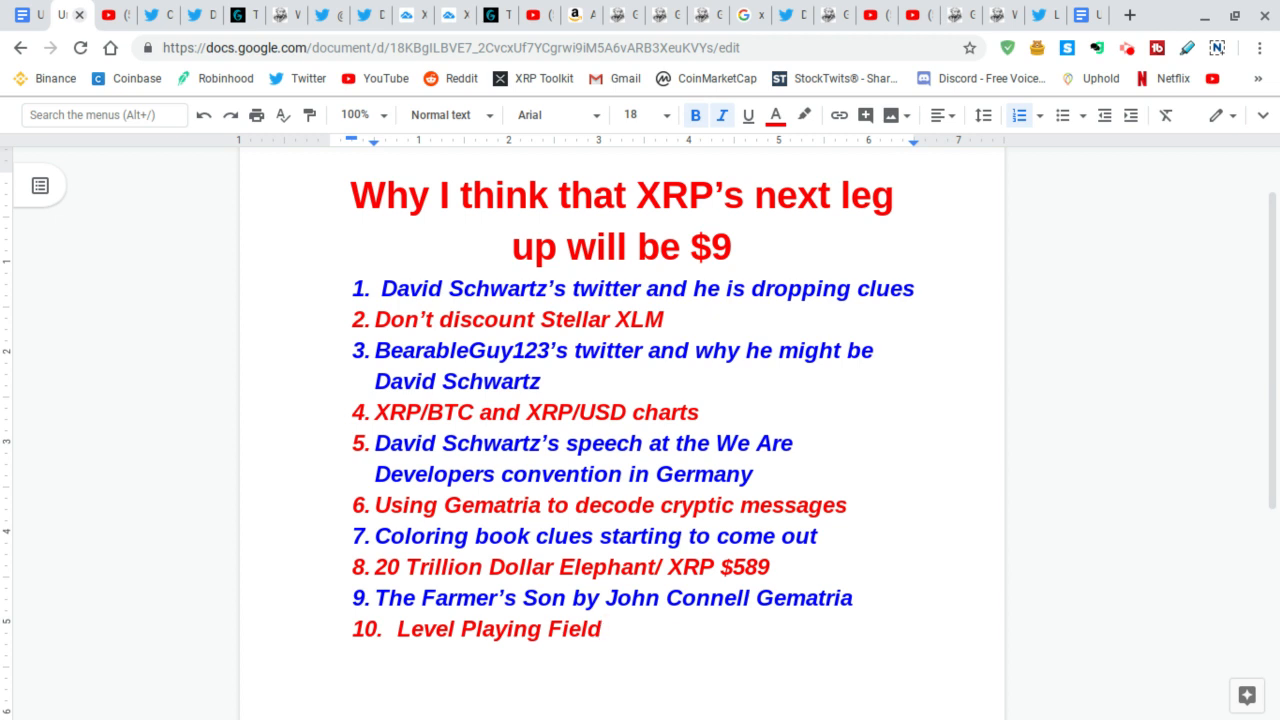
{"action": "mouse_move", "coordinate": [294, 552]}
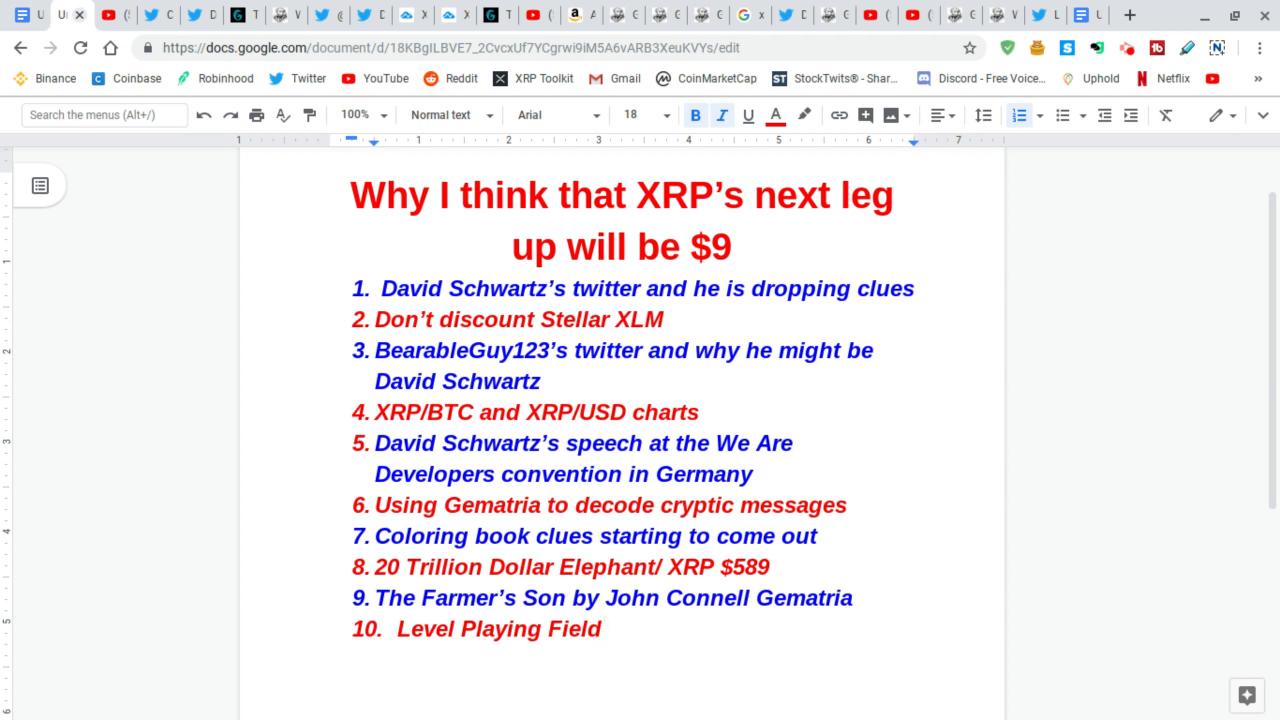
{"action": "left_click", "coordinate": [600, 628]}
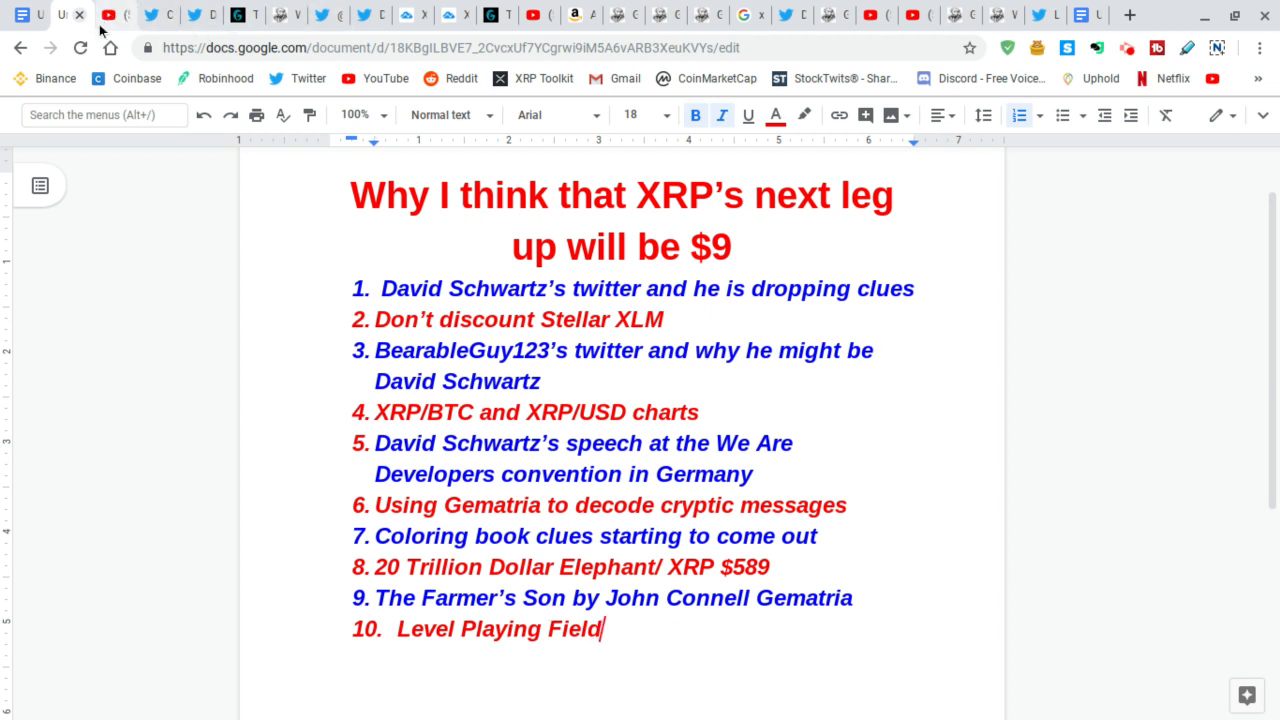
{"action": "left_click", "coordinate": [112, 14]}
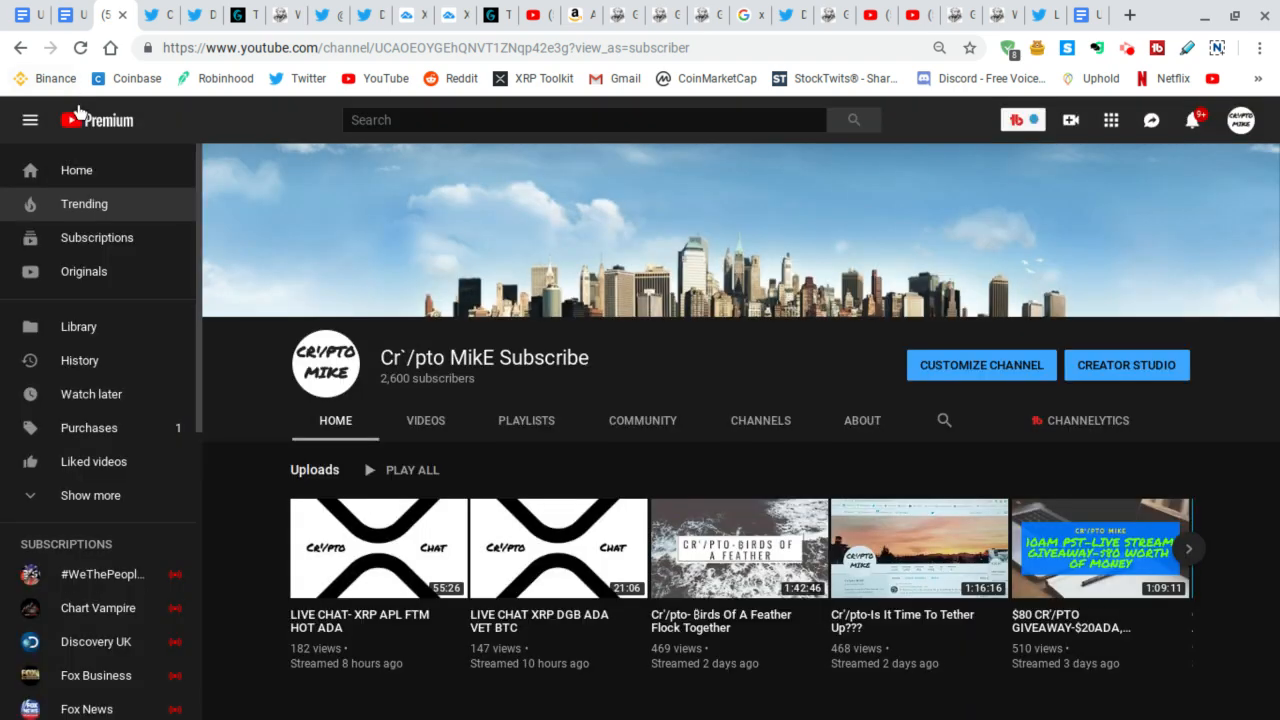
{"action": "mouse_move", "coordinate": [516, 266]}
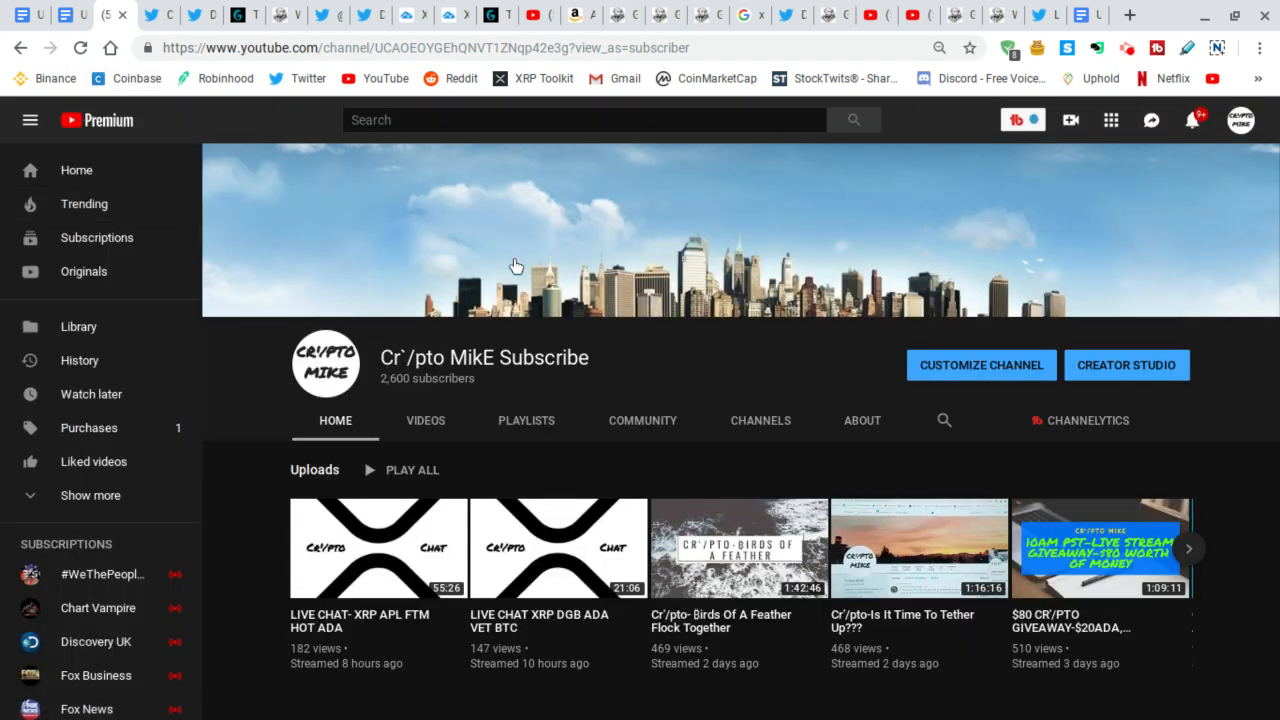
{"action": "mouse_move", "coordinate": [790, 190]}
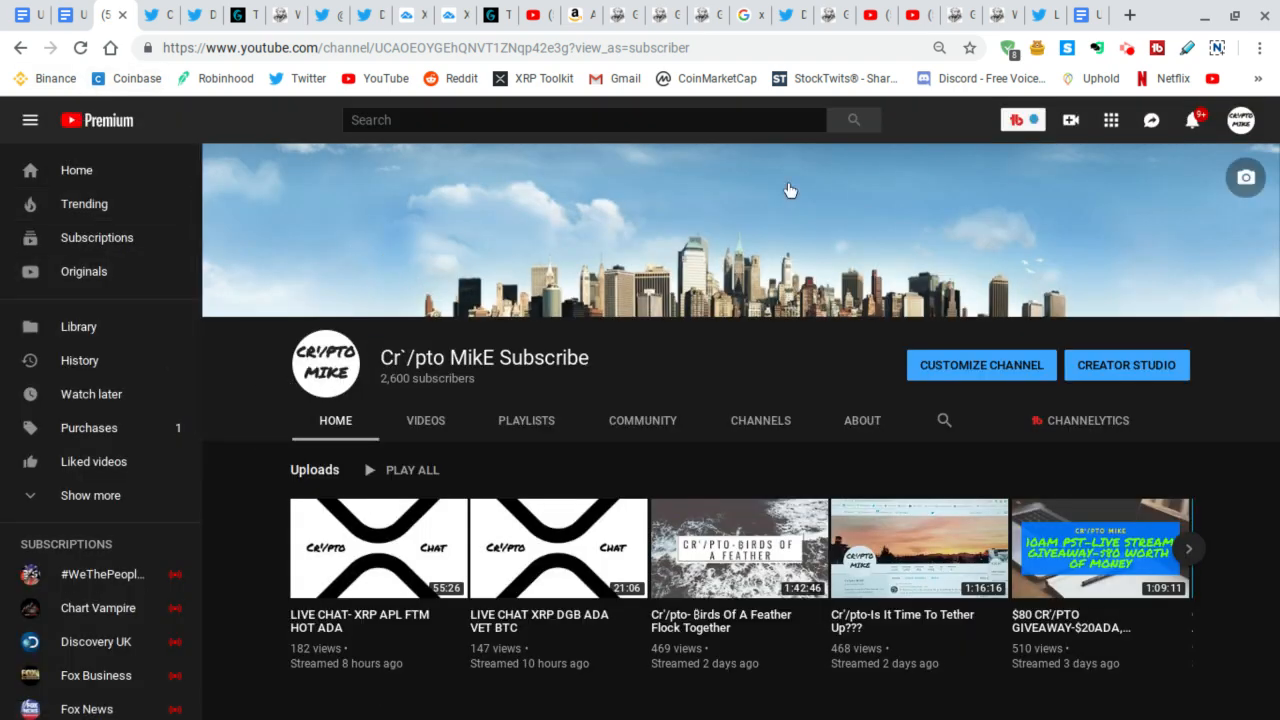
{"action": "left_click", "coordinate": [158, 14]}
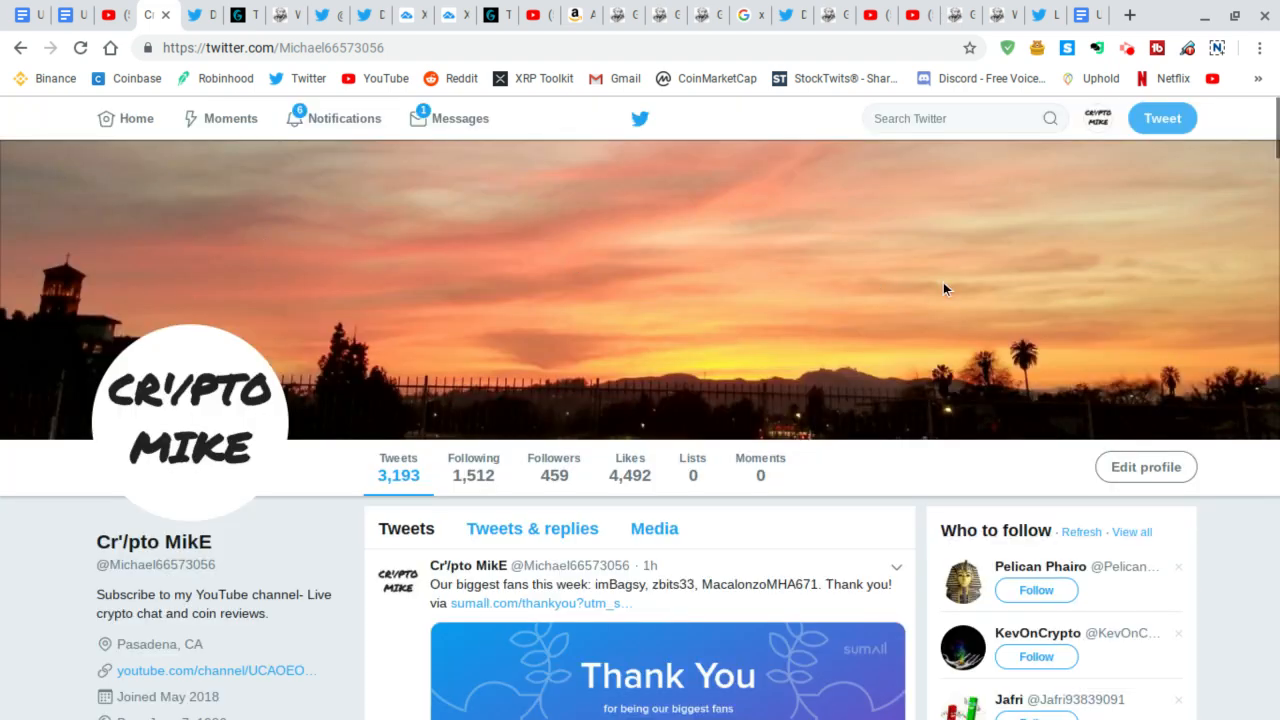
{"action": "mouse_move", "coordinate": [140, 58]}
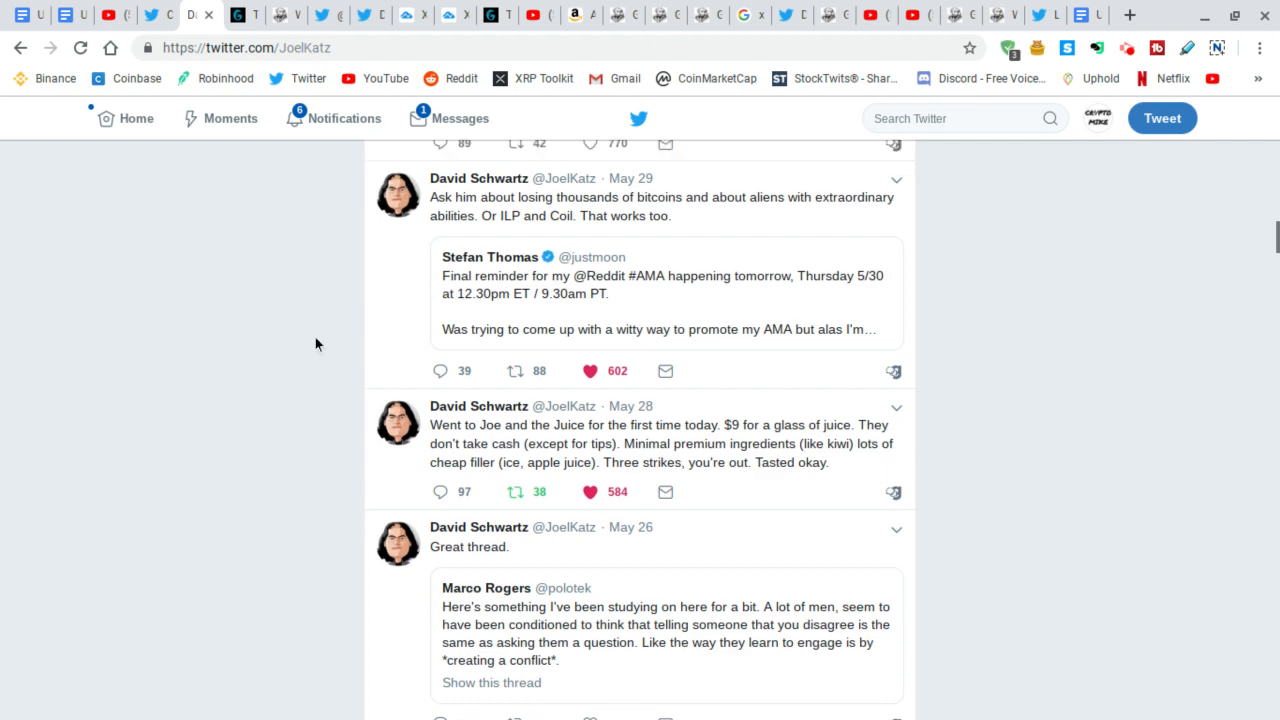
{"action": "scroll", "scroll_direction": "down", "scroll_amount": 3}
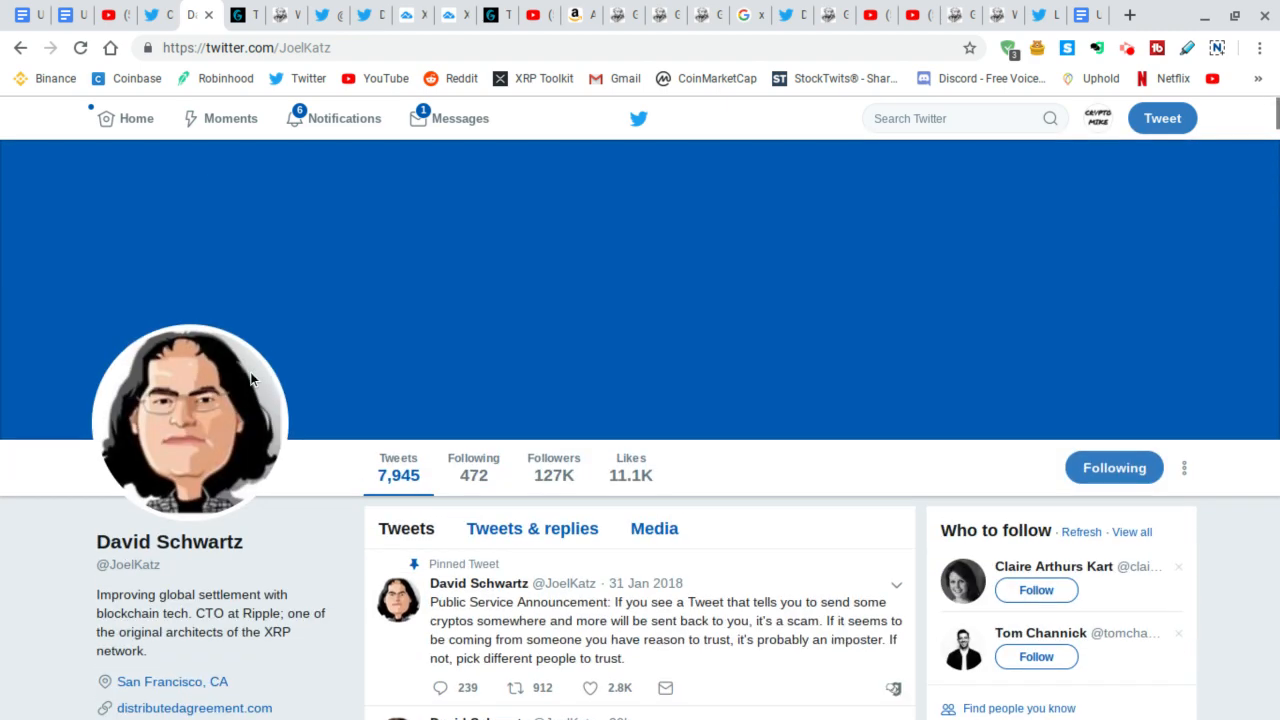
{"action": "mouse_move", "coordinate": [320, 480]}
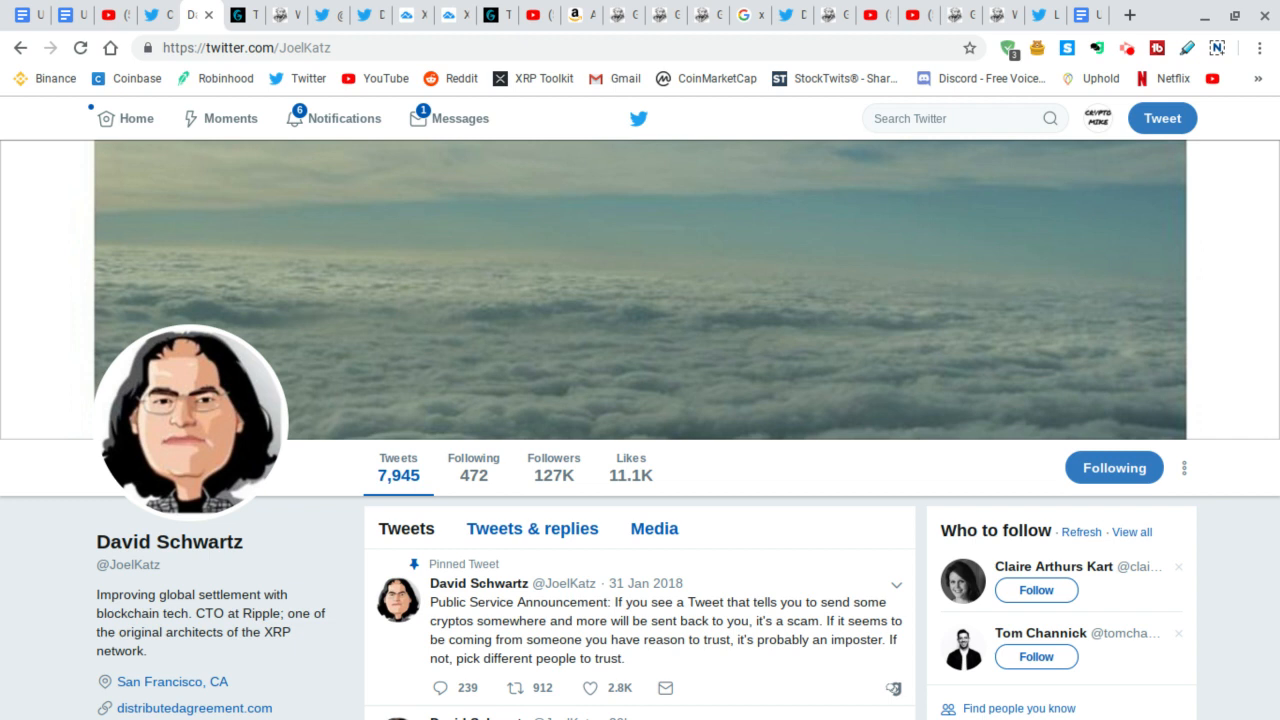
{"action": "mouse_move", "coordinate": [676, 306]}
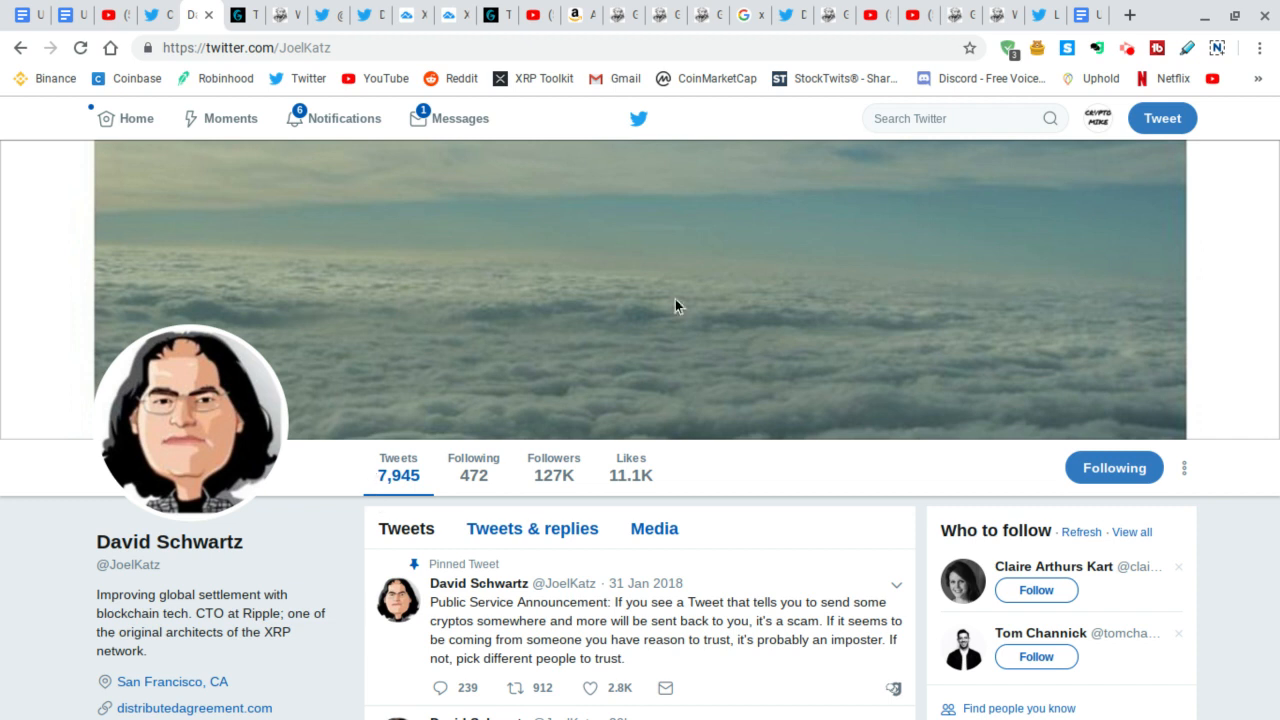
{"action": "mouse_move", "coordinate": [244, 324]}
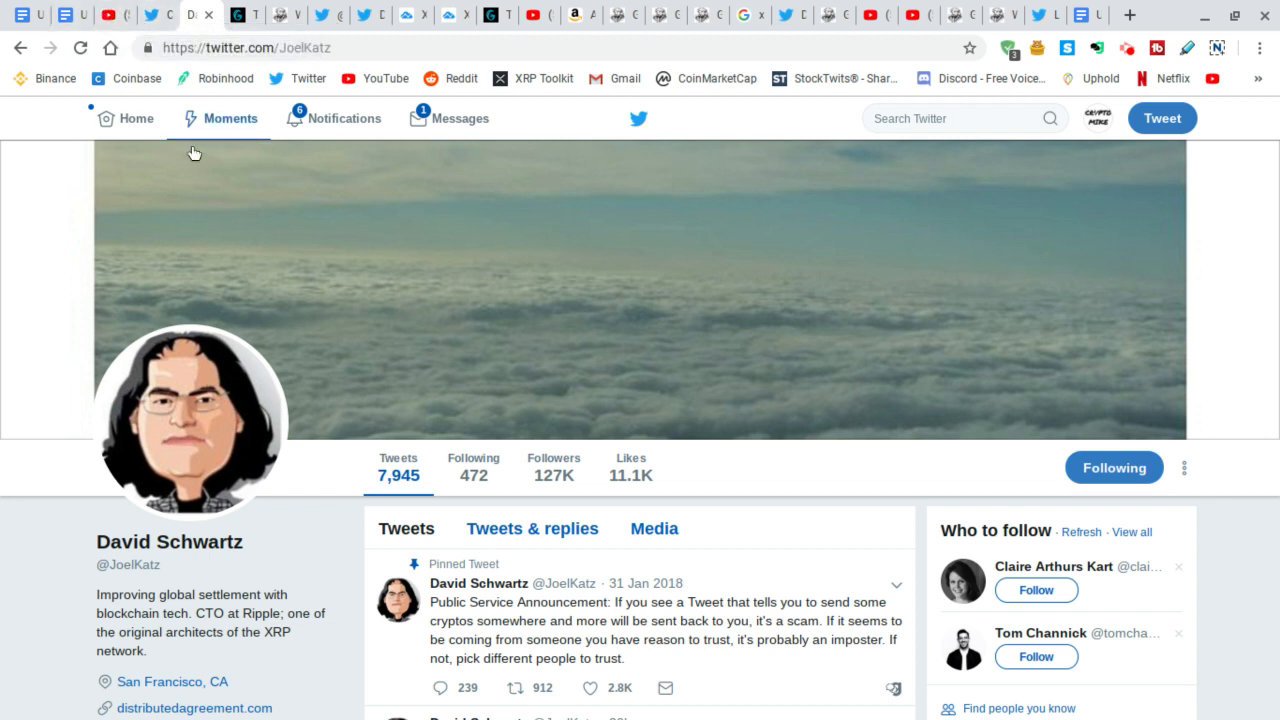
{"action": "mouse_move", "coordinate": [380, 344]}
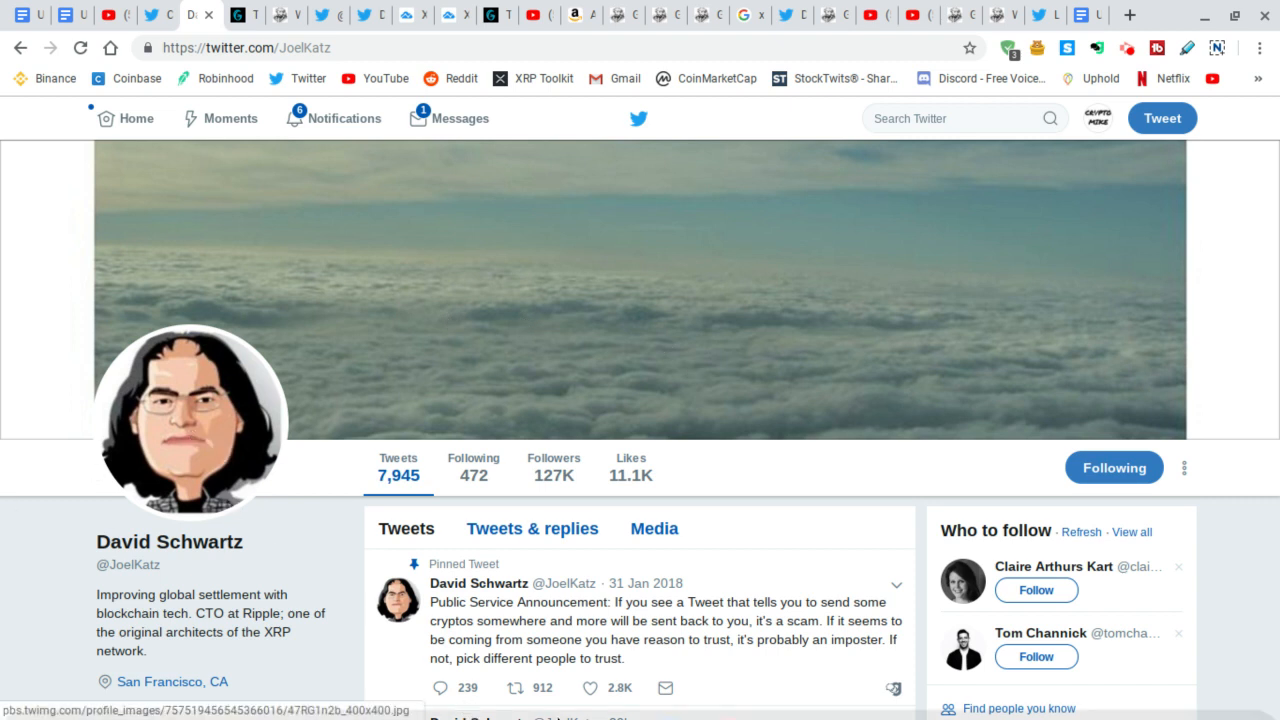
{"action": "mouse_move", "coordinate": [154, 436]}
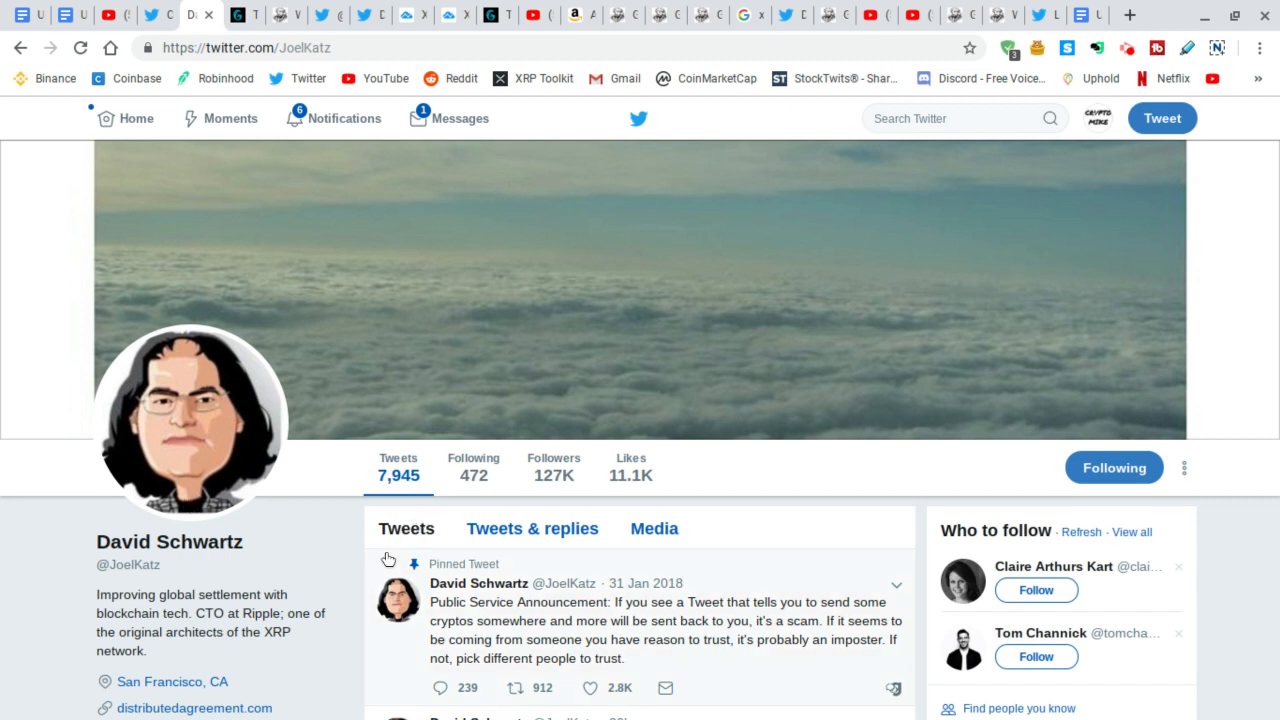
{"action": "mouse_move", "coordinate": [250, 436]}
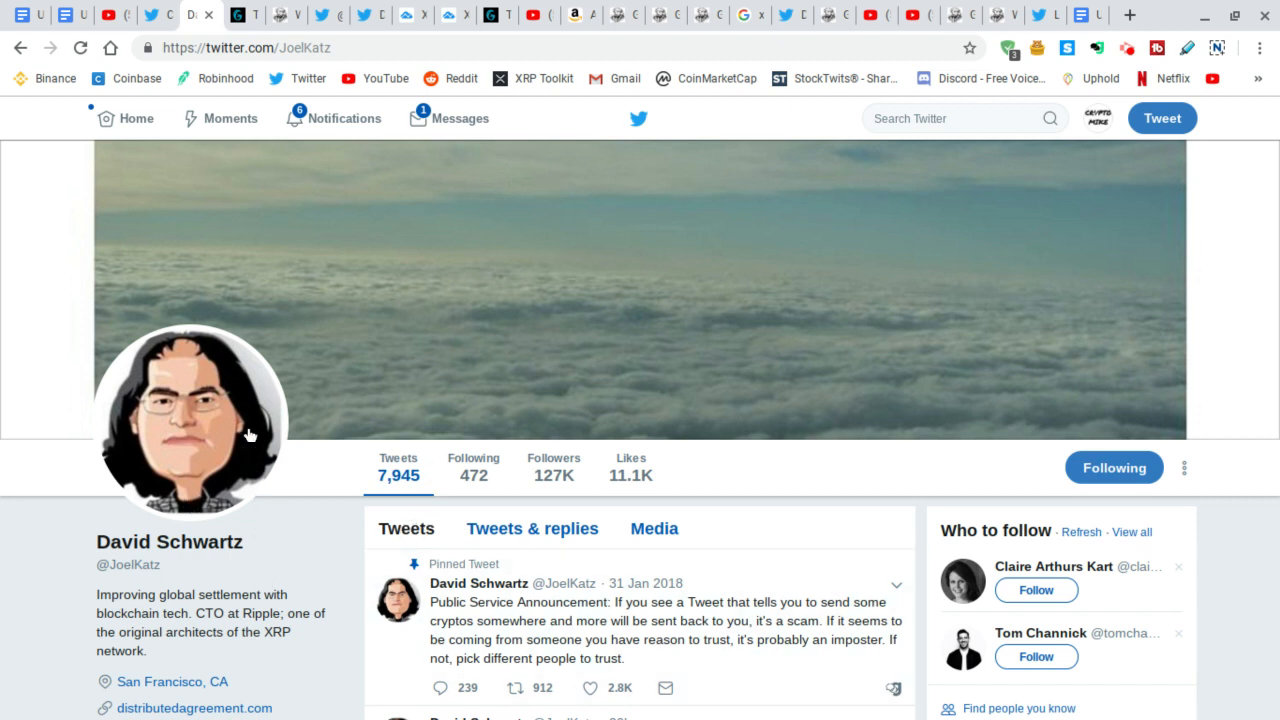
{"action": "mouse_move", "coordinate": [920, 330]}
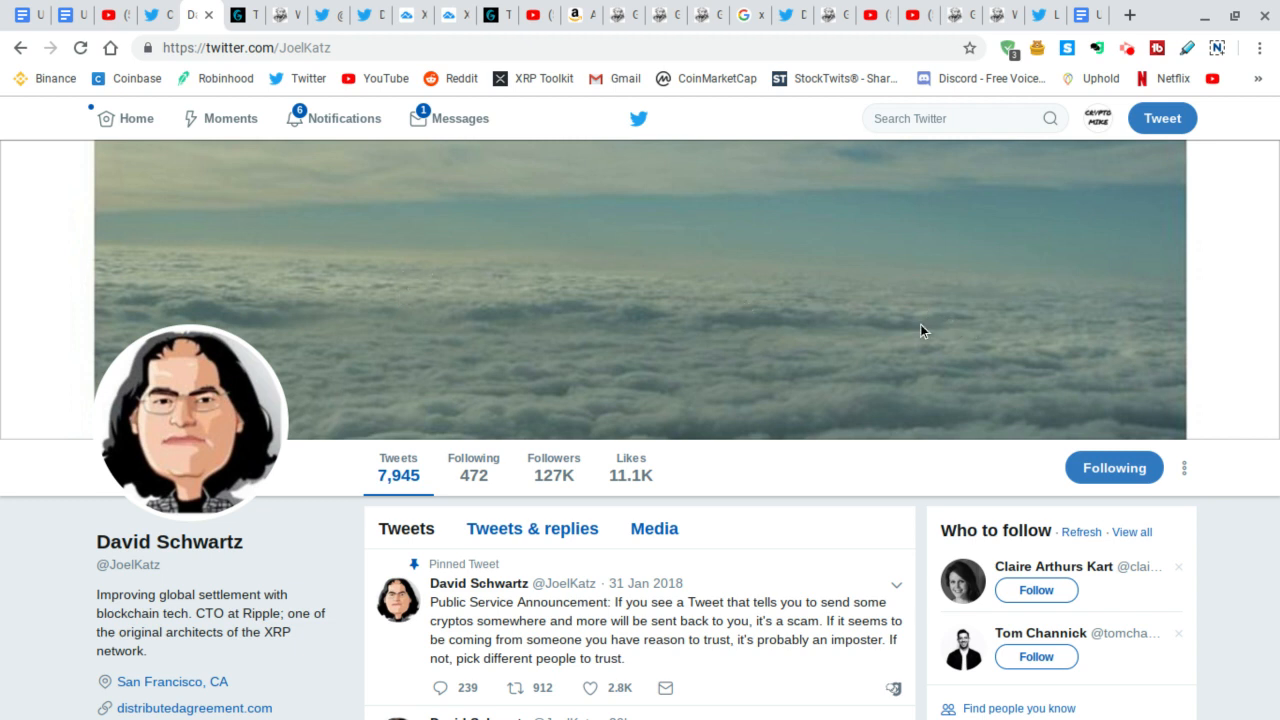
{"action": "mouse_move", "coordinate": [516, 276]}
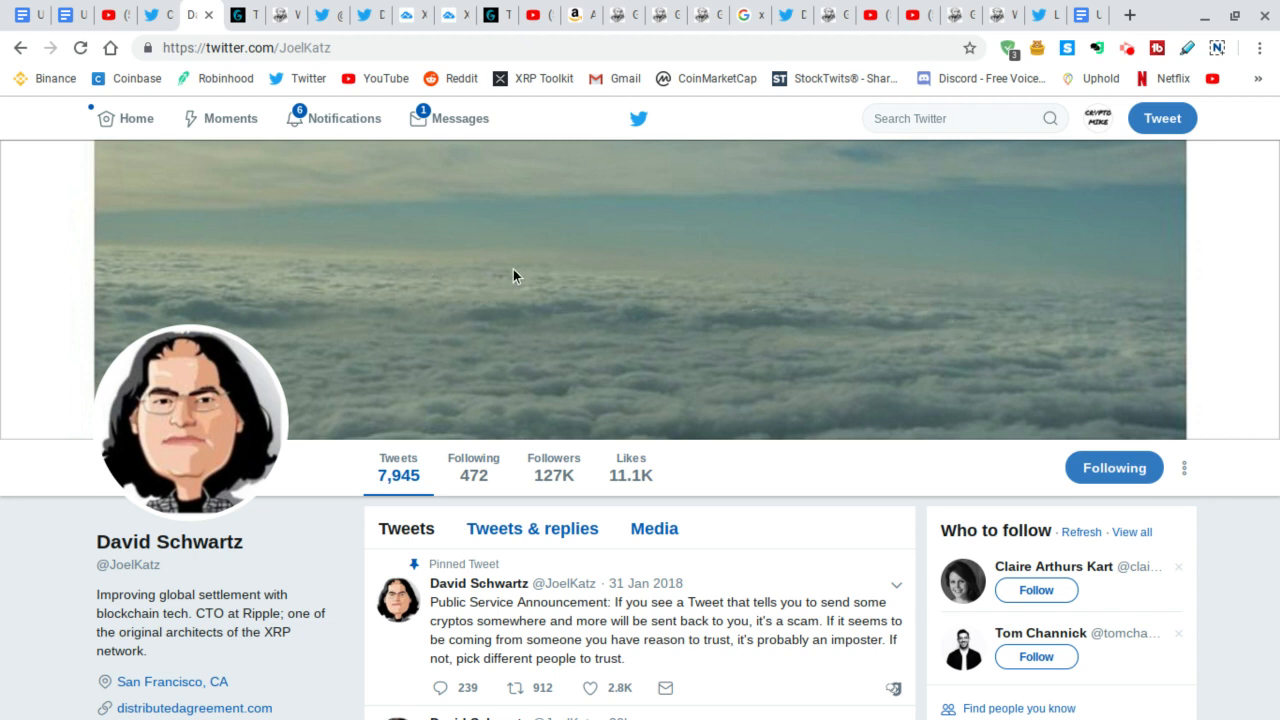
{"action": "mouse_move", "coordinate": [352, 238]}
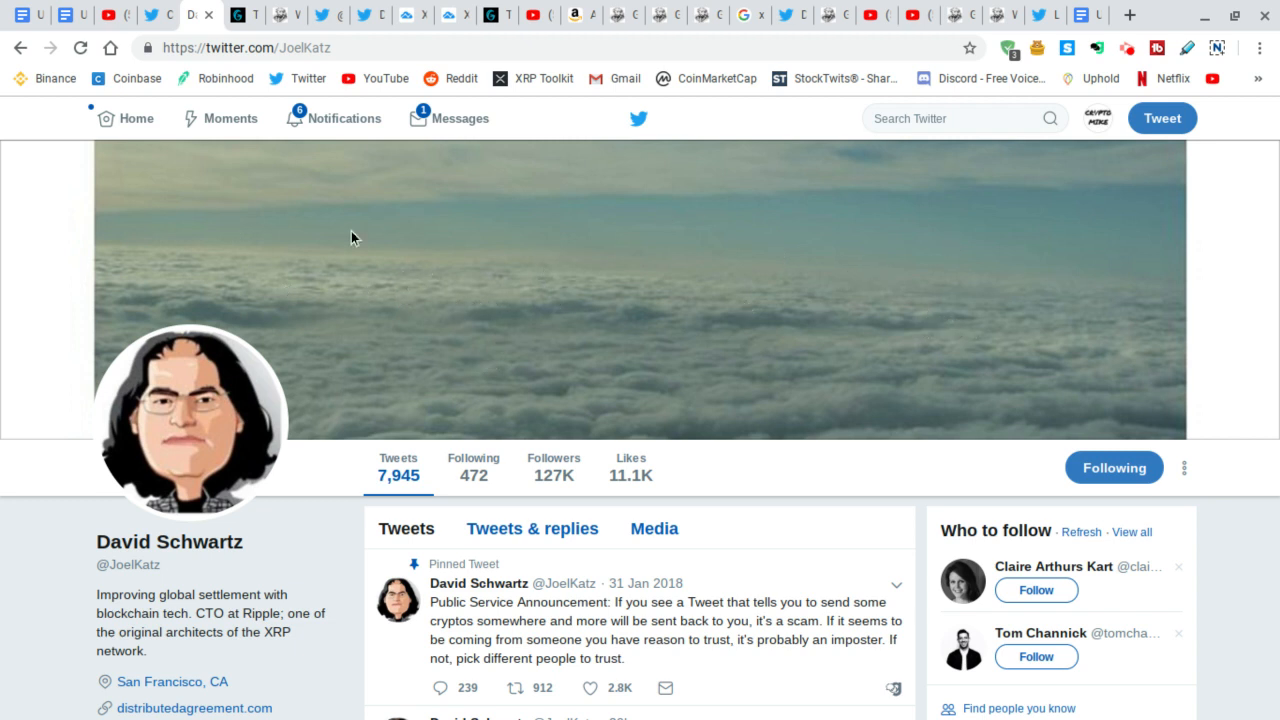
{"action": "mouse_move", "coordinate": [408, 420]}
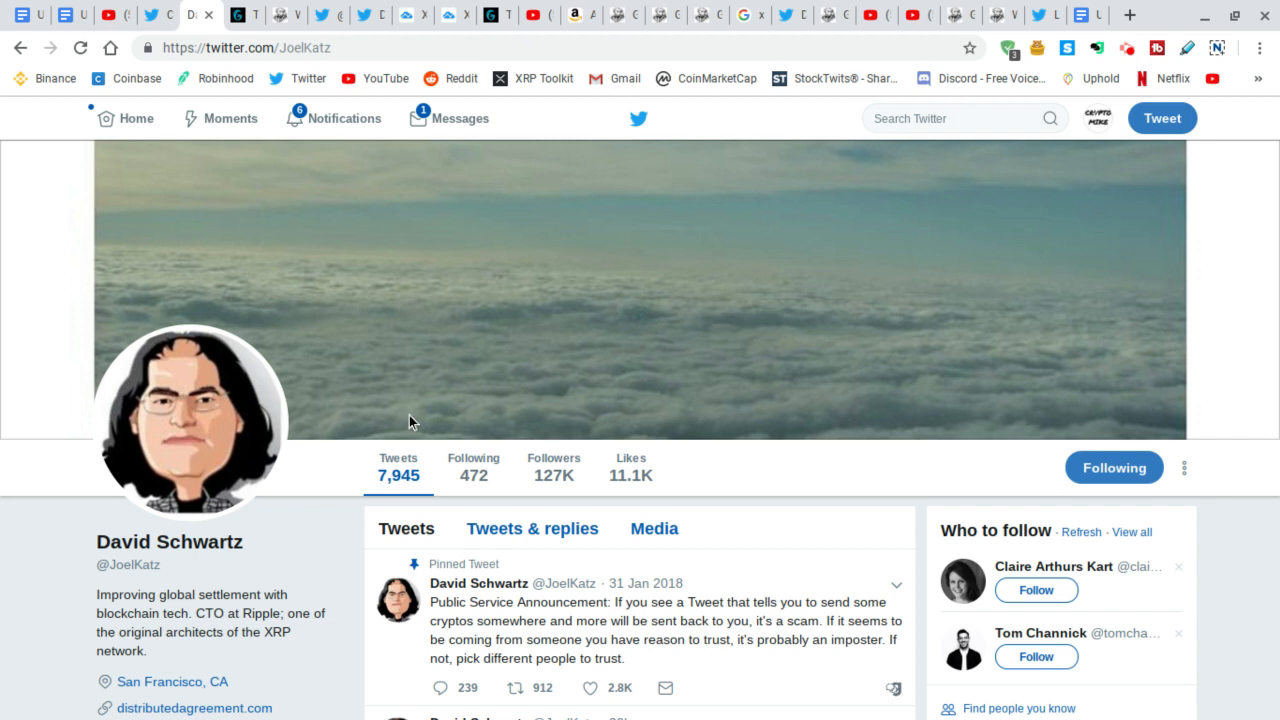
{"action": "mouse_move", "coordinate": [316, 464]}
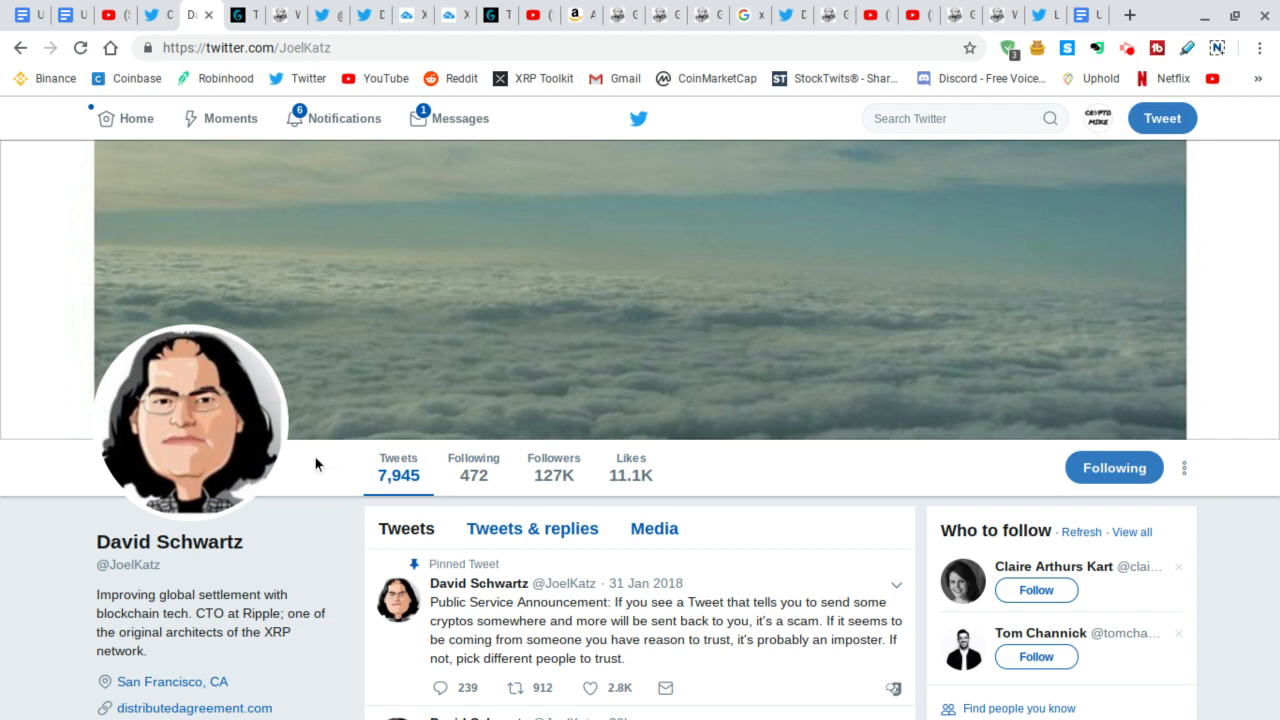
{"action": "mouse_move", "coordinate": [304, 432]}
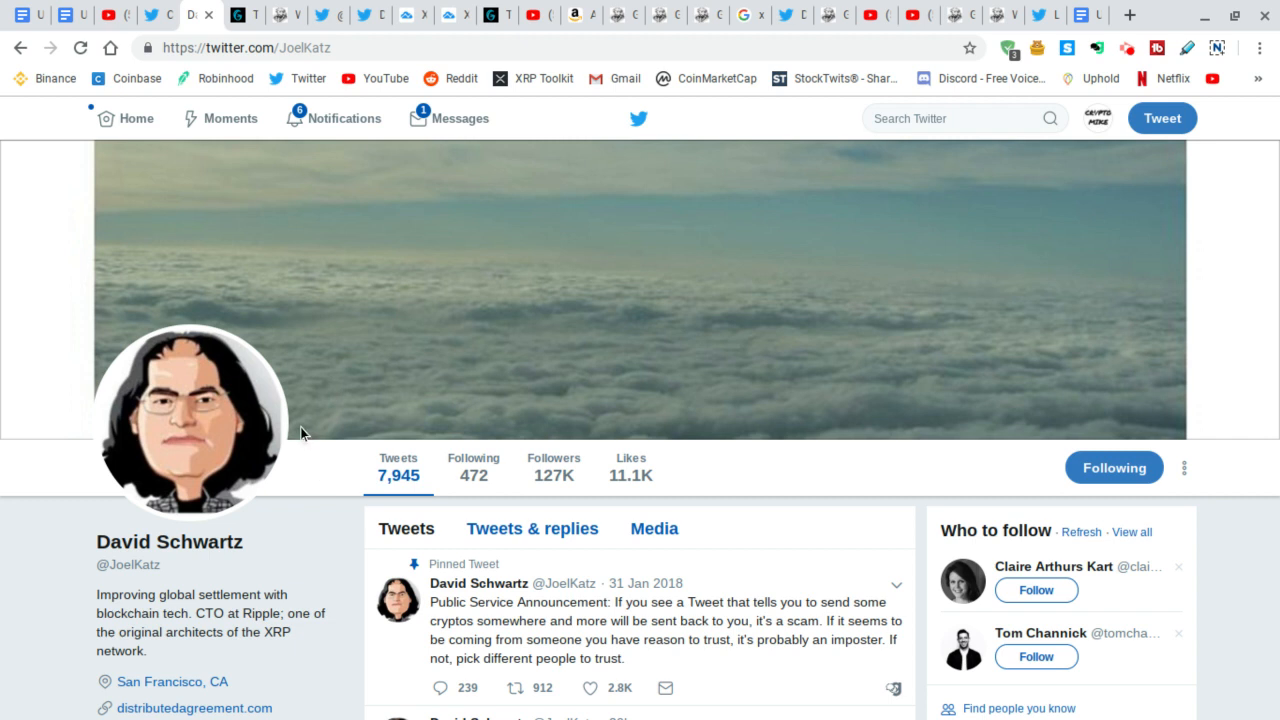
{"action": "mouse_move", "coordinate": [312, 388]}
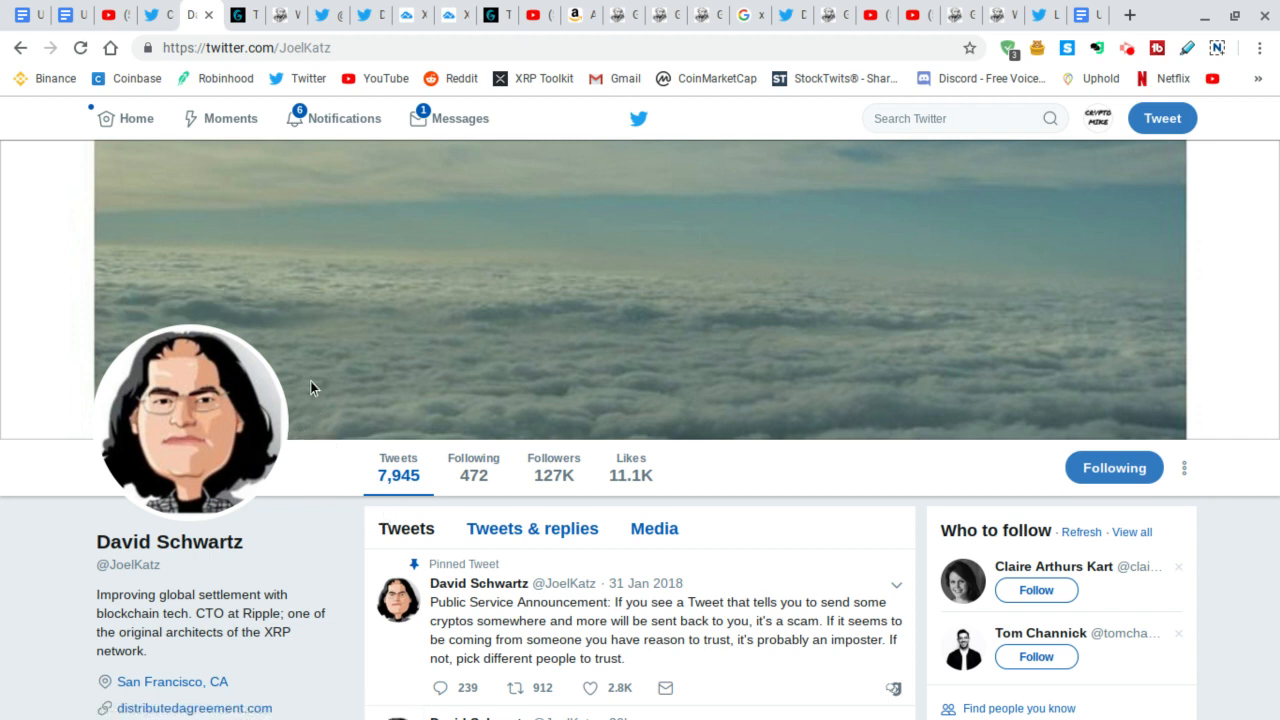
{"action": "mouse_move", "coordinate": [368, 324]}
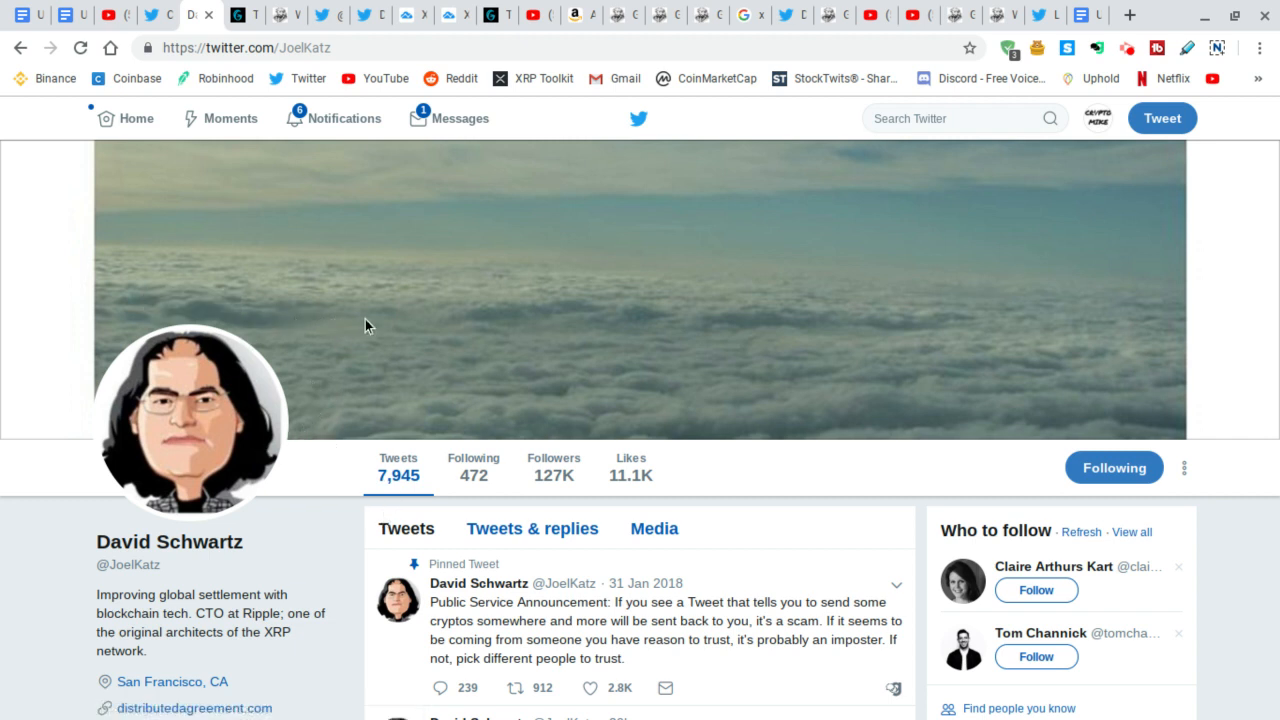
{"action": "mouse_move", "coordinate": [324, 436]}
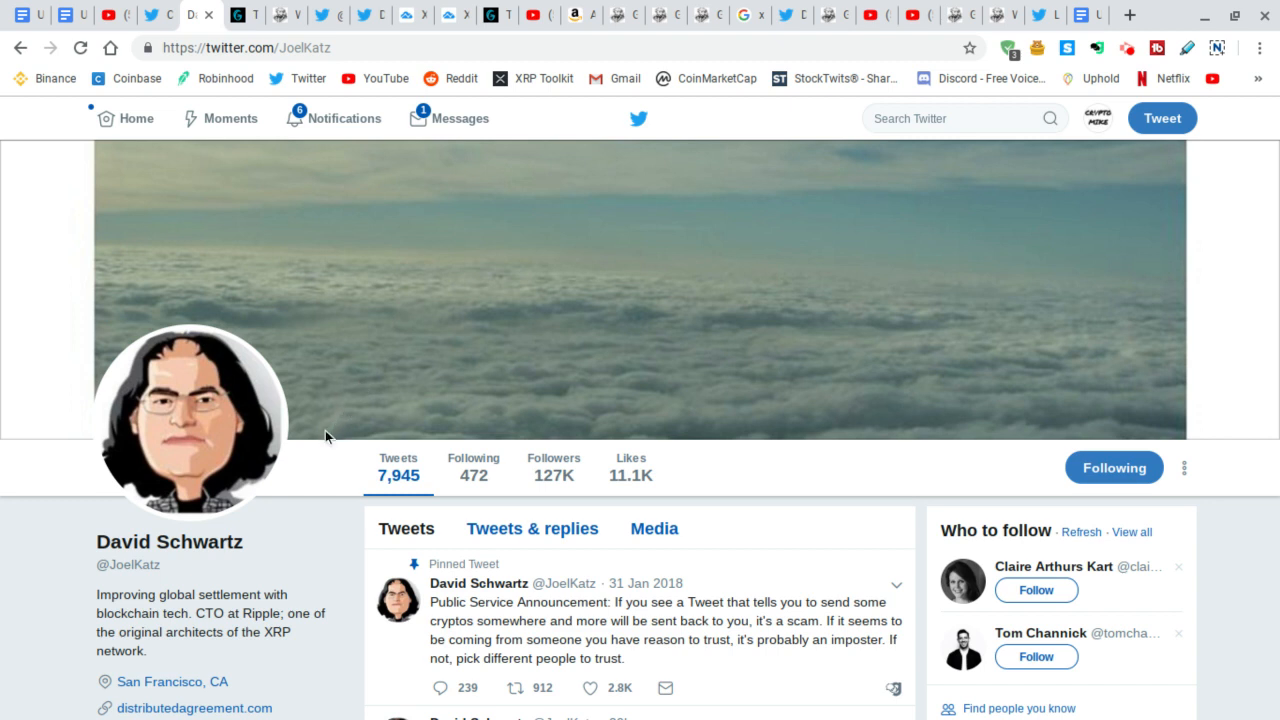
{"action": "mouse_move", "coordinate": [406, 344]}
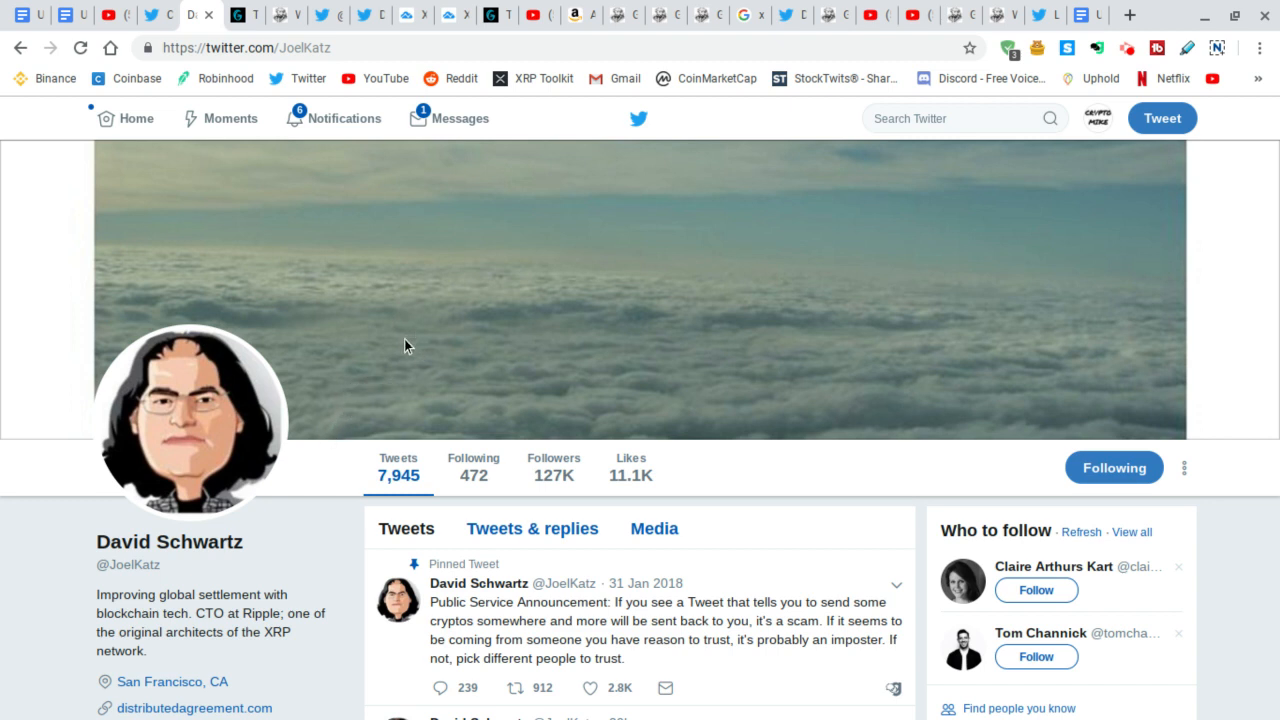
{"action": "mouse_move", "coordinate": [428, 320]}
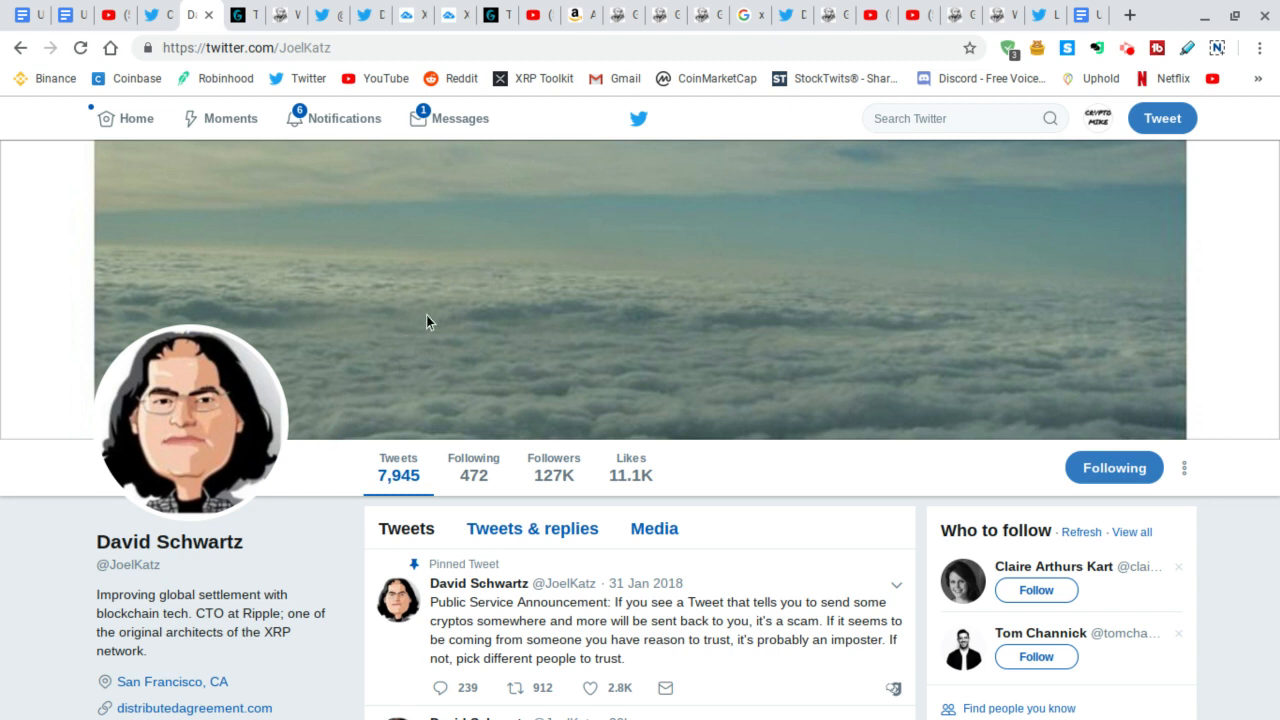
{"action": "mouse_move", "coordinate": [514, 156]}
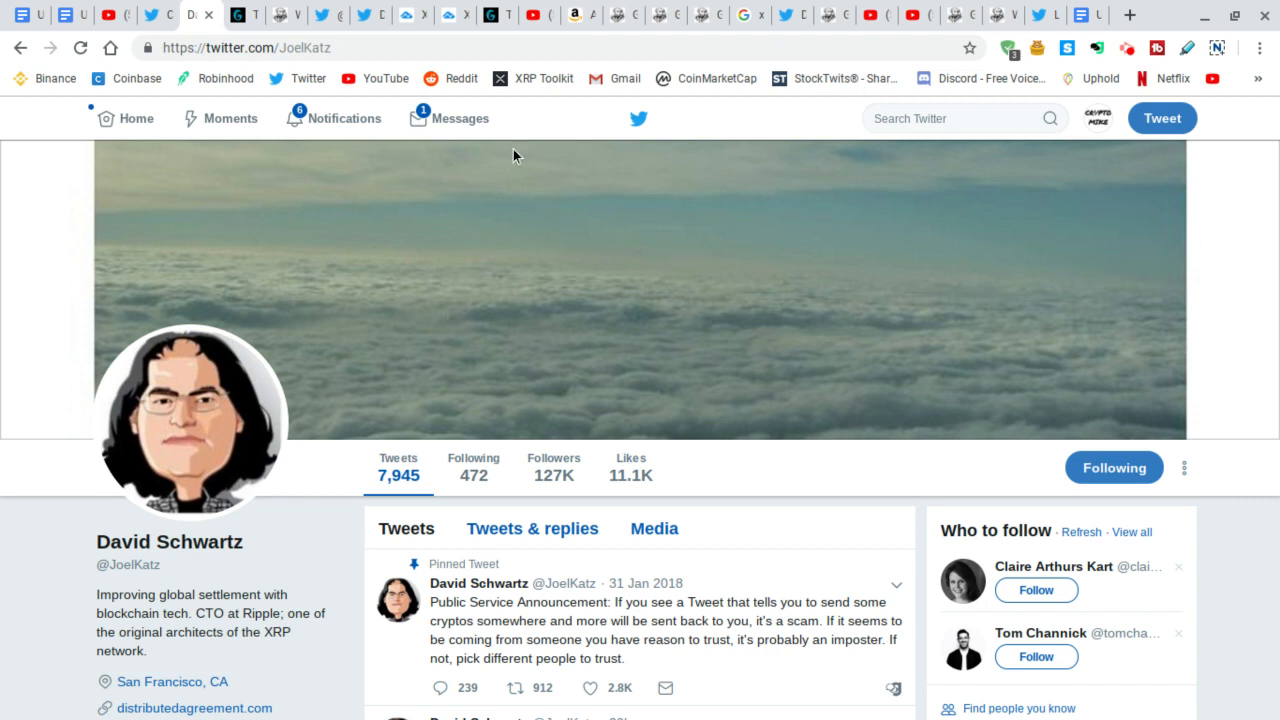
{"action": "mouse_move", "coordinate": [198, 456]}
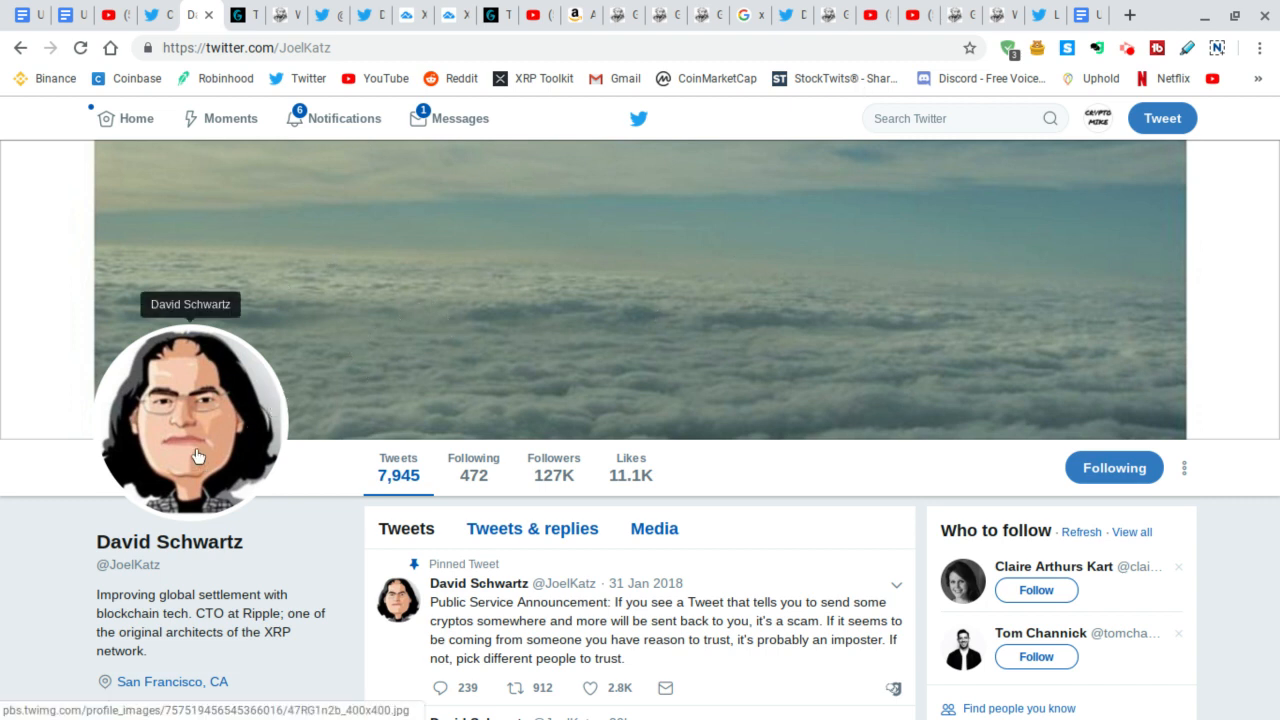
{"action": "mouse_move", "coordinate": [314, 248]}
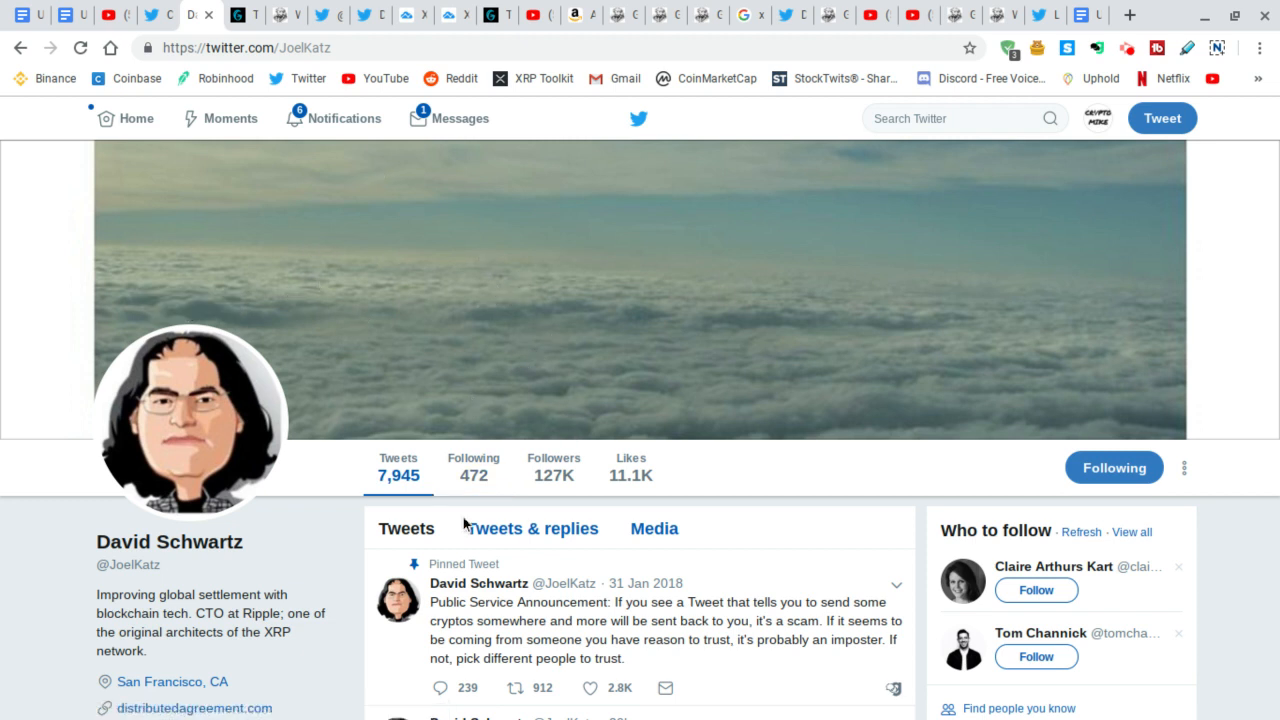
{"action": "mouse_move", "coordinate": [428, 584]}
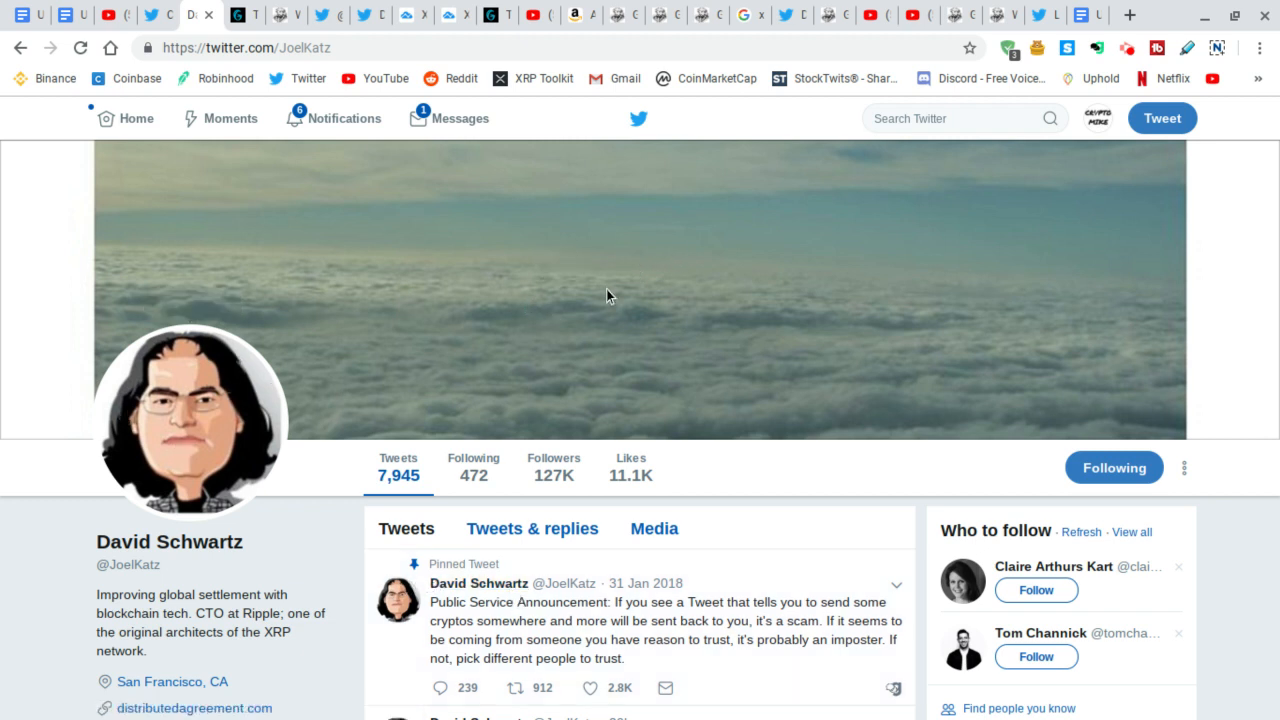
{"action": "mouse_move", "coordinate": [606, 414]}
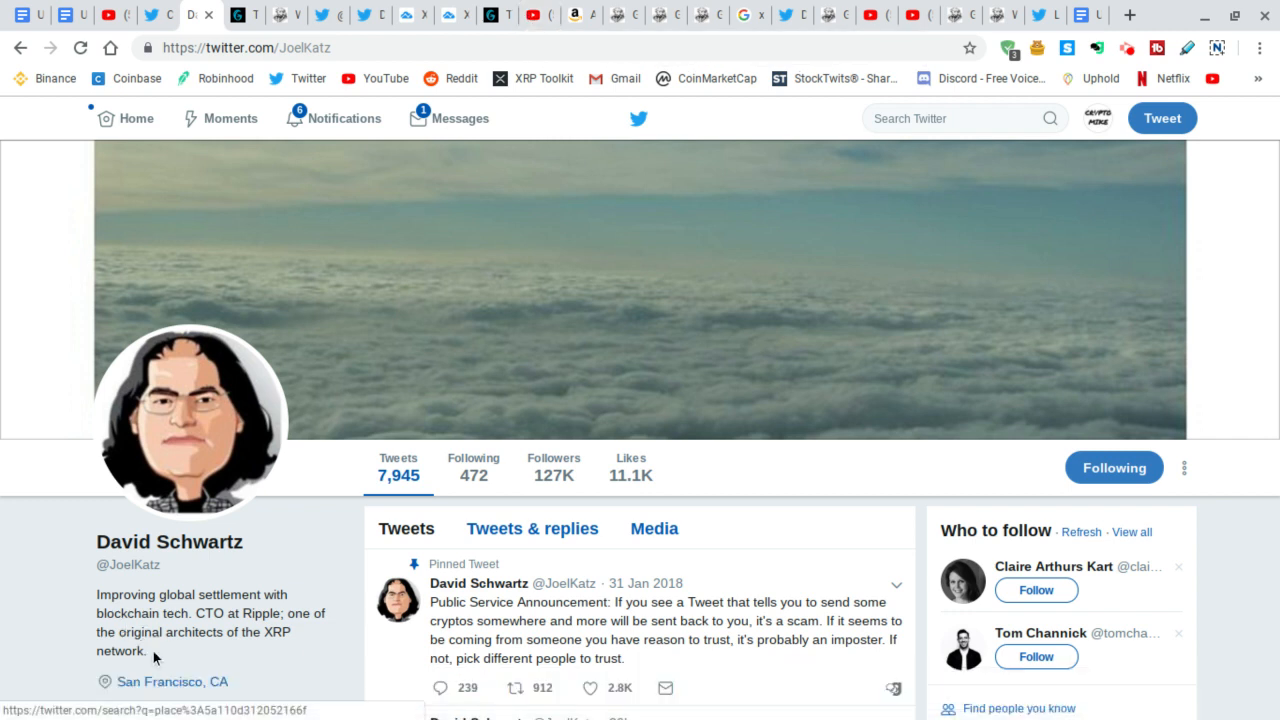
{"action": "mouse_move", "coordinate": [224, 636]}
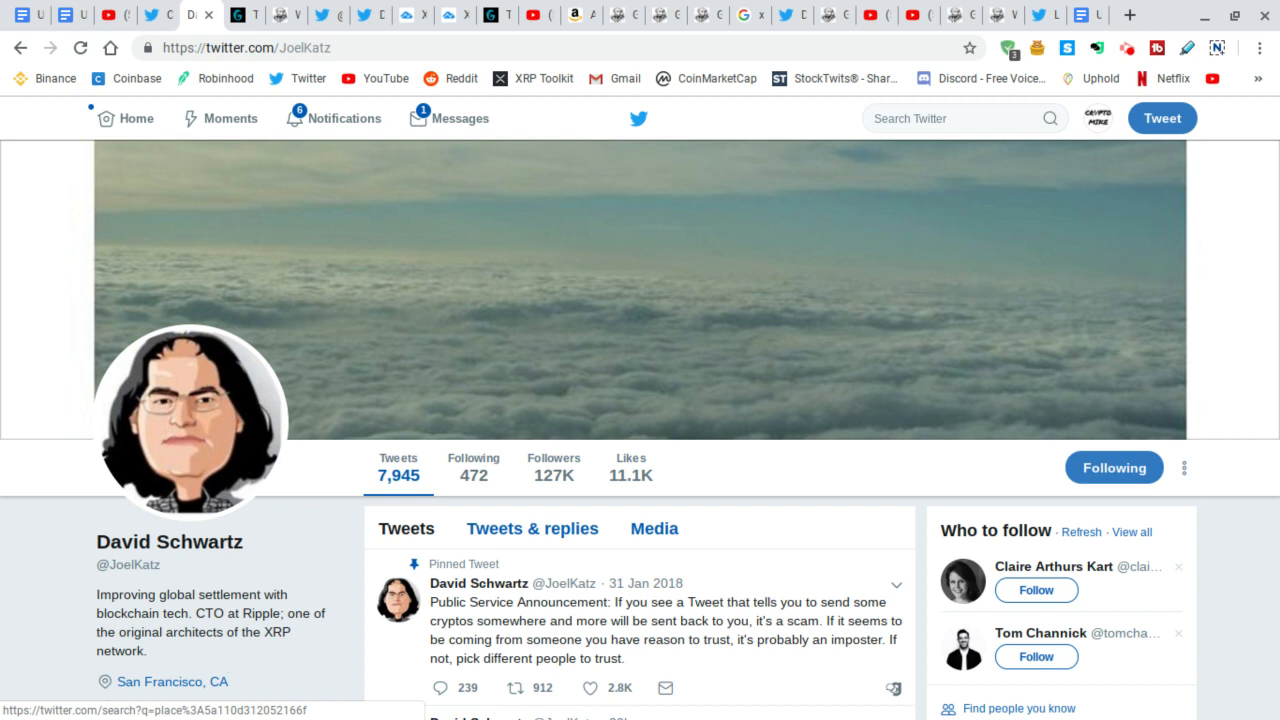
{"action": "mouse_move", "coordinate": [304, 476]}
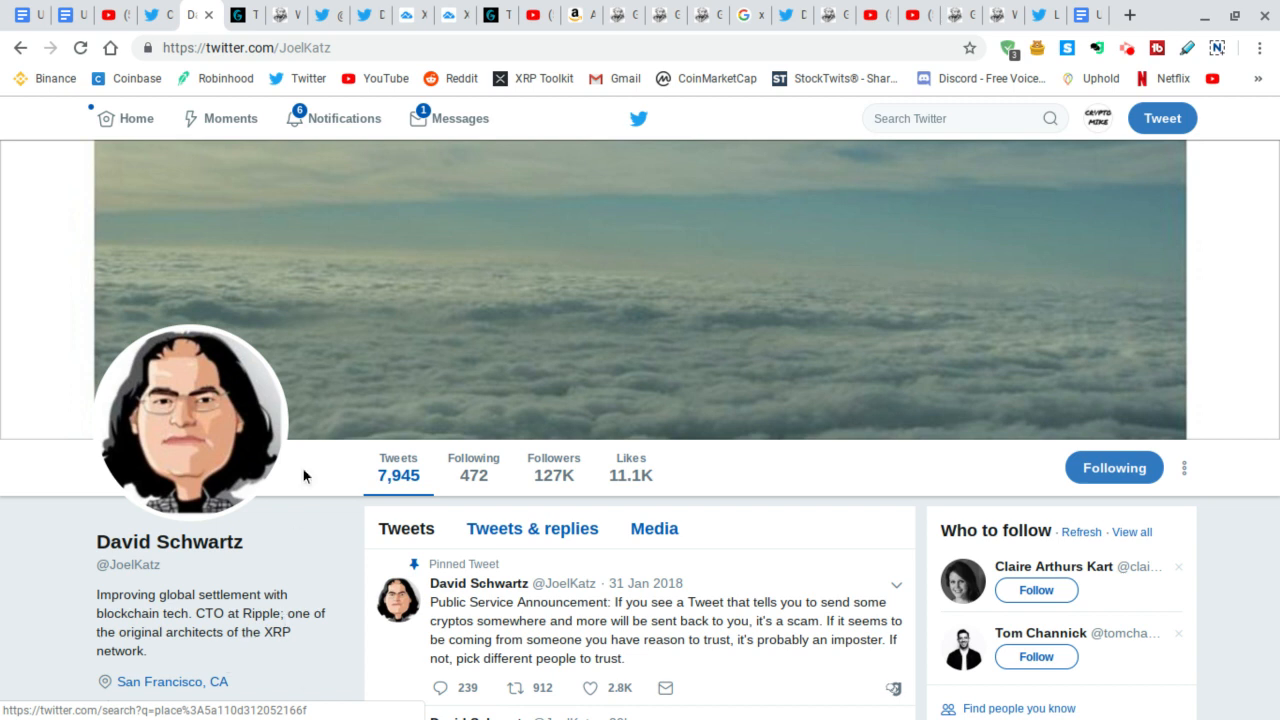
{"action": "mouse_move", "coordinate": [292, 514]}
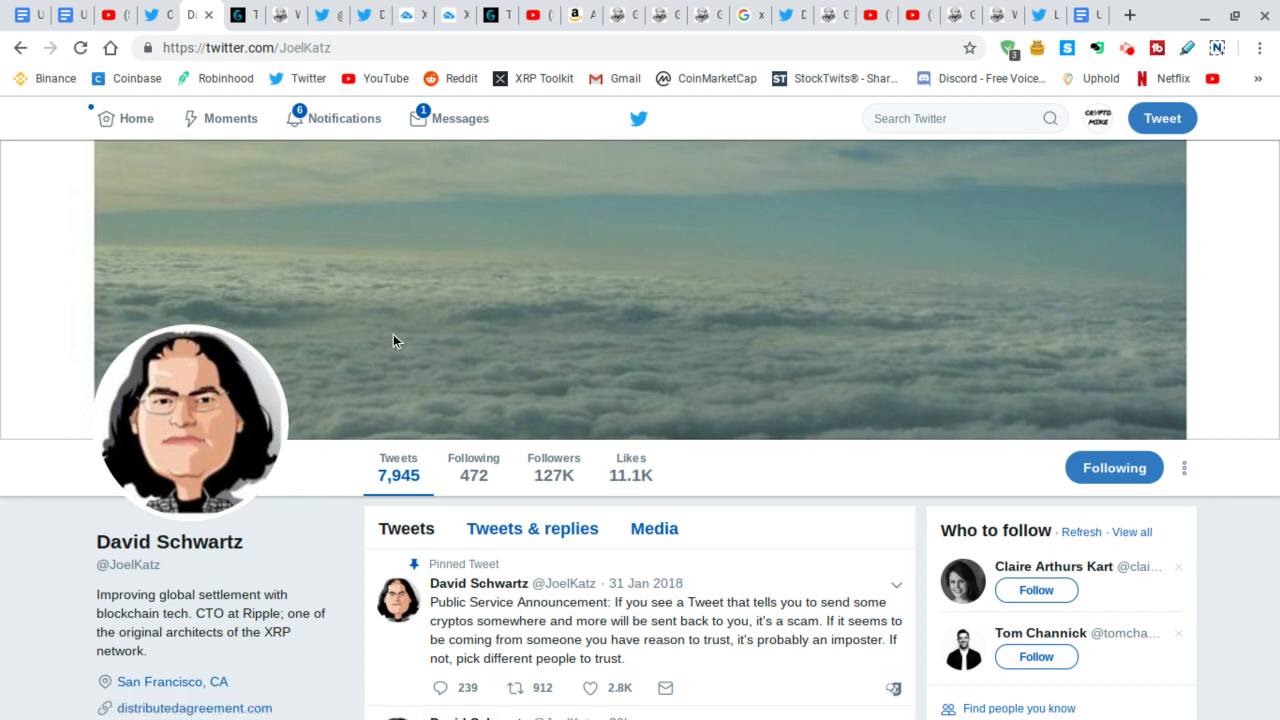
{"action": "mouse_move", "coordinate": [444, 360]}
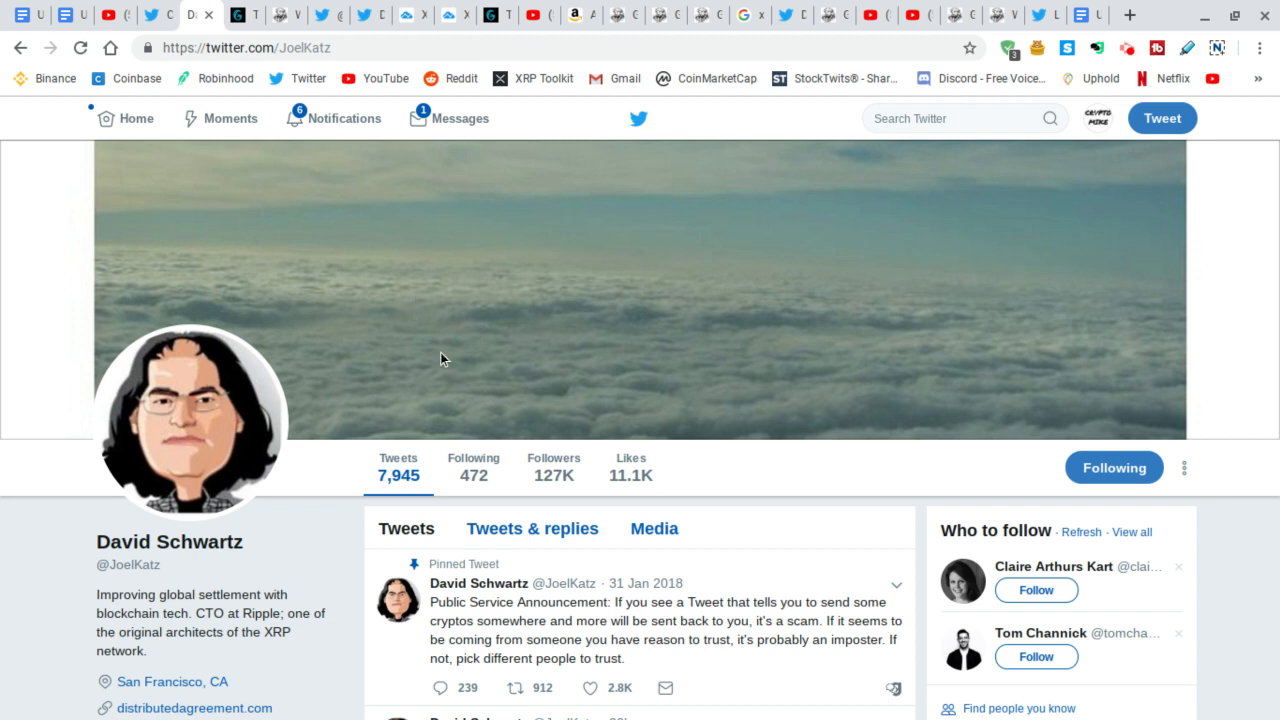
{"action": "mouse_move", "coordinate": [392, 404]}
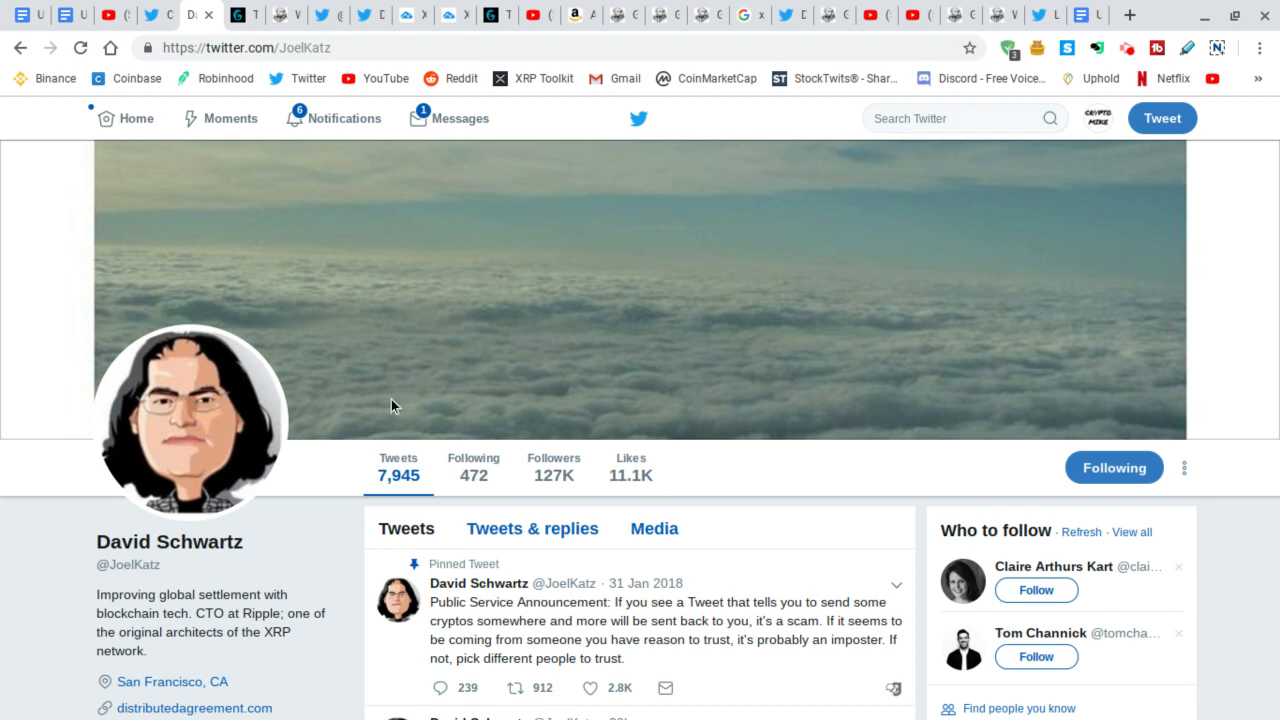
{"action": "mouse_move", "coordinate": [420, 392]}
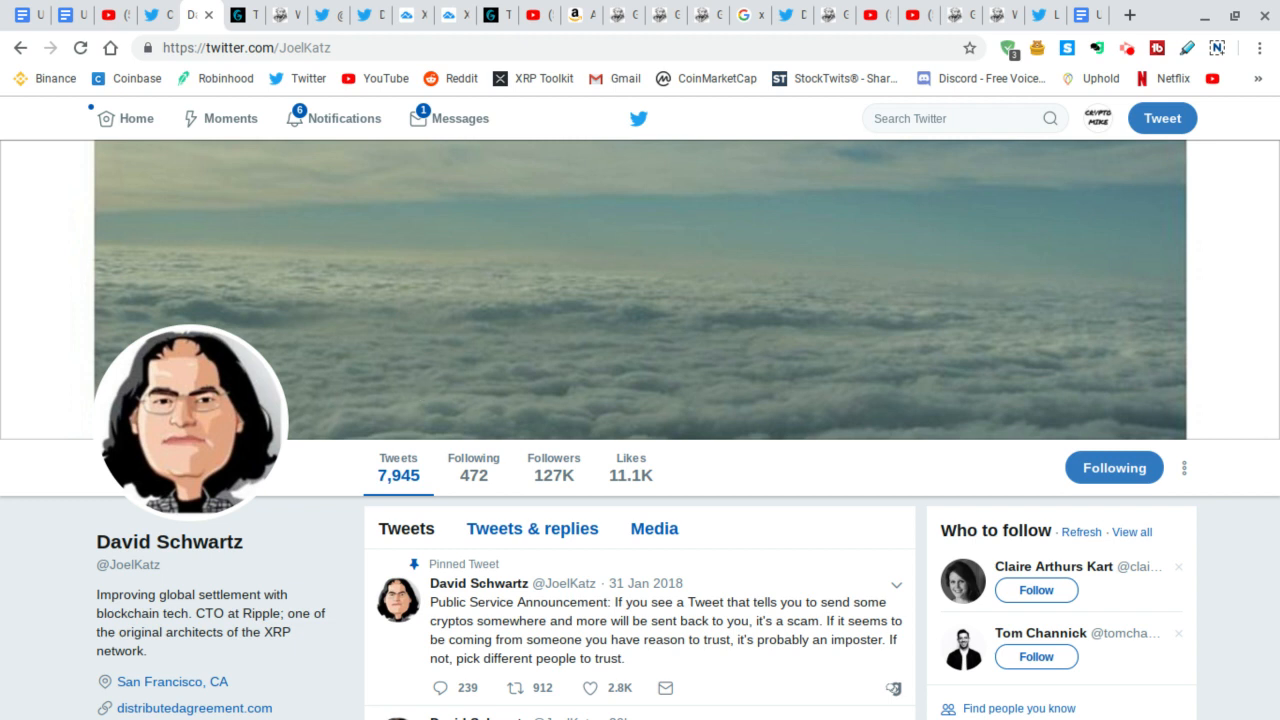
{"action": "mouse_move", "coordinate": [458, 384]}
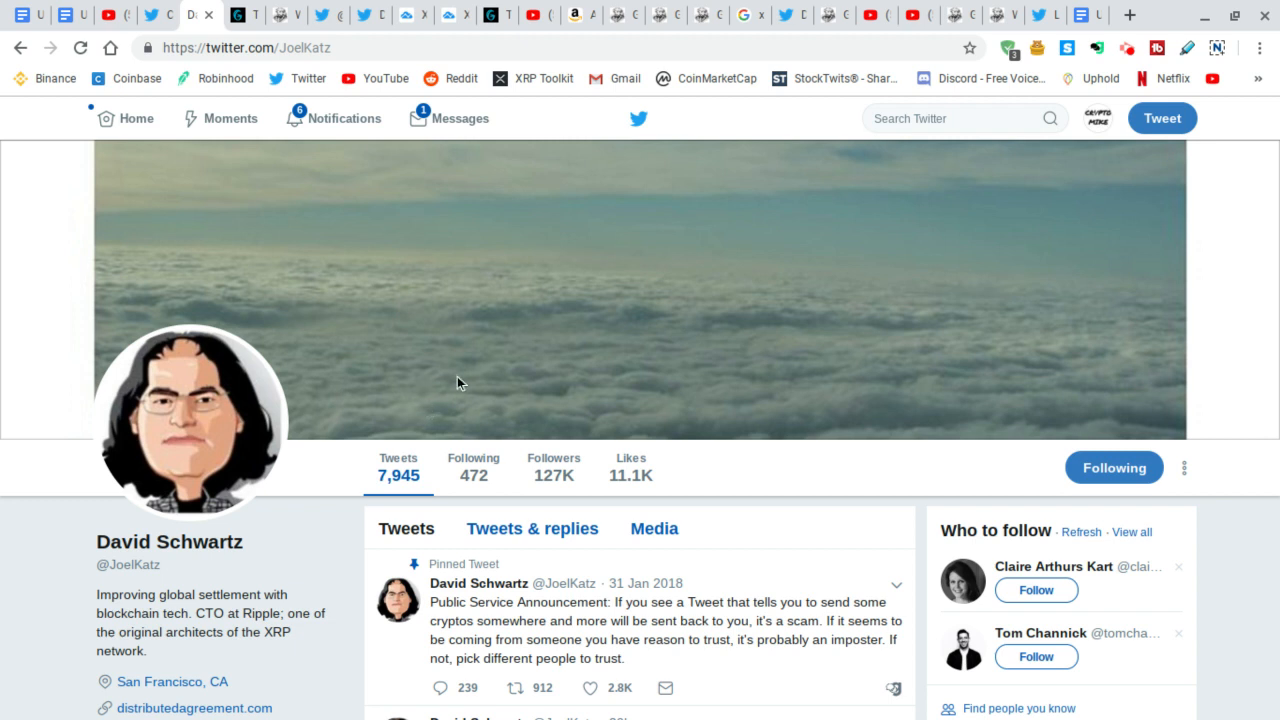
{"action": "mouse_move", "coordinate": [496, 332]}
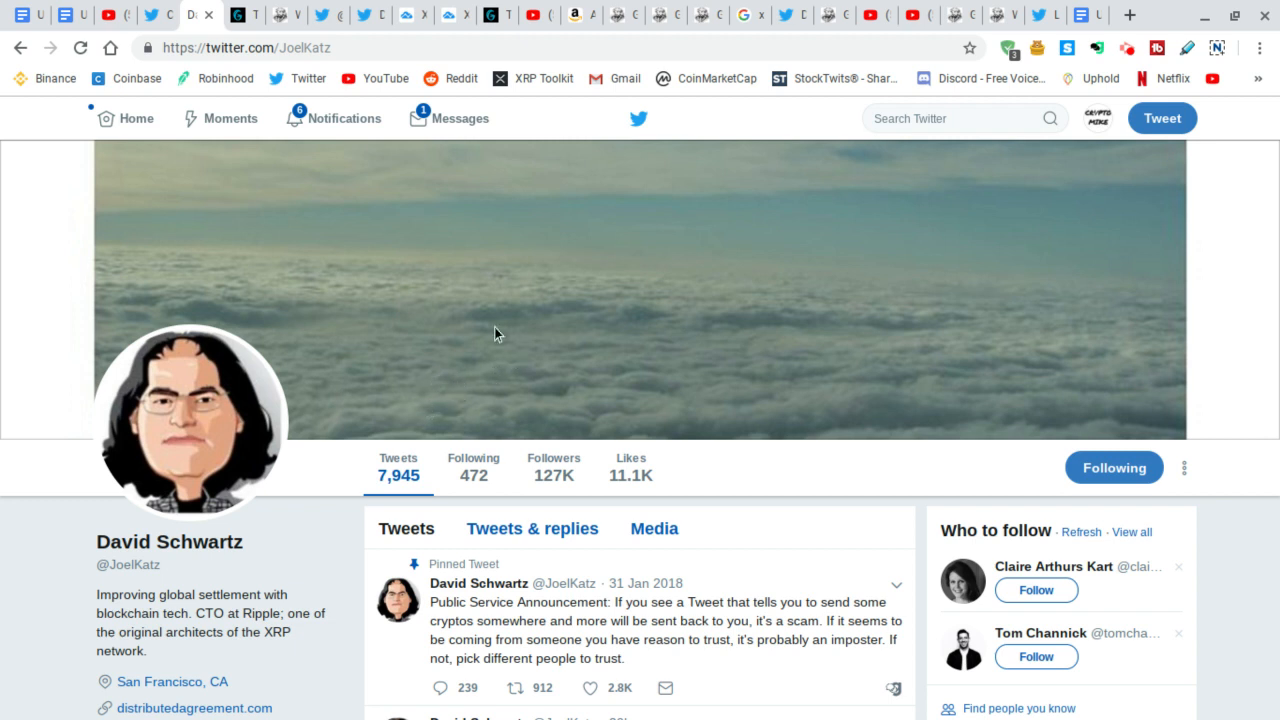
{"action": "mouse_move", "coordinate": [530, 256]}
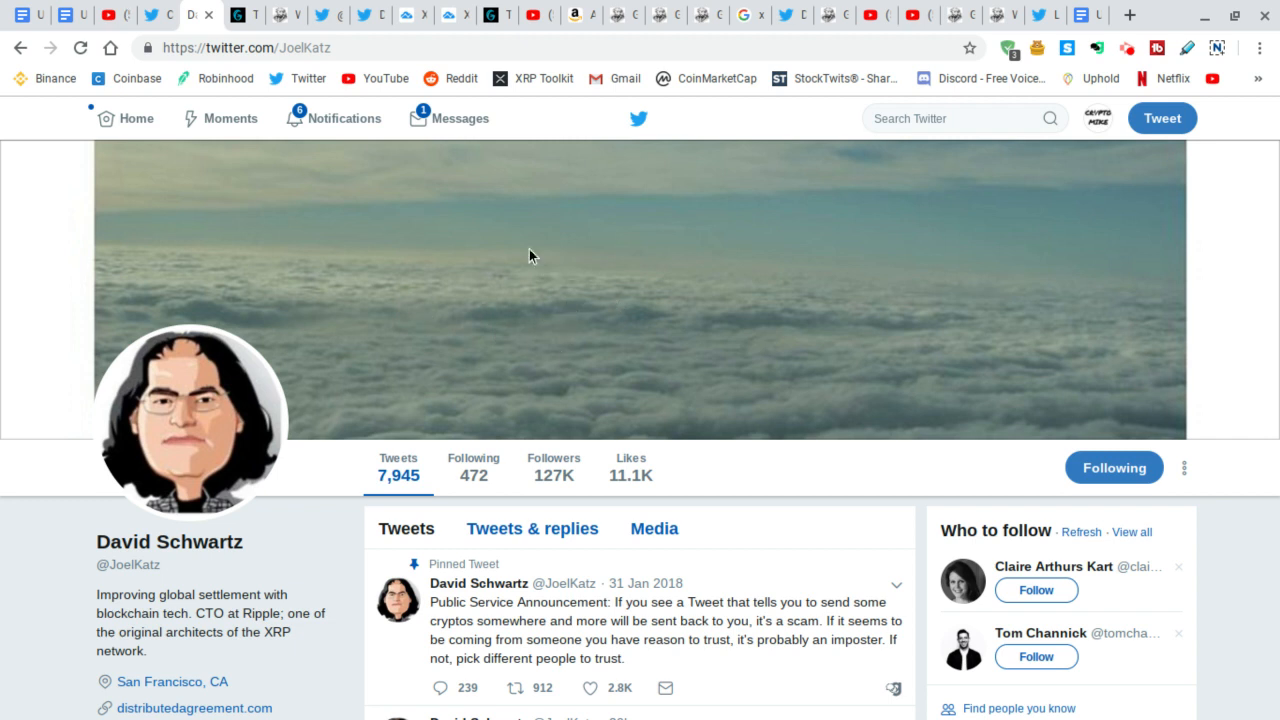
{"action": "mouse_move", "coordinate": [500, 396]}
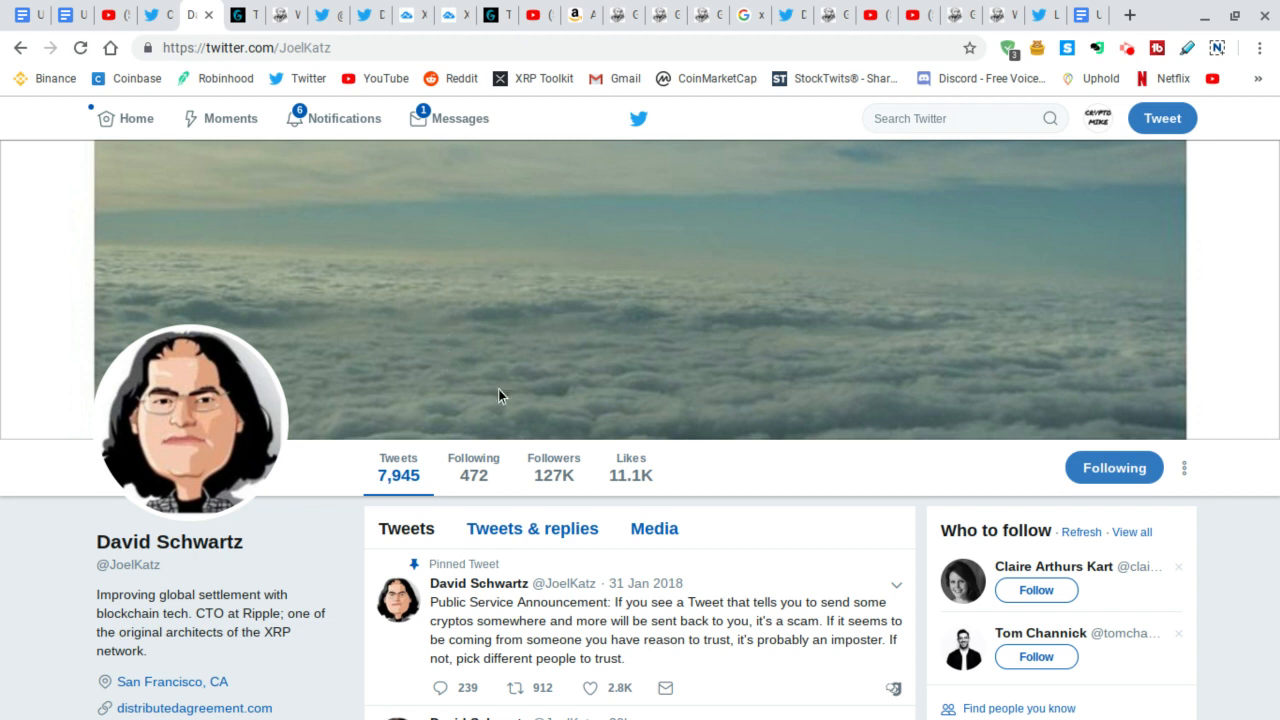
{"action": "mouse_move", "coordinate": [416, 320]}
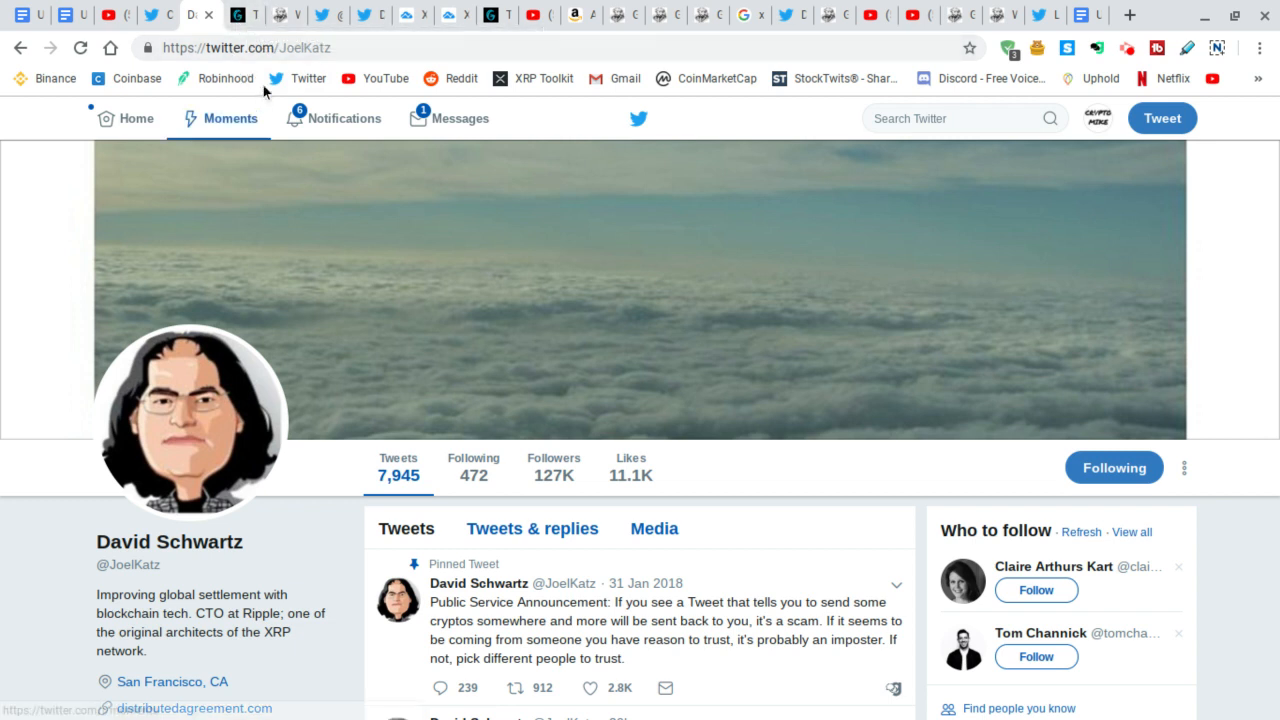
{"action": "mouse_move", "coordinate": [204, 280]}
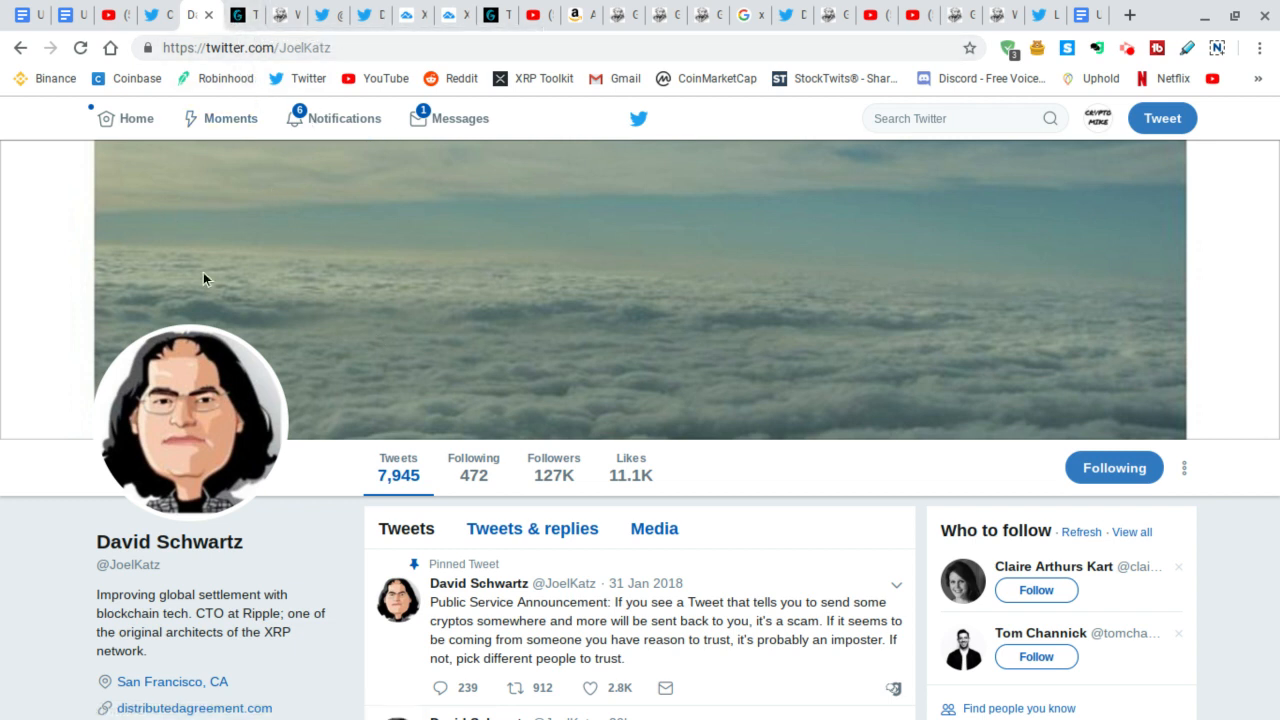
{"action": "mouse_move", "coordinate": [332, 336]}
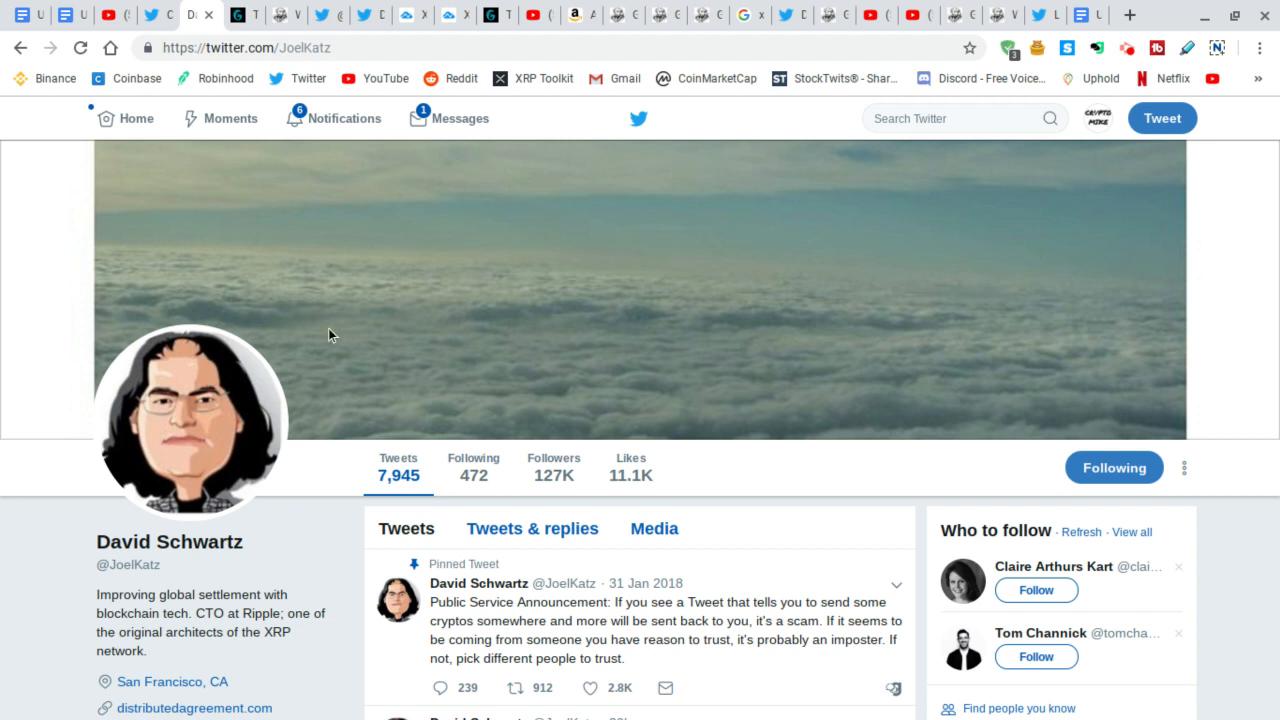
{"action": "mouse_move", "coordinate": [332, 352]}
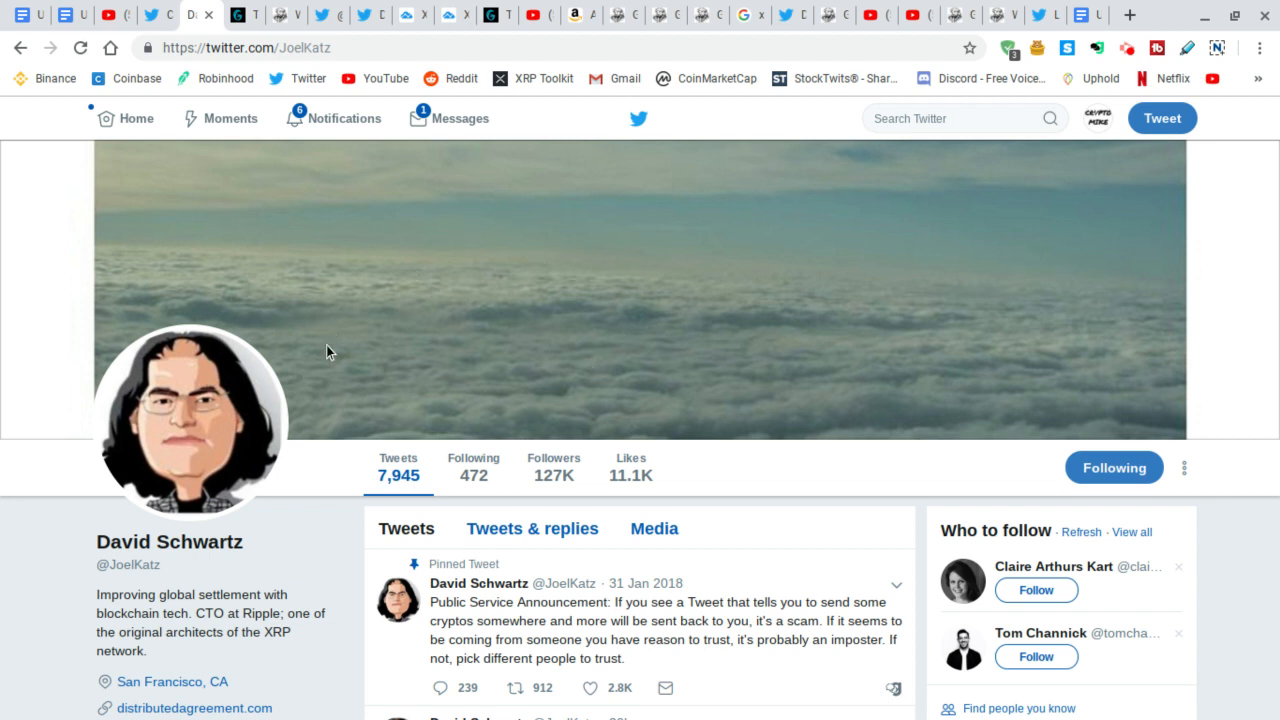
{"action": "mouse_move", "coordinate": [536, 288]}
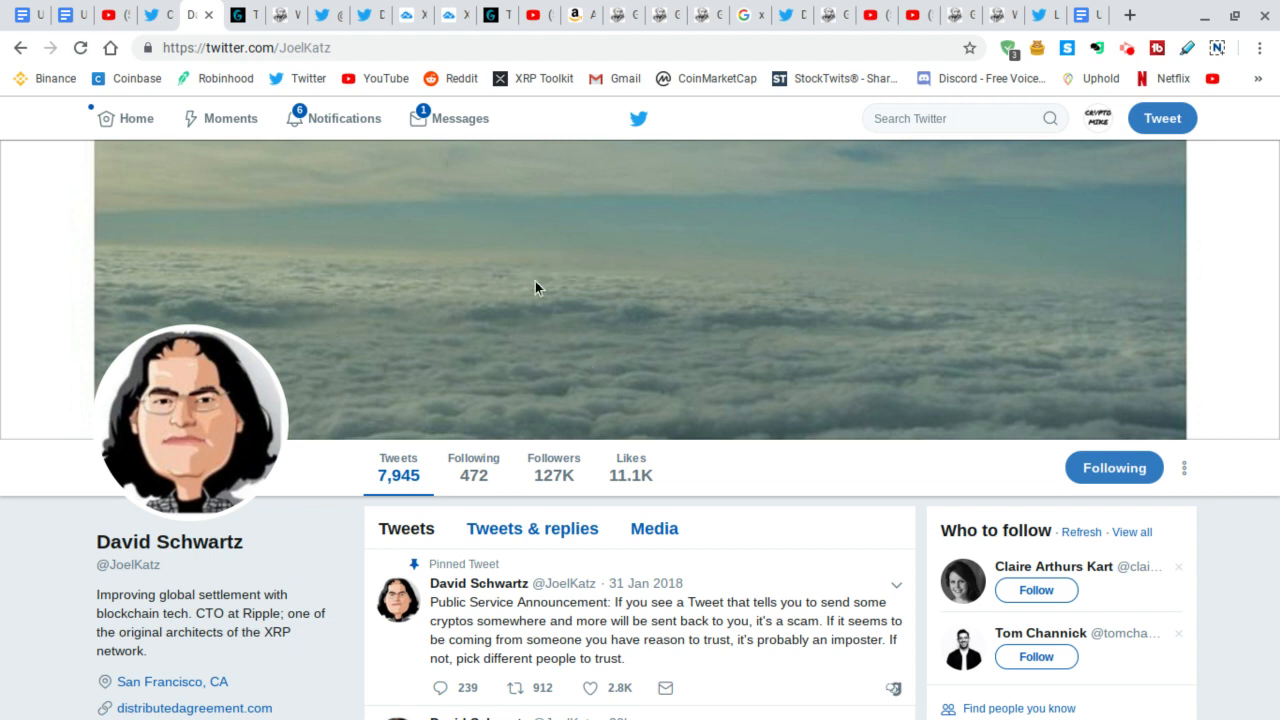
{"action": "mouse_move", "coordinate": [336, 304]}
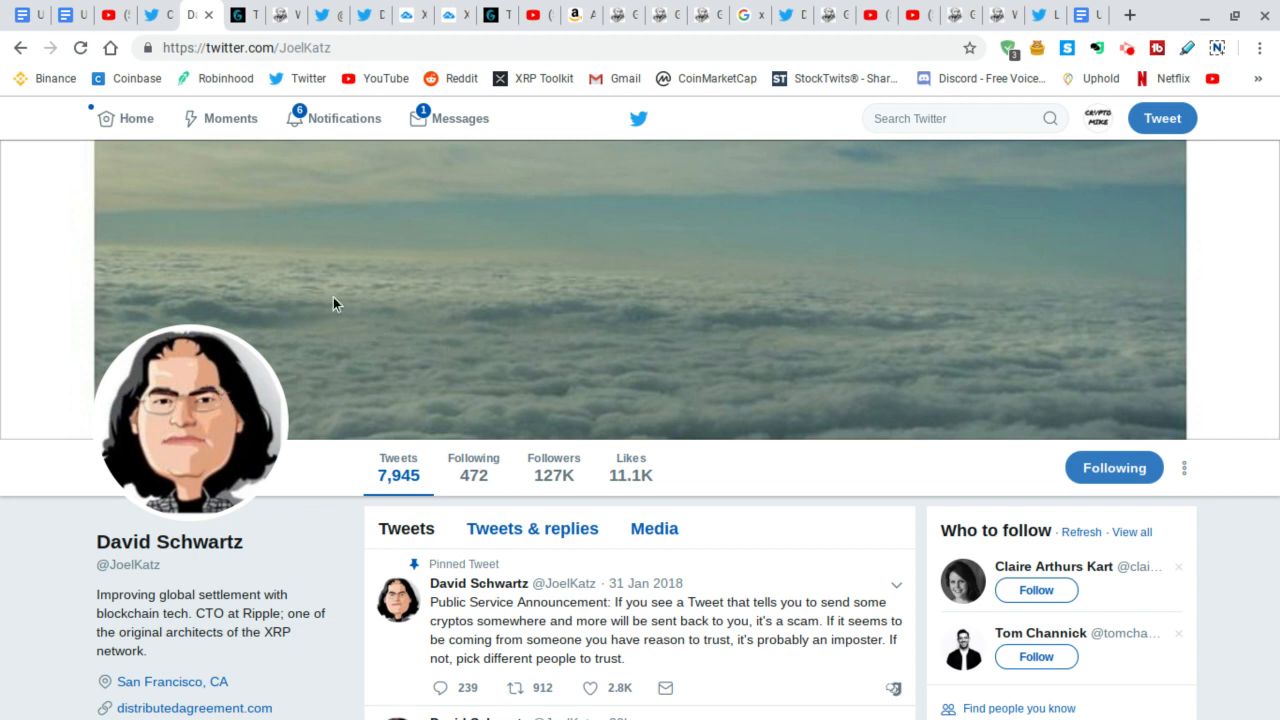
{"action": "mouse_move", "coordinate": [1100, 236]}
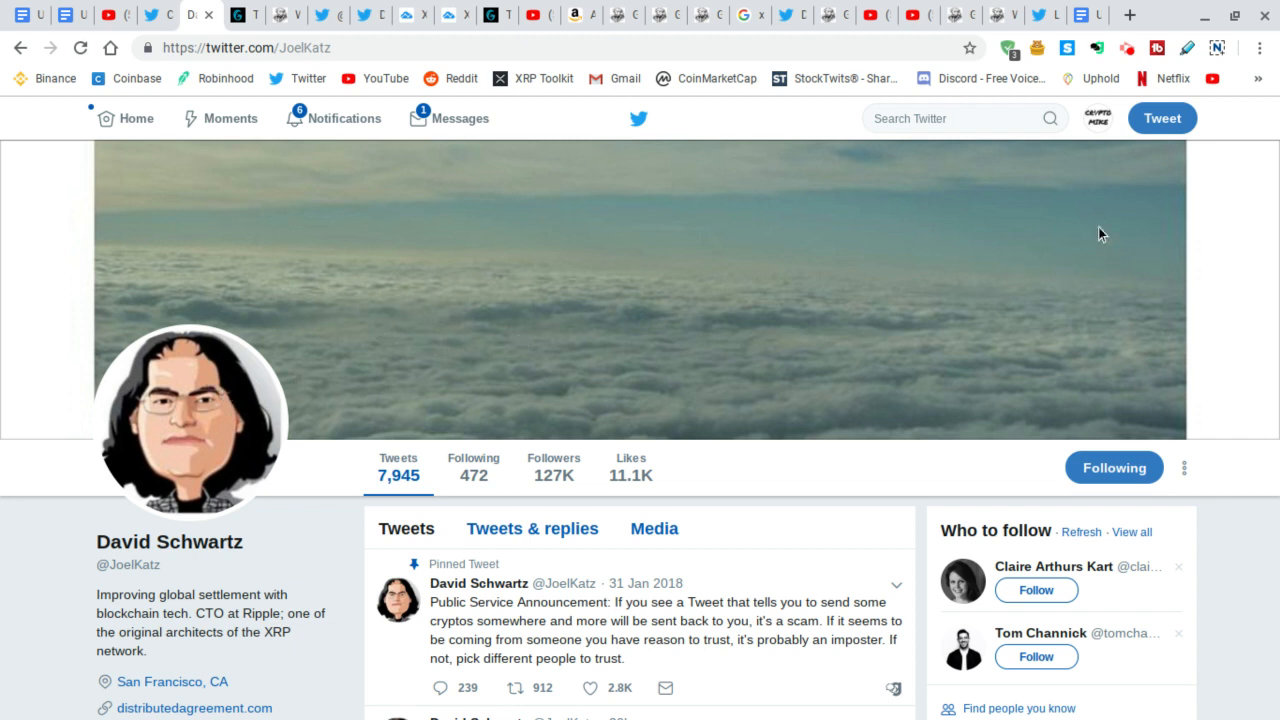
{"action": "mouse_move", "coordinate": [404, 424]}
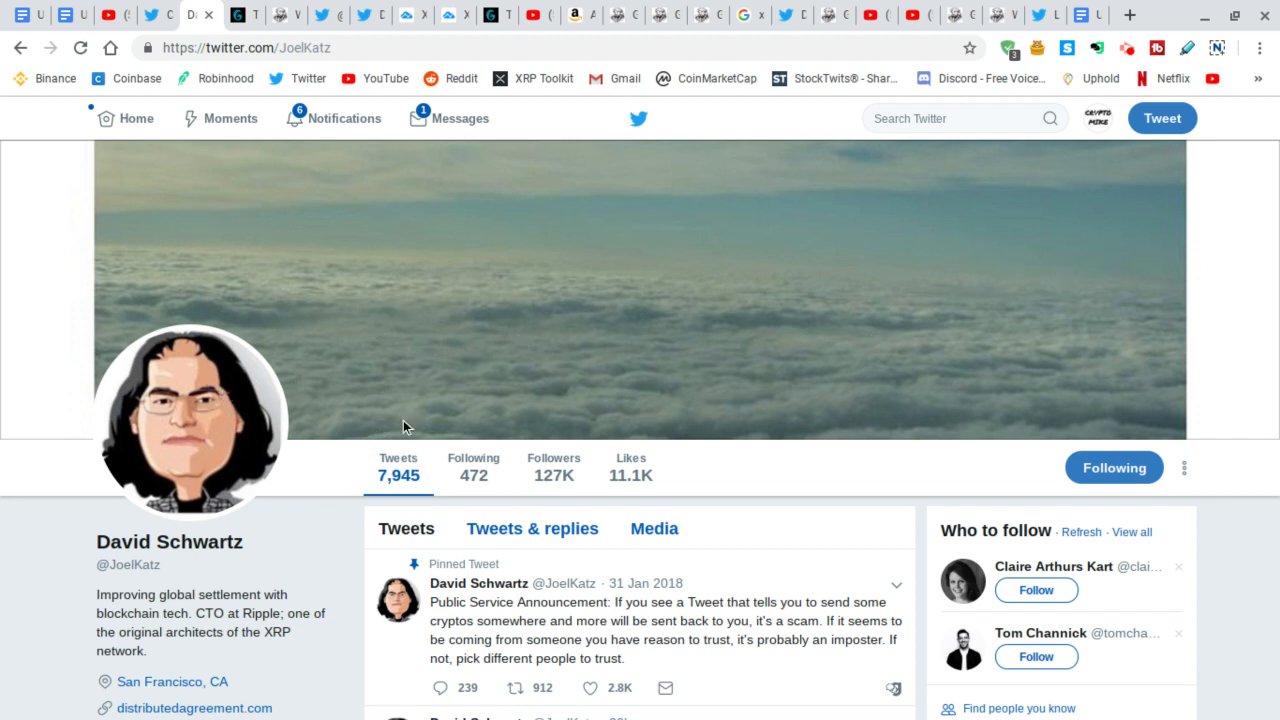
{"action": "mouse_move", "coordinate": [476, 384]}
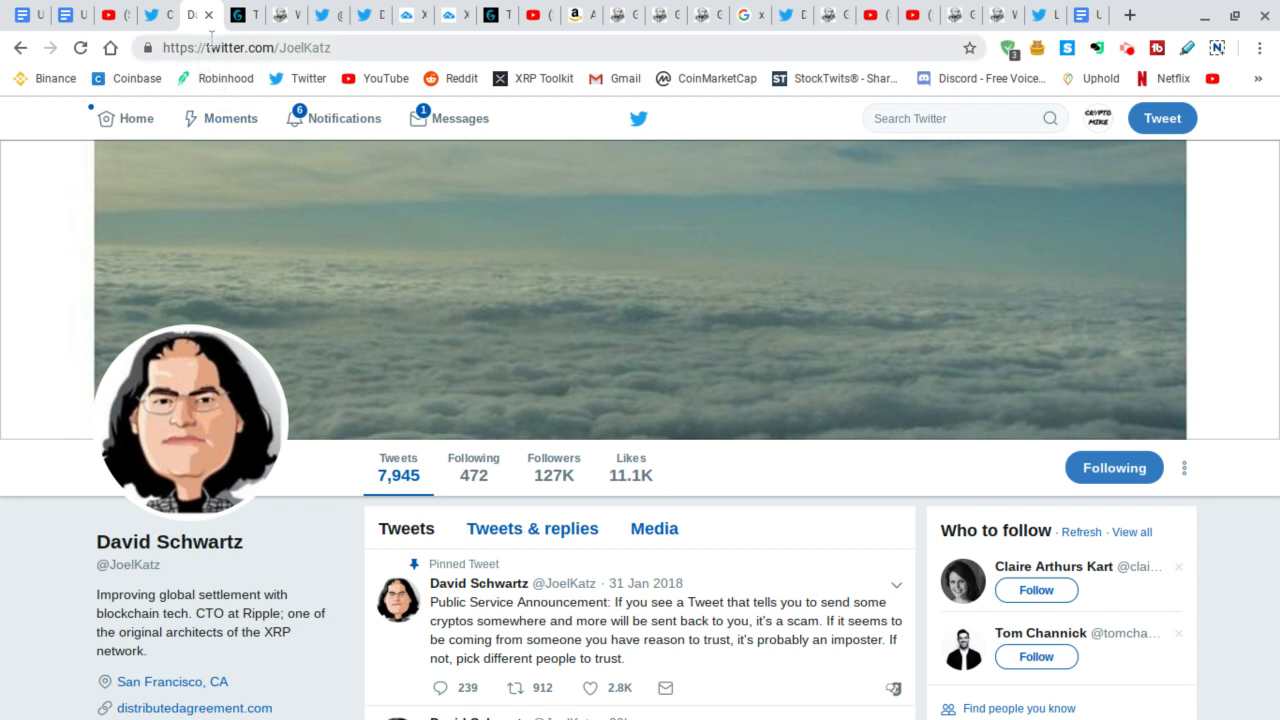
{"action": "mouse_move", "coordinate": [390, 374]}
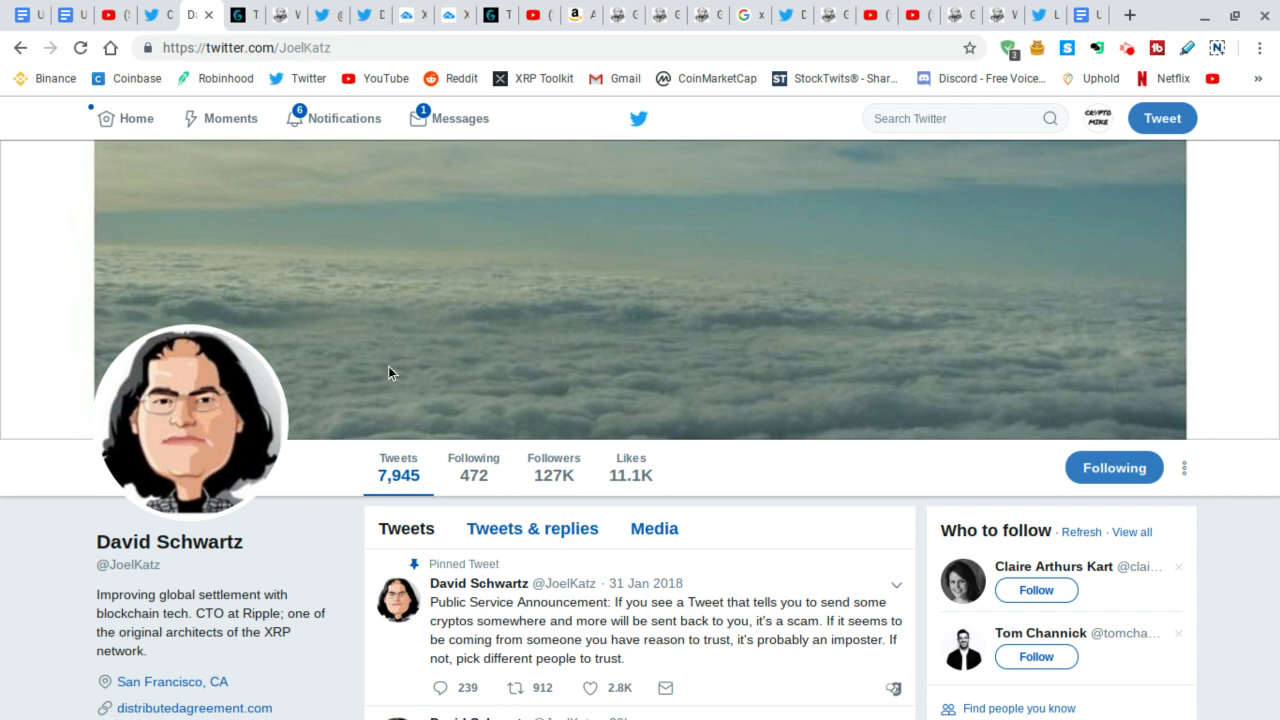
{"action": "mouse_move", "coordinate": [358, 376]}
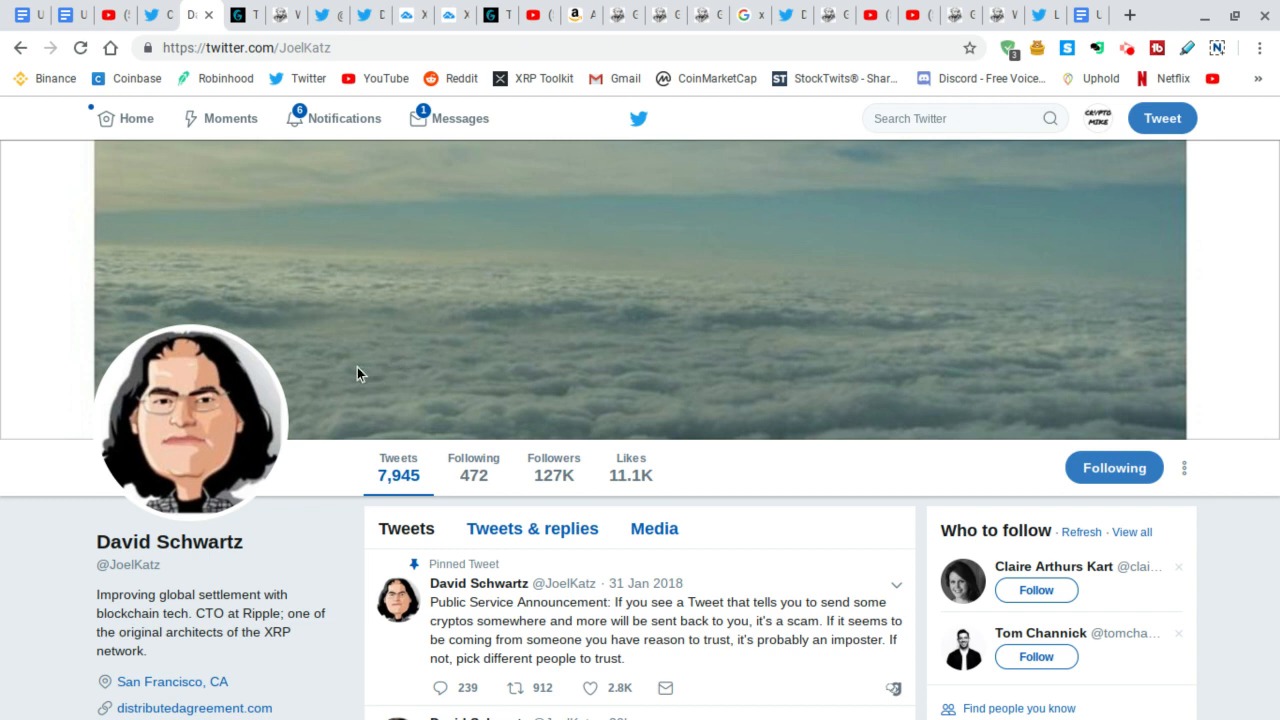
{"action": "mouse_move", "coordinate": [338, 4]}
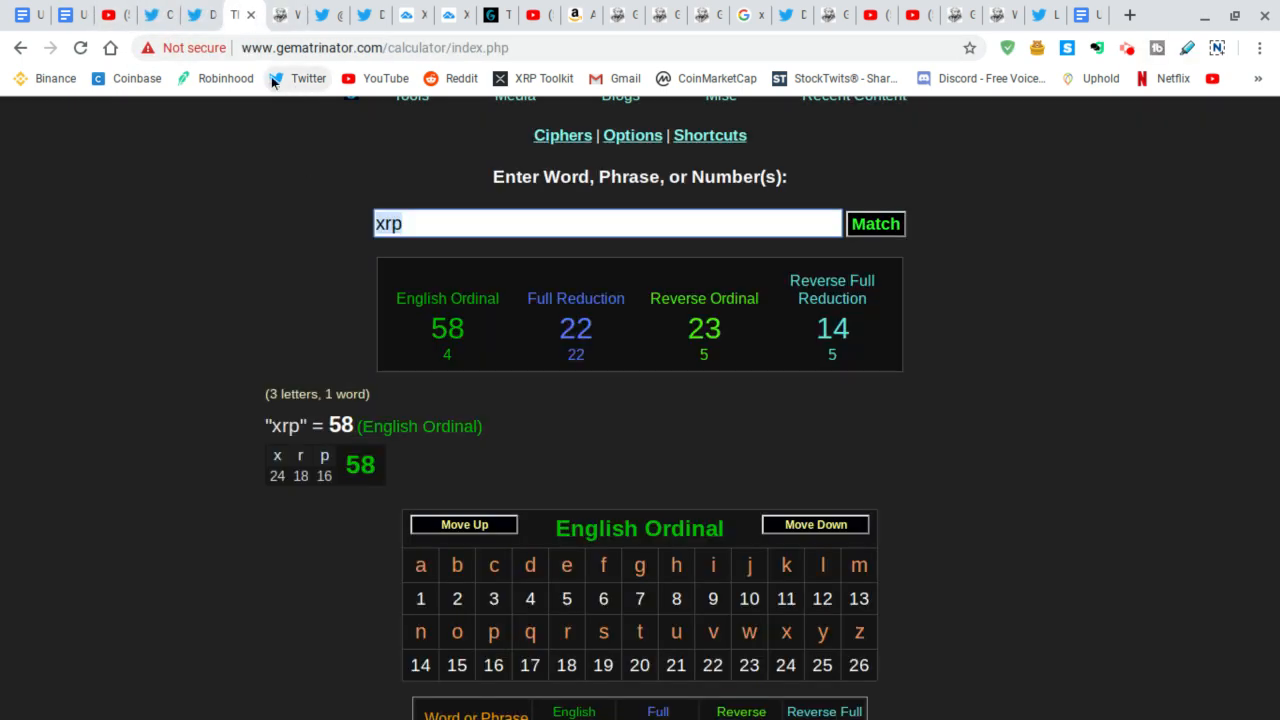
{"action": "left_click", "coordinate": [200, 16]}
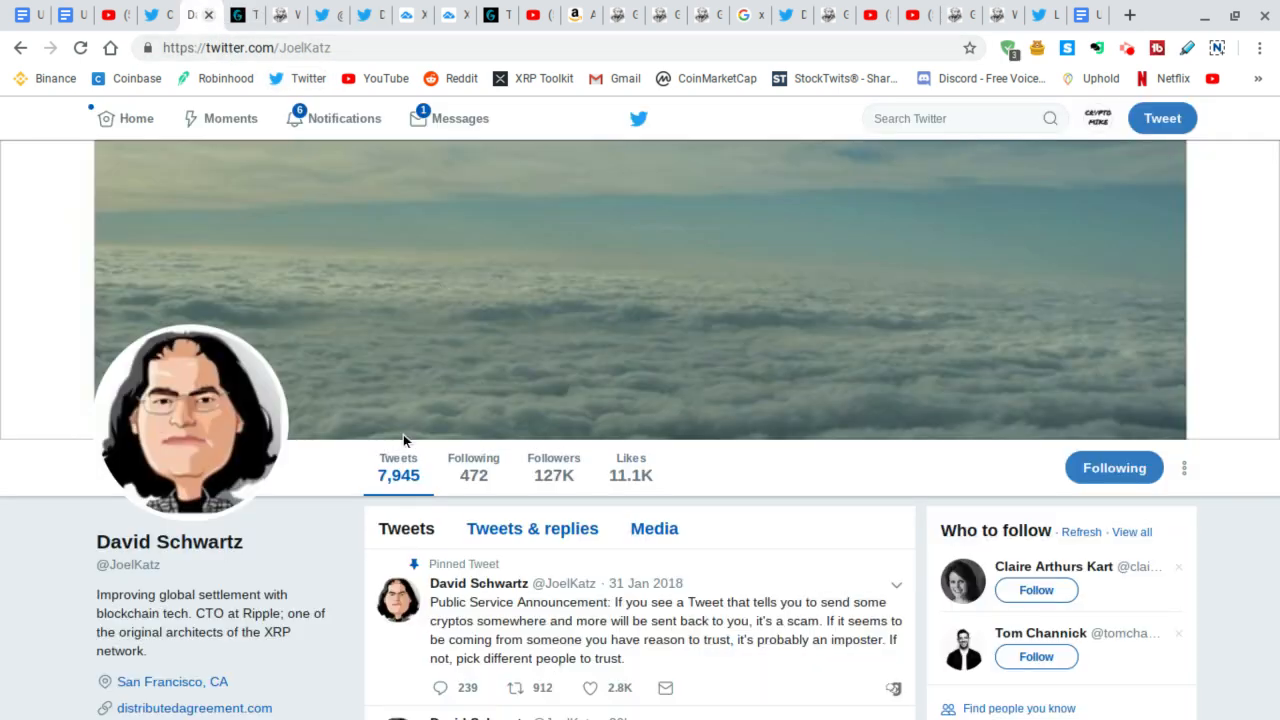
{"action": "mouse_move", "coordinate": [470, 512]}
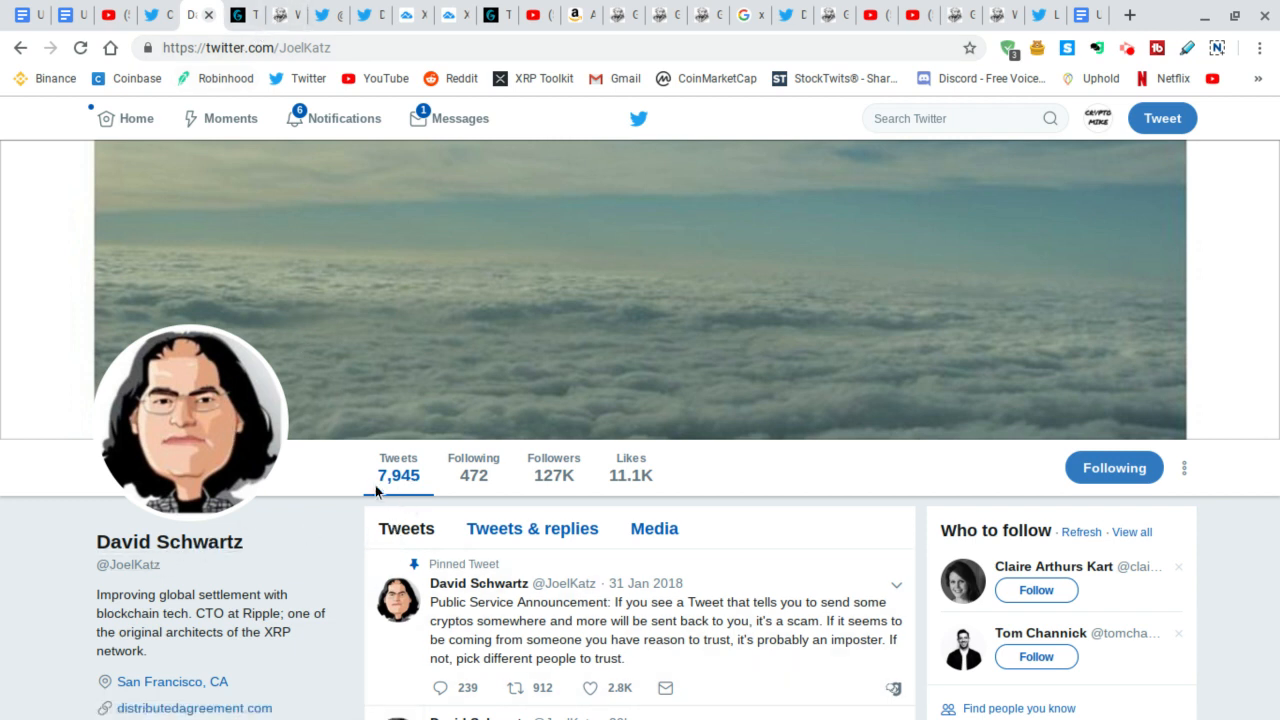
{"action": "mouse_move", "coordinate": [398, 474]}
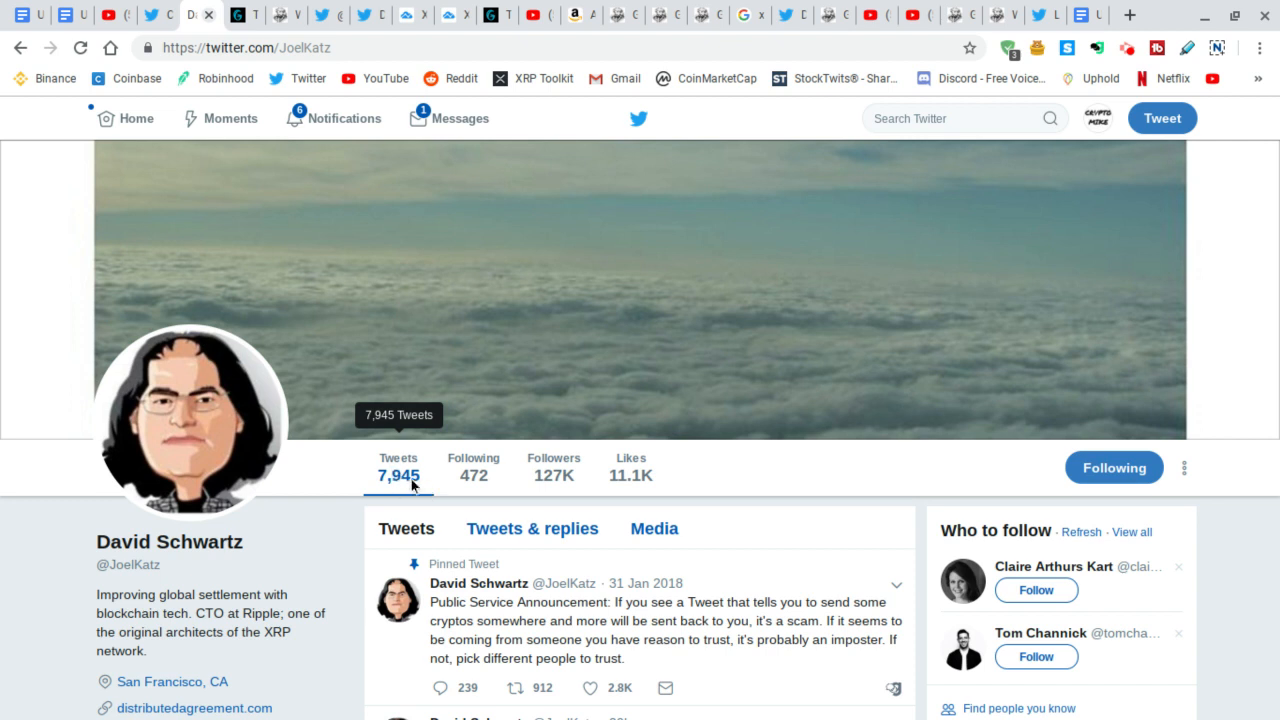
{"action": "mouse_move", "coordinate": [472, 474]}
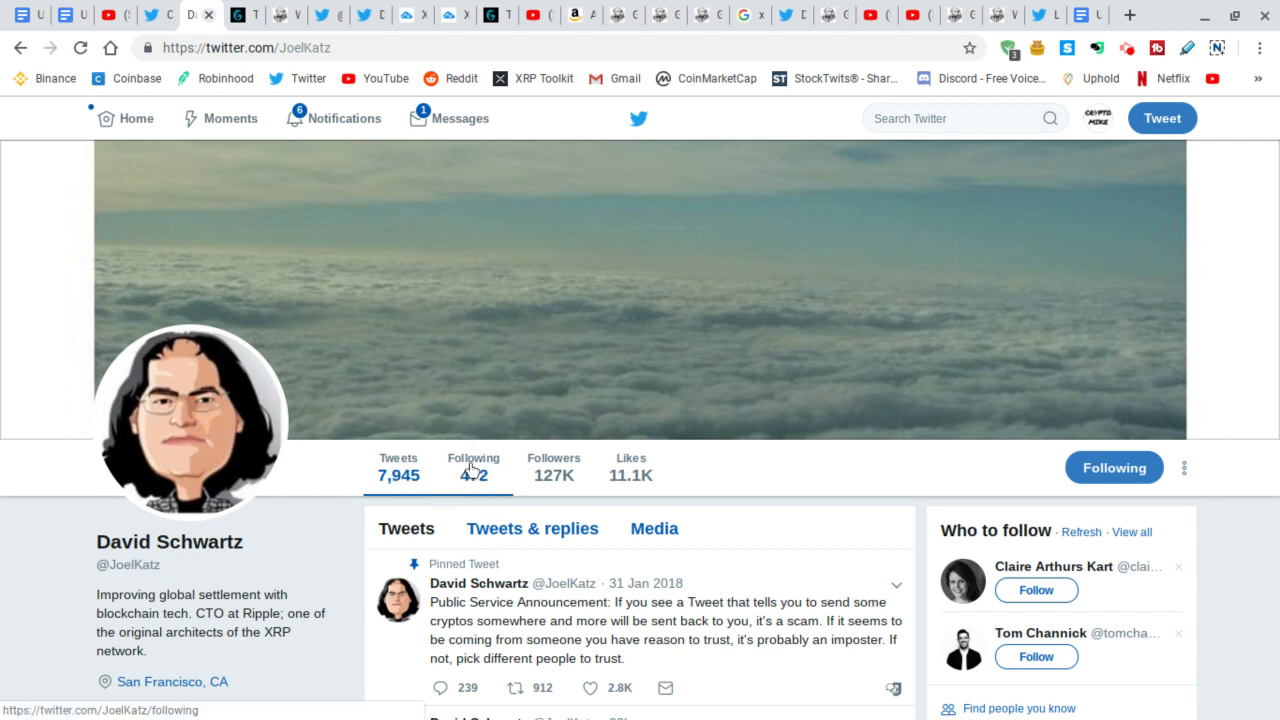
{"action": "left_click", "coordinate": [552, 464]}
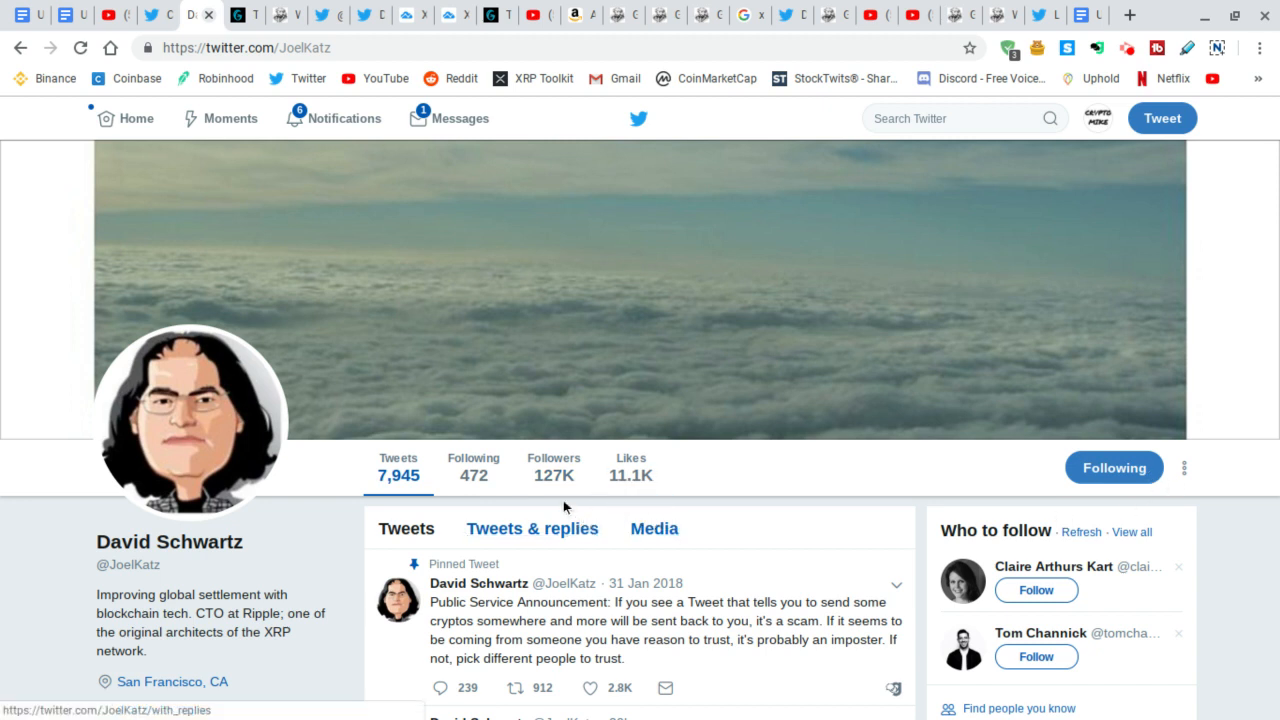
{"action": "mouse_move", "coordinate": [552, 476]}
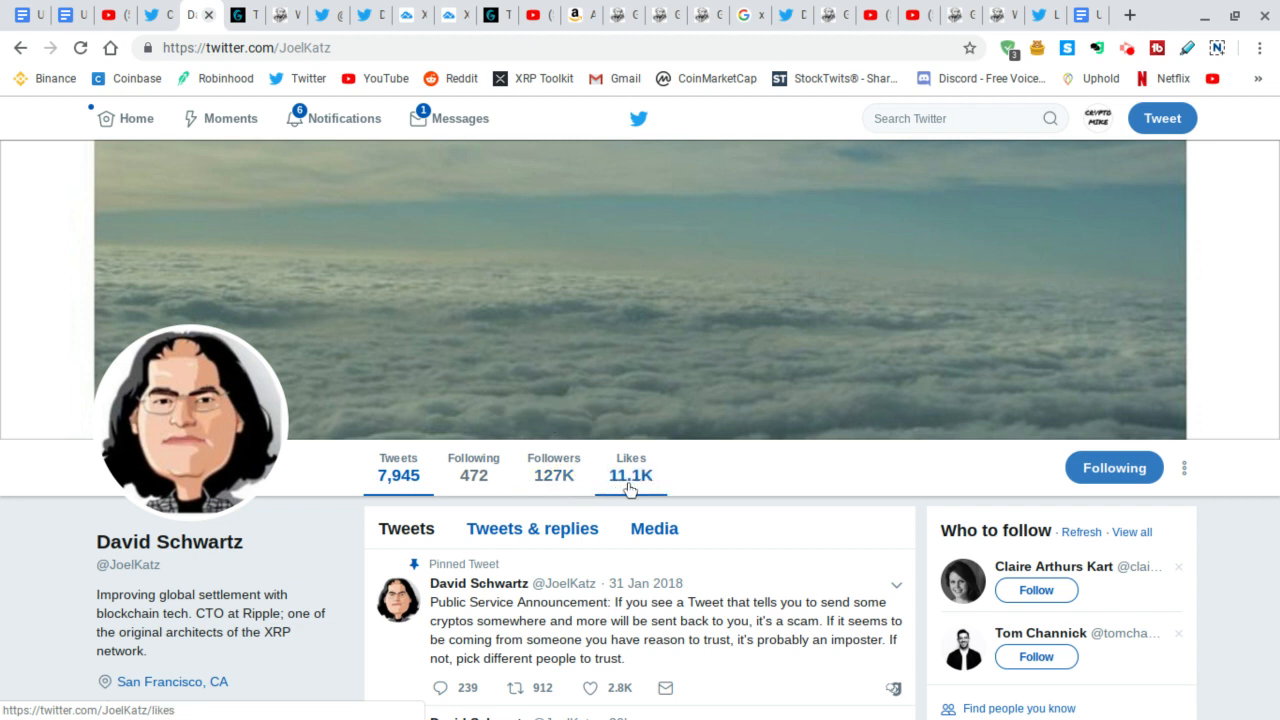
{"action": "mouse_move", "coordinate": [630, 488]}
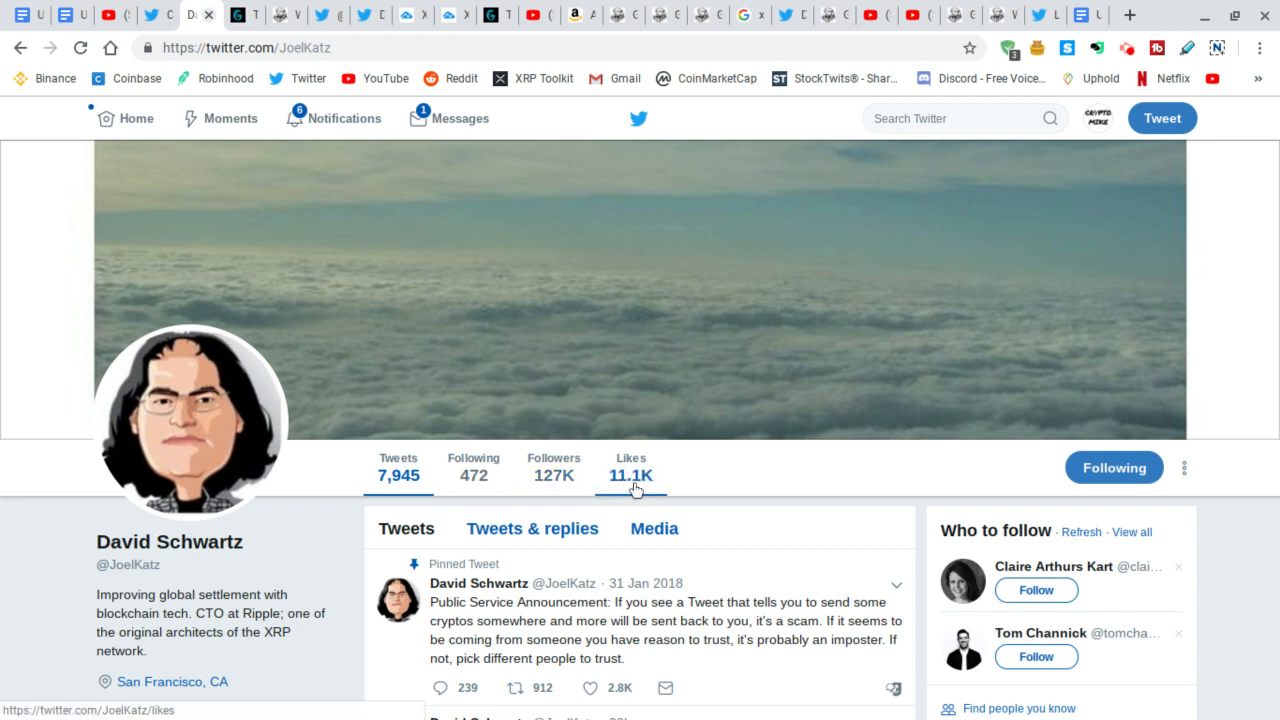
{"action": "mouse_move", "coordinate": [616, 490]}
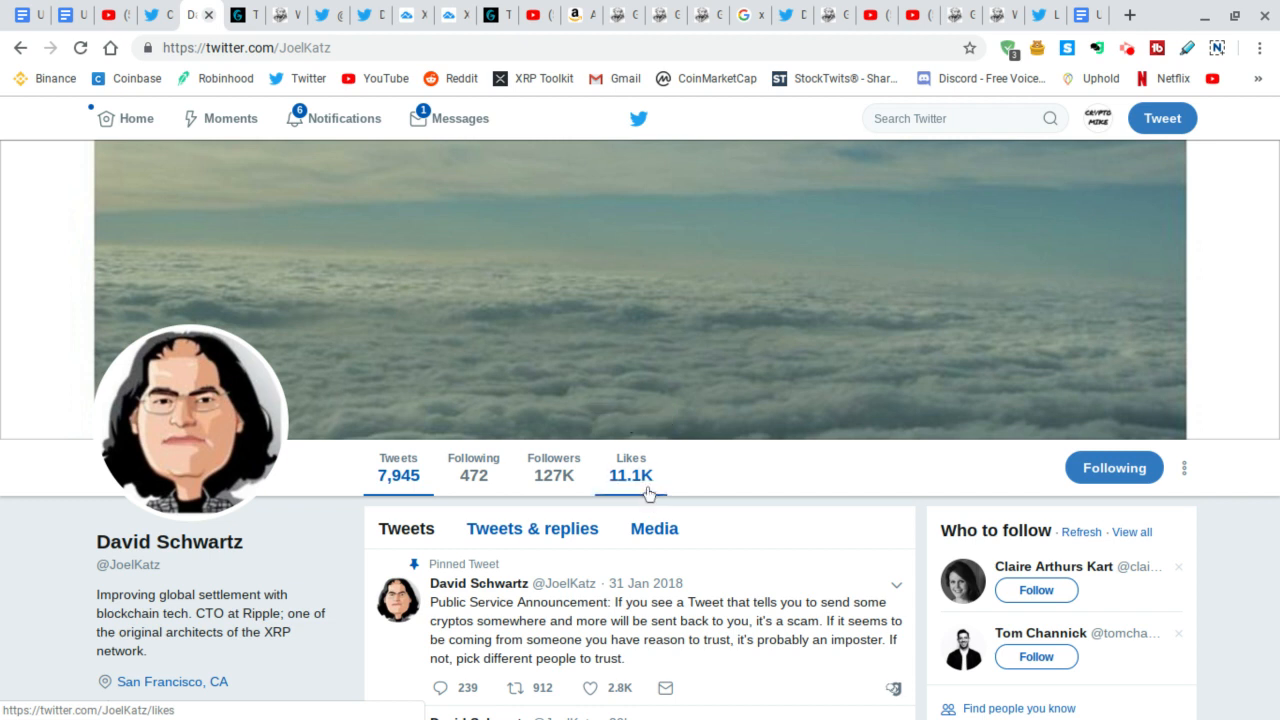
{"action": "mouse_move", "coordinate": [632, 476]}
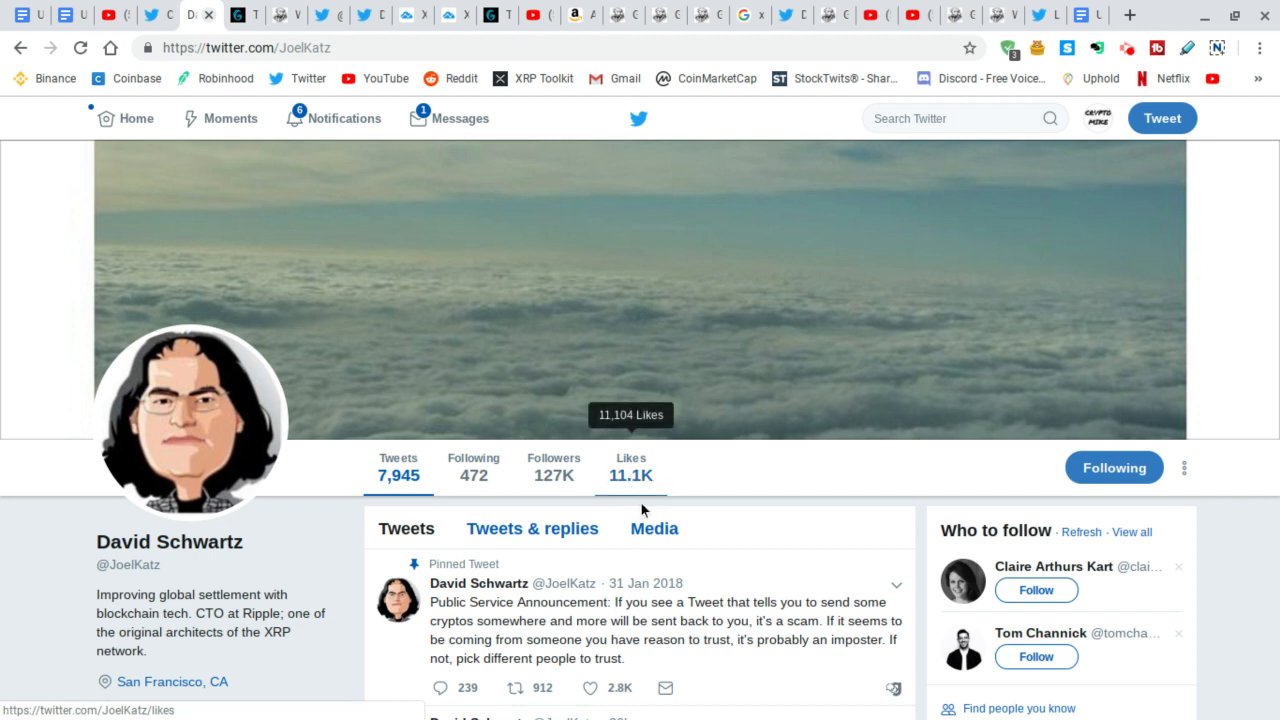
{"action": "mouse_move", "coordinate": [472, 474]}
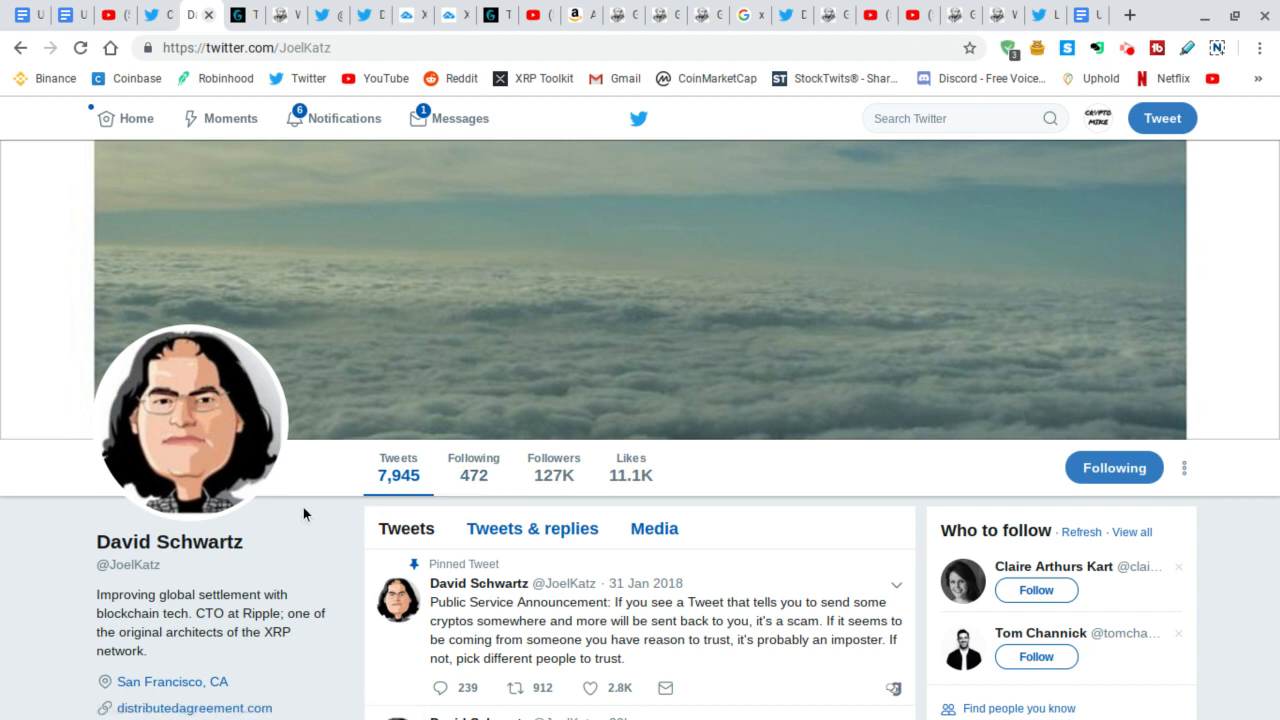
{"action": "mouse_move", "coordinate": [296, 504]}
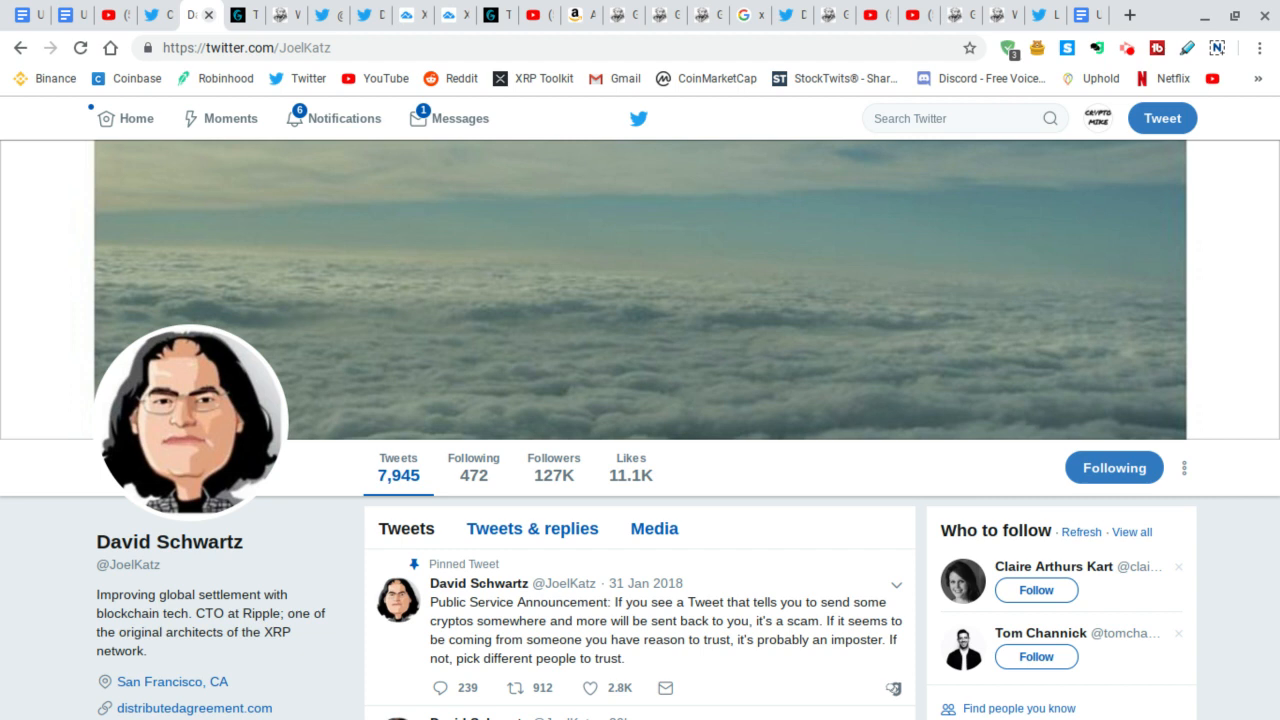
{"action": "mouse_move", "coordinate": [292, 520]}
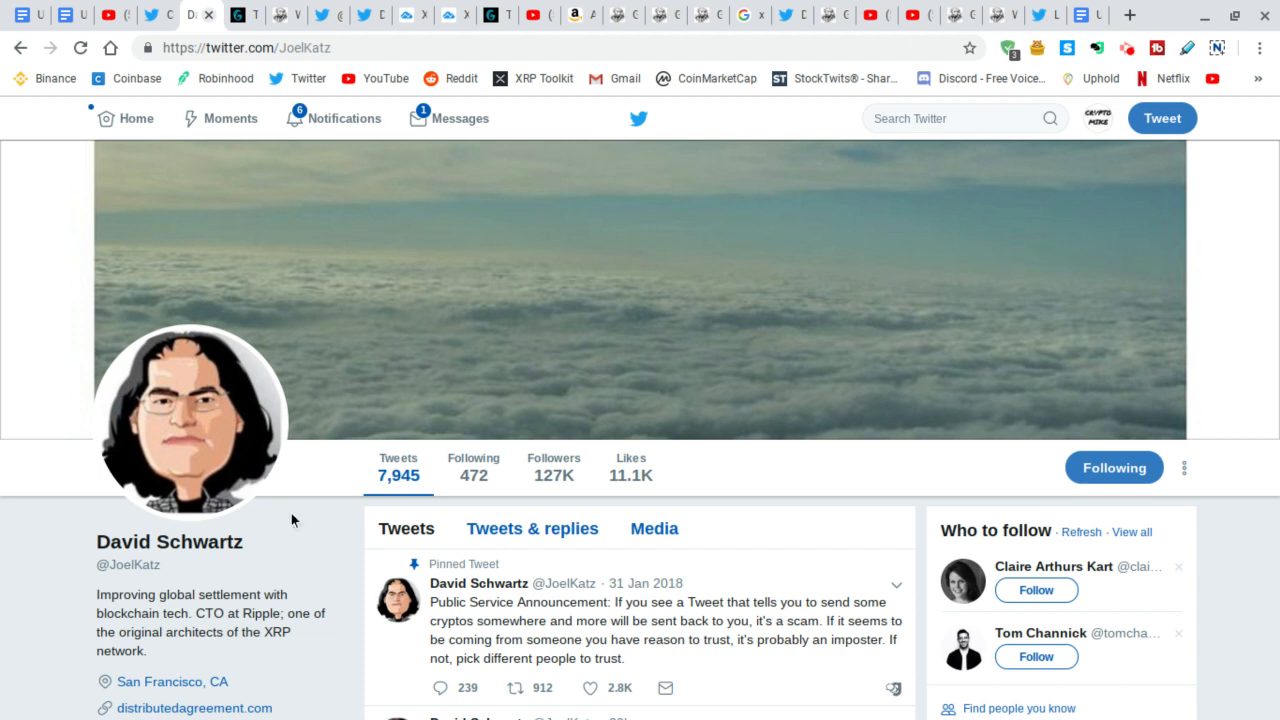
{"action": "mouse_move", "coordinate": [196, 610]}
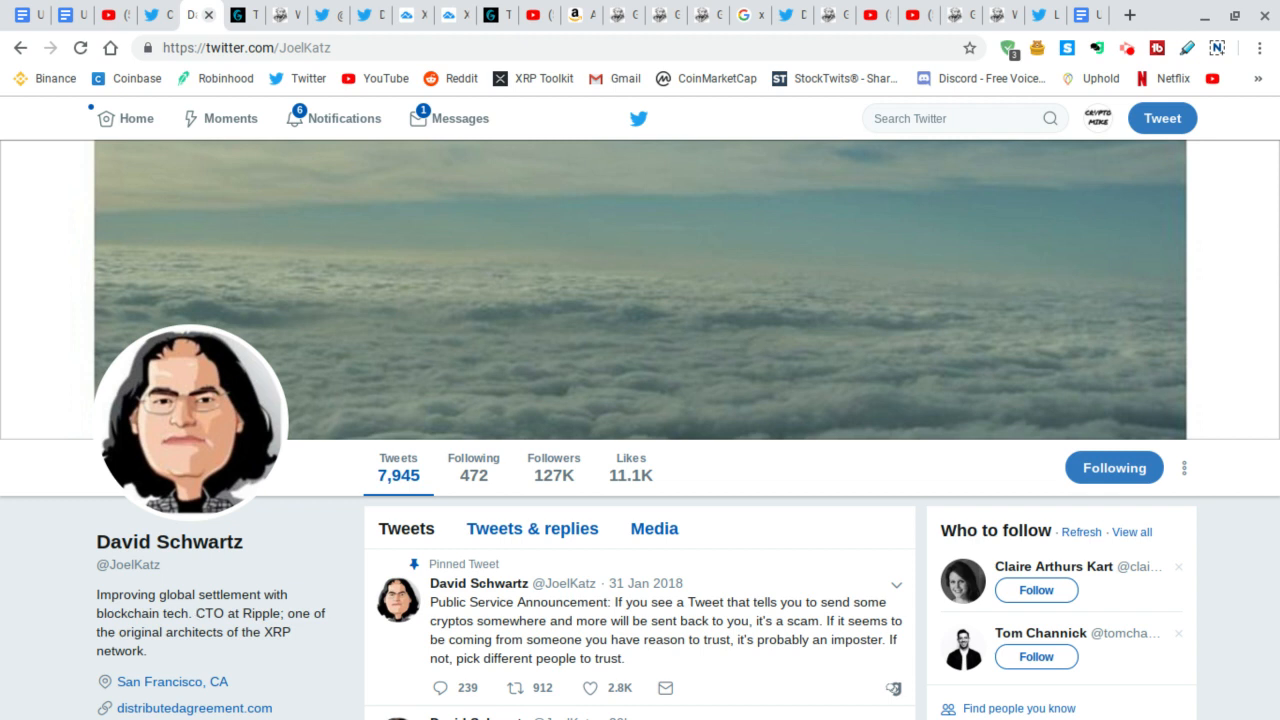
{"action": "mouse_move", "coordinate": [278, 608]}
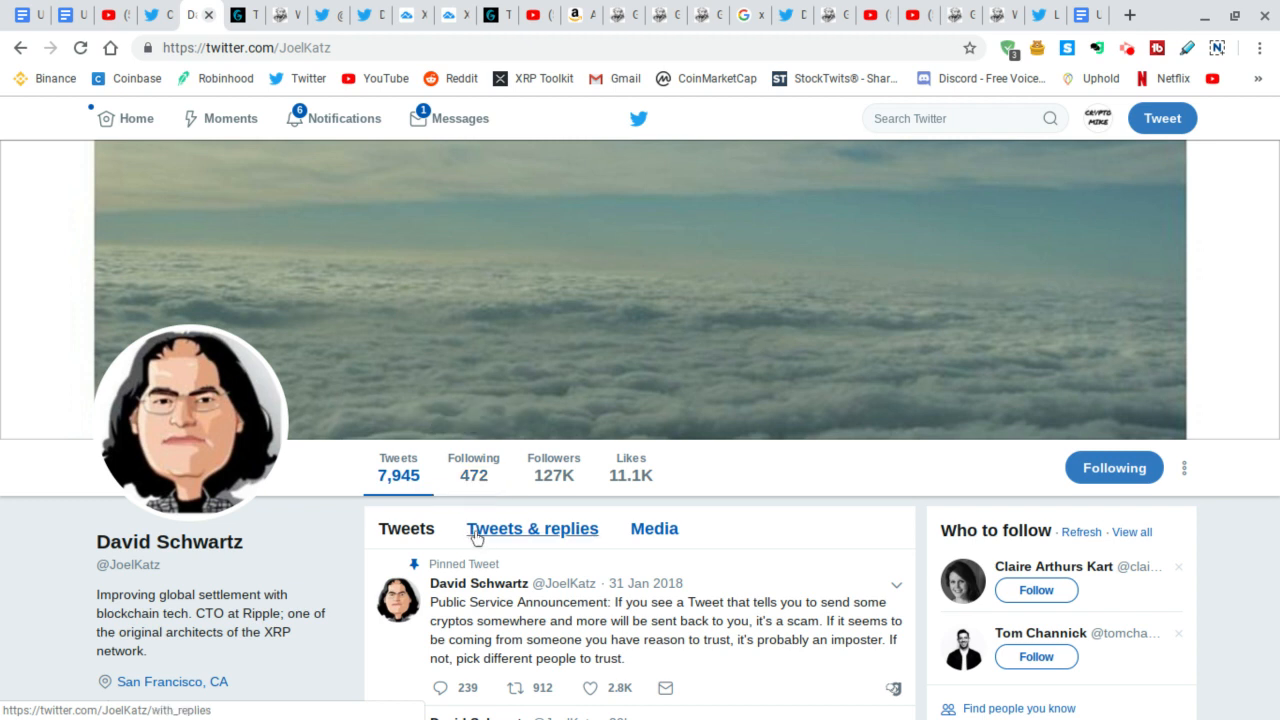
{"action": "mouse_move", "coordinate": [552, 474]}
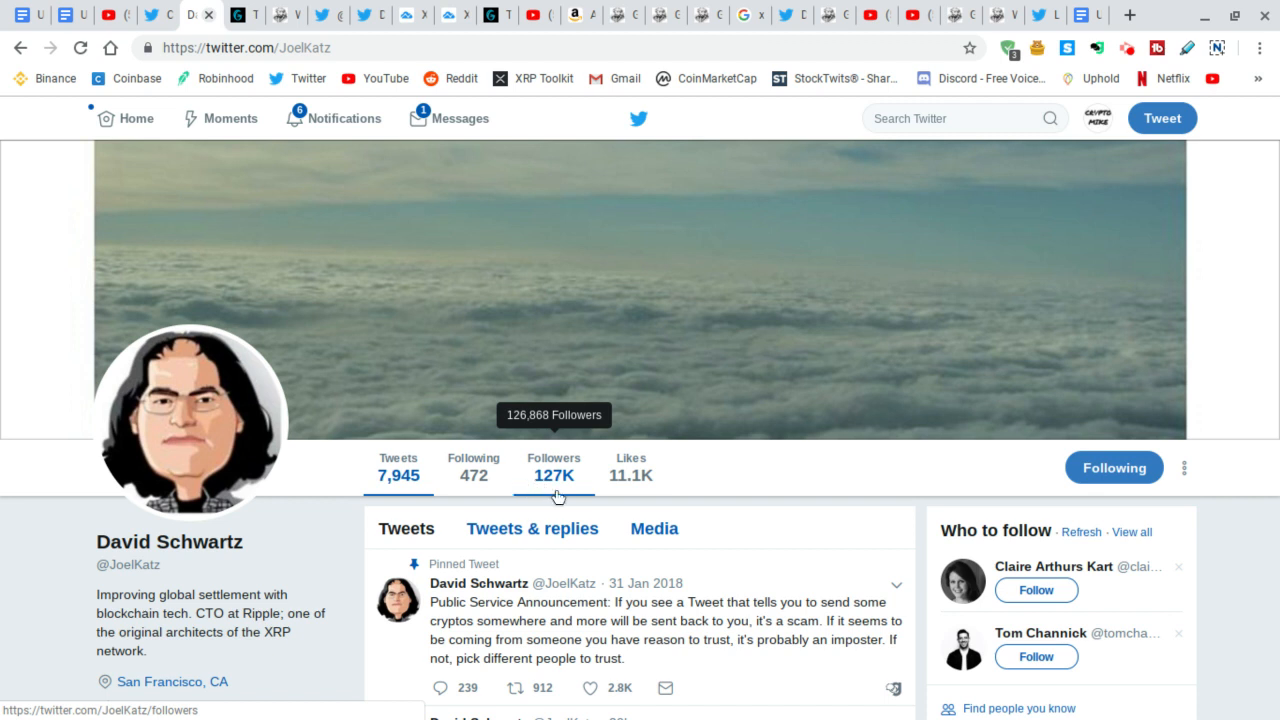
{"action": "mouse_move", "coordinate": [516, 492]}
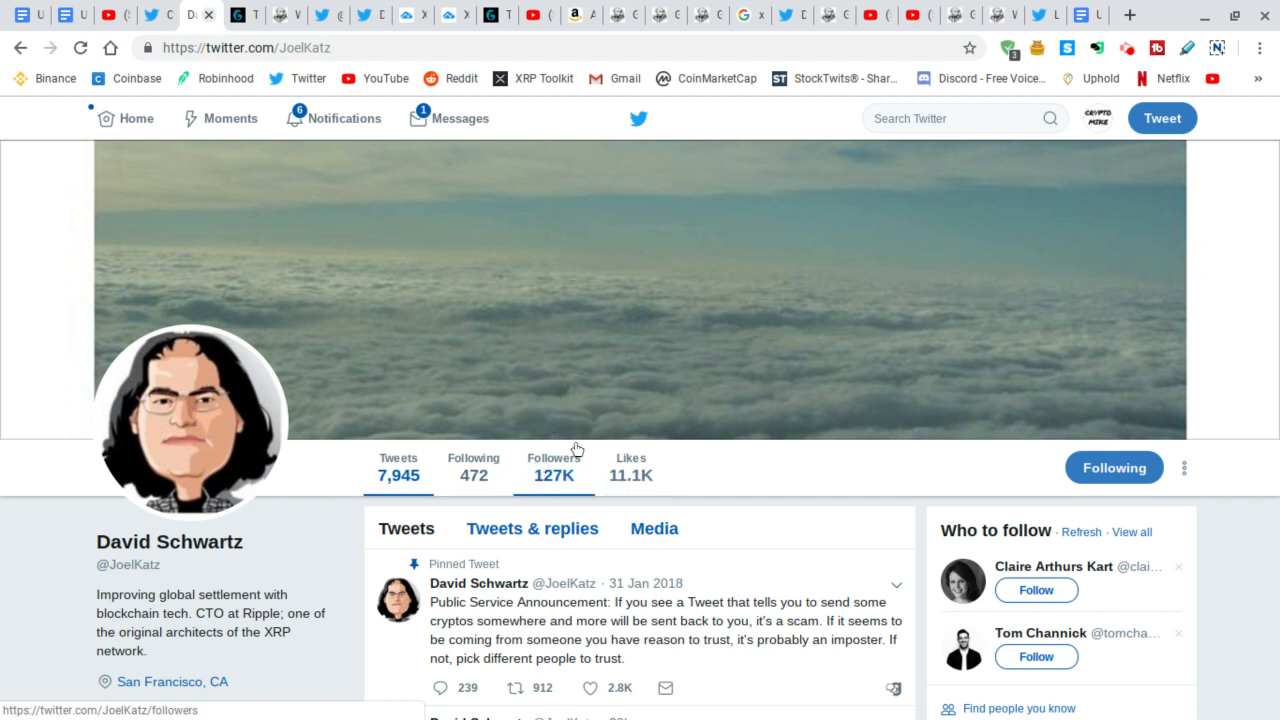
{"action": "mouse_move", "coordinate": [584, 418]}
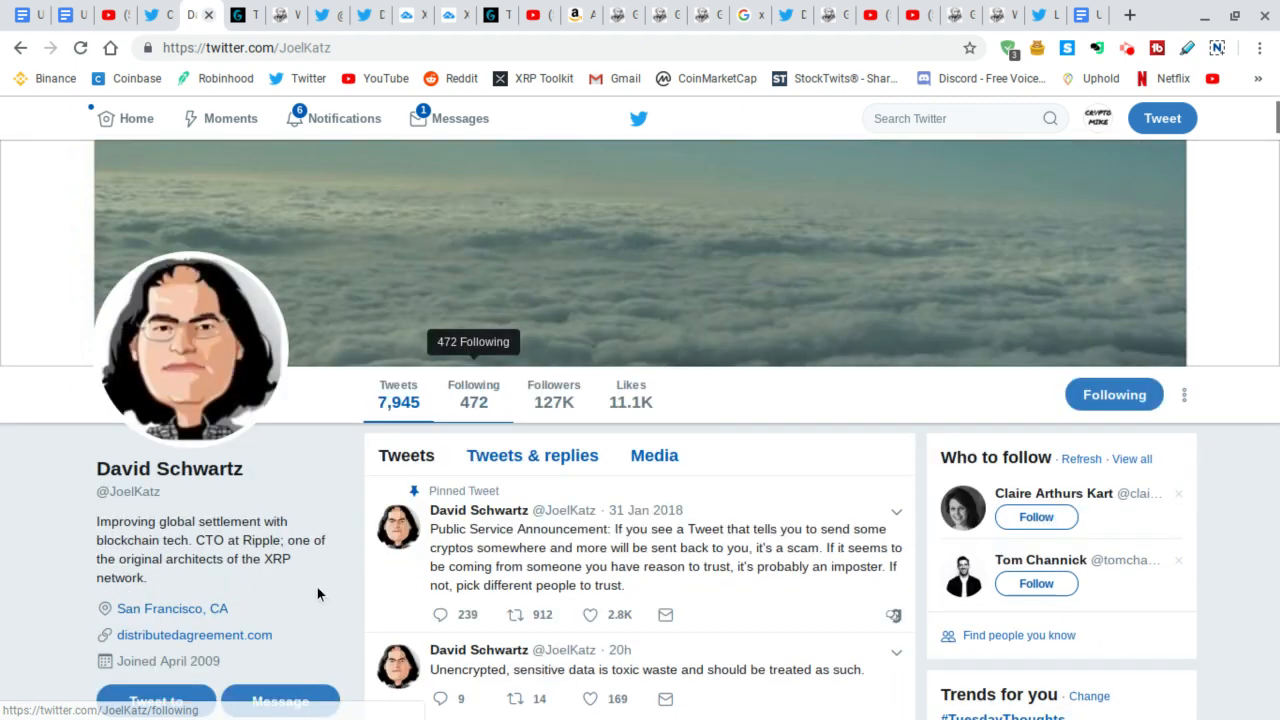
{"action": "scroll", "scroll_direction": "down", "scroll_amount": 3}
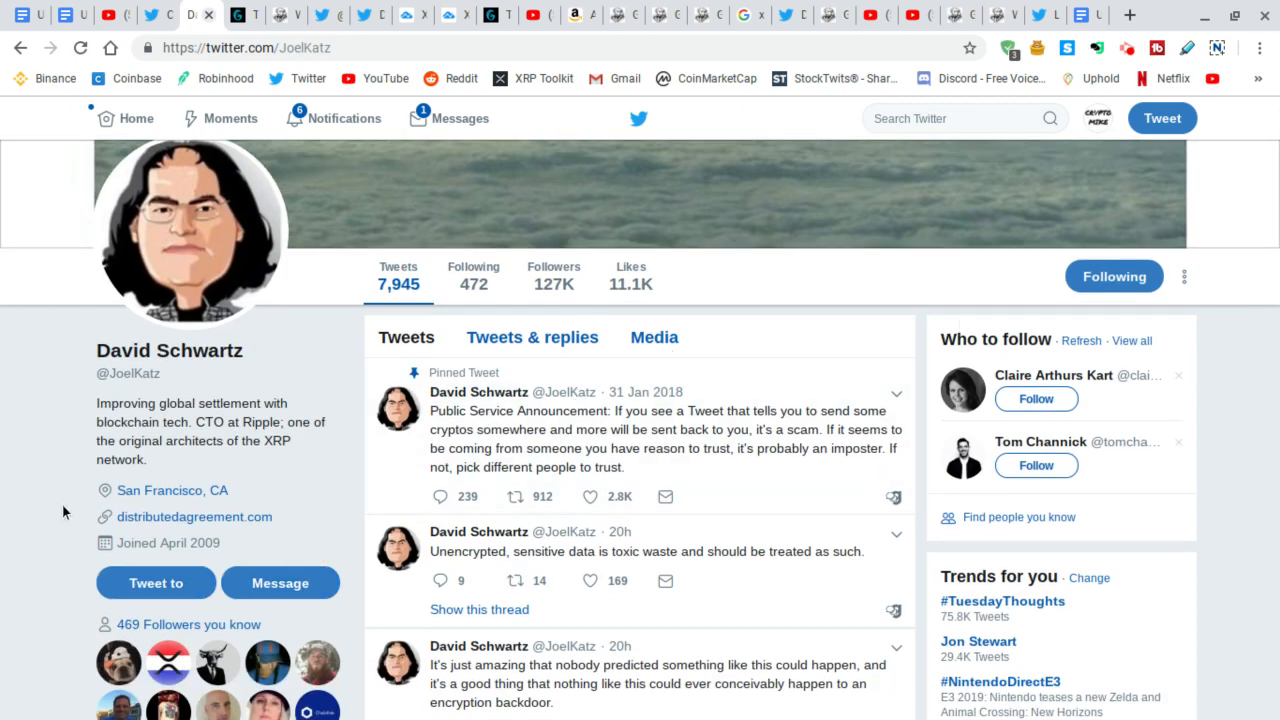
{"action": "scroll", "scroll_direction": "down", "scroll_amount": 3}
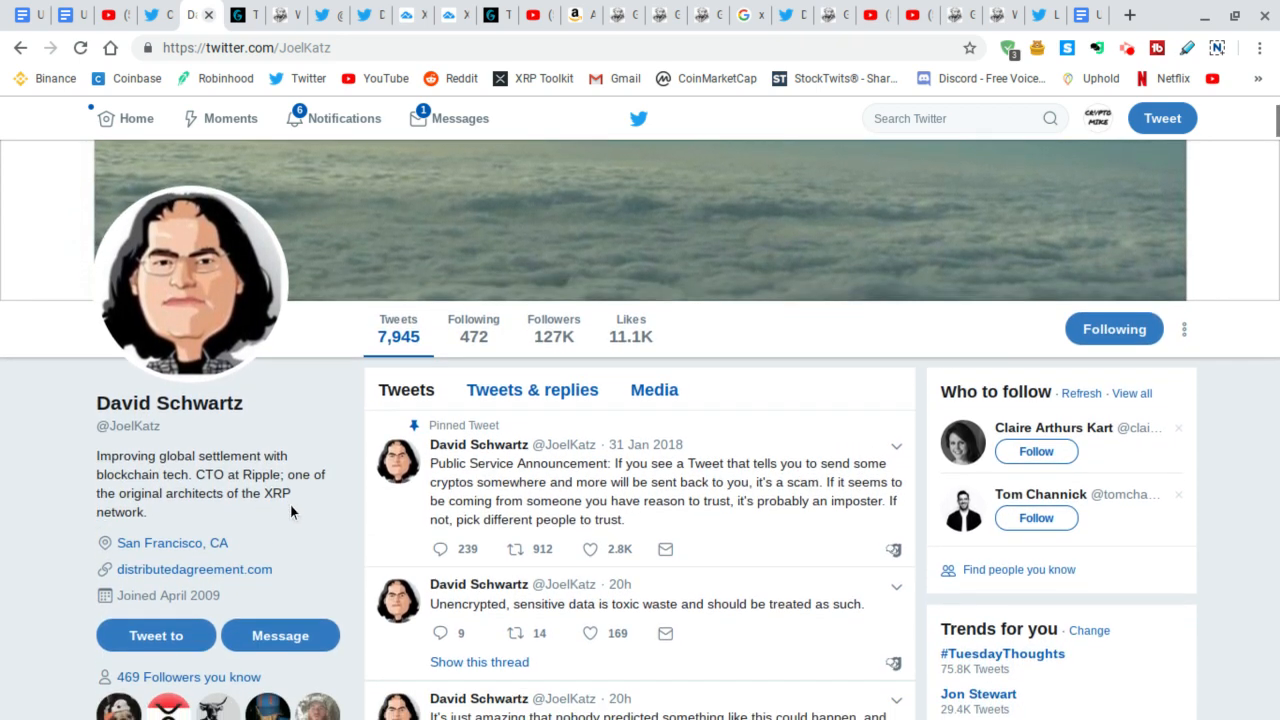
{"action": "scroll", "scroll_direction": "down", "scroll_amount": 3}
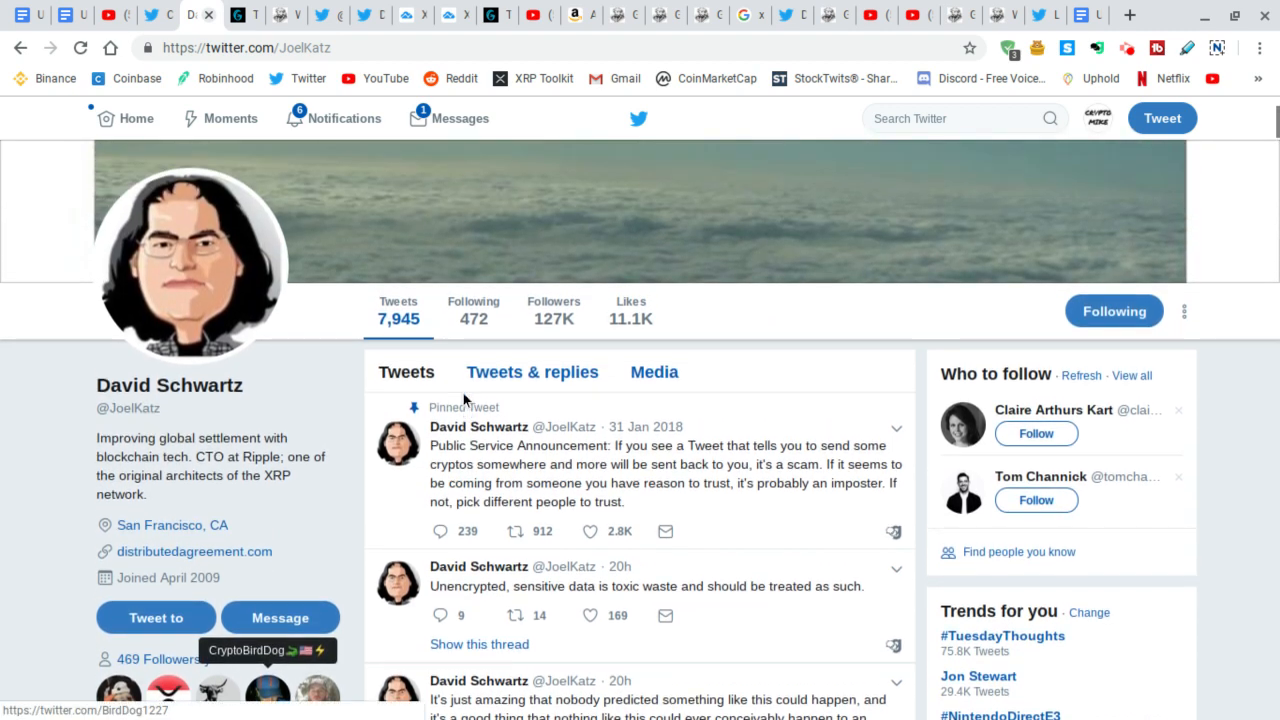
{"action": "scroll", "scroll_direction": "down", "scroll_amount": 3}
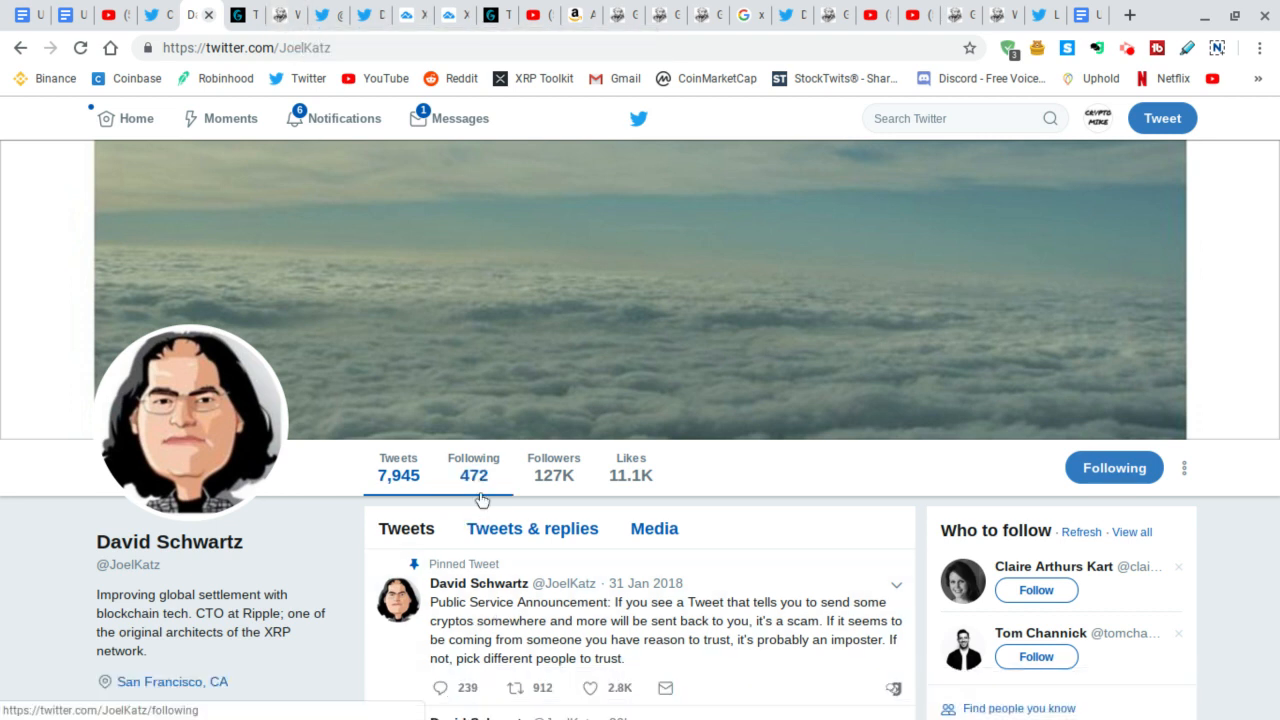
{"action": "mouse_move", "coordinate": [472, 474]}
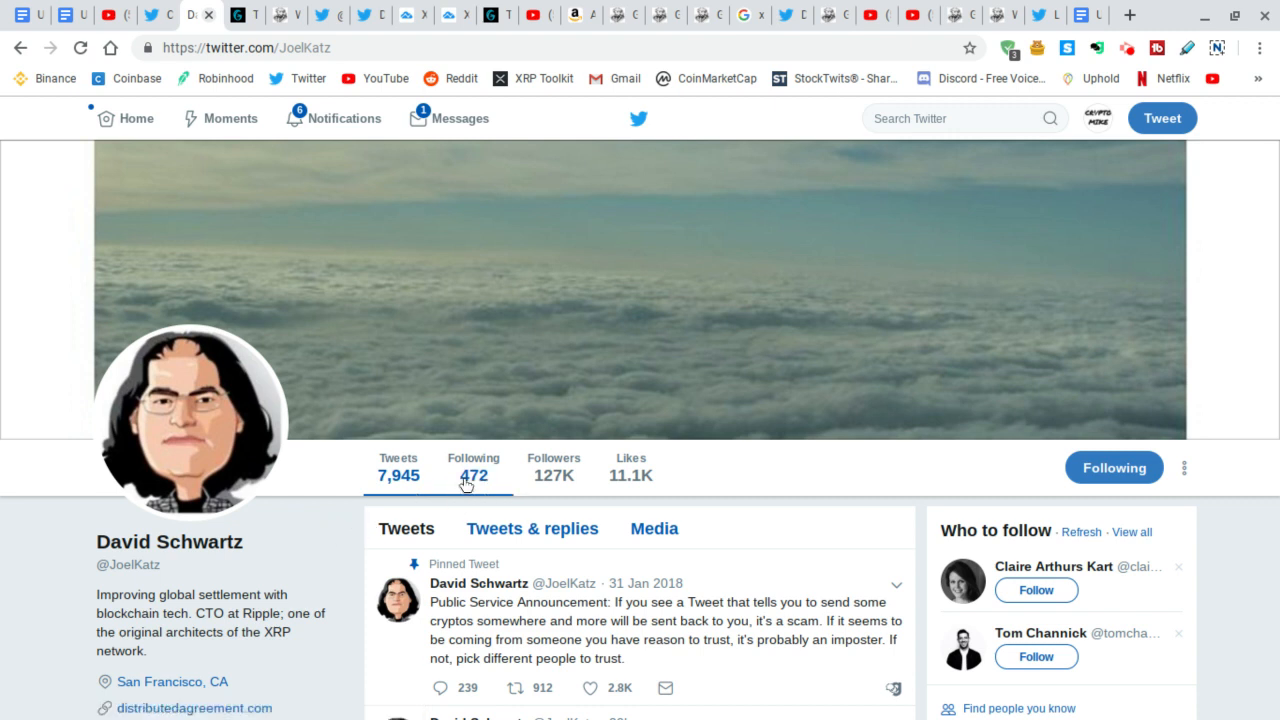
{"action": "mouse_move", "coordinate": [156, 16]}
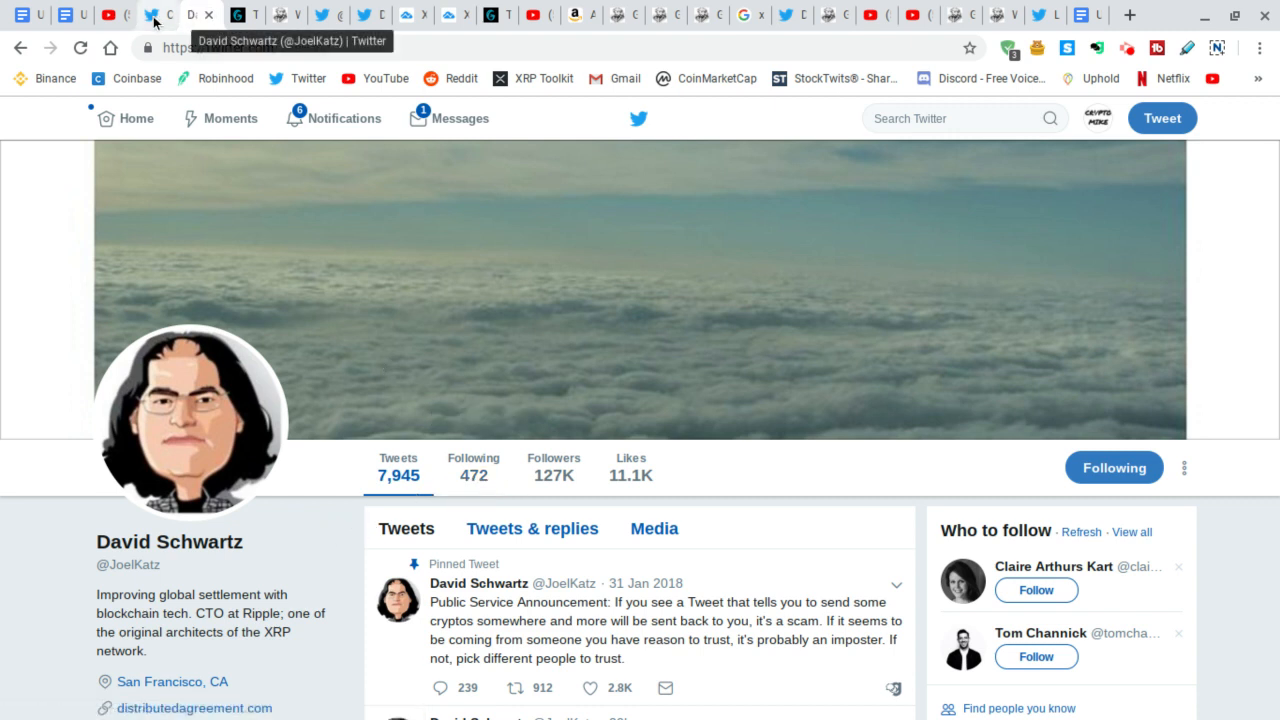
{"action": "mouse_move", "coordinate": [278, 18]}
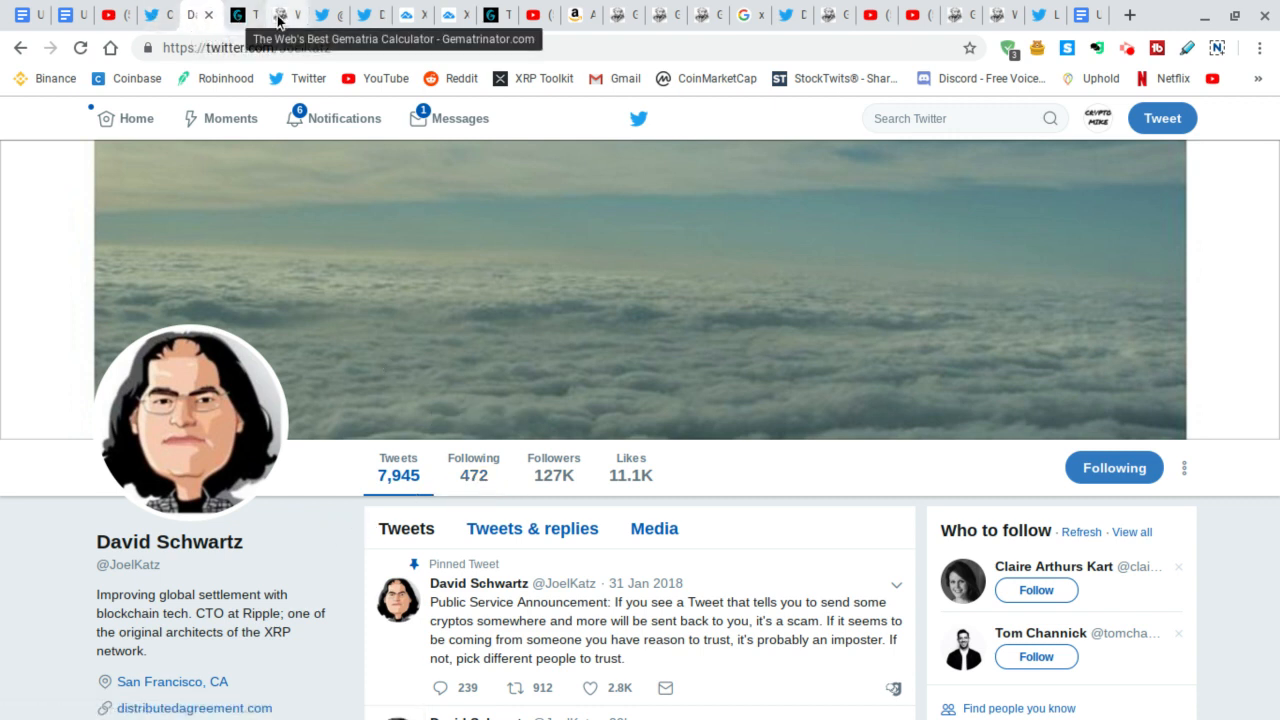
Show the Gematrix results for 472, led by Phoenix, Dragons U and Game Of Thrones.
{"action": "left_click", "coordinate": [268, 16]}
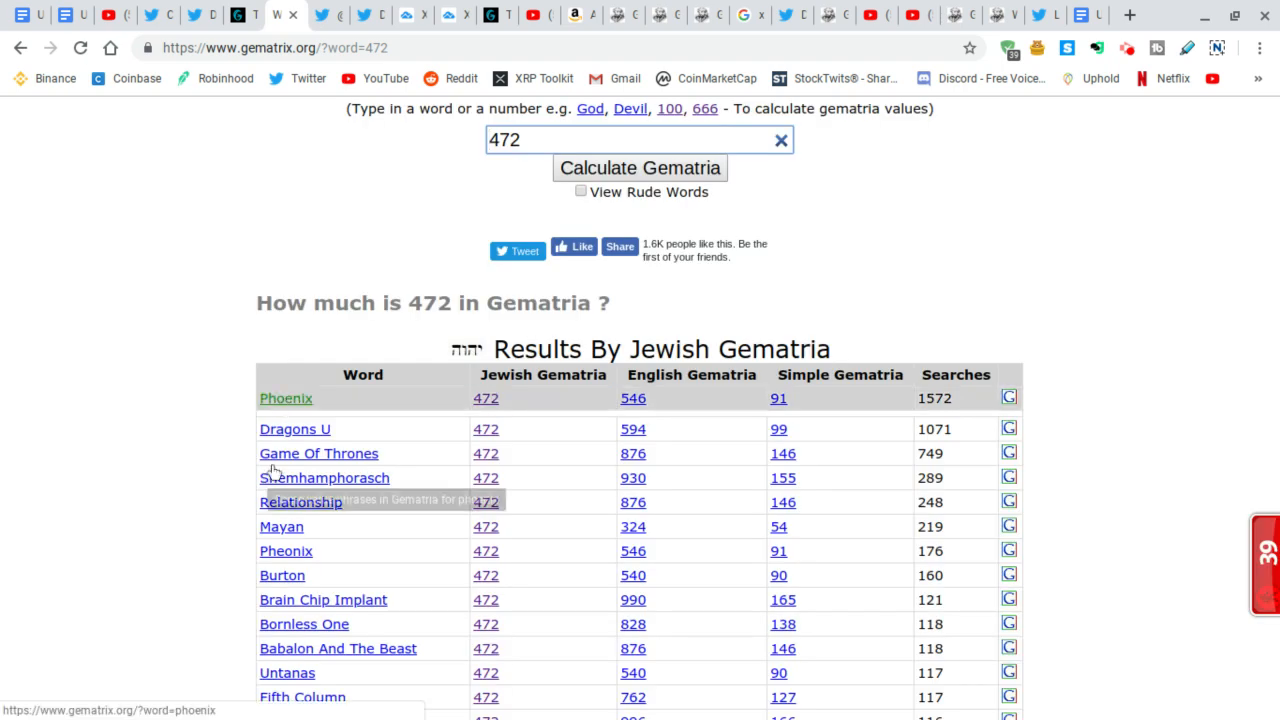
{"action": "mouse_move", "coordinate": [284, 398]}
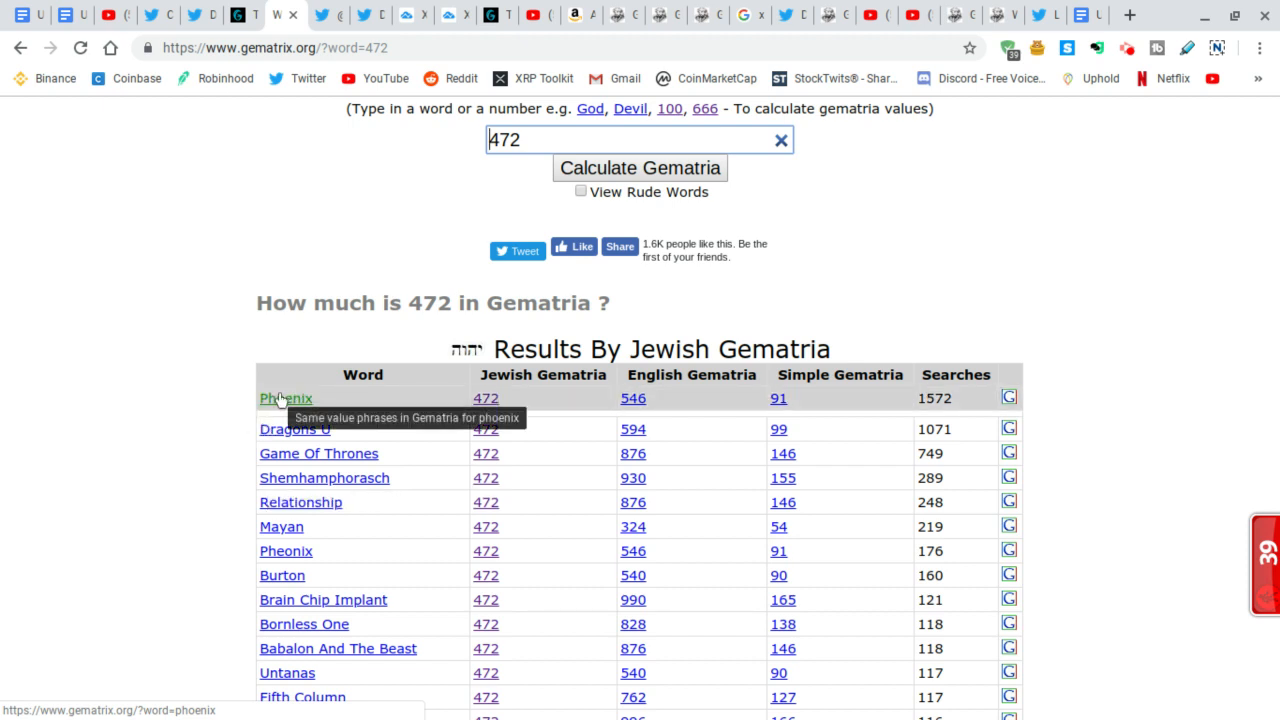
{"action": "mouse_move", "coordinate": [260, 212]}
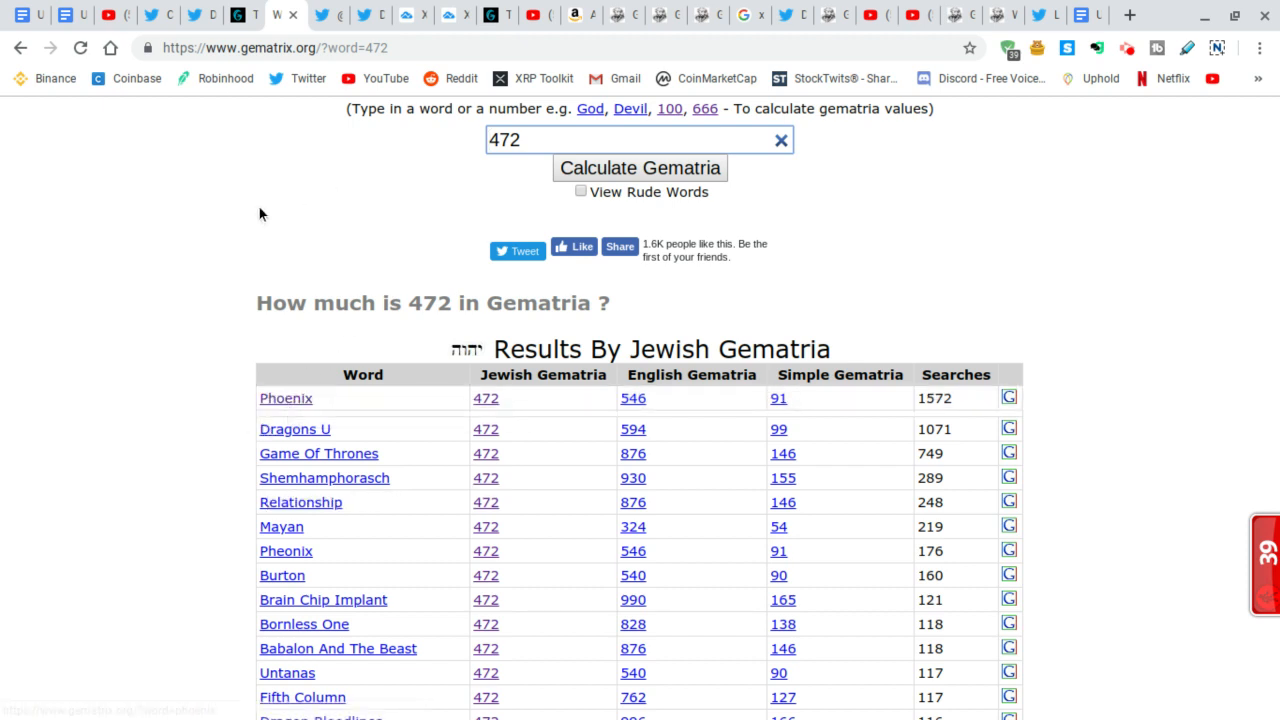
{"action": "mouse_move", "coordinate": [358, 332]}
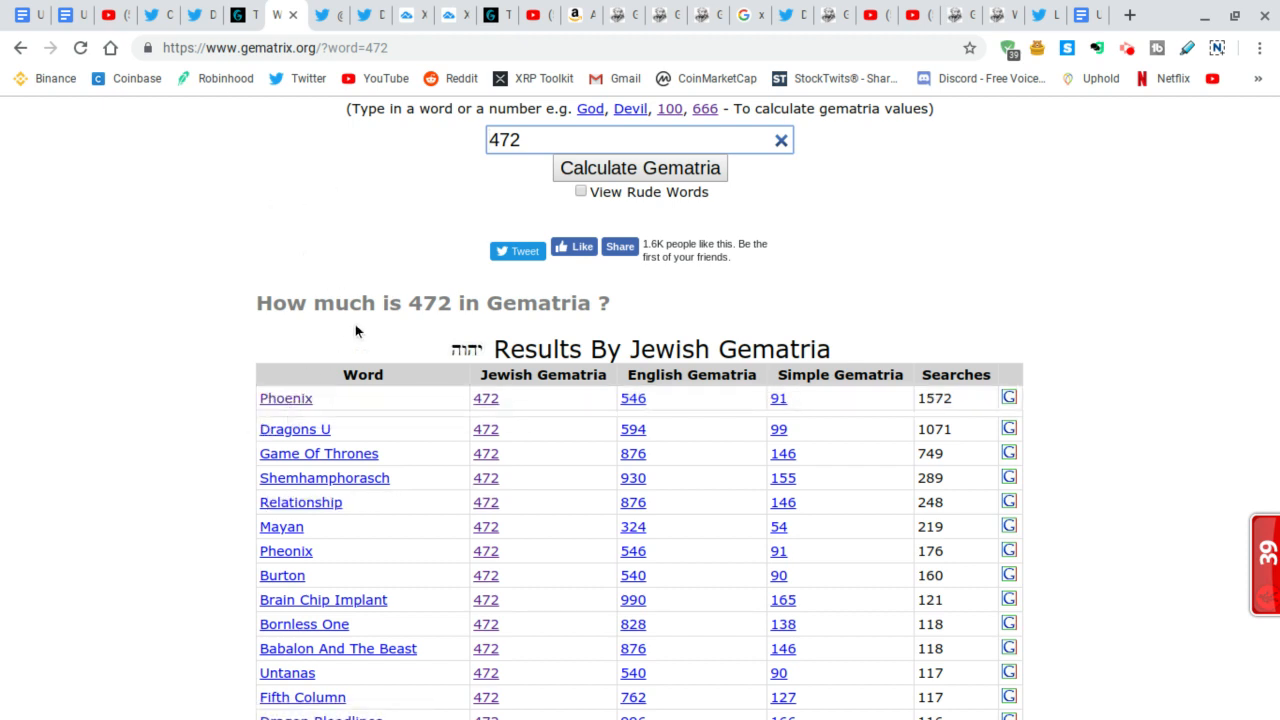
{"action": "mouse_move", "coordinate": [286, 398]}
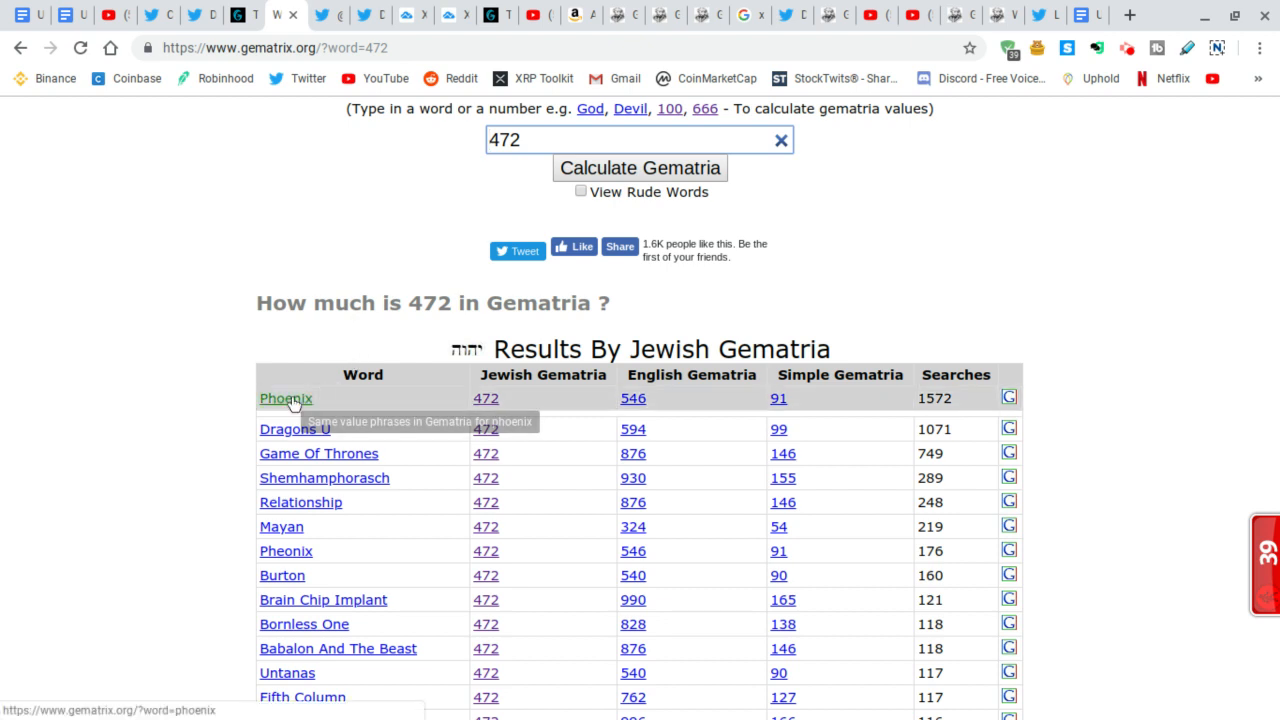
{"action": "mouse_move", "coordinate": [1044, 16]}
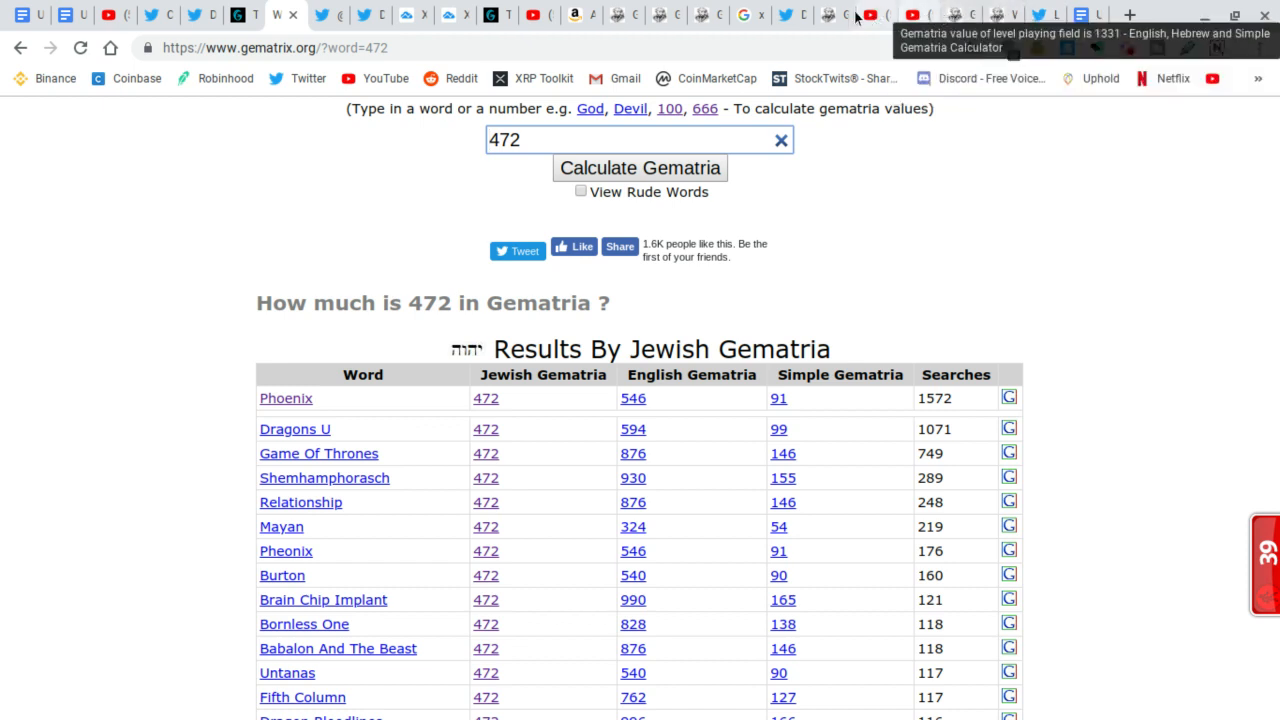
{"action": "mouse_move", "coordinate": [836, 16]}
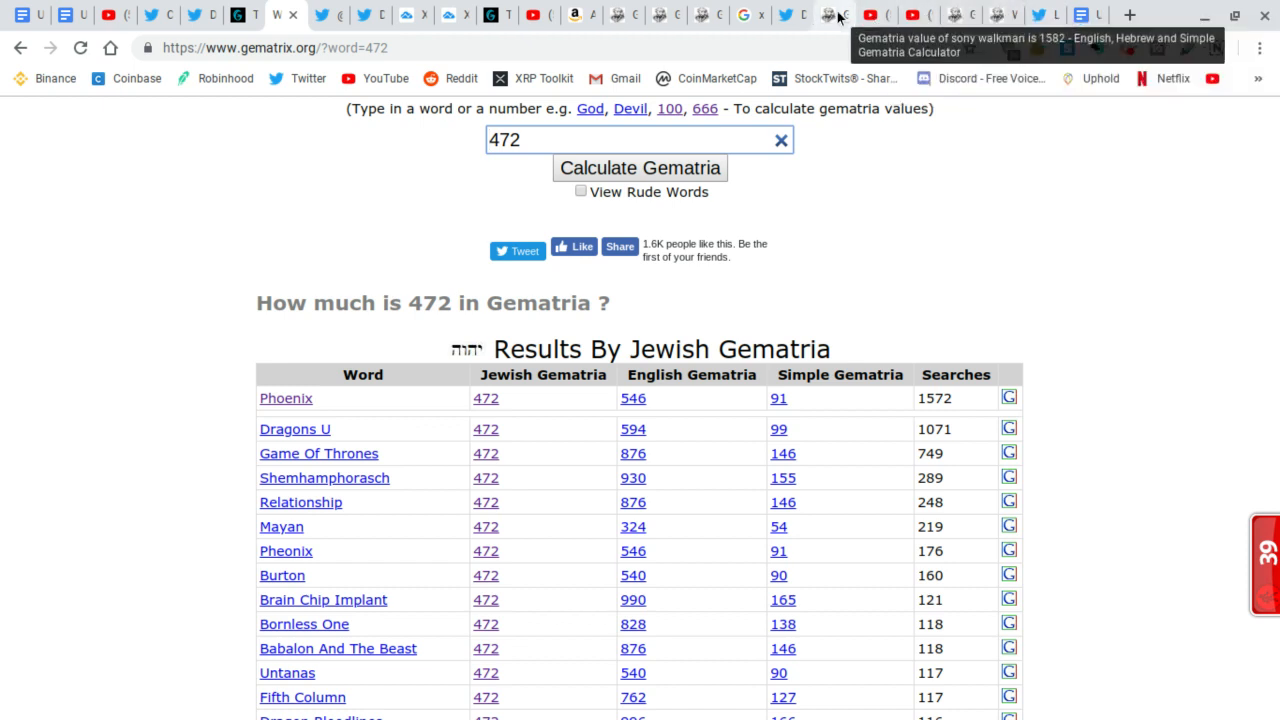
Return to the Joel Katz Twitter profile to find the Sony Walkman tweet.
{"action": "left_click", "coordinate": [790, 16]}
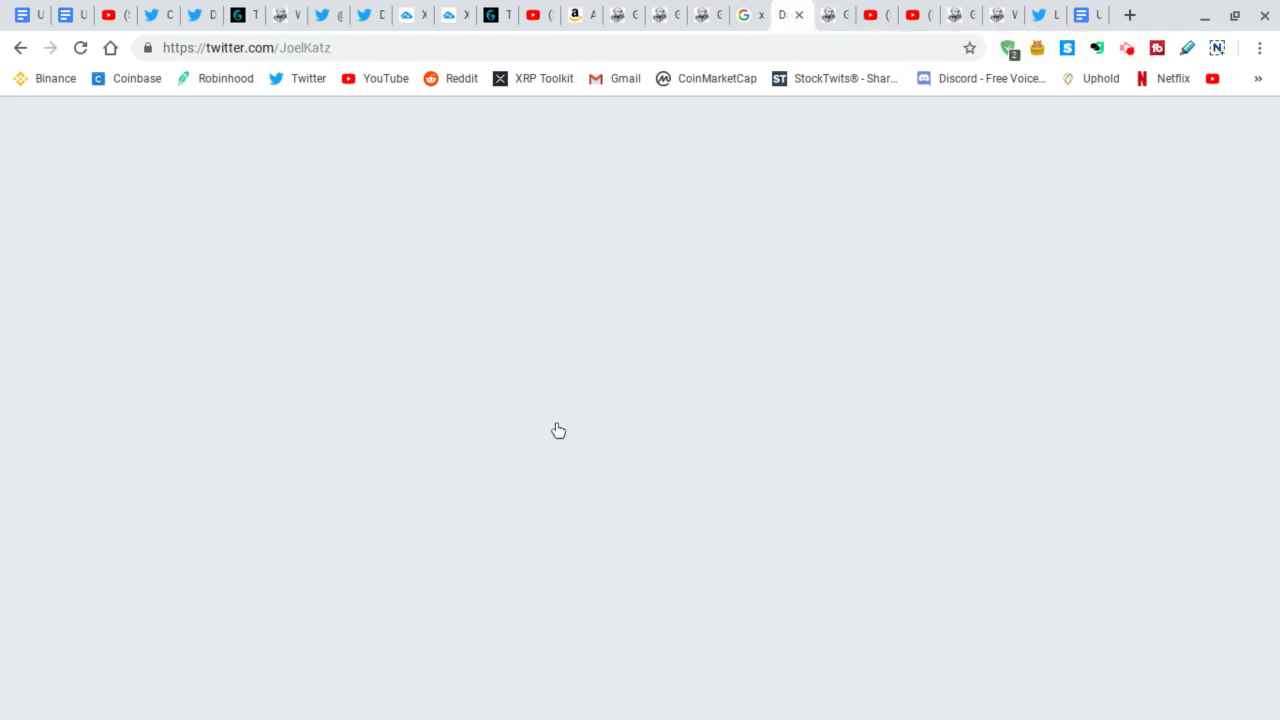
{"action": "mouse_move", "coordinate": [578, 418]}
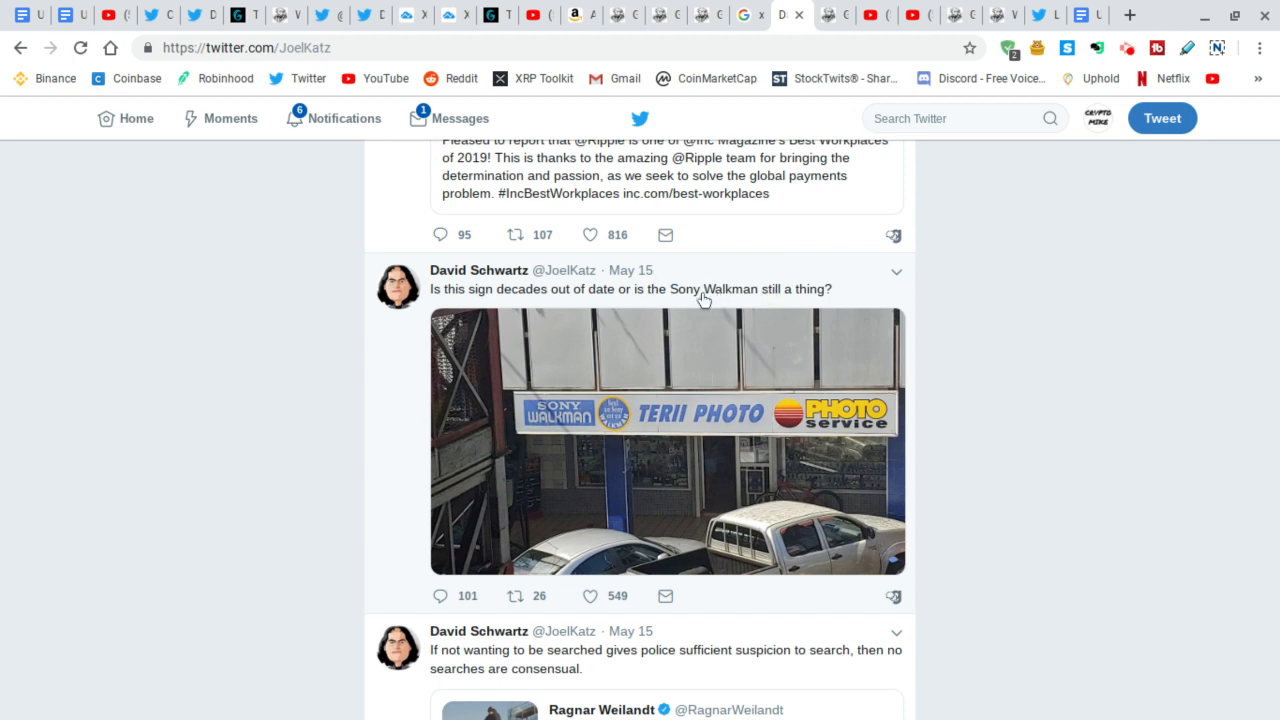
{"action": "mouse_move", "coordinate": [712, 292]}
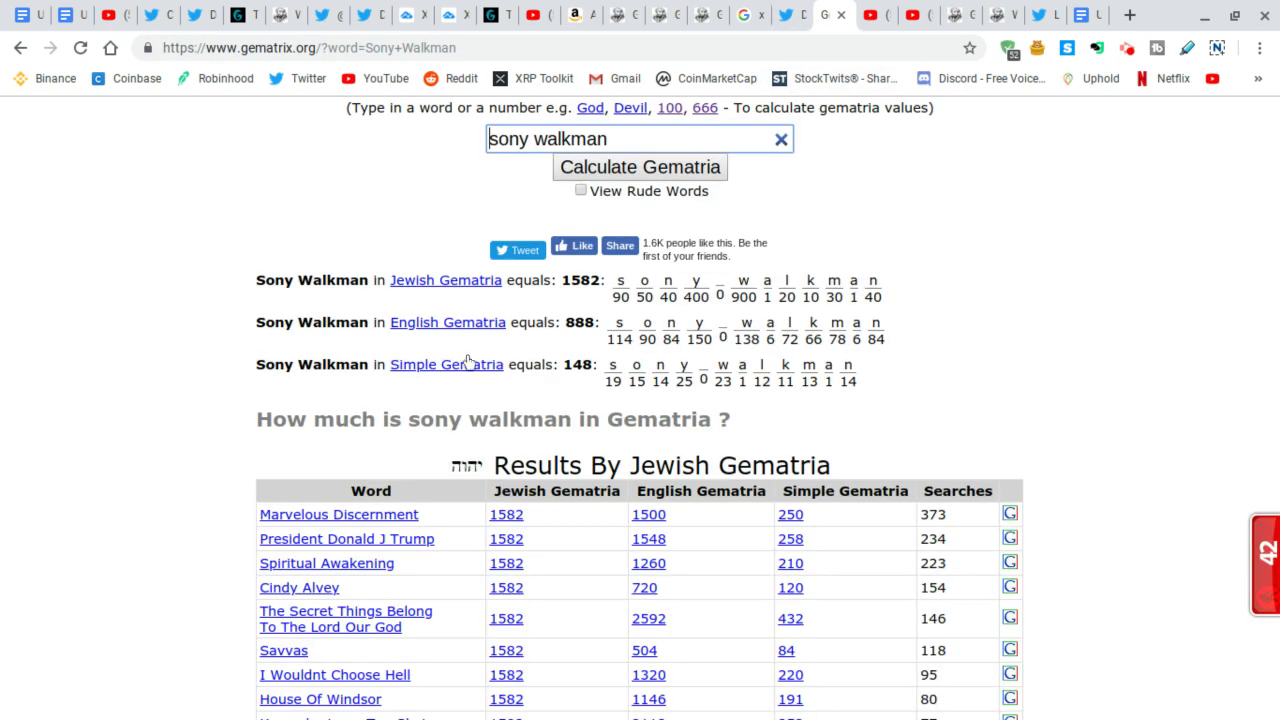
Reach the Jewish Gematria table where 'sony walkman' totals 1582 alongside matching phrases.
{"action": "scroll", "scroll_direction": "down", "scroll_amount": 3}
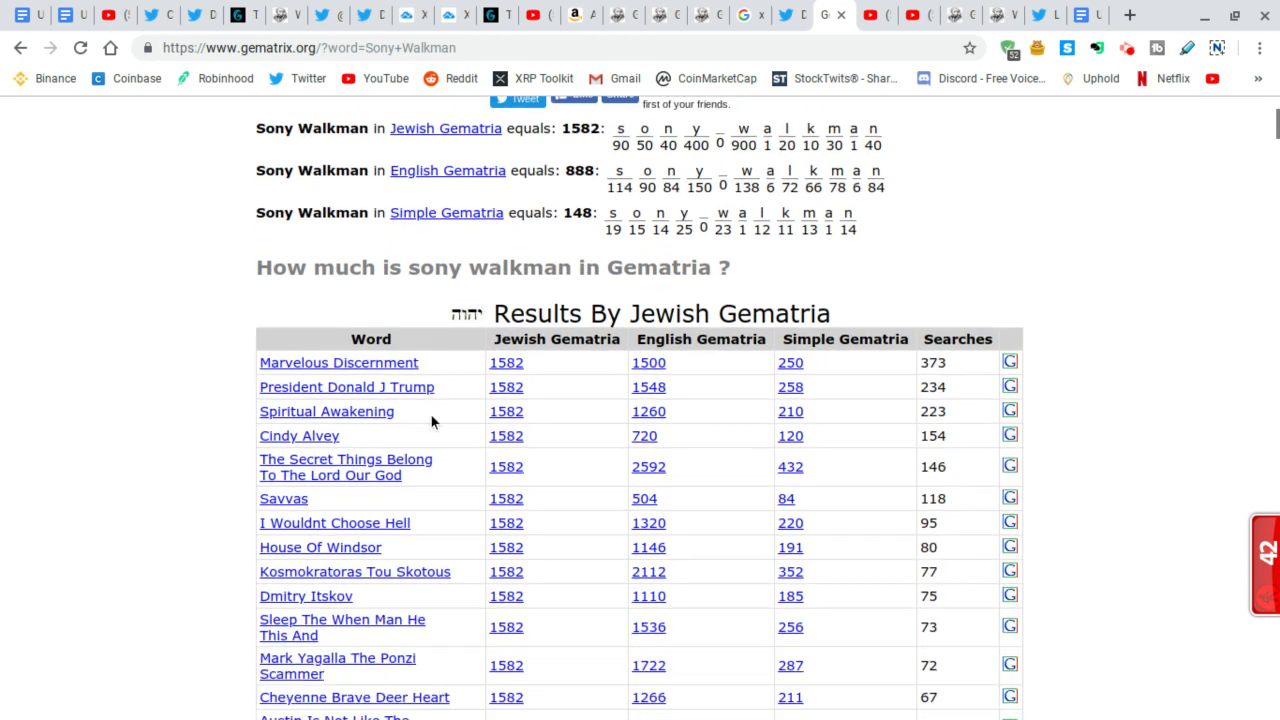
{"action": "scroll", "scroll_direction": "down", "scroll_amount": 3}
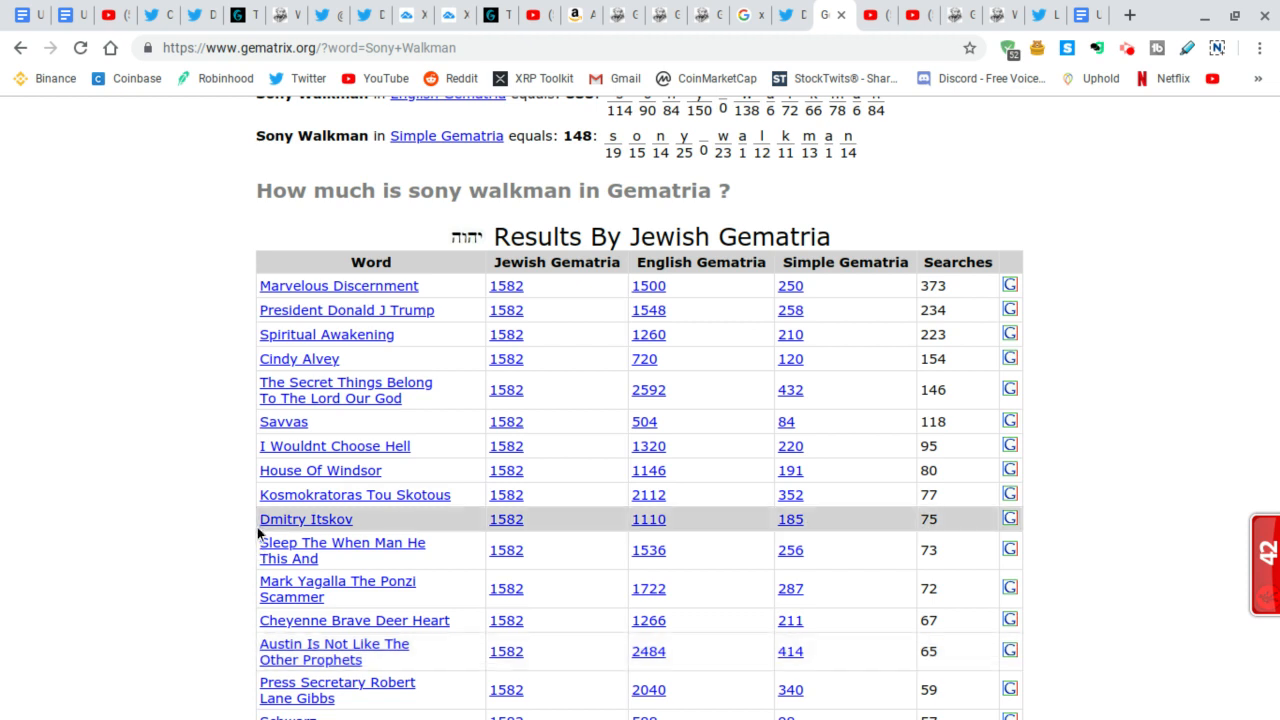
{"action": "mouse_move", "coordinate": [348, 310]}
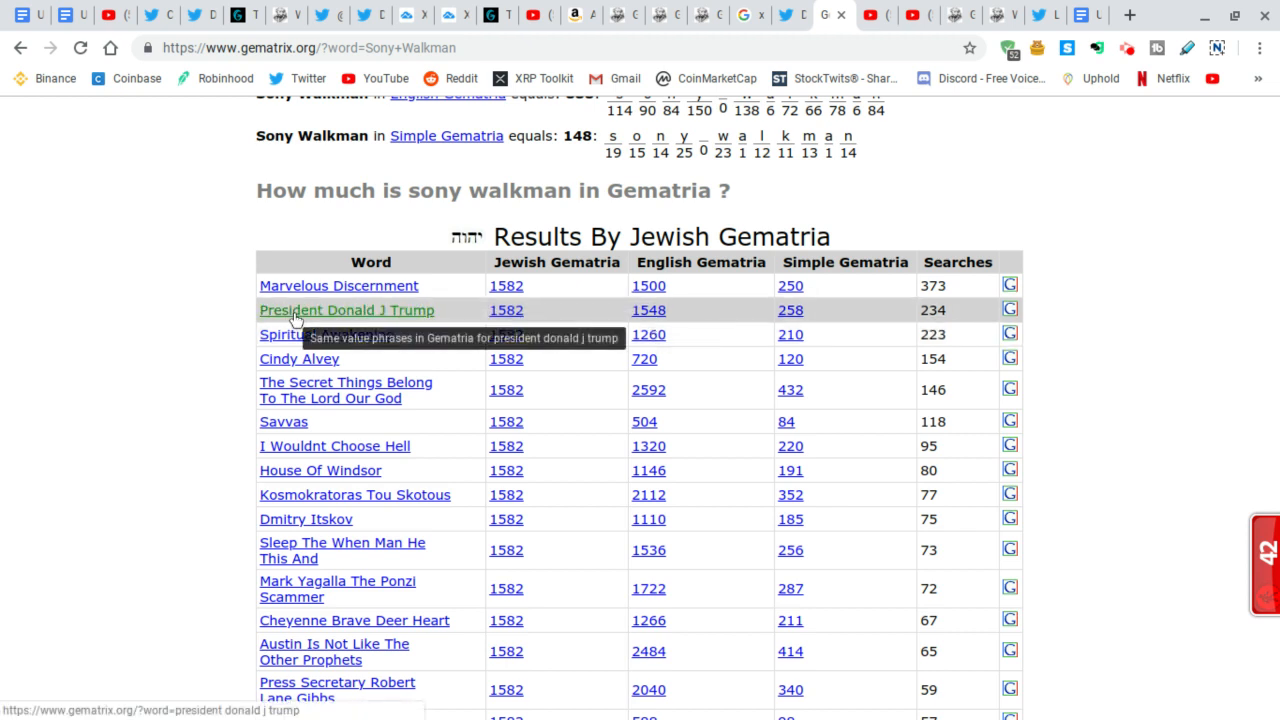
{"action": "mouse_move", "coordinate": [328, 334]}
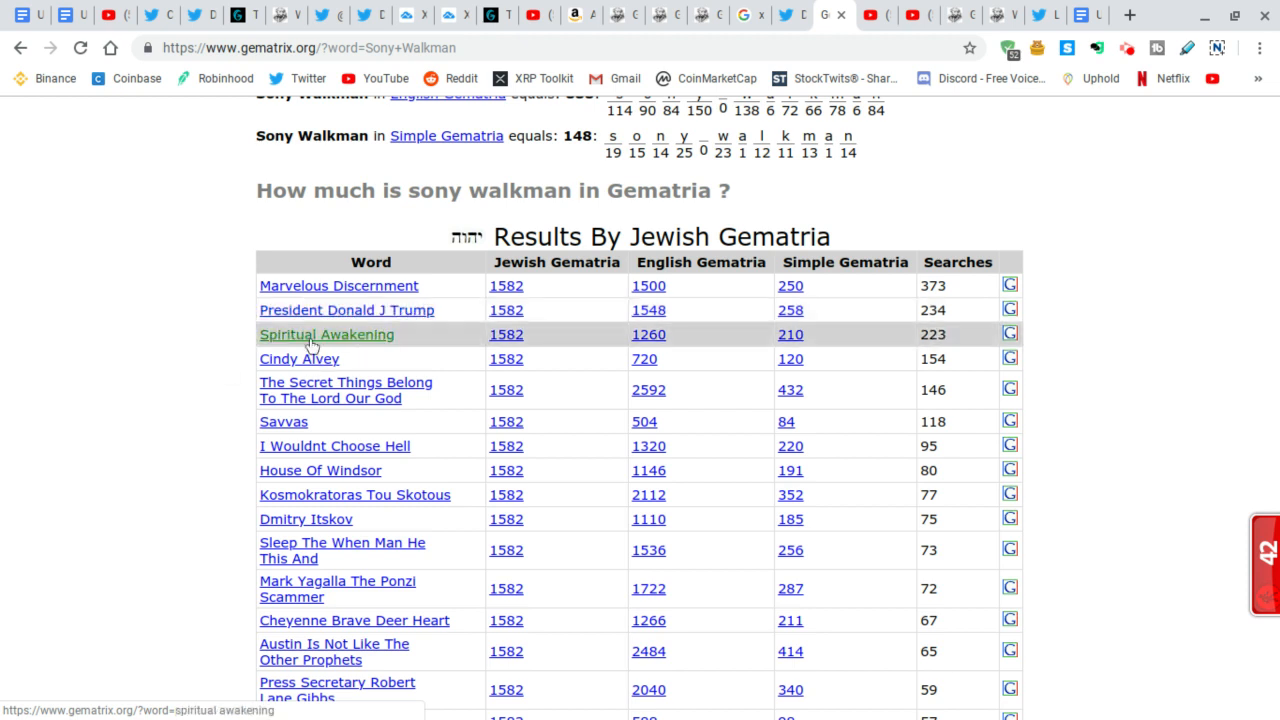
{"action": "mouse_move", "coordinate": [330, 340]}
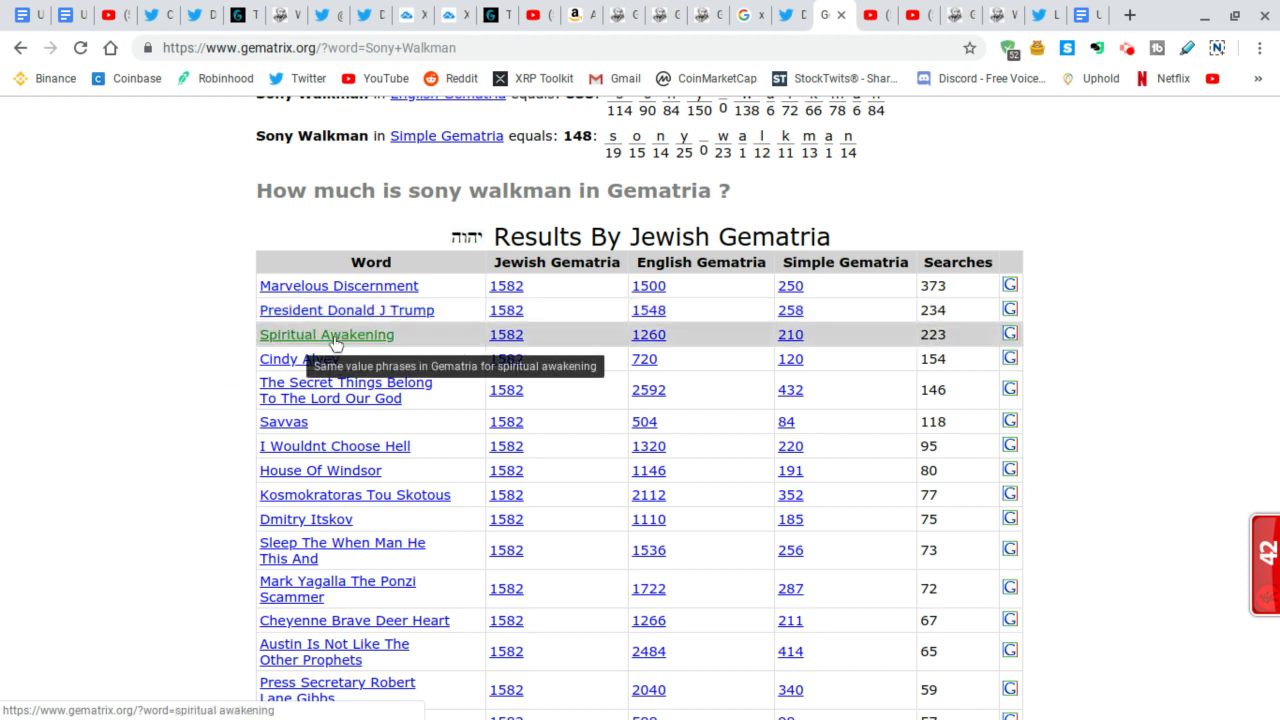
{"action": "mouse_move", "coordinate": [226, 340]}
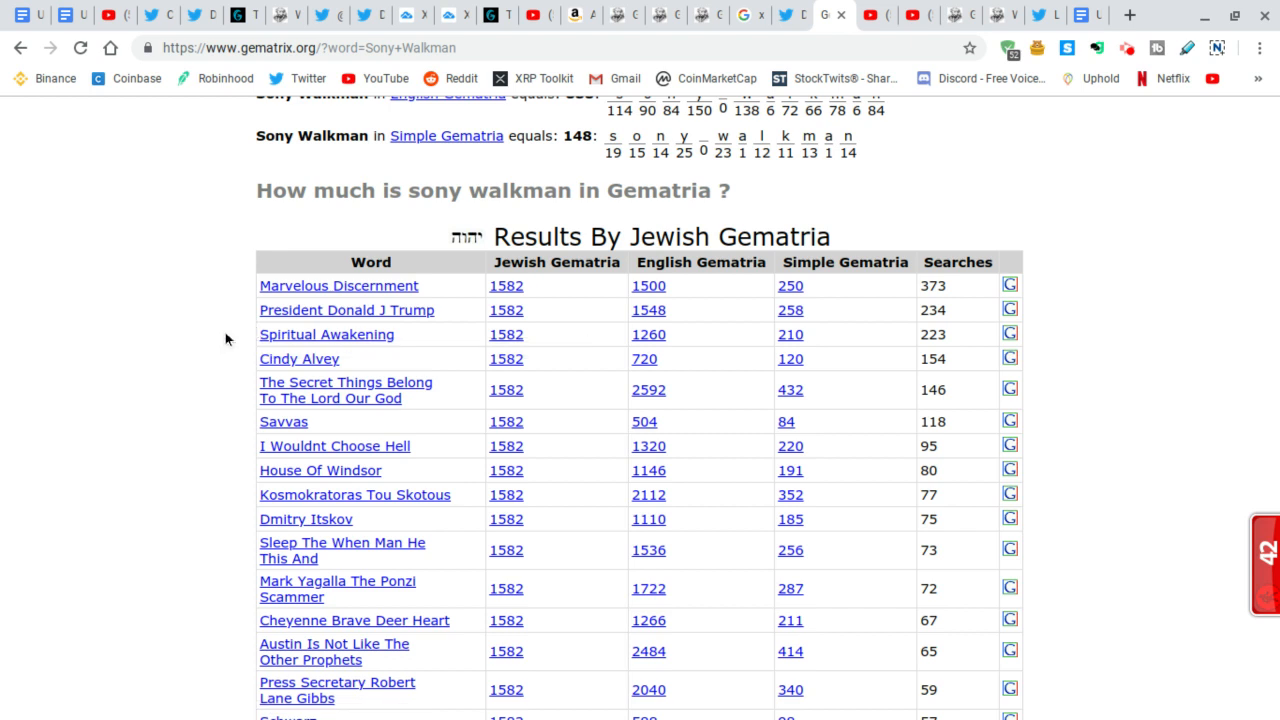
{"action": "mouse_move", "coordinate": [192, 334]}
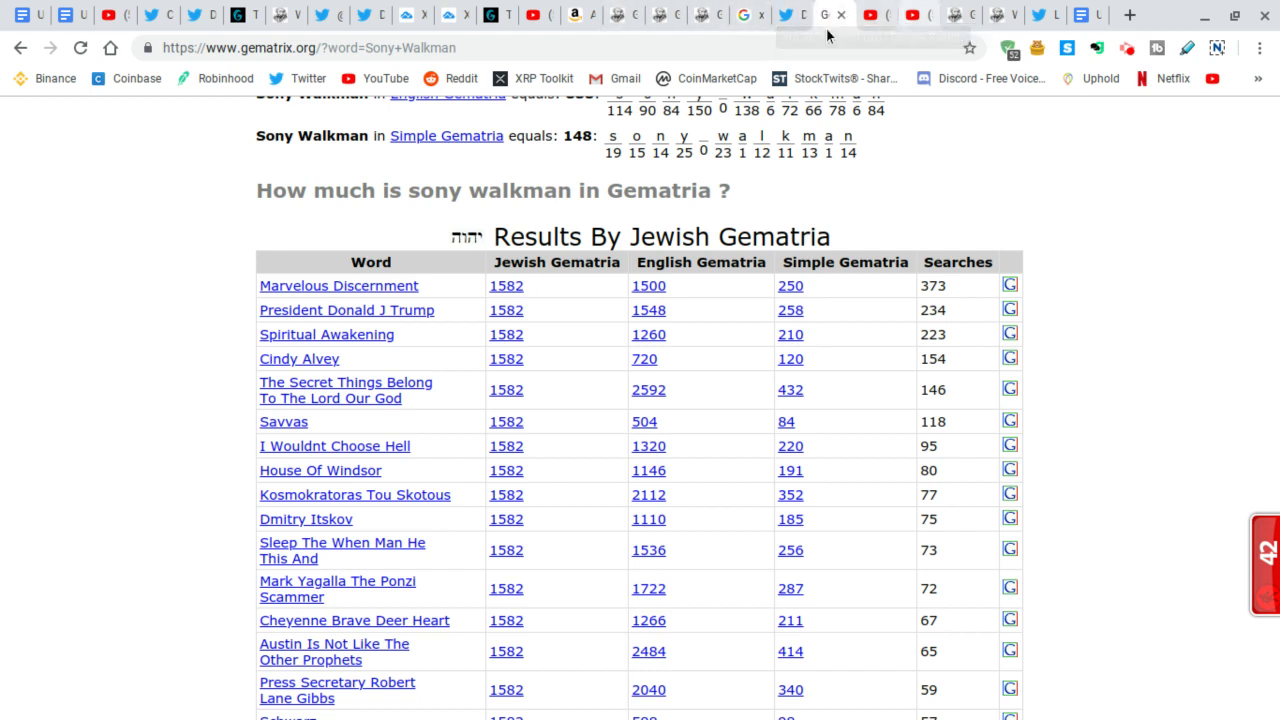
{"action": "mouse_move", "coordinate": [288, 16]}
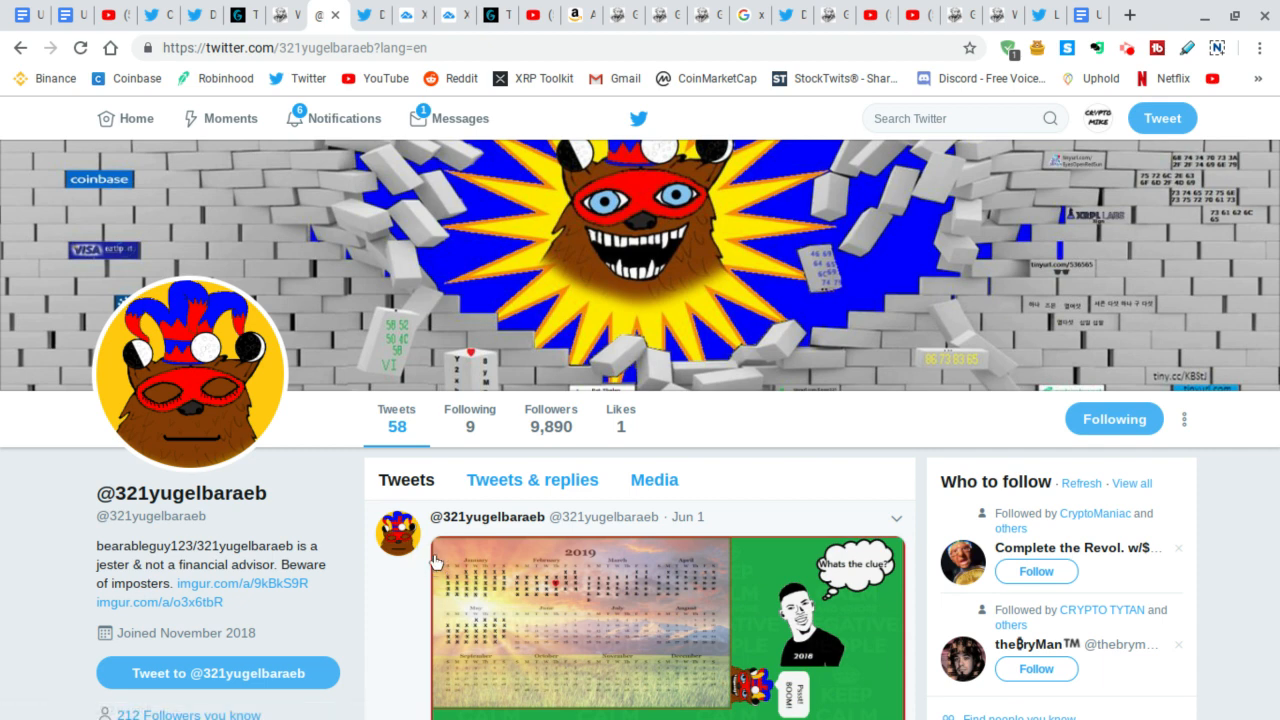
{"action": "mouse_move", "coordinate": [404, 580]}
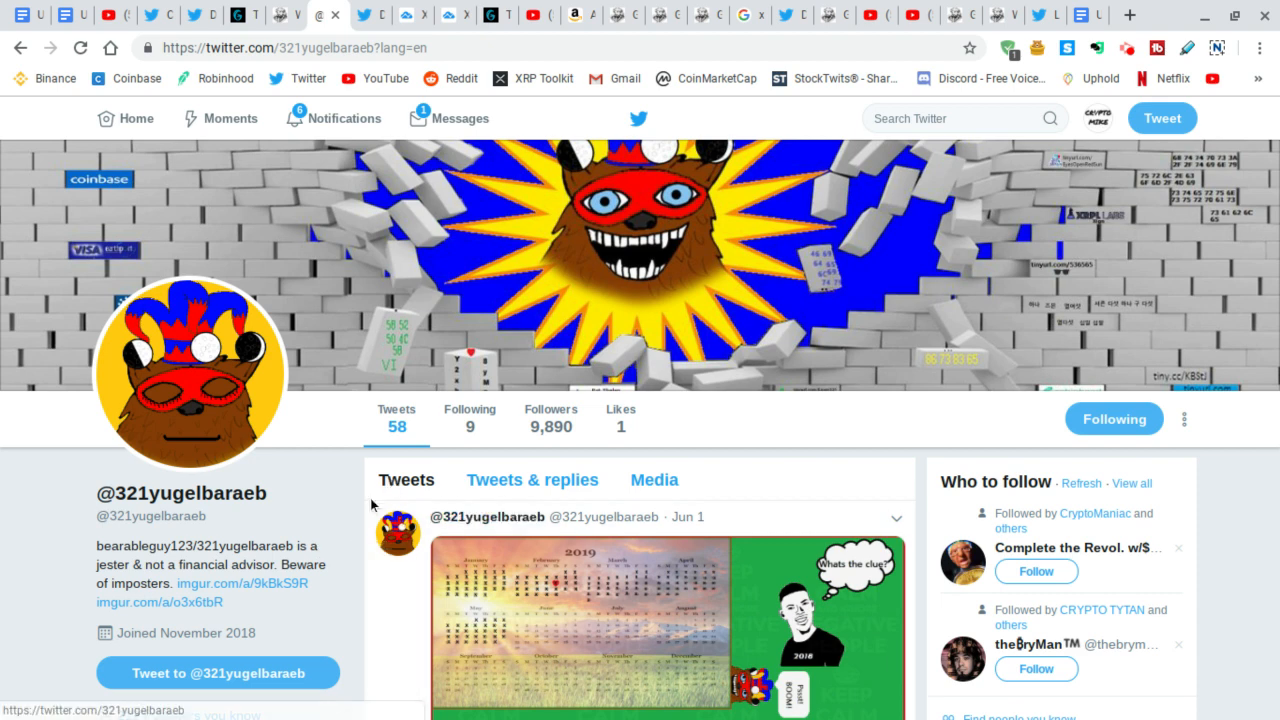
{"action": "mouse_move", "coordinate": [300, 492]}
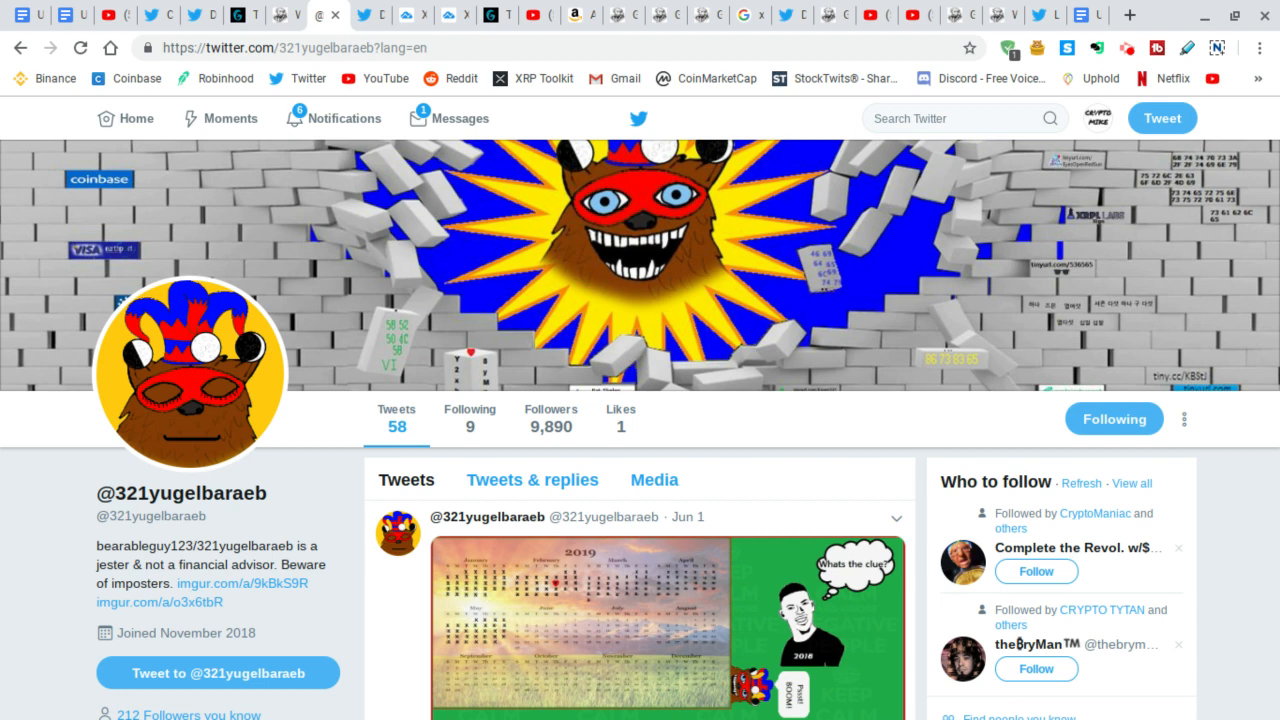
{"action": "mouse_move", "coordinate": [268, 488]}
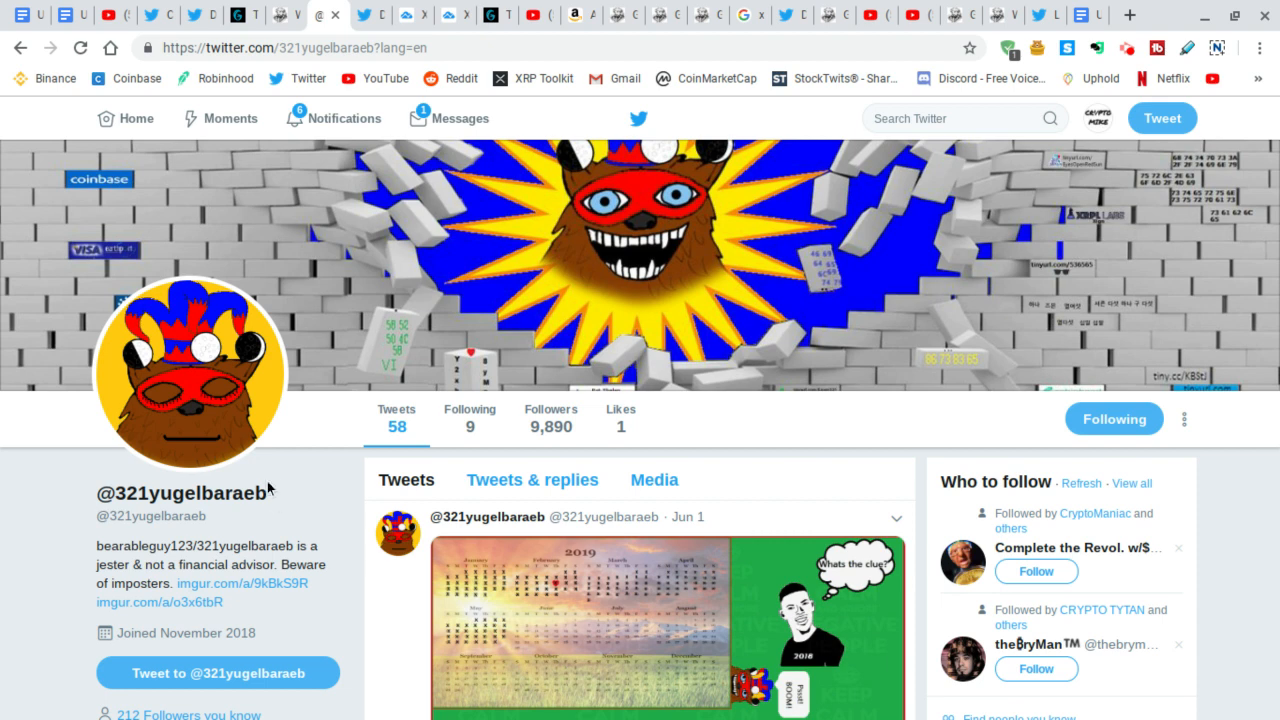
{"action": "mouse_move", "coordinate": [268, 478]}
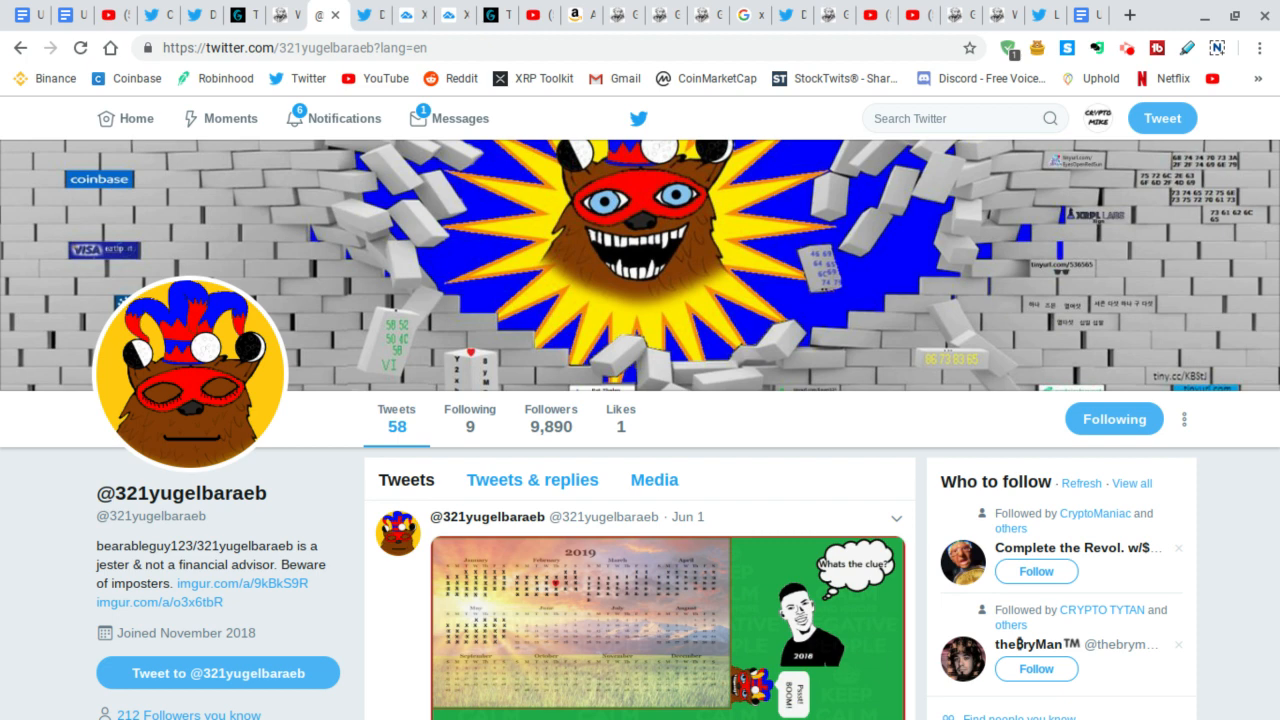
{"action": "mouse_move", "coordinate": [348, 660]}
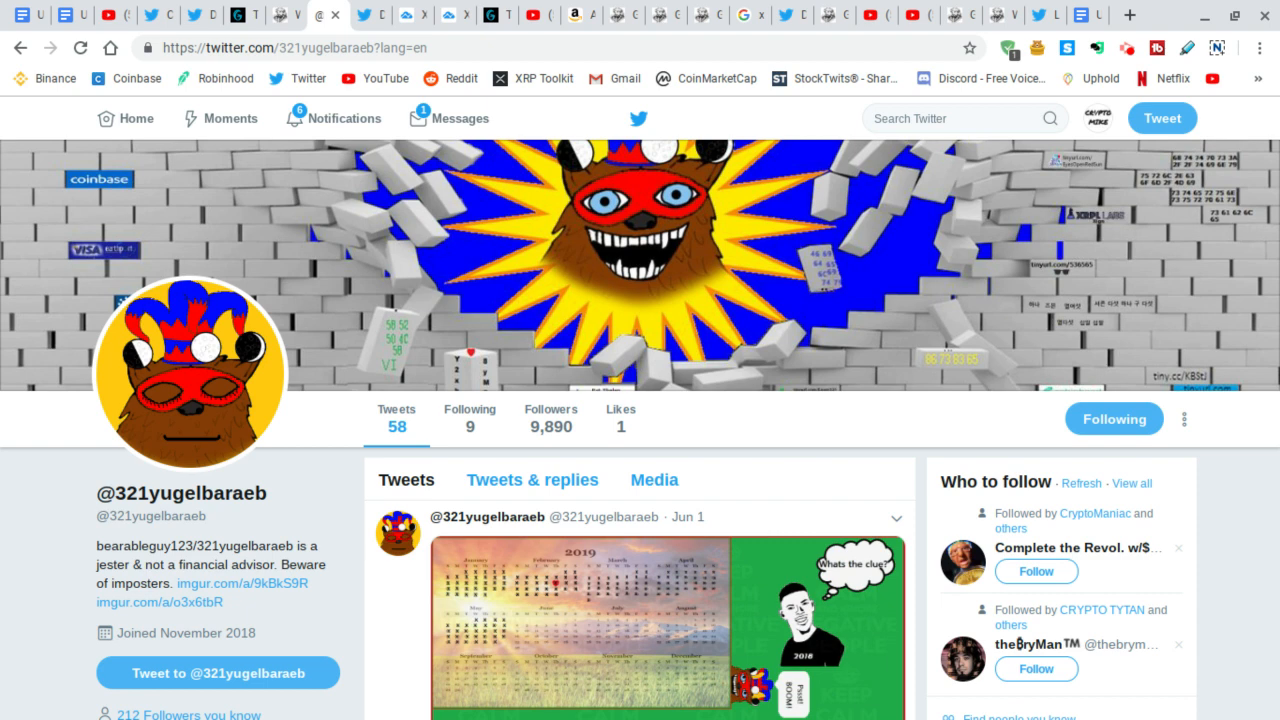
{"action": "mouse_move", "coordinate": [318, 664]}
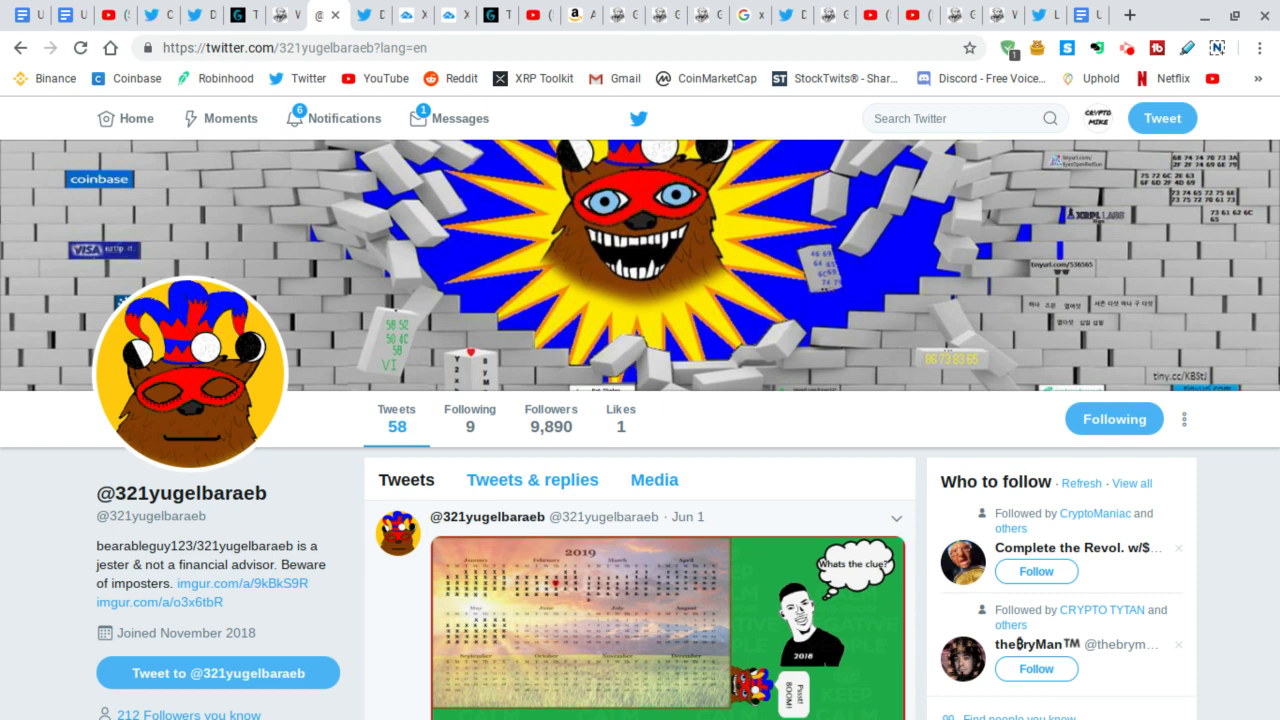
{"action": "mouse_move", "coordinate": [488, 516]}
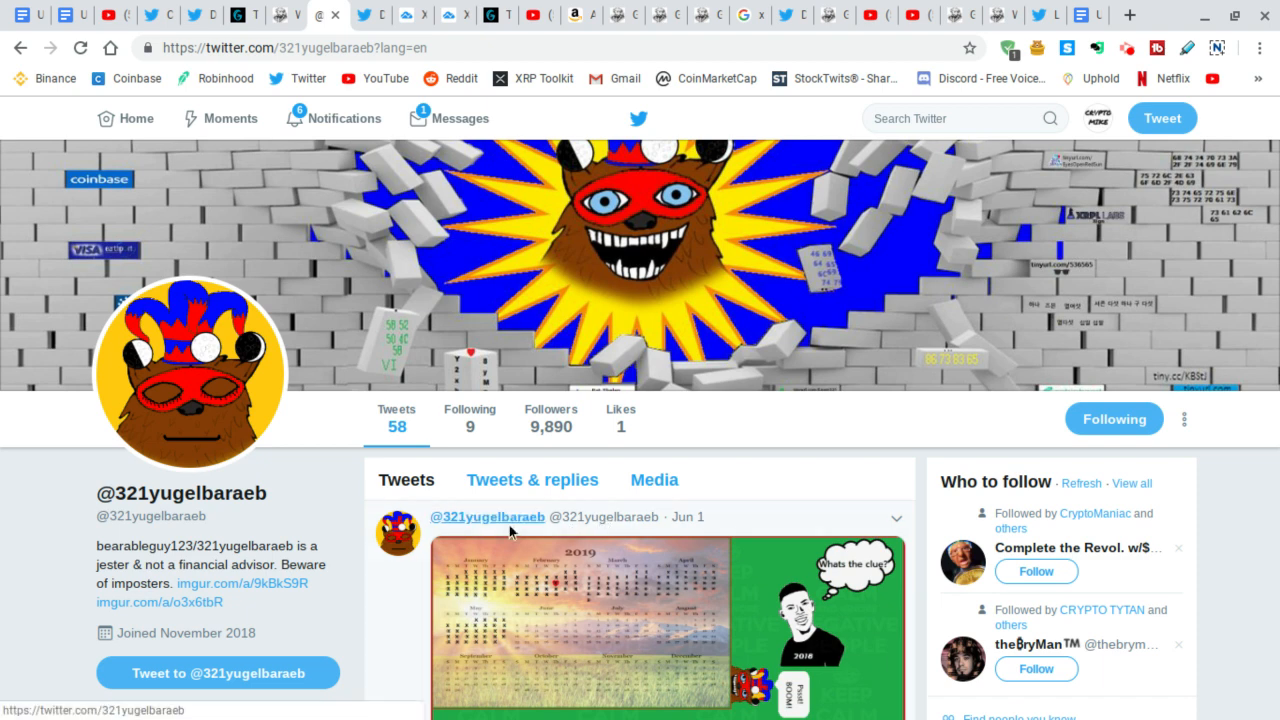
{"action": "mouse_move", "coordinate": [880, 474]}
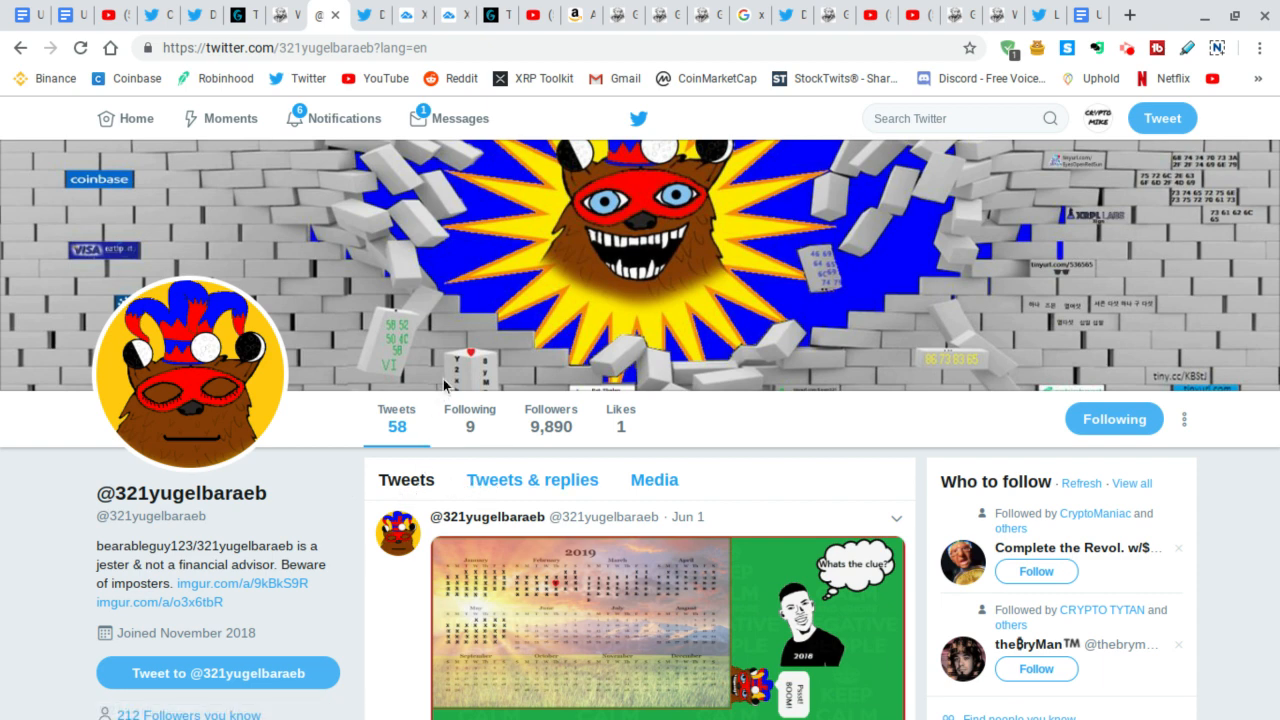
{"action": "mouse_move", "coordinate": [452, 292]}
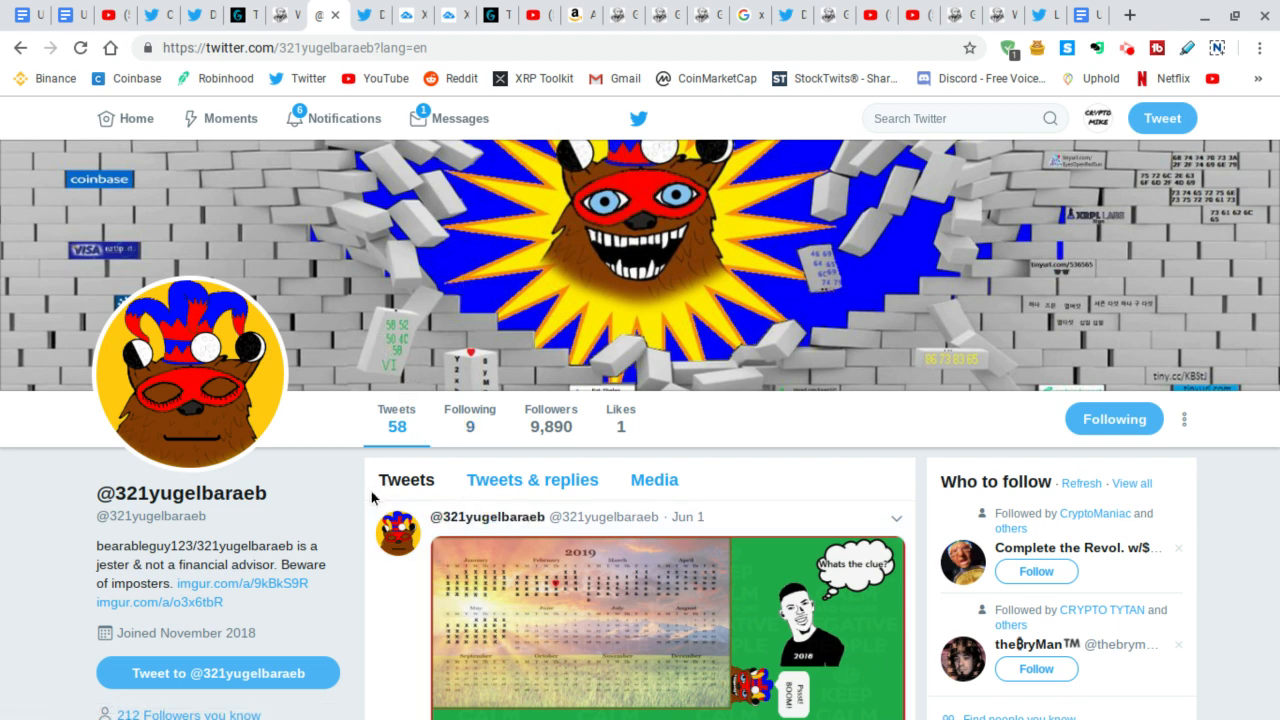
{"action": "mouse_move", "coordinate": [372, 500]}
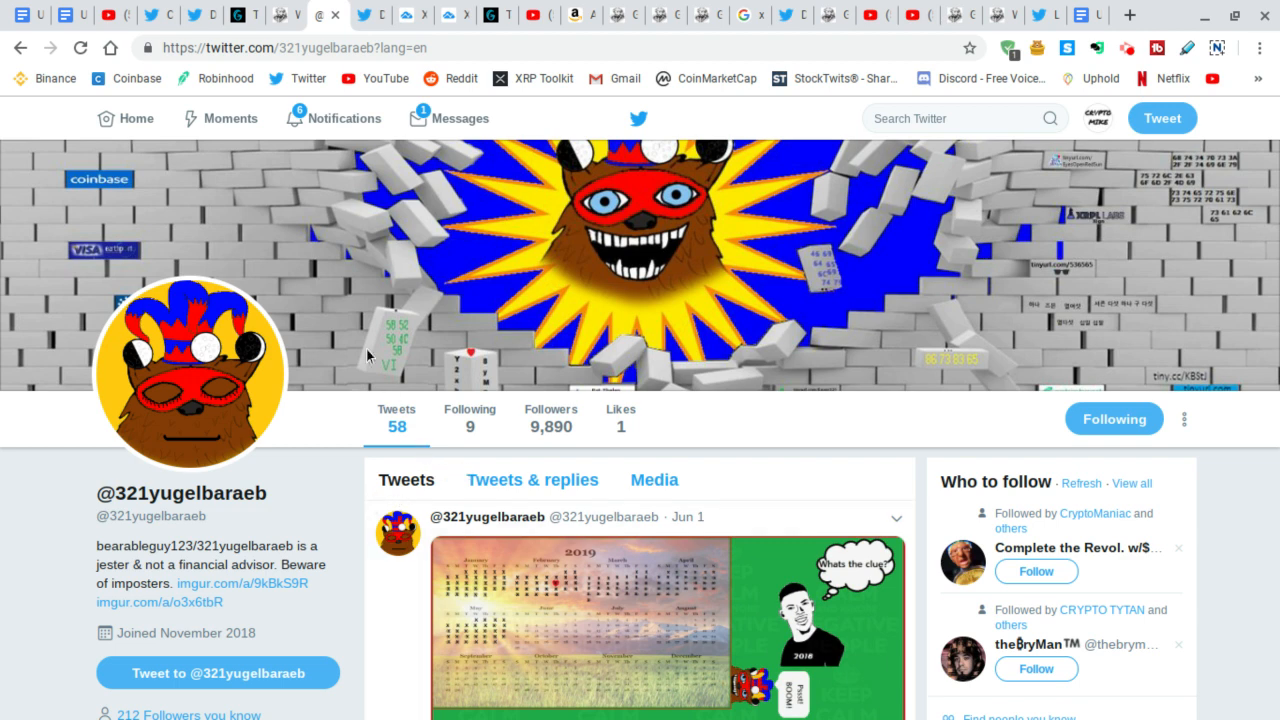
{"action": "mouse_move", "coordinate": [304, 296]}
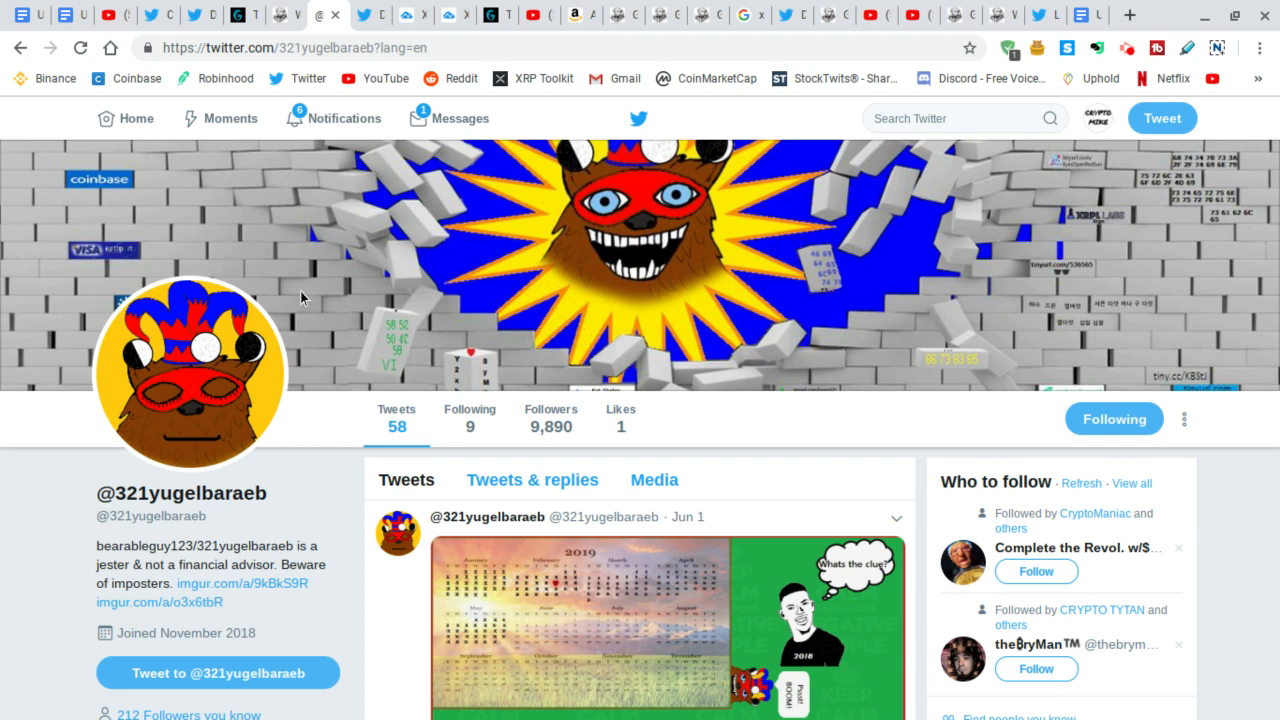
{"action": "mouse_move", "coordinate": [618, 458]}
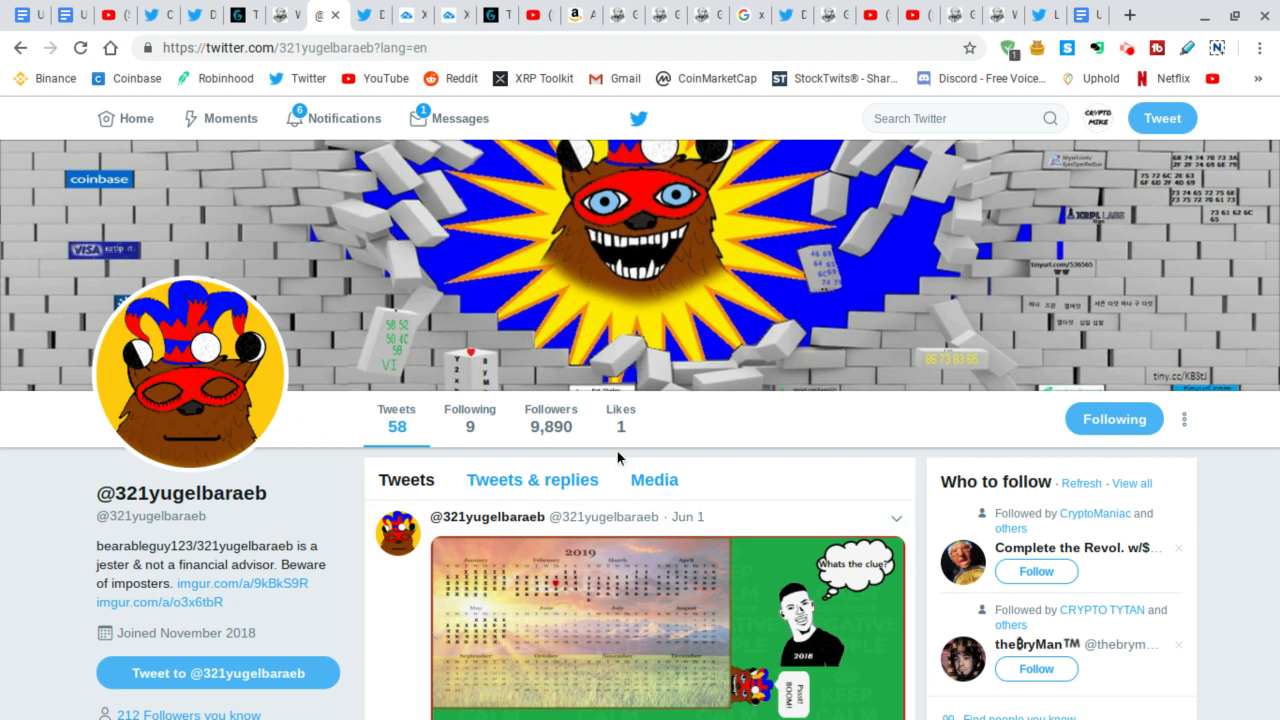
{"action": "mouse_move", "coordinate": [630, 560]}
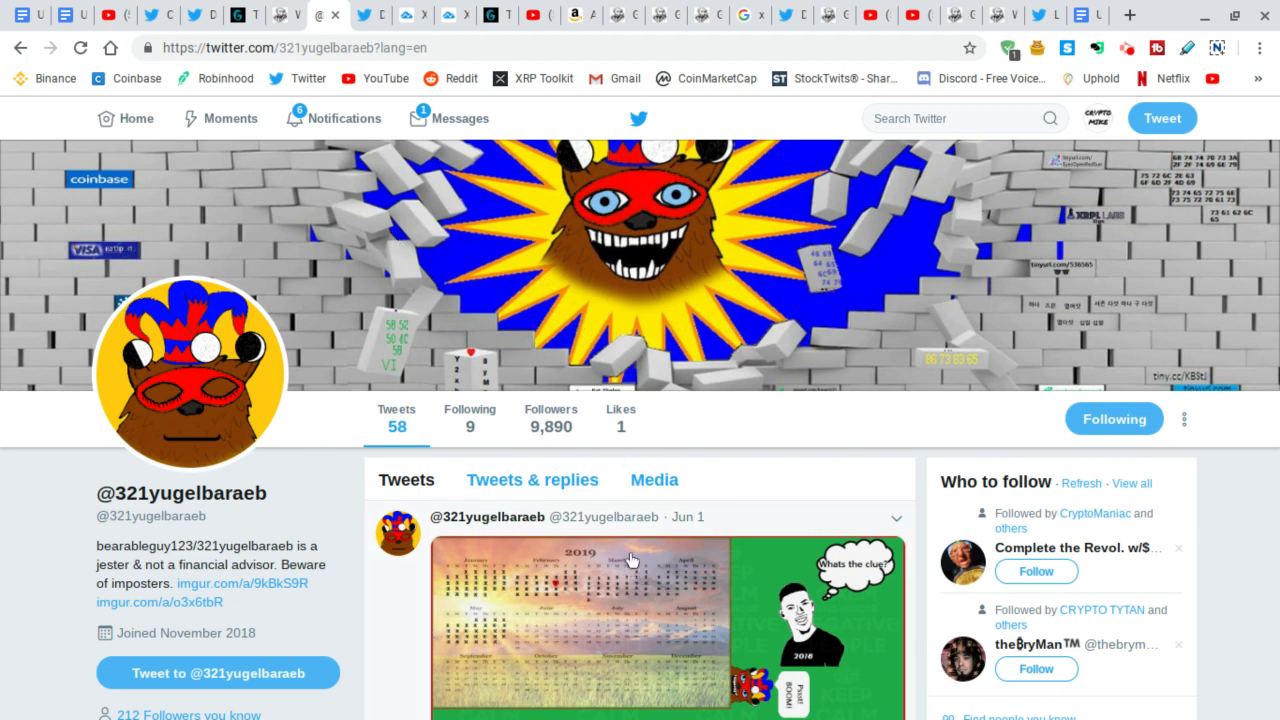
{"action": "mouse_move", "coordinate": [540, 208]}
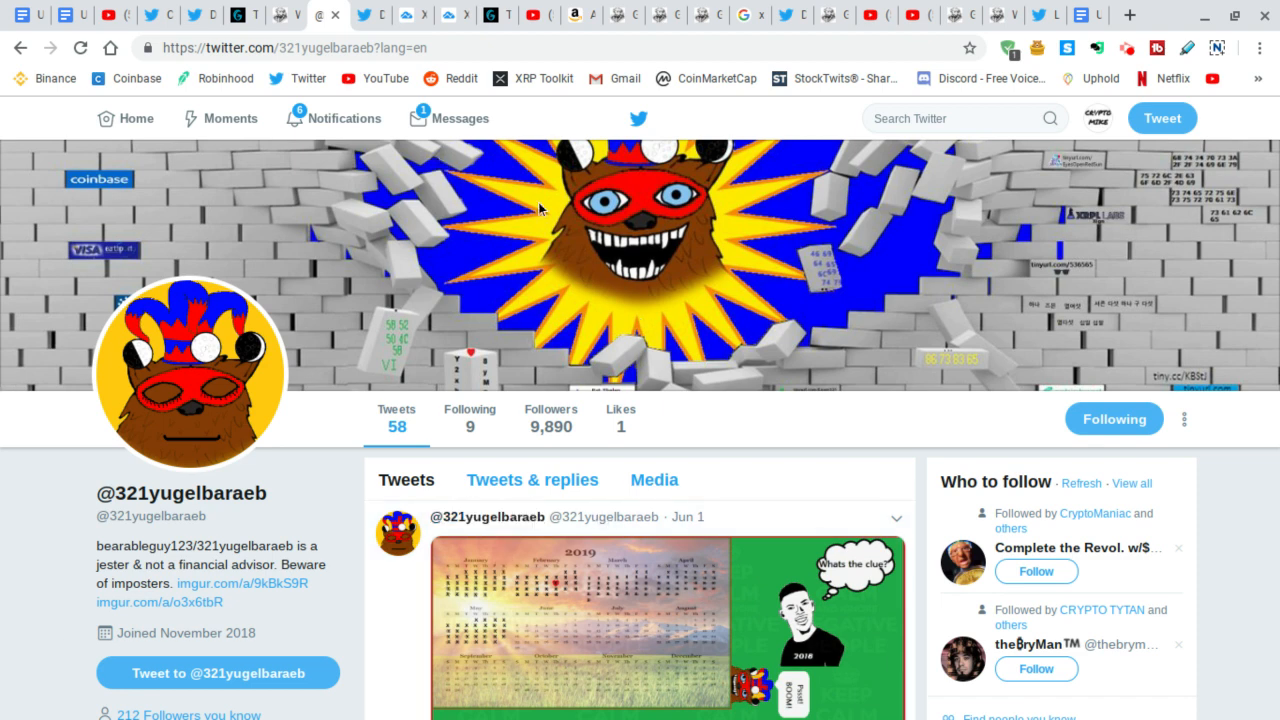
{"action": "mouse_move", "coordinate": [608, 206]}
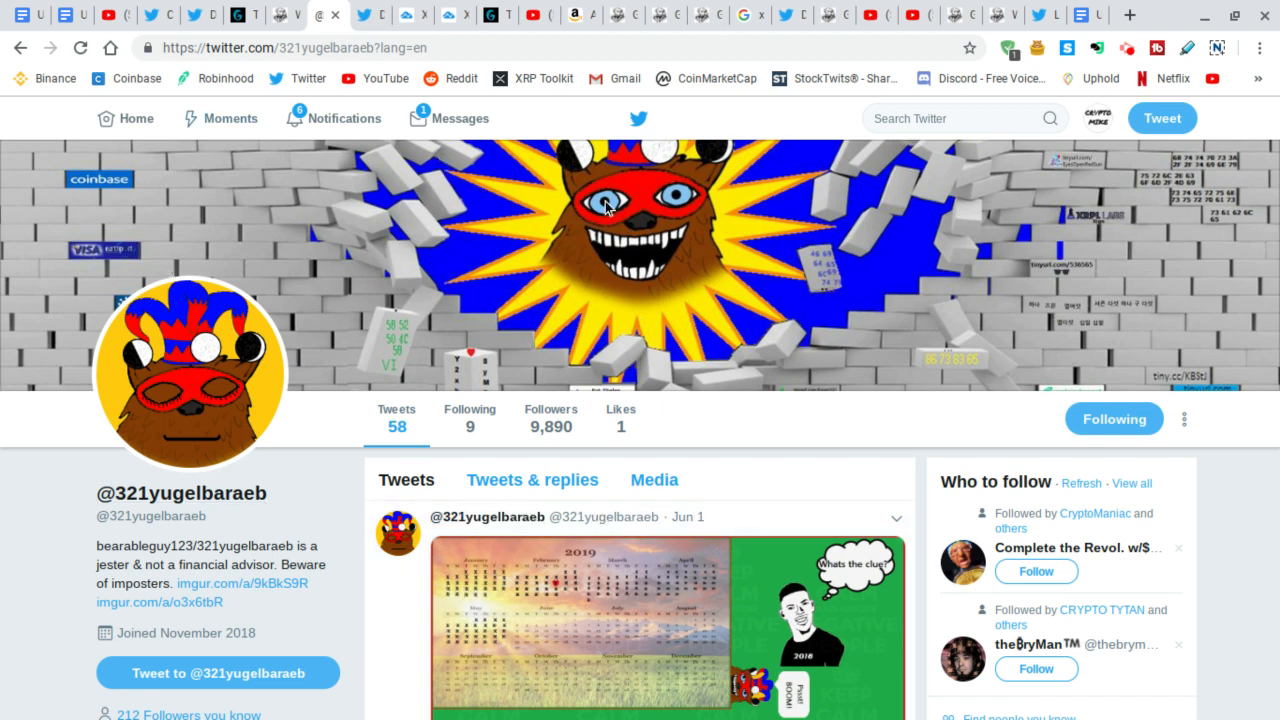
{"action": "mouse_move", "coordinate": [256, 462]}
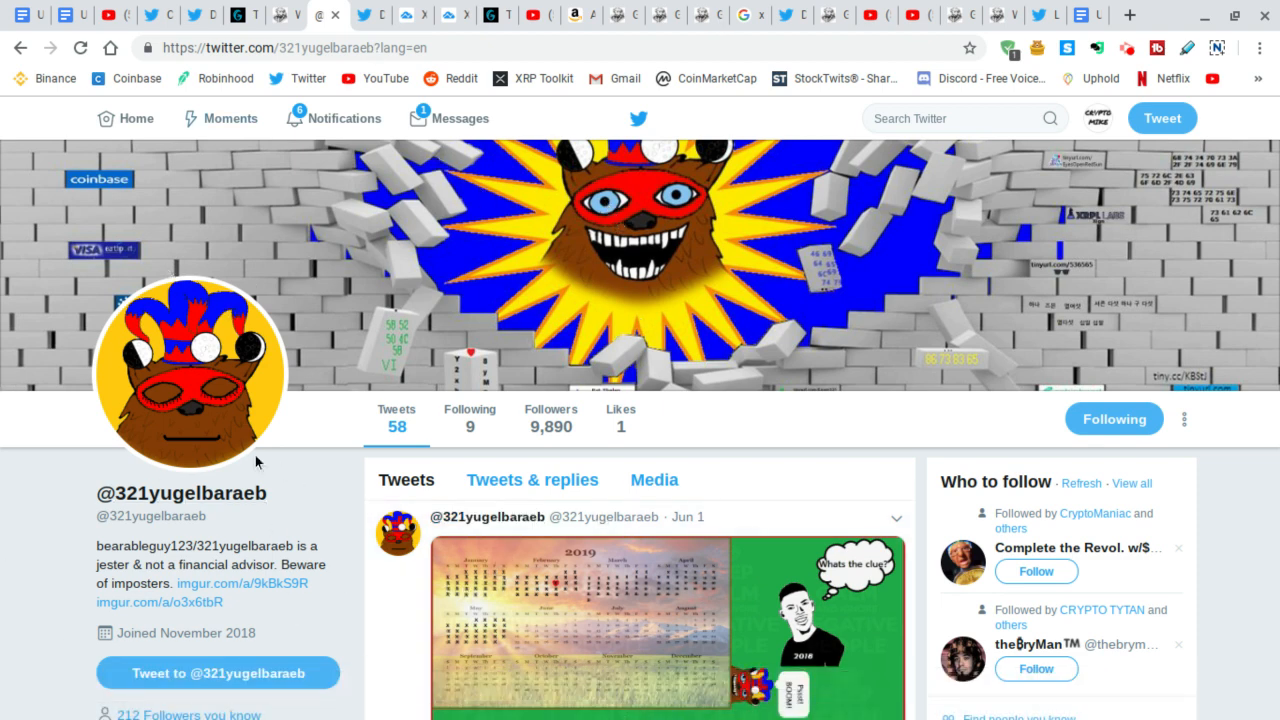
{"action": "mouse_move", "coordinate": [178, 464]}
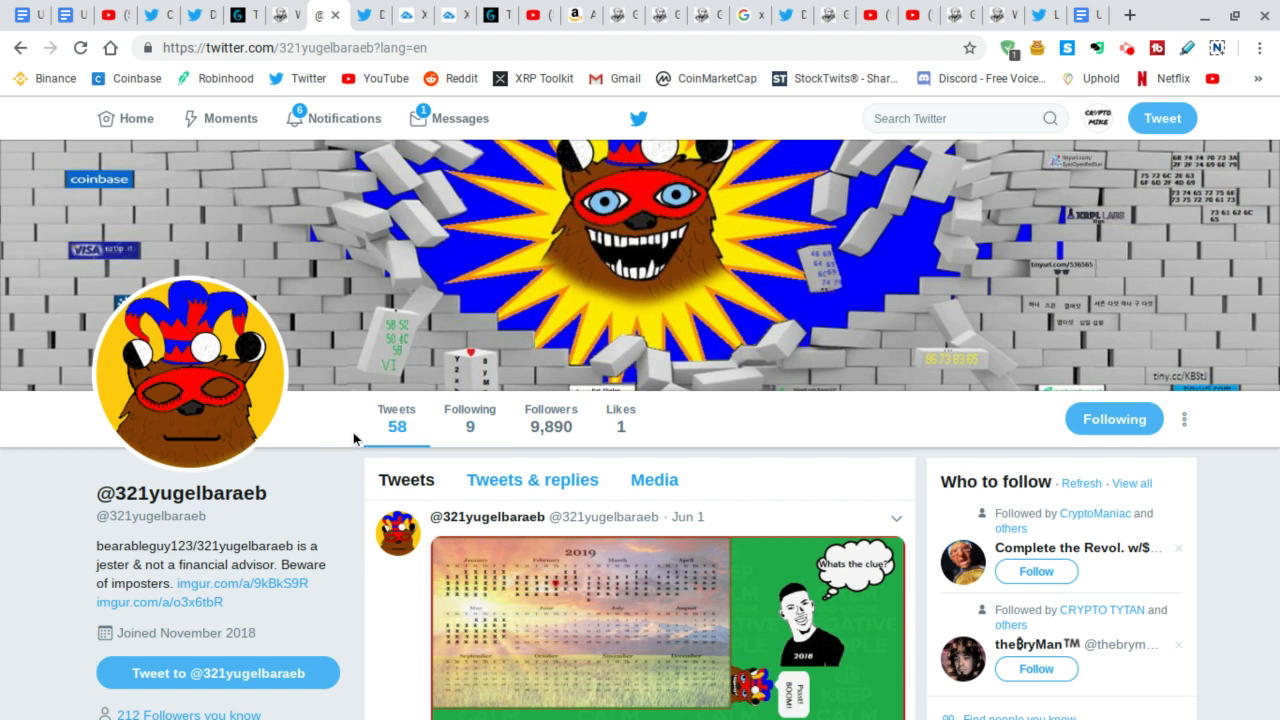
{"action": "mouse_move", "coordinate": [470, 424]}
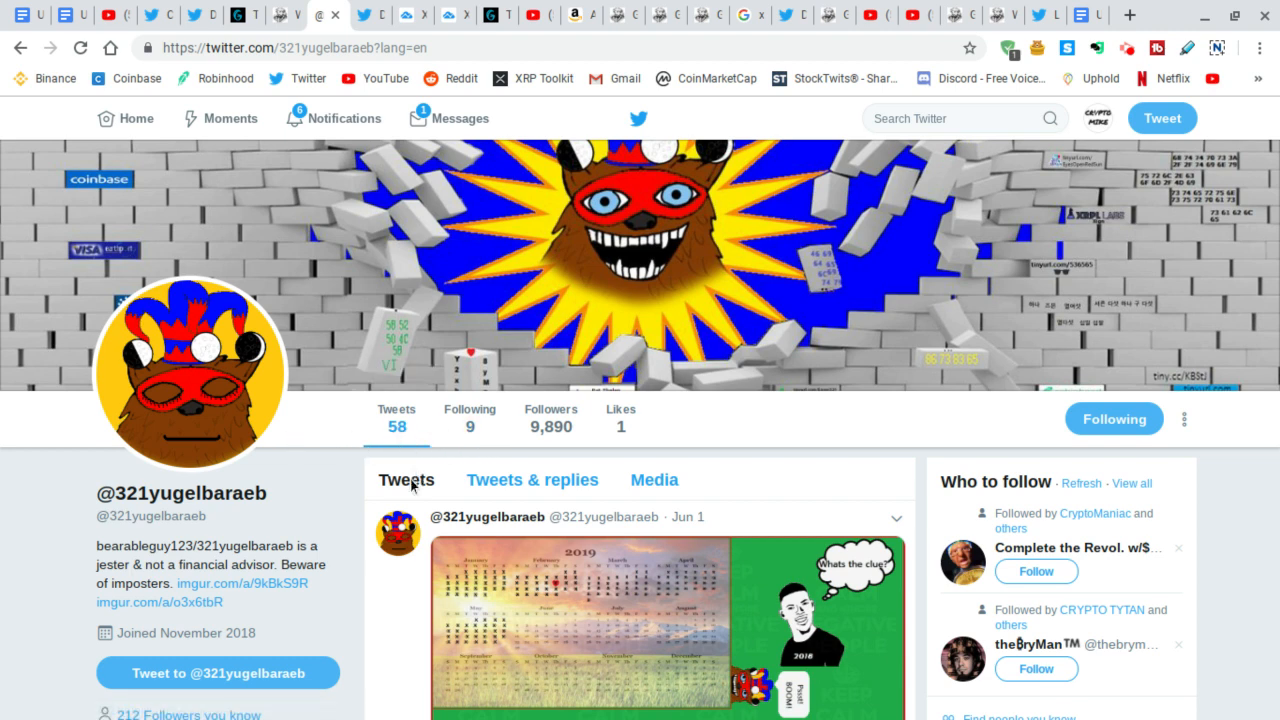
{"action": "mouse_move", "coordinate": [396, 436]}
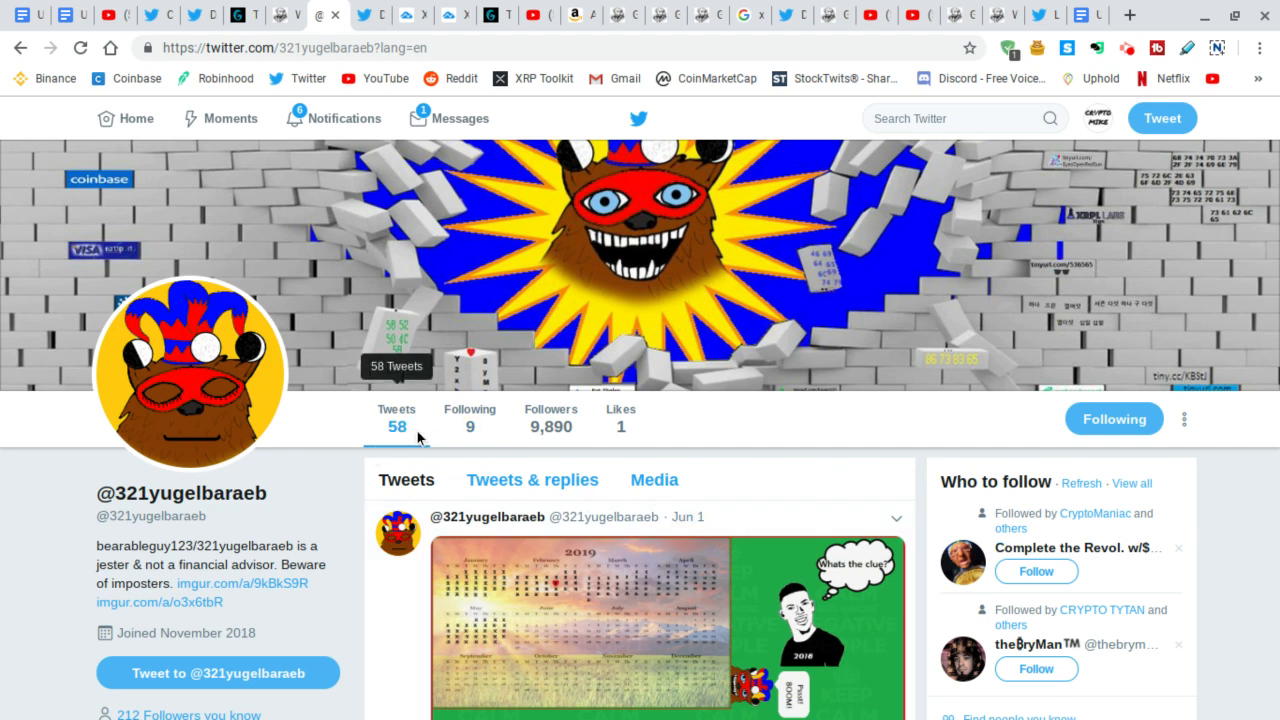
{"action": "mouse_move", "coordinate": [396, 426]}
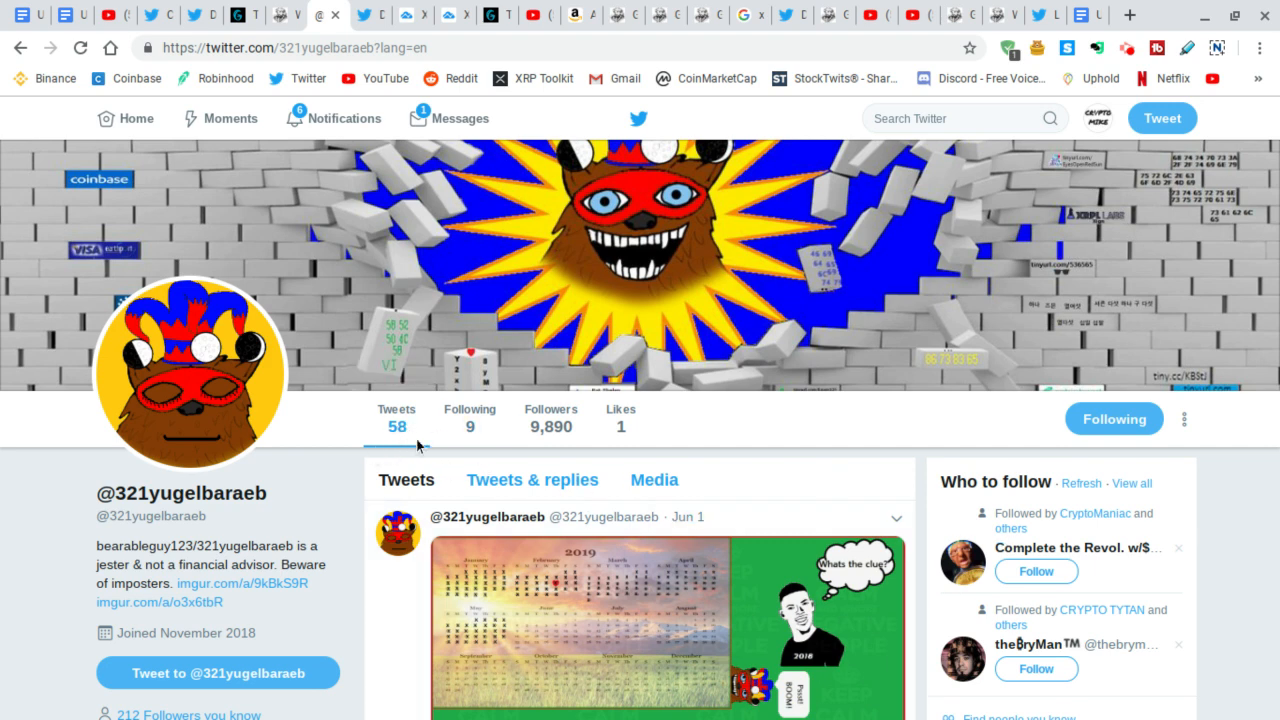
{"action": "mouse_move", "coordinate": [470, 424]}
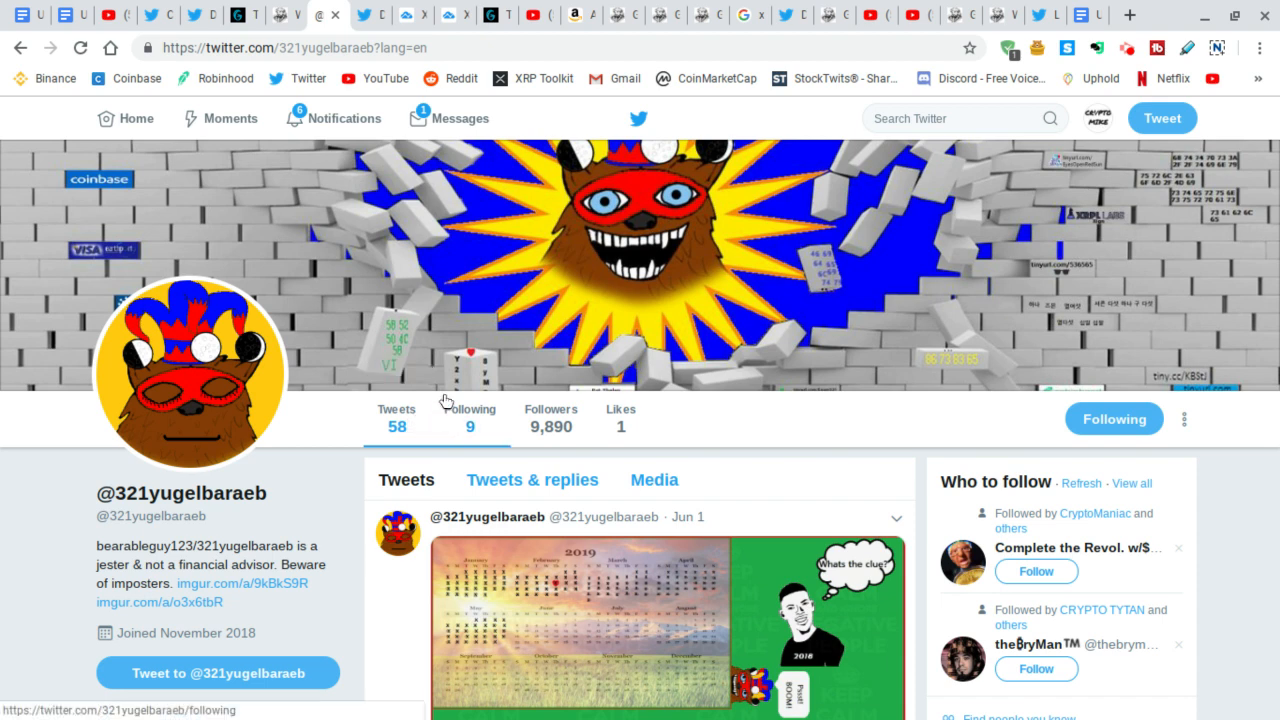
{"action": "mouse_move", "coordinate": [468, 430]}
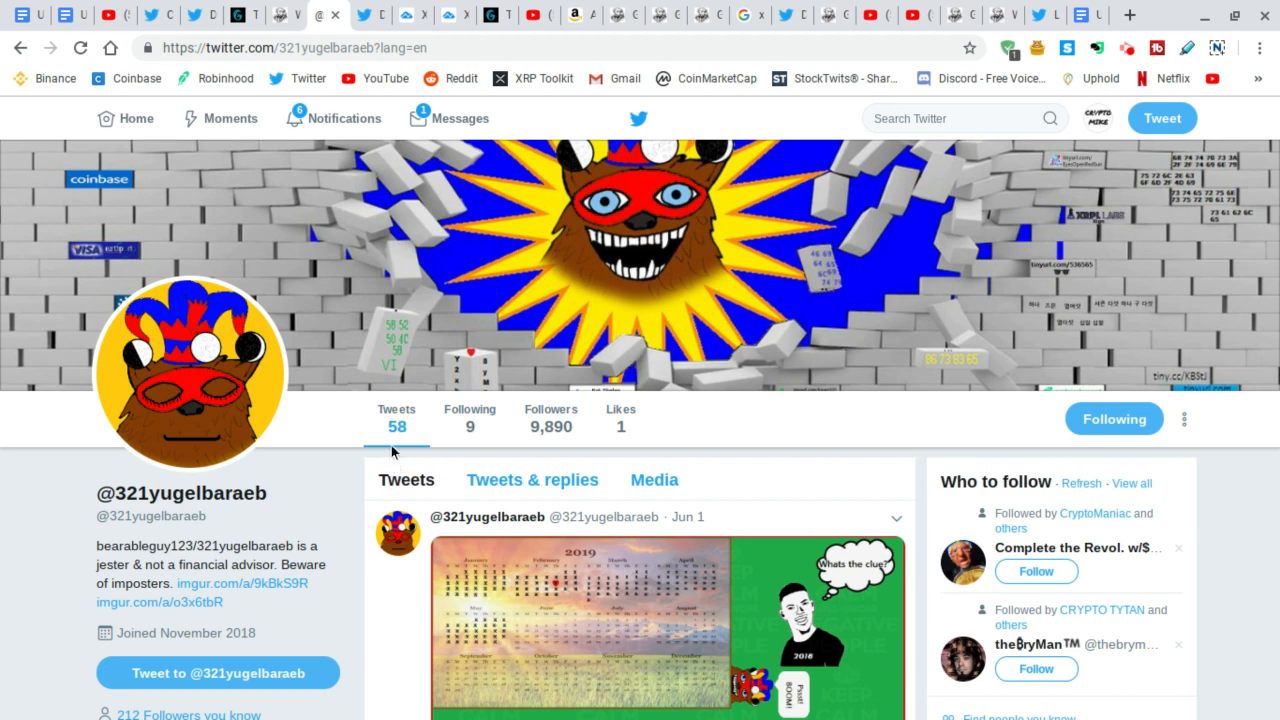
{"action": "mouse_move", "coordinate": [438, 490]}
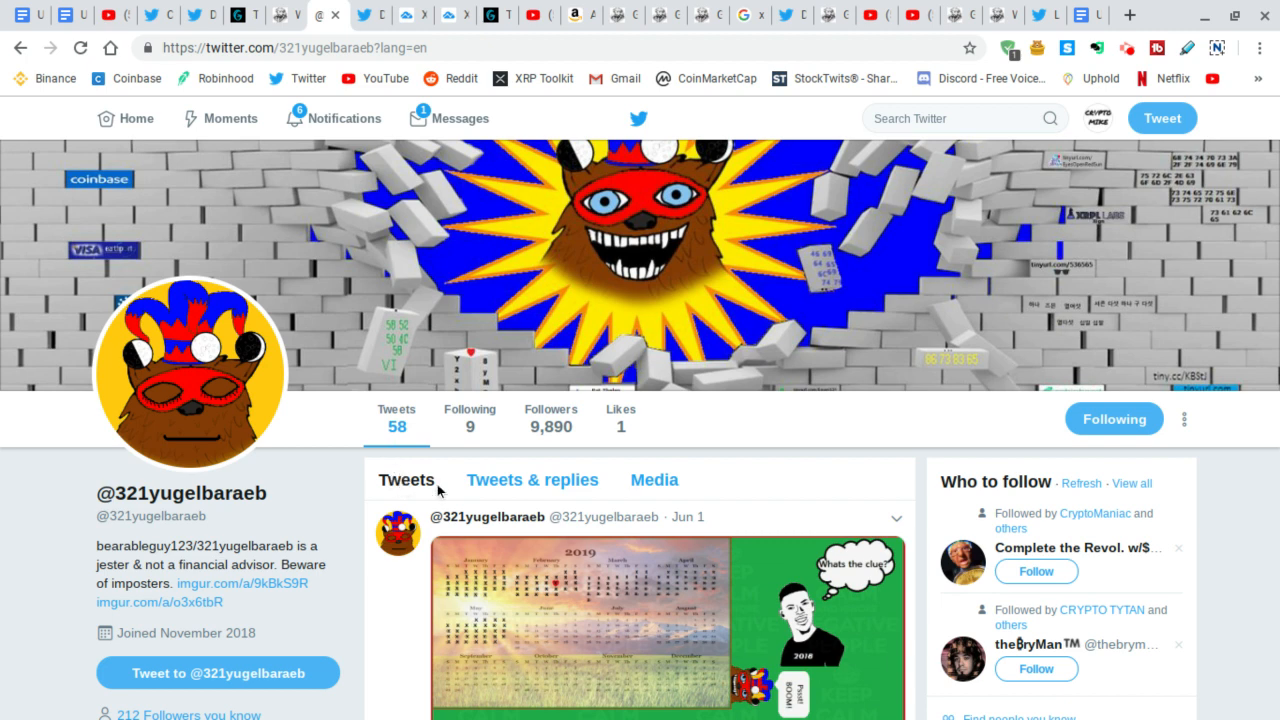
{"action": "mouse_move", "coordinate": [452, 542]}
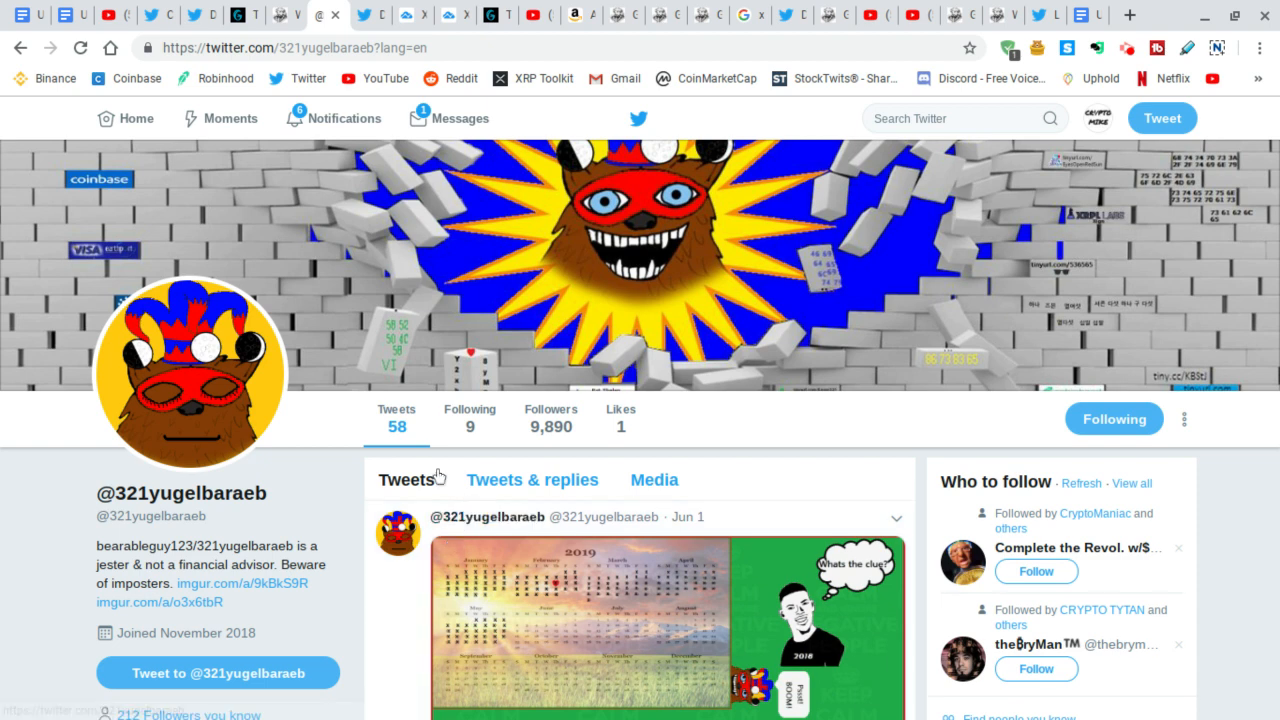
{"action": "mouse_move", "coordinate": [360, 480]}
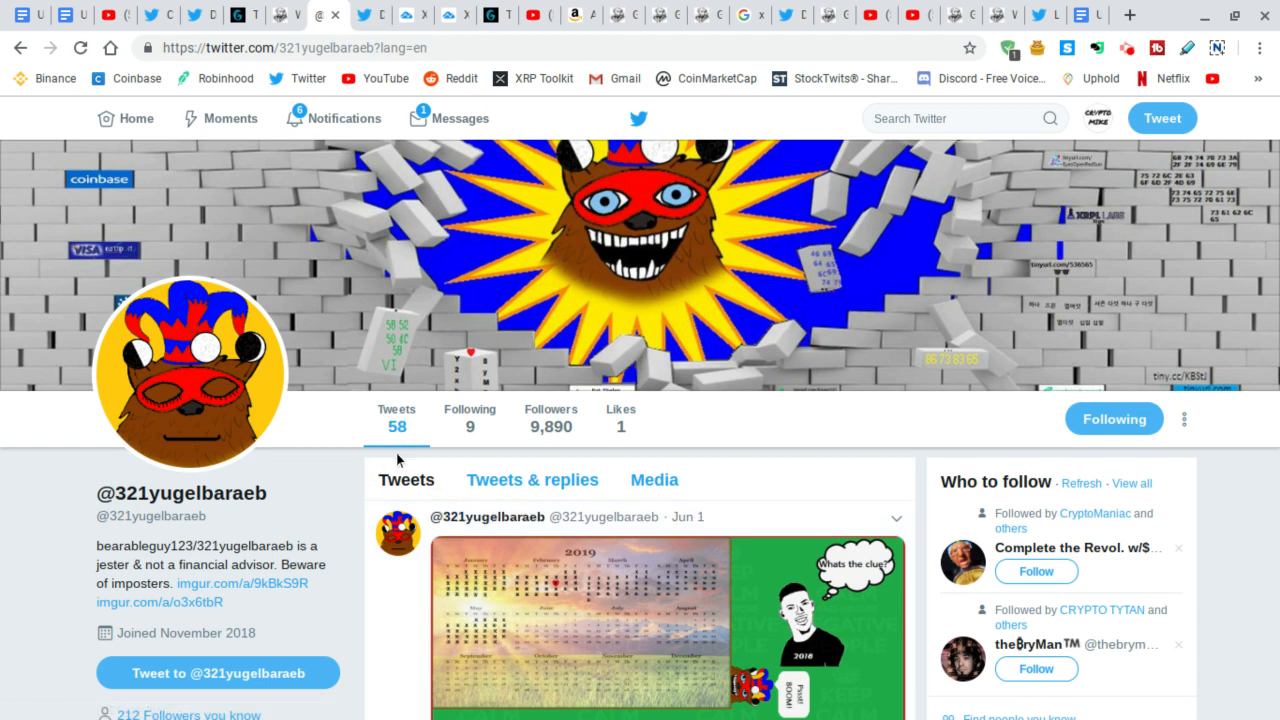
{"action": "mouse_move", "coordinate": [404, 442]}
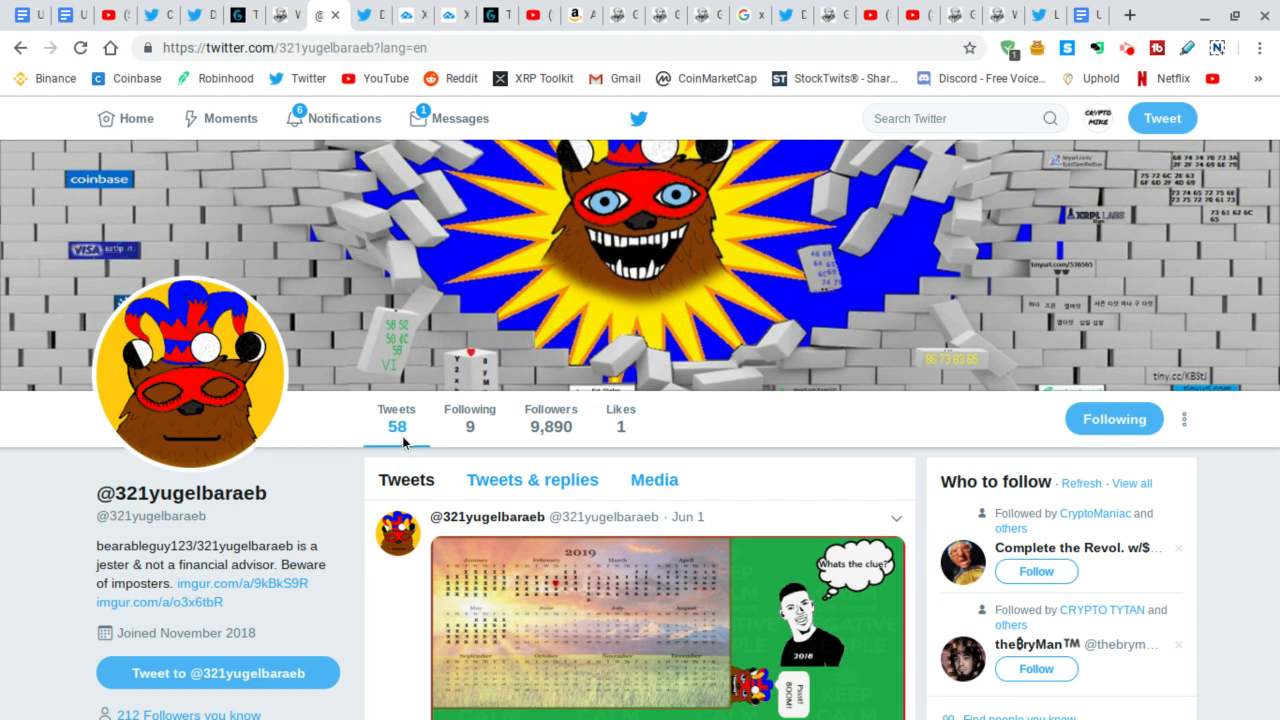
{"action": "mouse_move", "coordinate": [396, 424]}
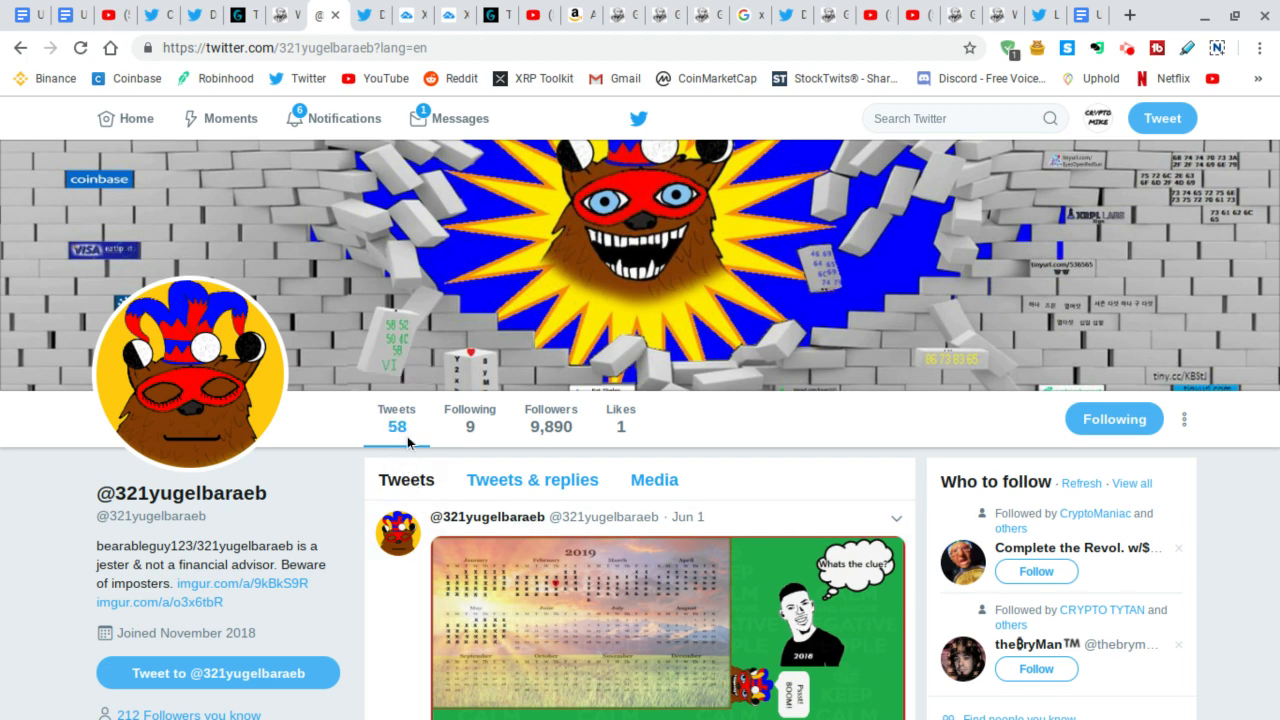
{"action": "mouse_move", "coordinate": [404, 444]}
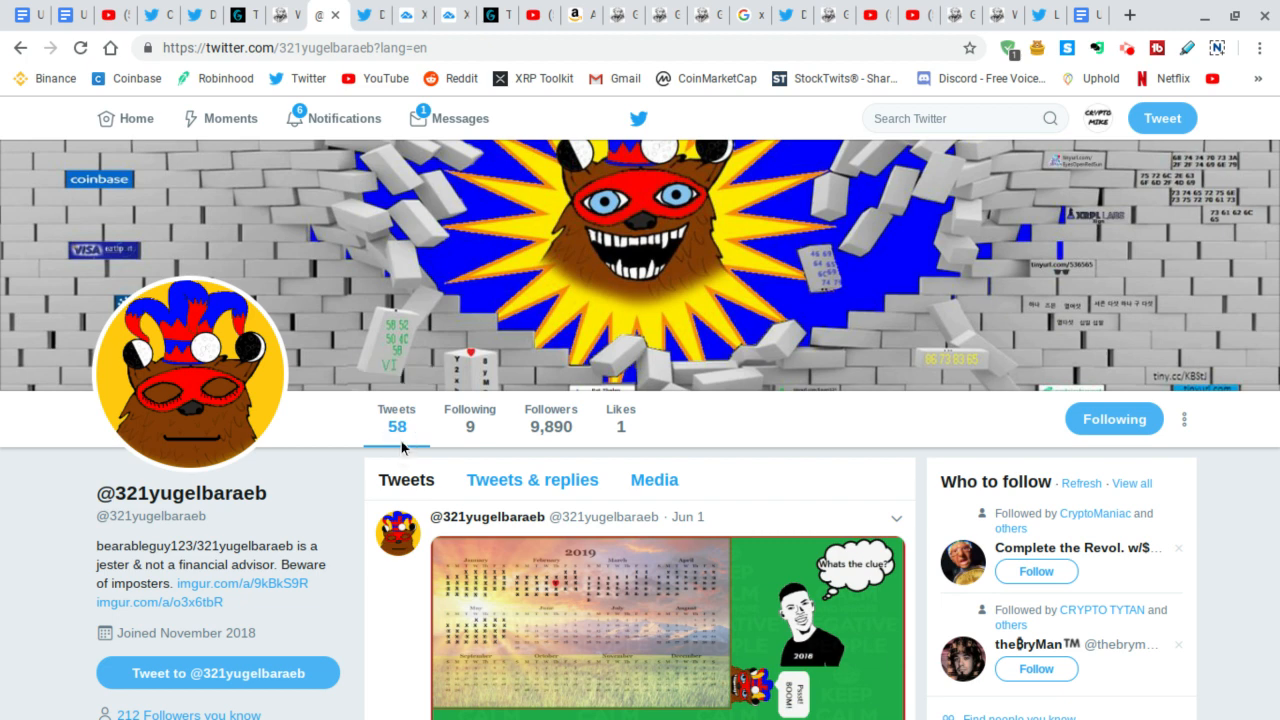
{"action": "mouse_move", "coordinate": [408, 452]}
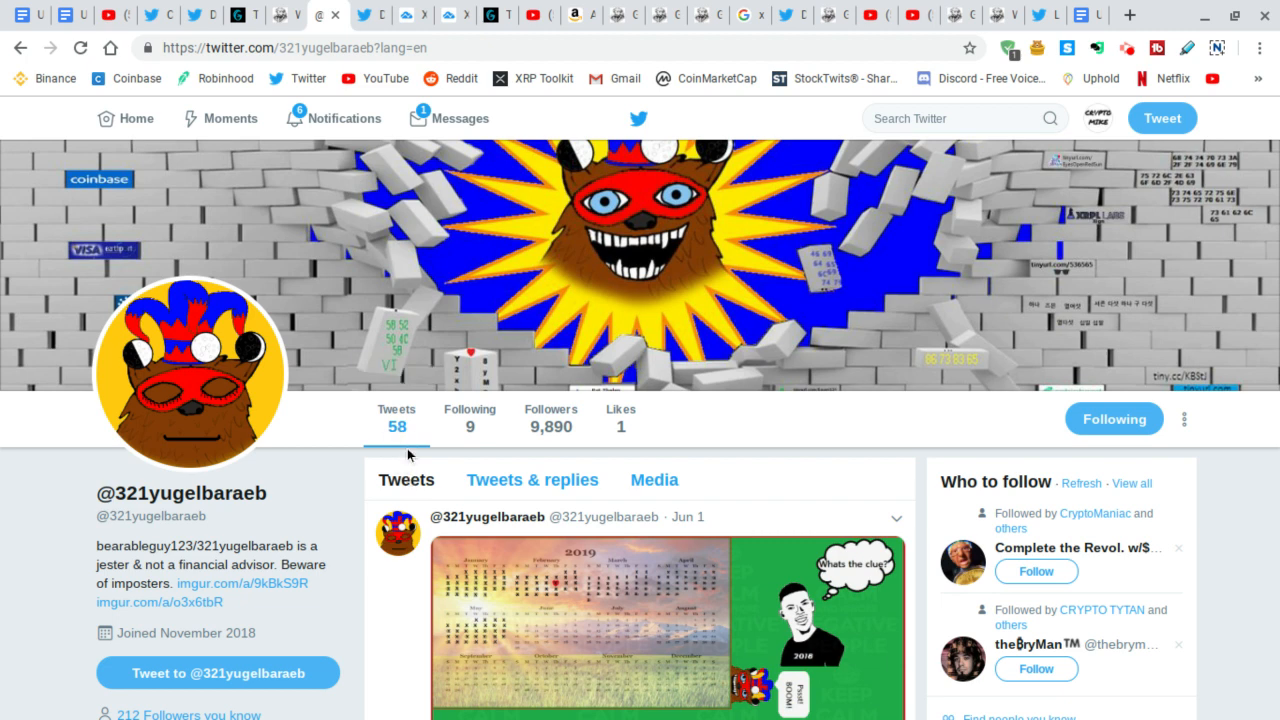
{"action": "mouse_move", "coordinate": [470, 424]}
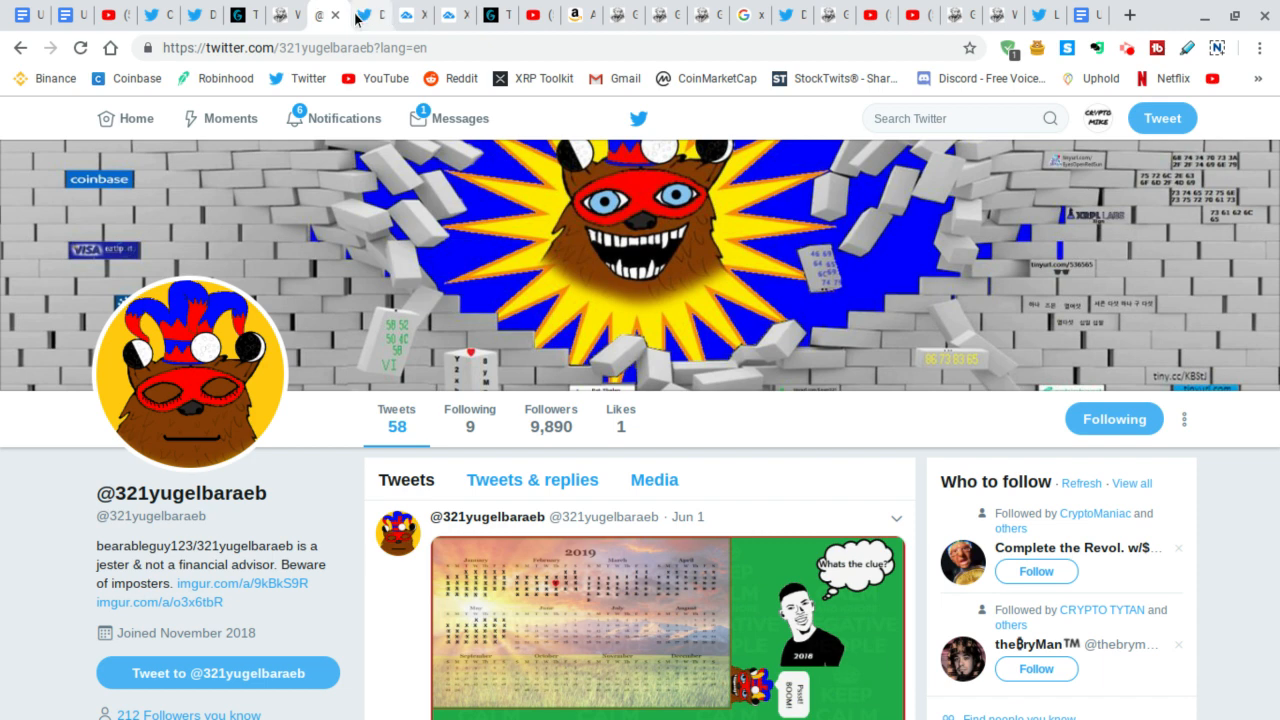
{"action": "left_click", "coordinate": [368, 16]}
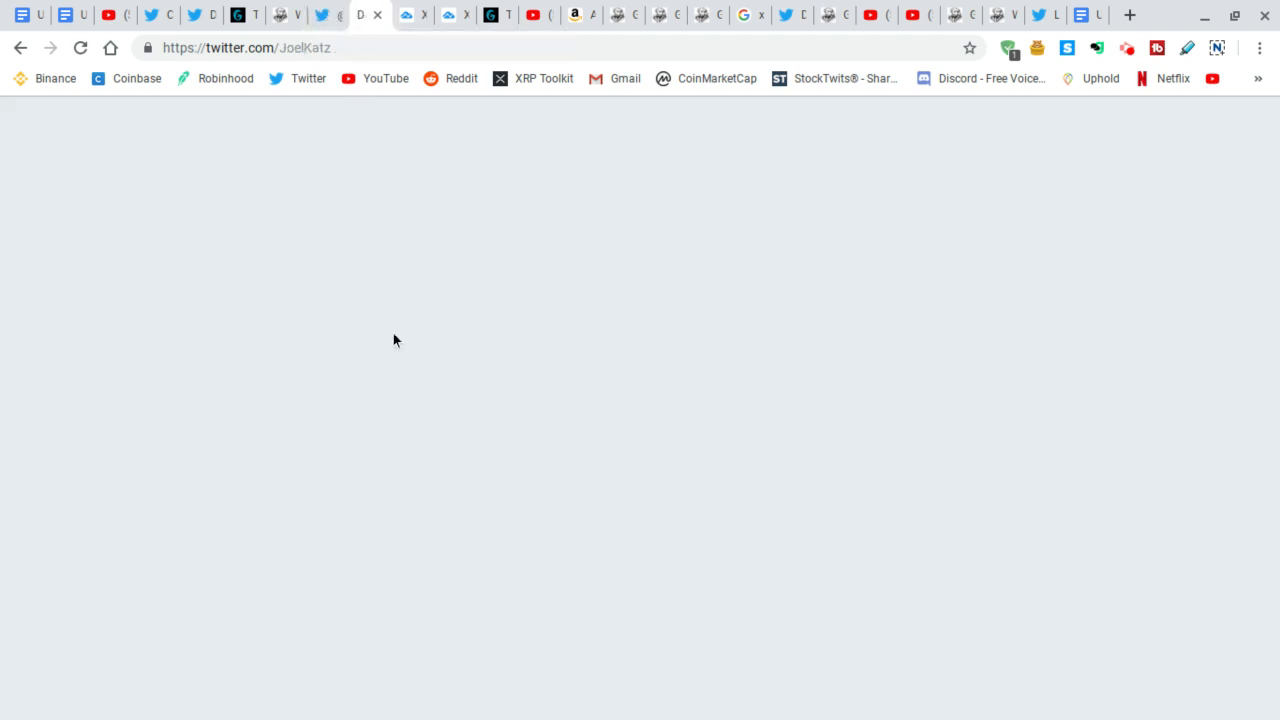
{"action": "mouse_move", "coordinate": [596, 572]}
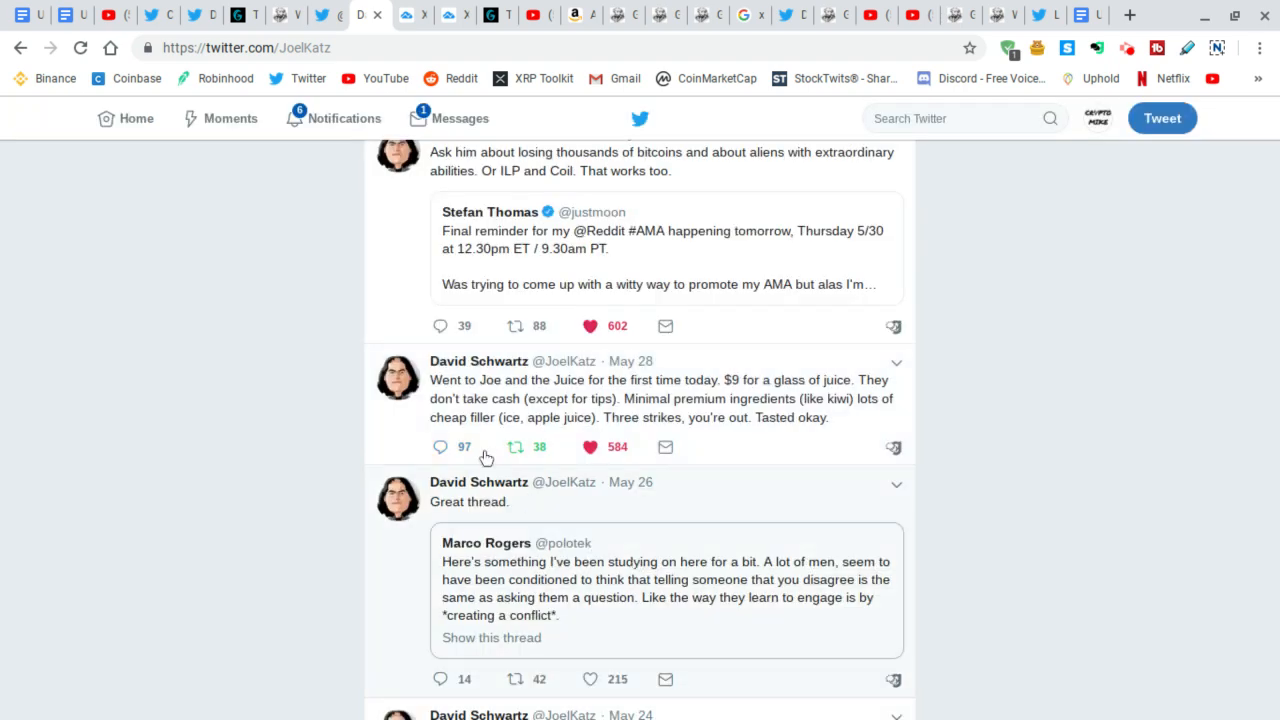
{"action": "mouse_move", "coordinate": [504, 420]}
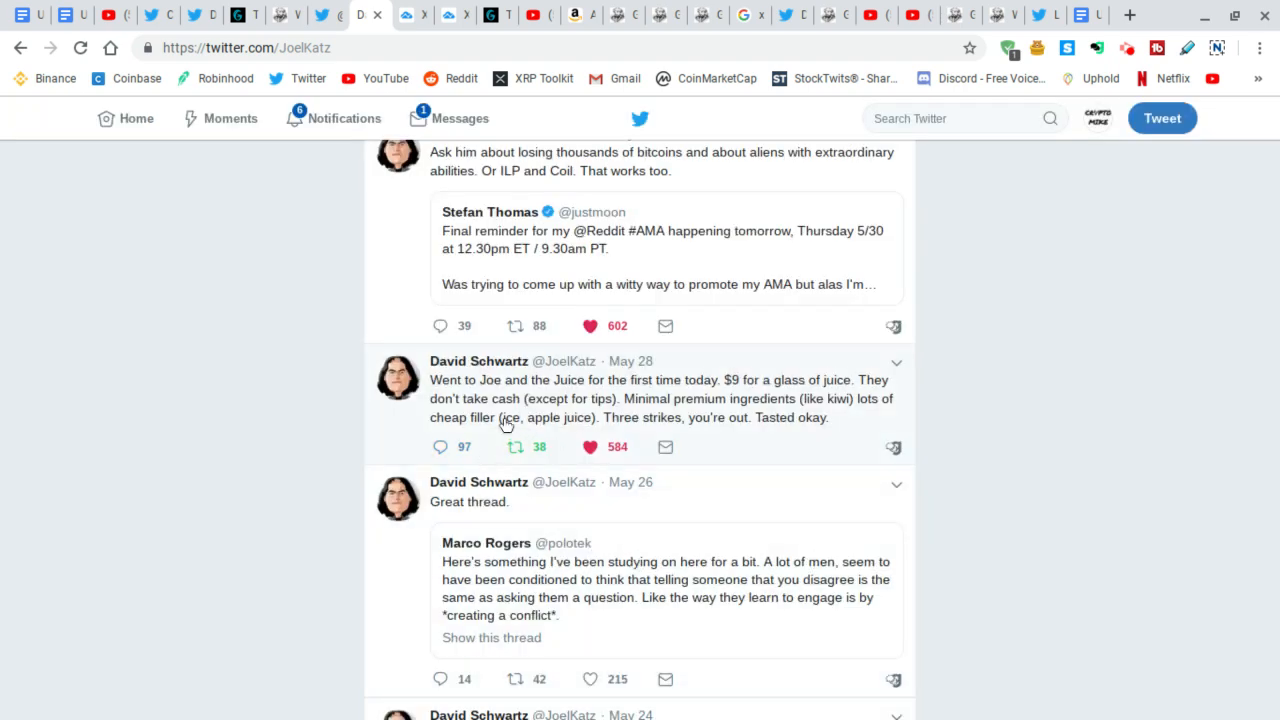
{"action": "mouse_move", "coordinate": [478, 360]}
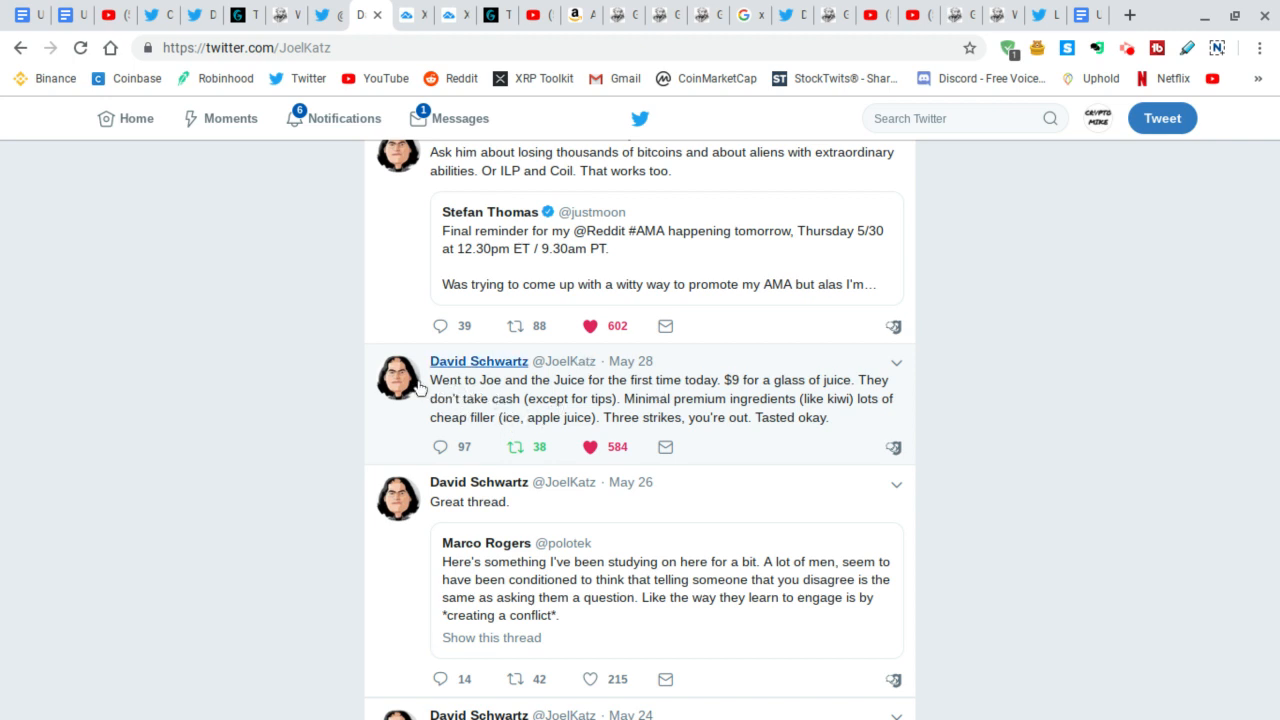
{"action": "mouse_move", "coordinate": [512, 390]}
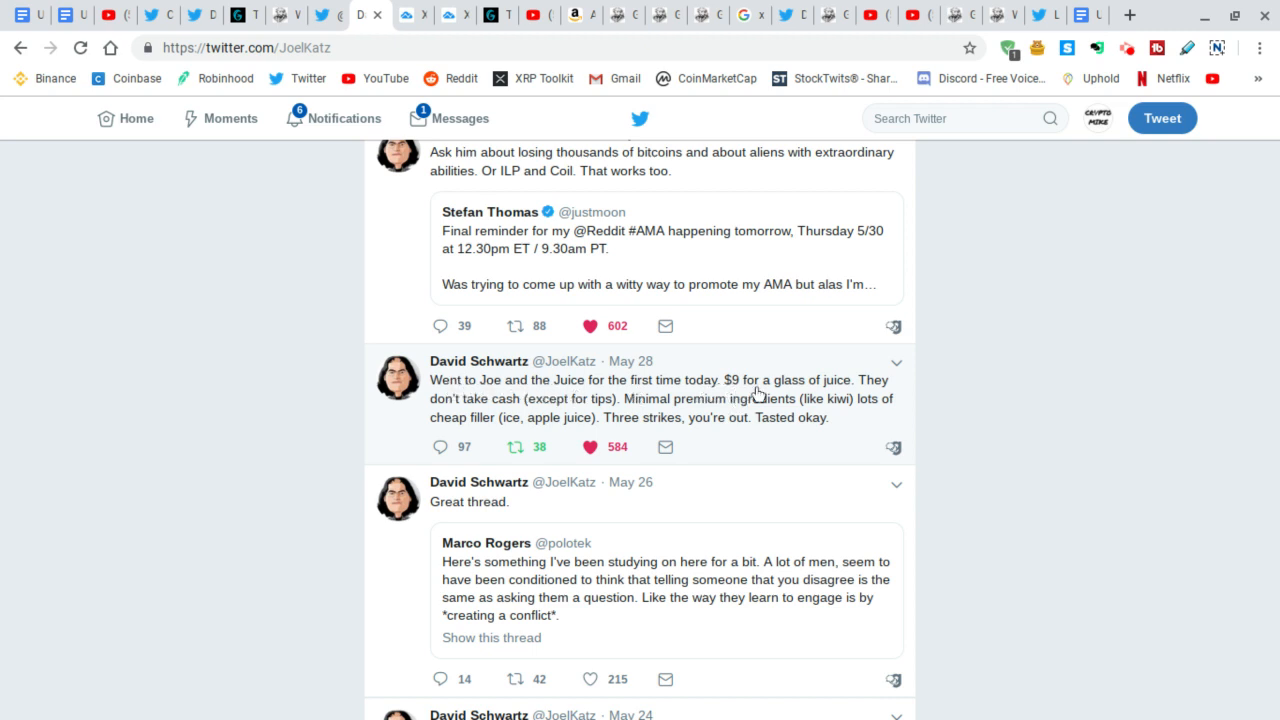
{"action": "mouse_move", "coordinate": [556, 408]}
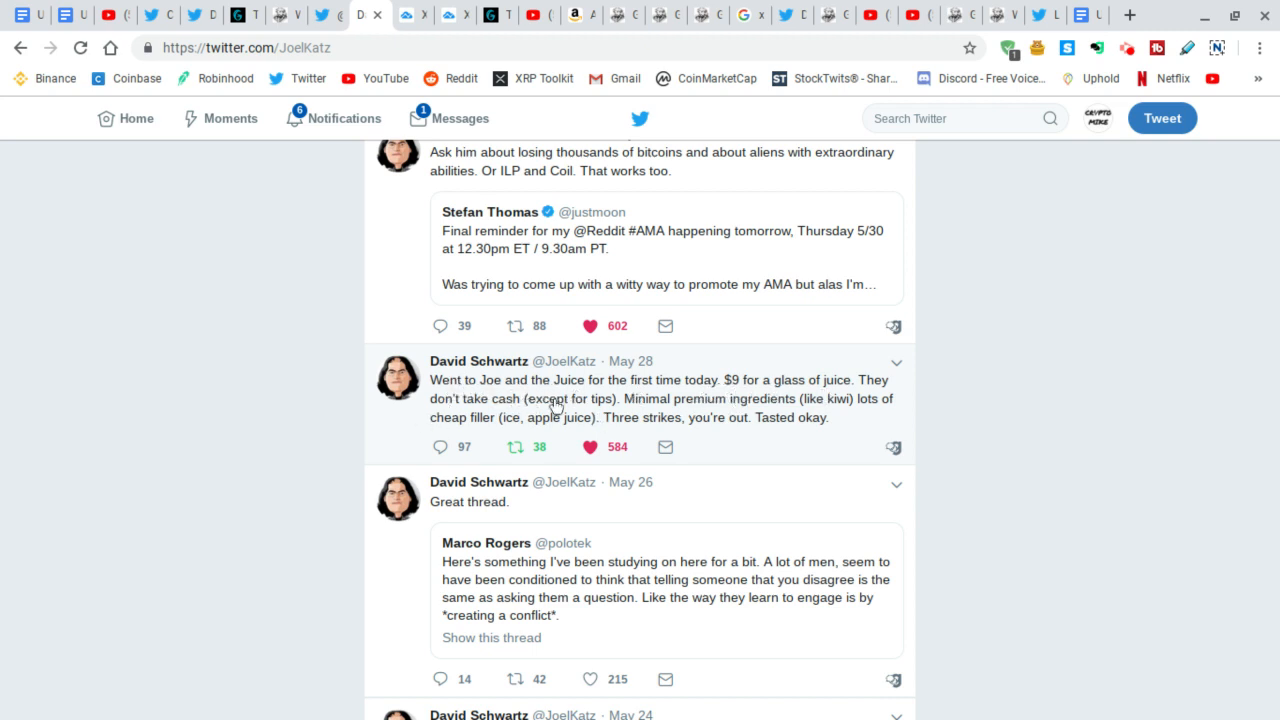
{"action": "mouse_move", "coordinate": [724, 428]}
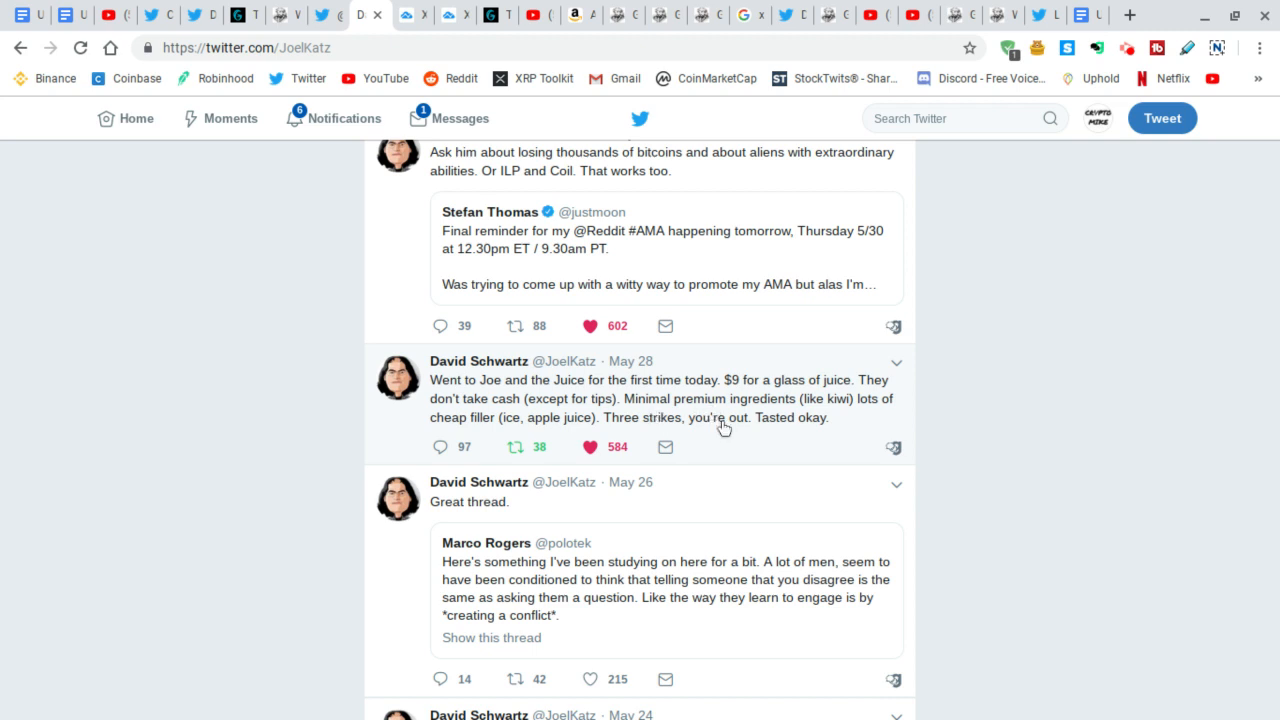
{"action": "mouse_move", "coordinate": [510, 444]}
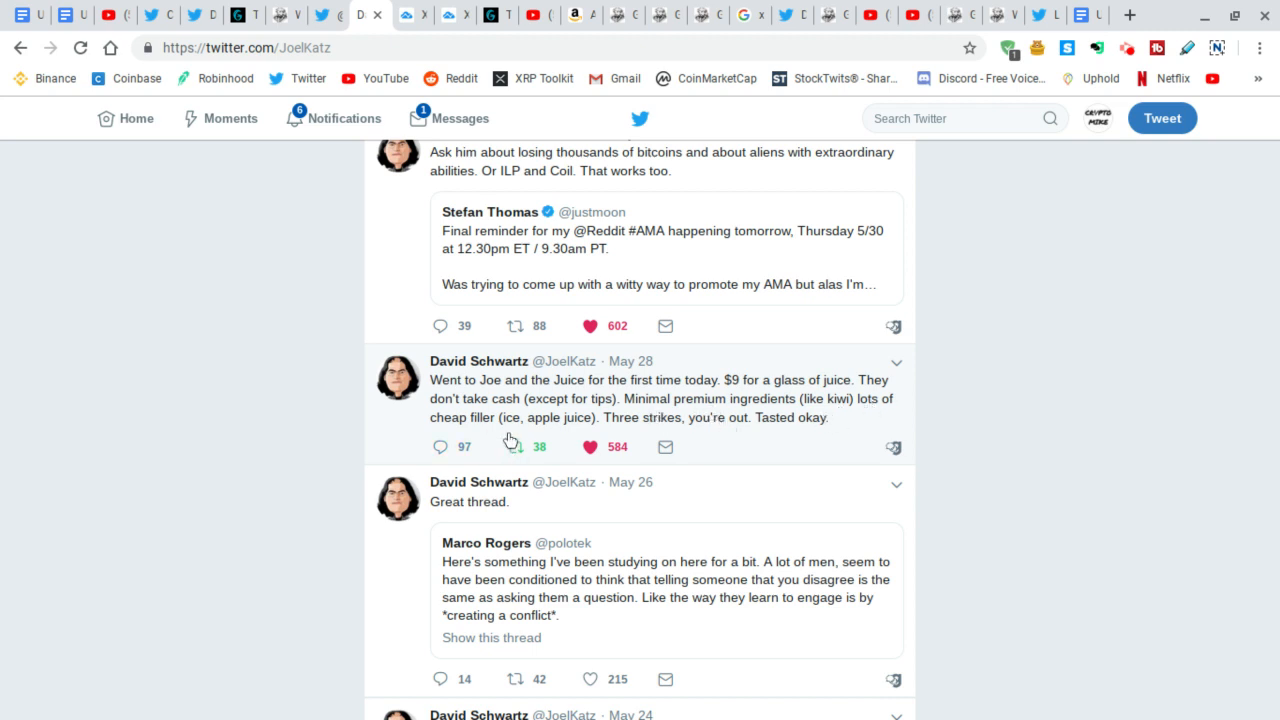
{"action": "mouse_move", "coordinate": [778, 412]}
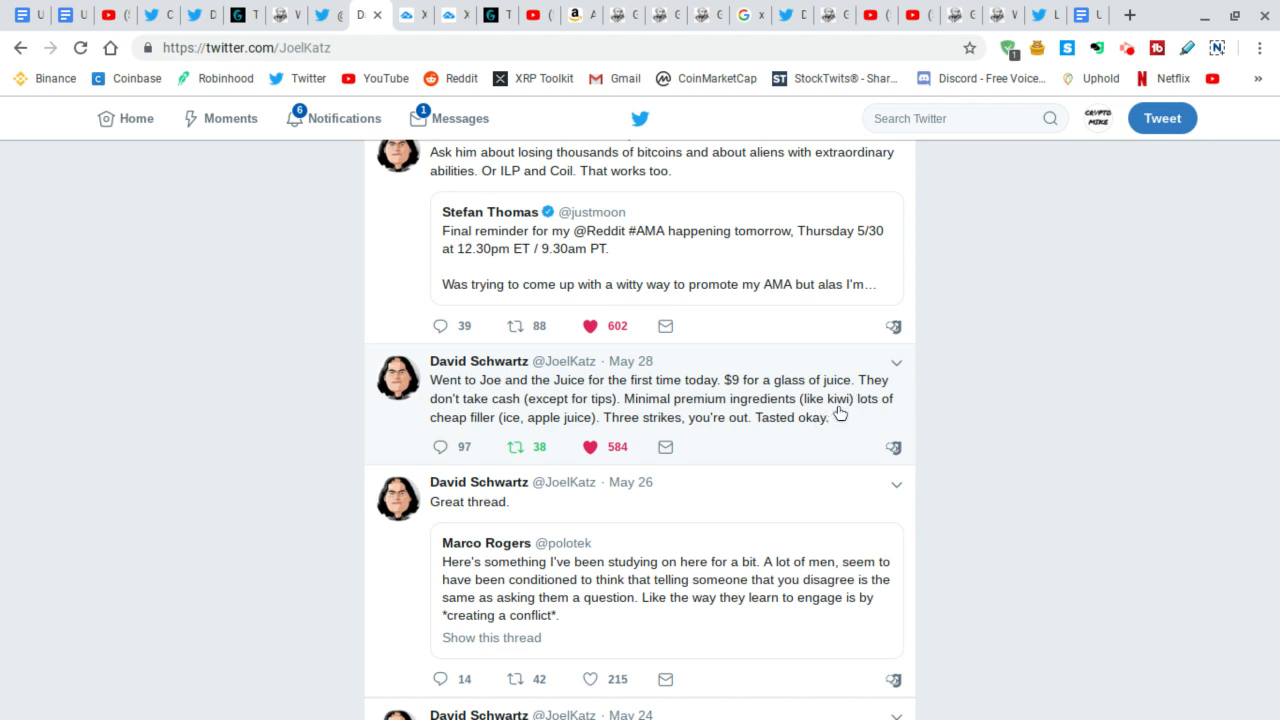
{"action": "mouse_move", "coordinate": [650, 440]}
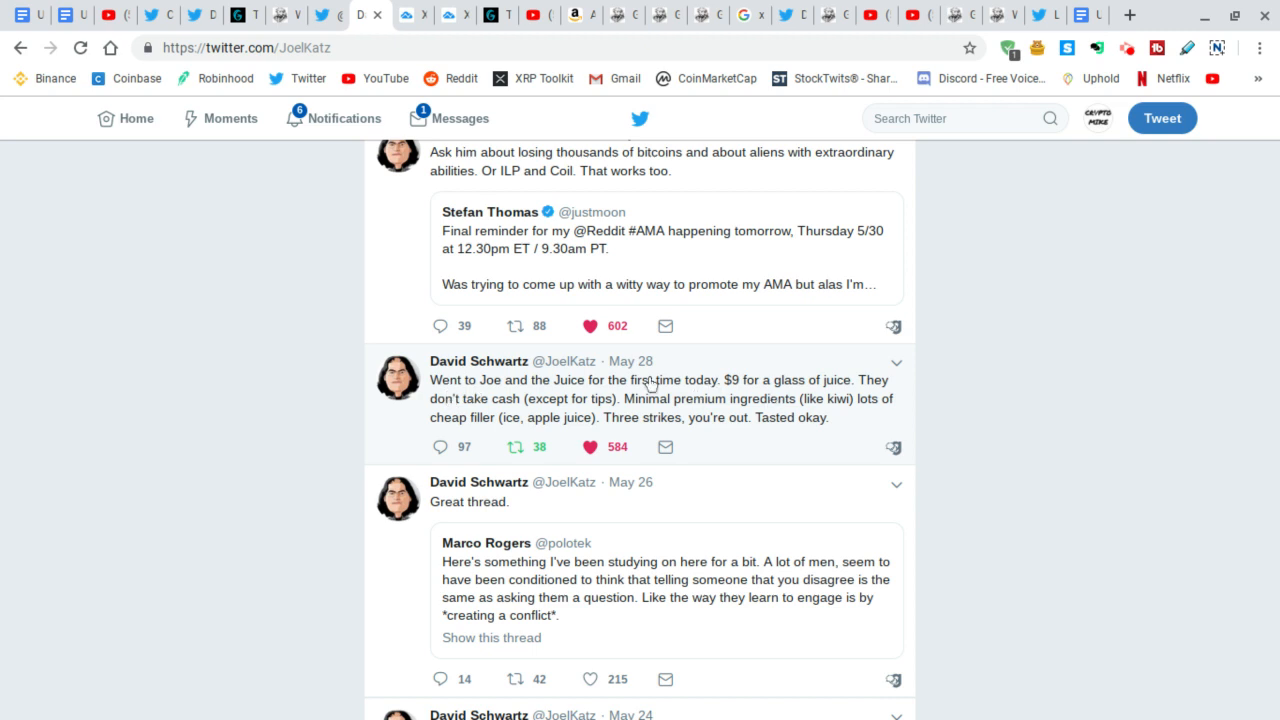
{"action": "mouse_move", "coordinate": [712, 436]}
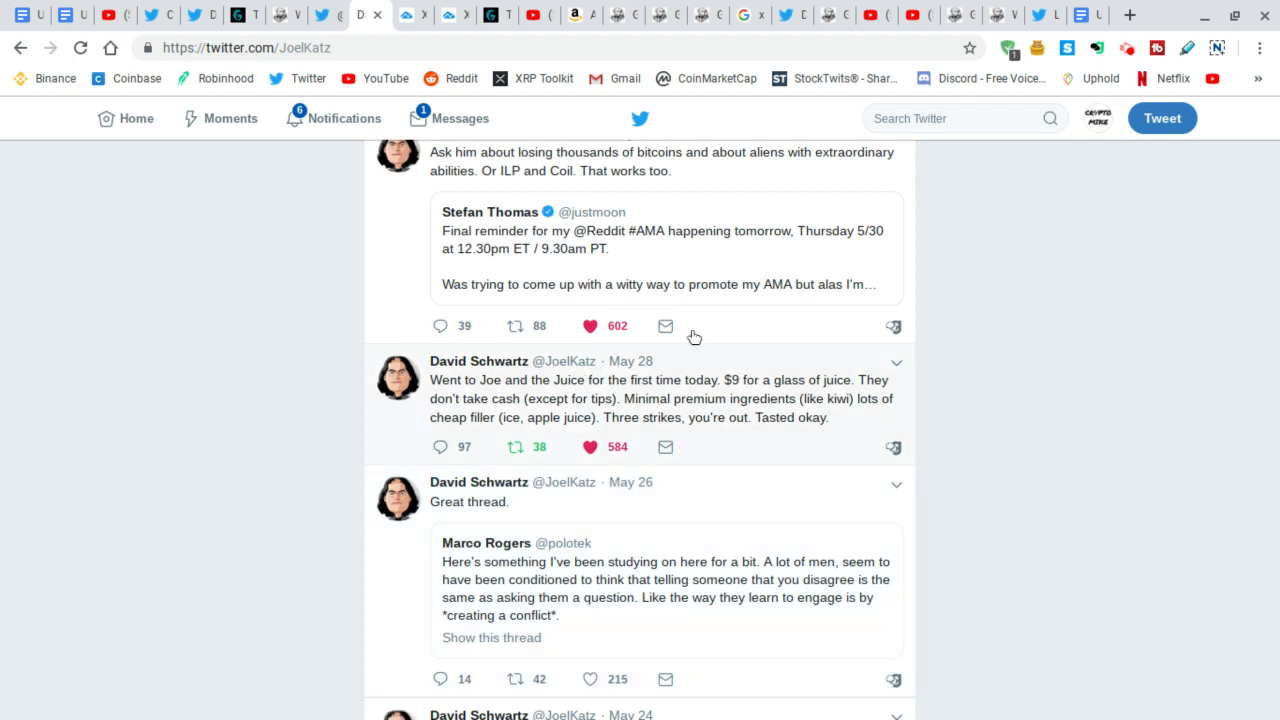
{"action": "mouse_move", "coordinate": [510, 440]}
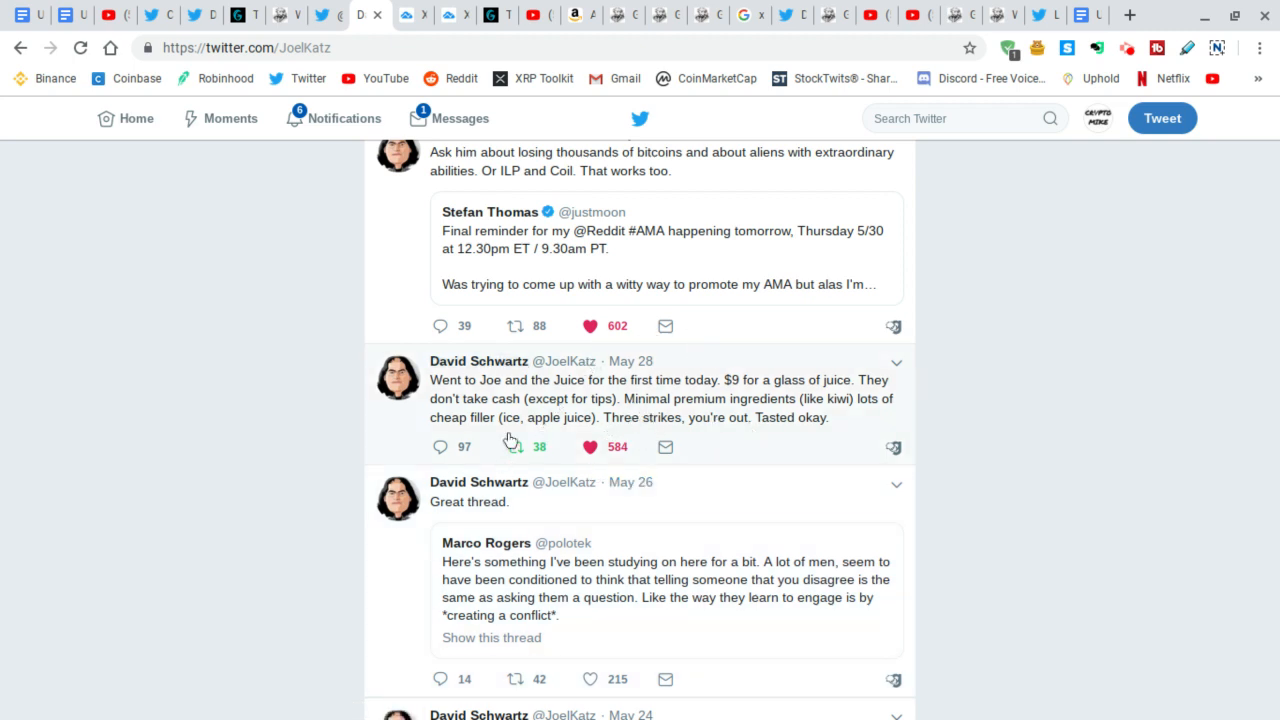
{"action": "mouse_move", "coordinate": [648, 402]}
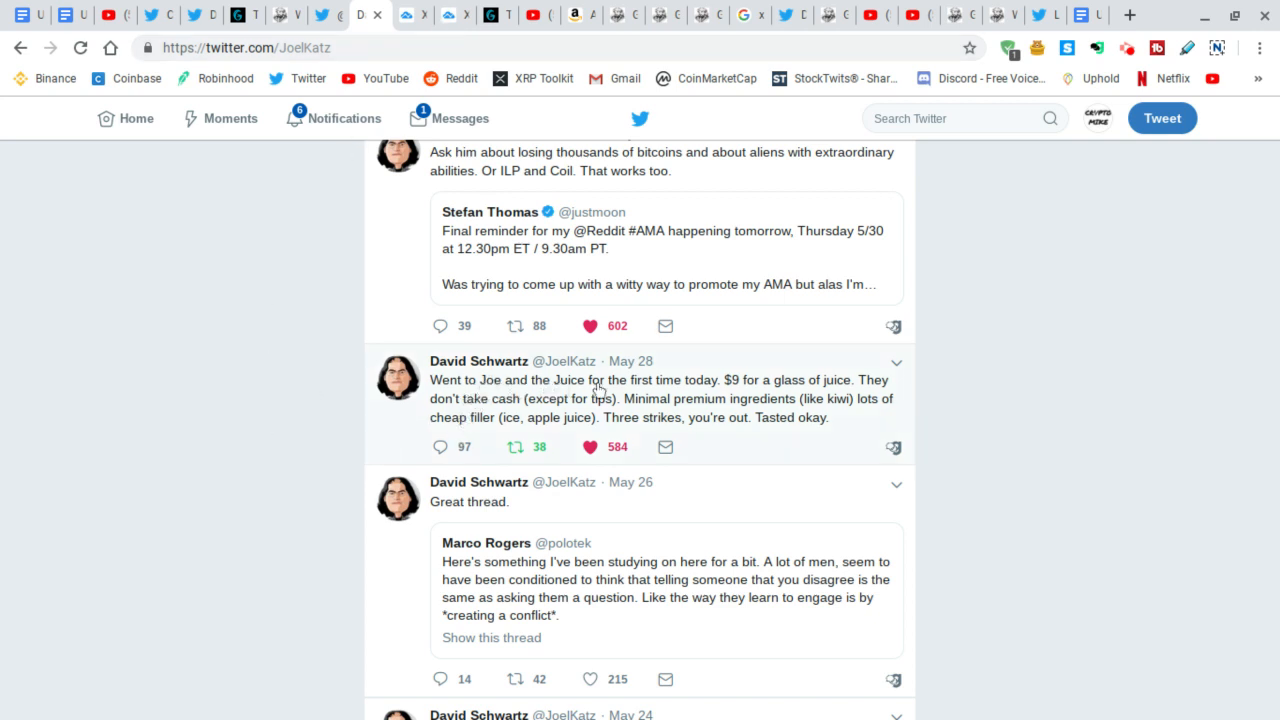
{"action": "mouse_move", "coordinate": [568, 396]}
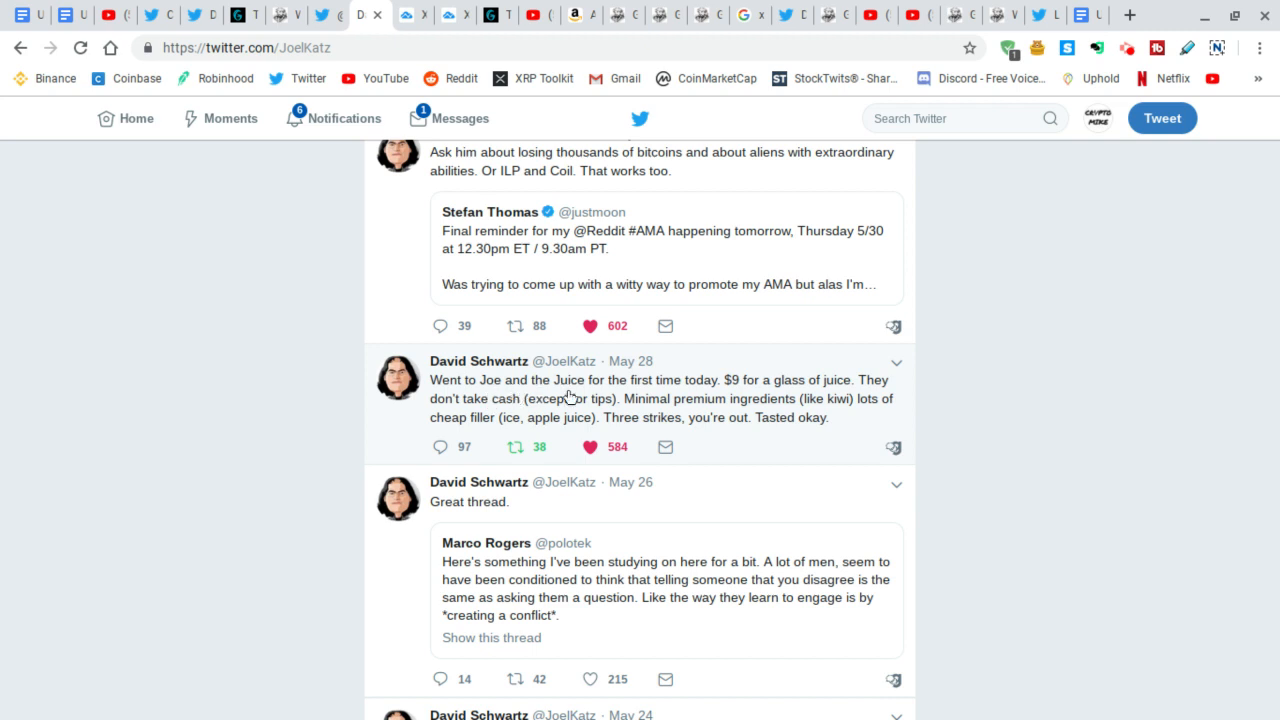
{"action": "mouse_move", "coordinate": [500, 390]}
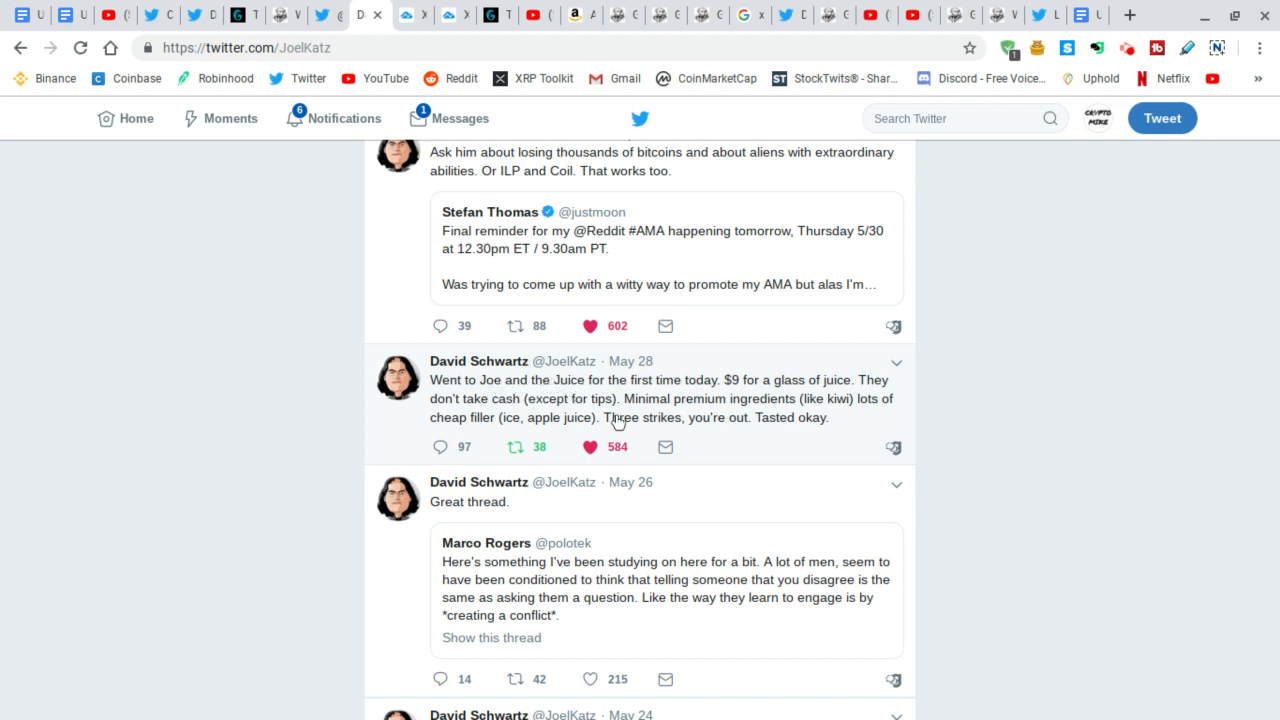
{"action": "mouse_move", "coordinate": [540, 398]}
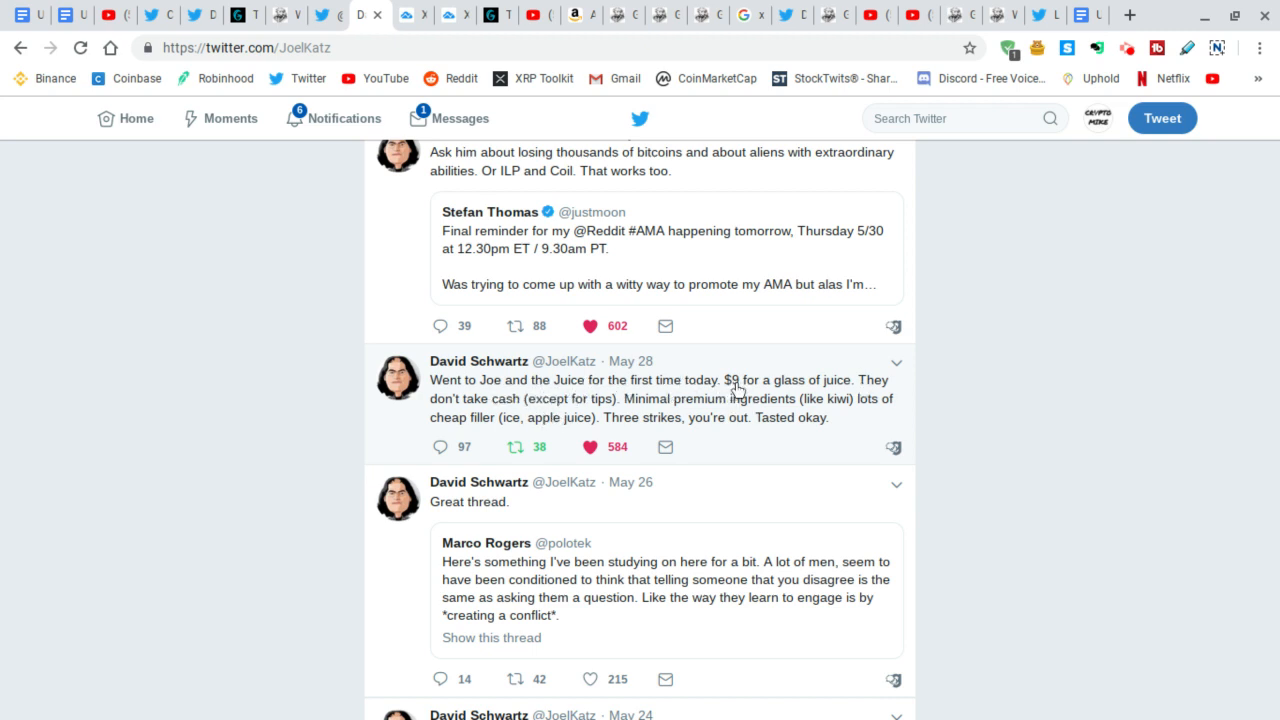
{"action": "mouse_move", "coordinate": [580, 392]}
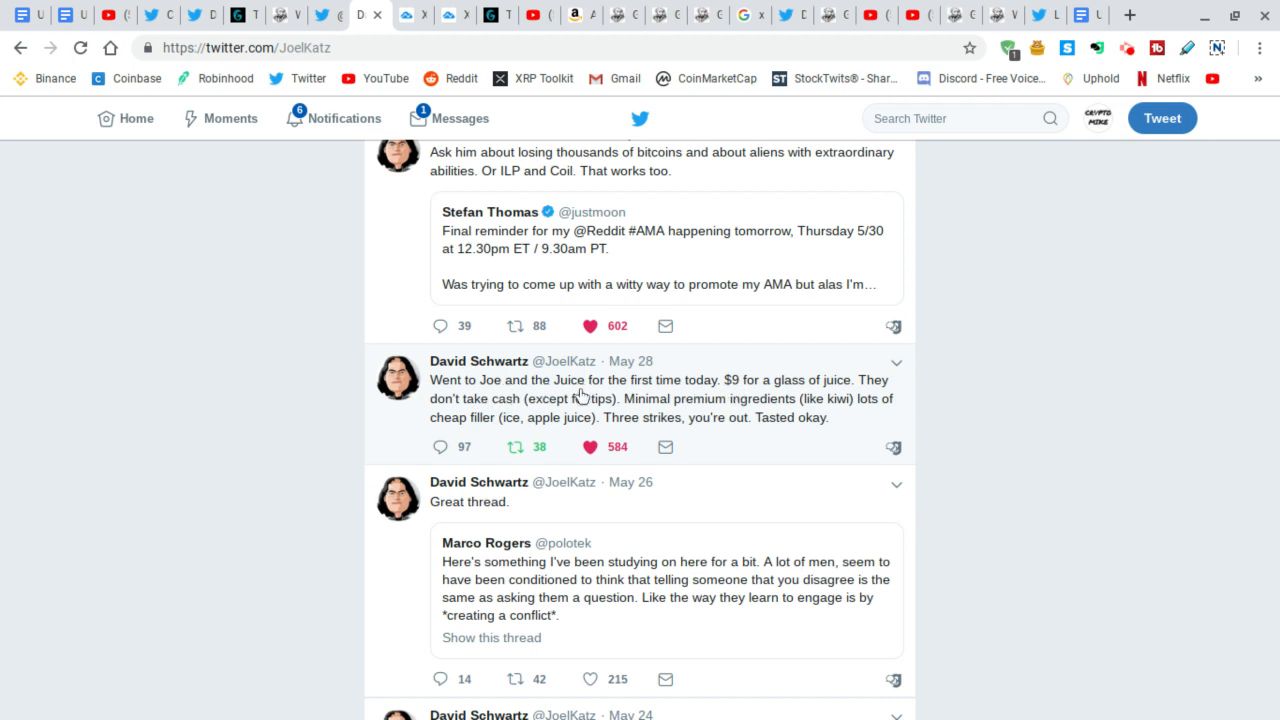
{"action": "mouse_move", "coordinate": [730, 408]}
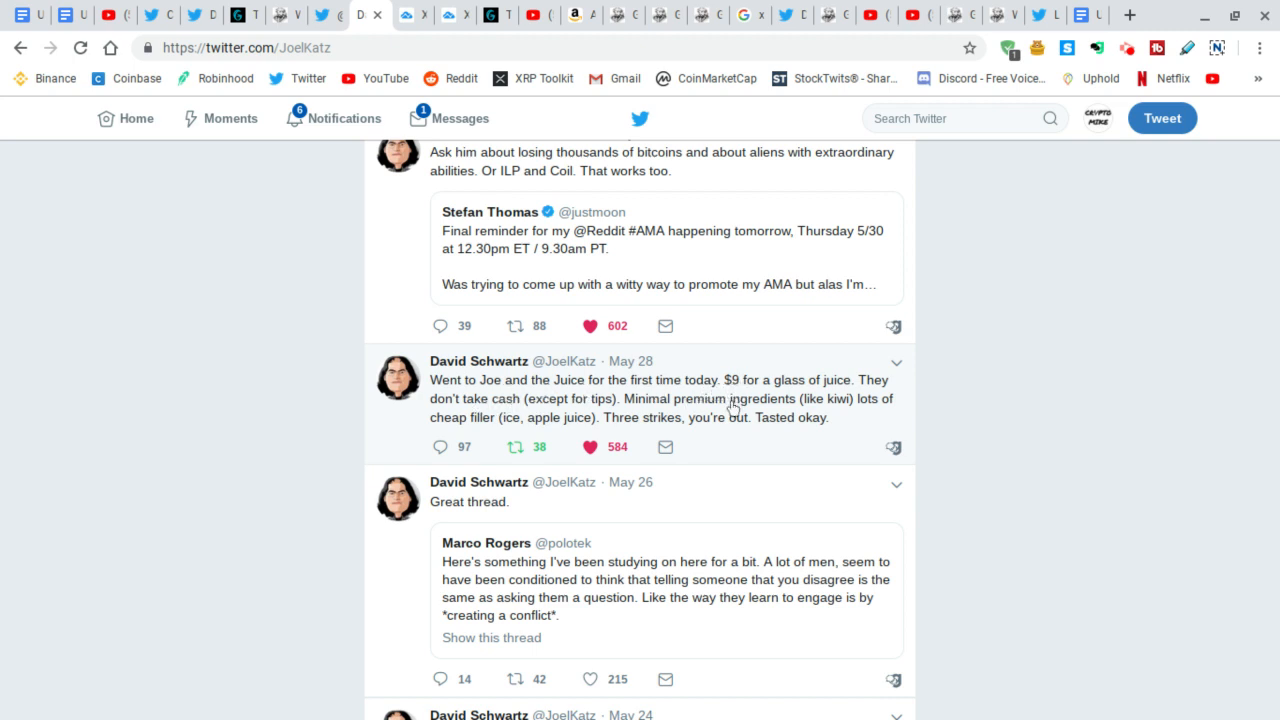
{"action": "mouse_move", "coordinate": [548, 420]}
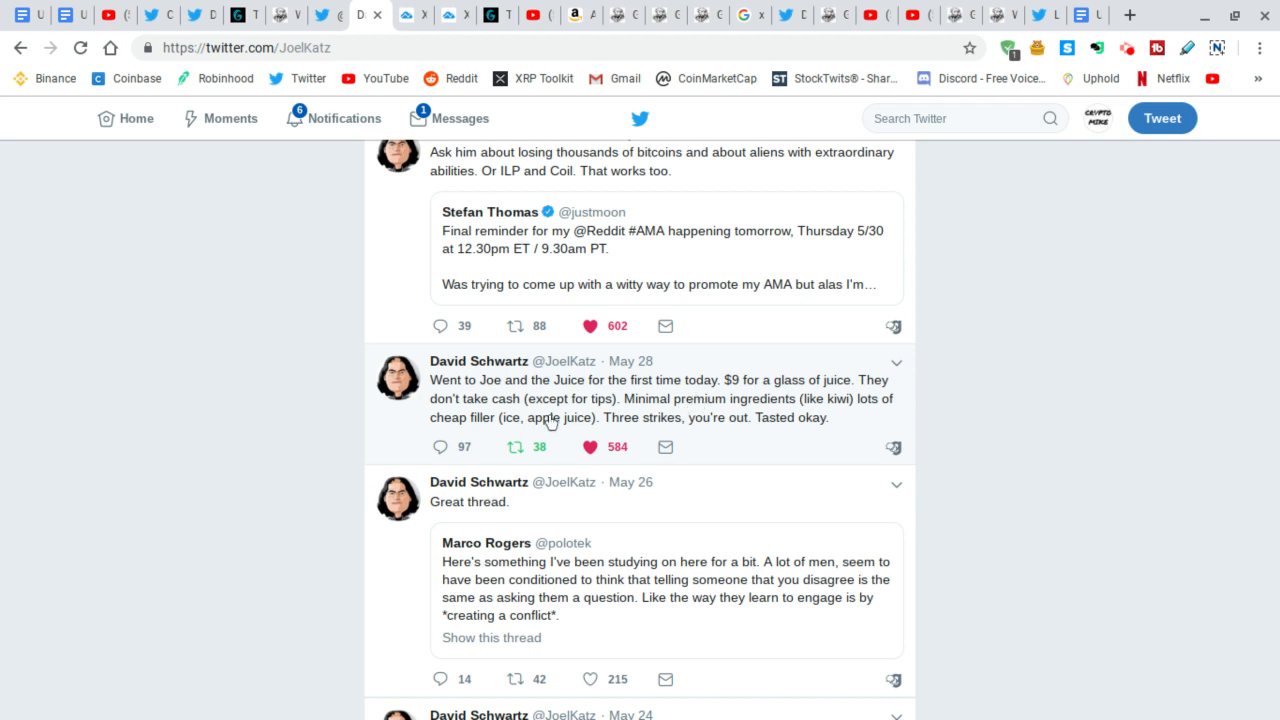
{"action": "mouse_move", "coordinate": [18, 344]}
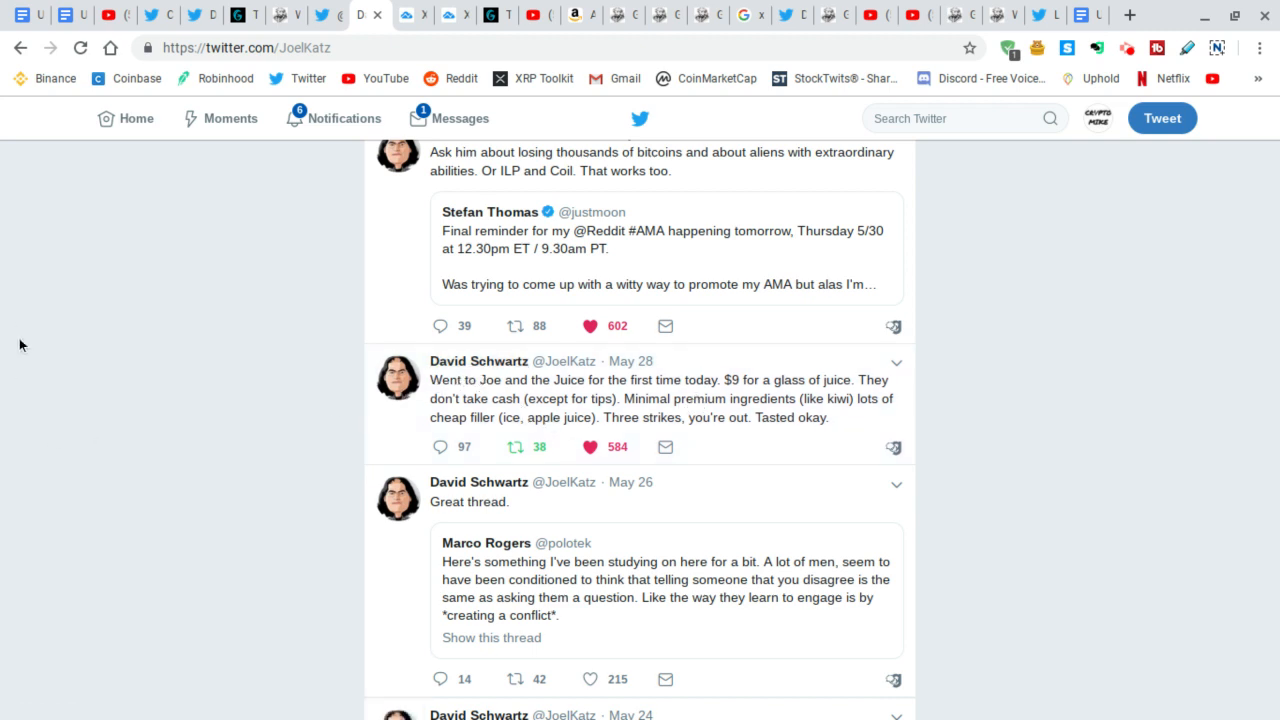
{"action": "mouse_move", "coordinate": [180, 304]}
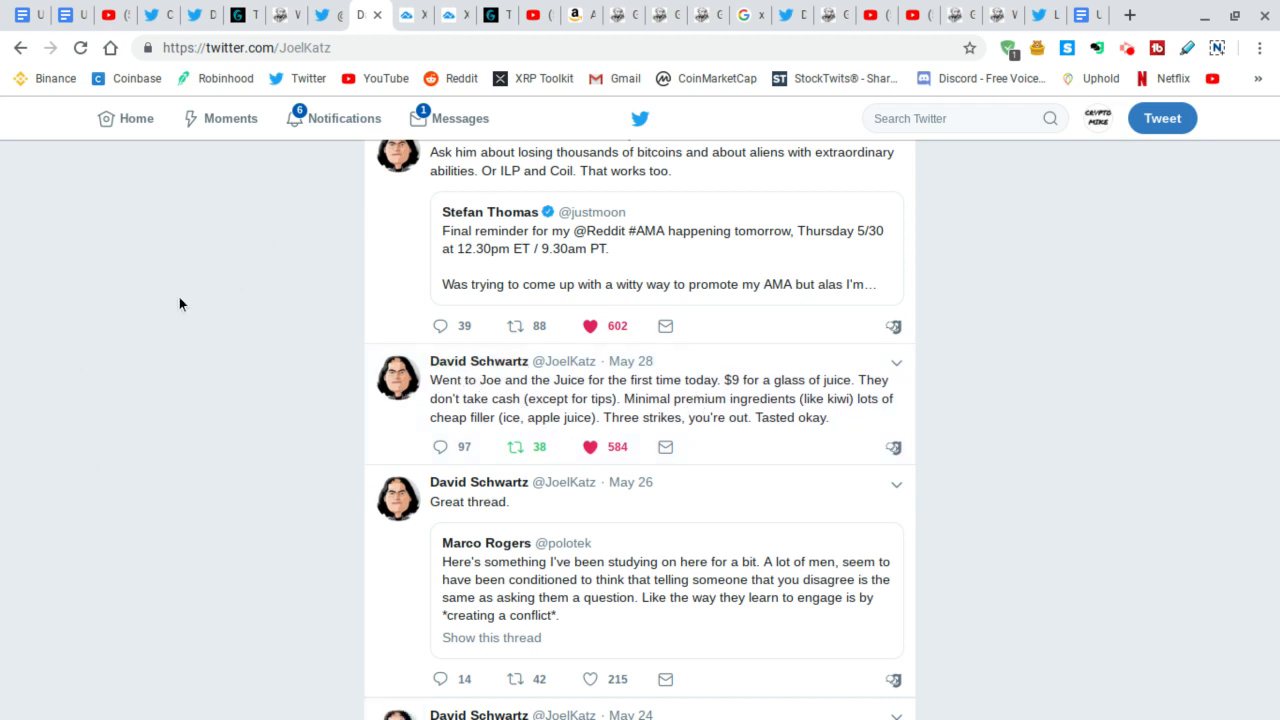
{"action": "mouse_move", "coordinate": [140, 446]}
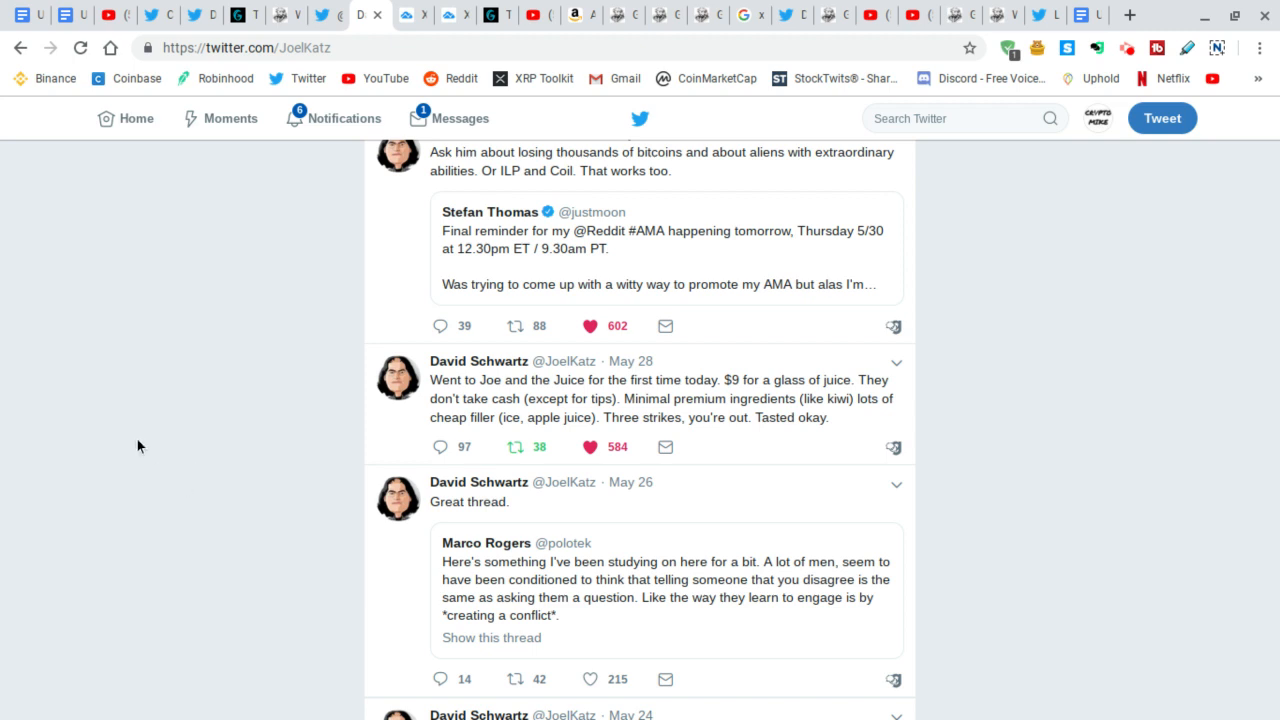
{"action": "mouse_move", "coordinate": [252, 492]}
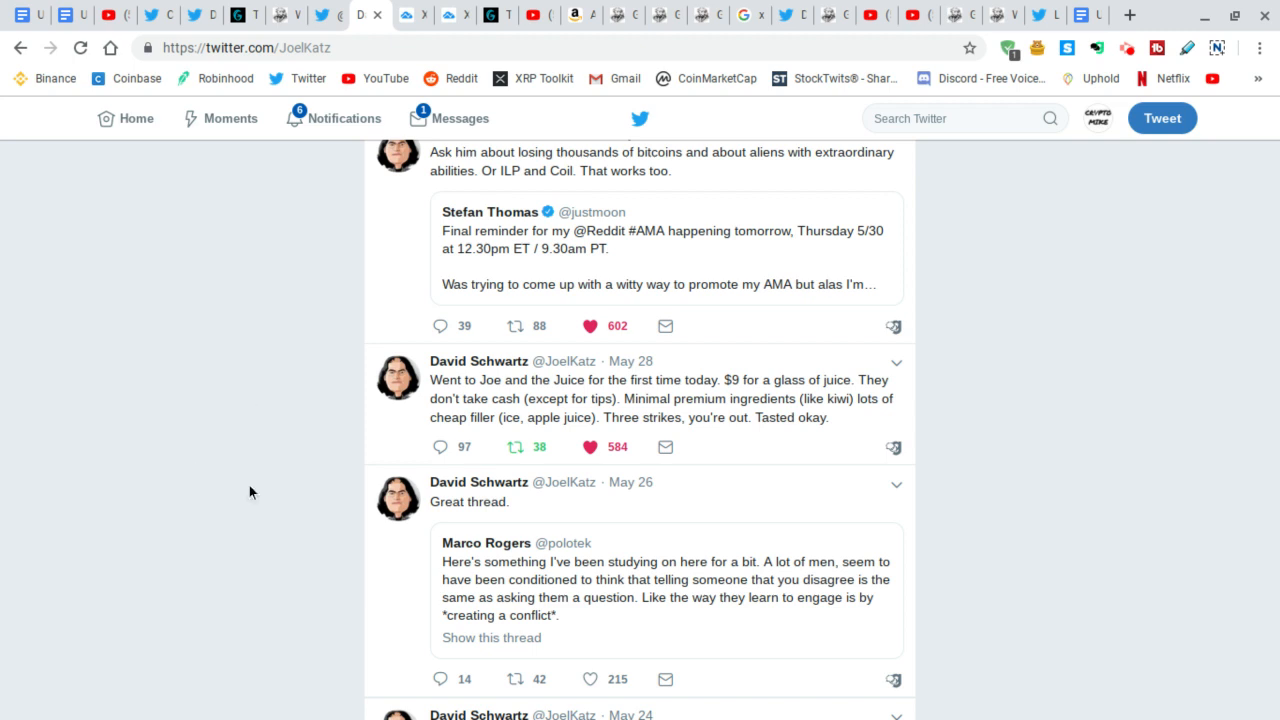
{"action": "mouse_move", "coordinate": [272, 504]}
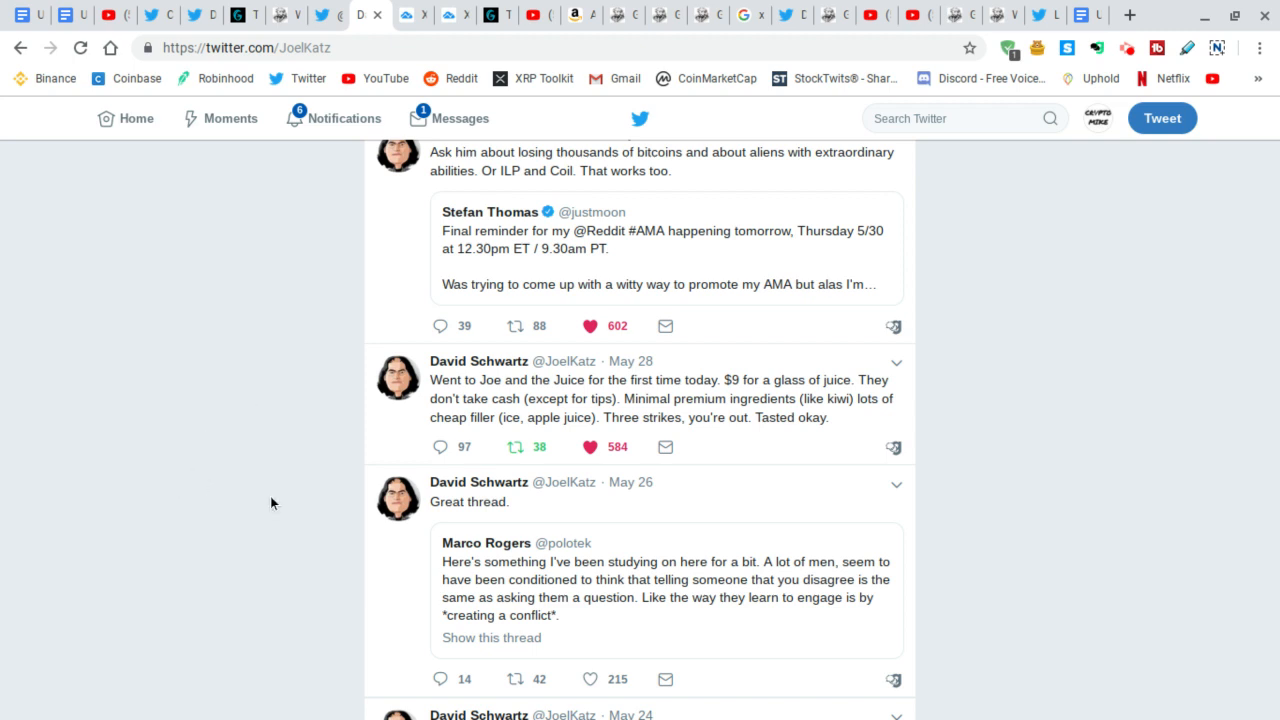
{"action": "mouse_move", "coordinate": [268, 486]}
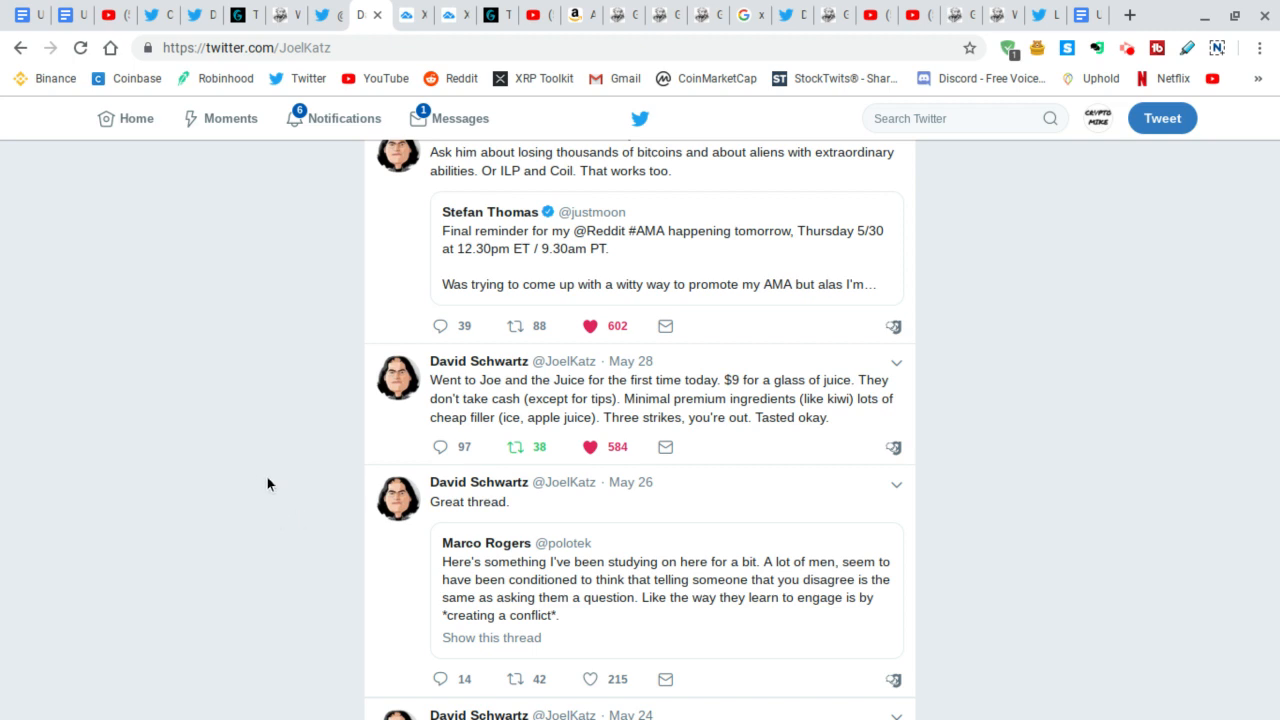
{"action": "mouse_move", "coordinate": [172, 420]}
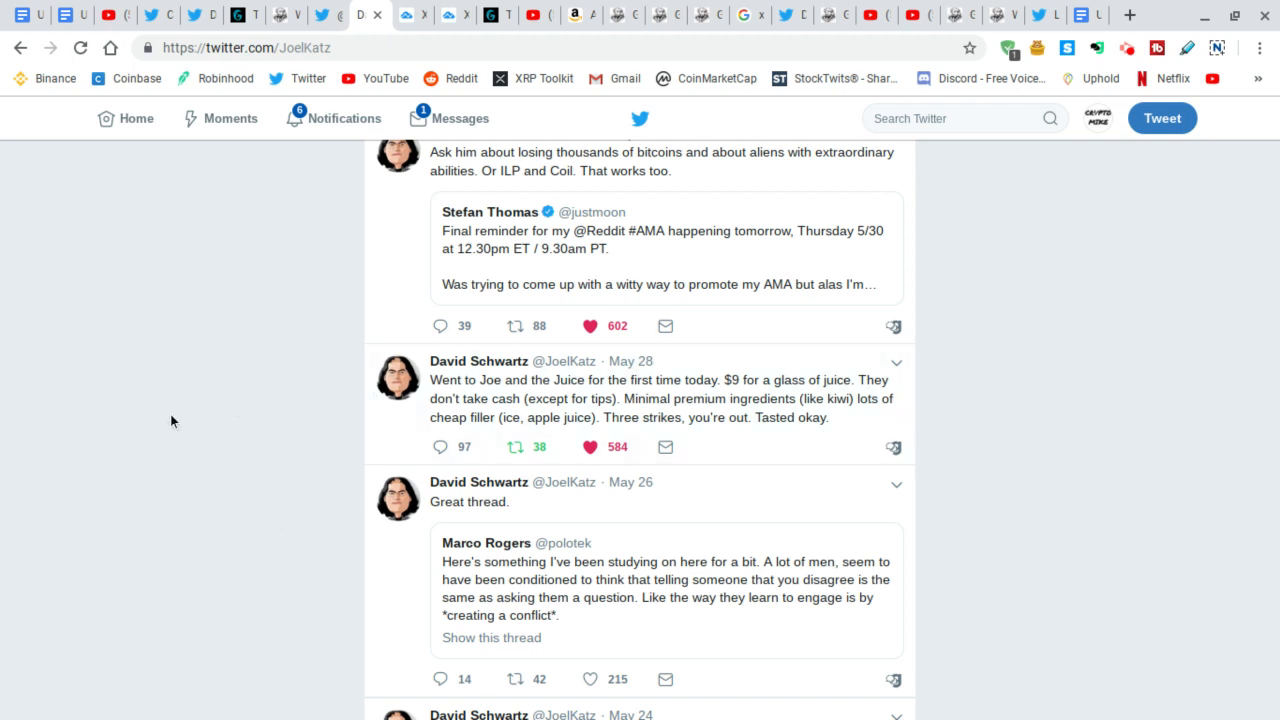
{"action": "mouse_move", "coordinate": [196, 408]}
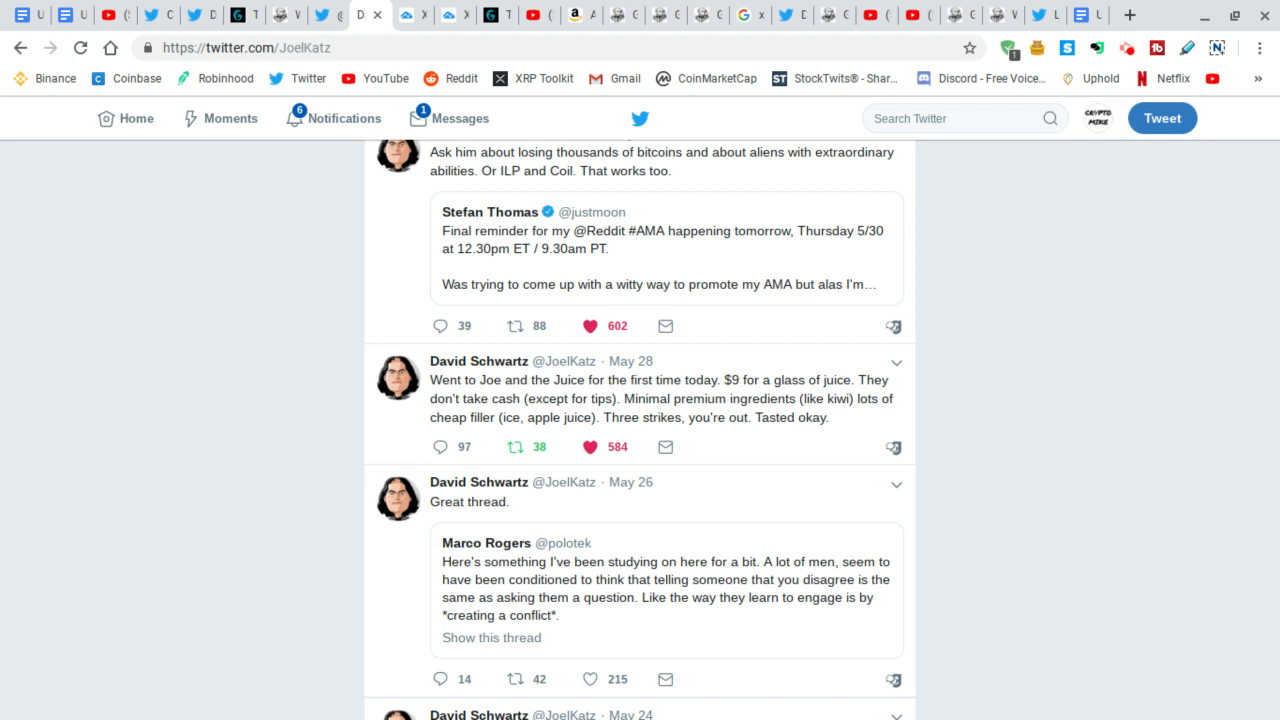
{"action": "mouse_move", "coordinate": [512, 396]}
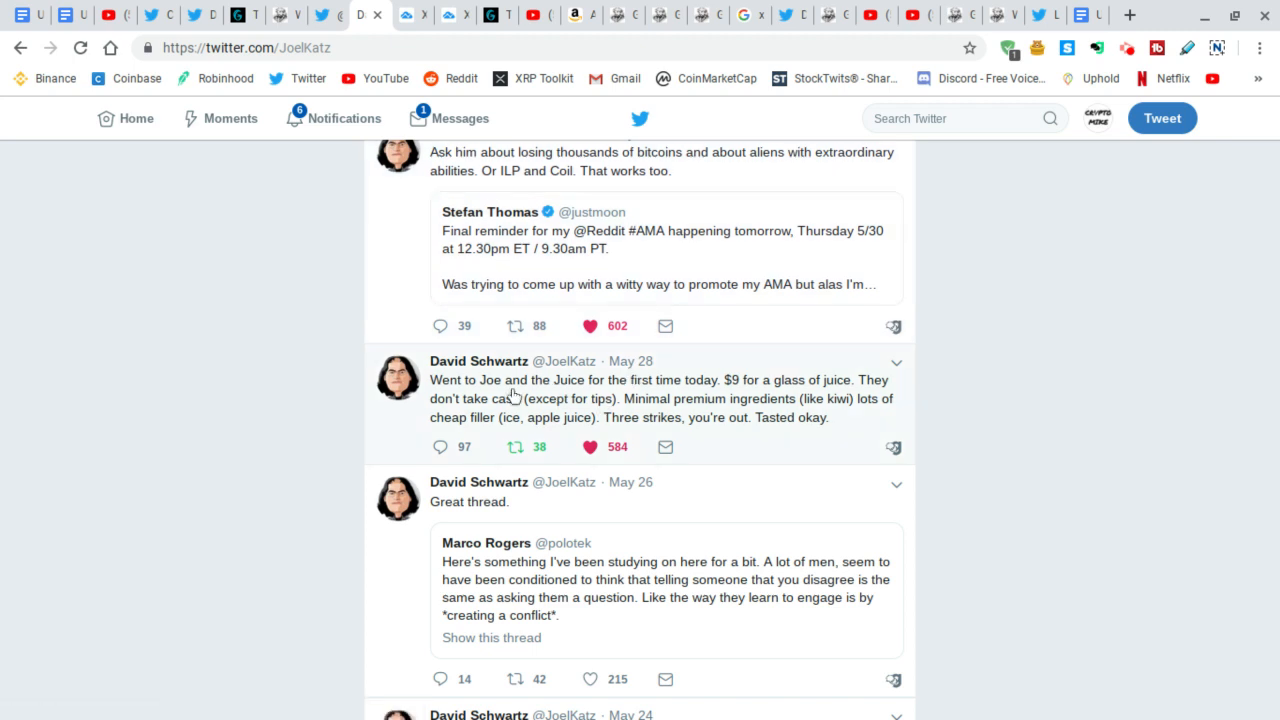
{"action": "mouse_move", "coordinate": [432, 390]}
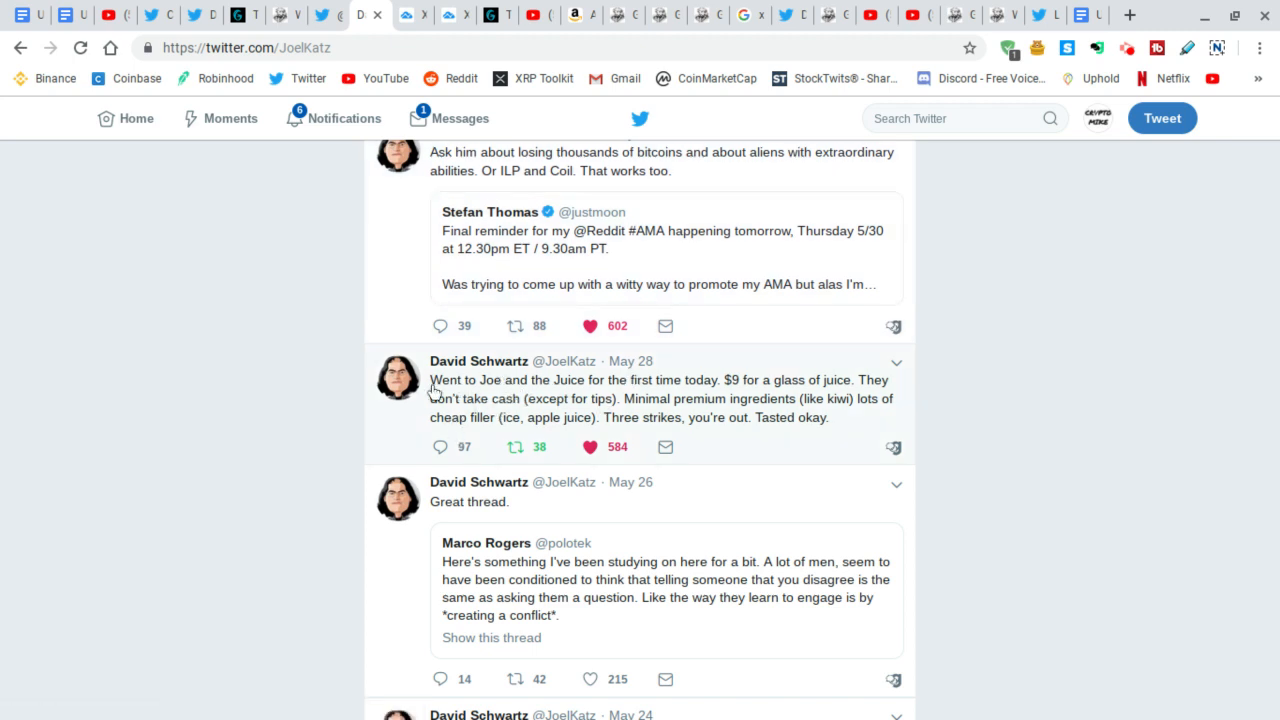
{"action": "mouse_move", "coordinate": [508, 400]}
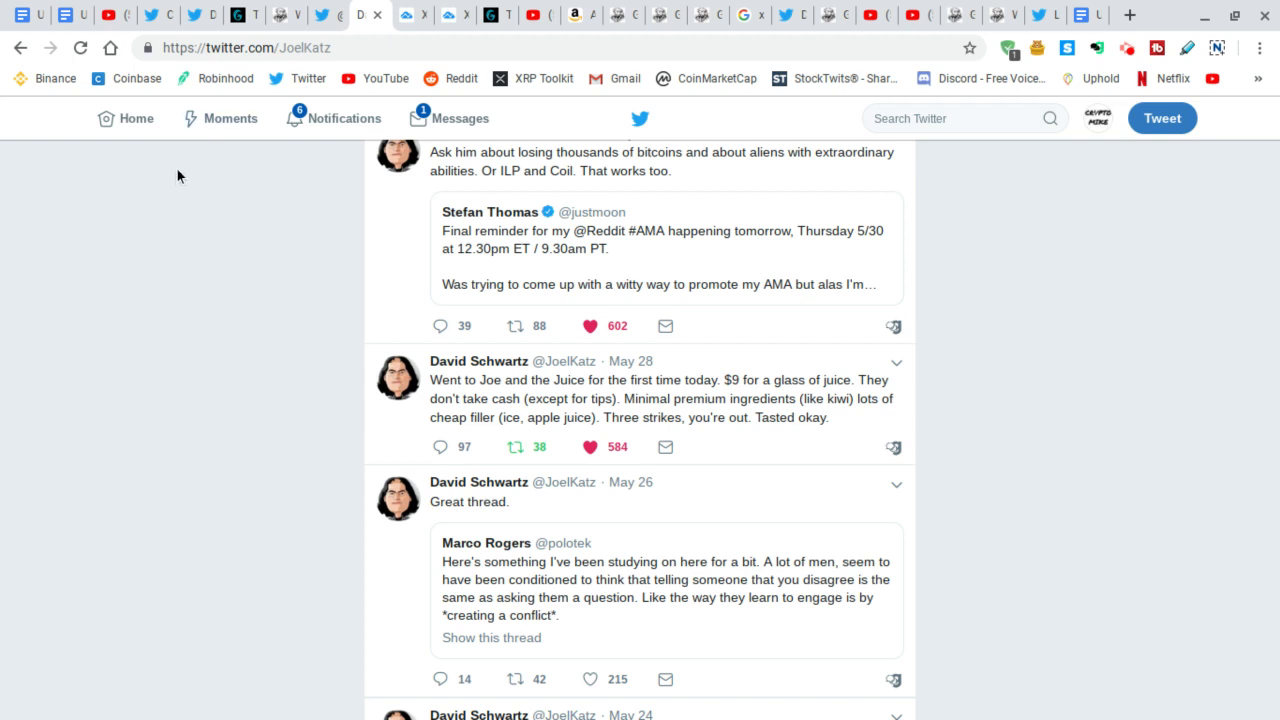
{"action": "mouse_move", "coordinate": [268, 364]}
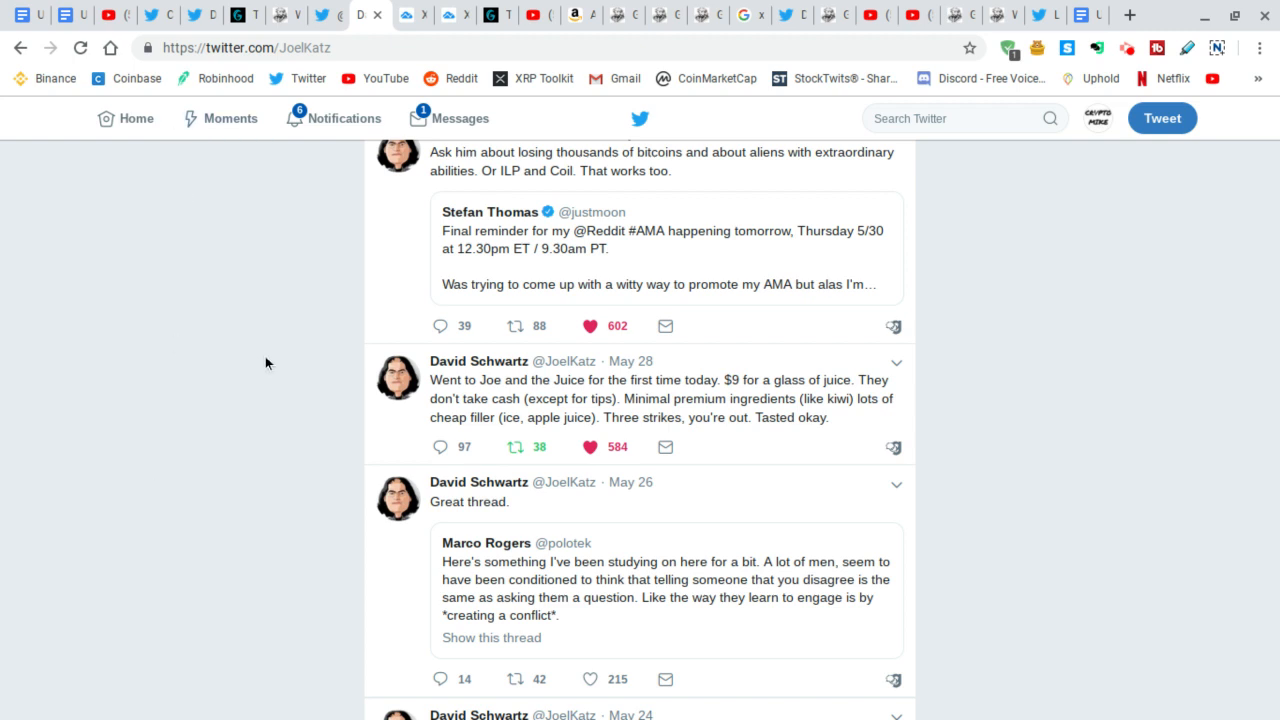
{"action": "mouse_move", "coordinate": [292, 418]}
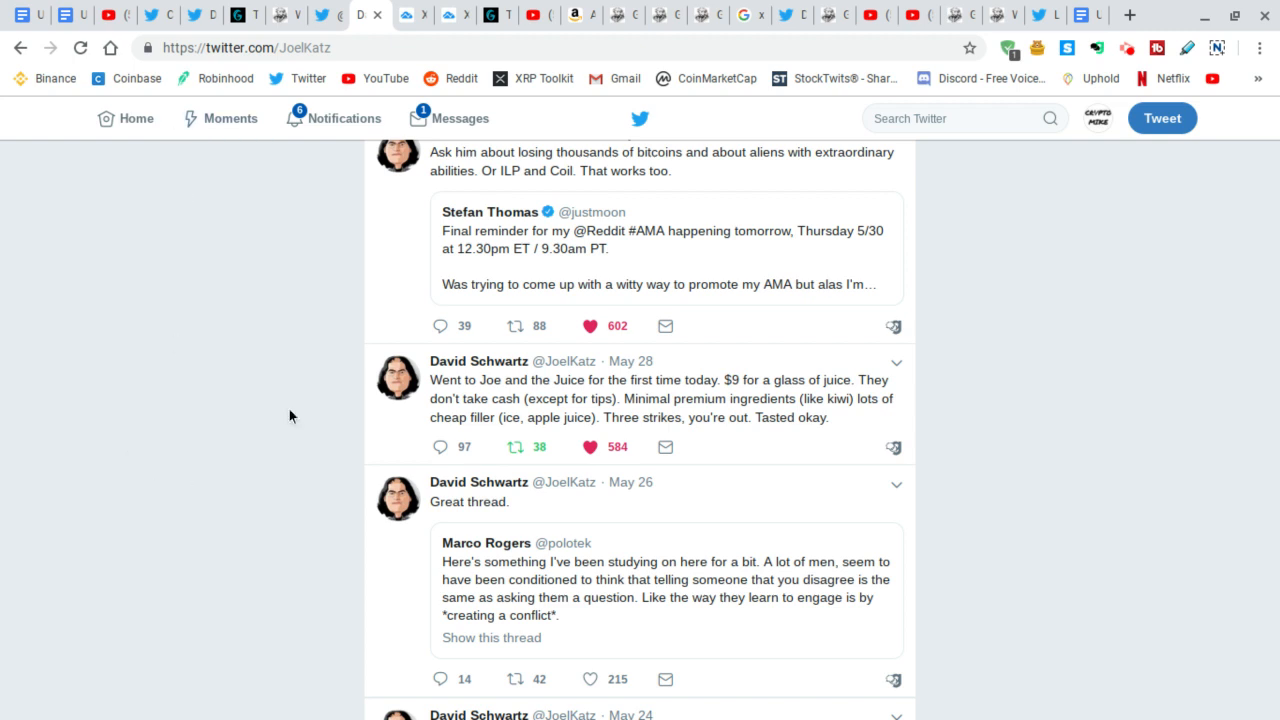
{"action": "mouse_move", "coordinate": [212, 424]}
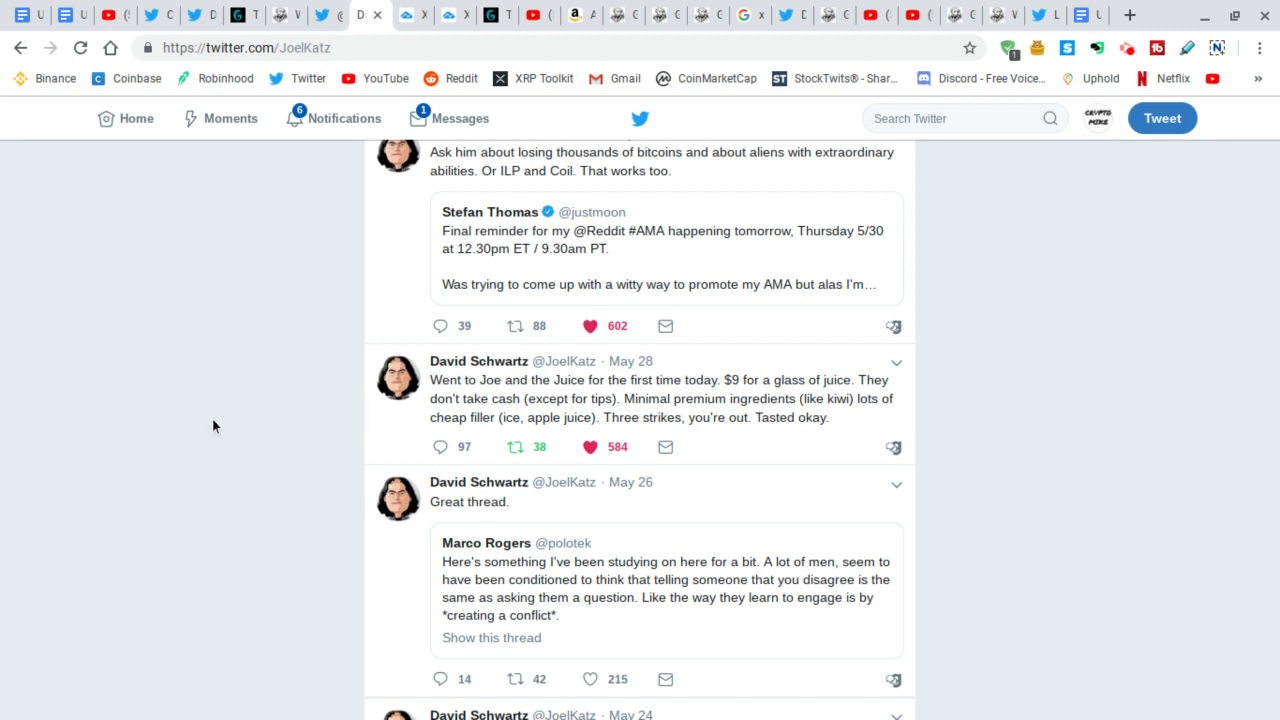
{"action": "mouse_move", "coordinate": [368, 420]}
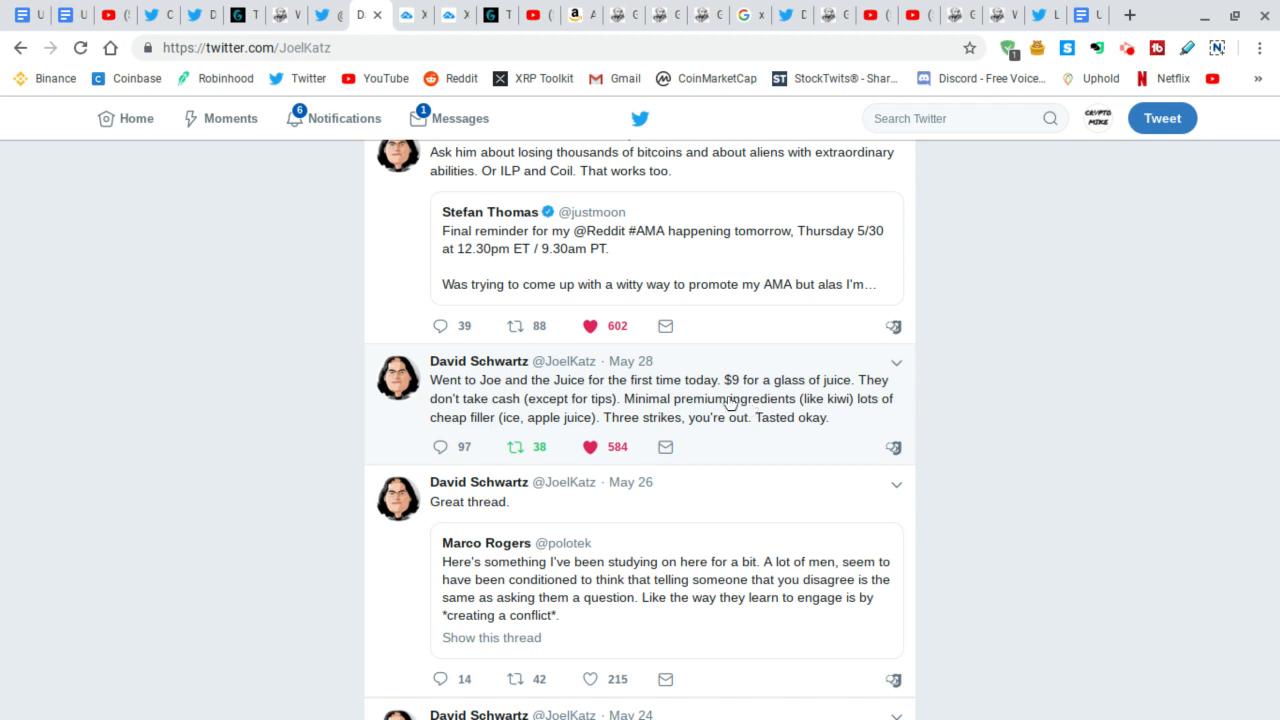
{"action": "mouse_move", "coordinate": [556, 404]}
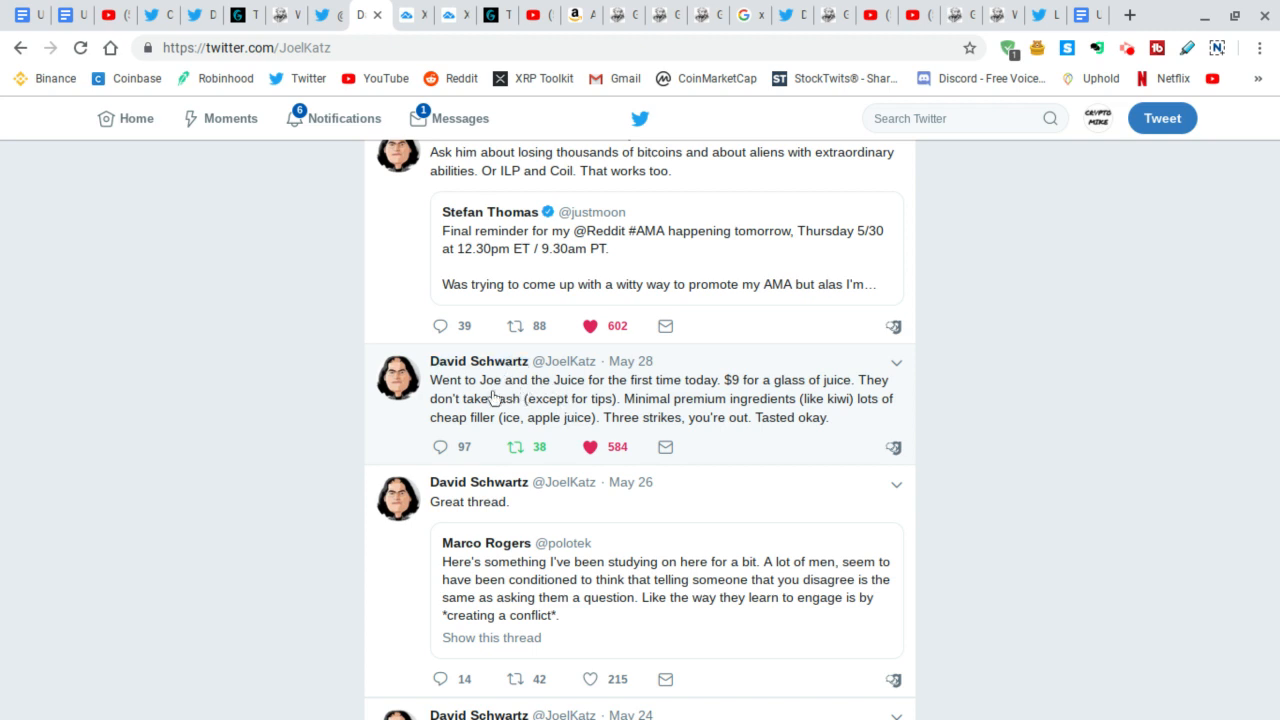
{"action": "mouse_move", "coordinate": [716, 388]}
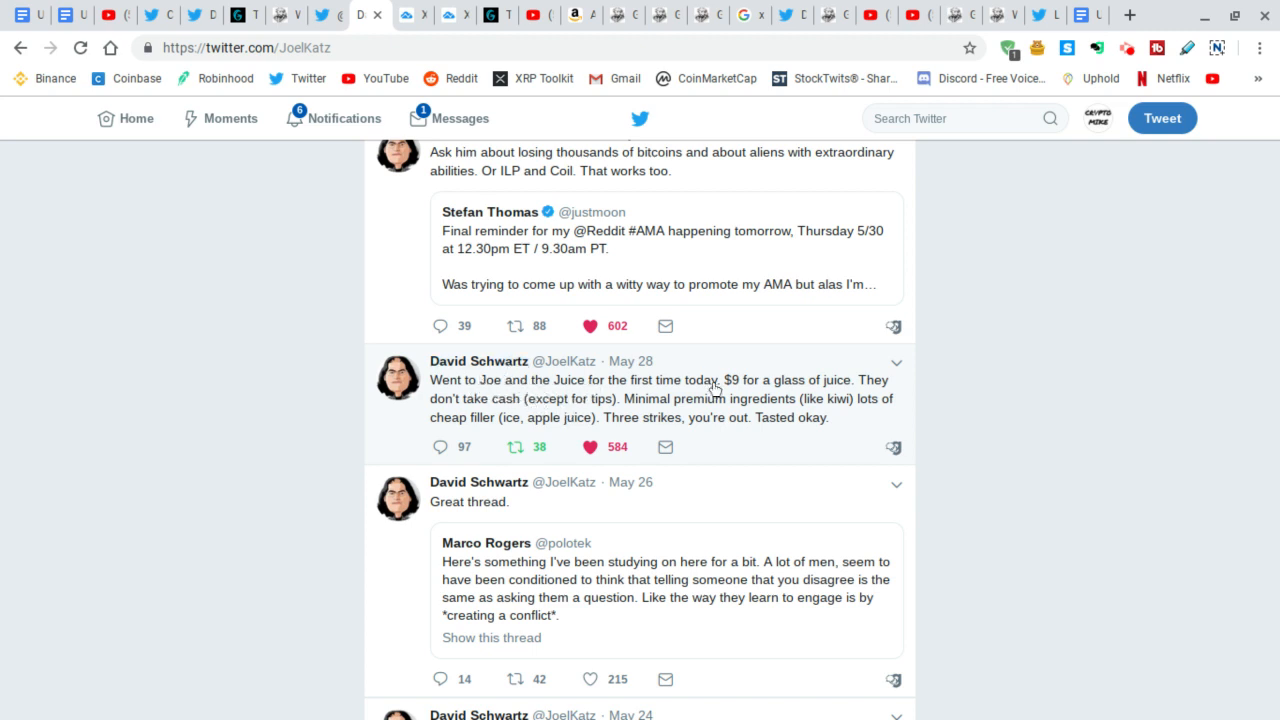
{"action": "mouse_move", "coordinate": [680, 402]}
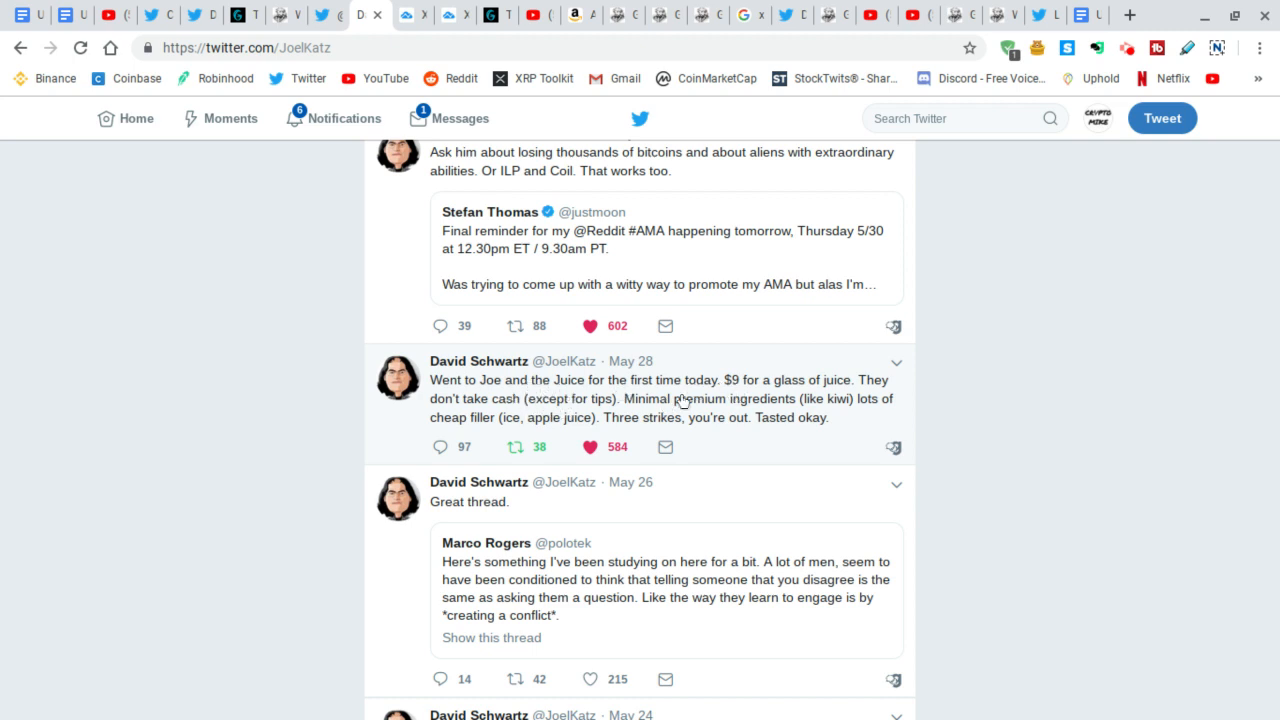
{"action": "mouse_move", "coordinate": [736, 392]}
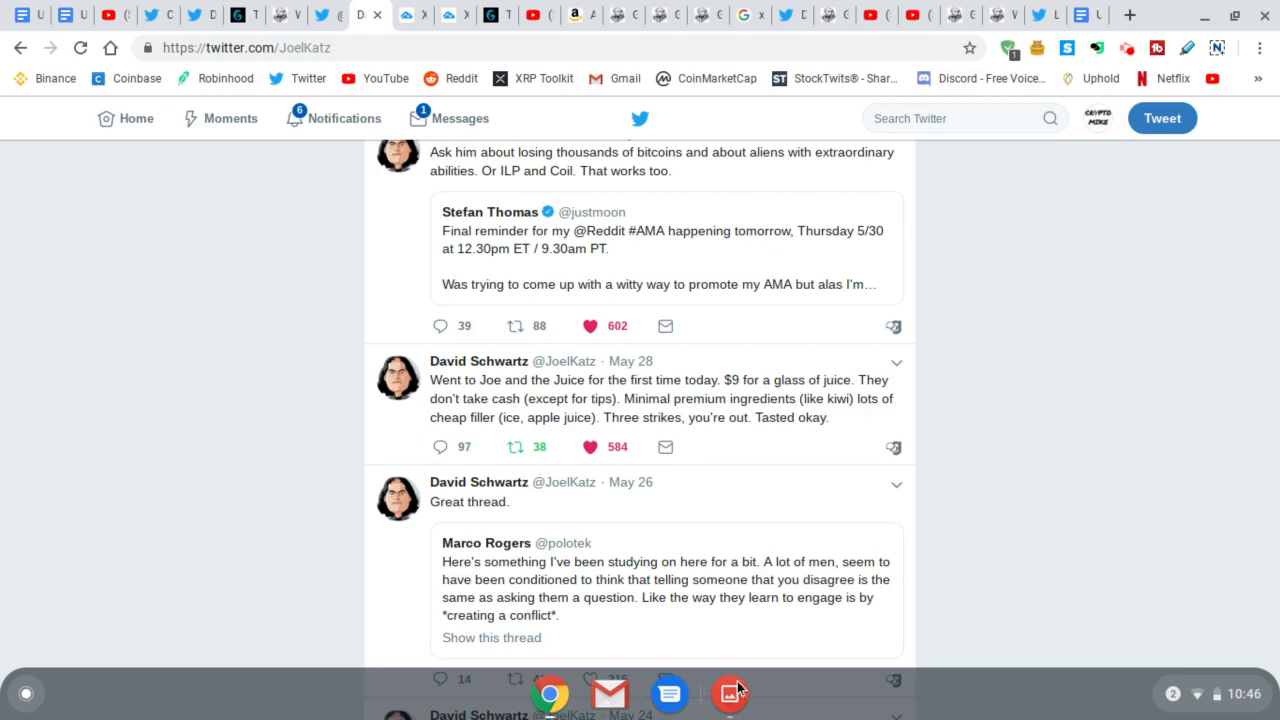
{"action": "left_click", "coordinate": [732, 692]}
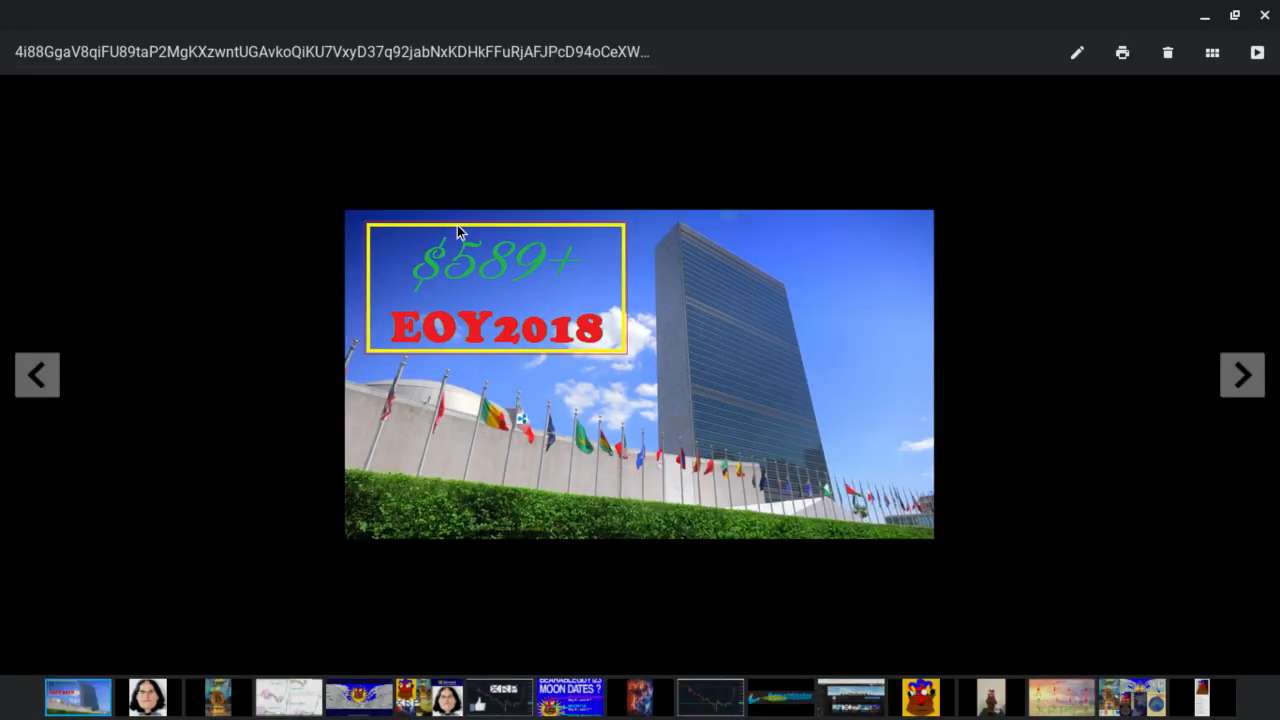
{"action": "mouse_move", "coordinate": [540, 268]}
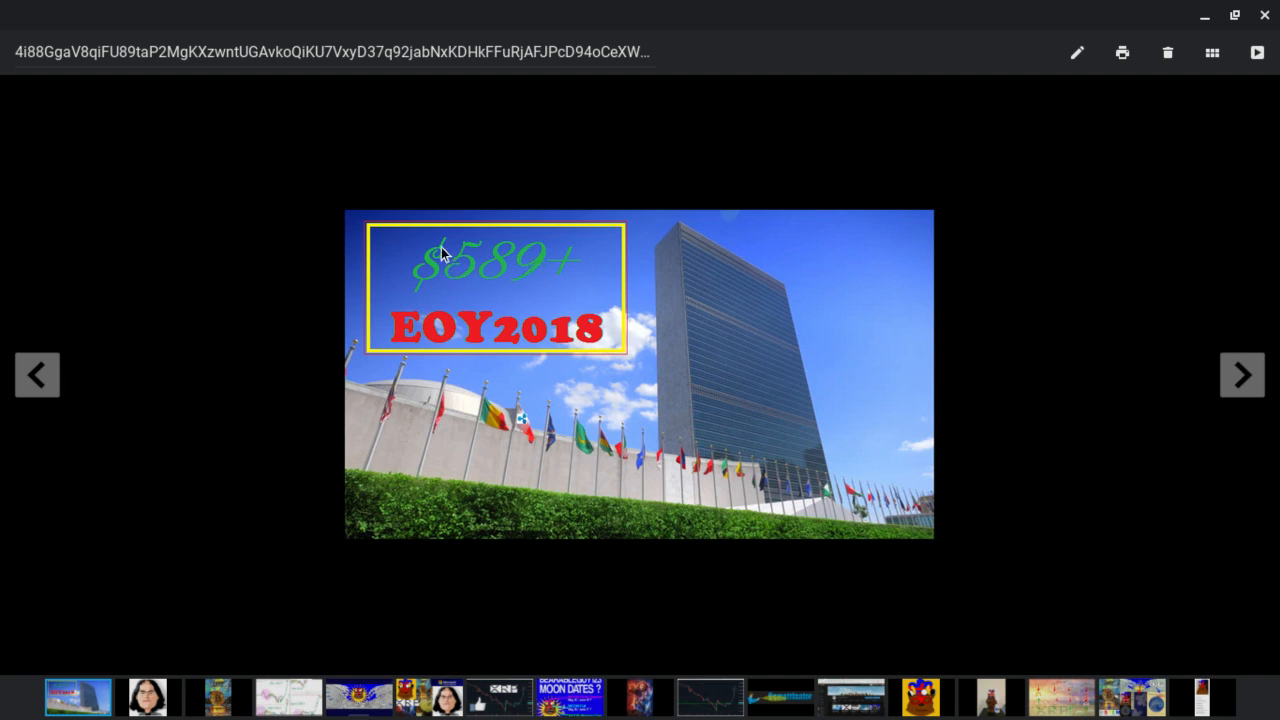
{"action": "mouse_move", "coordinate": [372, 262]}
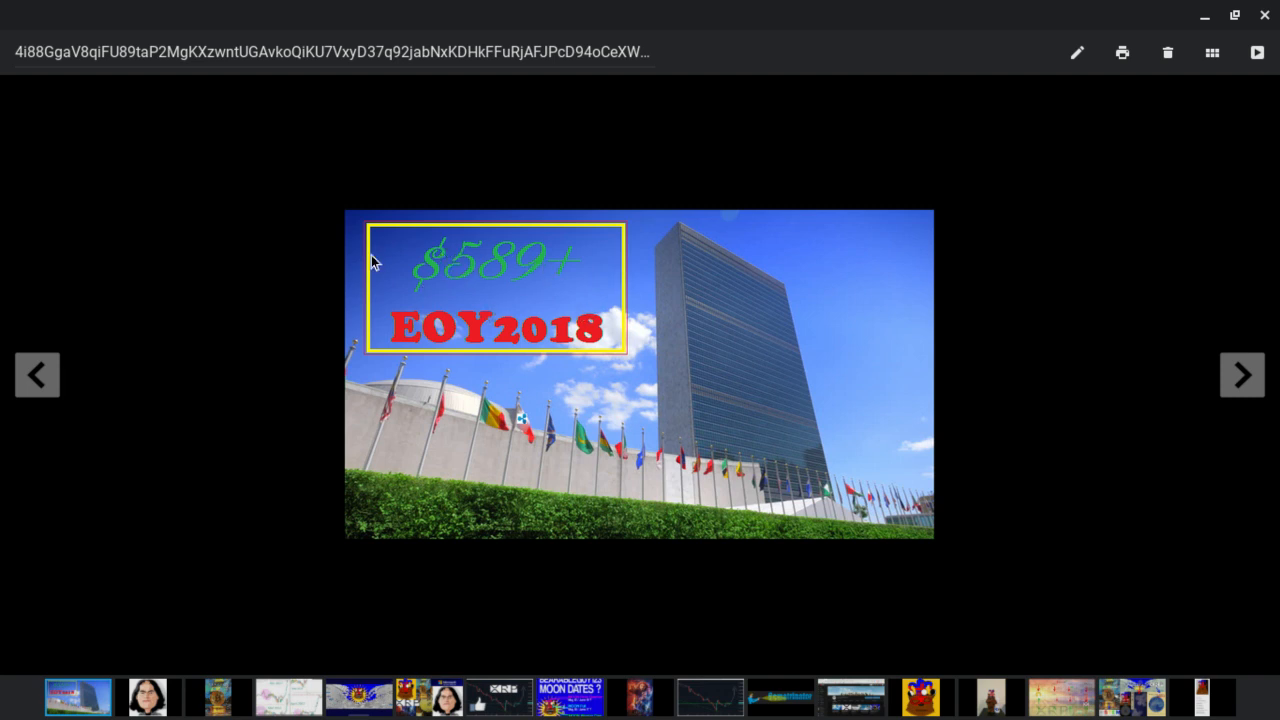
{"action": "mouse_move", "coordinate": [362, 664]}
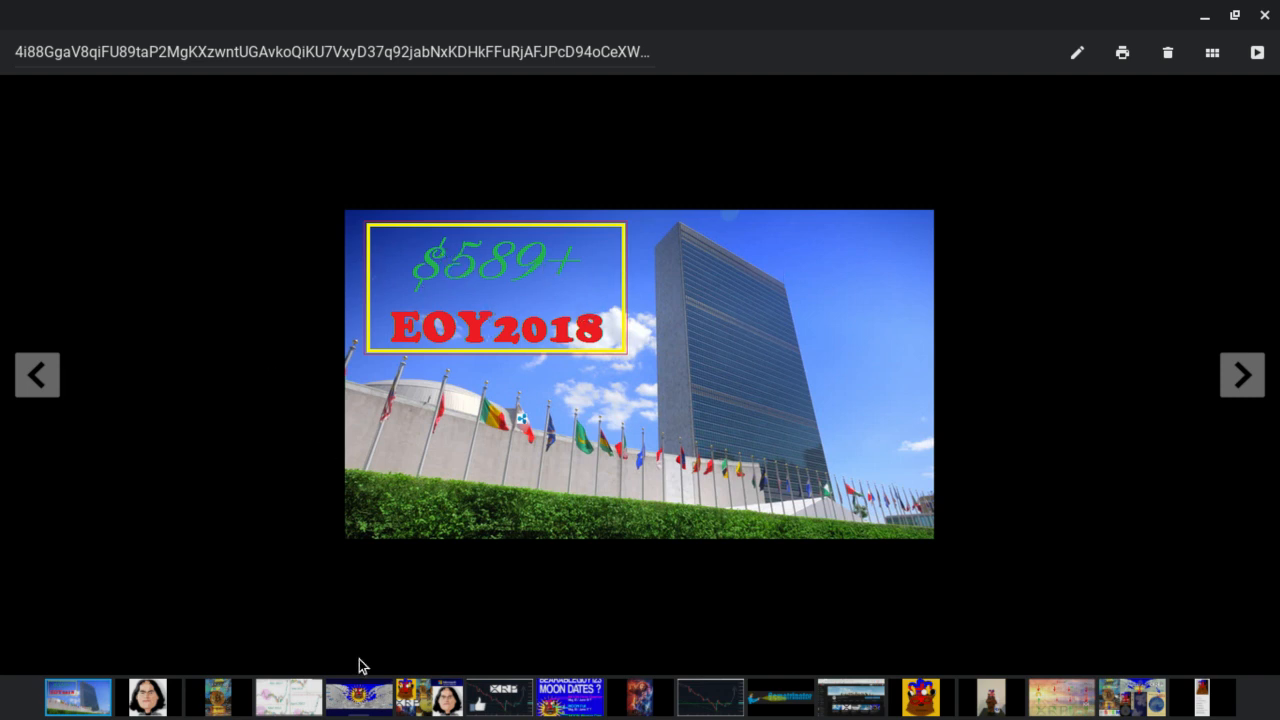
{"action": "mouse_move", "coordinate": [336, 608]}
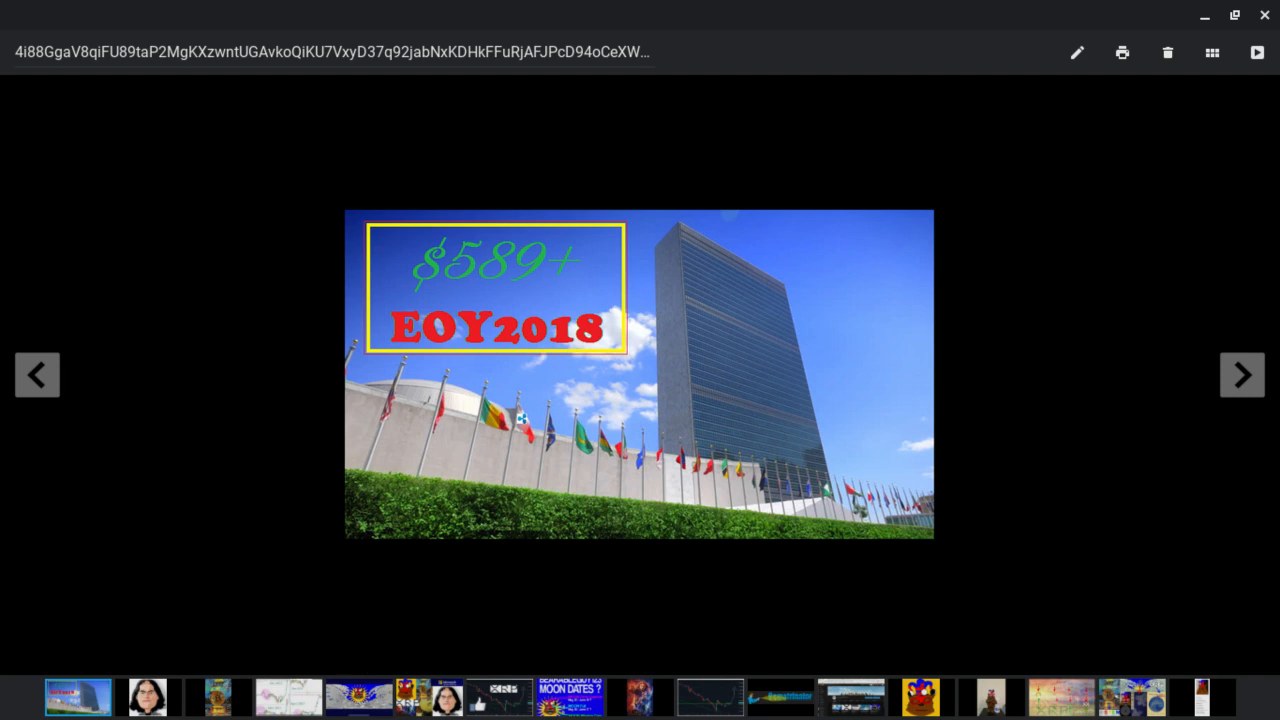
{"action": "mouse_move", "coordinate": [436, 618]}
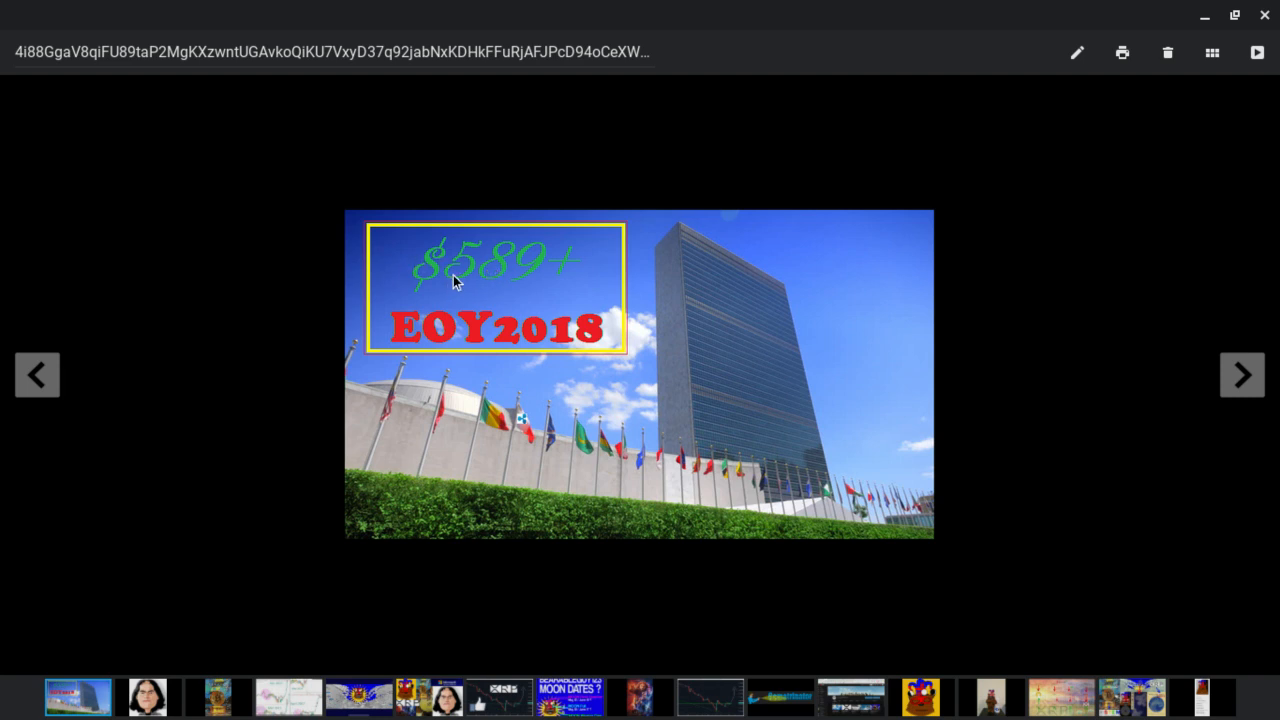
{"action": "mouse_move", "coordinate": [550, 364]}
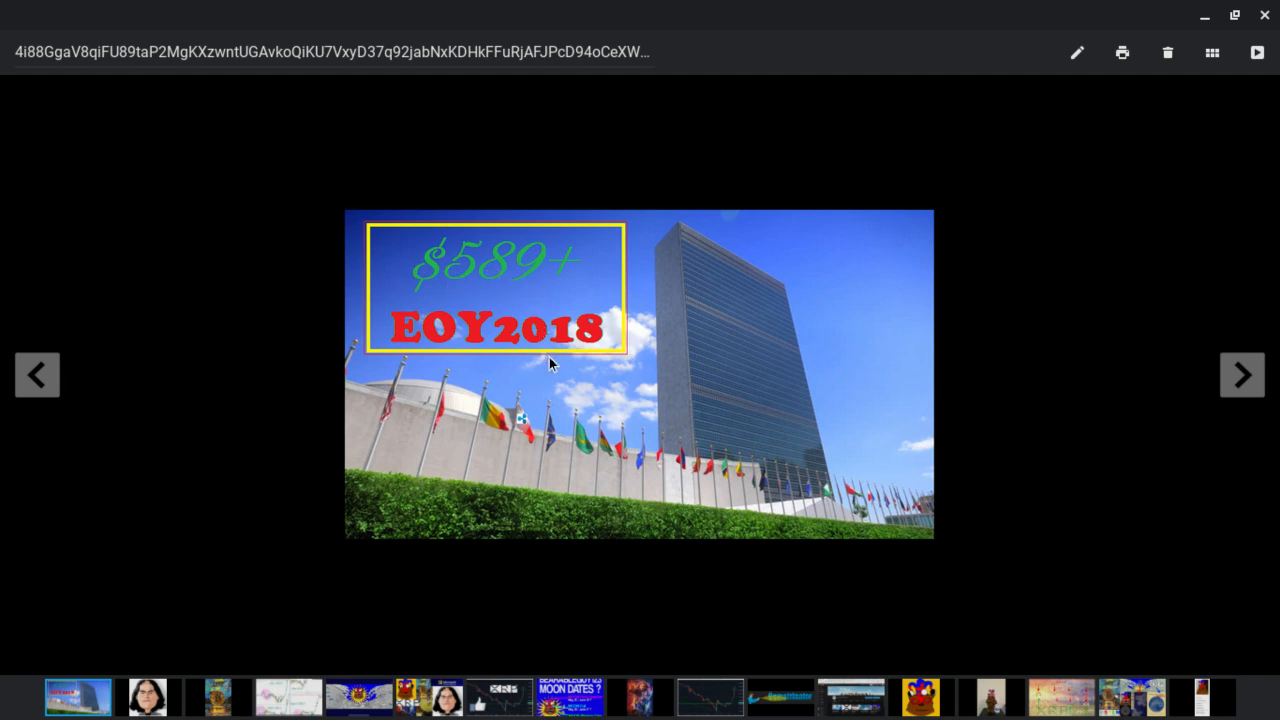
{"action": "mouse_move", "coordinate": [536, 390]}
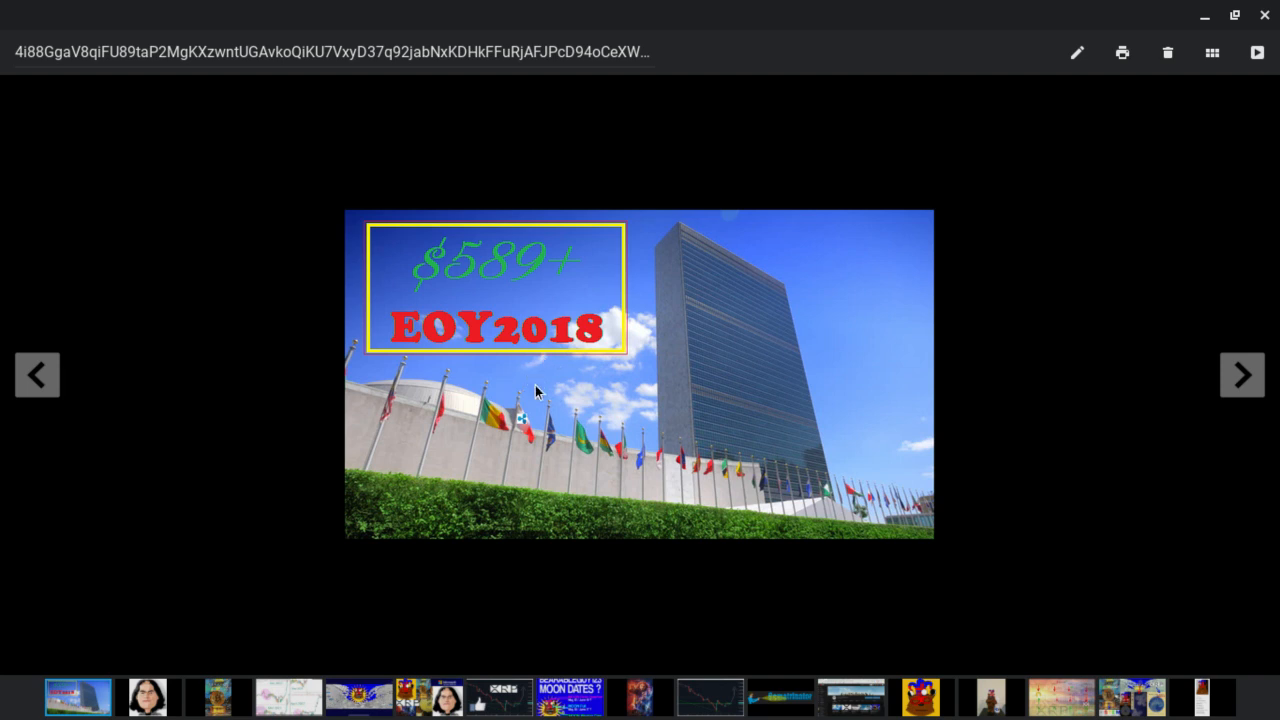
{"action": "mouse_move", "coordinate": [504, 332]}
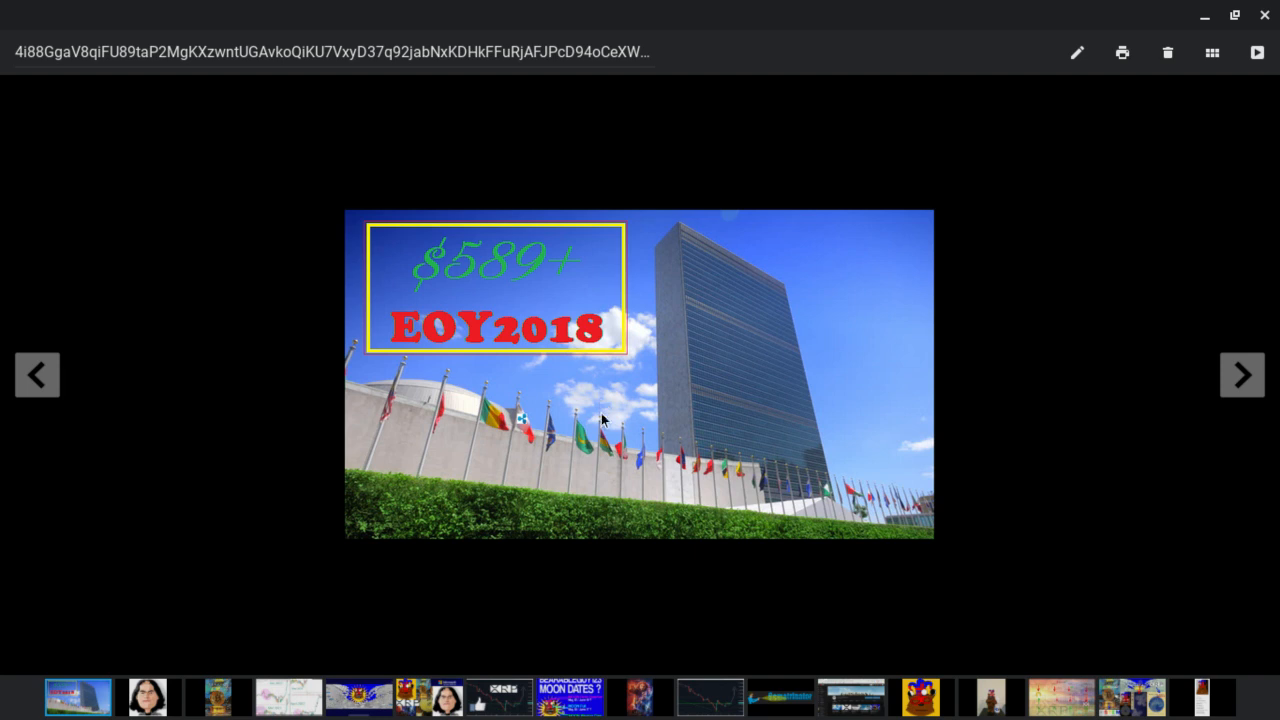
{"action": "mouse_move", "coordinate": [470, 298]}
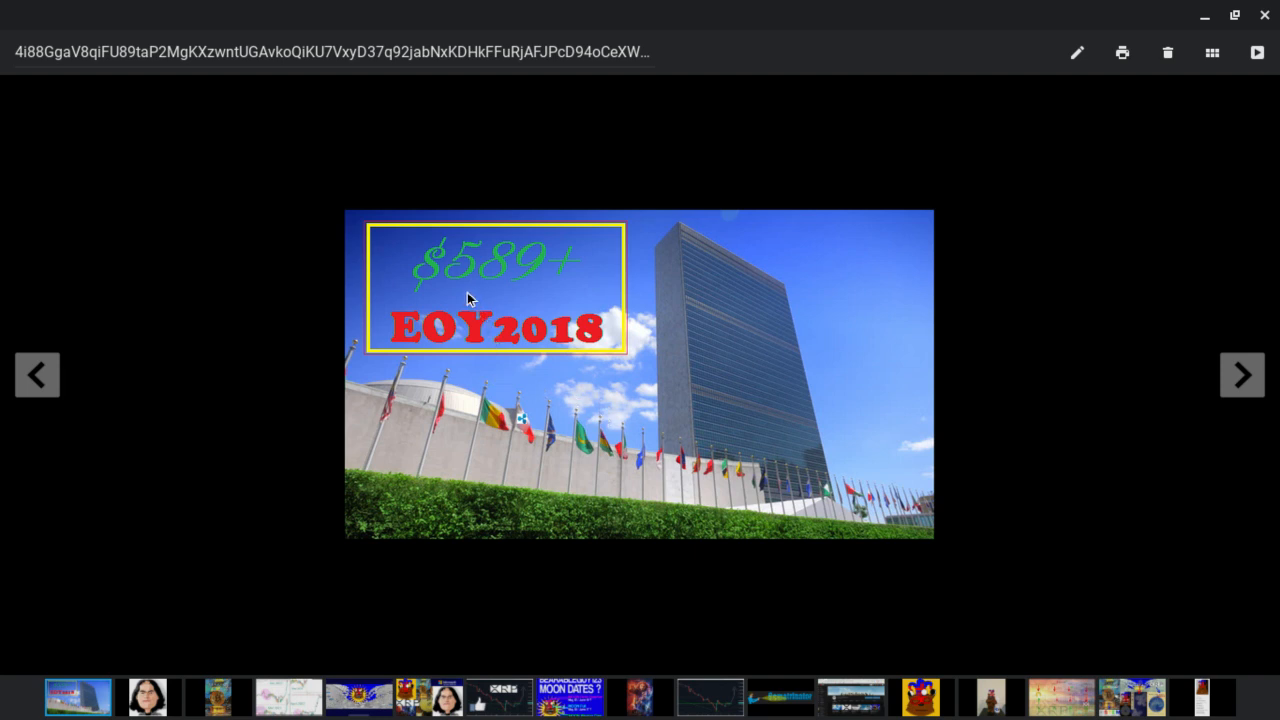
{"action": "mouse_move", "coordinate": [500, 348]}
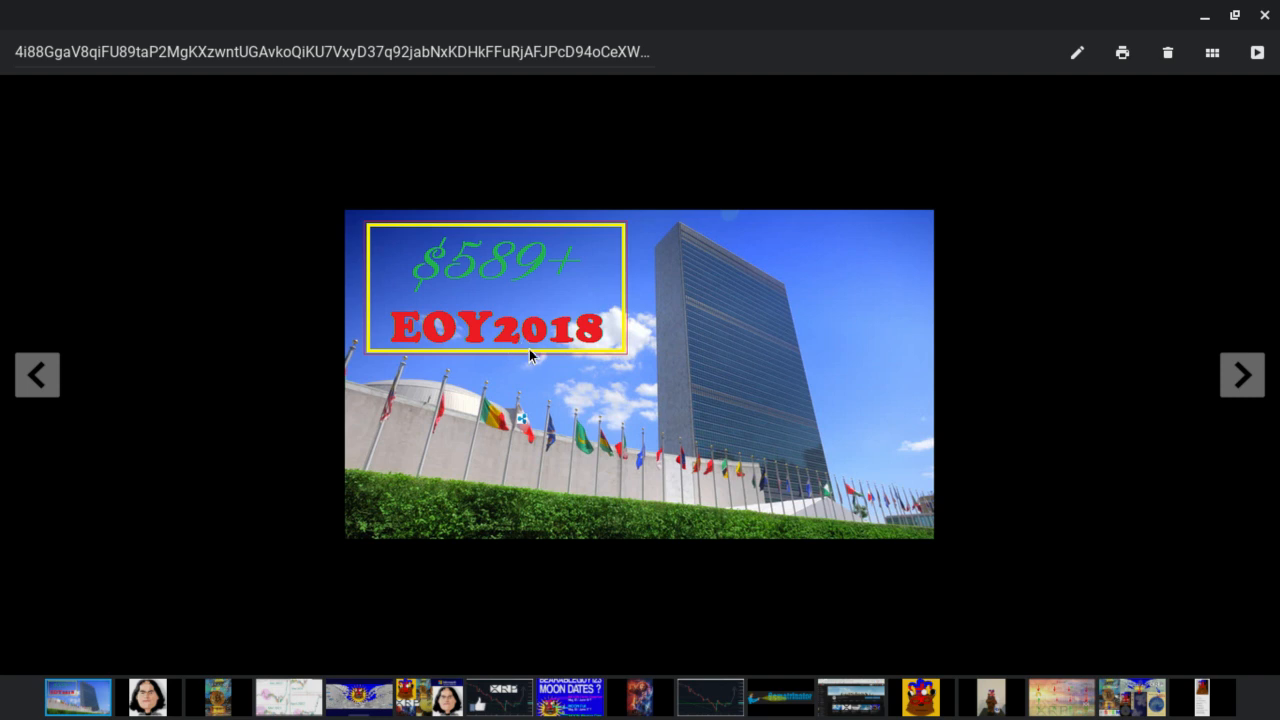
{"action": "mouse_move", "coordinate": [276, 422]}
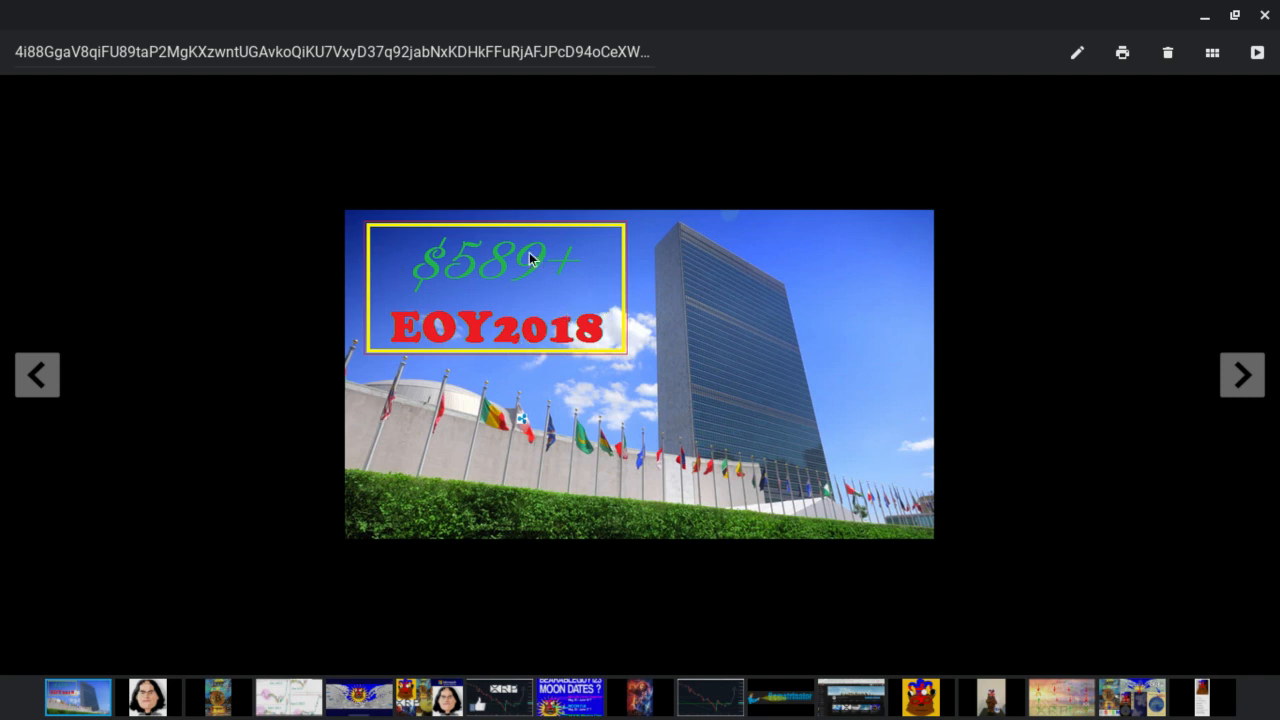
{"action": "mouse_move", "coordinate": [436, 308]}
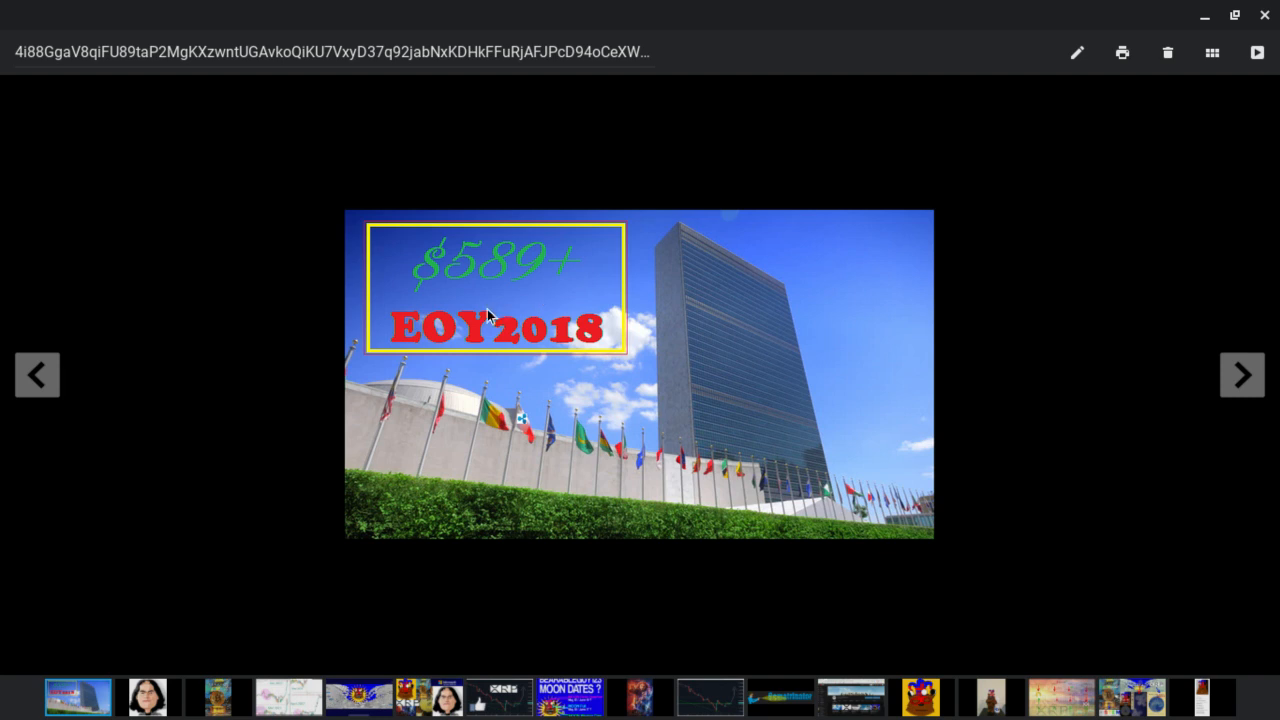
{"action": "mouse_move", "coordinate": [462, 312]}
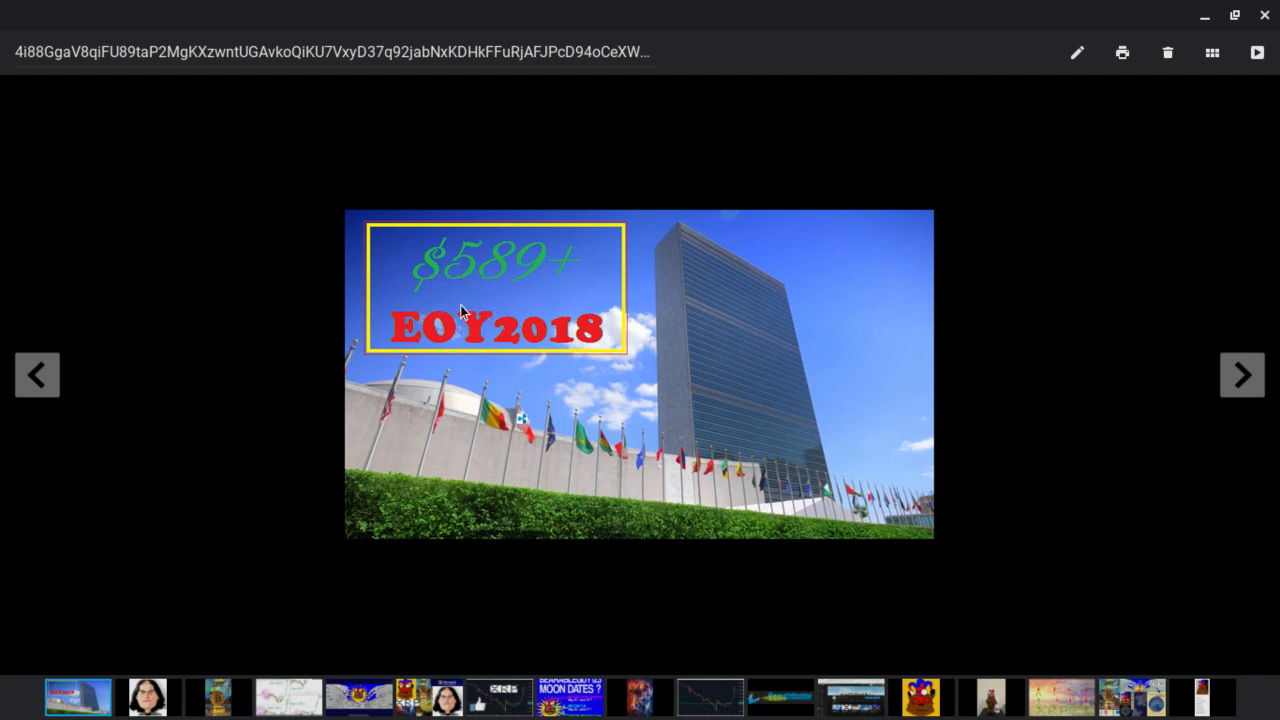
{"action": "mouse_move", "coordinate": [508, 376]}
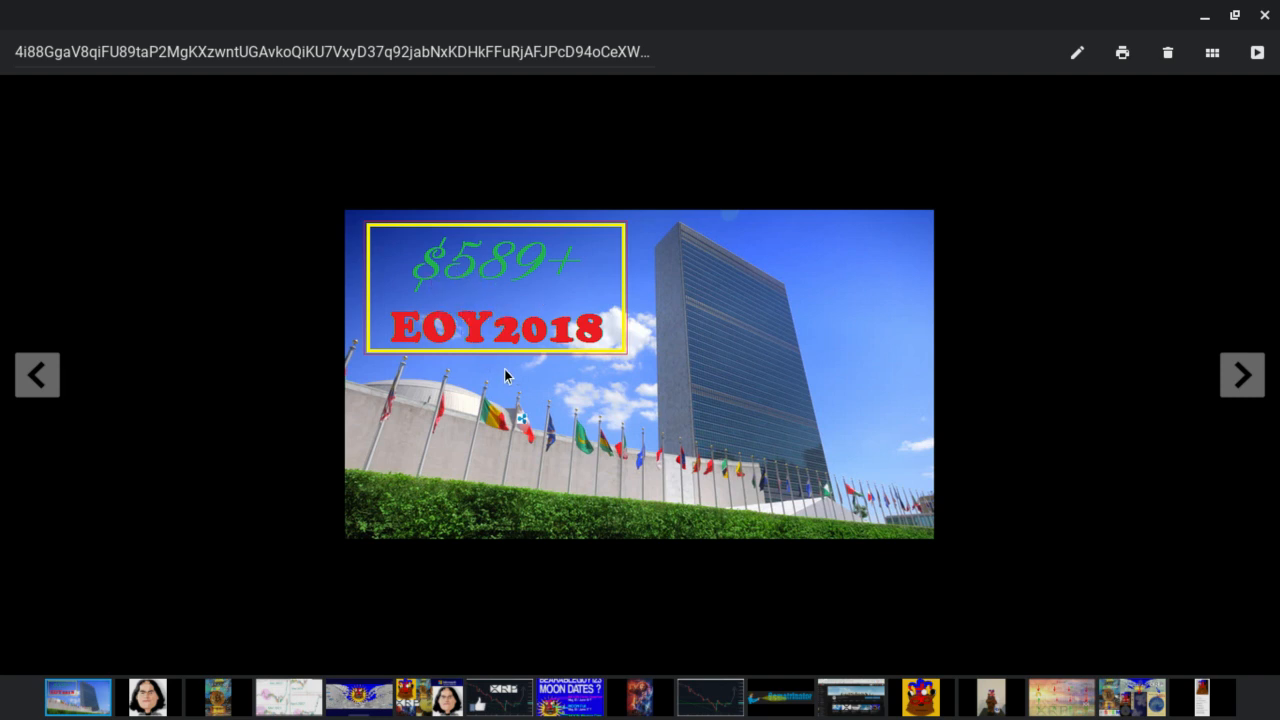
{"action": "mouse_move", "coordinate": [540, 452]}
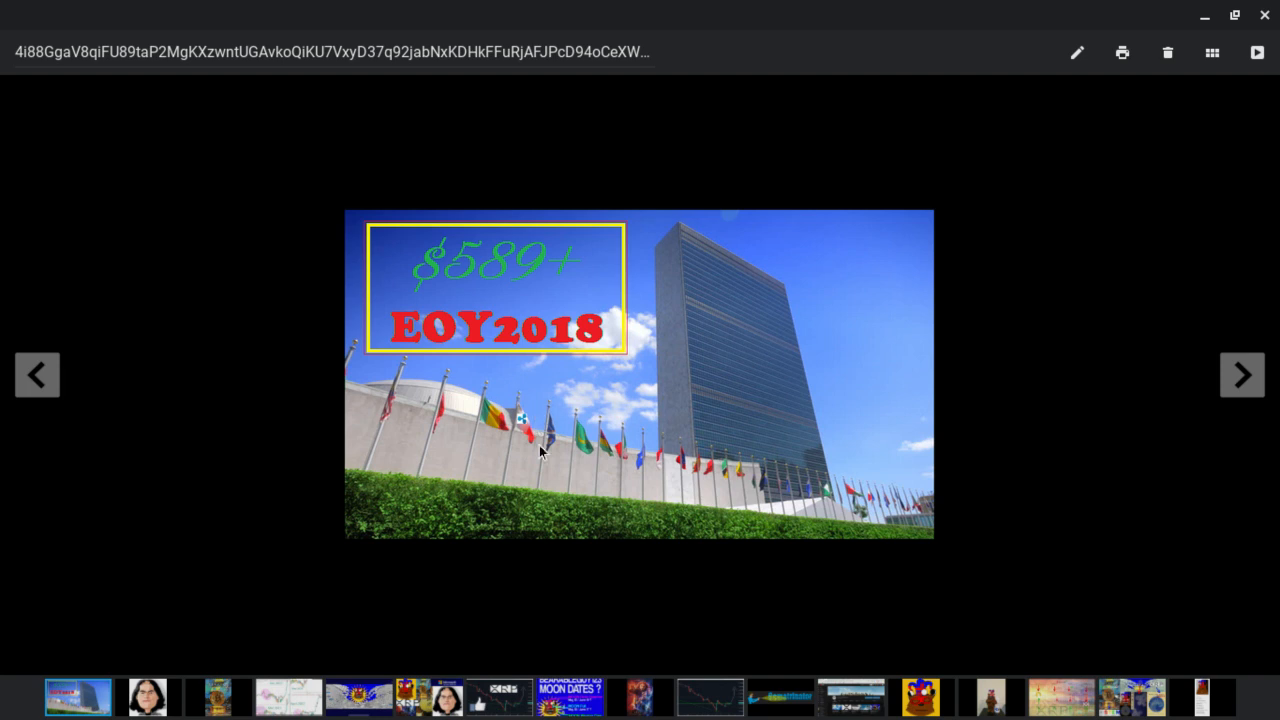
{"action": "mouse_move", "coordinate": [530, 394]}
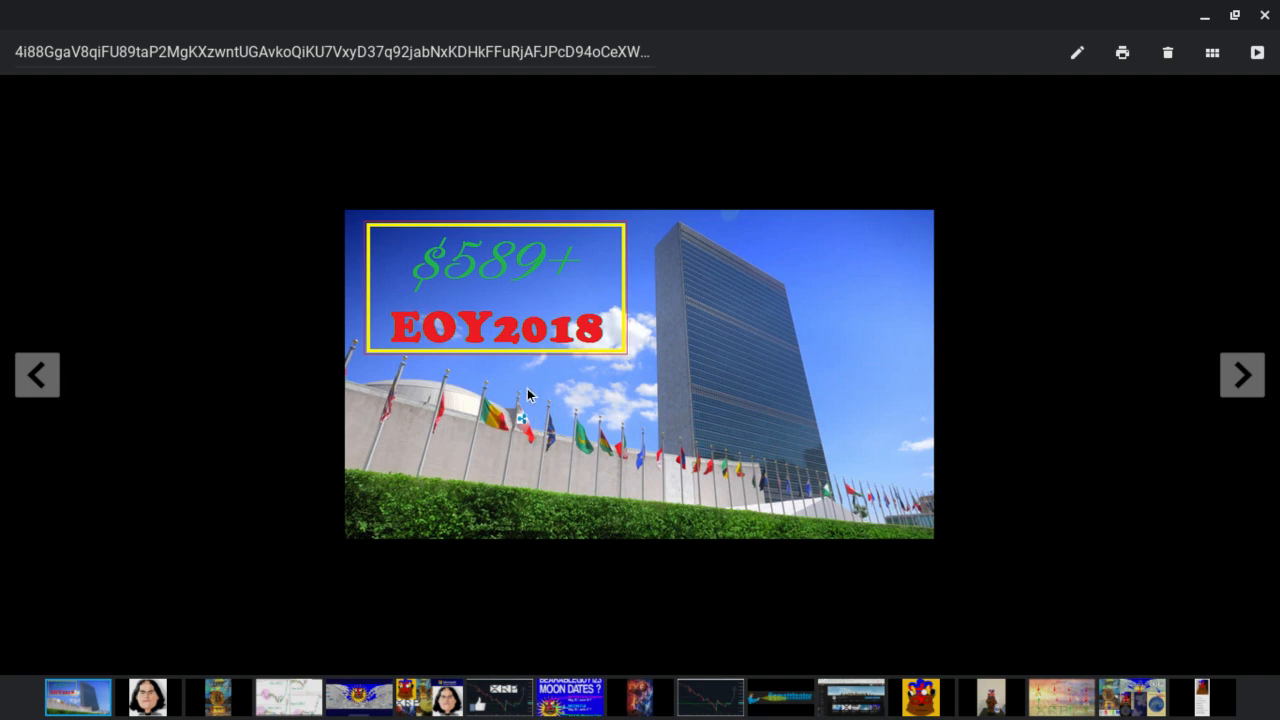
{"action": "mouse_move", "coordinate": [540, 324]}
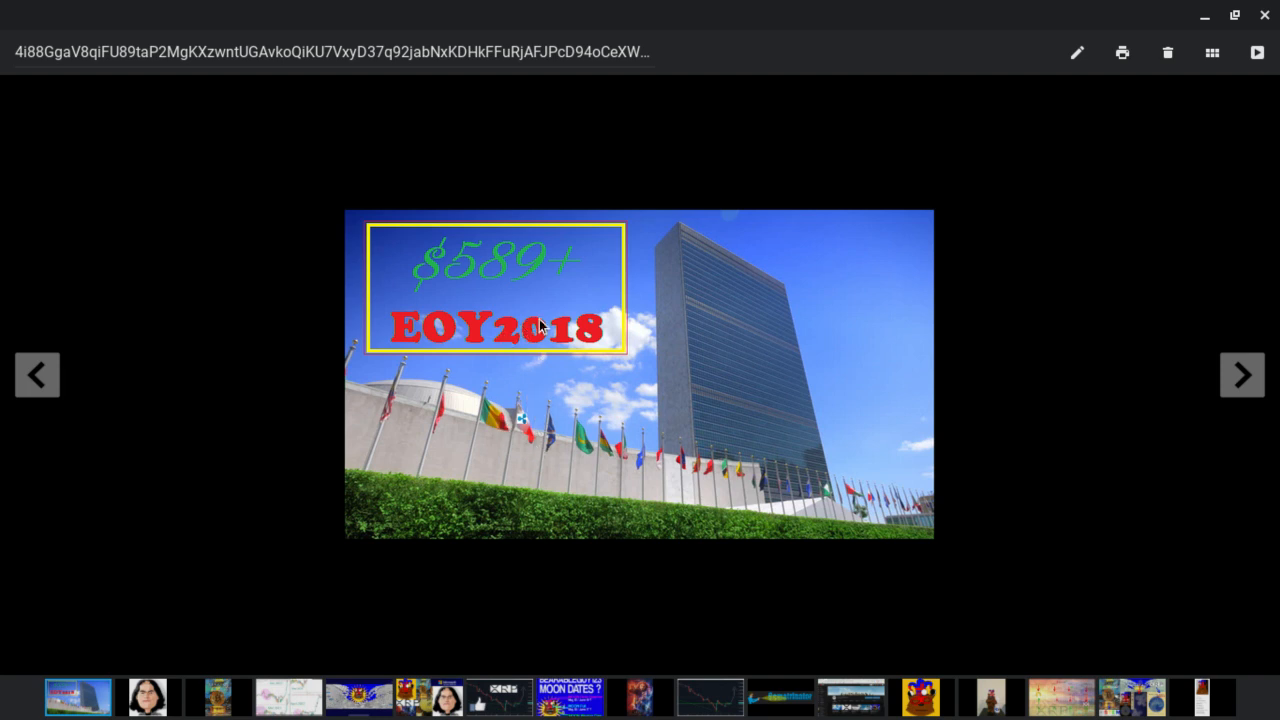
{"action": "mouse_move", "coordinate": [528, 348]}
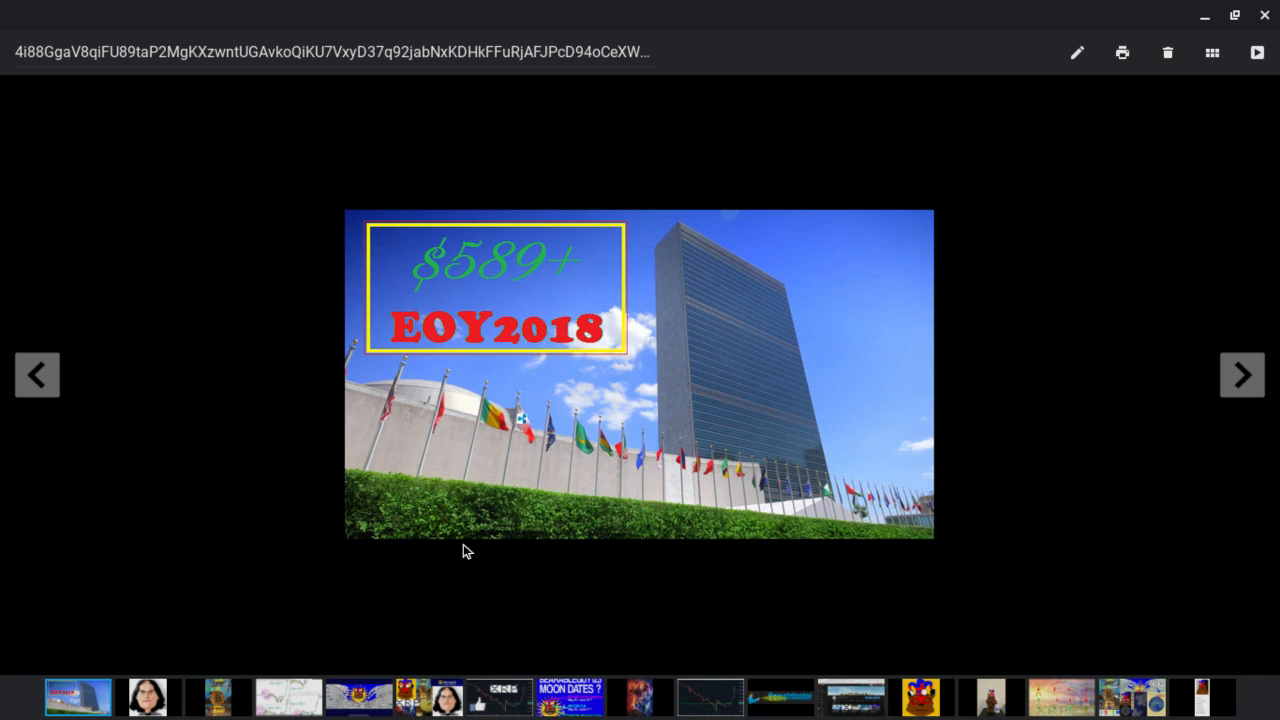
{"action": "mouse_move", "coordinate": [710, 280]}
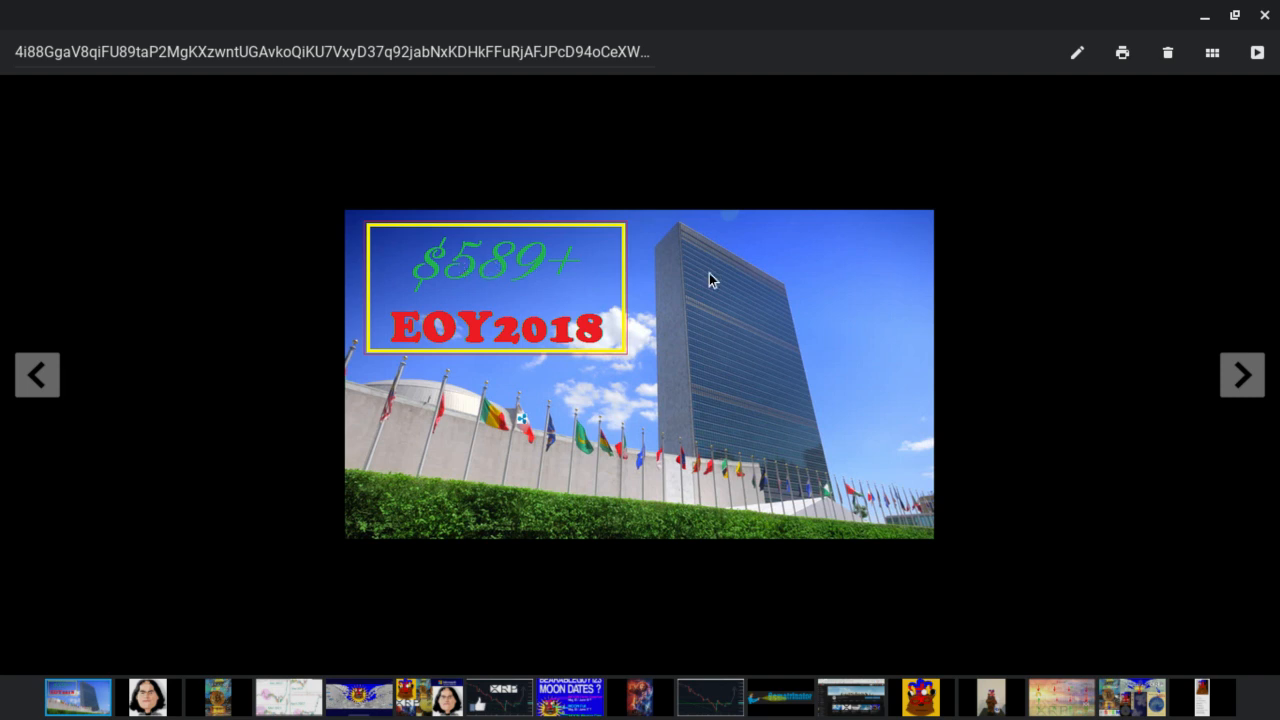
{"action": "mouse_move", "coordinate": [504, 310]}
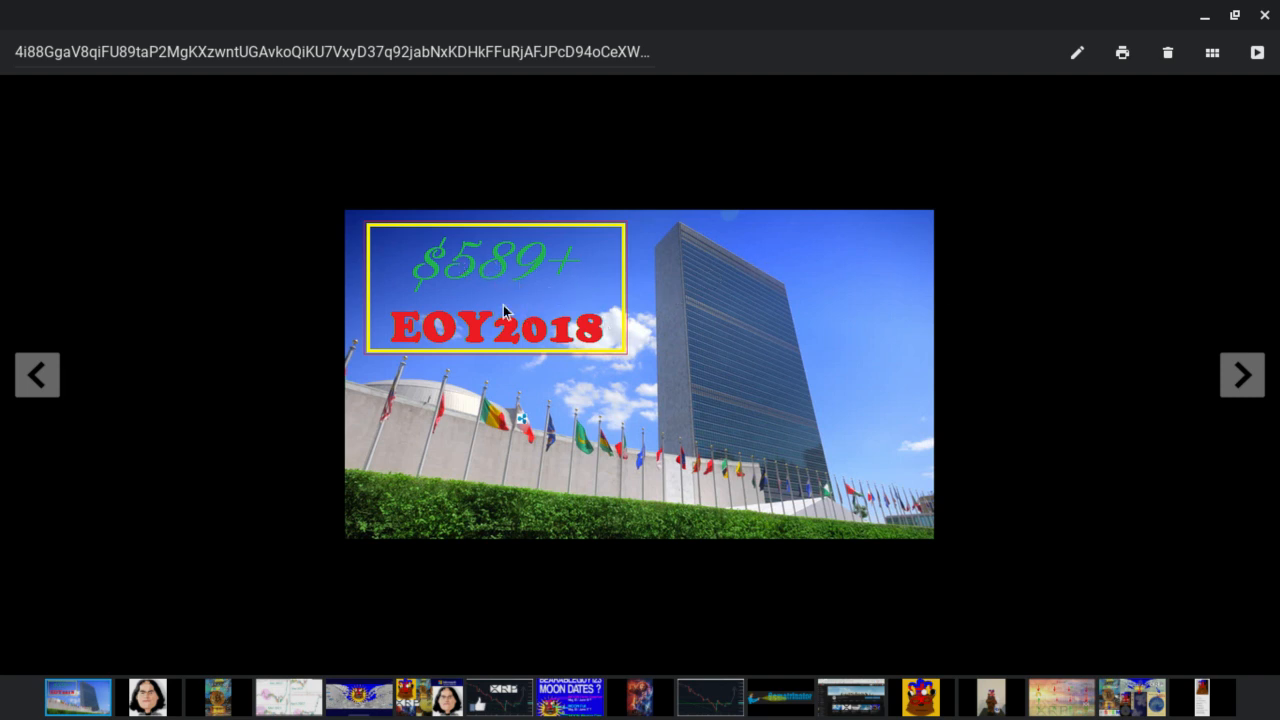
{"action": "mouse_move", "coordinate": [468, 296]}
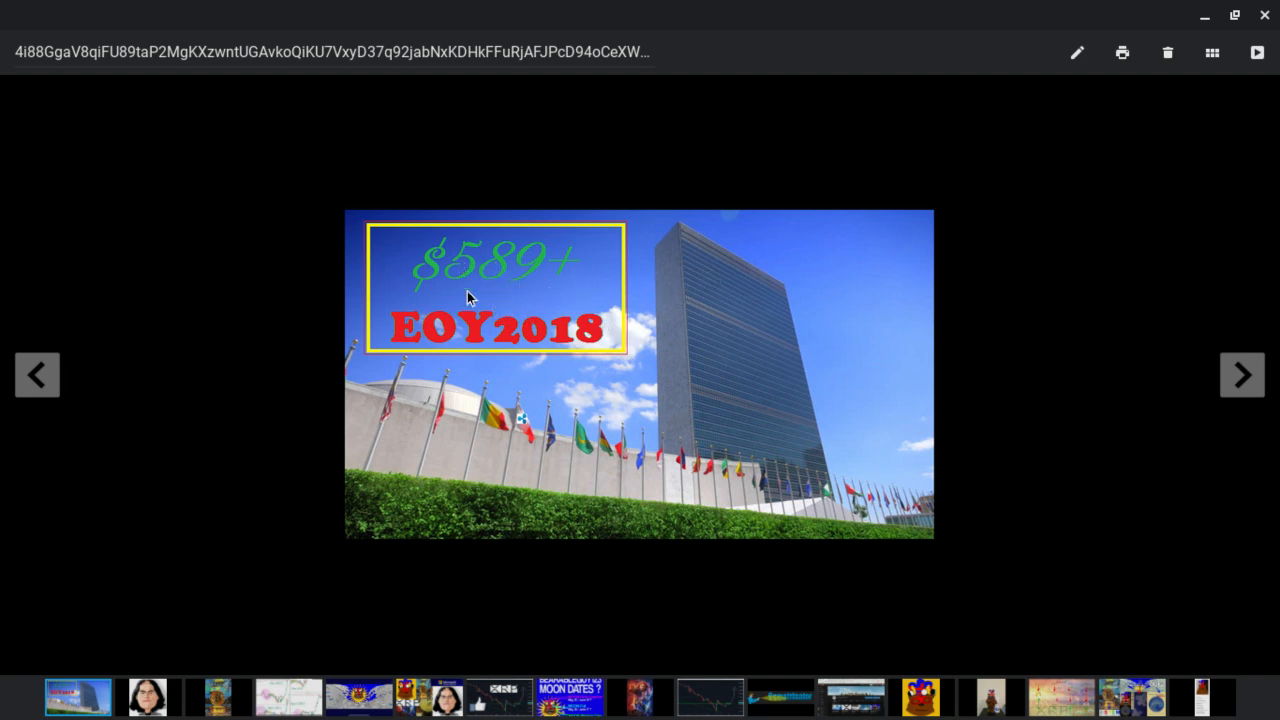
{"action": "mouse_move", "coordinate": [490, 256]}
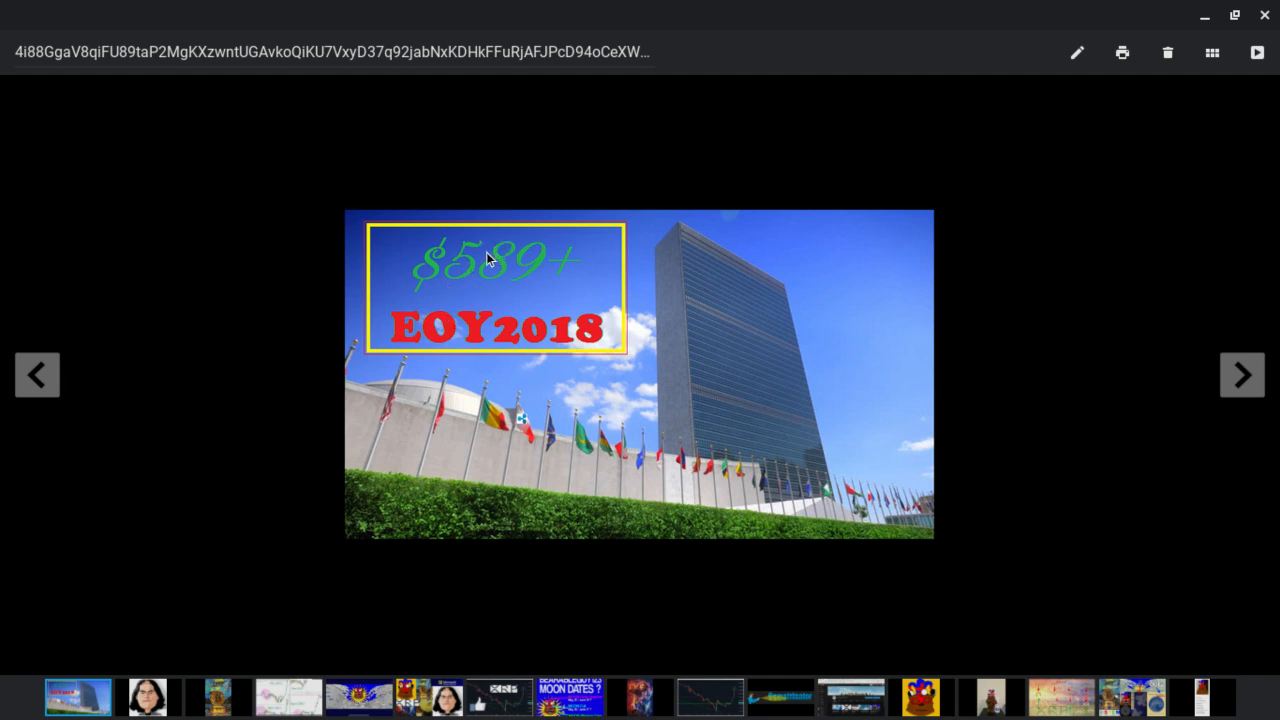
{"action": "mouse_move", "coordinate": [472, 294]}
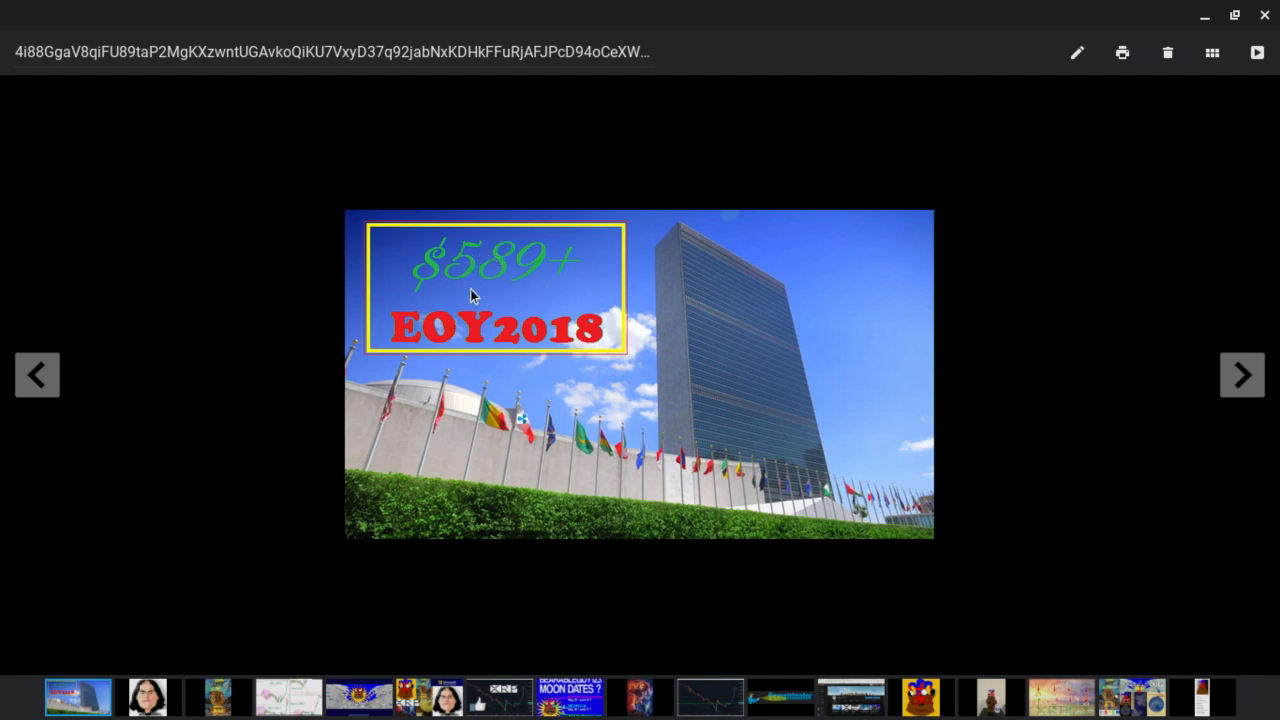
{"action": "mouse_move", "coordinate": [450, 284]}
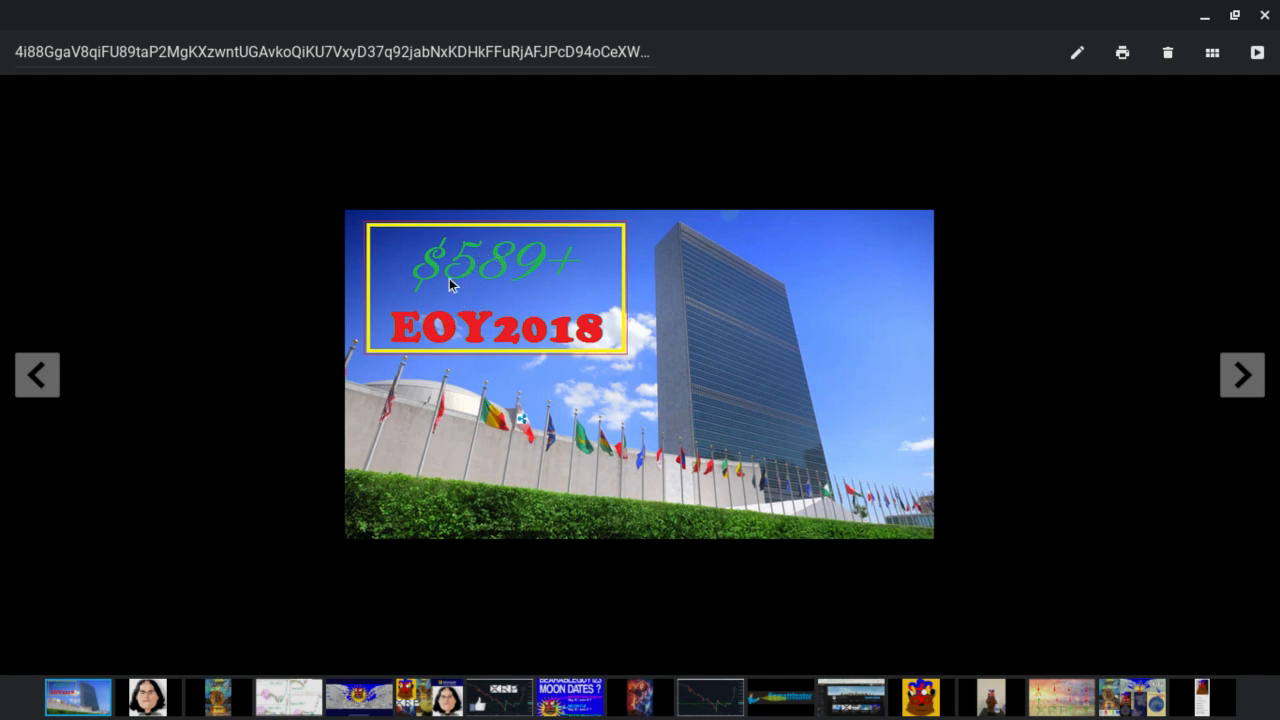
{"action": "mouse_move", "coordinate": [538, 282]}
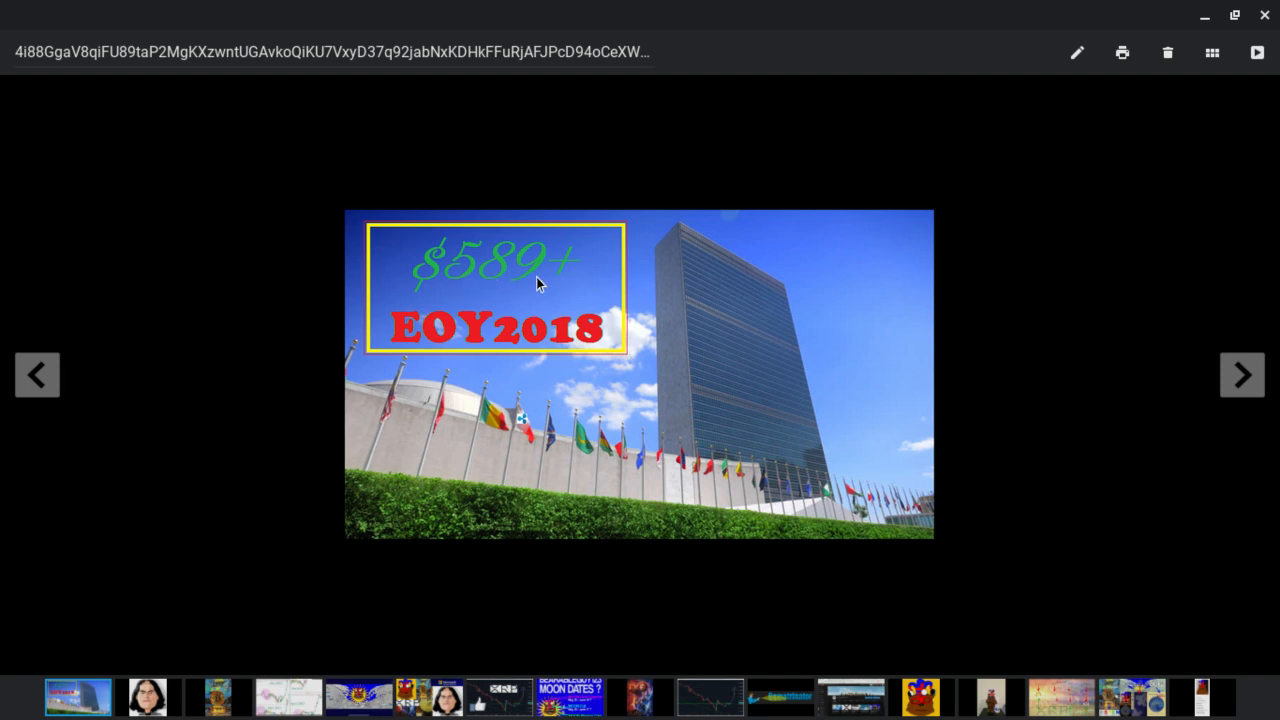
{"action": "mouse_move", "coordinate": [510, 280]}
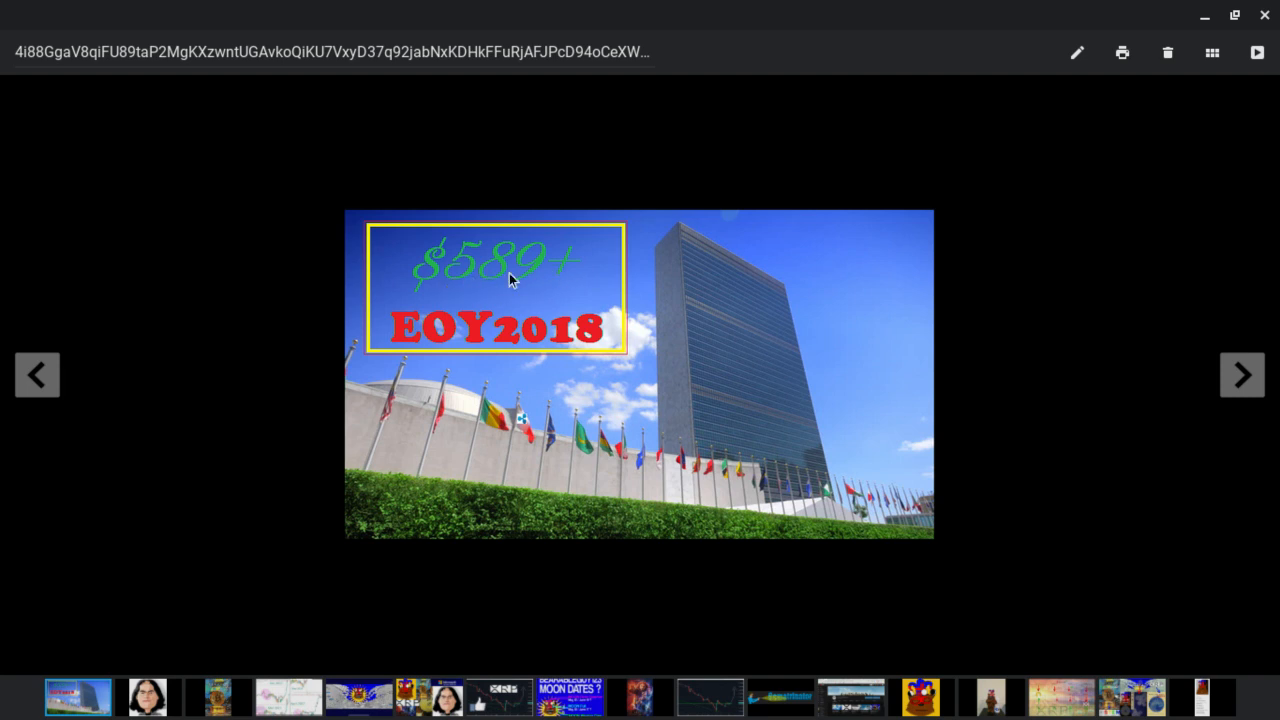
{"action": "mouse_move", "coordinate": [568, 296]}
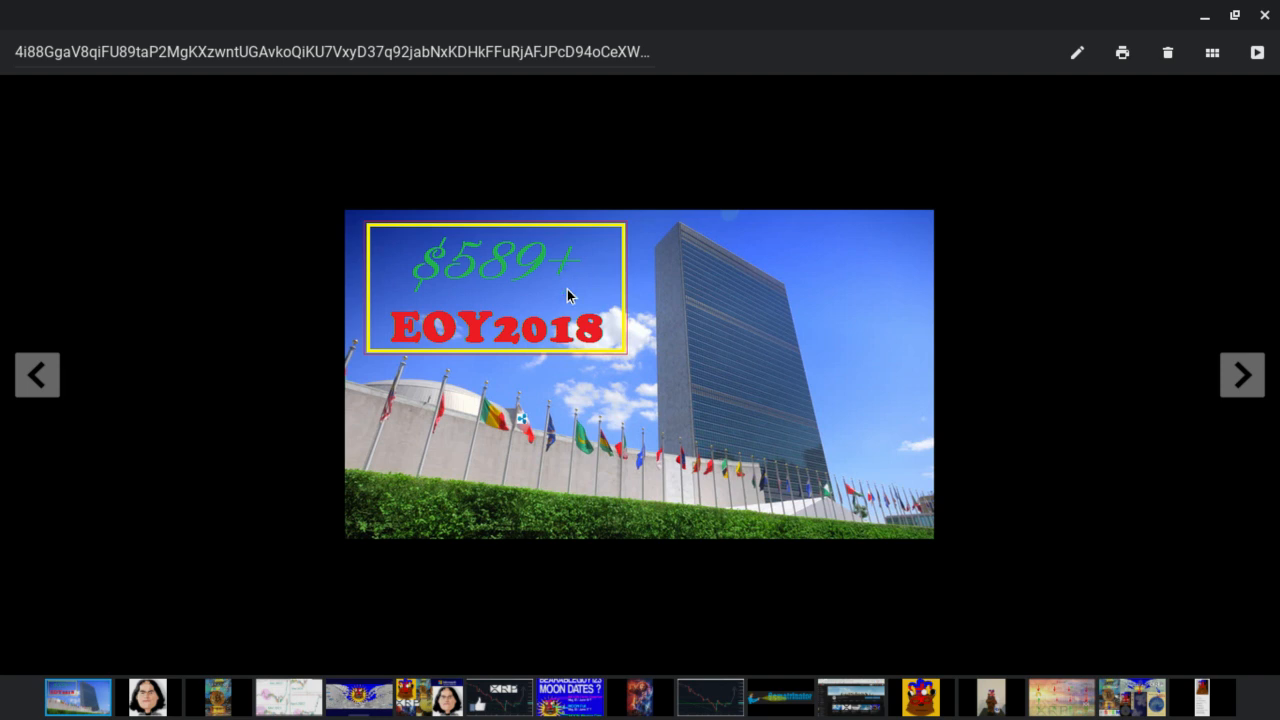
{"action": "mouse_move", "coordinate": [548, 404]}
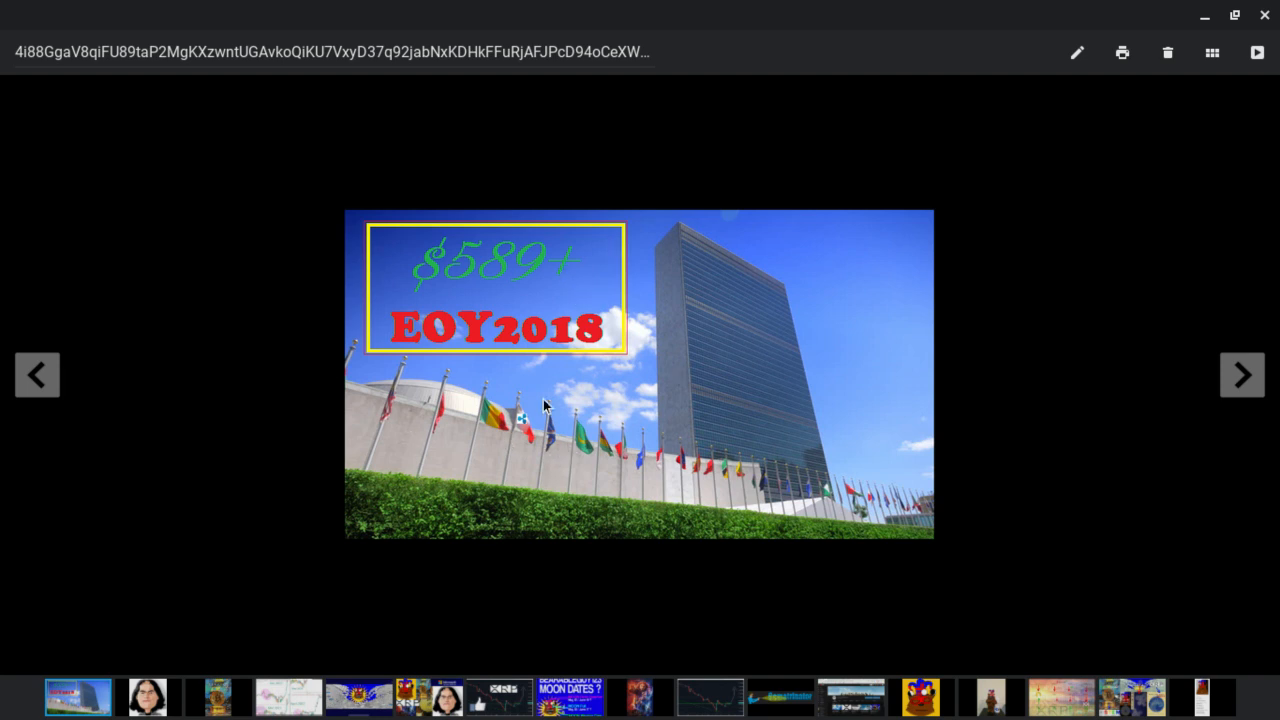
{"action": "mouse_move", "coordinate": [930, 242]}
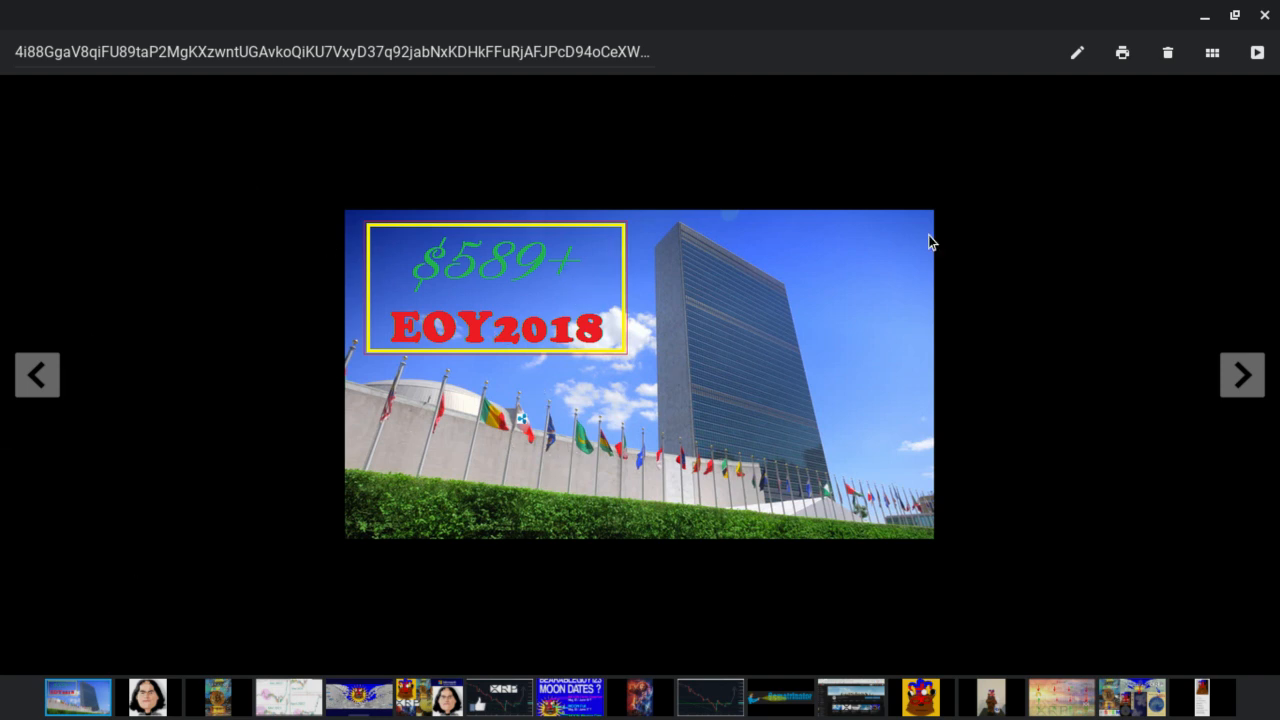
{"action": "mouse_move", "coordinate": [624, 270]}
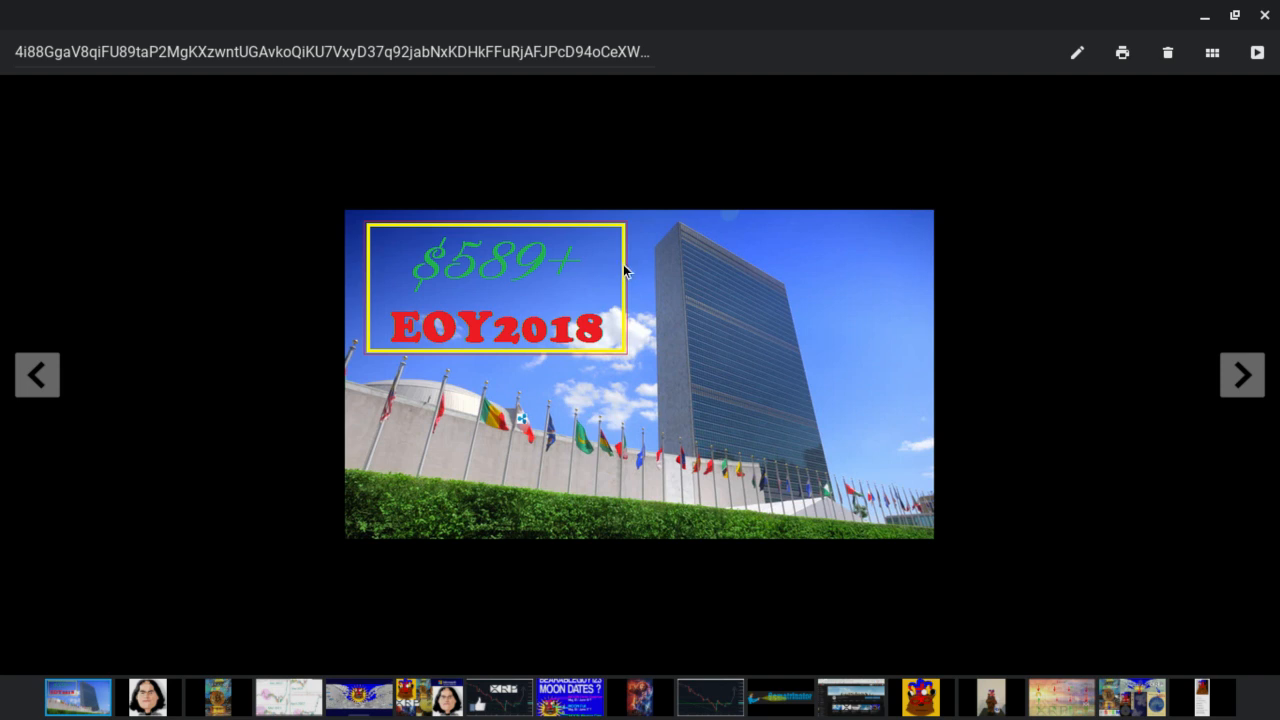
{"action": "mouse_move", "coordinate": [400, 536]}
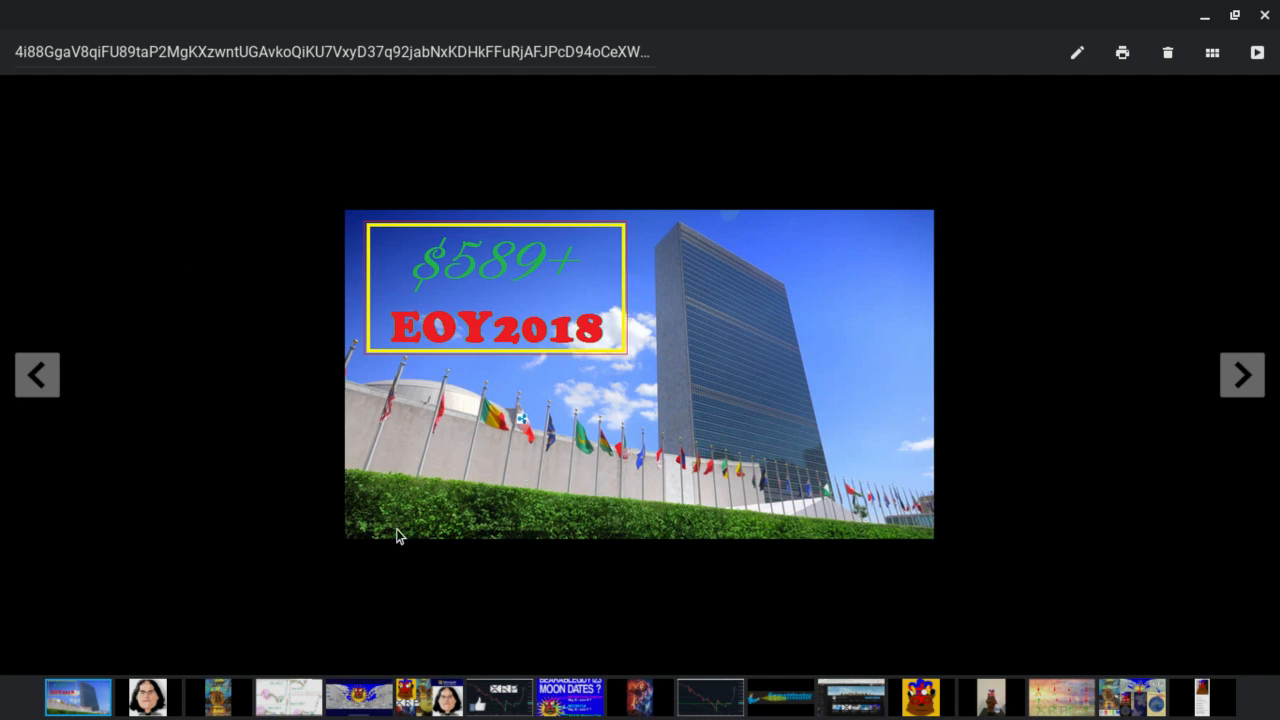
{"action": "mouse_move", "coordinate": [404, 318]}
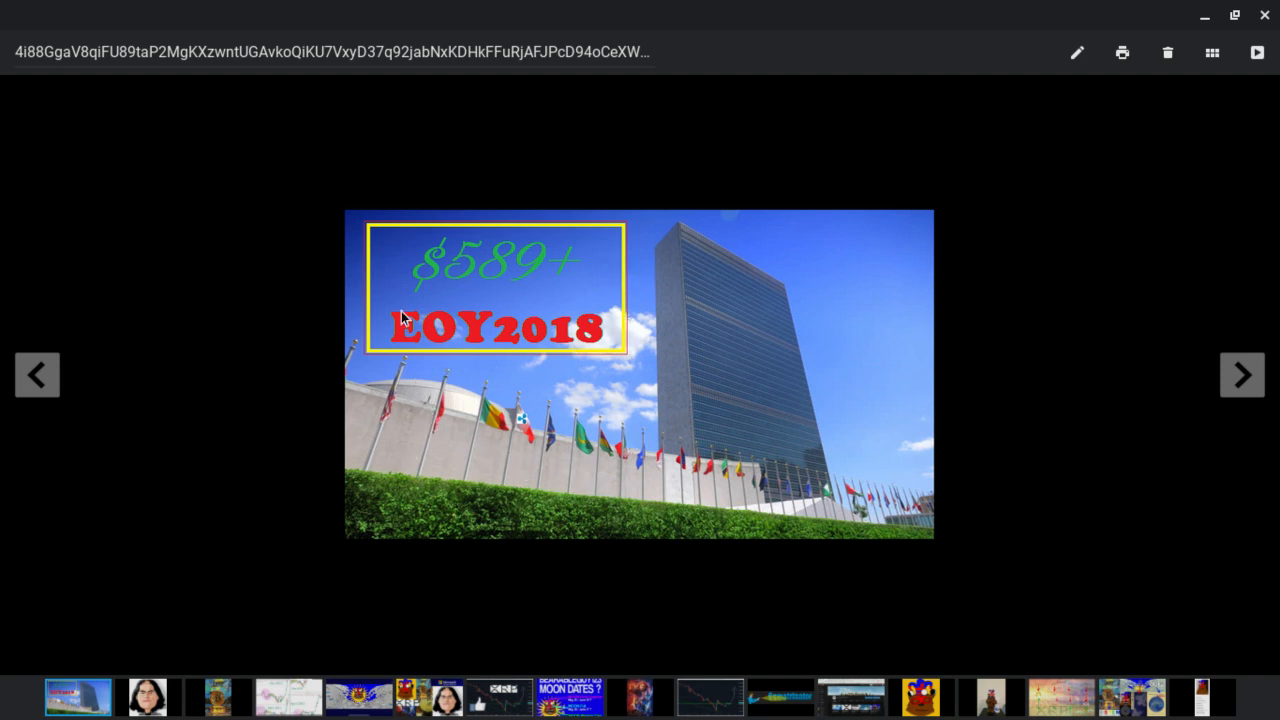
{"action": "mouse_move", "coordinate": [352, 488]}
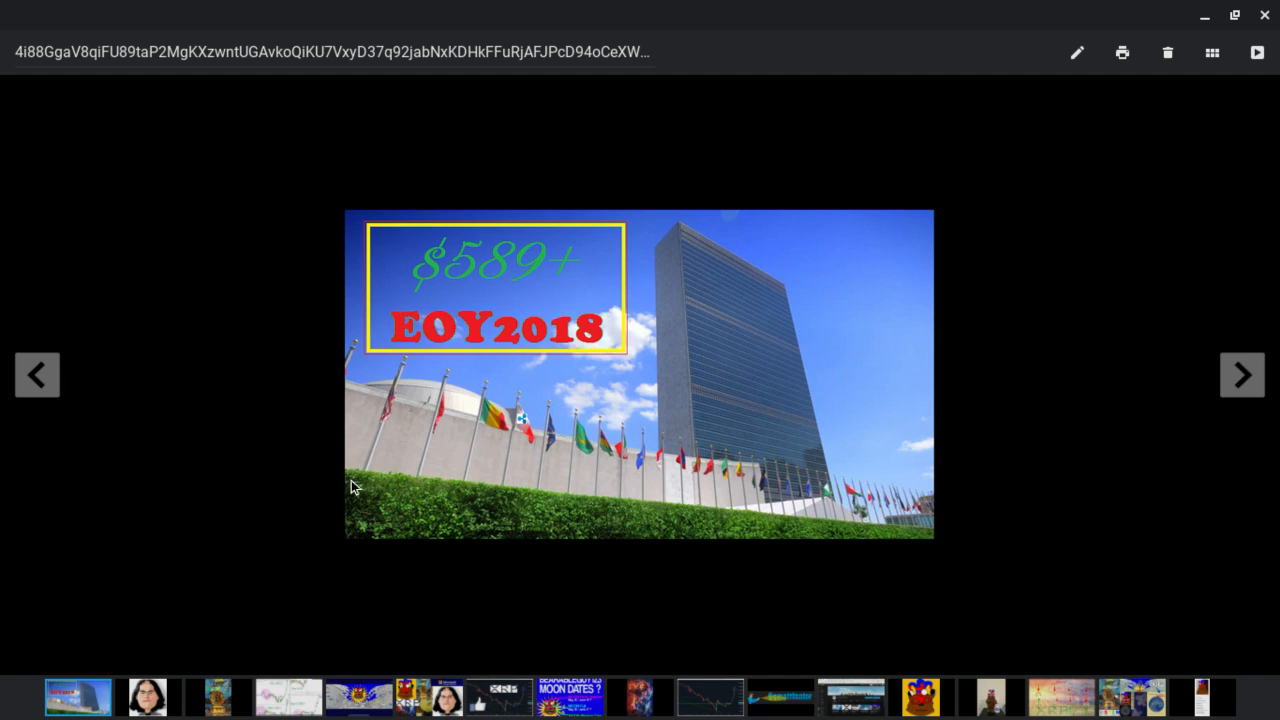
{"action": "mouse_move", "coordinate": [476, 388]}
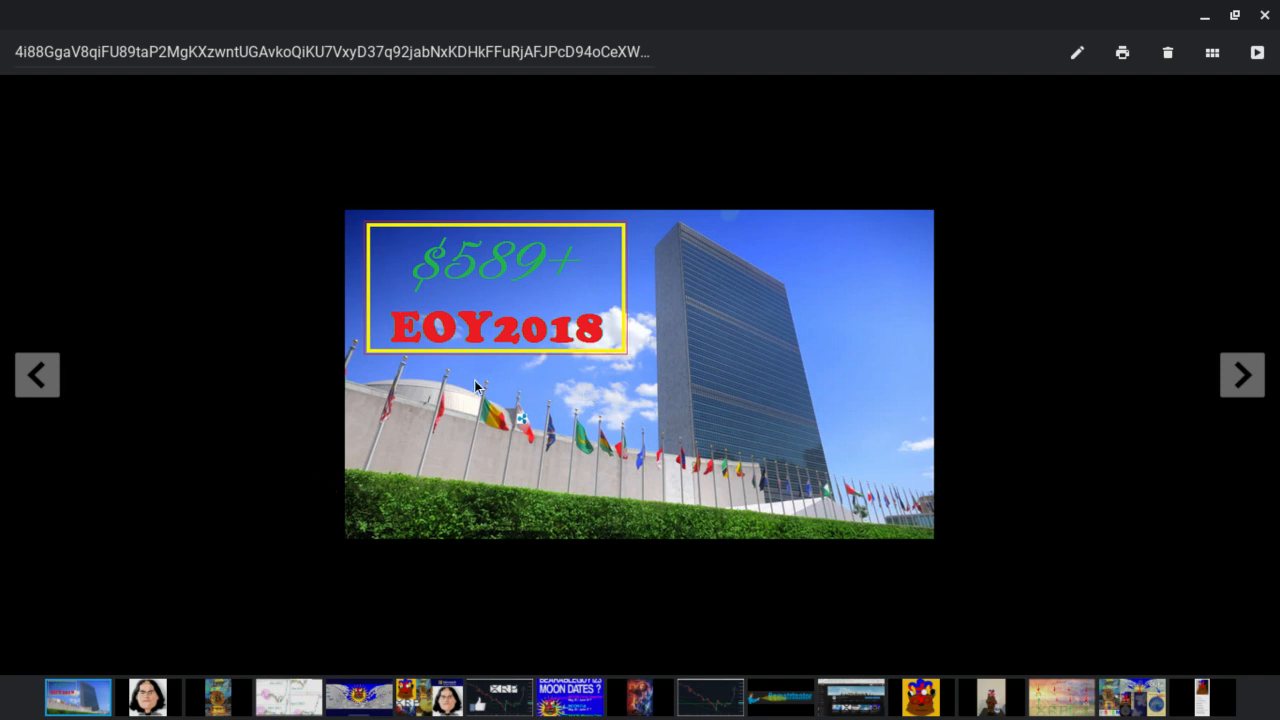
{"action": "mouse_move", "coordinate": [1076, 52]}
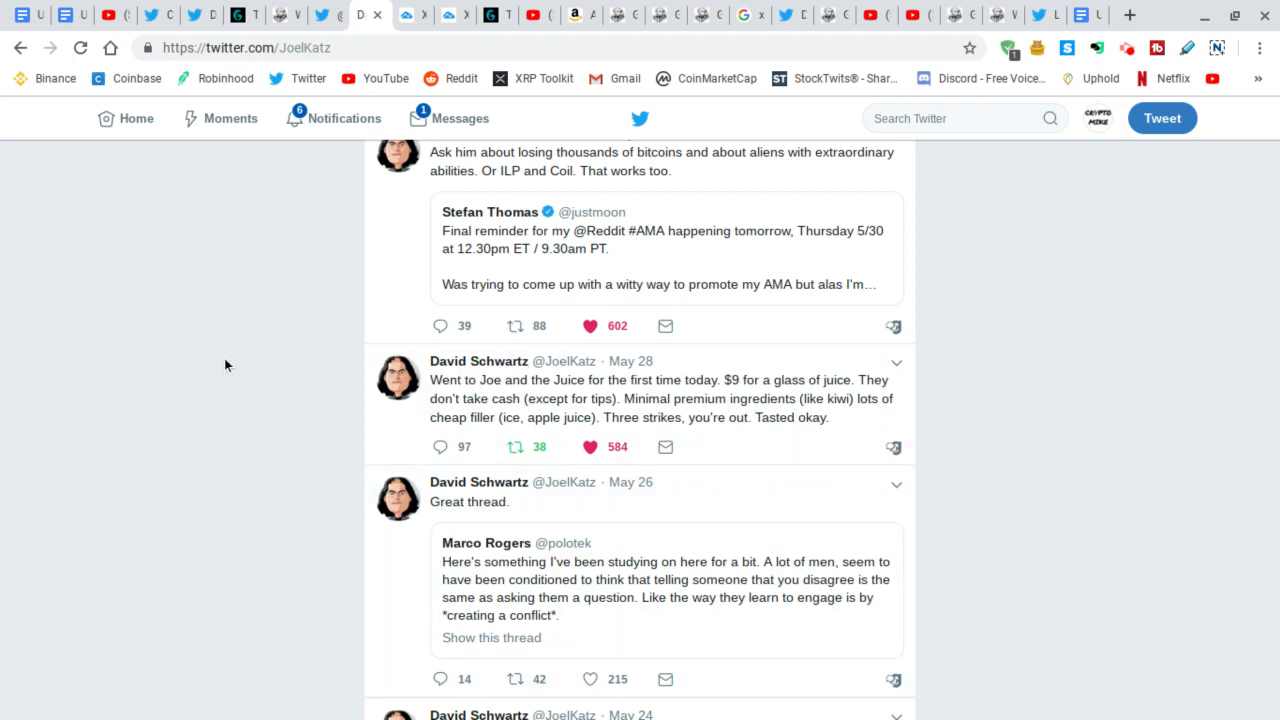
{"action": "mouse_move", "coordinate": [280, 422]}
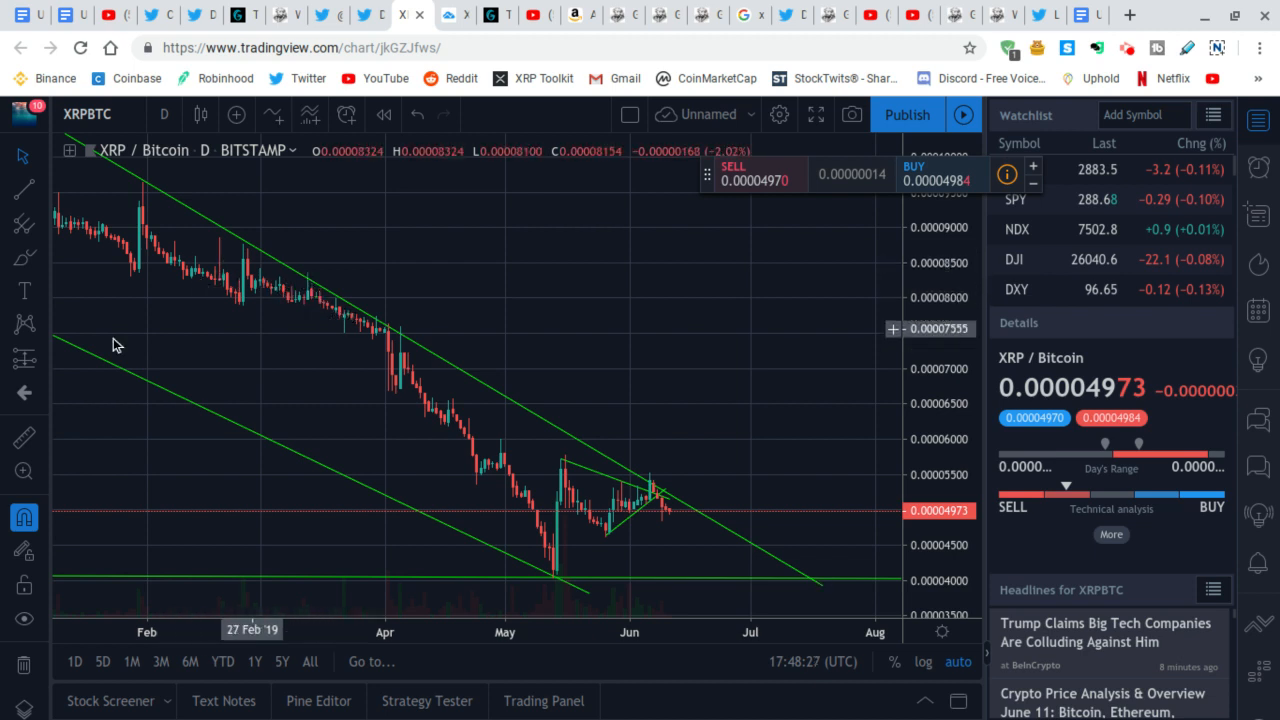
{"action": "mouse_move", "coordinate": [364, 332]}
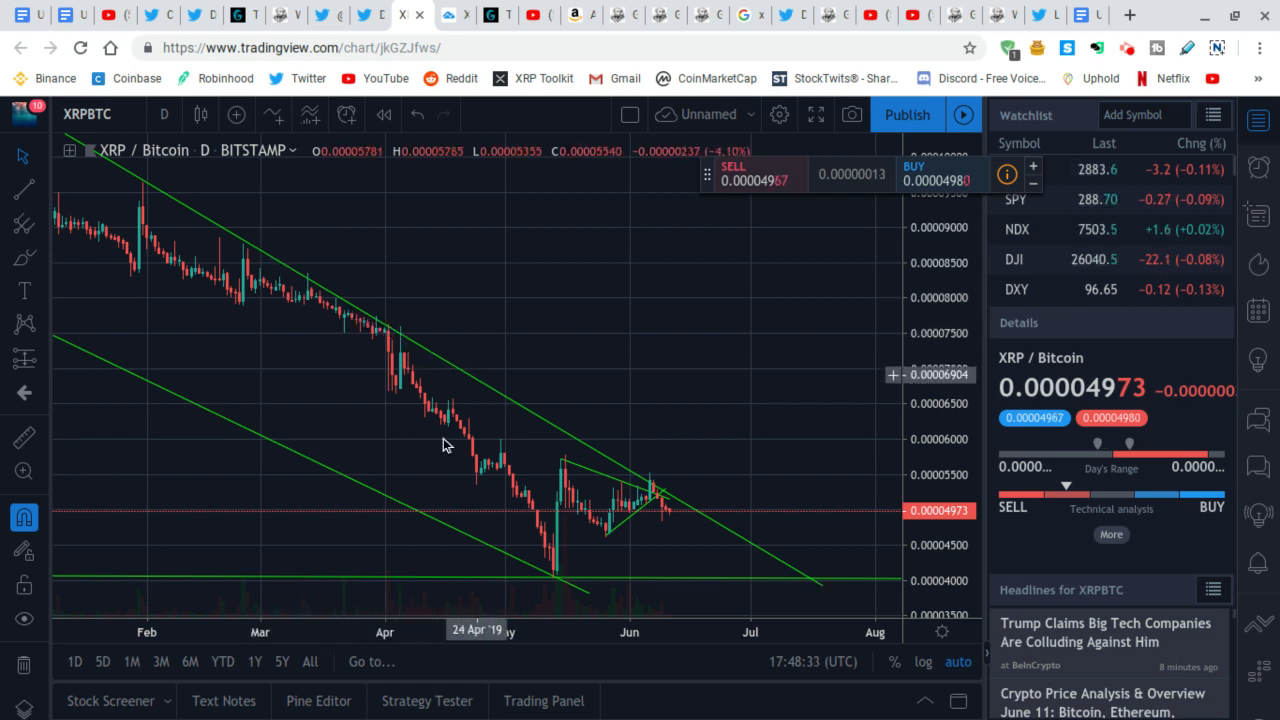
{"action": "mouse_move", "coordinate": [332, 302]}
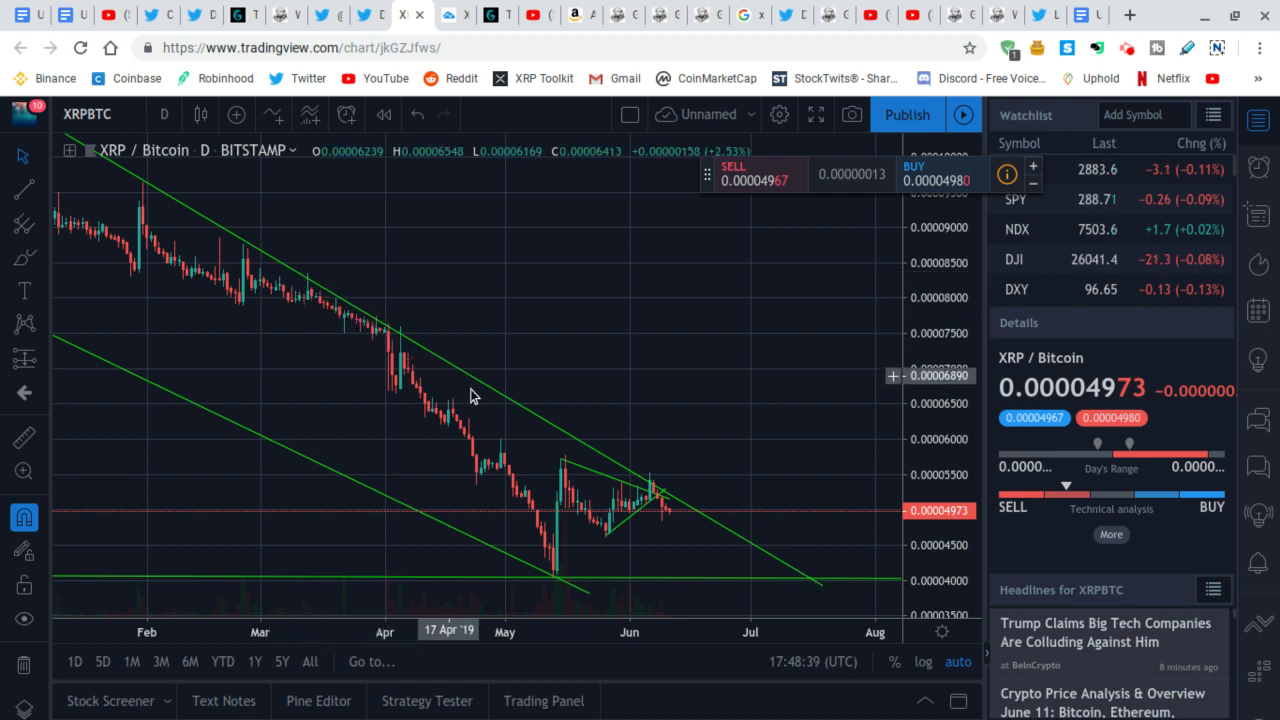
{"action": "mouse_move", "coordinate": [364, 324]}
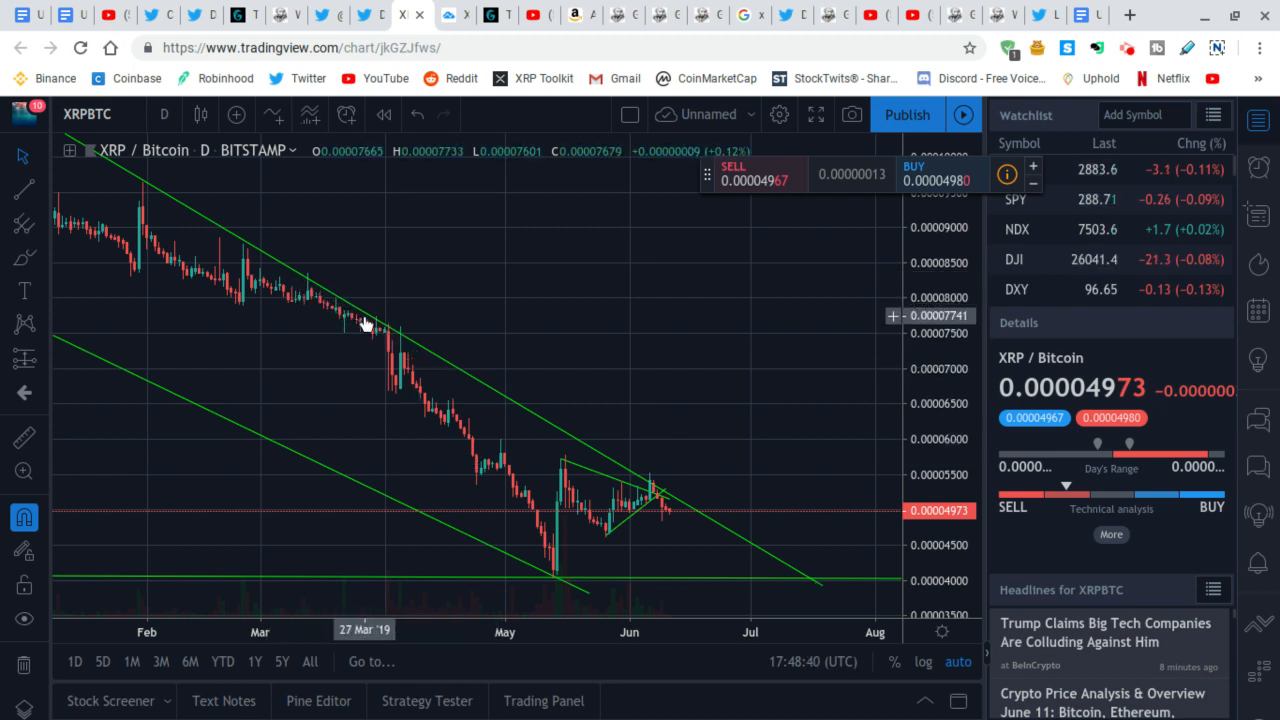
{"action": "mouse_move", "coordinate": [400, 390]}
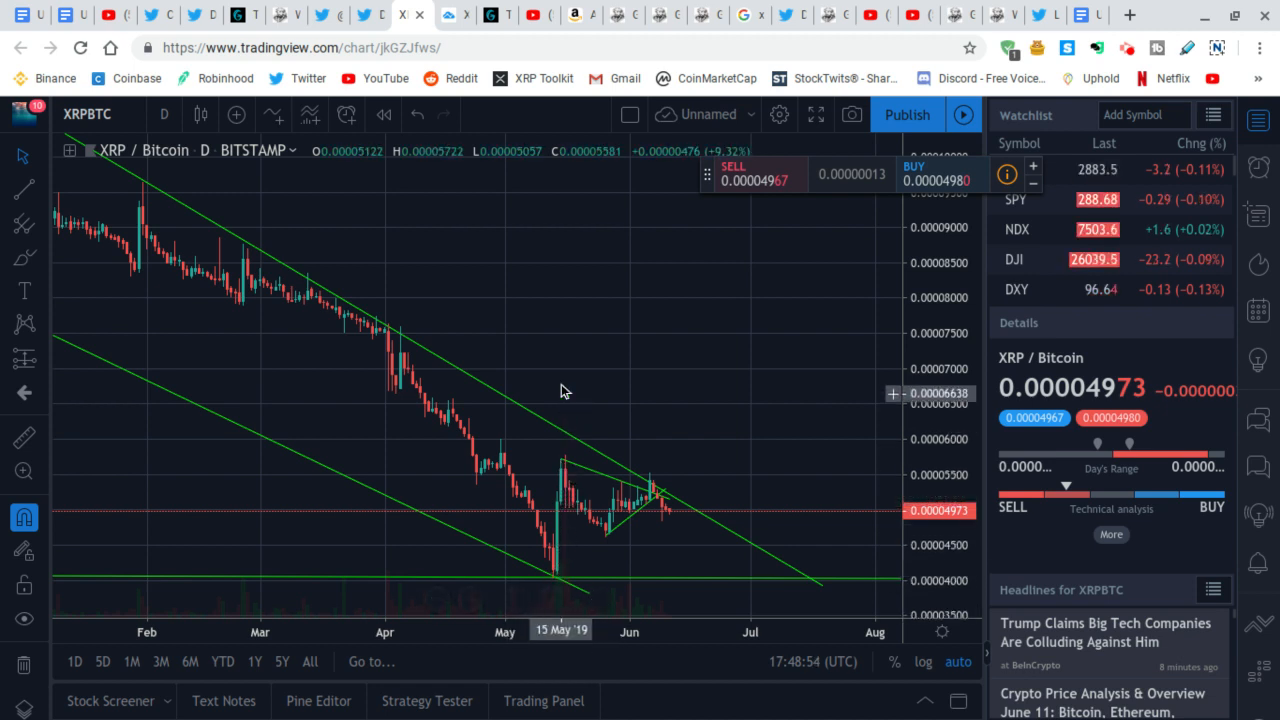
{"action": "mouse_move", "coordinate": [590, 340]}
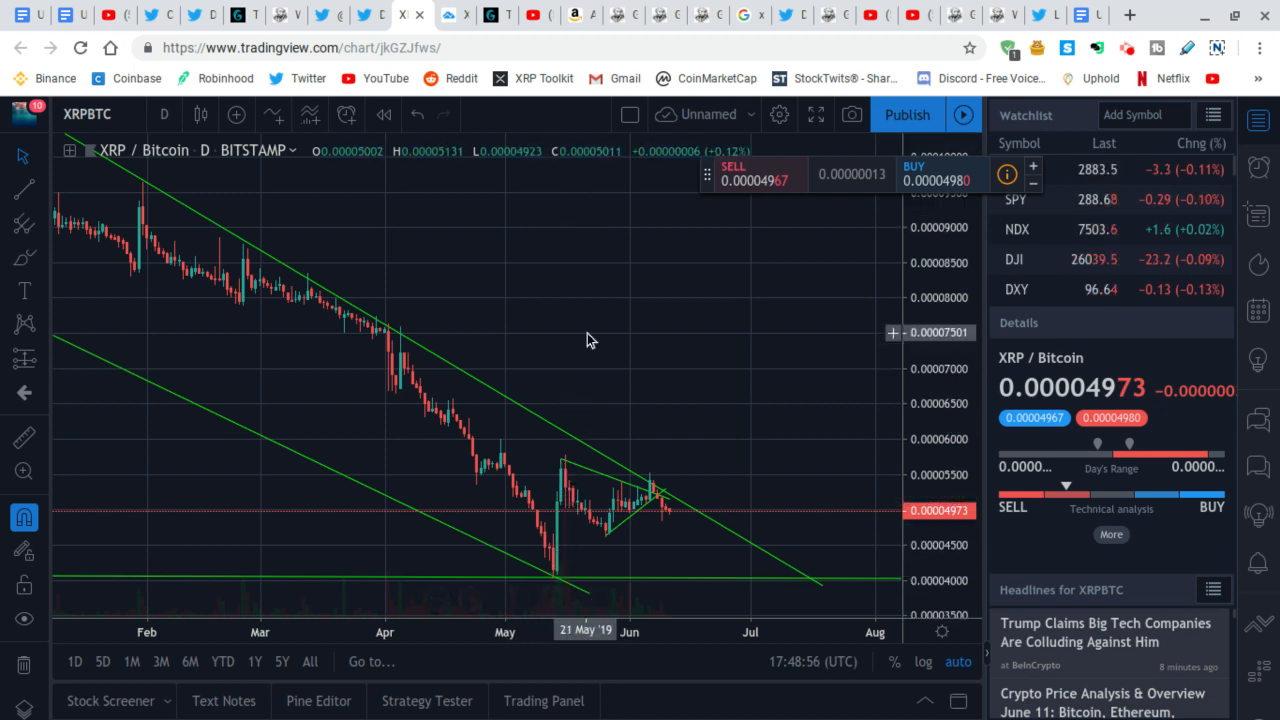
{"action": "mouse_move", "coordinate": [576, 478]}
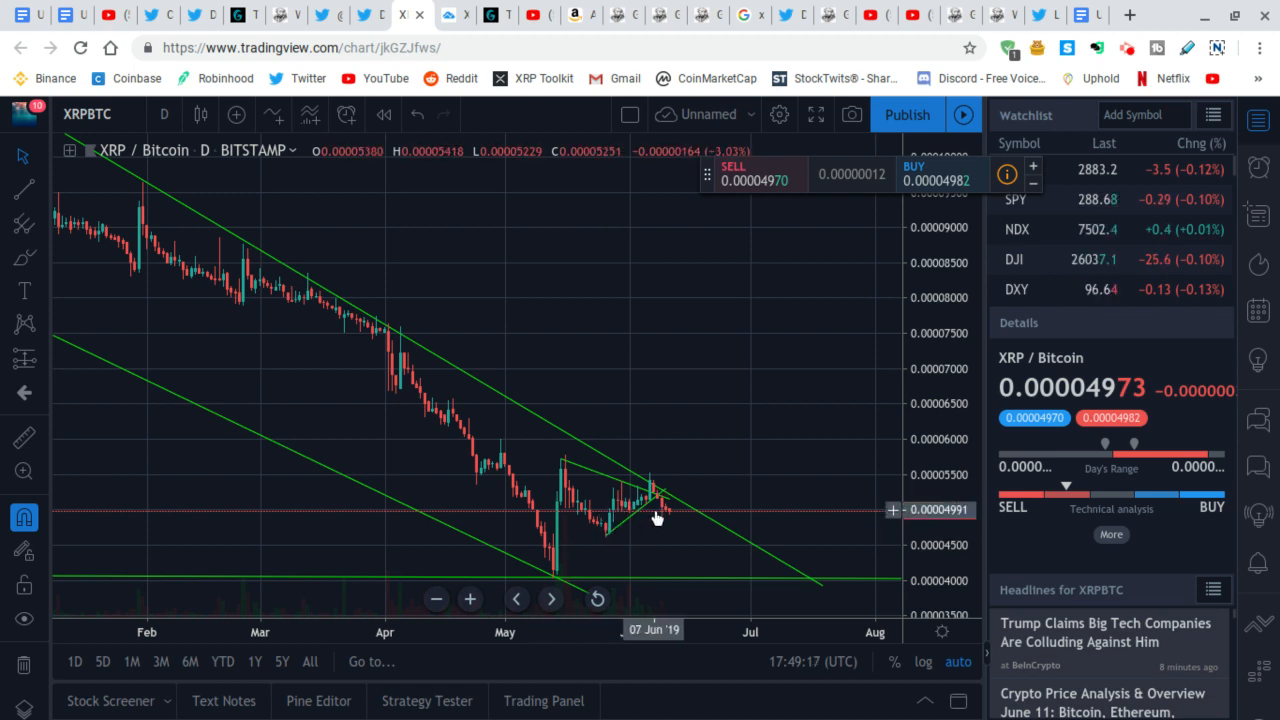
{"action": "mouse_move", "coordinate": [658, 462]}
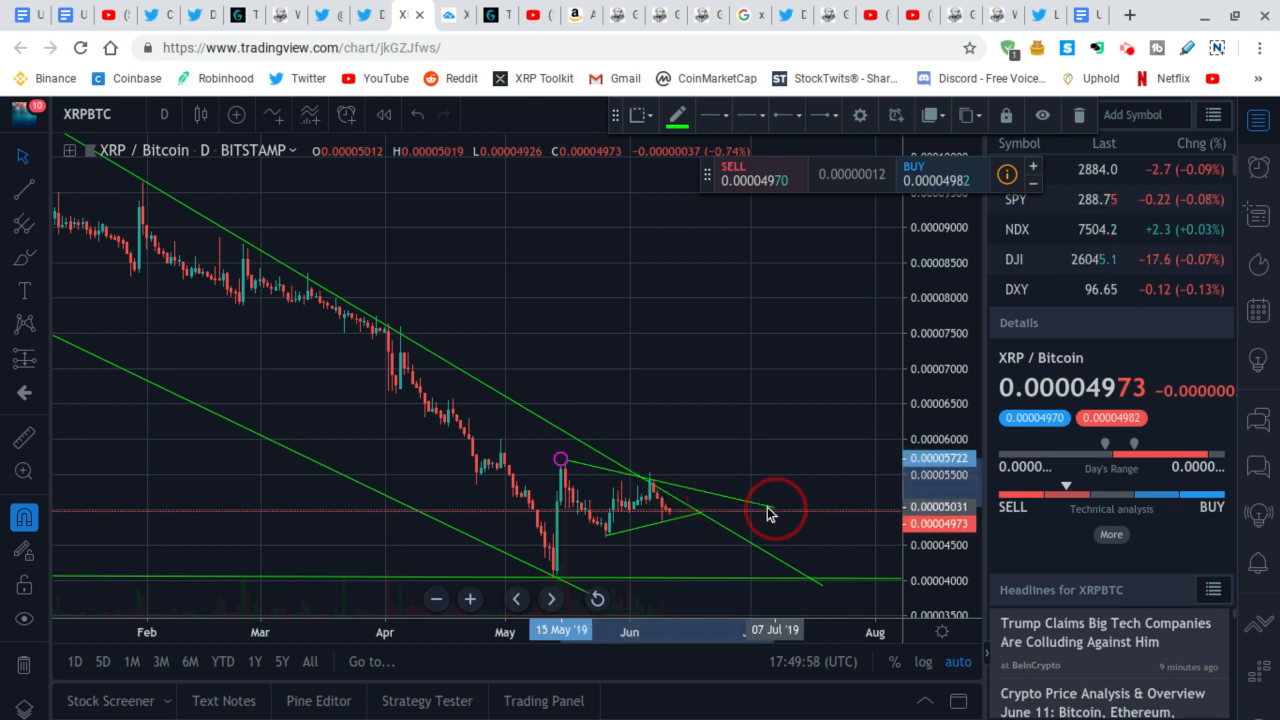
{"action": "mouse_move", "coordinate": [744, 510]}
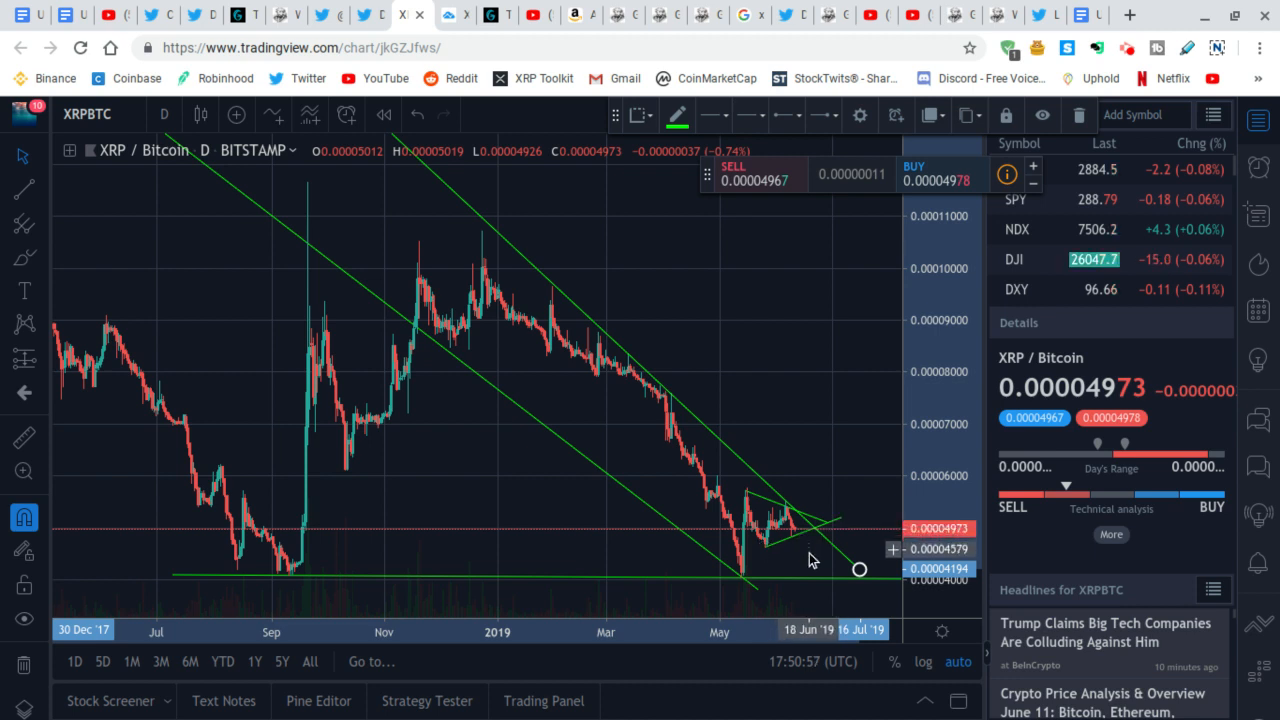
{"action": "mouse_move", "coordinate": [818, 528]}
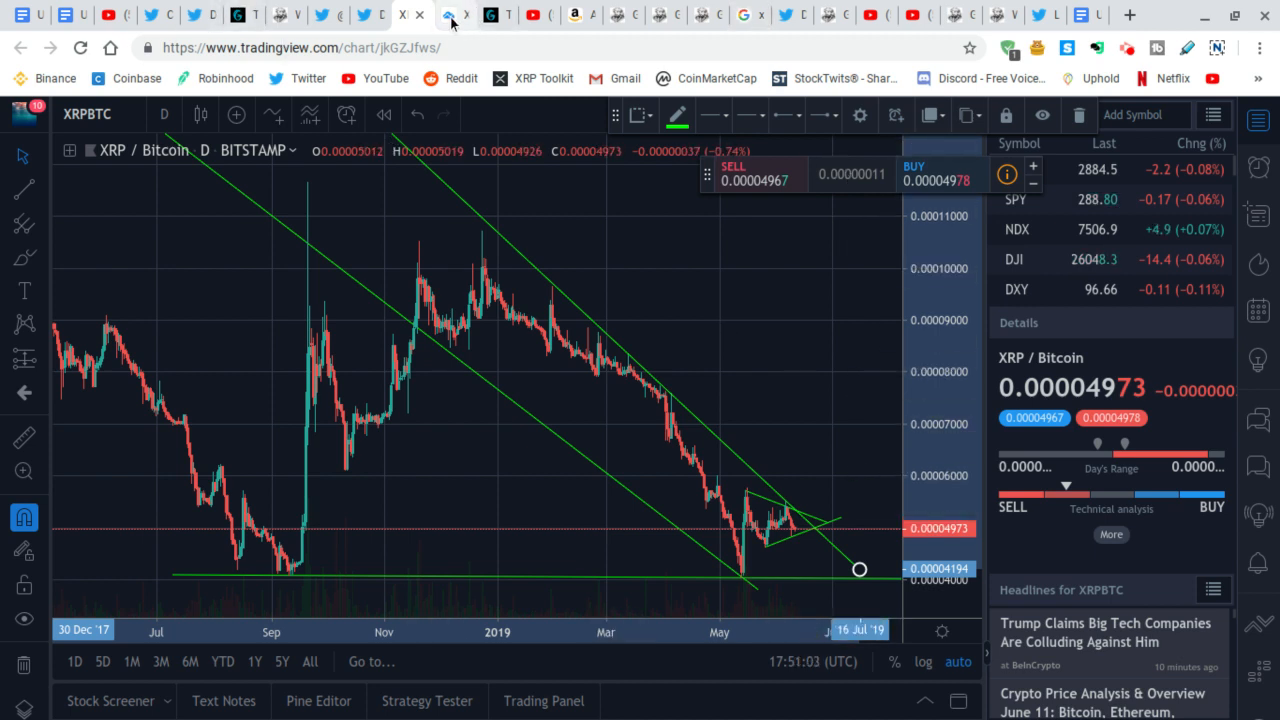
Load the XRP/U.S. Dollar daily chart in place of XRP/Bitcoin.
{"action": "left_click", "coordinate": [452, 16]}
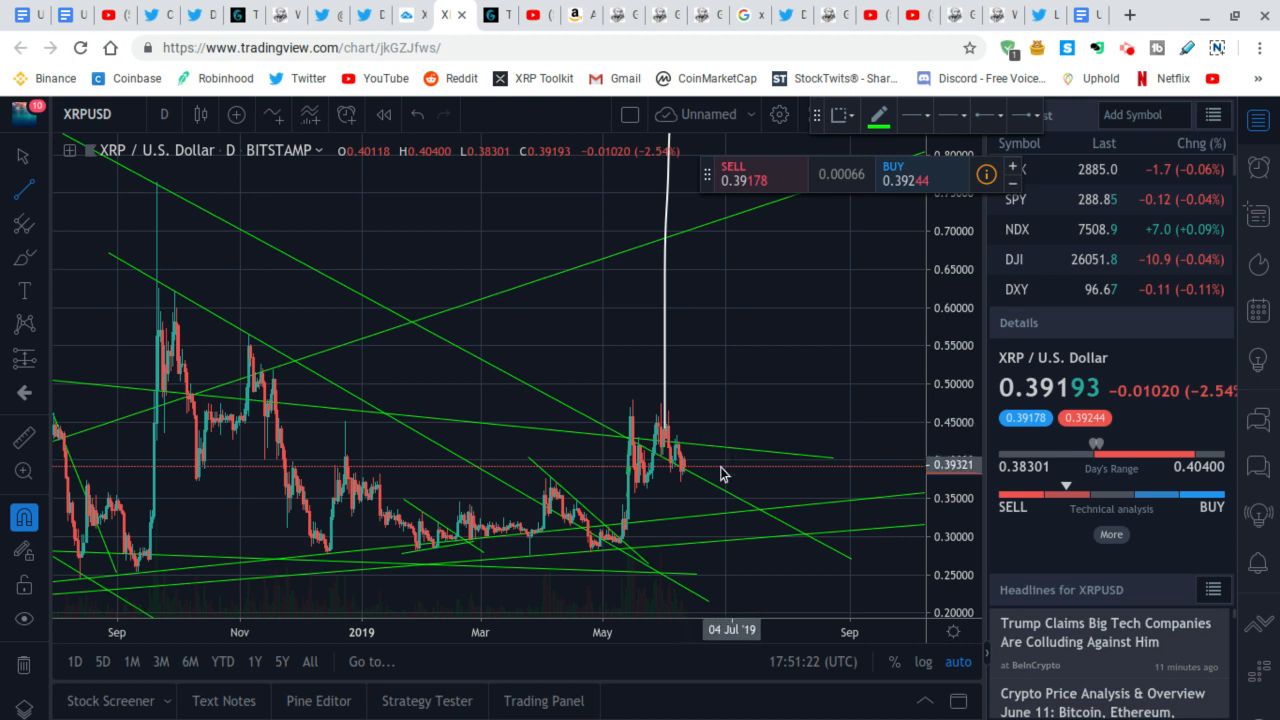
{"action": "mouse_move", "coordinate": [764, 472]}
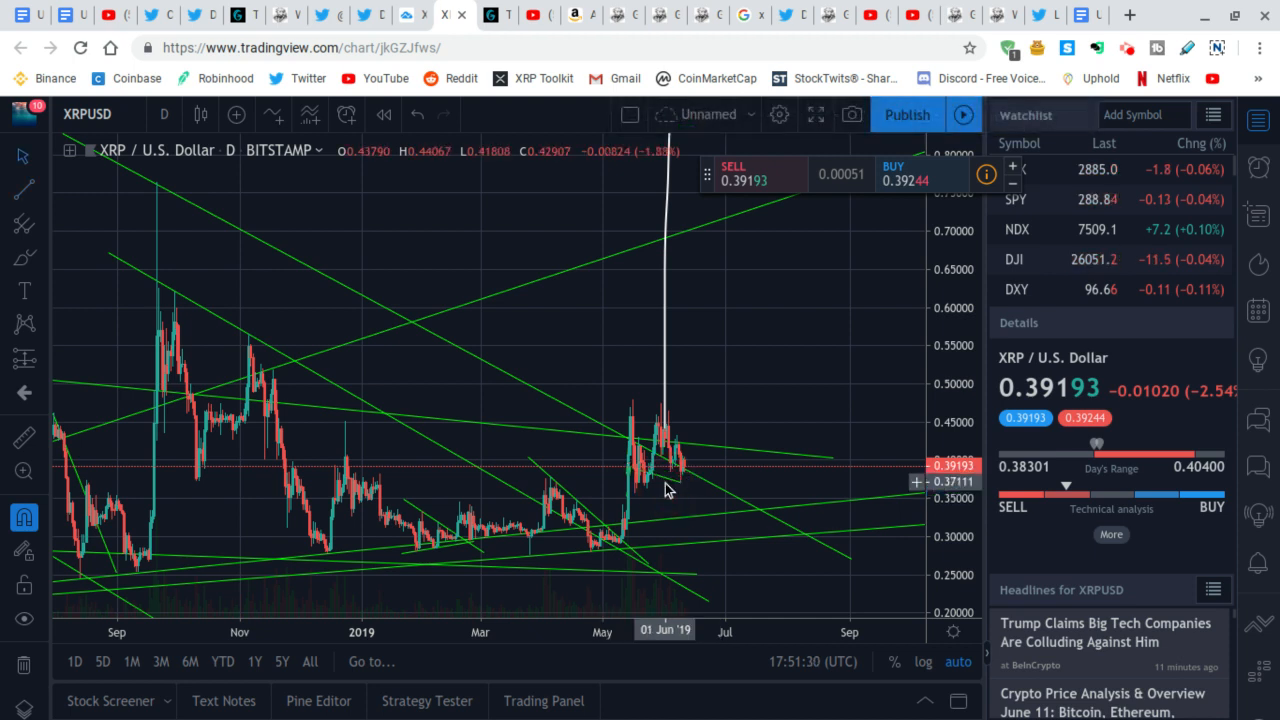
{"action": "right_click", "coordinate": [668, 482]}
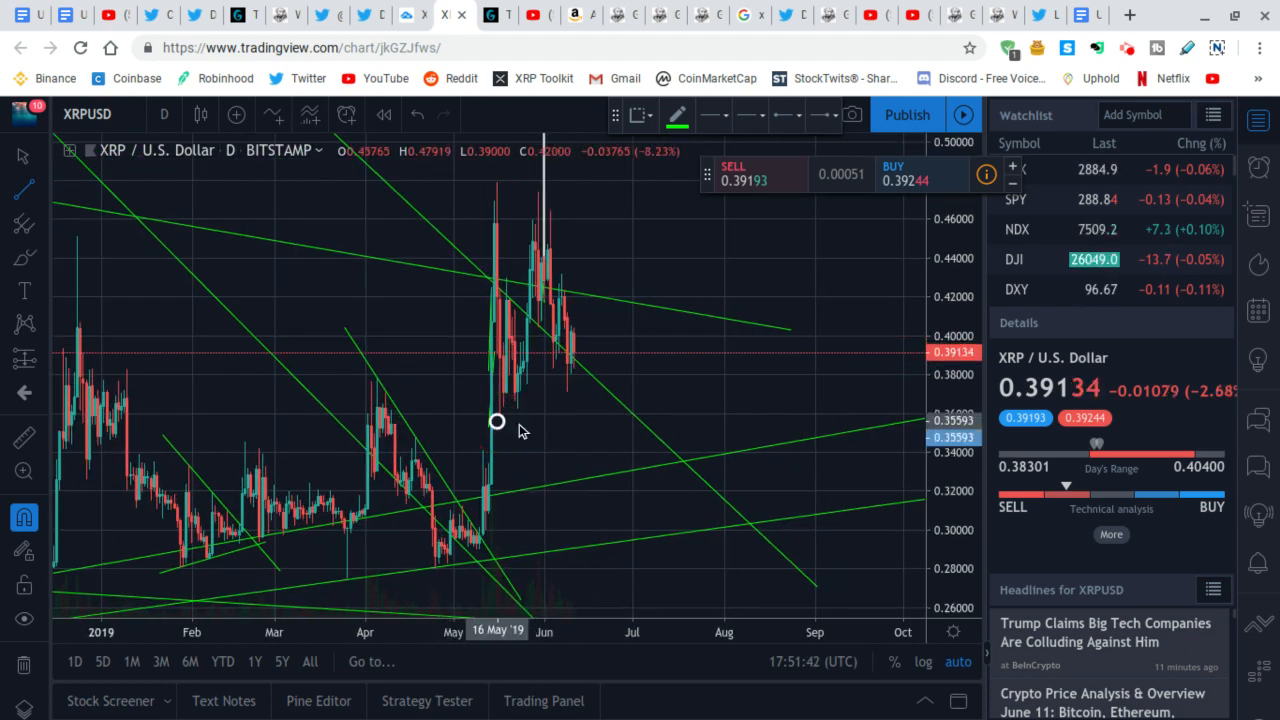
{"action": "left_click_drag", "start_coordinate": [496, 420], "coordinate": [780, 320]}
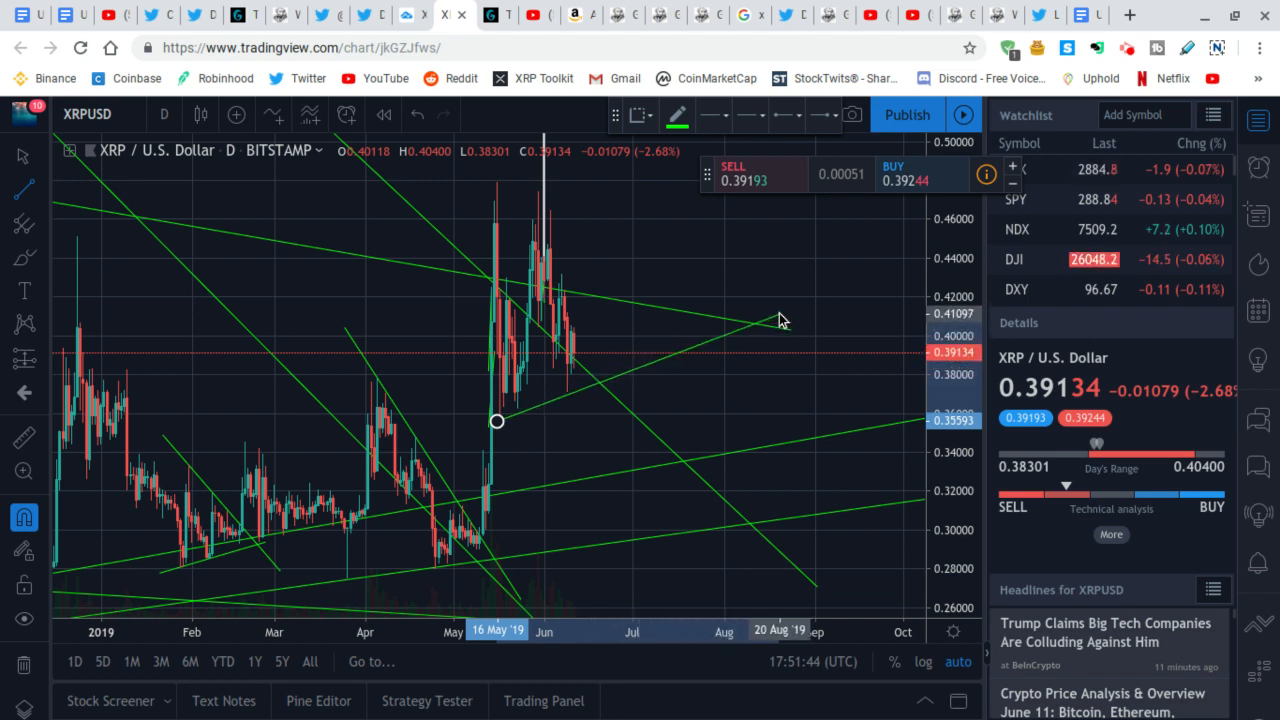
{"action": "left_click_drag", "start_coordinate": [784, 320], "coordinate": [808, 288]}
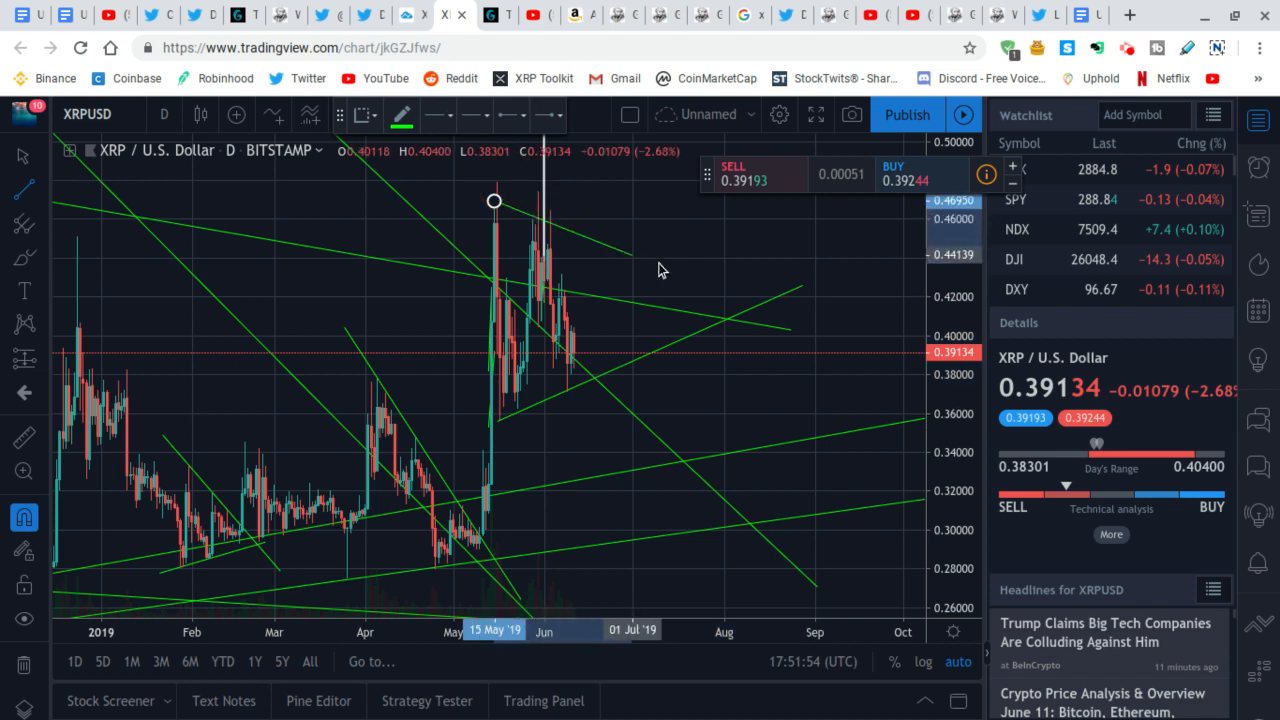
{"action": "left_click_drag", "start_coordinate": [492, 200], "coordinate": [800, 288]}
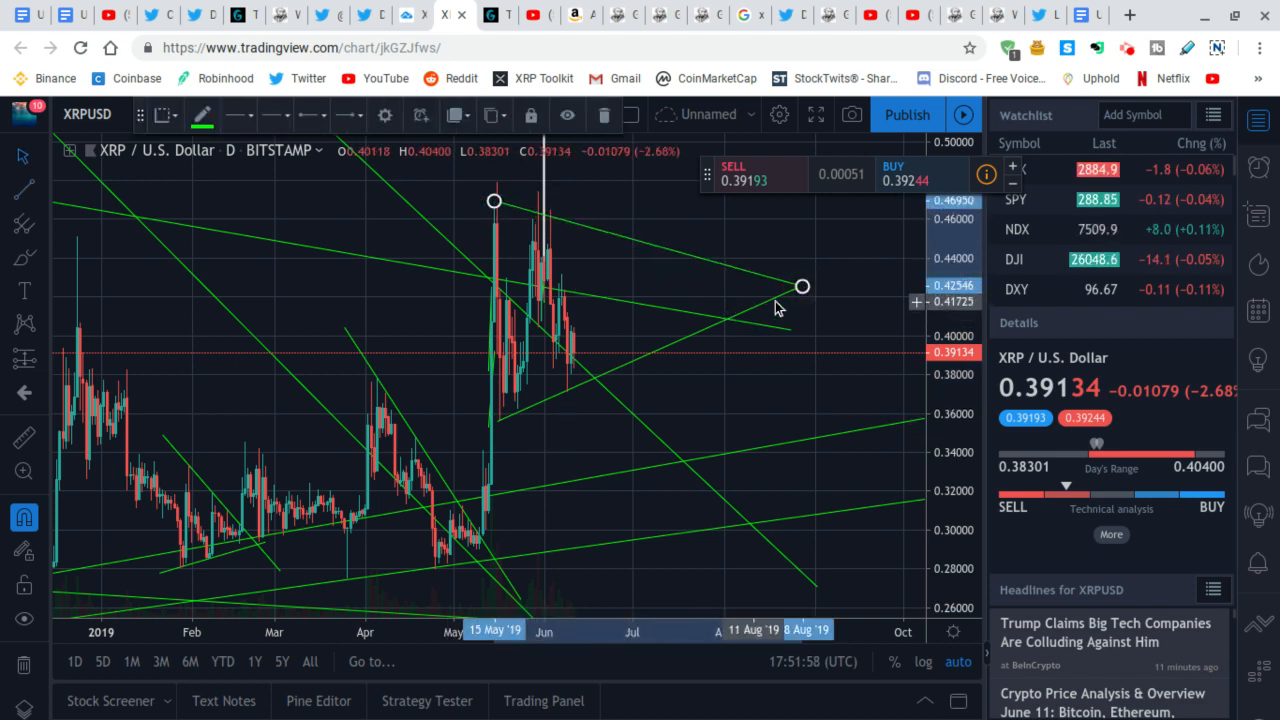
{"action": "left_click", "coordinate": [780, 340]}
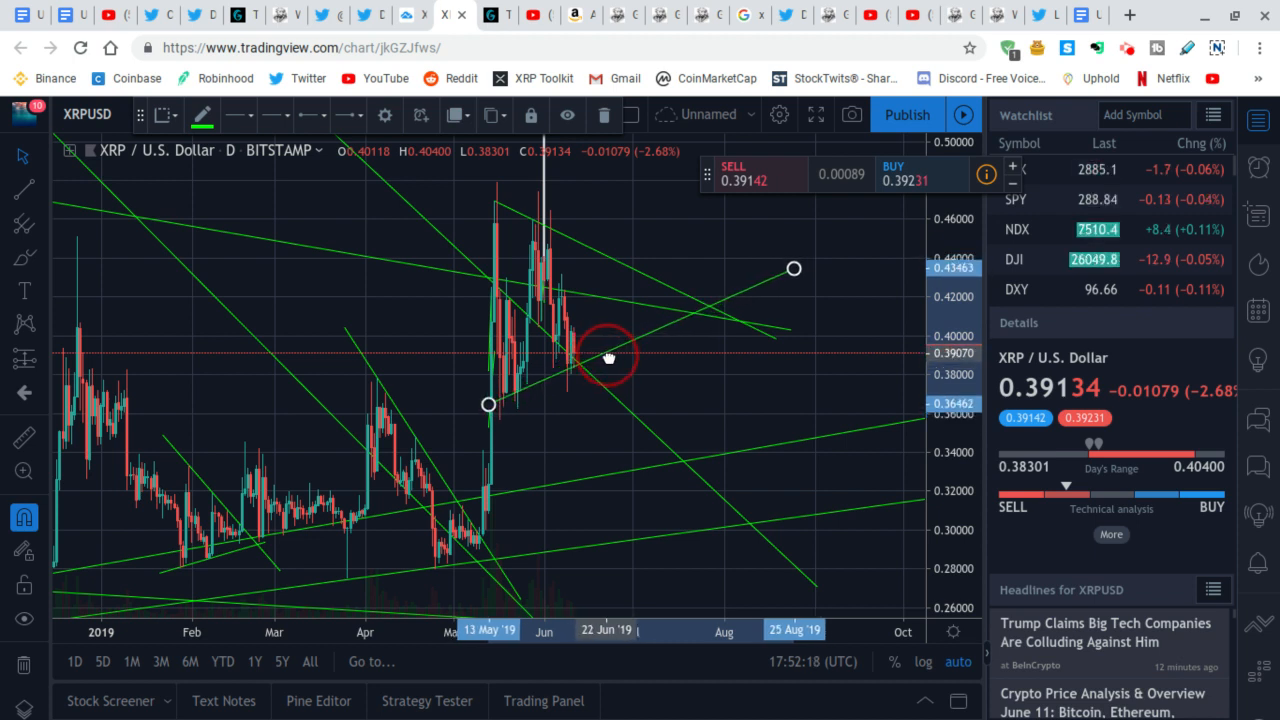
{"action": "left_click_drag", "start_coordinate": [608, 356], "coordinate": [616, 380]}
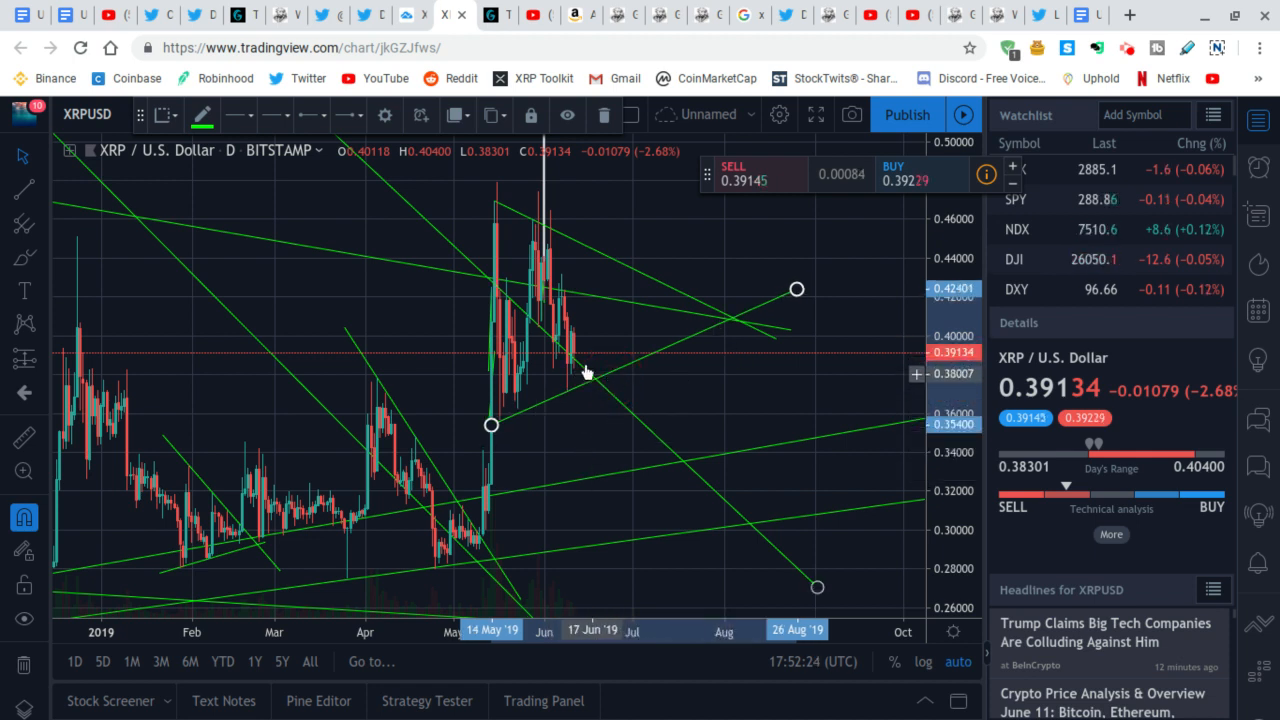
{"action": "mouse_move", "coordinate": [600, 310]}
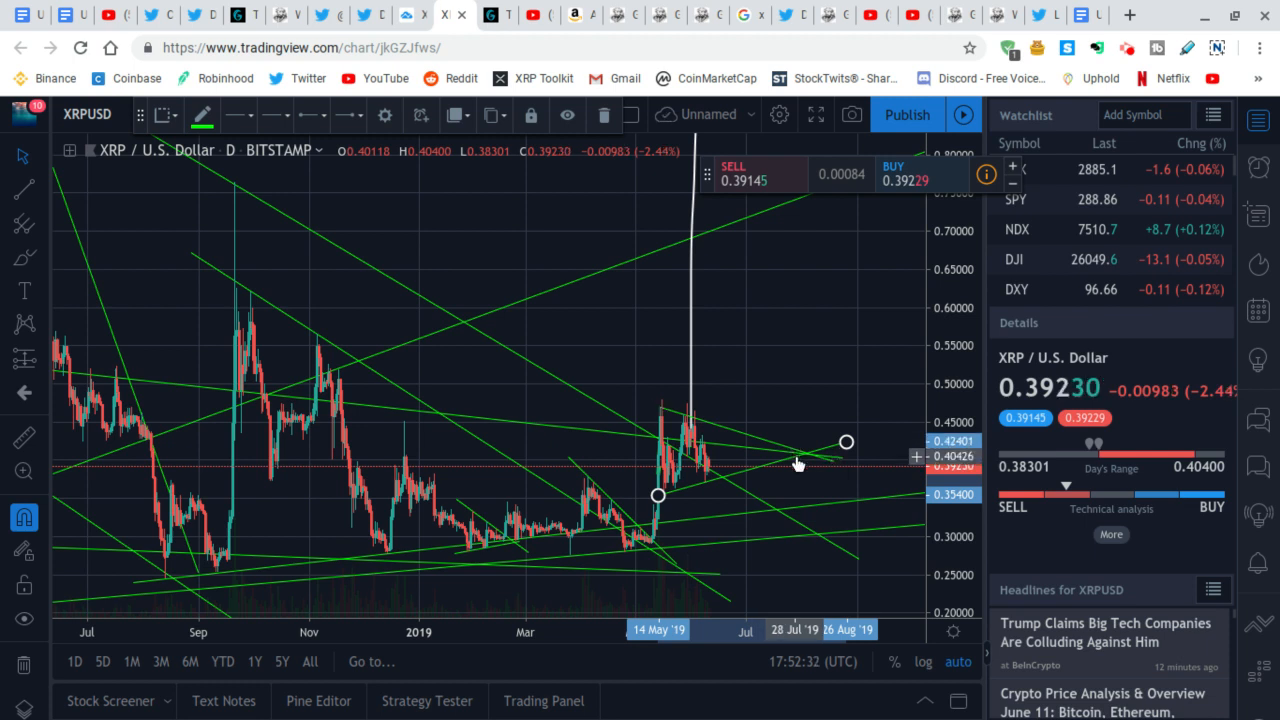
{"action": "mouse_move", "coordinate": [796, 464]}
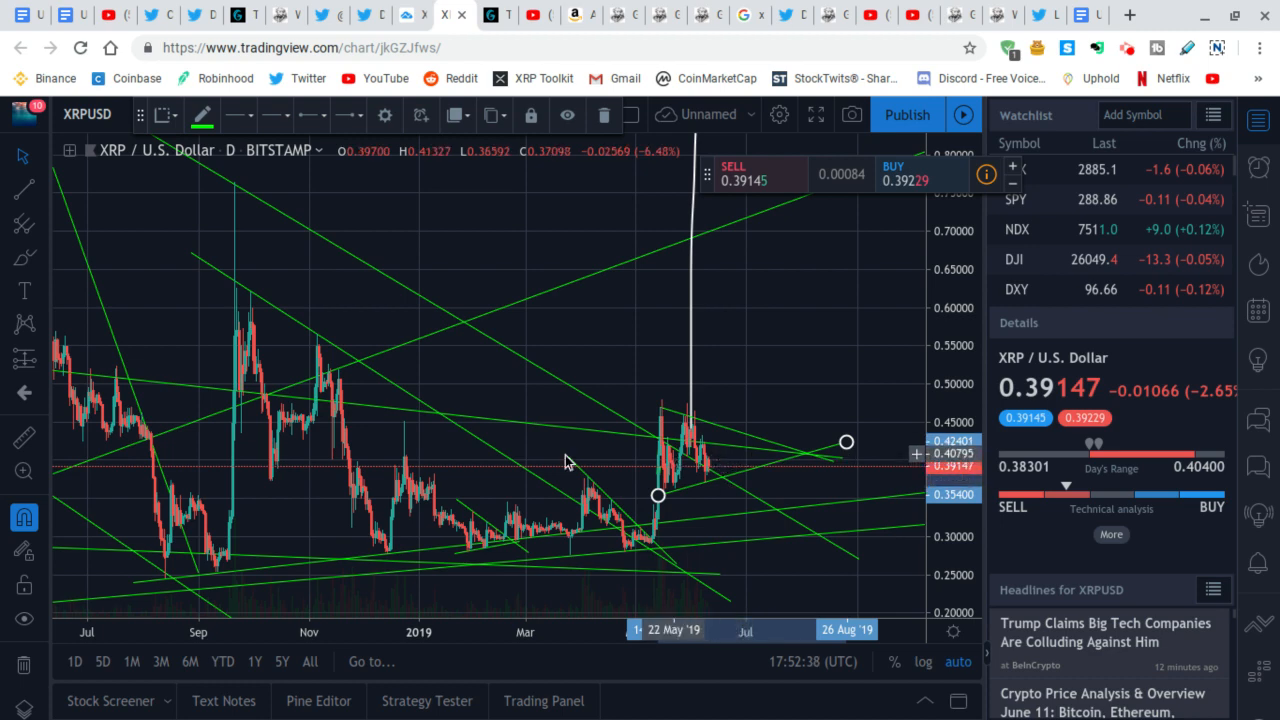
{"action": "mouse_move", "coordinate": [144, 404]}
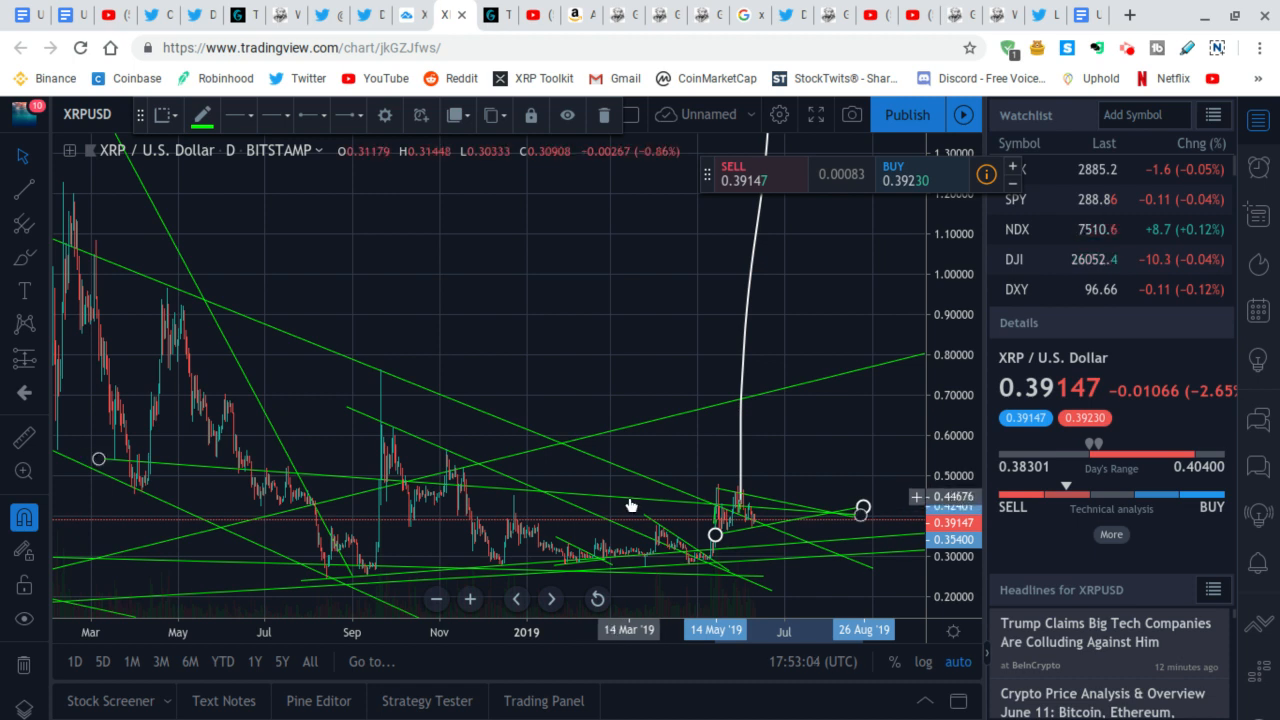
{"action": "mouse_move", "coordinate": [450, 486]}
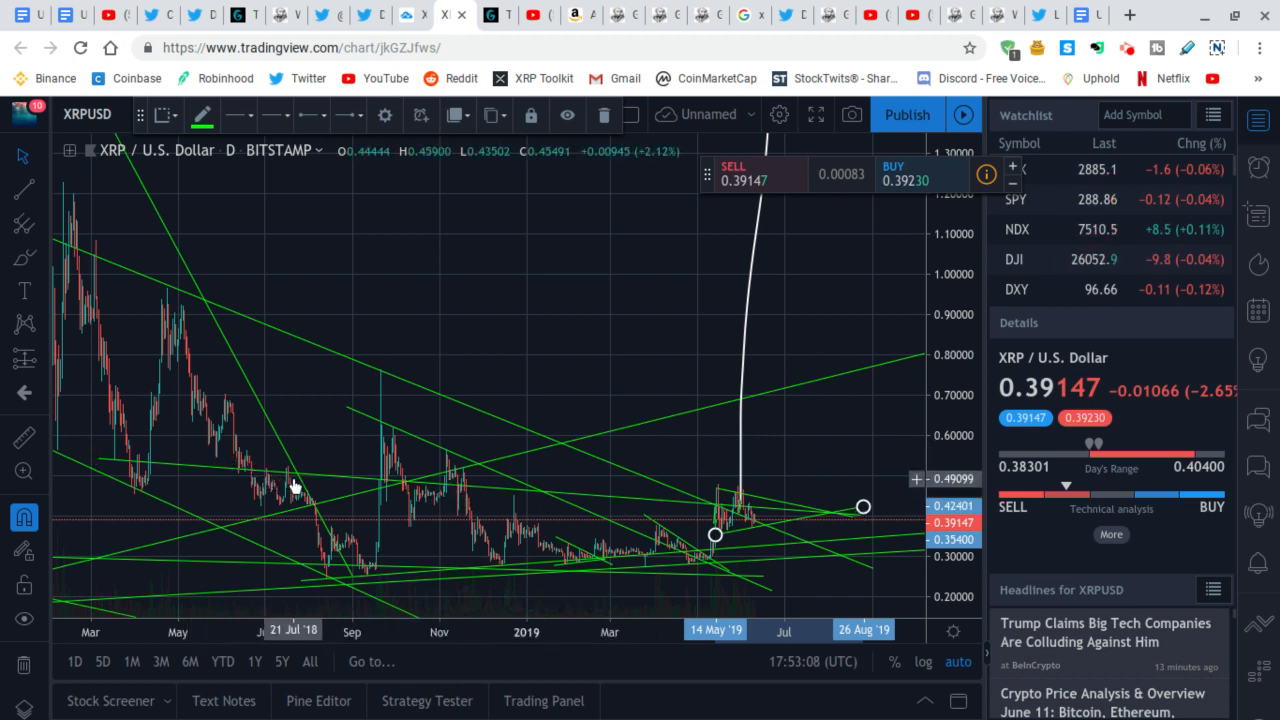
{"action": "mouse_move", "coordinate": [398, 488]}
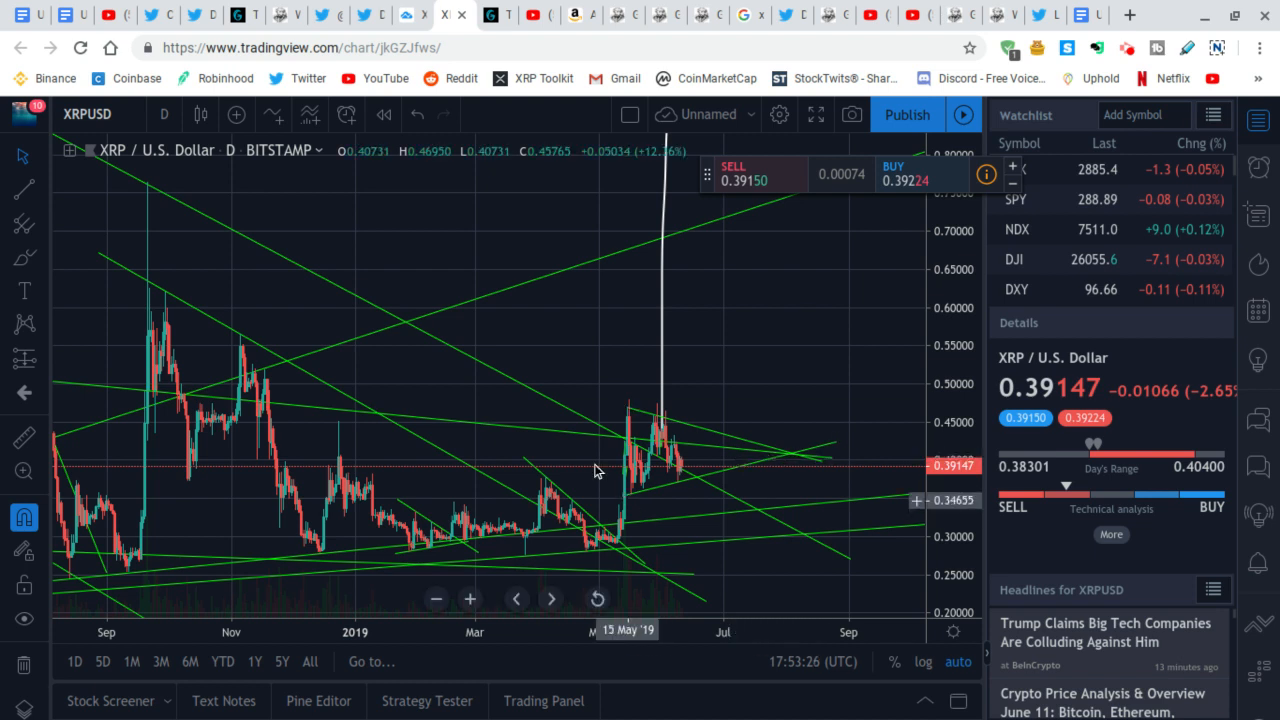
Draw a looping upward projection curve from XRP's current price, then move to the Schwartz talk video.
{"action": "right_click", "coordinate": [488, 424]}
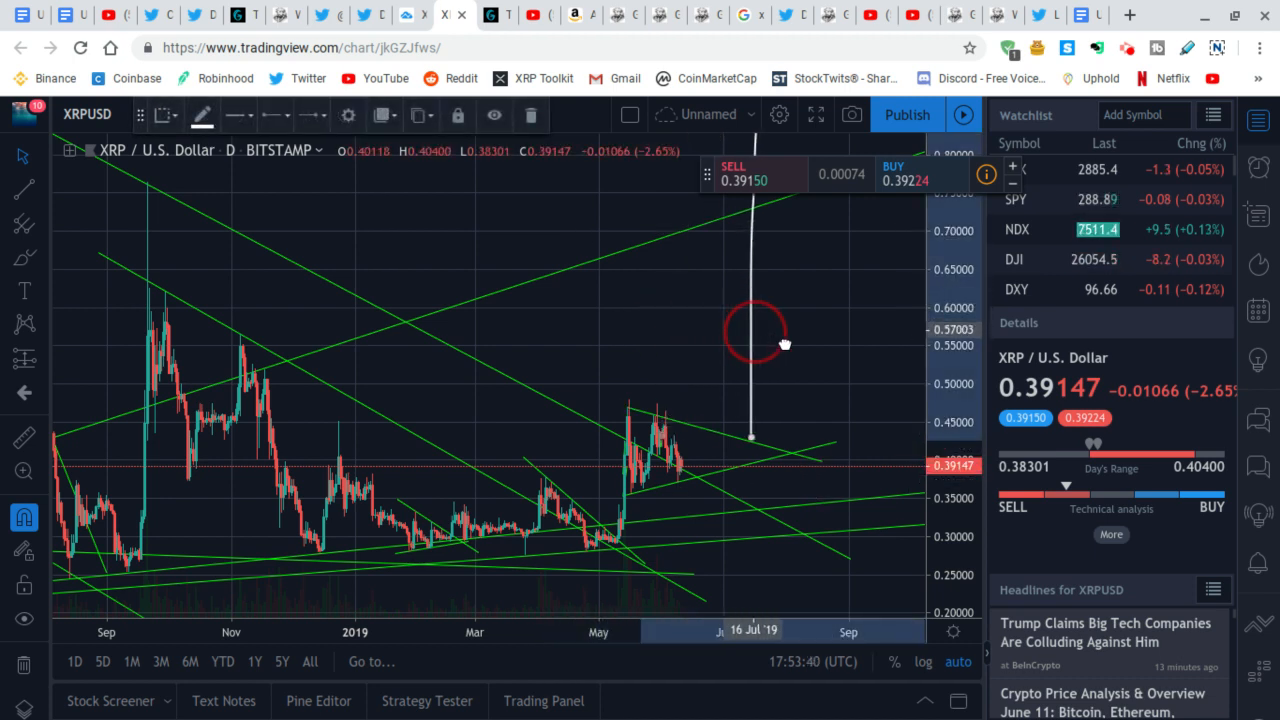
{"action": "left_click_drag", "start_coordinate": [756, 340], "coordinate": [778, 330]}
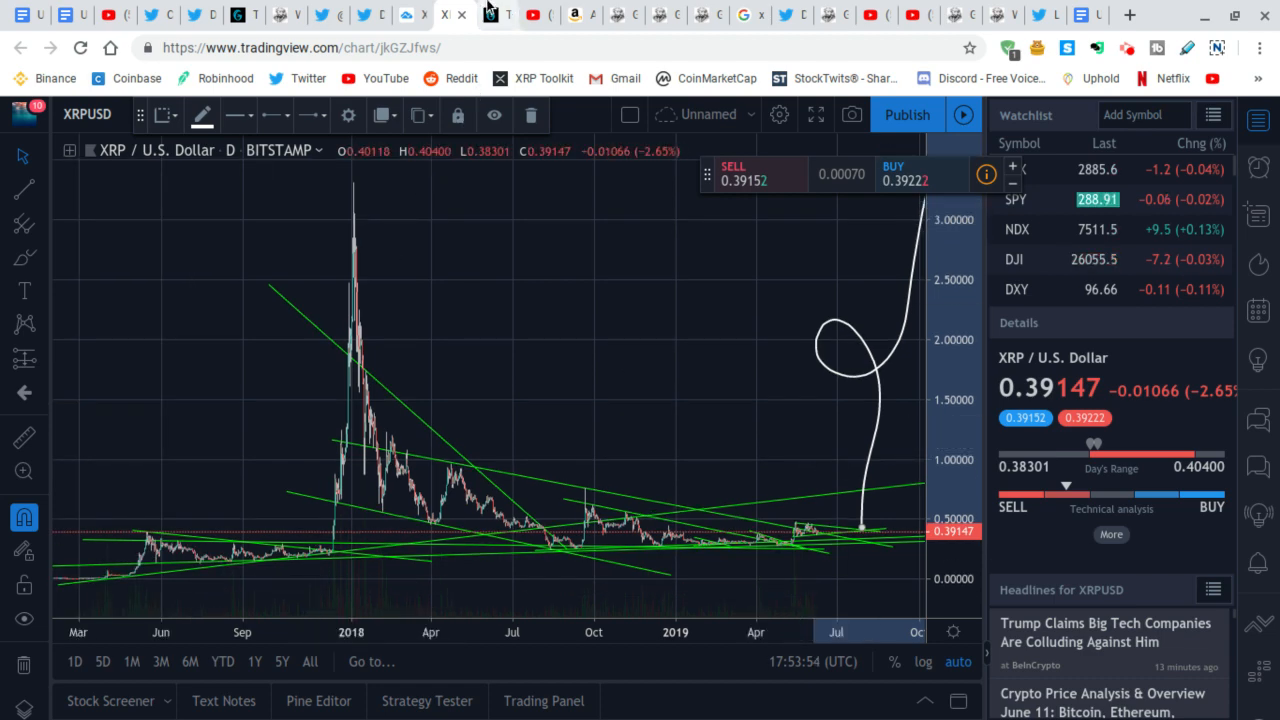
{"action": "left_click", "coordinate": [496, 16]}
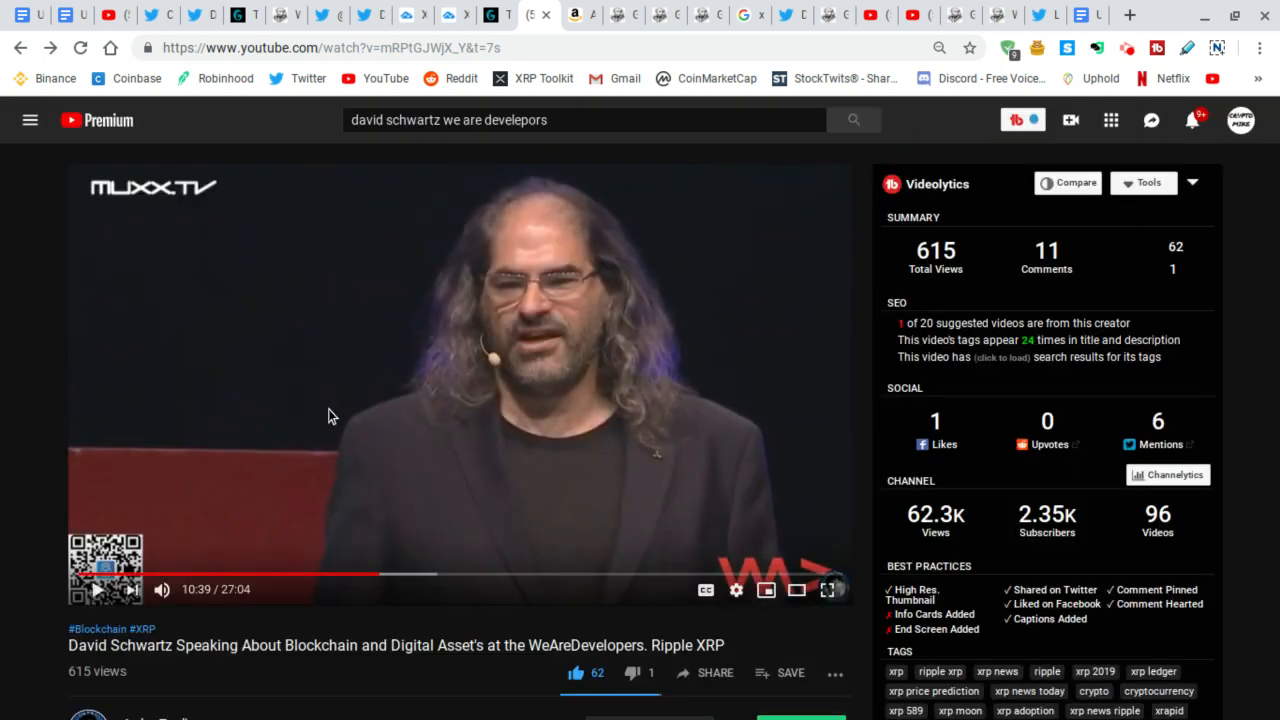
{"action": "mouse_move", "coordinate": [464, 526]}
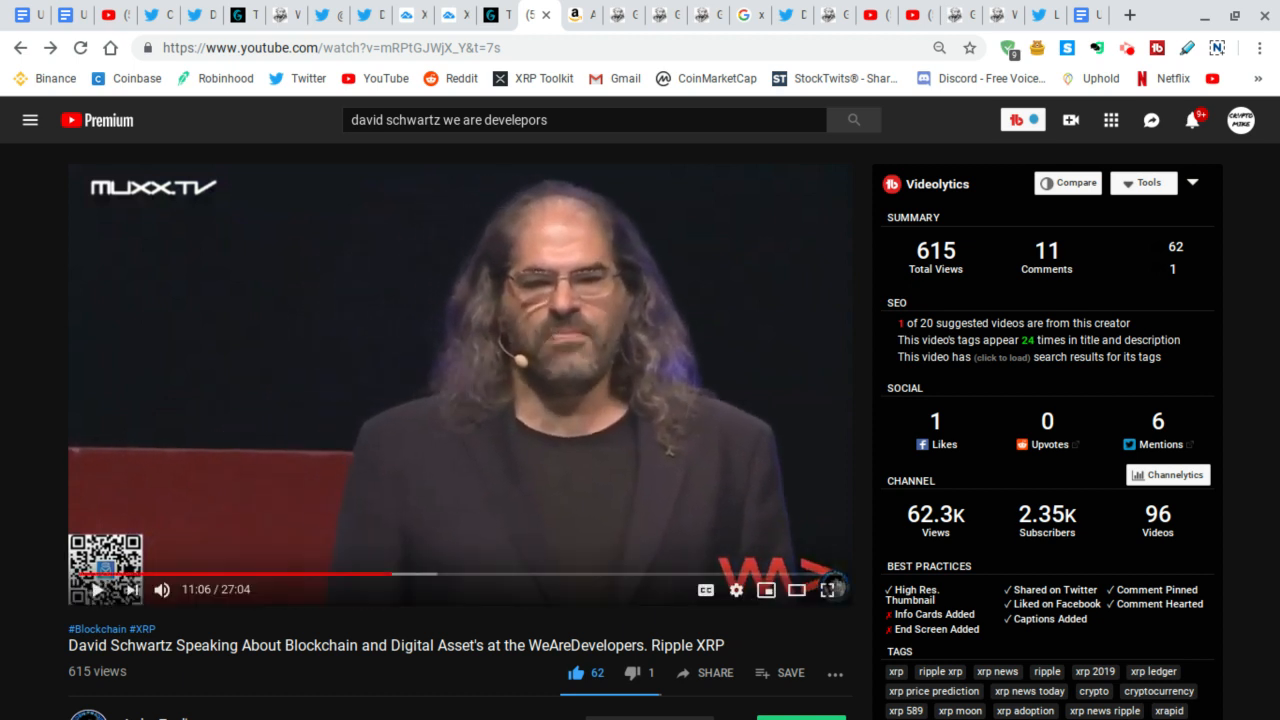
{"action": "mouse_move", "coordinate": [604, 604]}
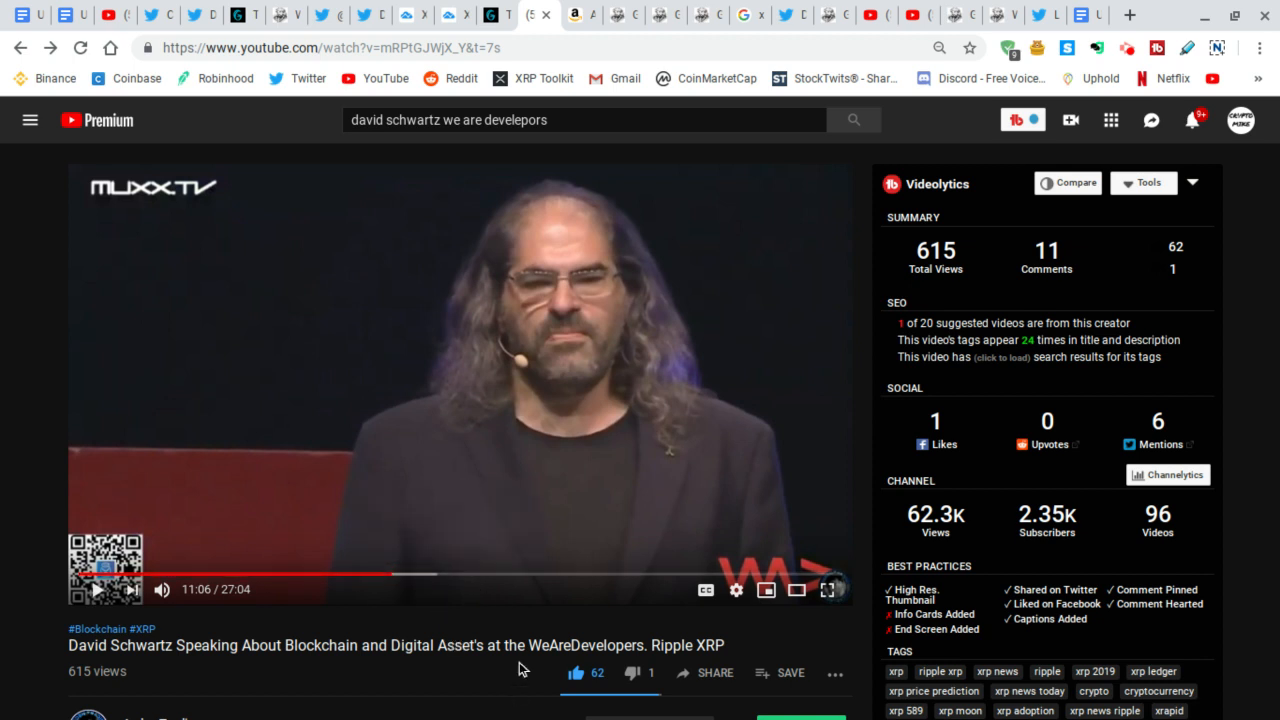
{"action": "mouse_move", "coordinate": [510, 472]}
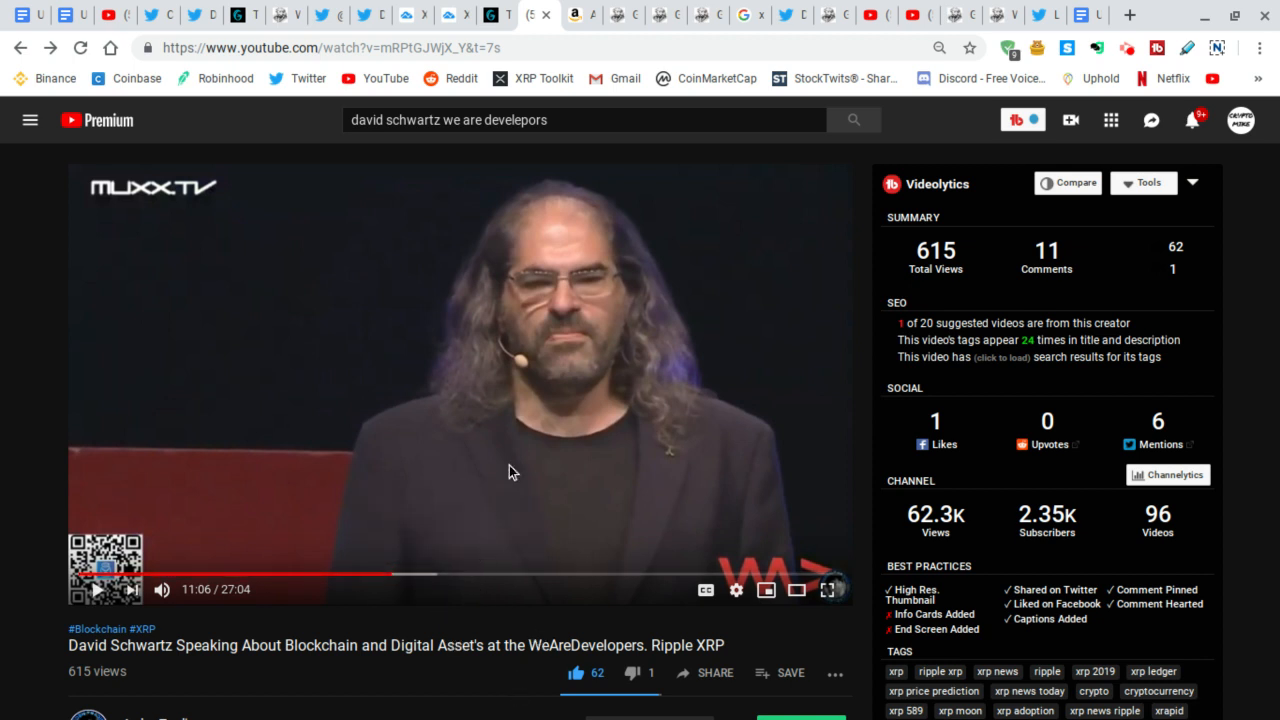
{"action": "mouse_move", "coordinate": [528, 462]}
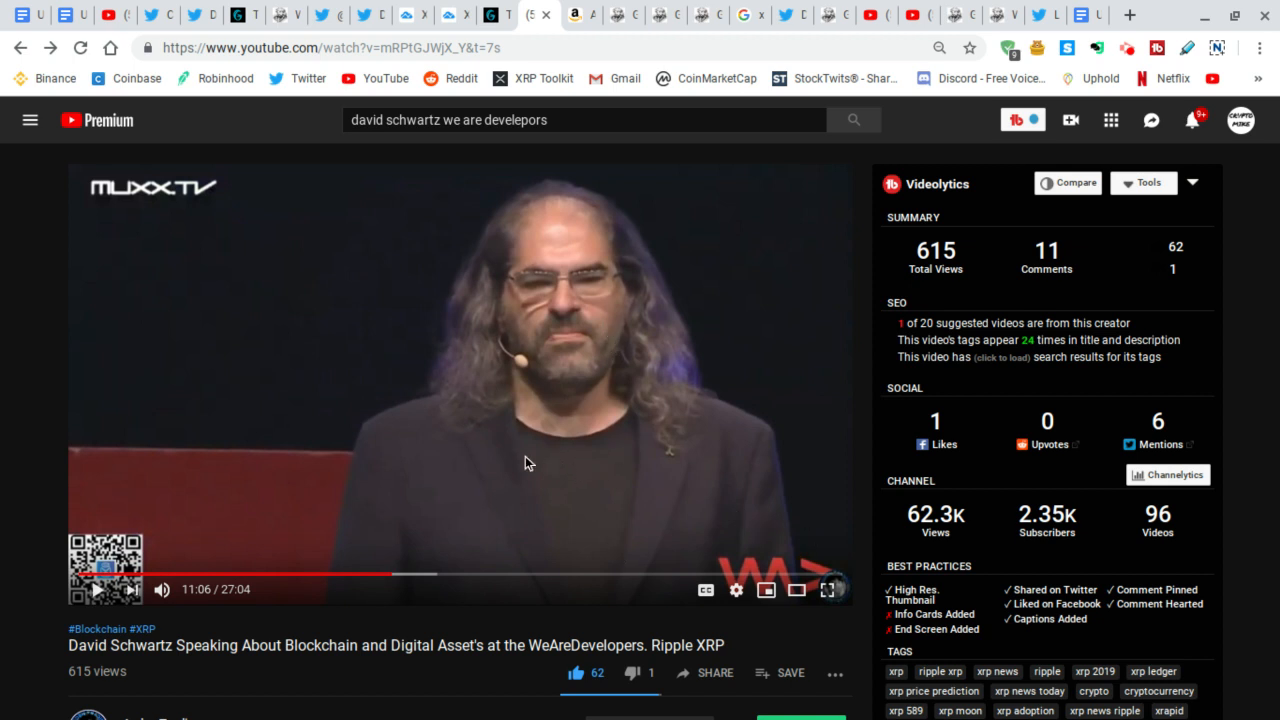
{"action": "mouse_move", "coordinate": [408, 504]}
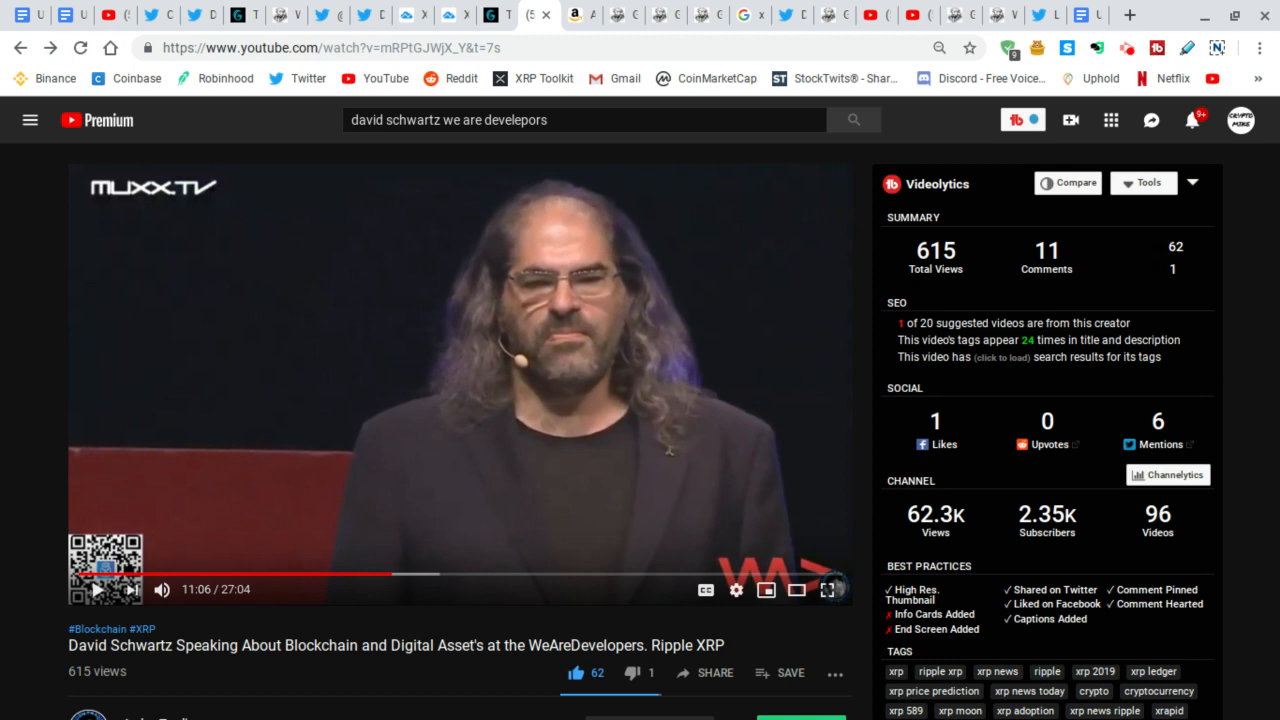
Resume the Schwartz talk briefly, pausing near 11:09, and glance at the description.
{"action": "left_click", "coordinate": [98, 588]}
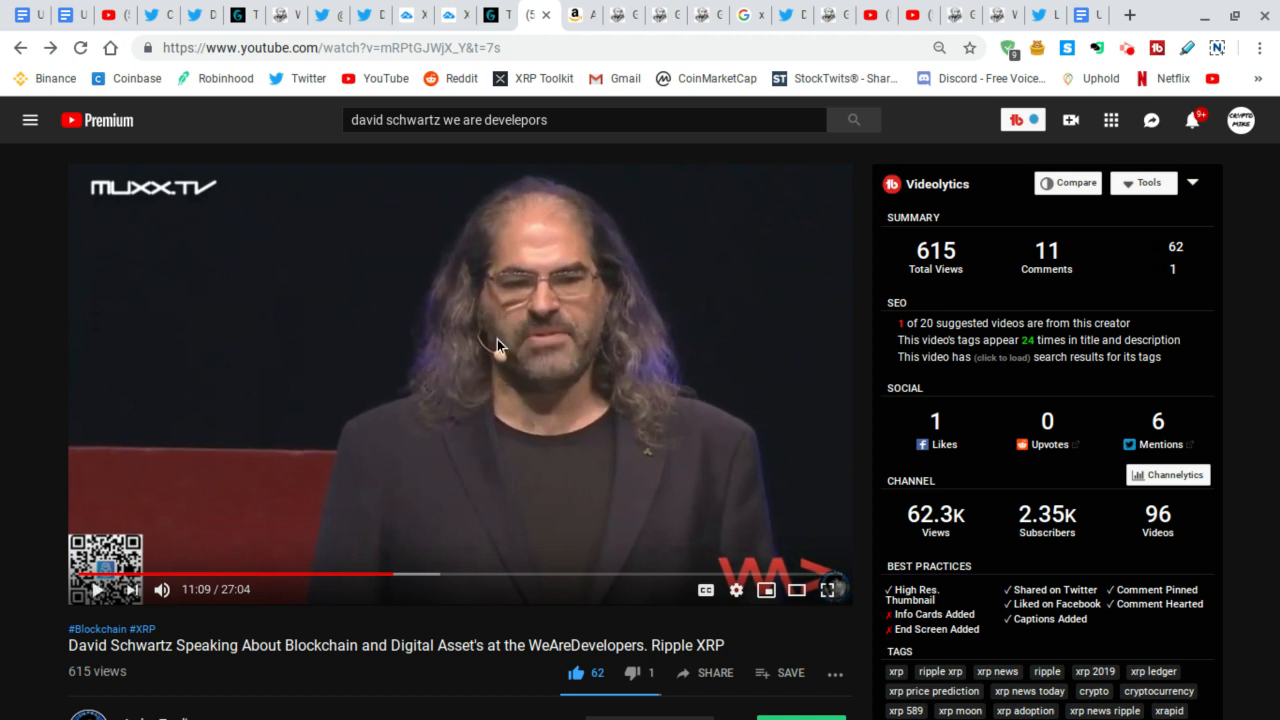
{"action": "mouse_move", "coordinate": [364, 512]}
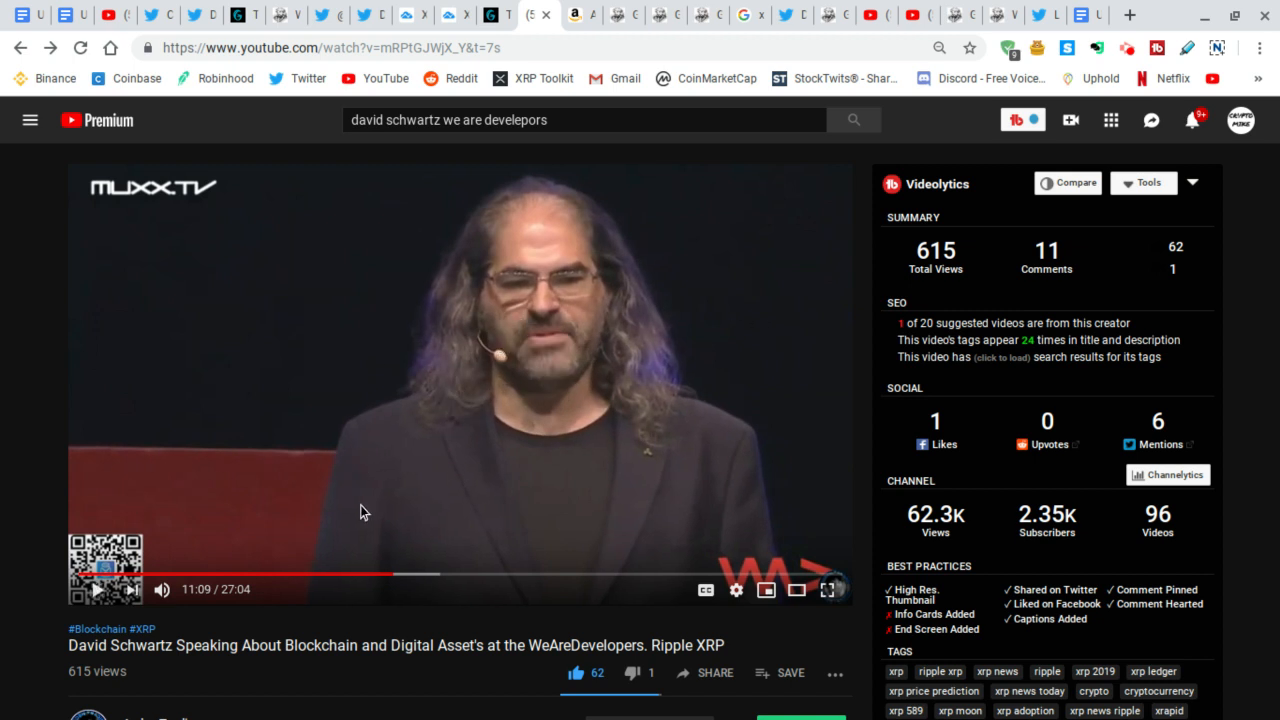
{"action": "mouse_move", "coordinate": [490, 482]}
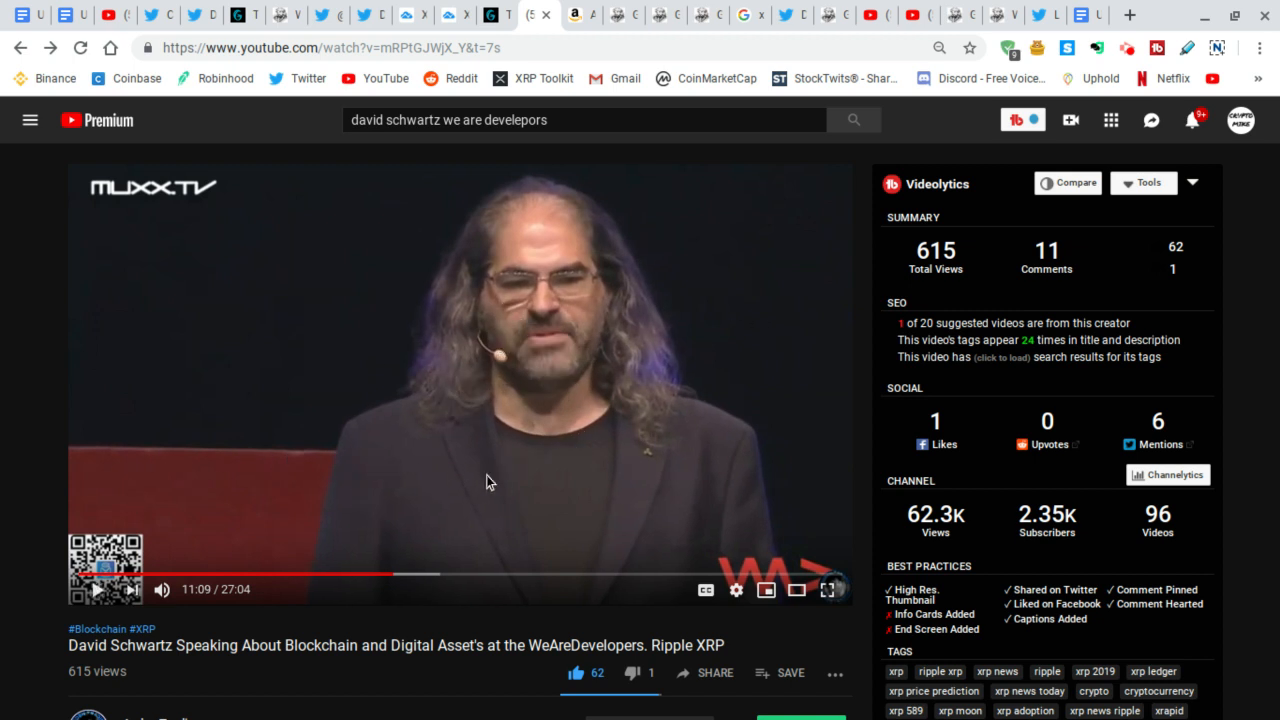
{"action": "mouse_move", "coordinate": [500, 504]}
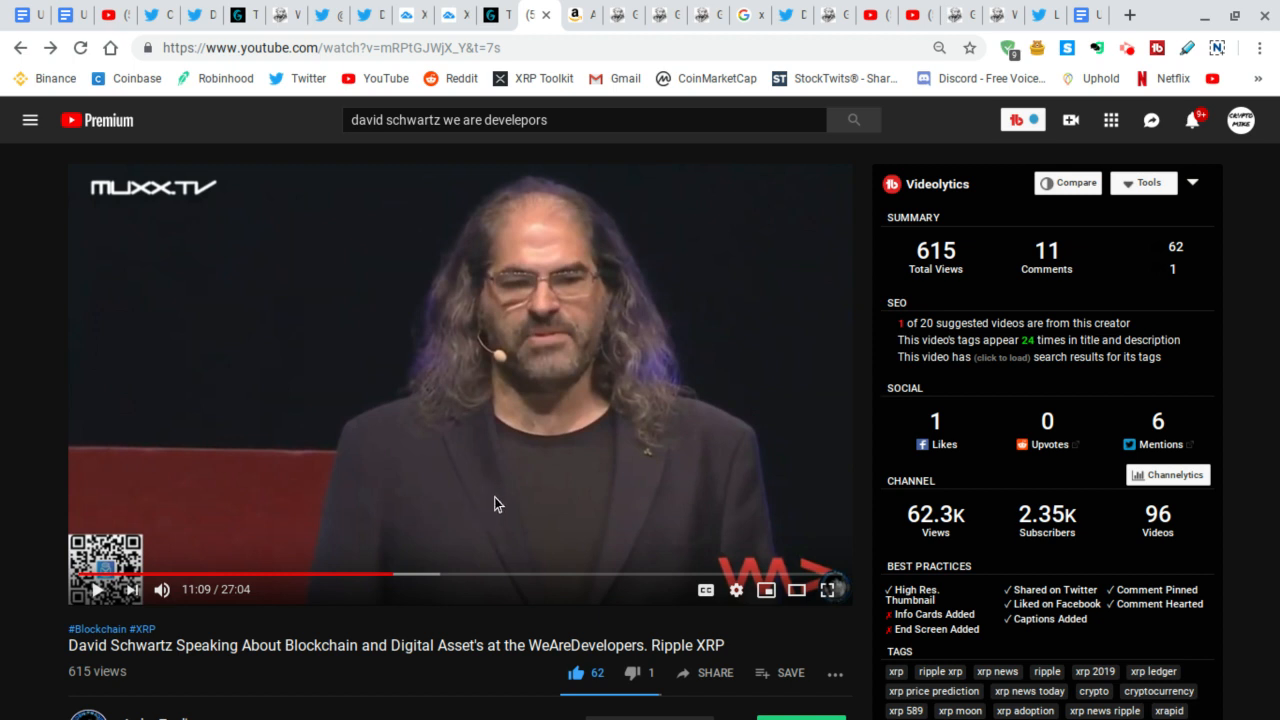
{"action": "mouse_move", "coordinate": [716, 516]}
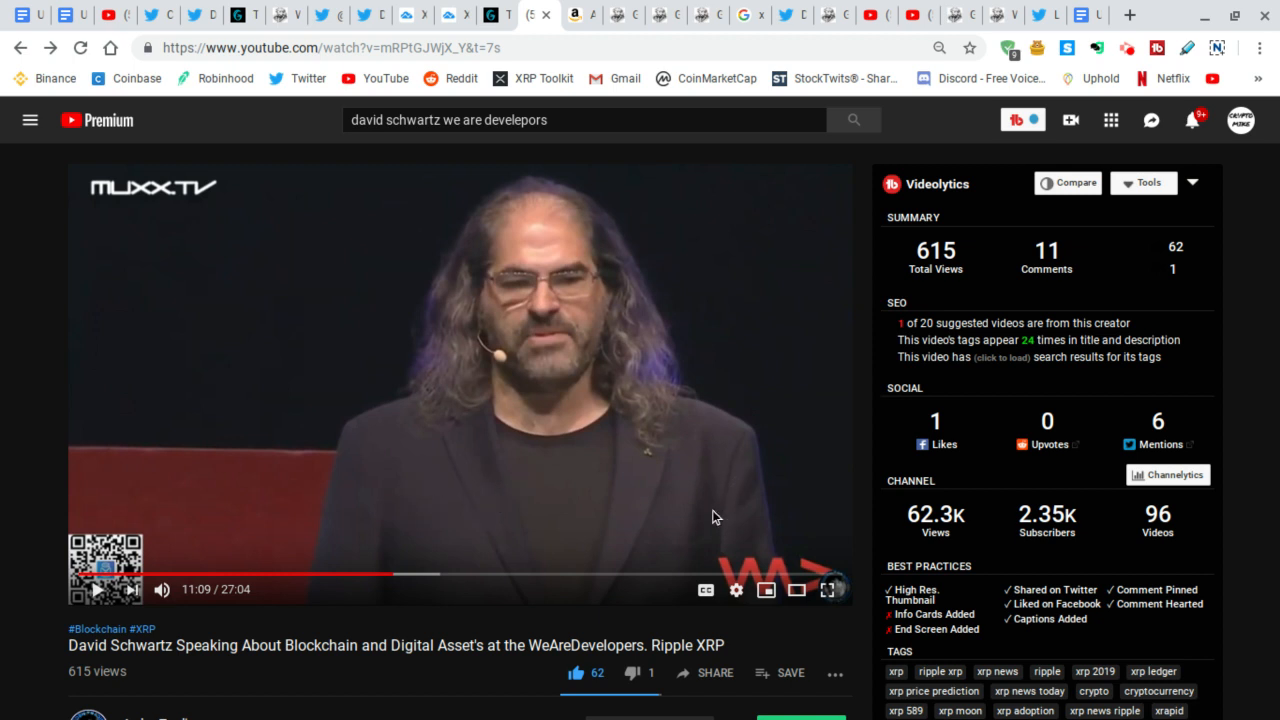
{"action": "mouse_move", "coordinate": [330, 668]}
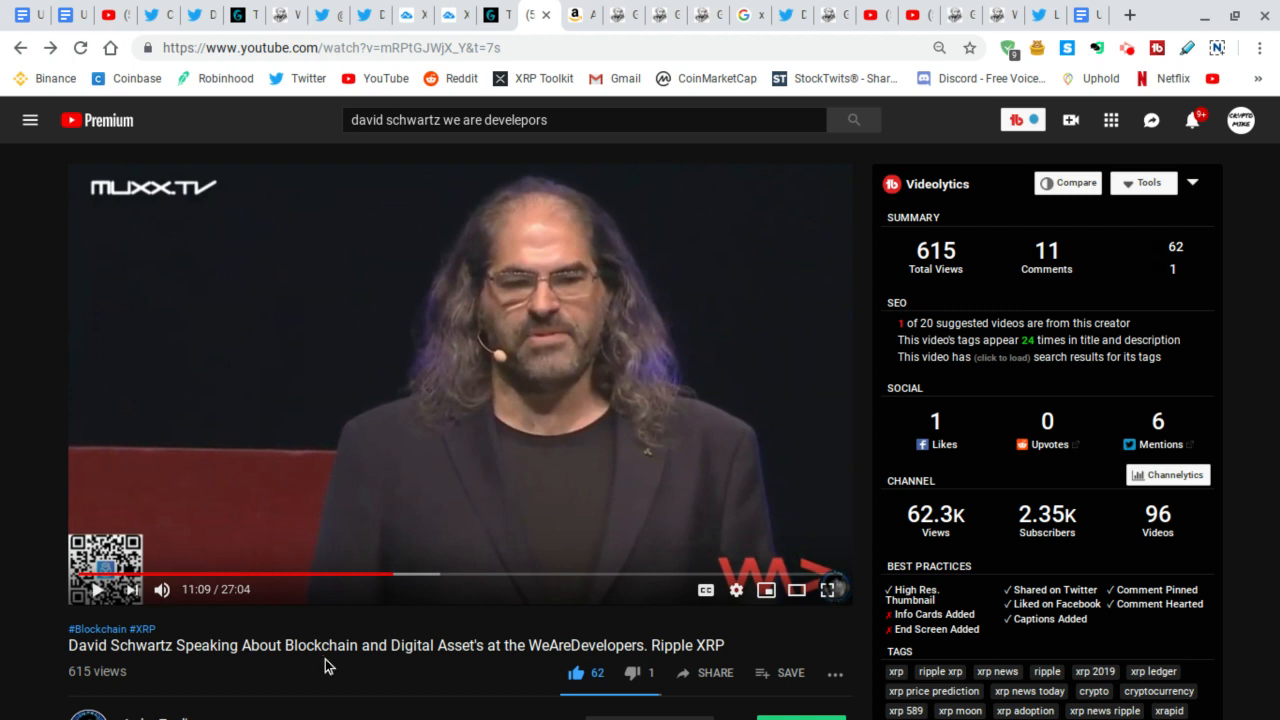
{"action": "mouse_move", "coordinate": [538, 644]}
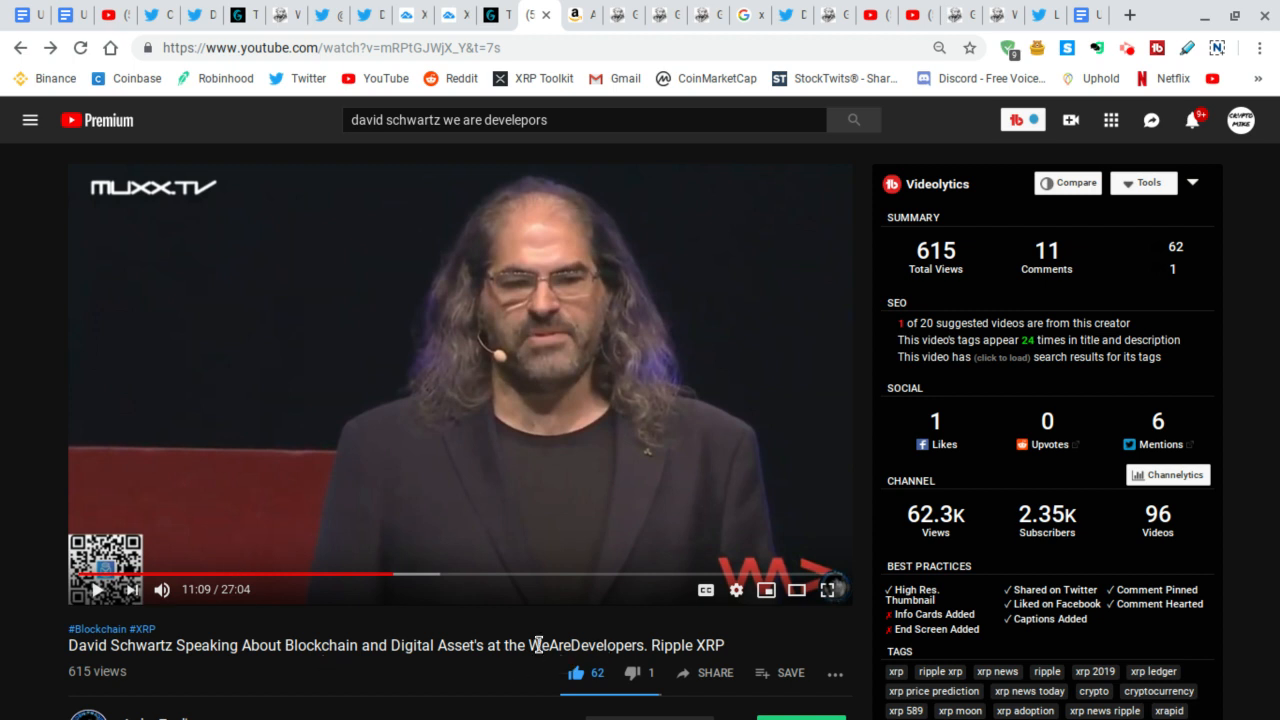
{"action": "mouse_move", "coordinate": [230, 352]}
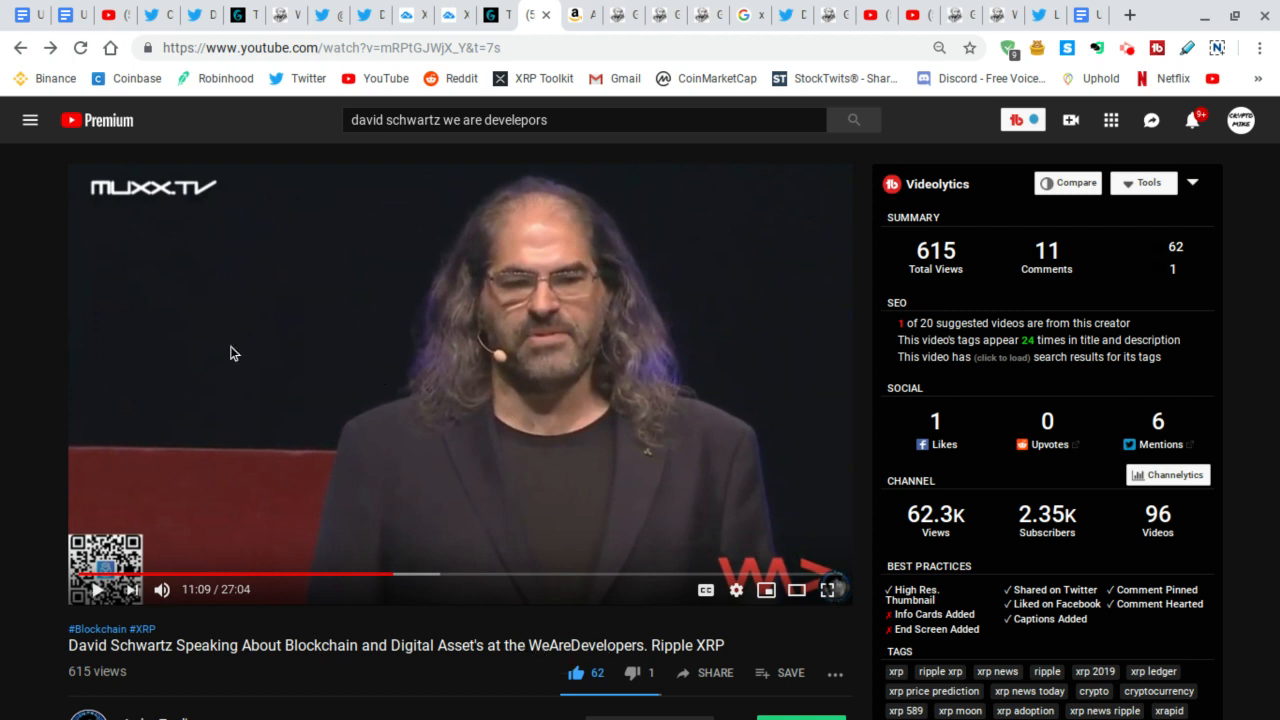
{"action": "mouse_move", "coordinate": [224, 608]}
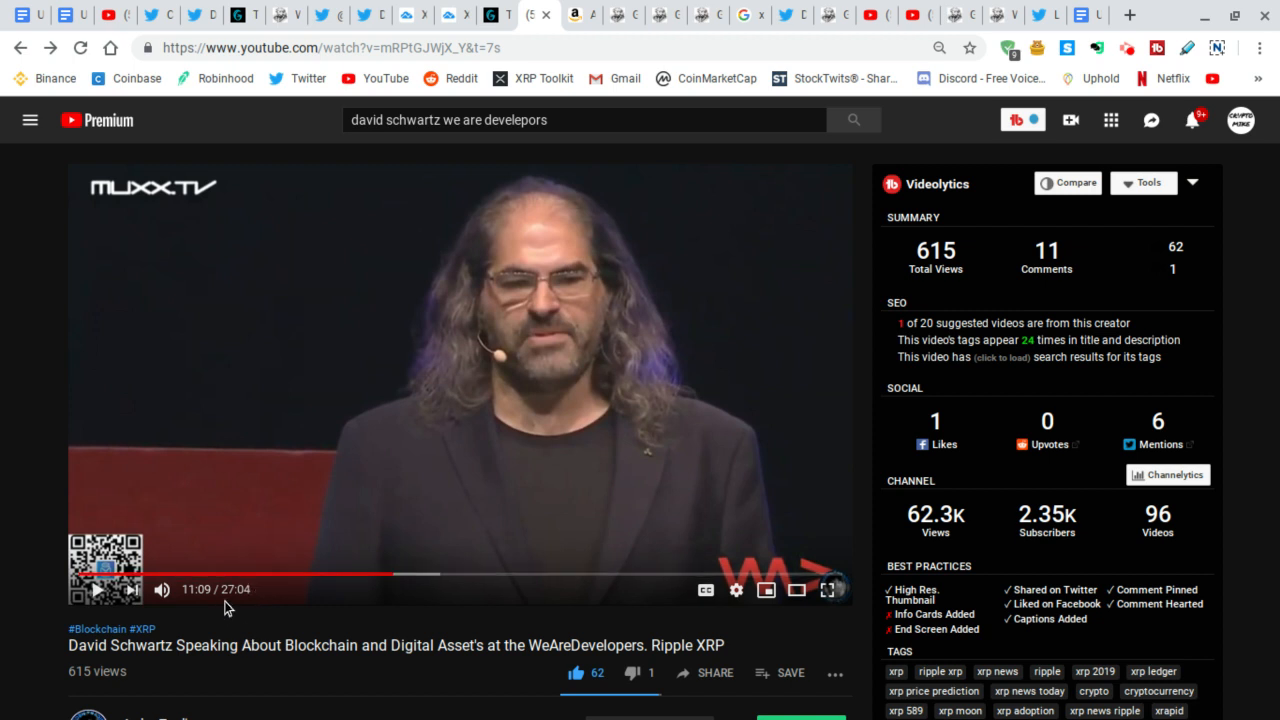
{"action": "mouse_move", "coordinate": [212, 524]}
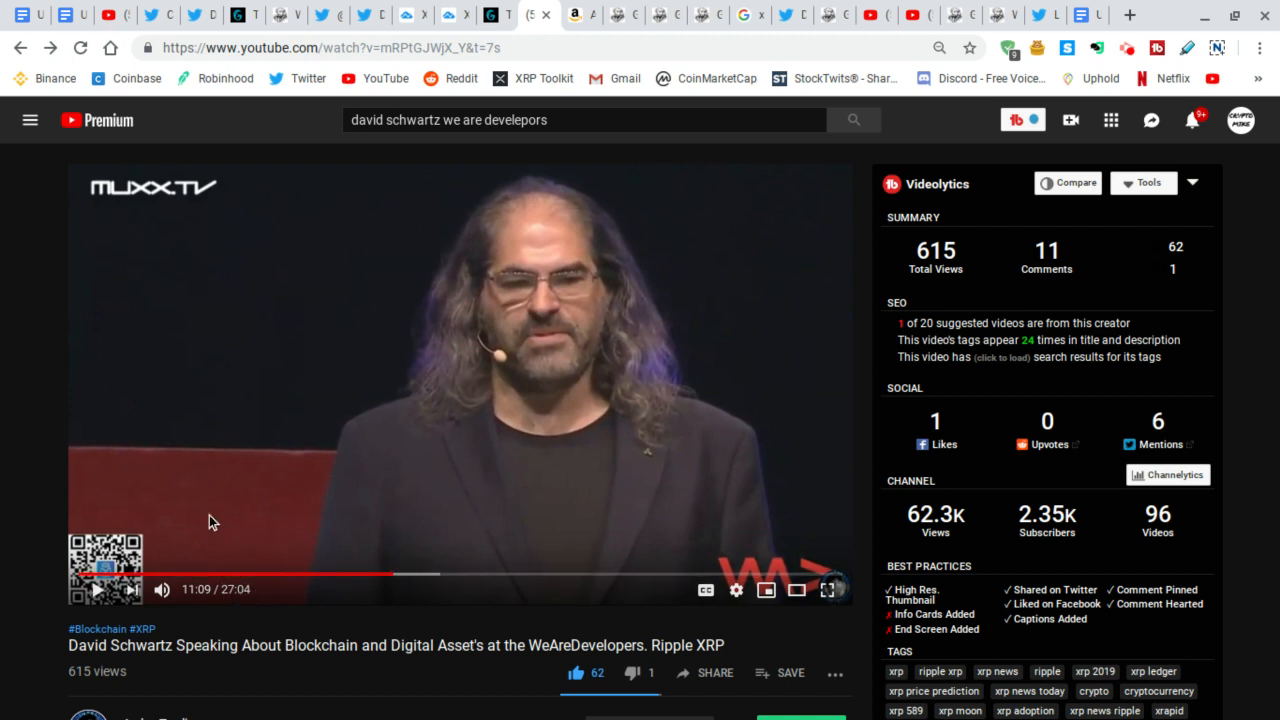
{"action": "mouse_move", "coordinate": [424, 316]}
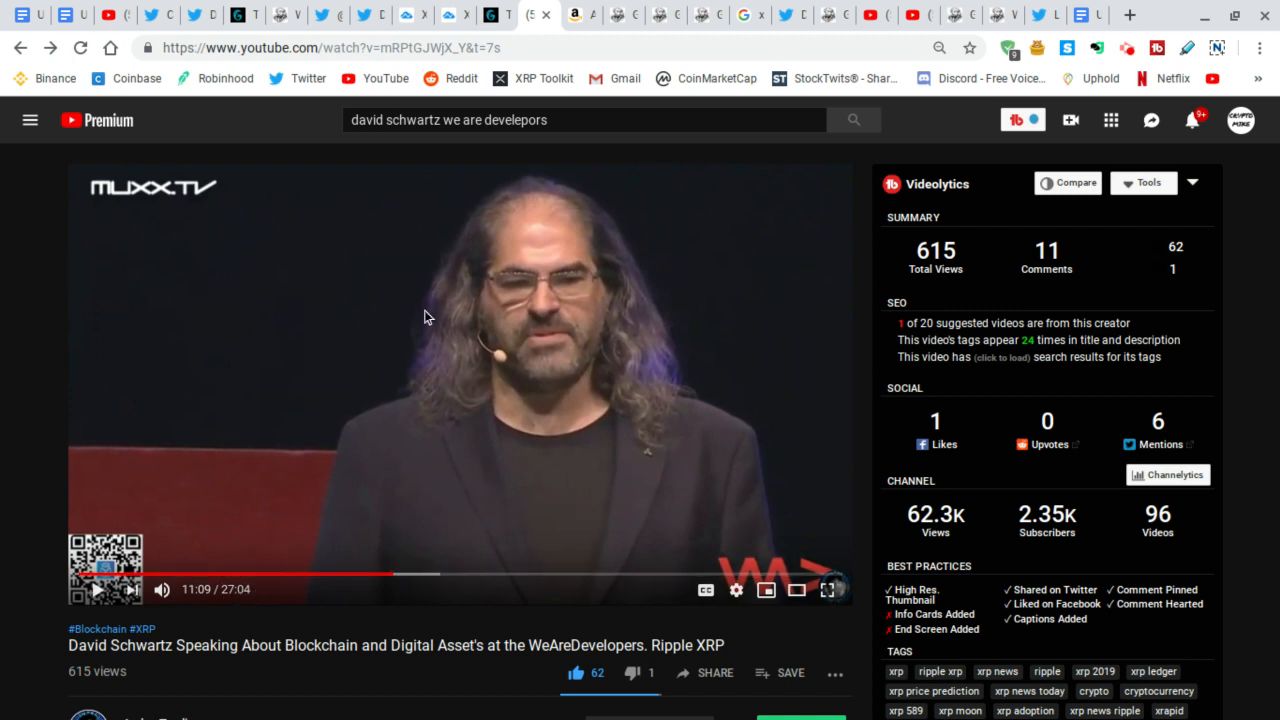
{"action": "scroll", "scroll_direction": "down", "scroll_amount": 3}
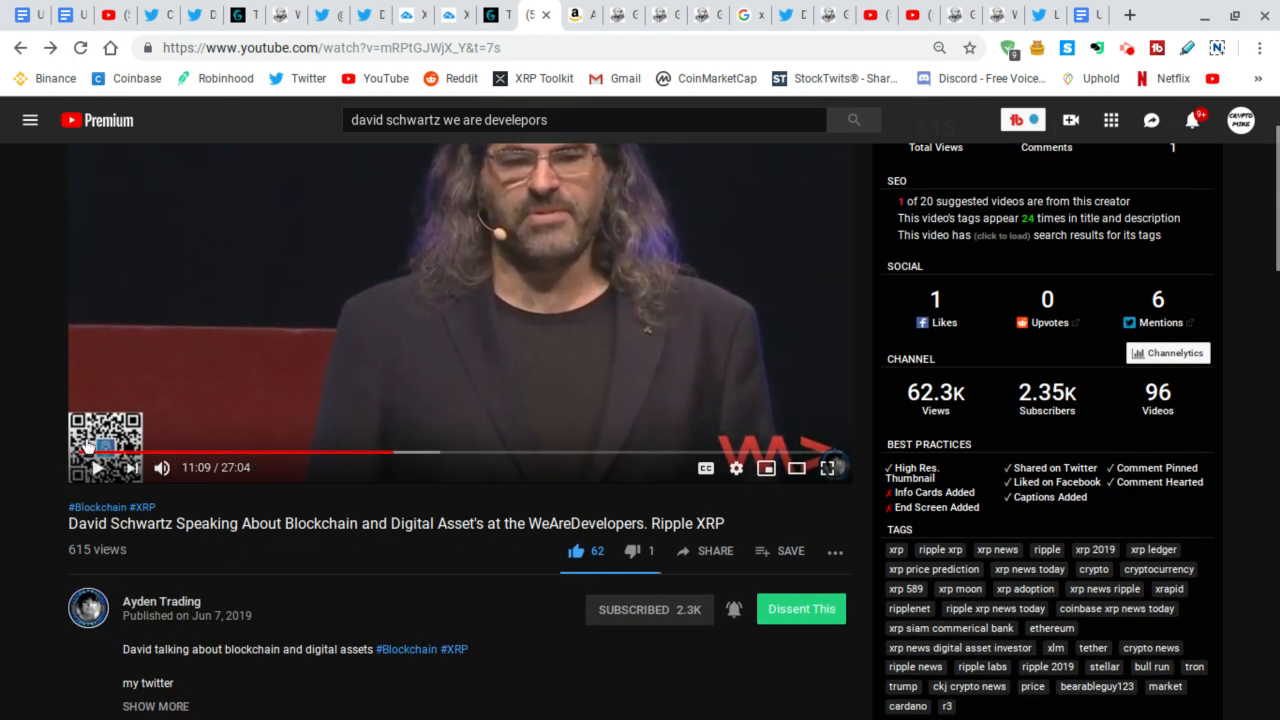
{"action": "mouse_move", "coordinate": [576, 340]}
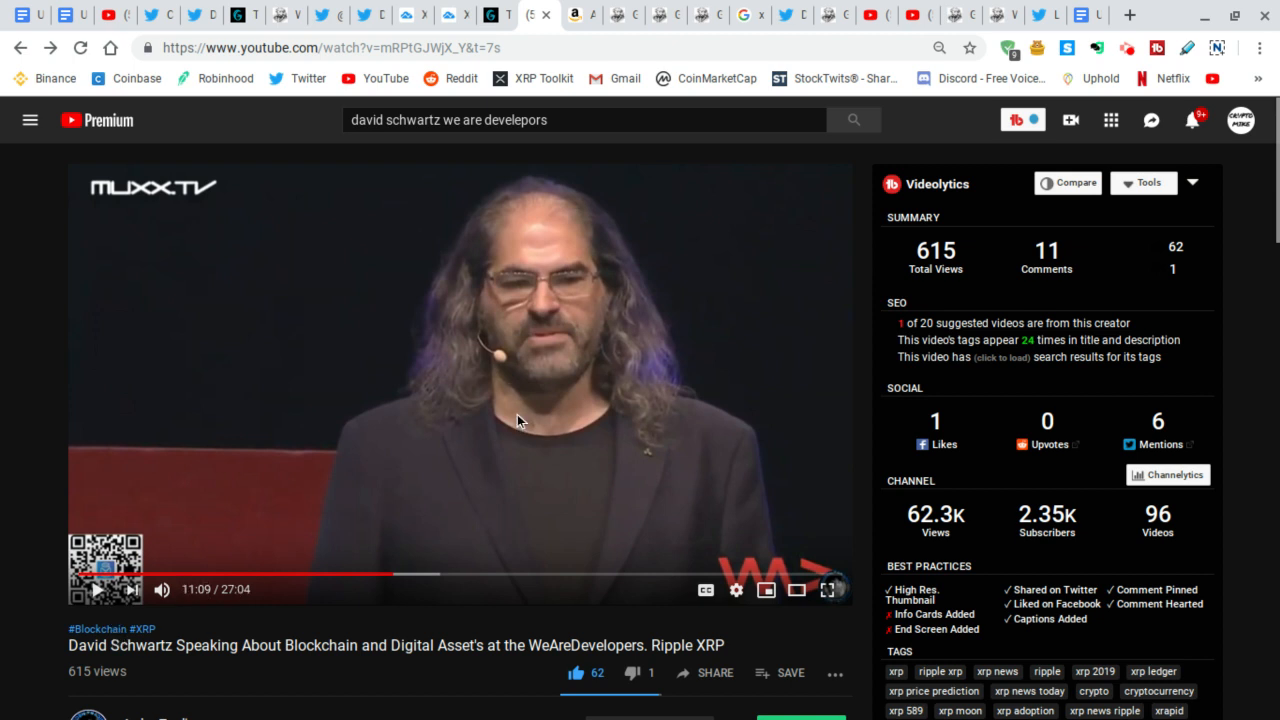
{"action": "mouse_move", "coordinate": [518, 488]}
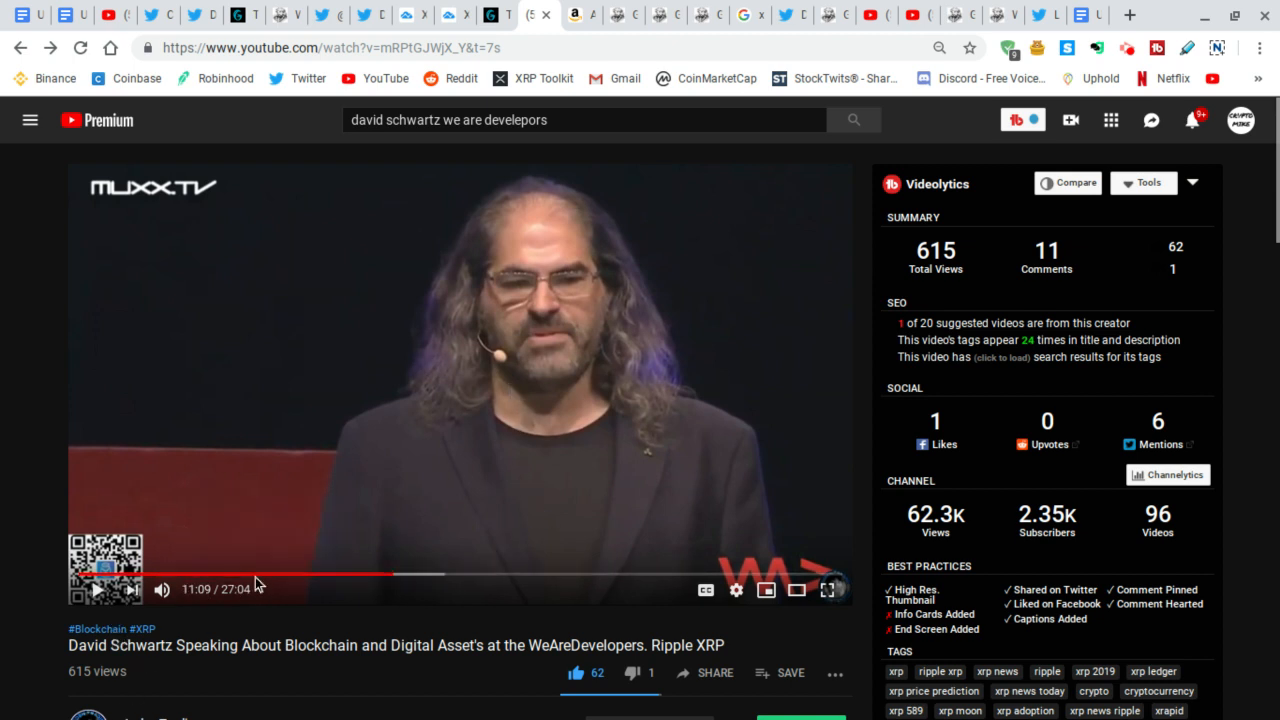
{"action": "mouse_move", "coordinate": [684, 548]}
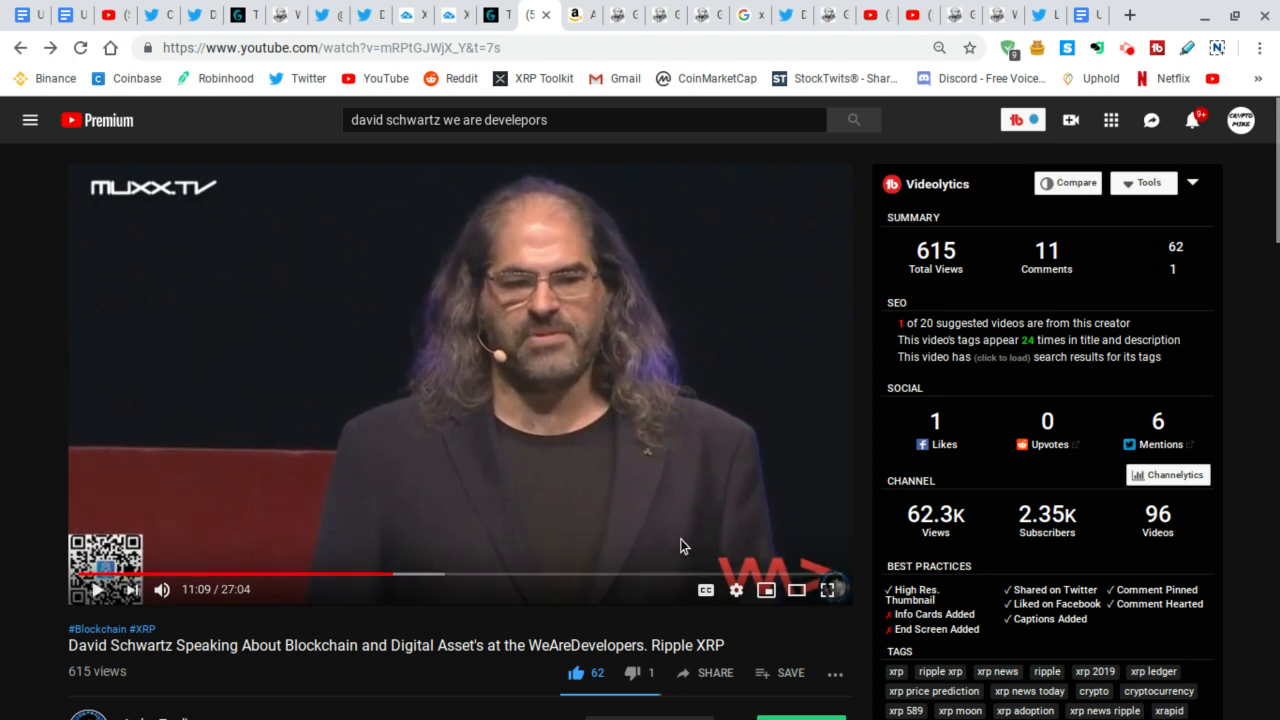
{"action": "mouse_move", "coordinate": [620, 578]}
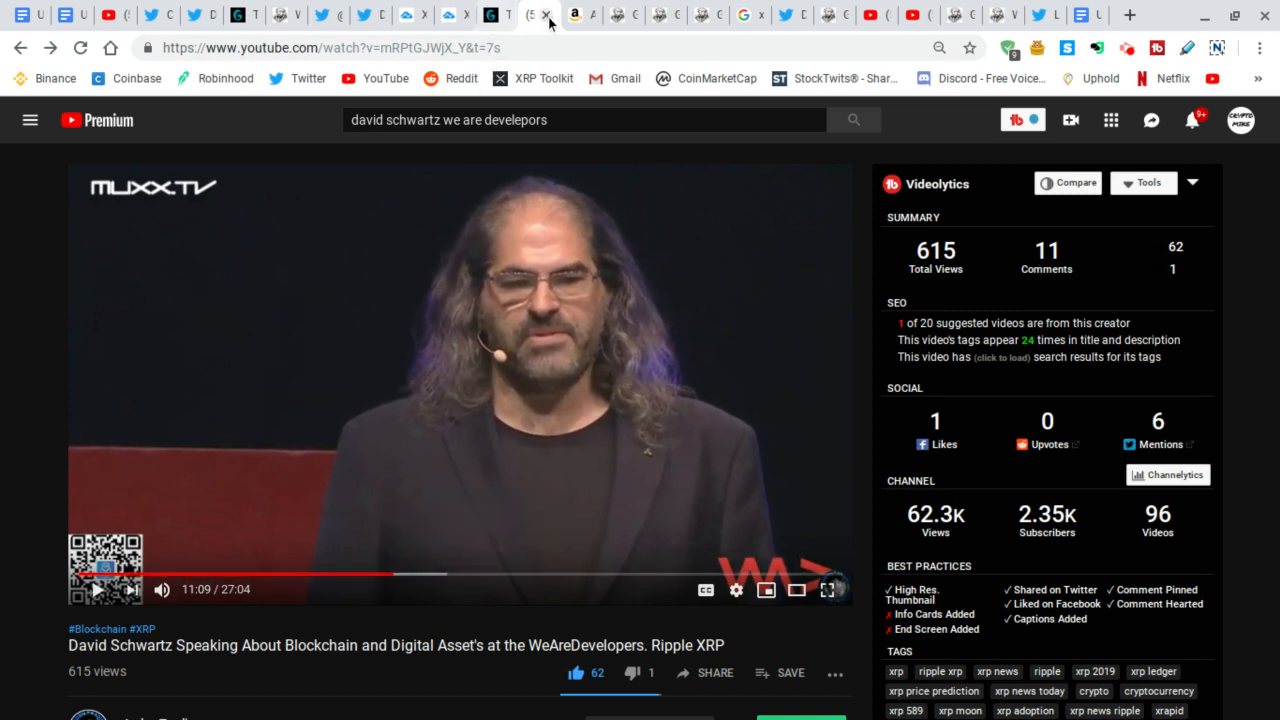
{"action": "left_click", "coordinate": [490, 16]}
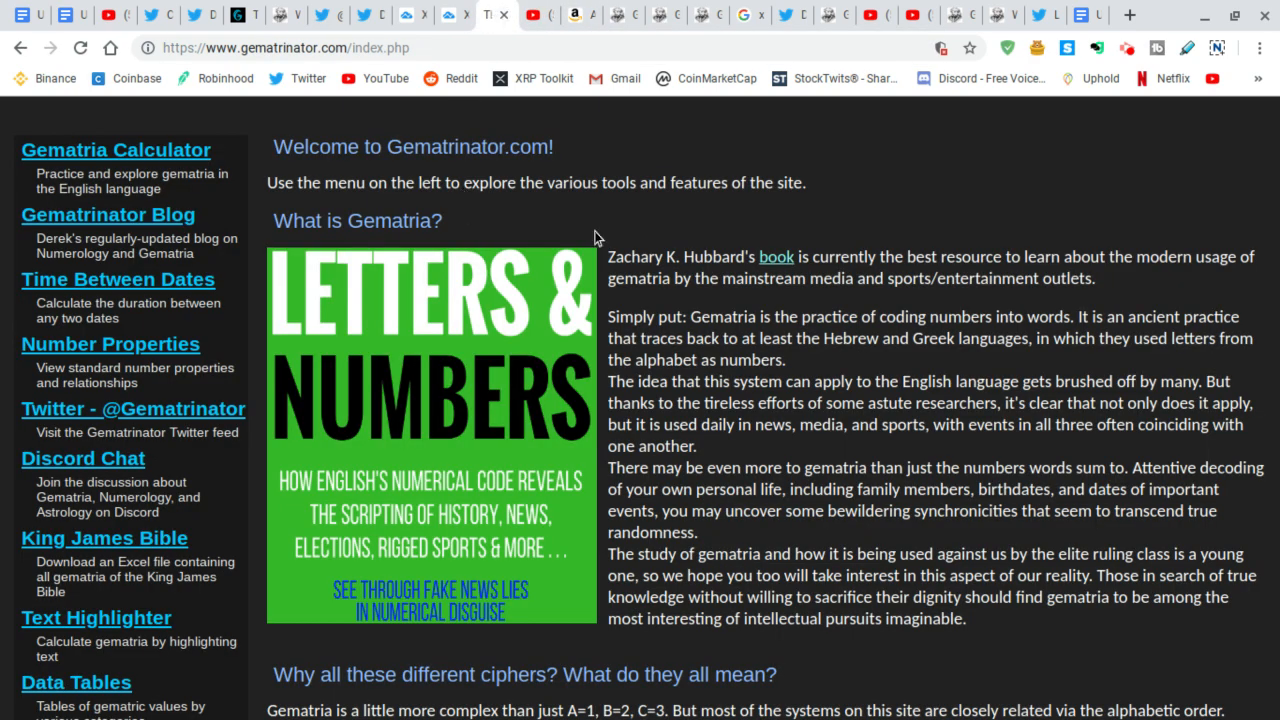
{"action": "mouse_move", "coordinate": [660, 278]}
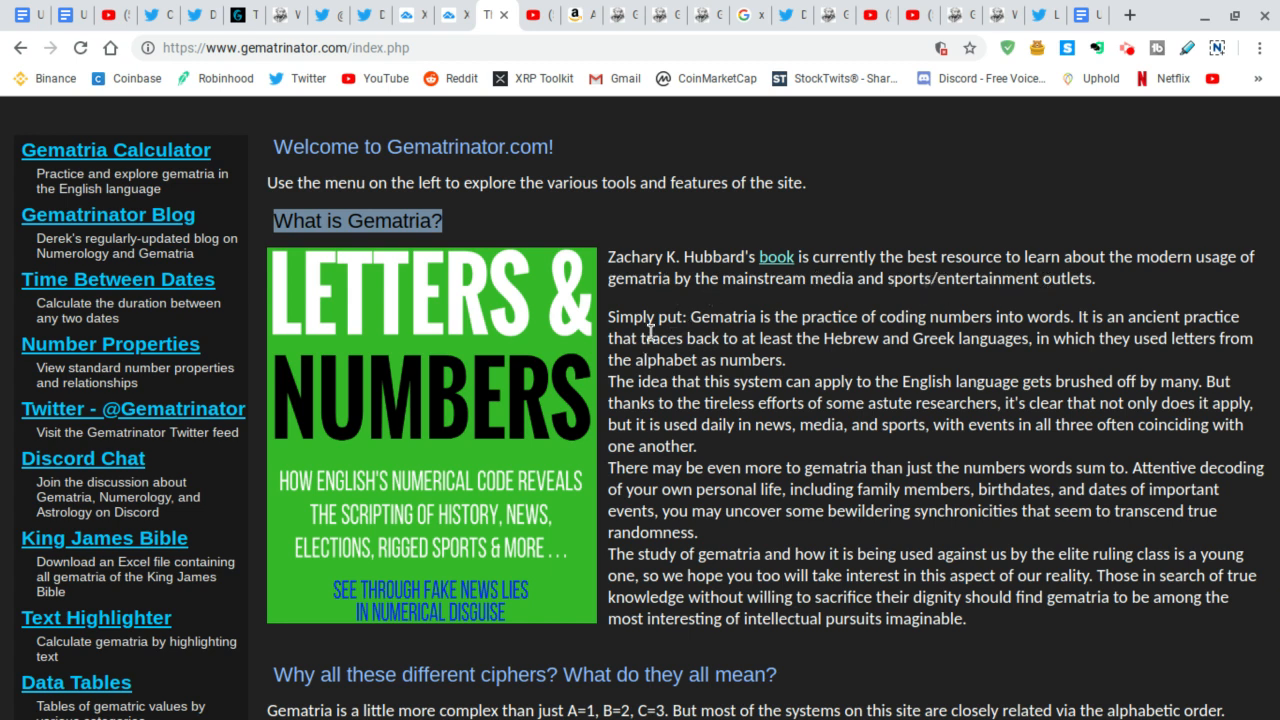
{"action": "mouse_move", "coordinate": [836, 404]}
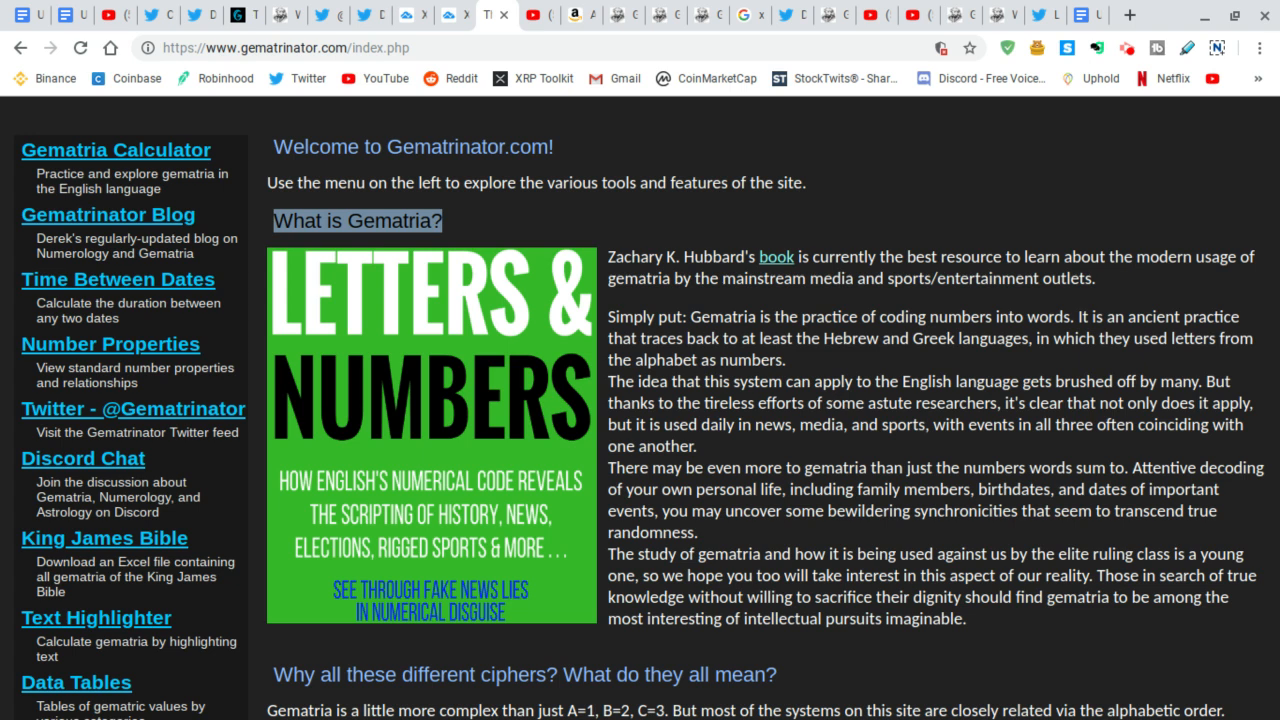
{"action": "mouse_move", "coordinate": [1024, 376]}
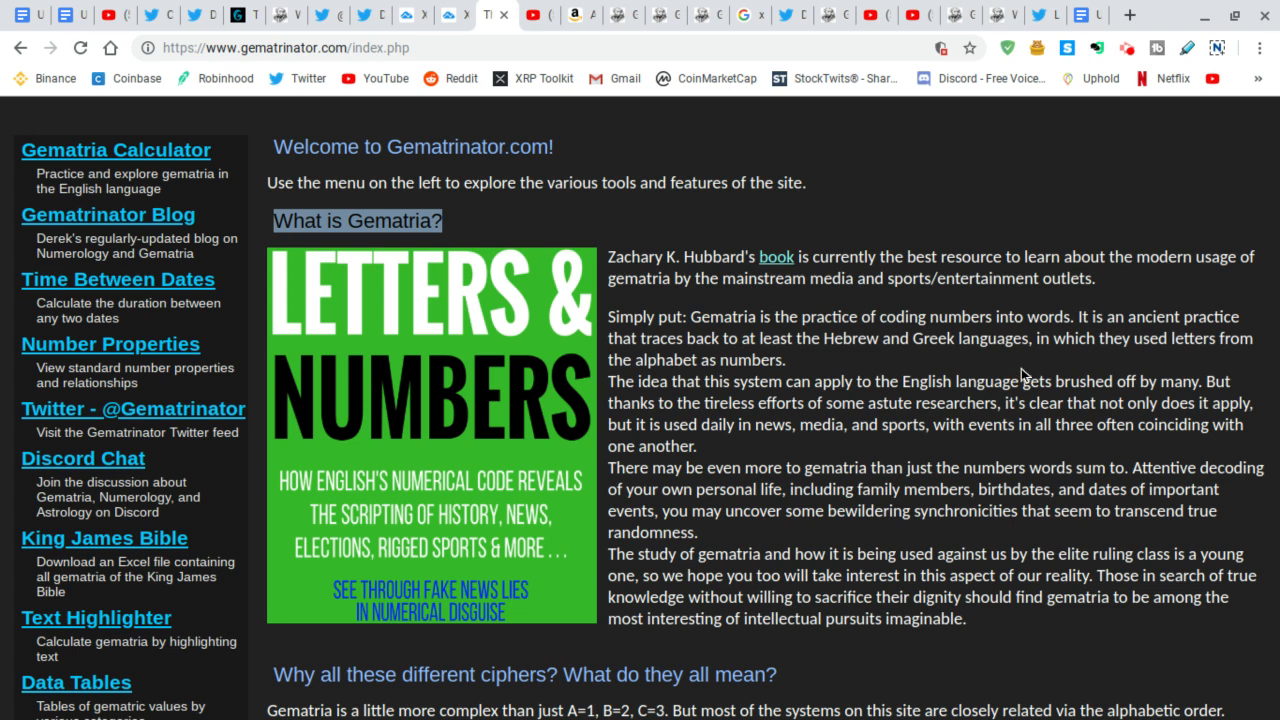
{"action": "mouse_move", "coordinate": [1012, 398]}
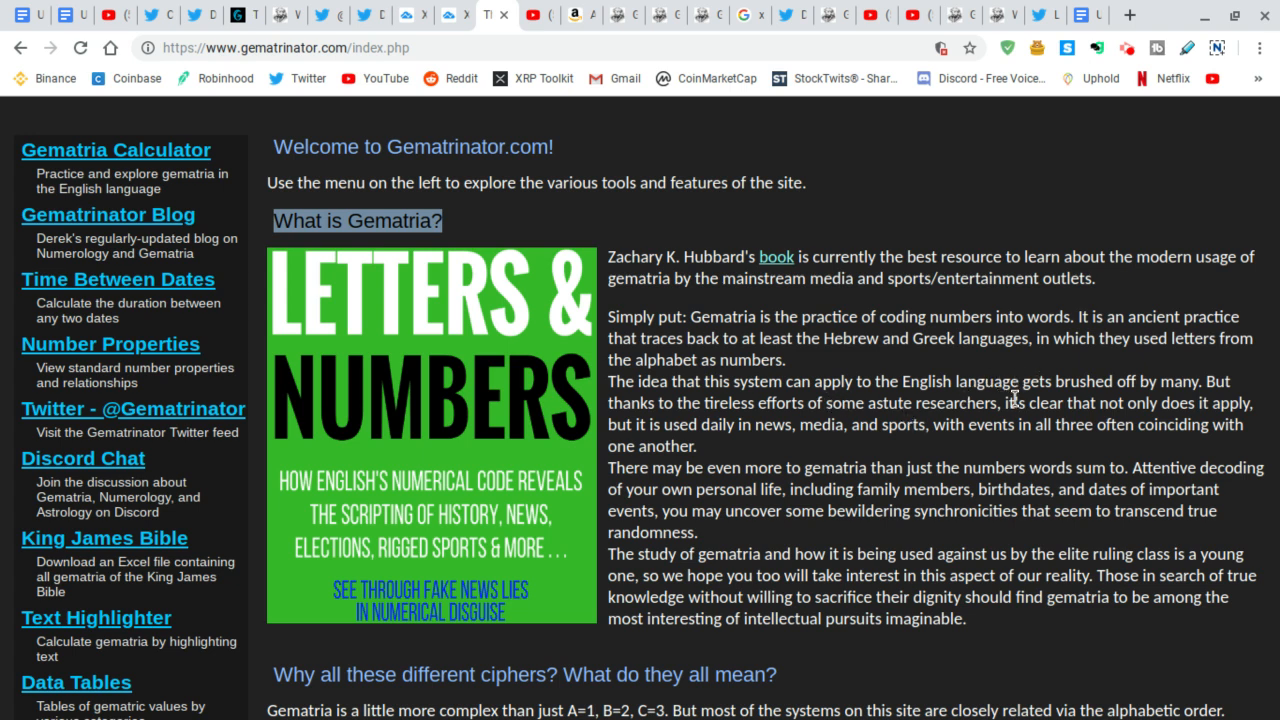
{"action": "mouse_move", "coordinate": [1158, 392]}
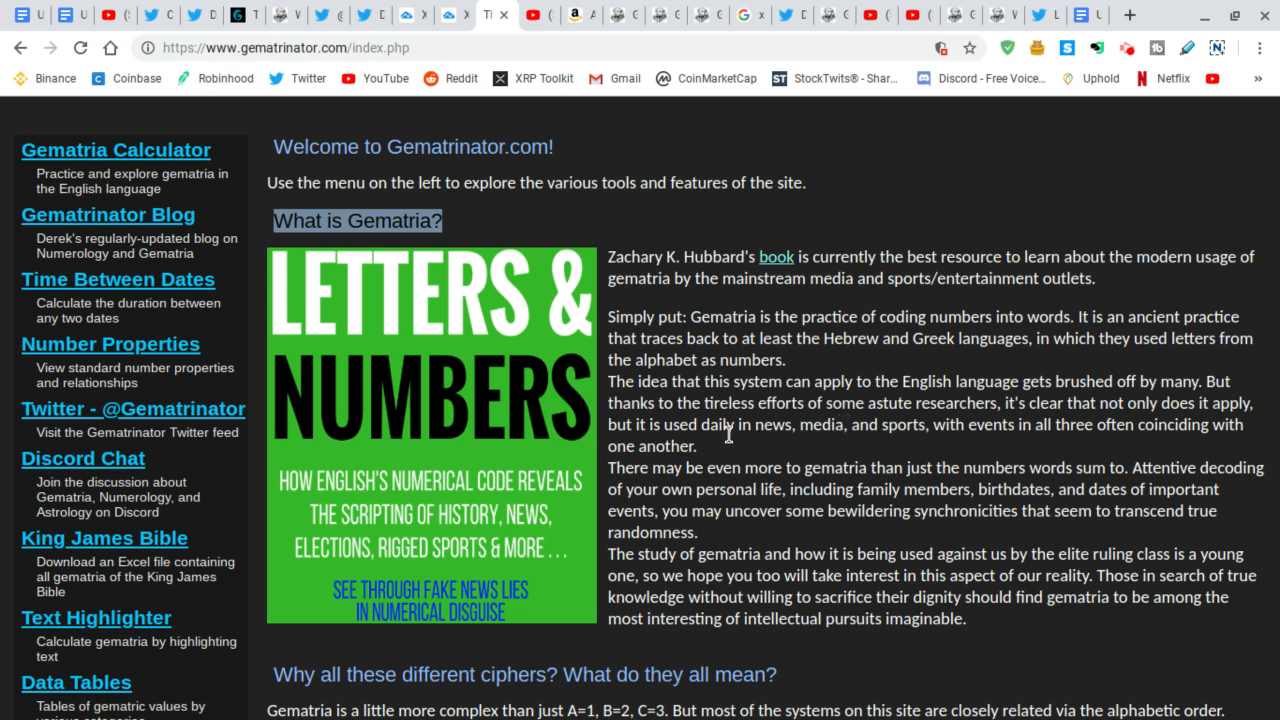
{"action": "mouse_move", "coordinate": [908, 428]}
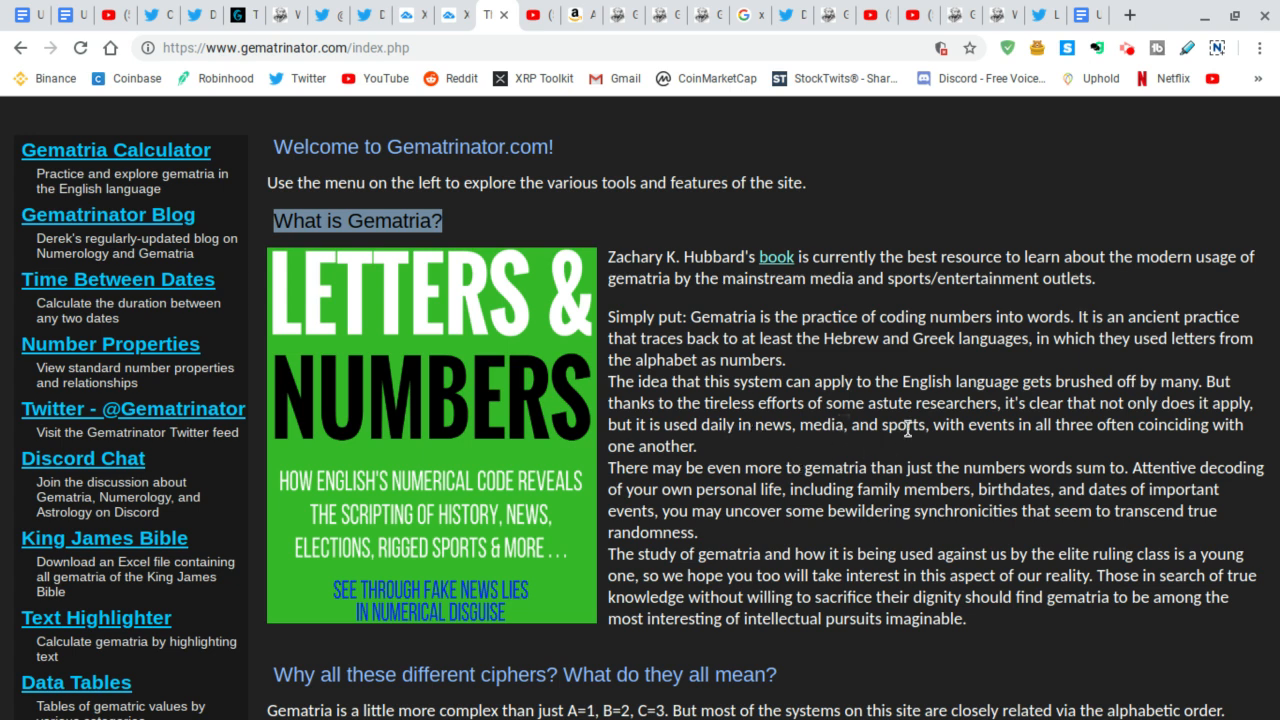
{"action": "mouse_move", "coordinate": [1100, 418]}
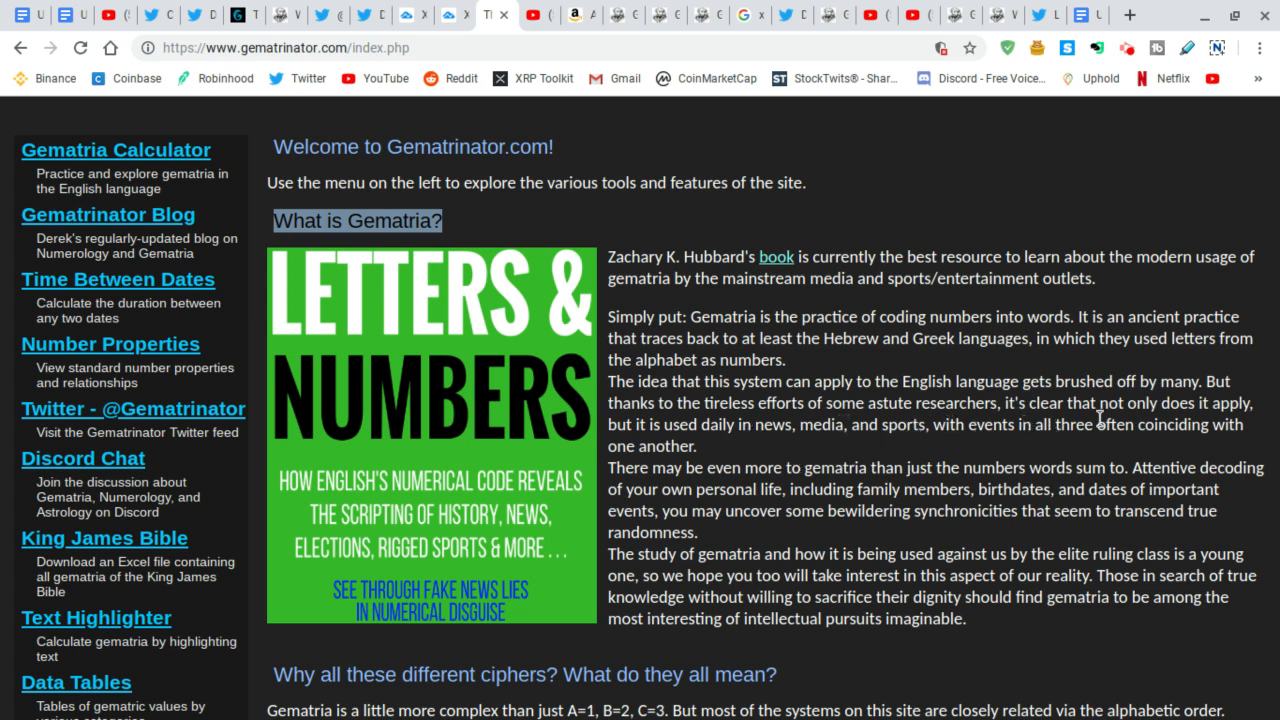
{"action": "mouse_move", "coordinate": [670, 444]}
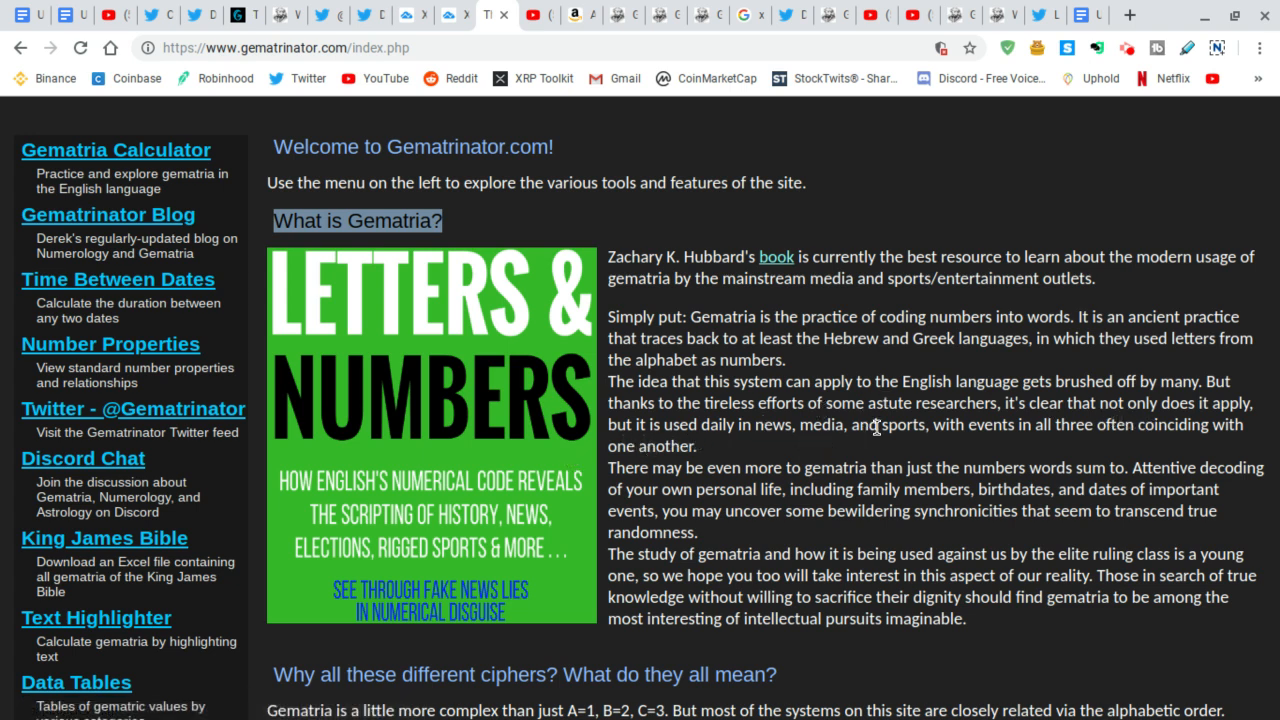
{"action": "mouse_move", "coordinate": [994, 458]}
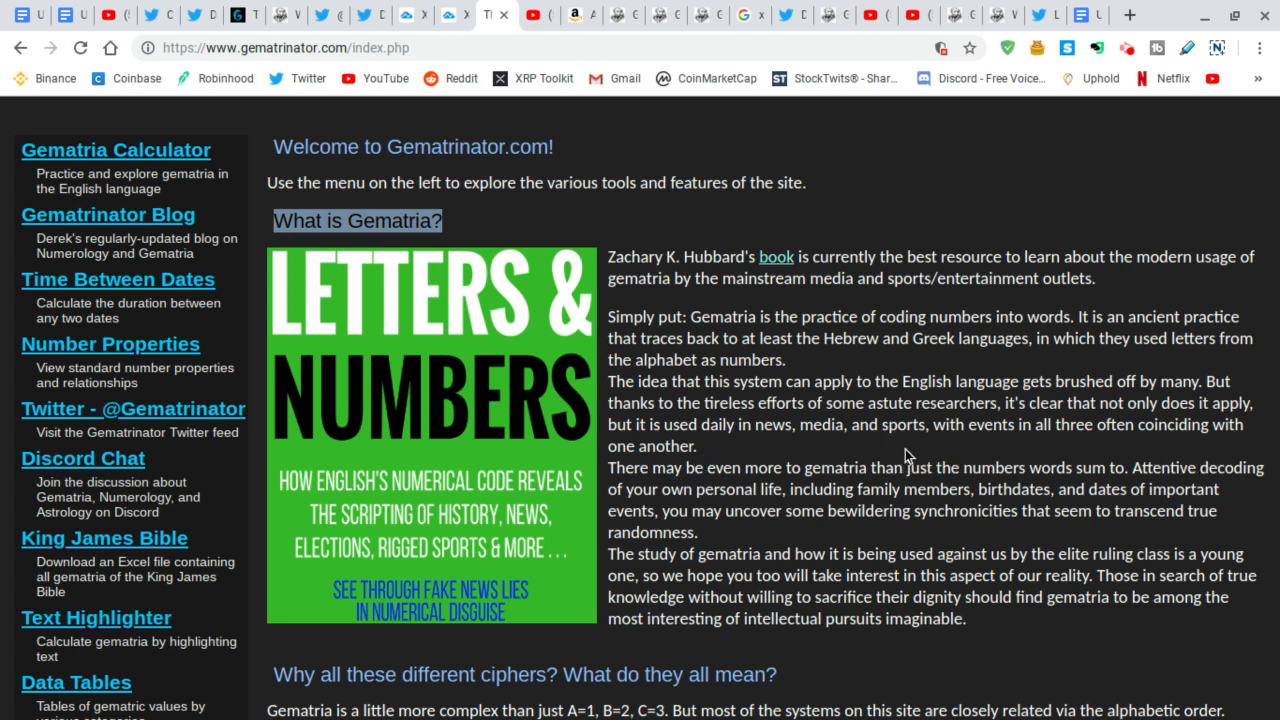
{"action": "mouse_move", "coordinate": [850, 498]}
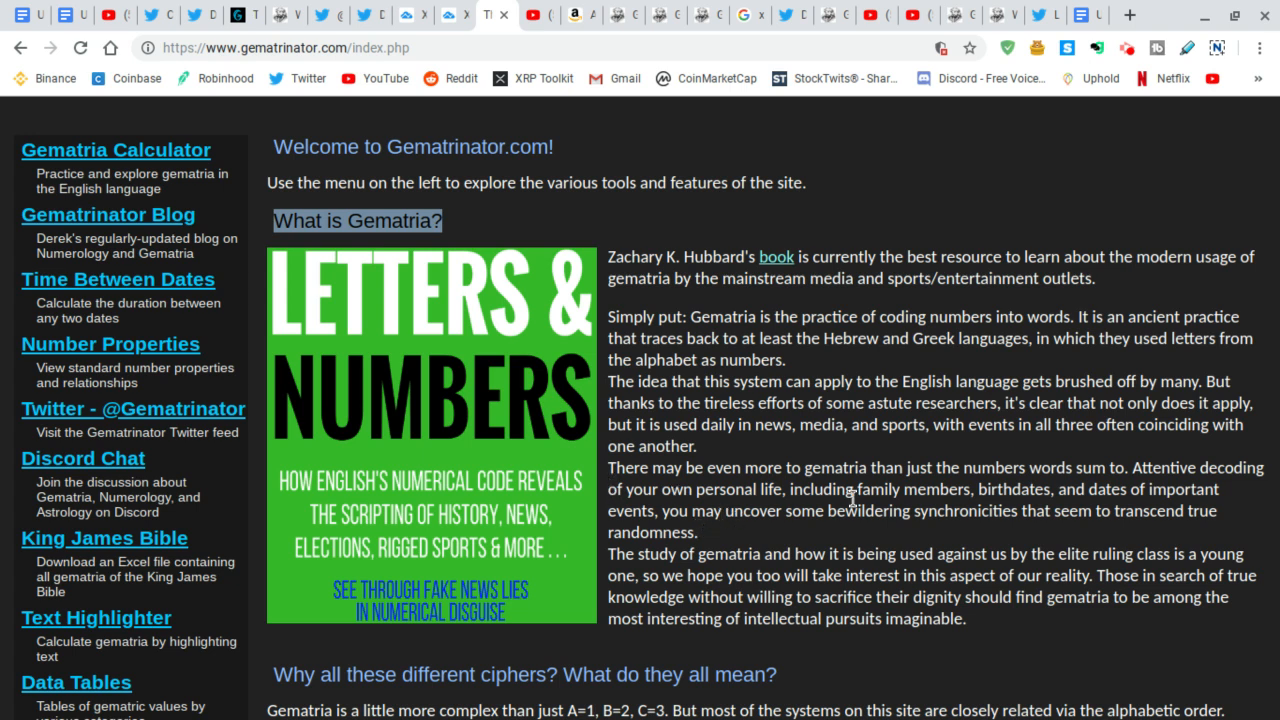
{"action": "mouse_move", "coordinate": [1008, 480]}
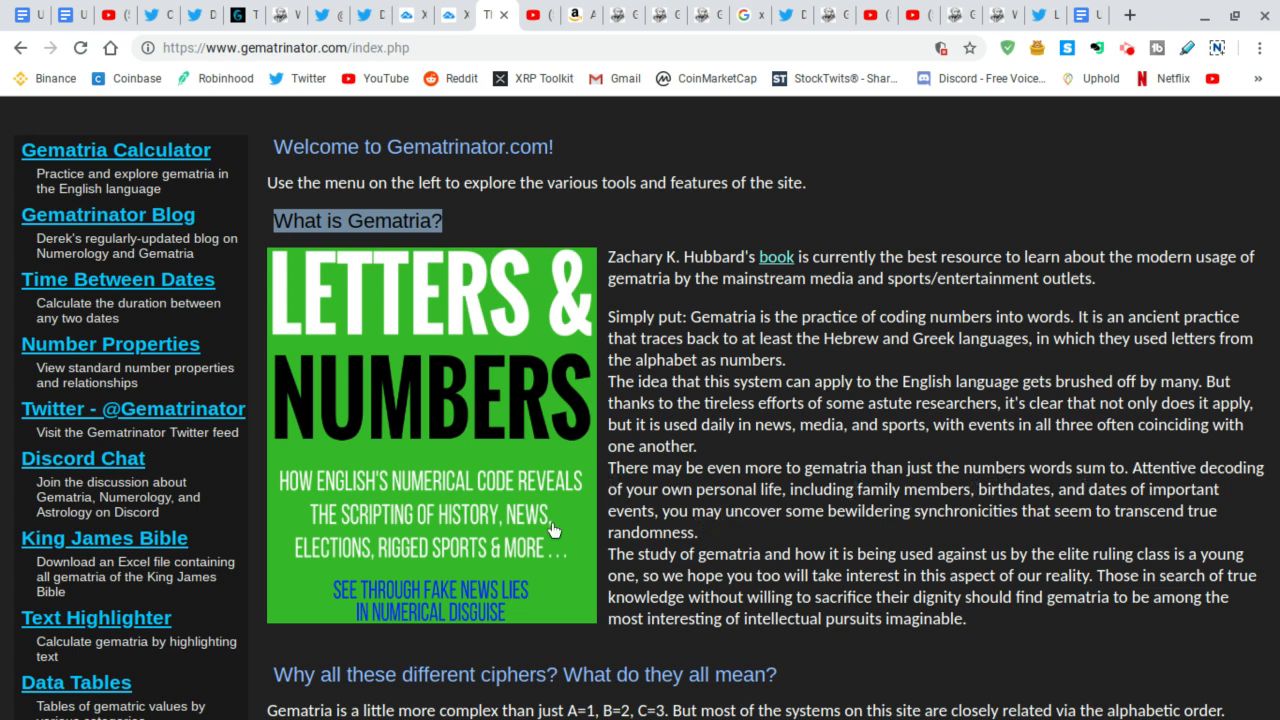
{"action": "mouse_move", "coordinate": [816, 516]}
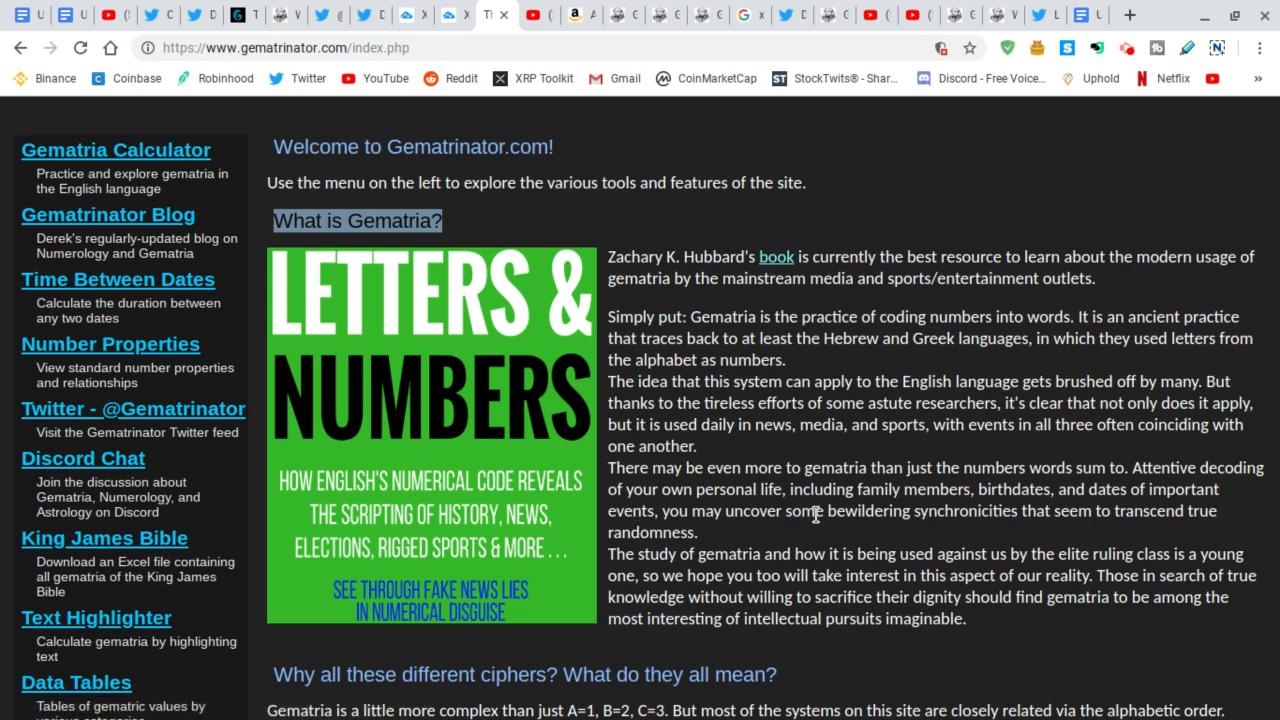
{"action": "mouse_move", "coordinate": [520, 564]}
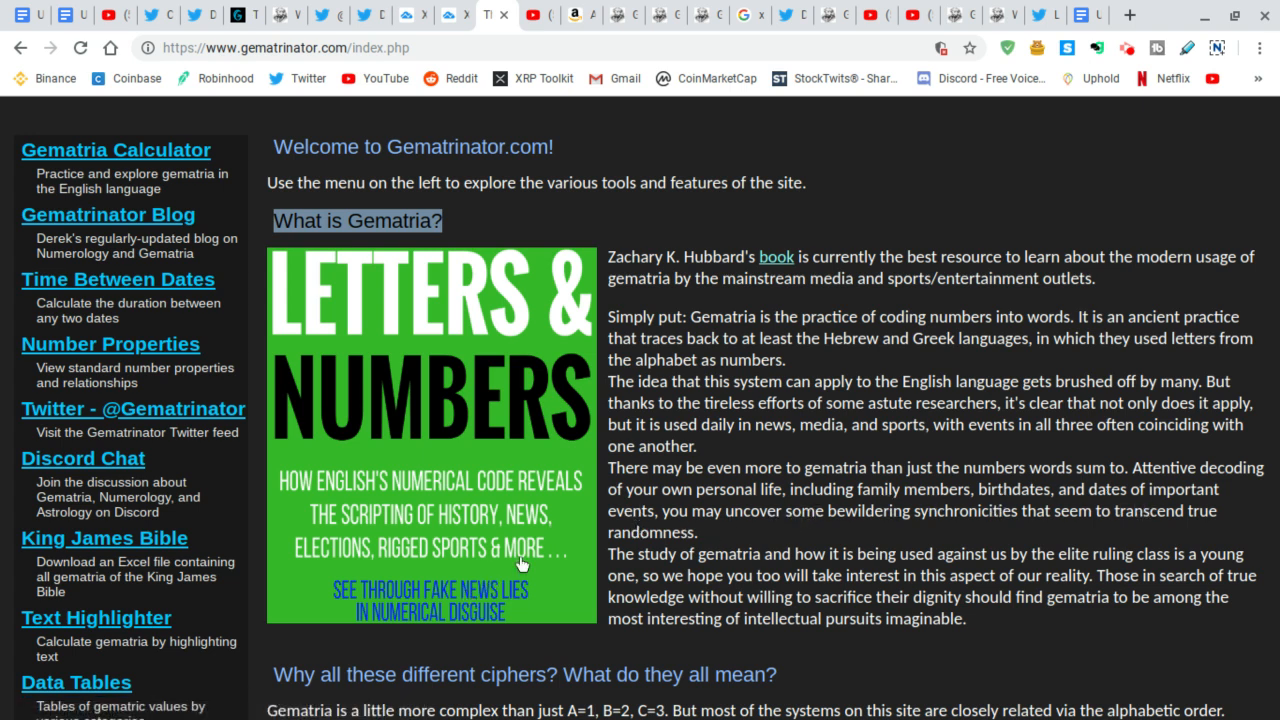
{"action": "mouse_move", "coordinate": [872, 520]}
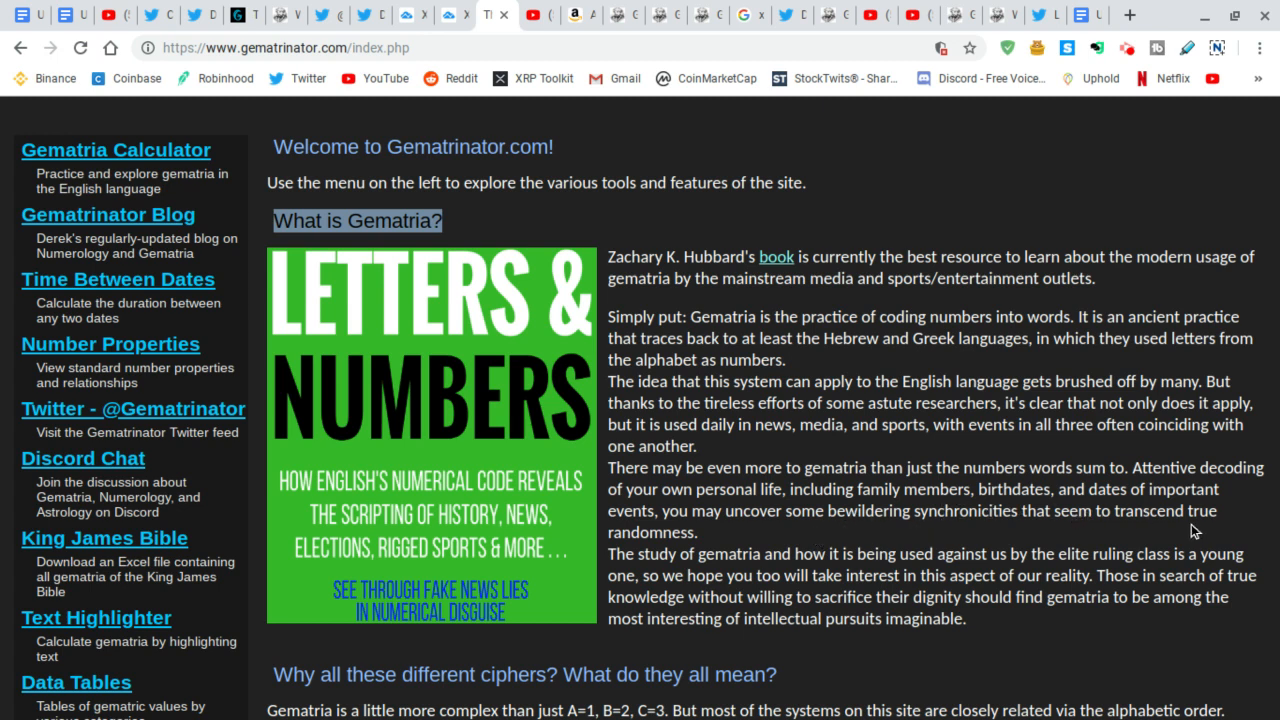
{"action": "mouse_move", "coordinate": [752, 550]}
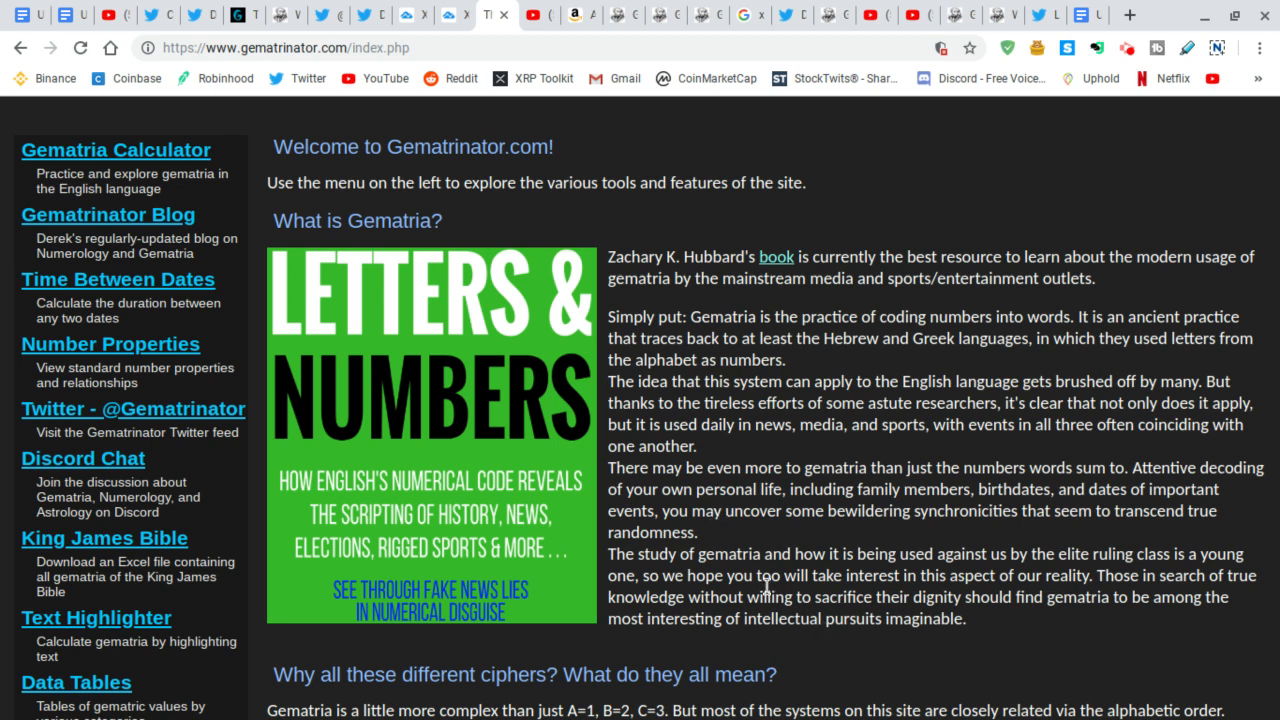
{"action": "mouse_move", "coordinate": [776, 460]}
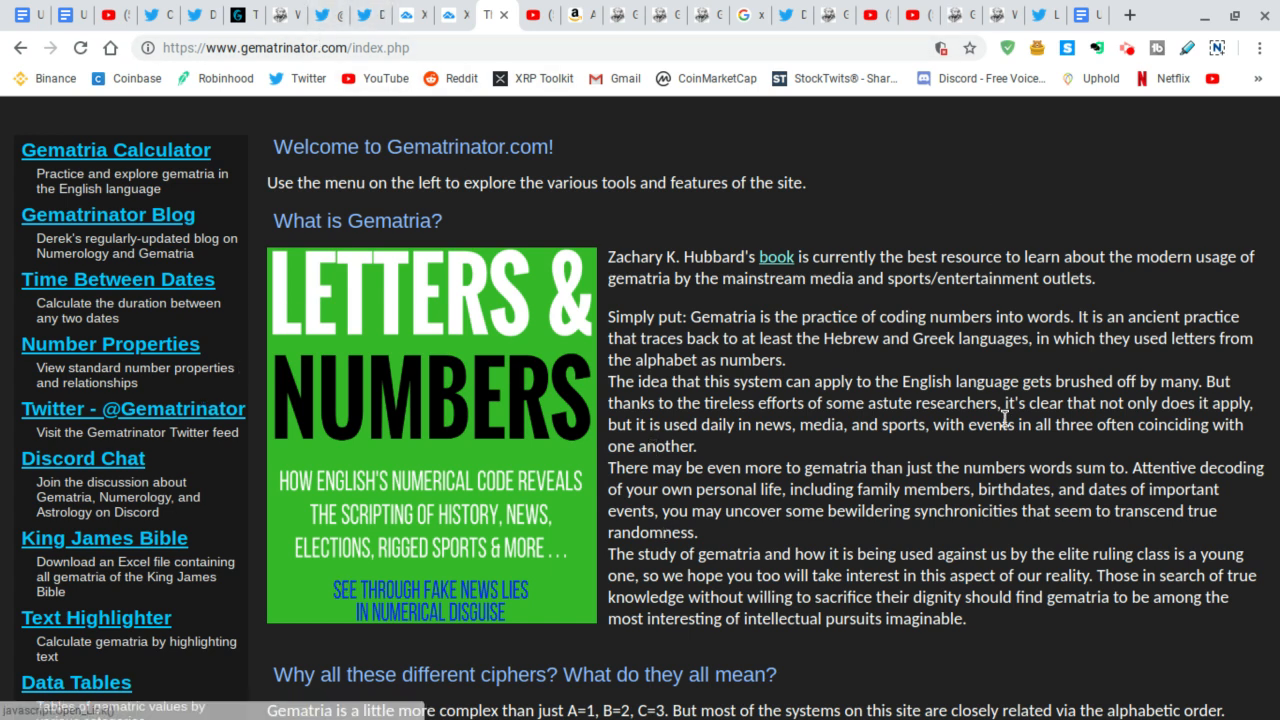
{"action": "mouse_move", "coordinate": [876, 398]}
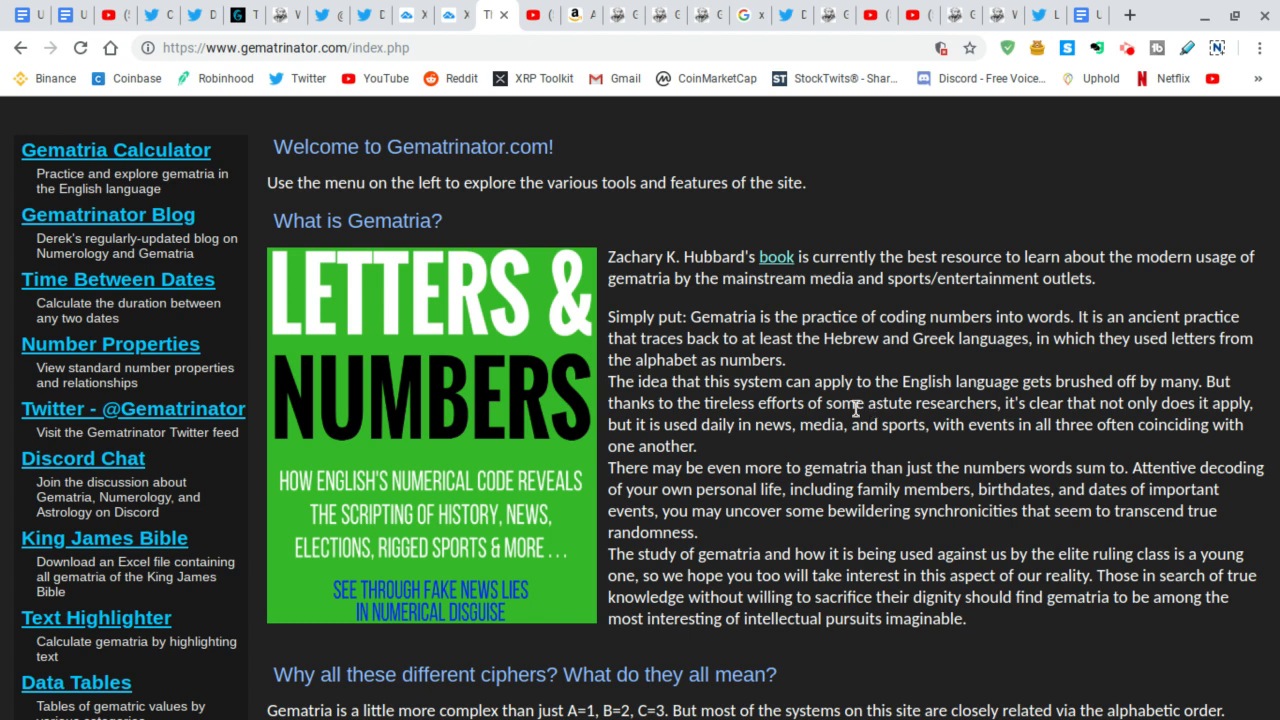
{"action": "mouse_move", "coordinate": [704, 420]}
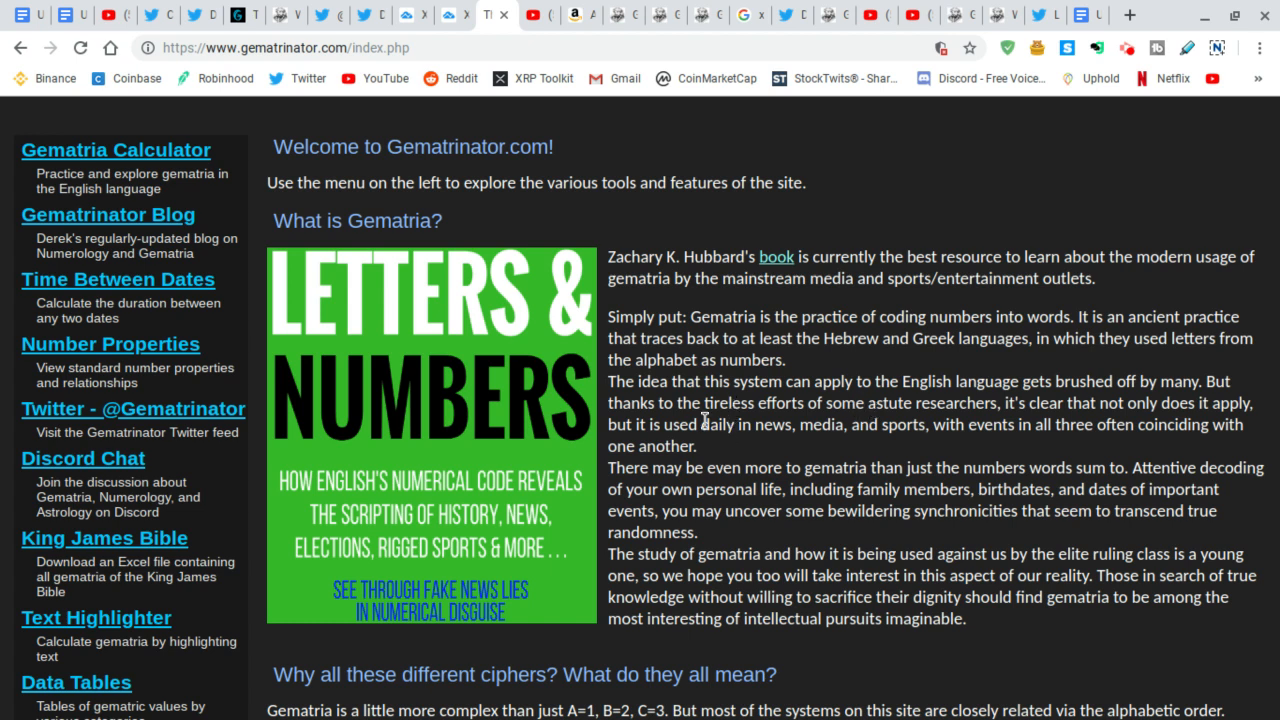
{"action": "mouse_move", "coordinate": [800, 422]}
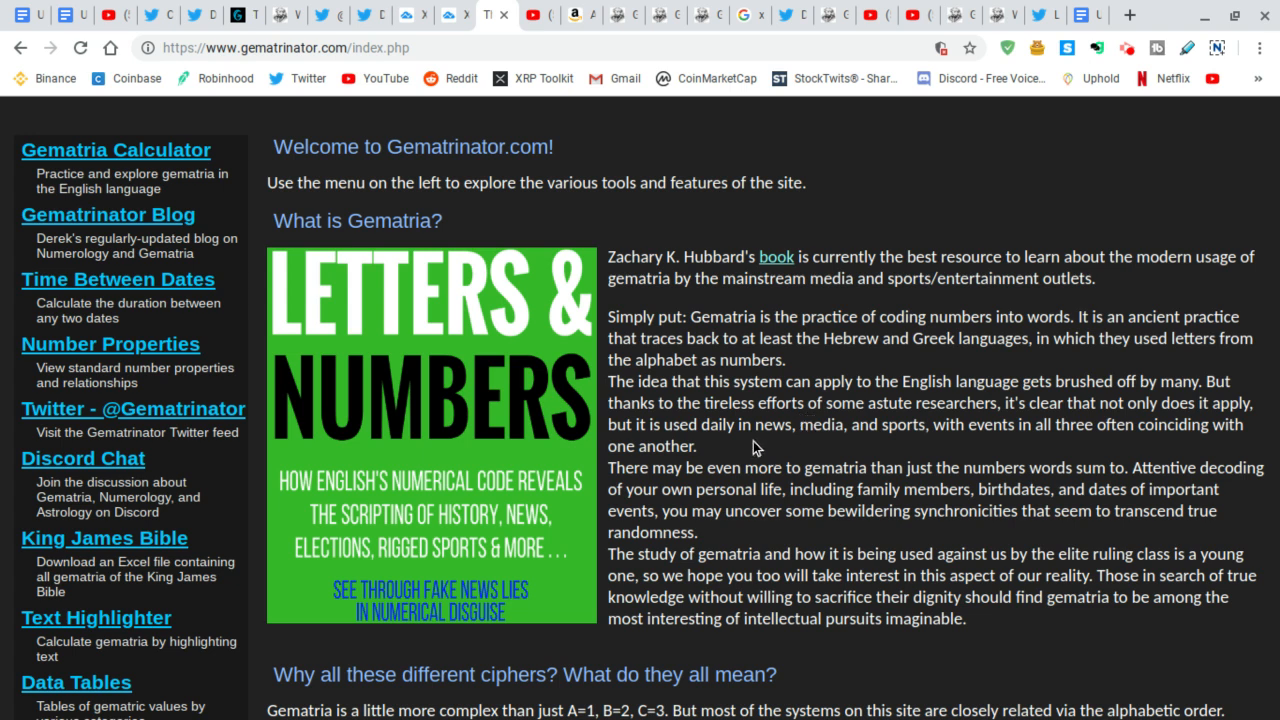
{"action": "mouse_move", "coordinate": [740, 510]}
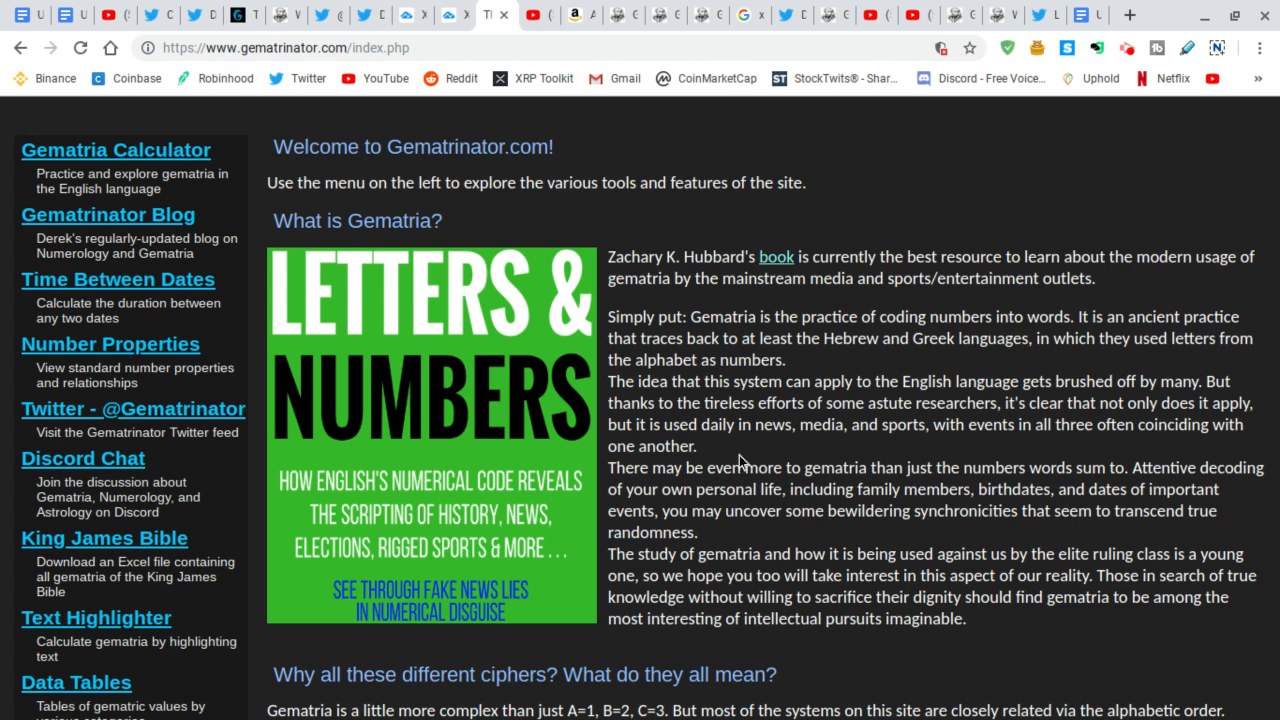
{"action": "mouse_move", "coordinate": [736, 452]}
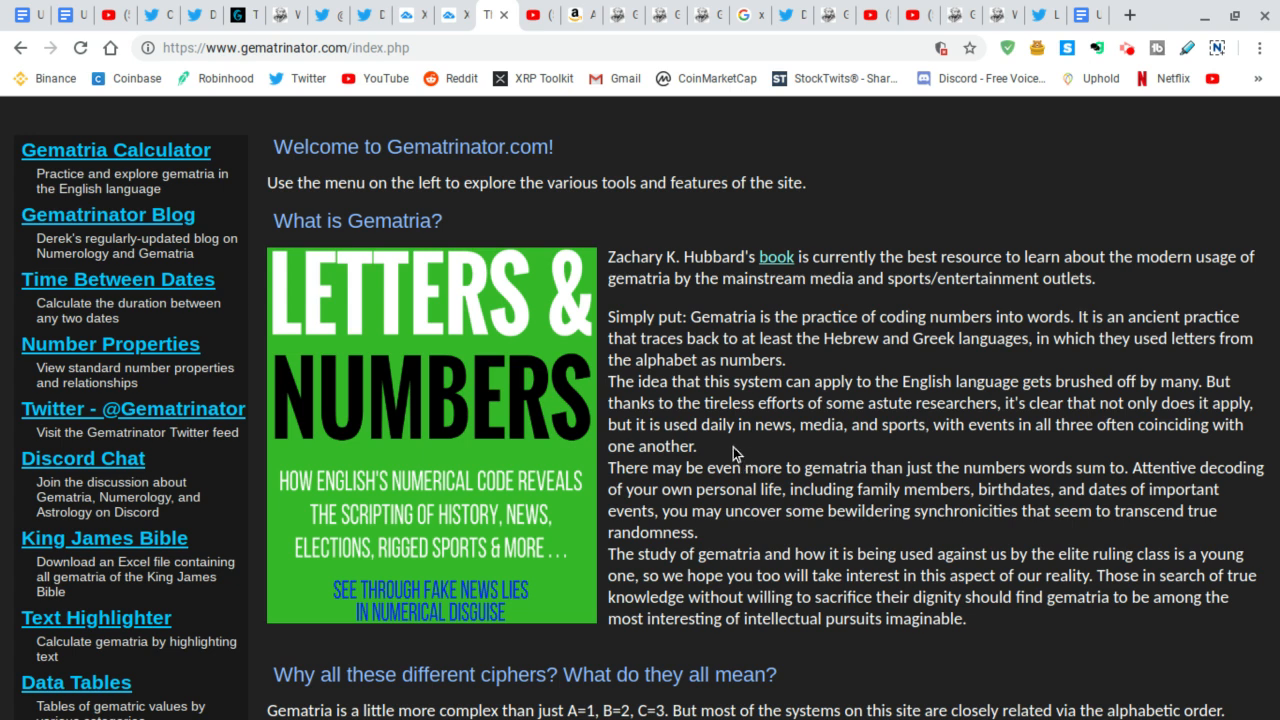
{"action": "mouse_move", "coordinate": [764, 510]}
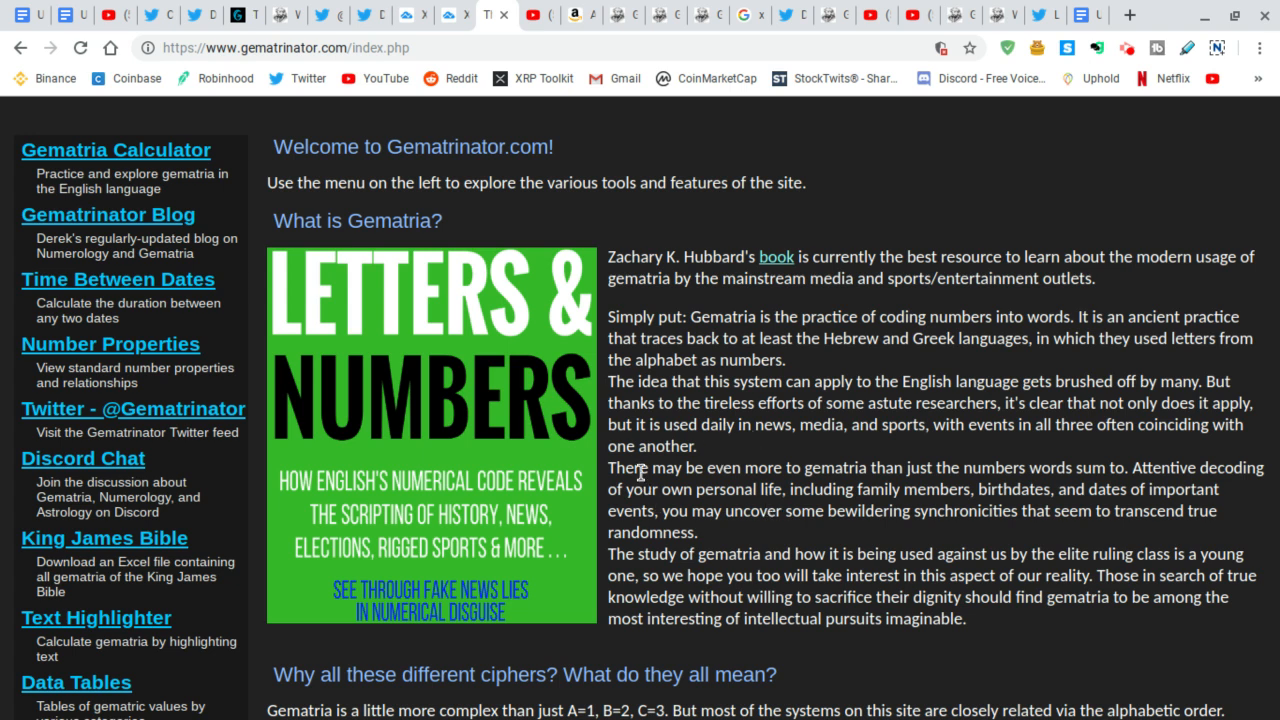
{"action": "mouse_move", "coordinate": [918, 504]}
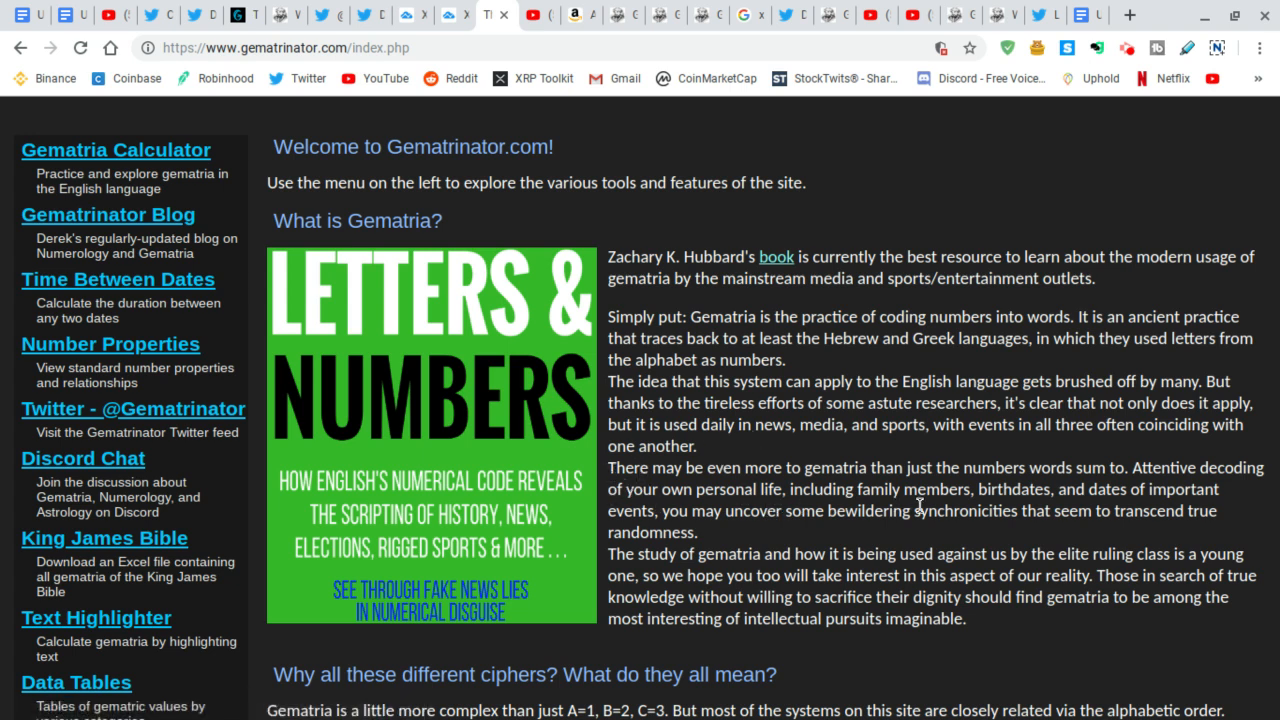
{"action": "mouse_move", "coordinate": [826, 536]}
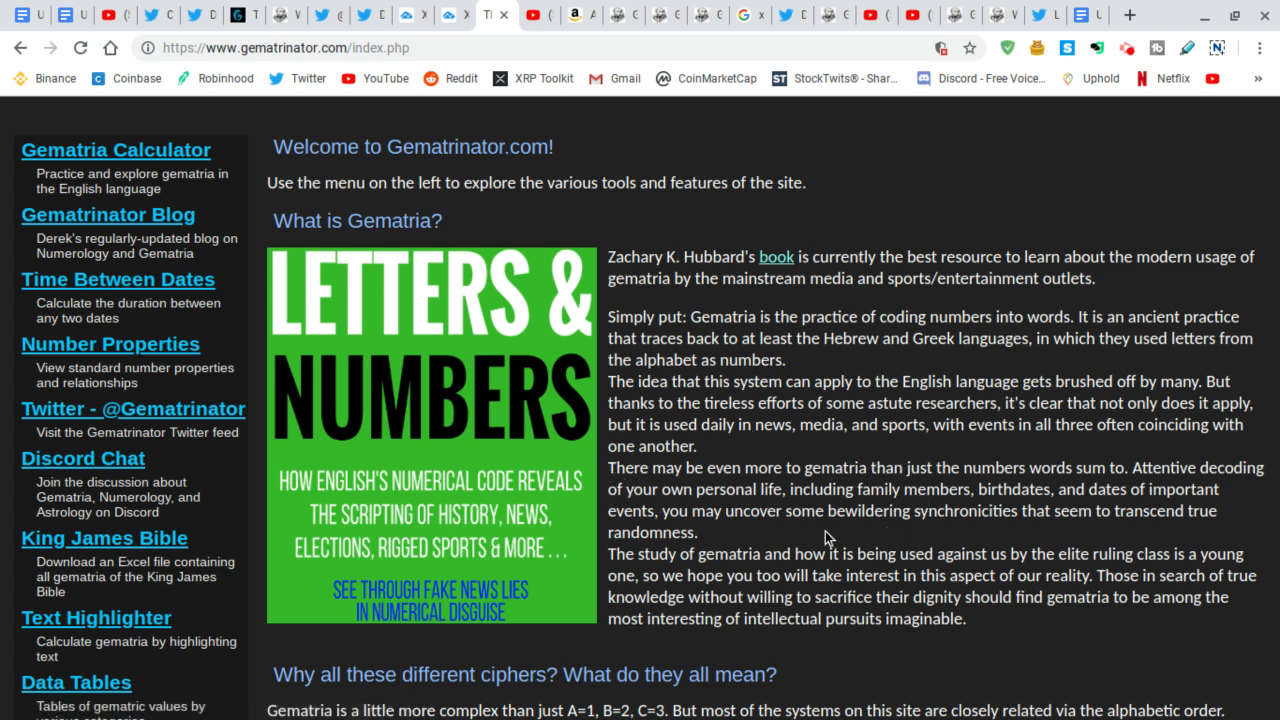
{"action": "mouse_move", "coordinate": [712, 530]}
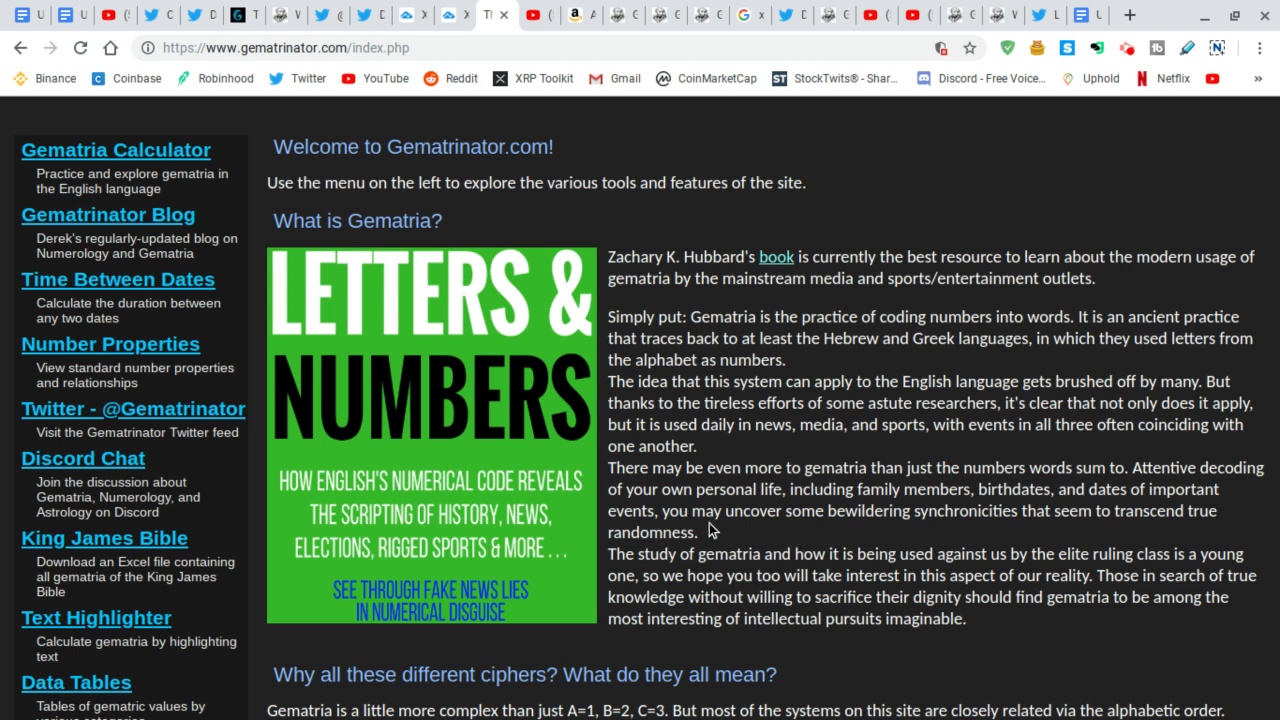
{"action": "mouse_move", "coordinate": [688, 560]}
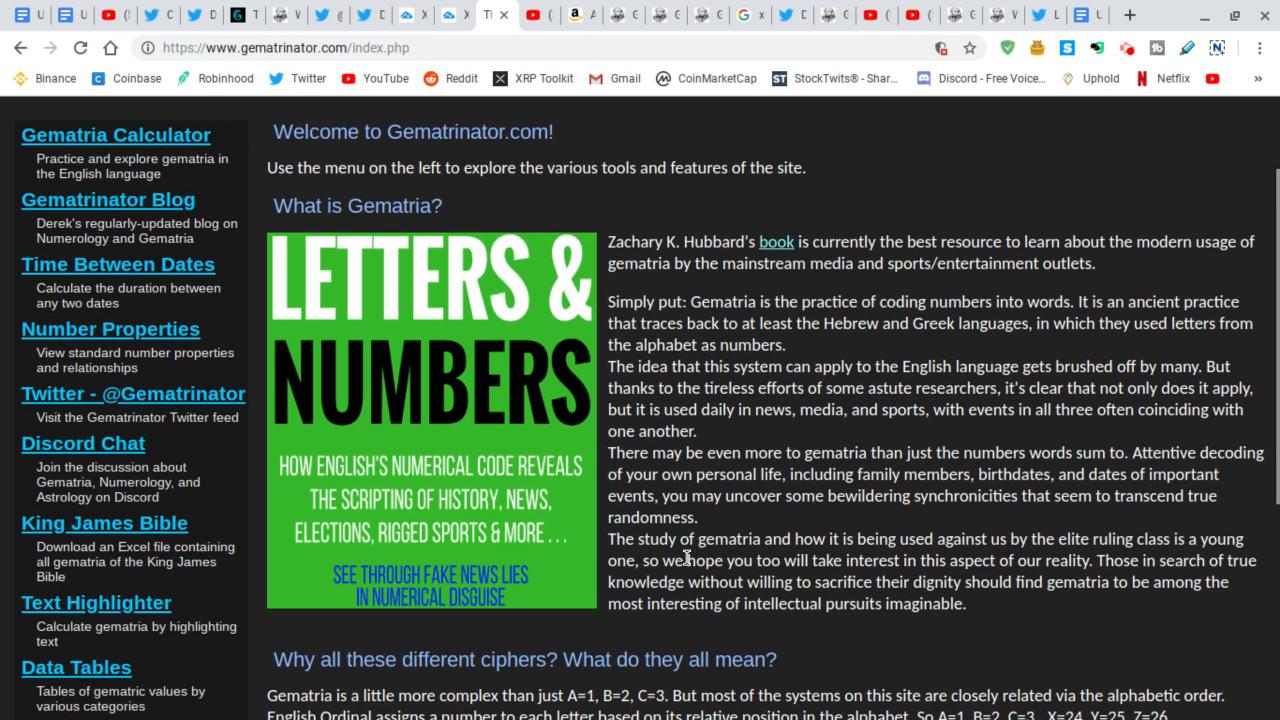
{"action": "mouse_move", "coordinate": [960, 558]}
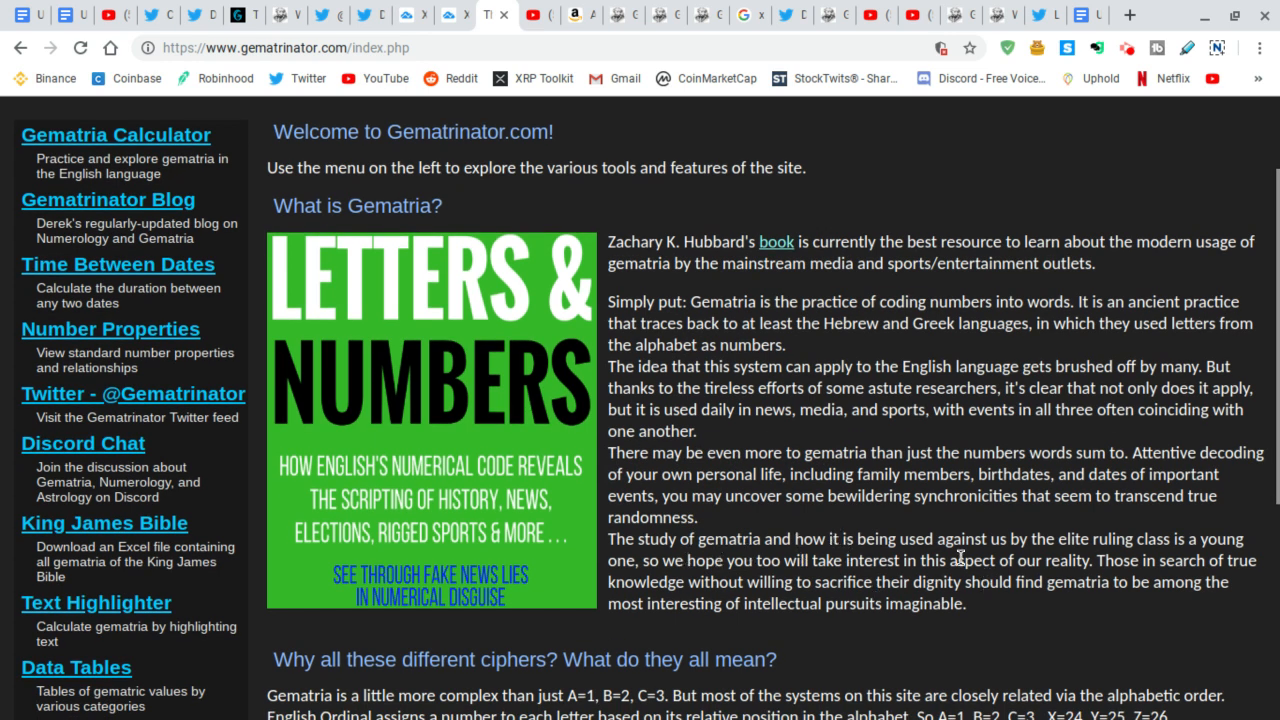
{"action": "mouse_move", "coordinate": [1160, 564]}
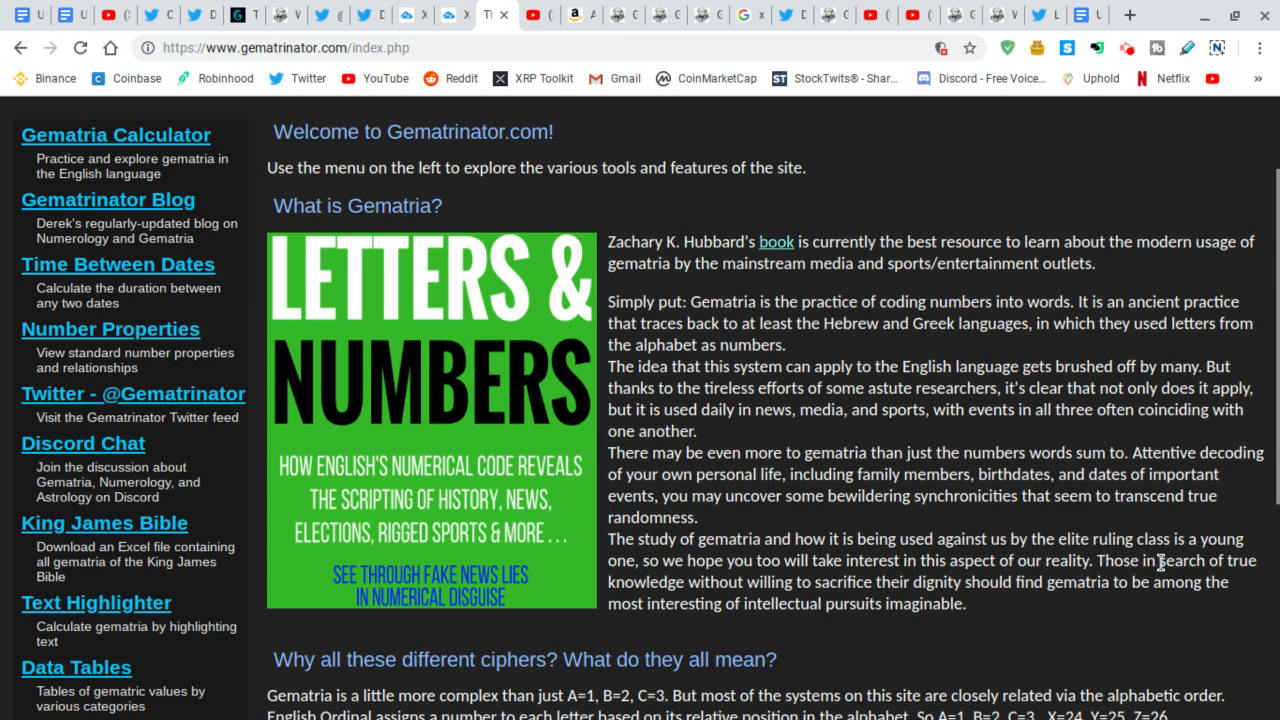
{"action": "mouse_move", "coordinate": [660, 576]}
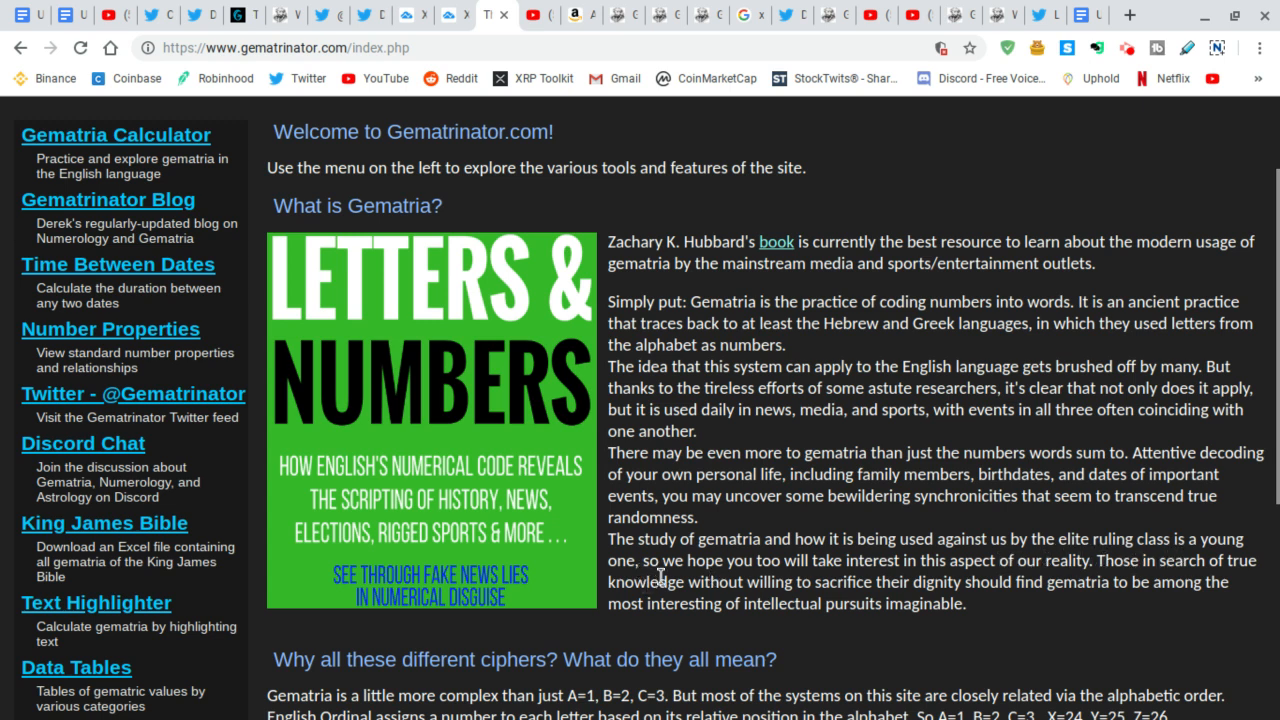
{"action": "mouse_move", "coordinate": [996, 632]}
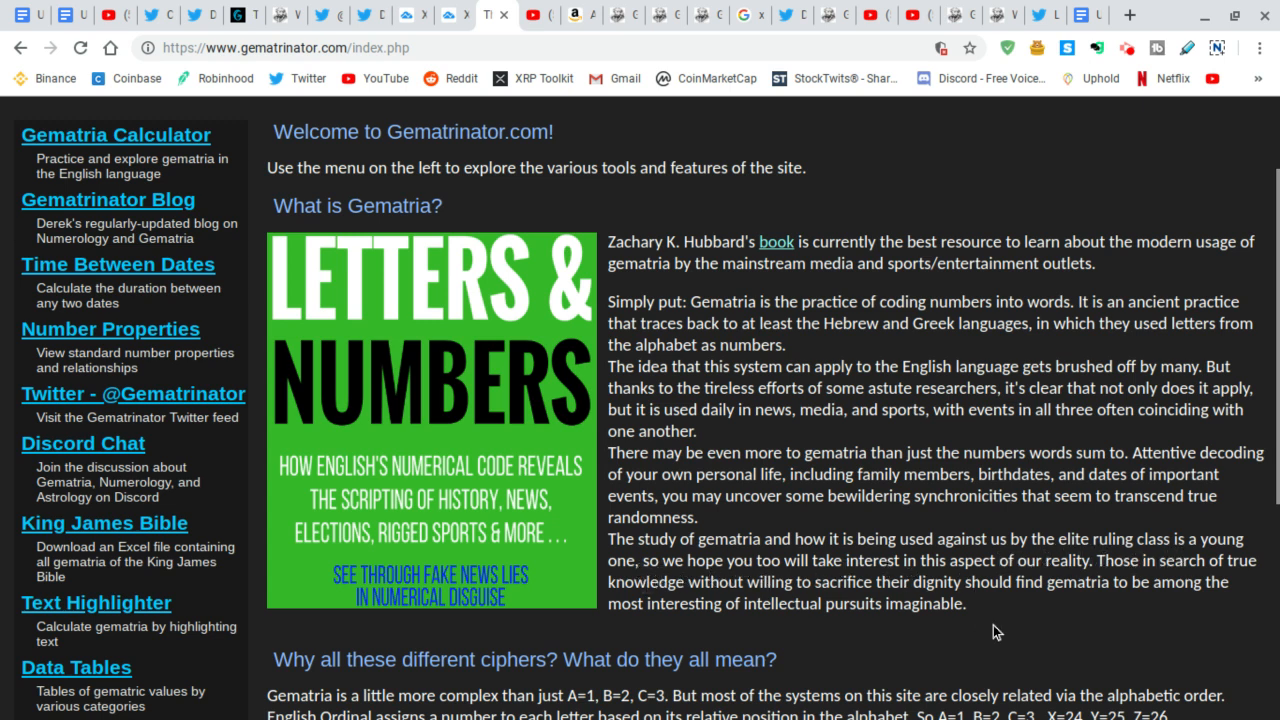
{"action": "mouse_move", "coordinate": [1016, 612]}
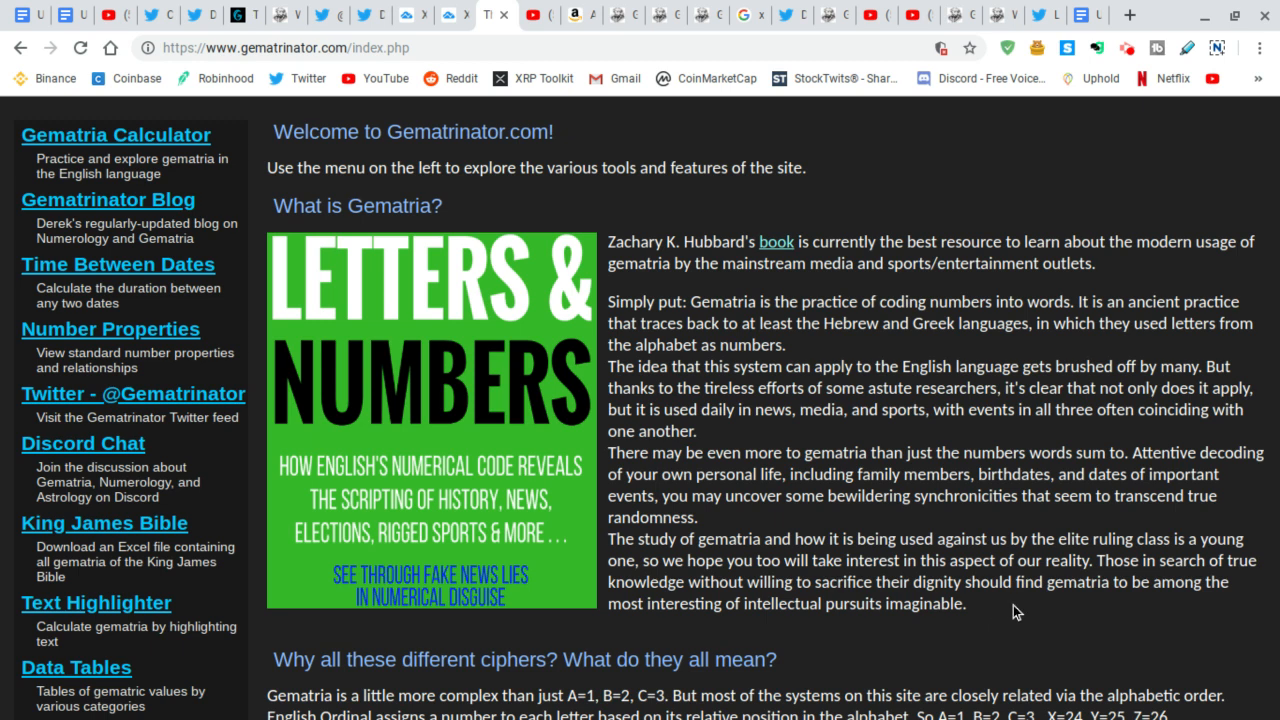
{"action": "mouse_move", "coordinate": [696, 620]}
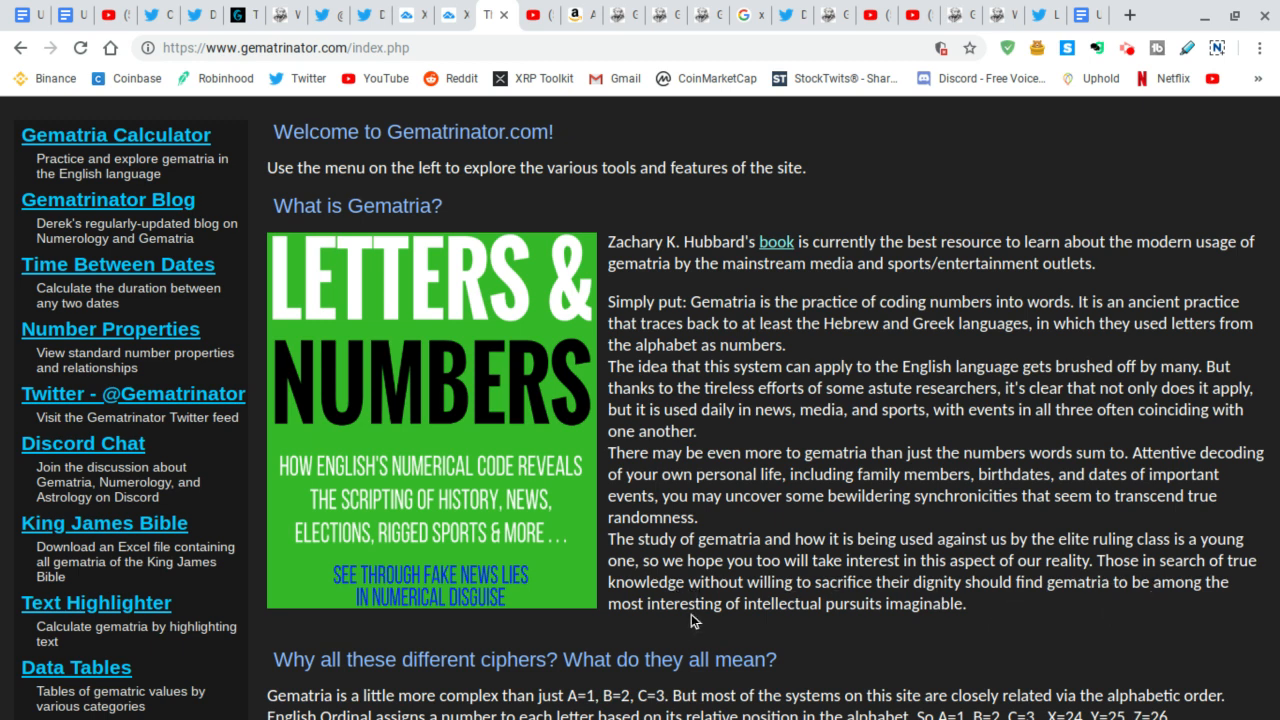
{"action": "mouse_move", "coordinate": [808, 686]}
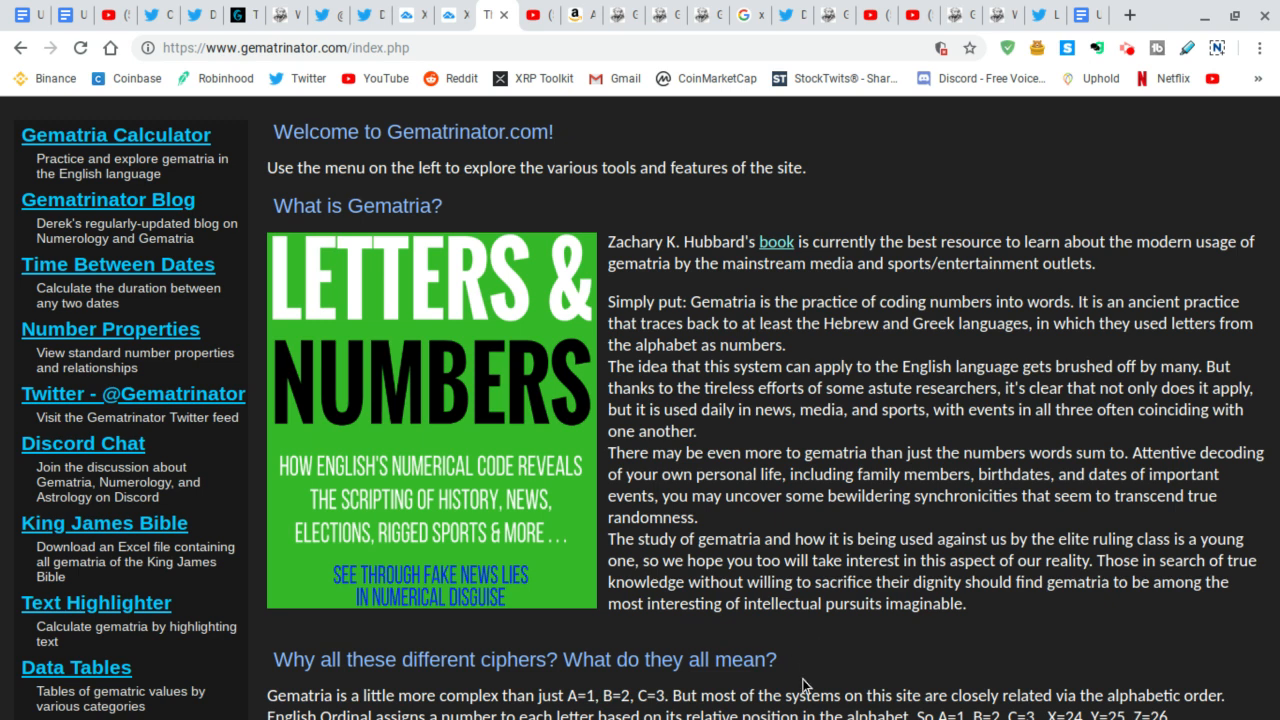
{"action": "mouse_move", "coordinate": [856, 622]}
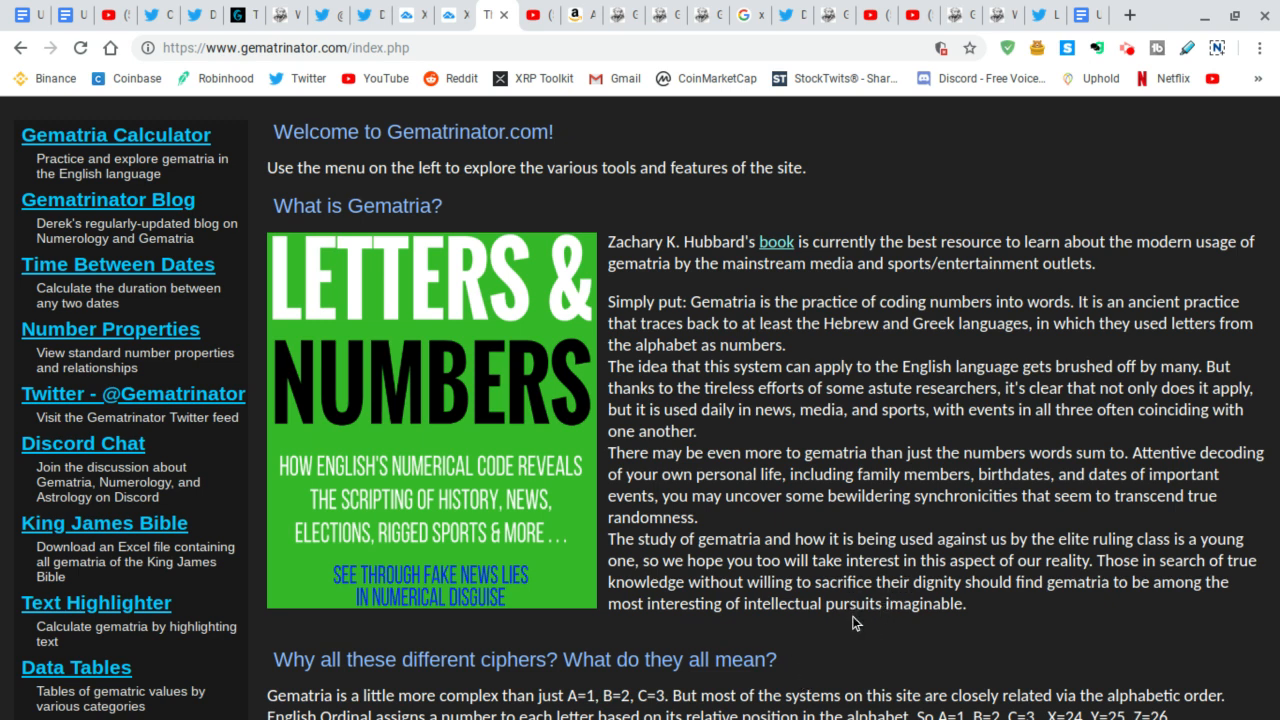
{"action": "mouse_move", "coordinate": [716, 640]}
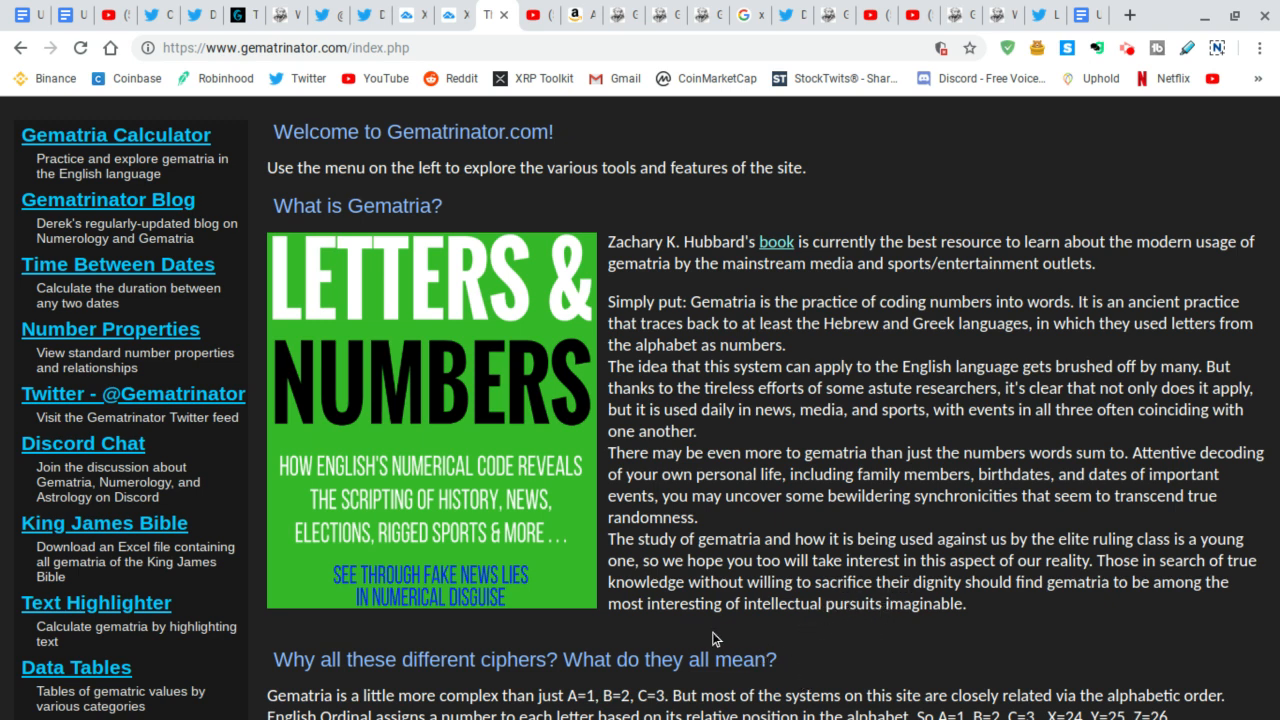
{"action": "mouse_move", "coordinate": [780, 648]}
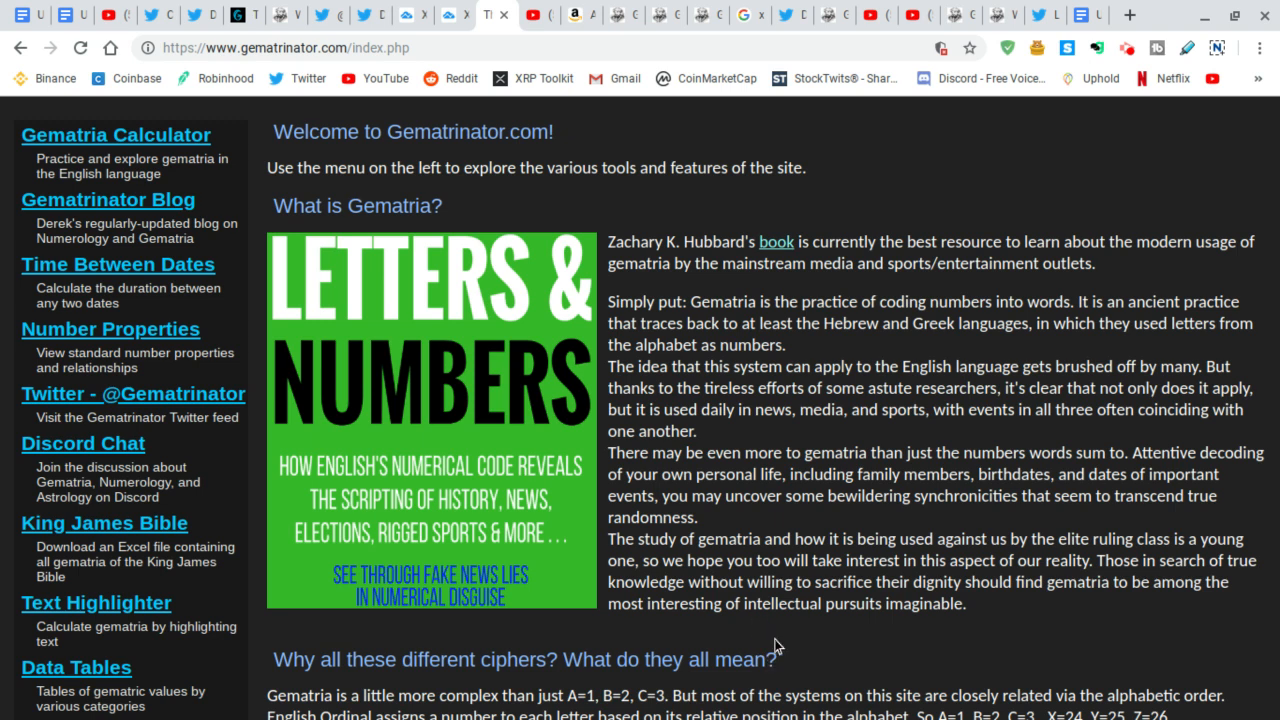
{"action": "mouse_move", "coordinate": [890, 636]}
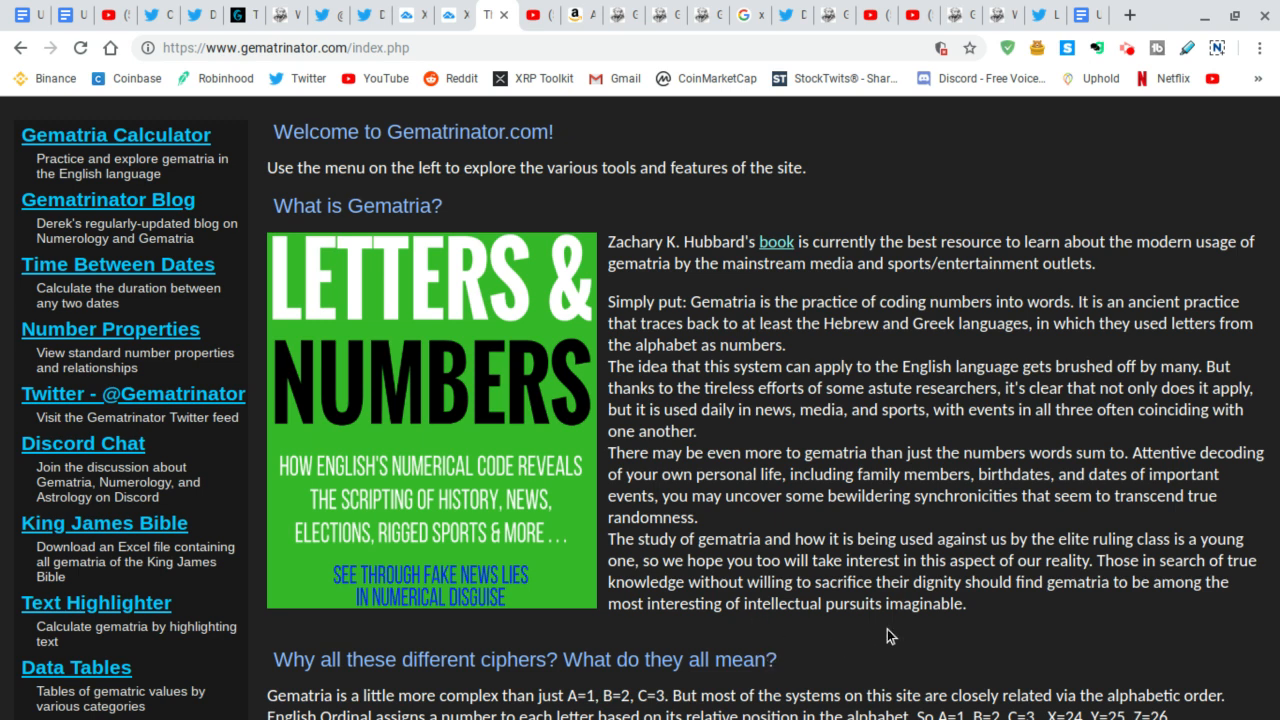
{"action": "mouse_move", "coordinate": [768, 654]}
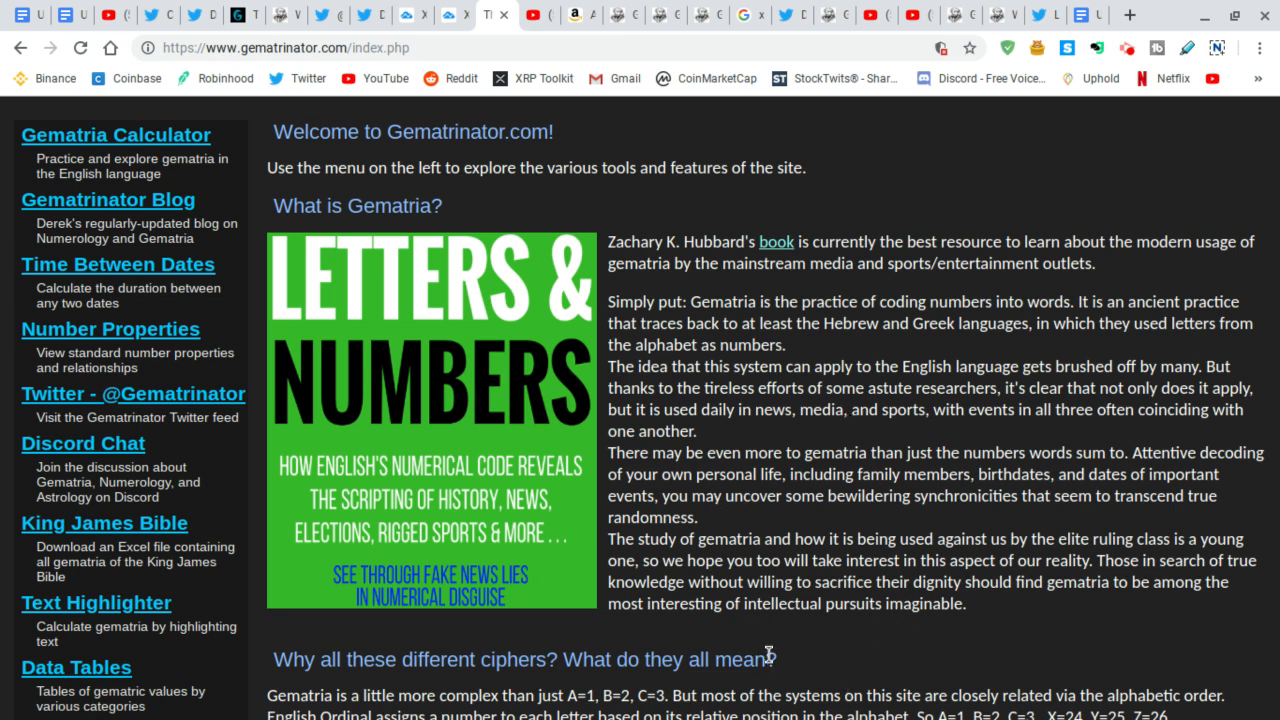
{"action": "mouse_move", "coordinate": [988, 630]}
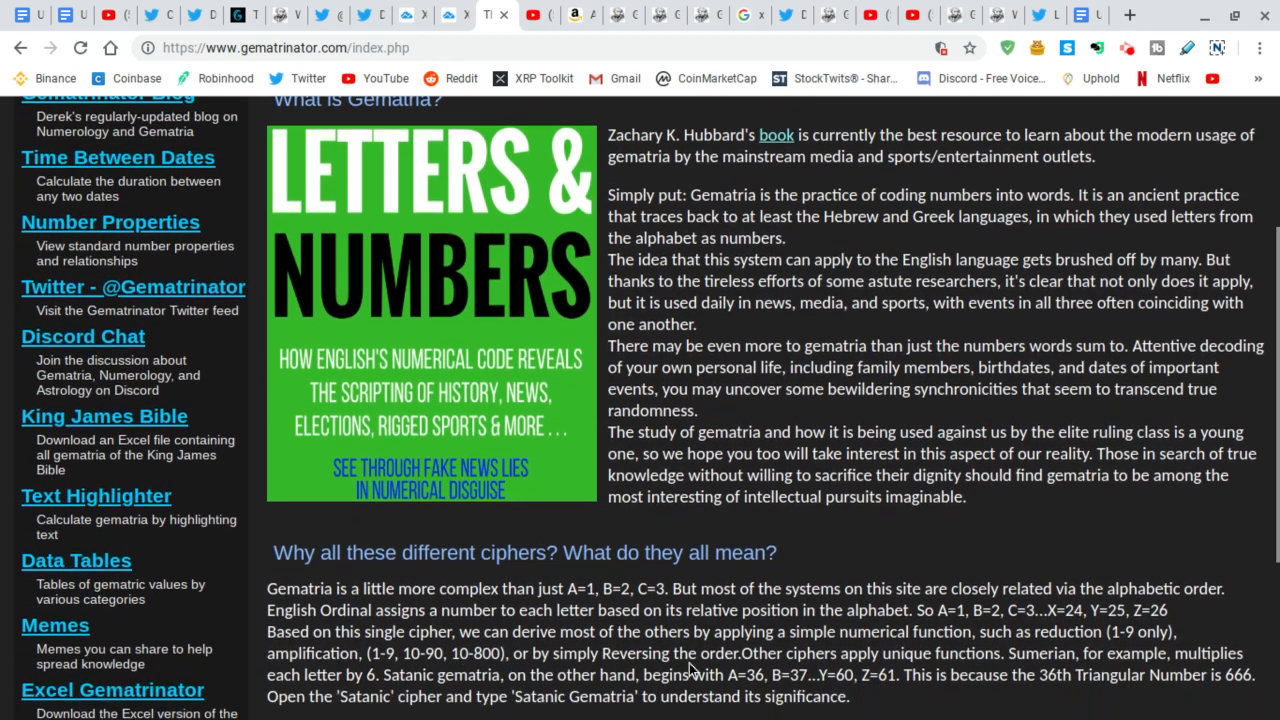
Bring the cipher explanation and 'Where can I learn more?' resource links into view.
{"action": "scroll", "scroll_direction": "down", "scroll_amount": 3}
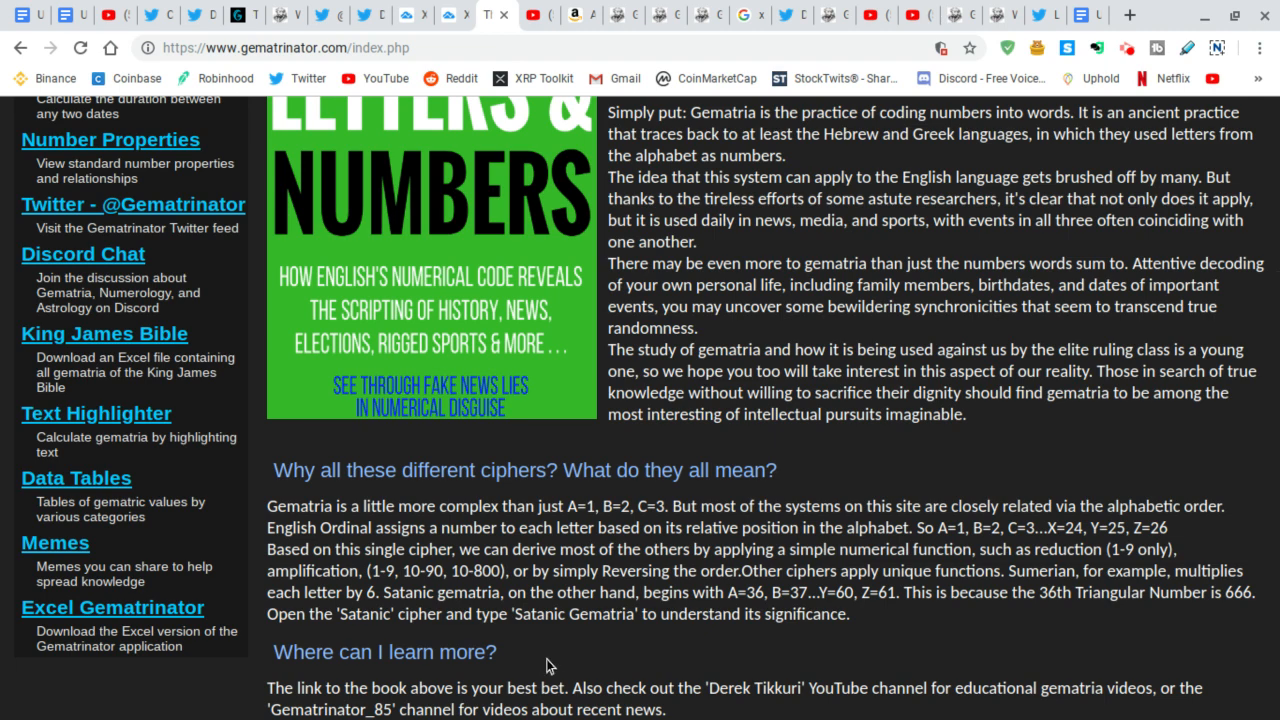
{"action": "scroll", "scroll_direction": "down", "scroll_amount": 3}
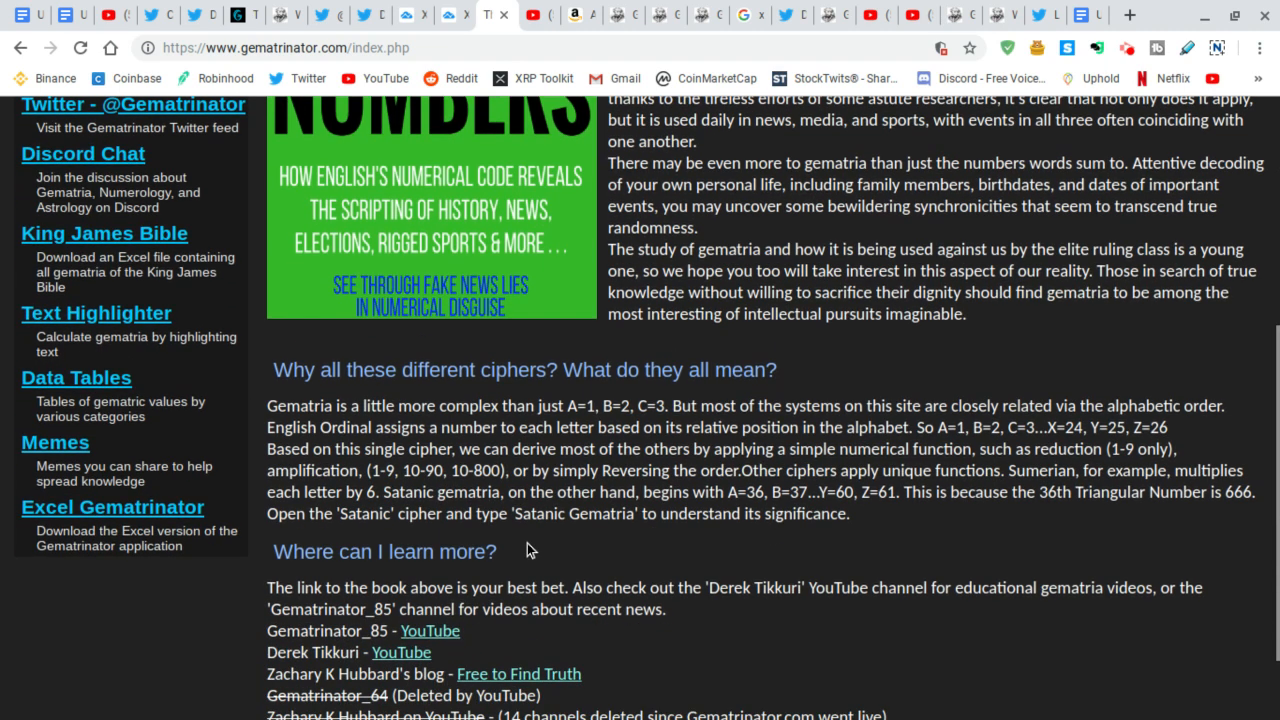
{"action": "scroll", "scroll_direction": "down", "scroll_amount": 3}
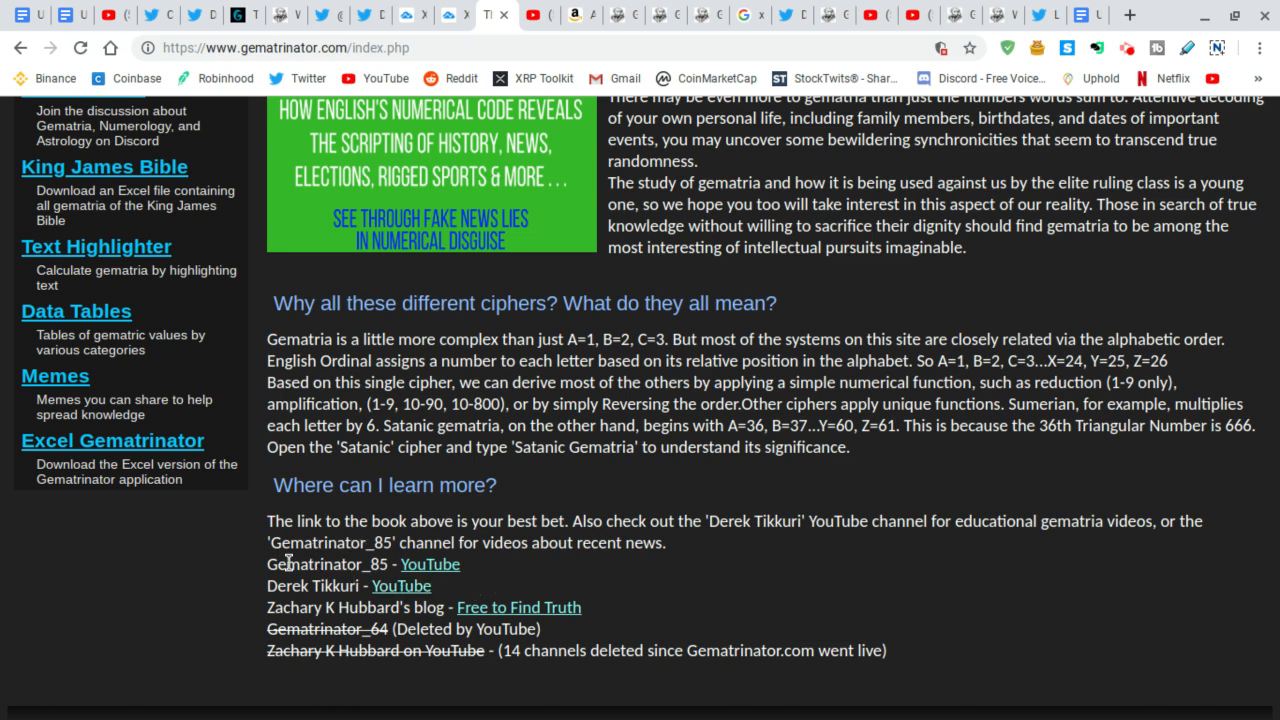
{"action": "mouse_move", "coordinate": [430, 584]}
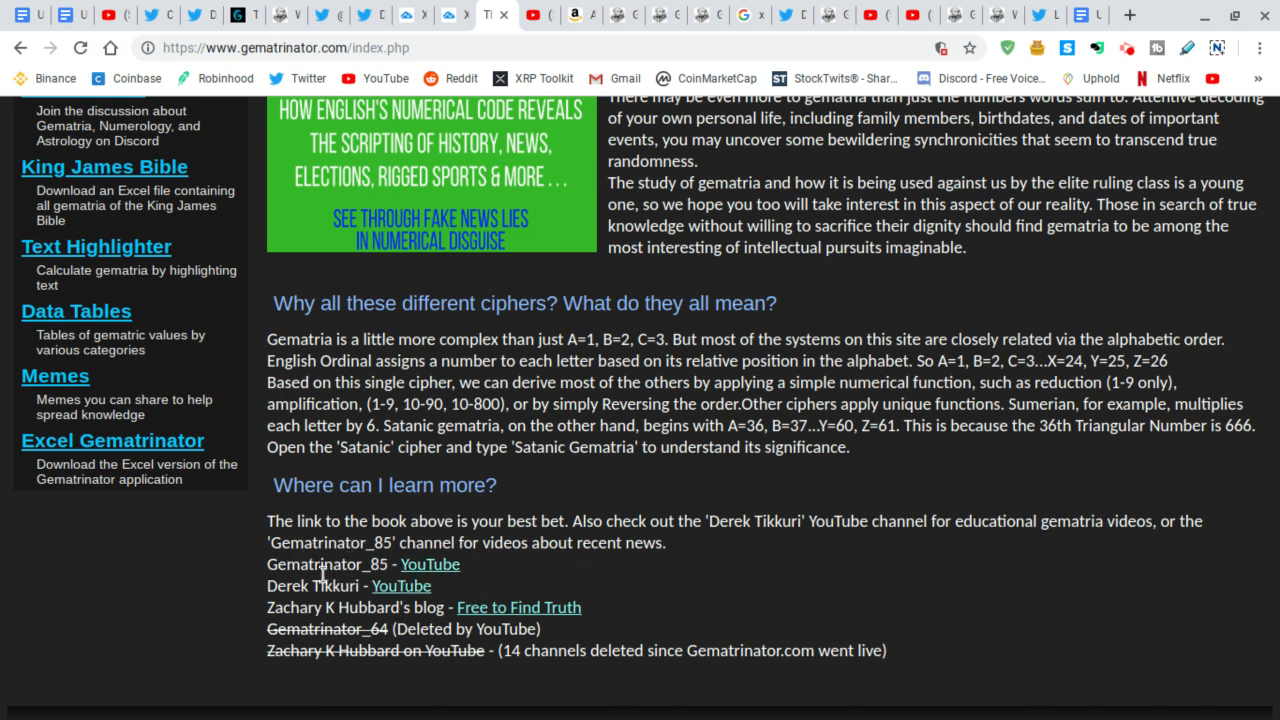
{"action": "mouse_move", "coordinate": [400, 584]}
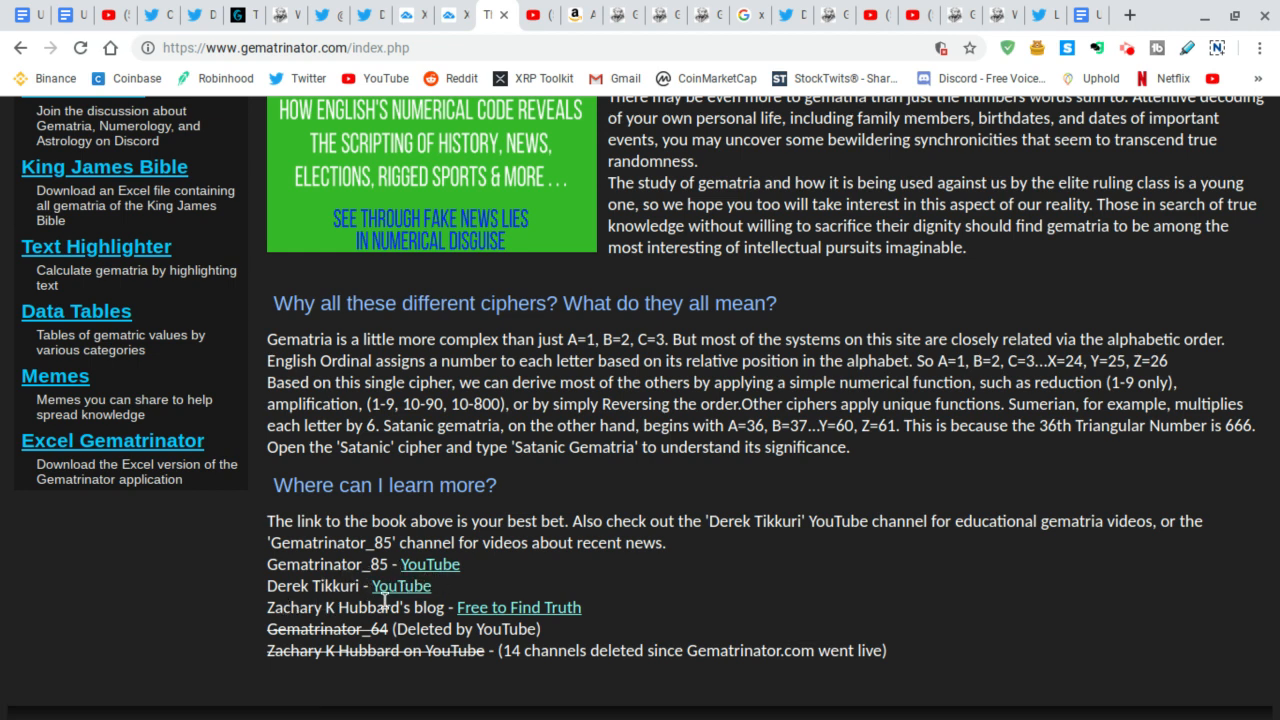
{"action": "mouse_move", "coordinate": [442, 614]}
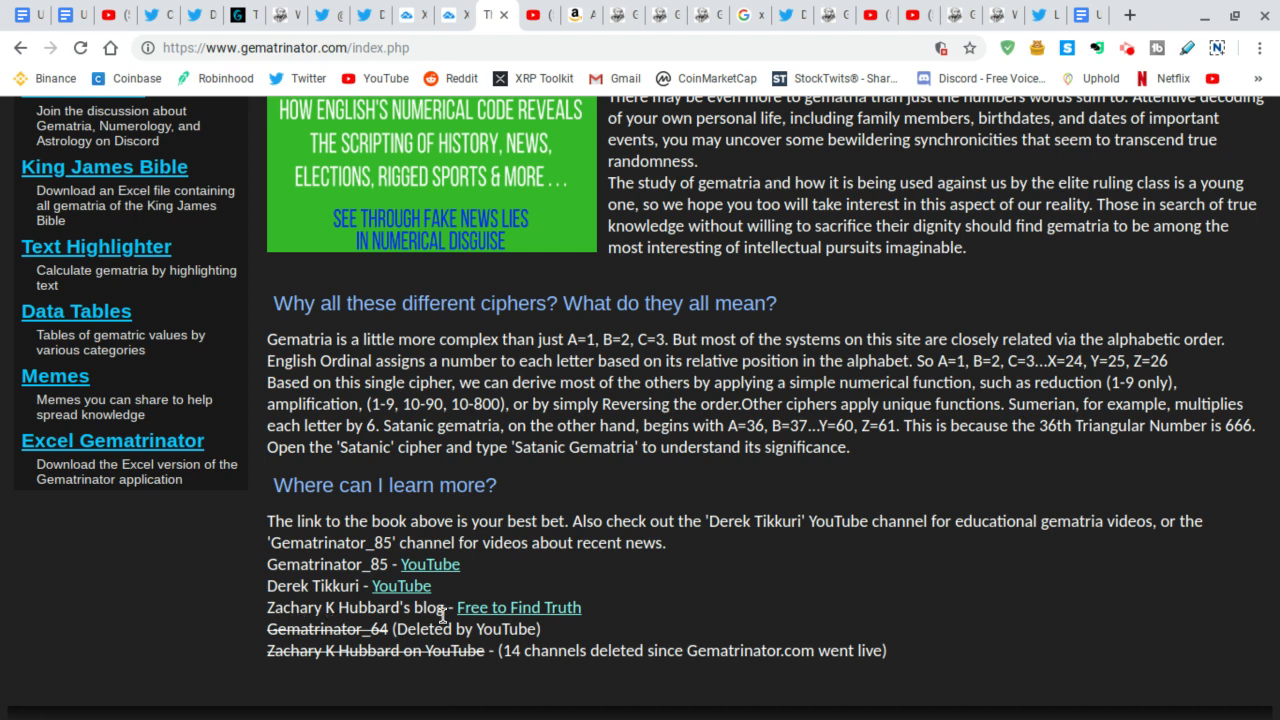
{"action": "mouse_move", "coordinate": [632, 592]}
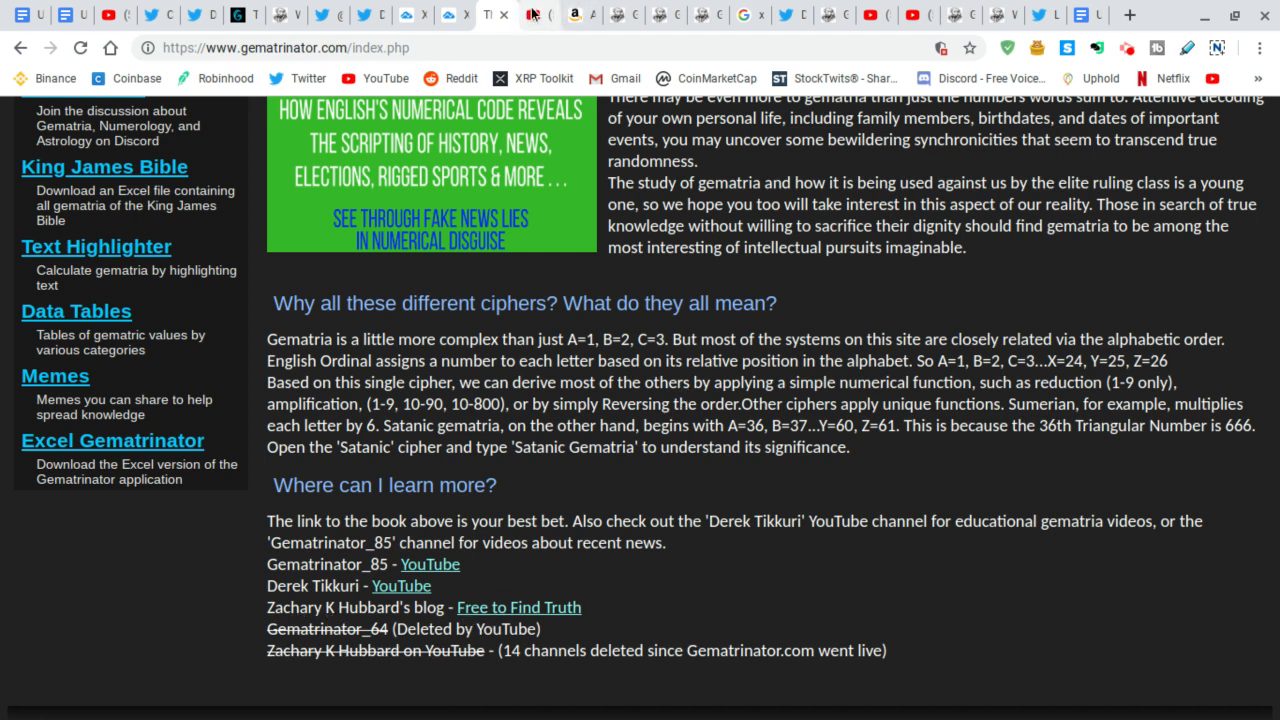
Return to the Amazon listing for The Official Bitcoin Coloring Book, $9.17 pre-order.
{"action": "left_click", "coordinate": [568, 14]}
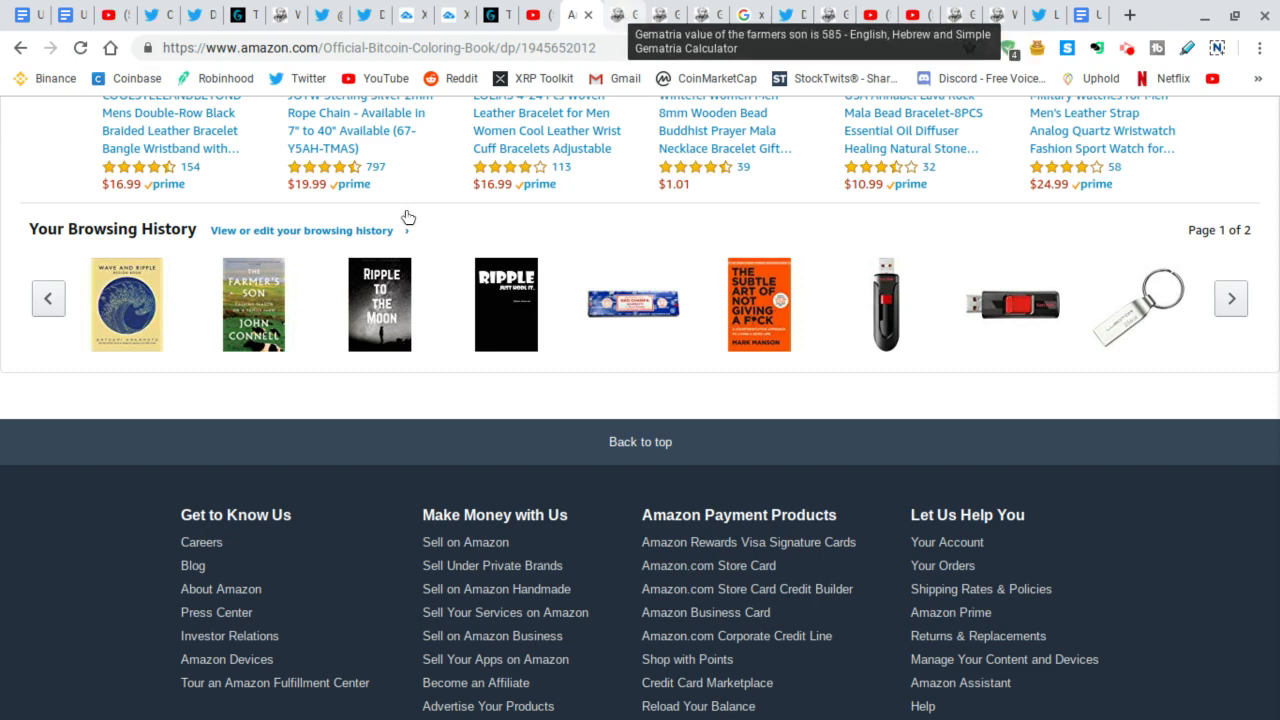
{"action": "scroll", "scroll_direction": "down", "scroll_amount": 3}
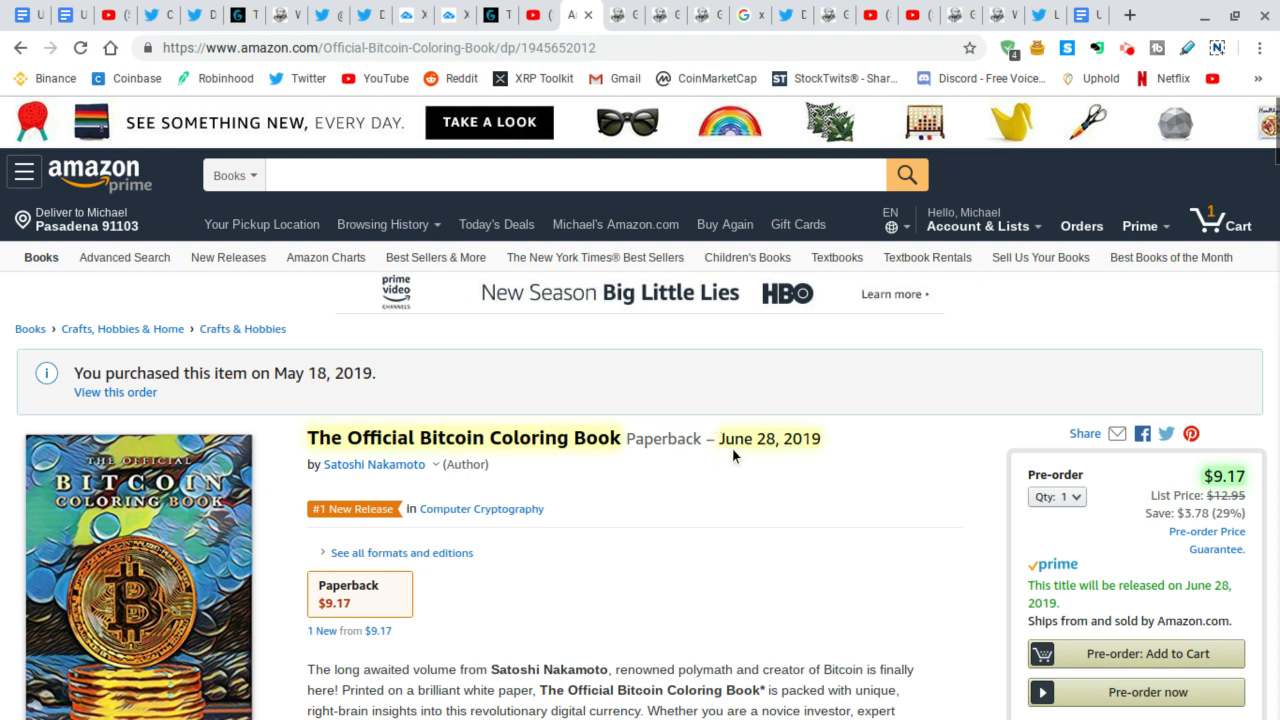
{"action": "scroll", "scroll_direction": "down", "scroll_amount": 3}
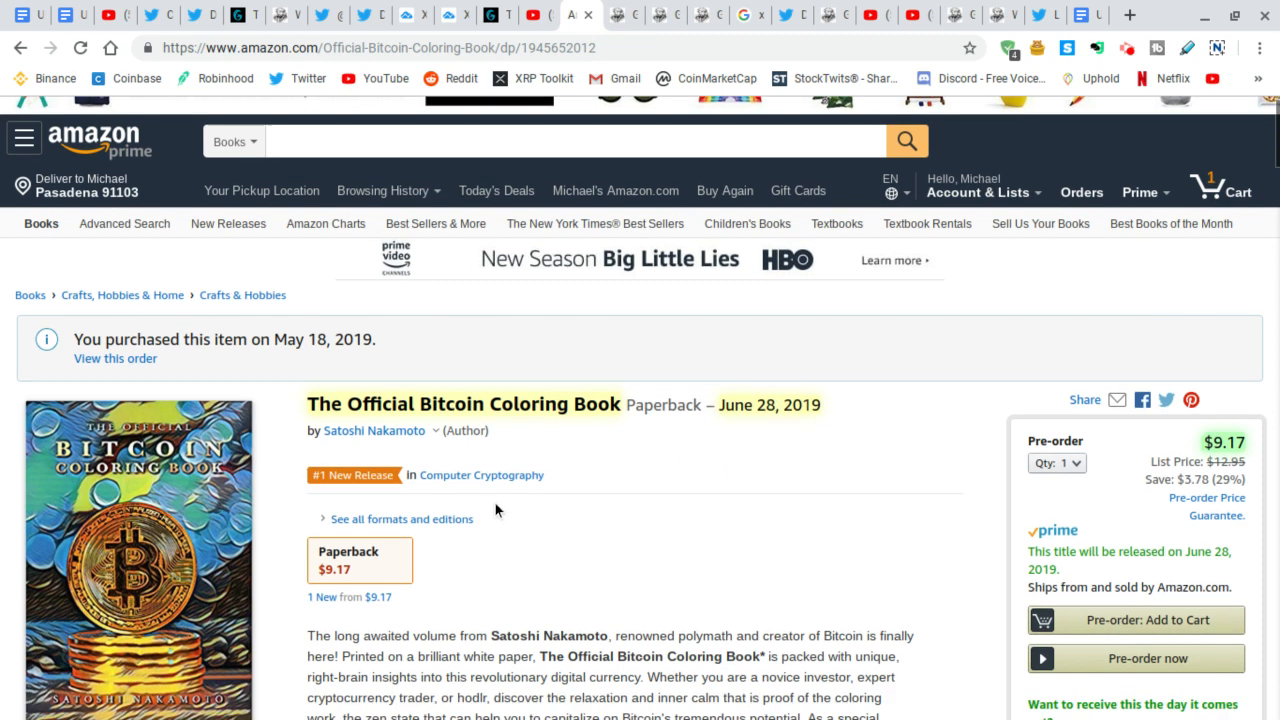
{"action": "scroll", "scroll_direction": "down", "scroll_amount": 3}
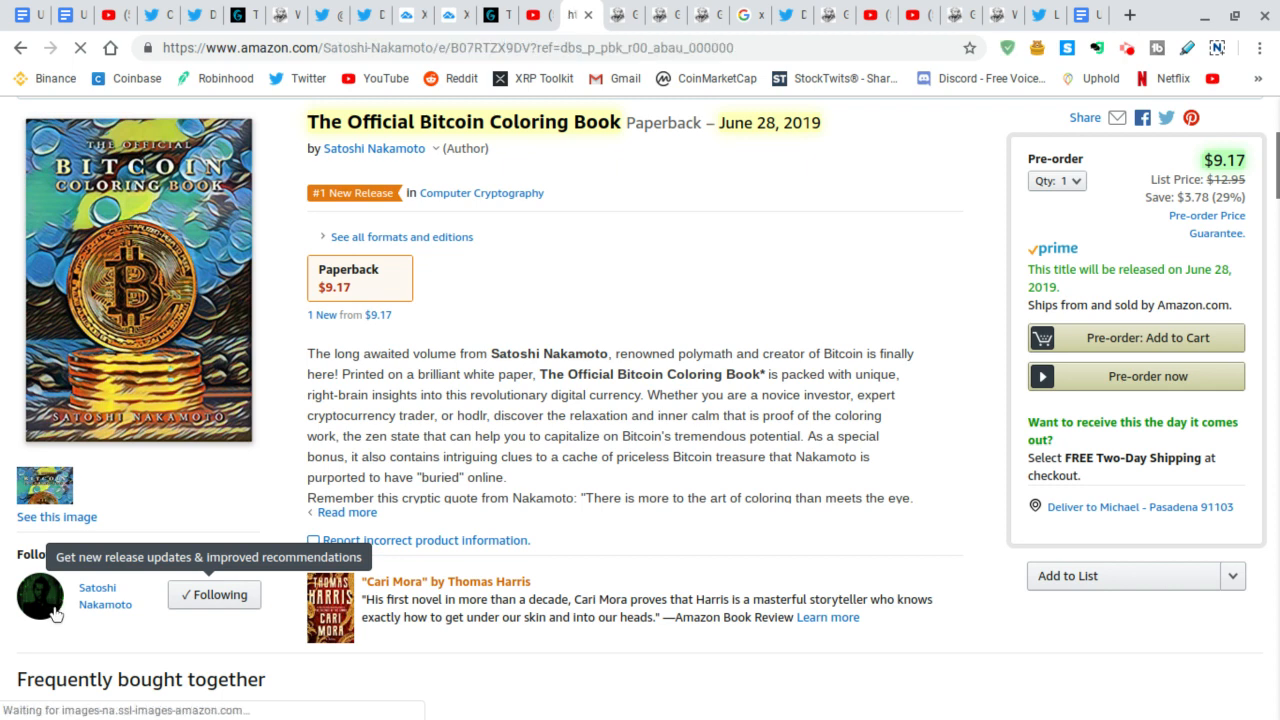
View Satoshi Nakamoto's author page with his two books, then go back to the listing.
{"action": "left_click", "coordinate": [372, 148]}
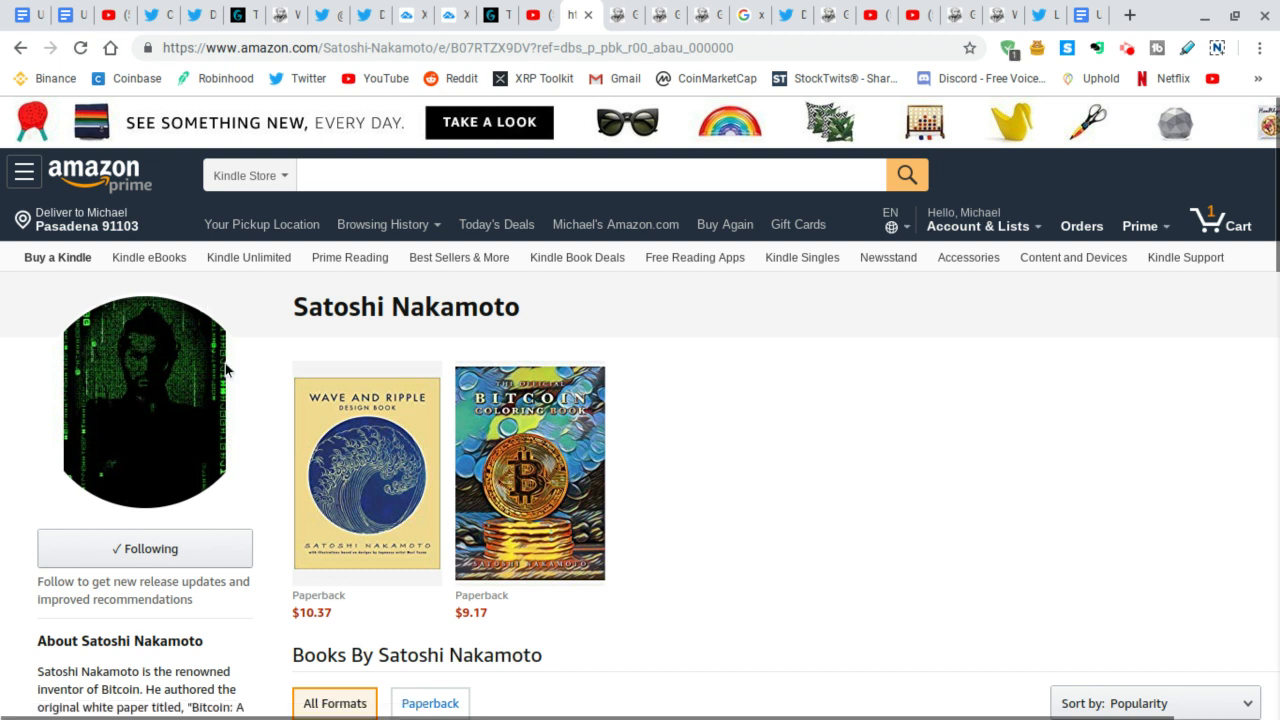
{"action": "mouse_move", "coordinate": [224, 398]}
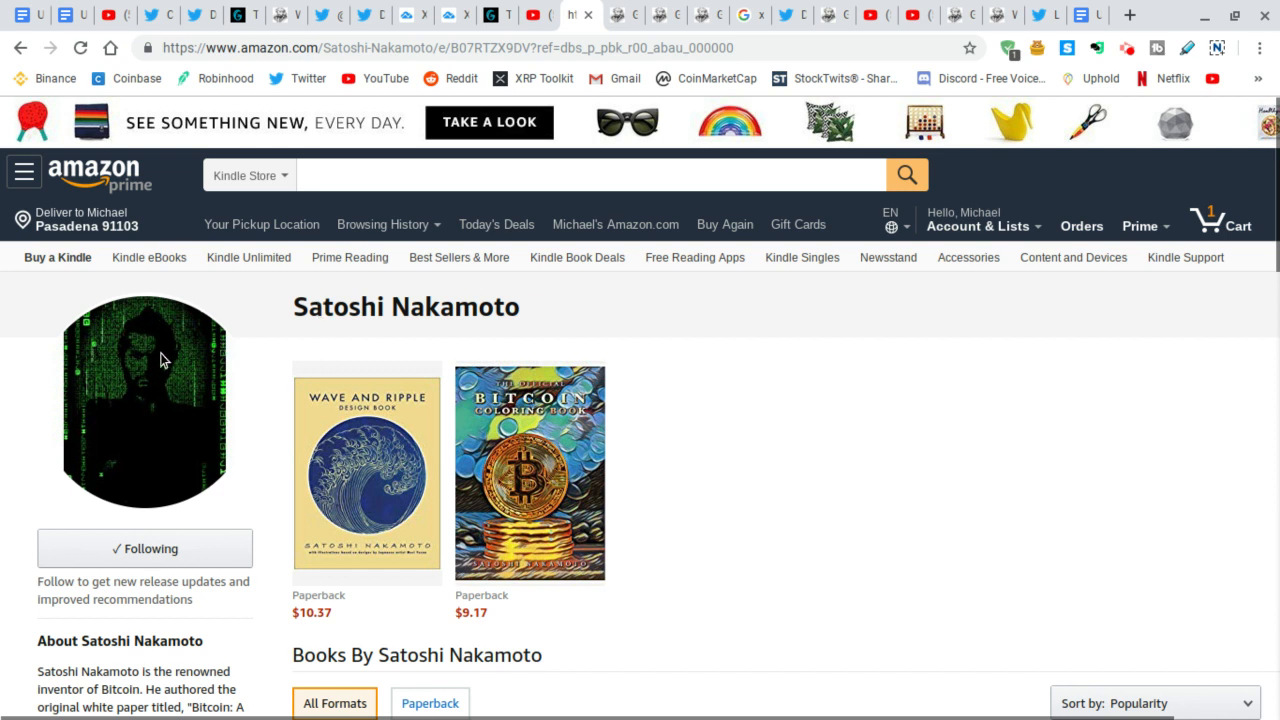
{"action": "mouse_move", "coordinate": [224, 316]}
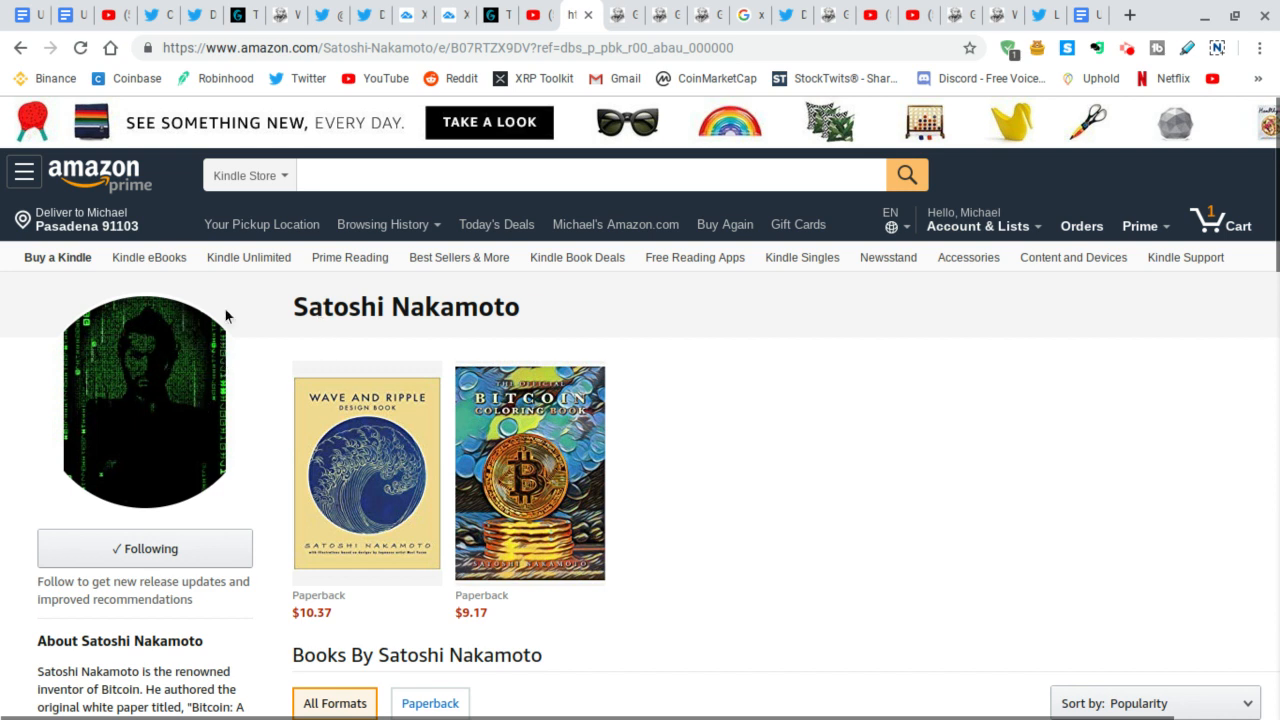
{"action": "mouse_move", "coordinate": [152, 412]}
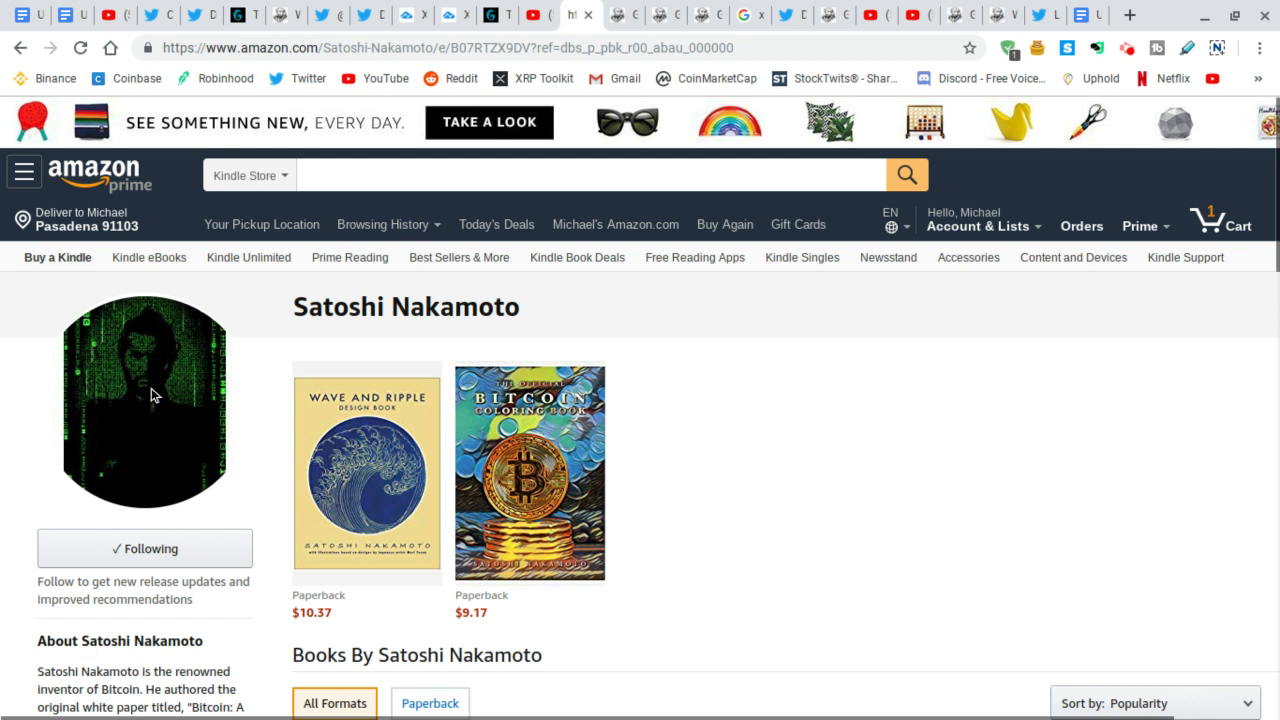
{"action": "mouse_move", "coordinate": [284, 390]}
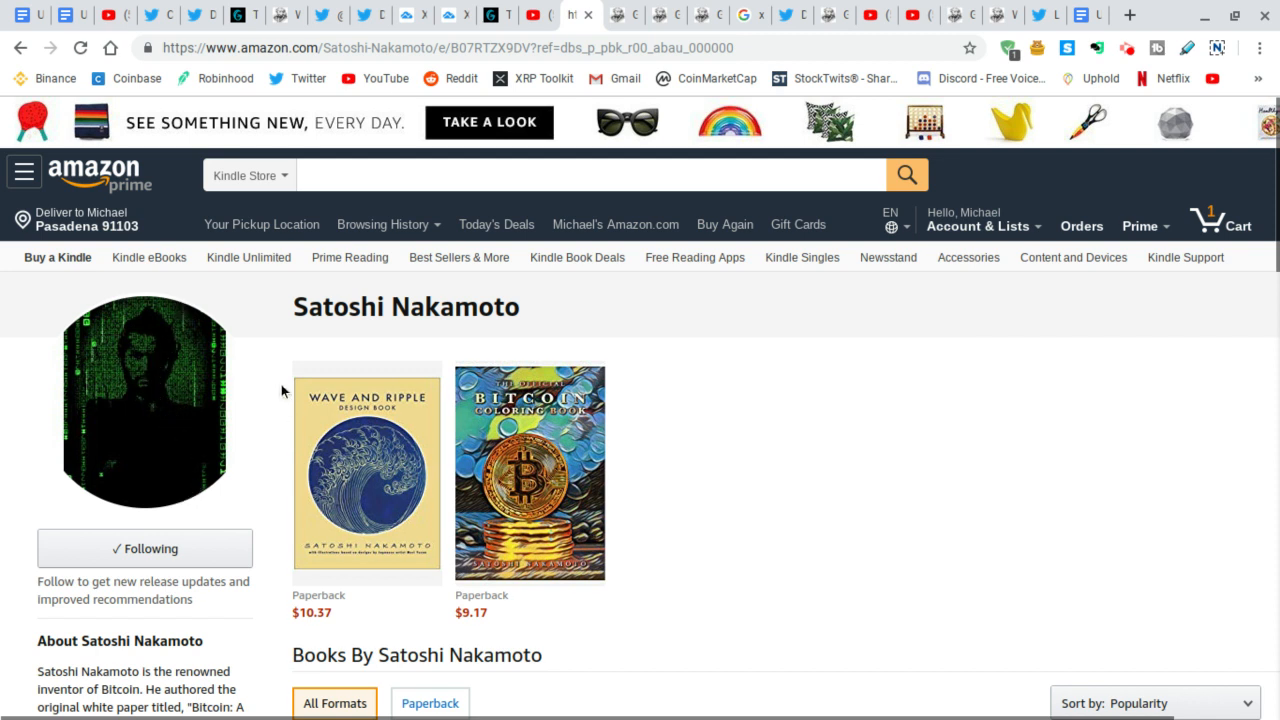
{"action": "left_click", "coordinate": [20, 48]}
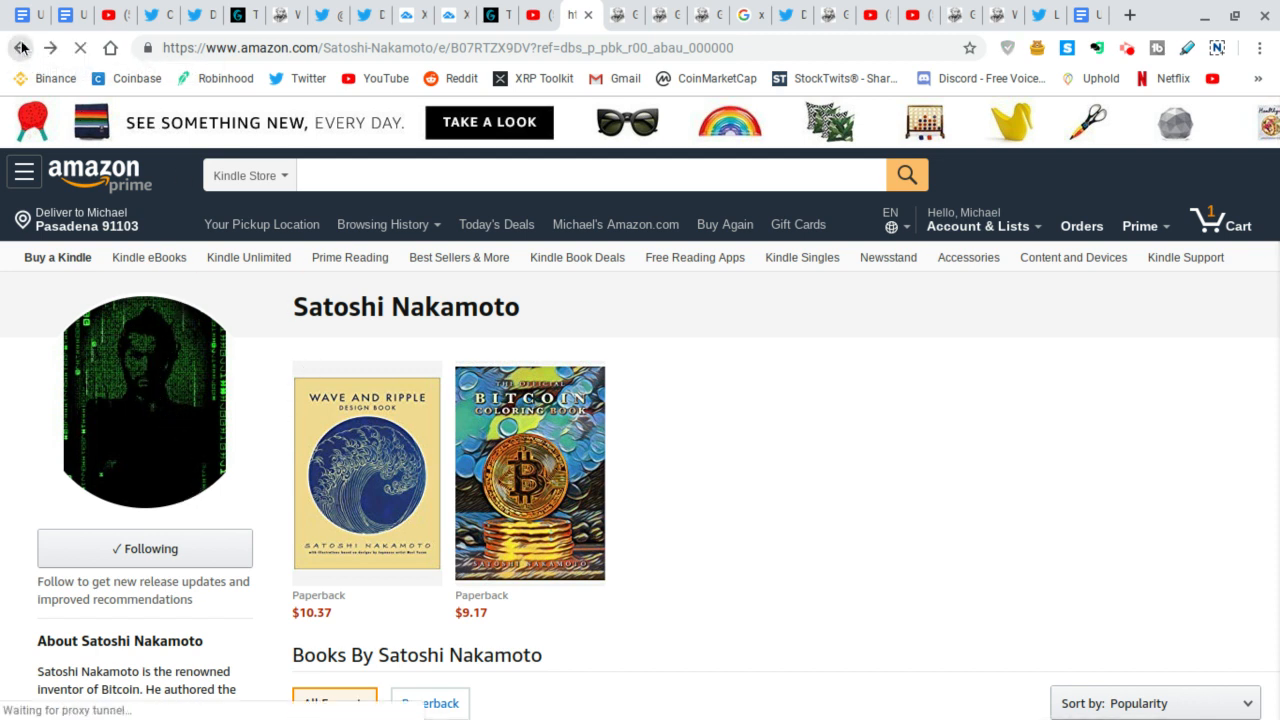
{"action": "left_click", "coordinate": [528, 472]}
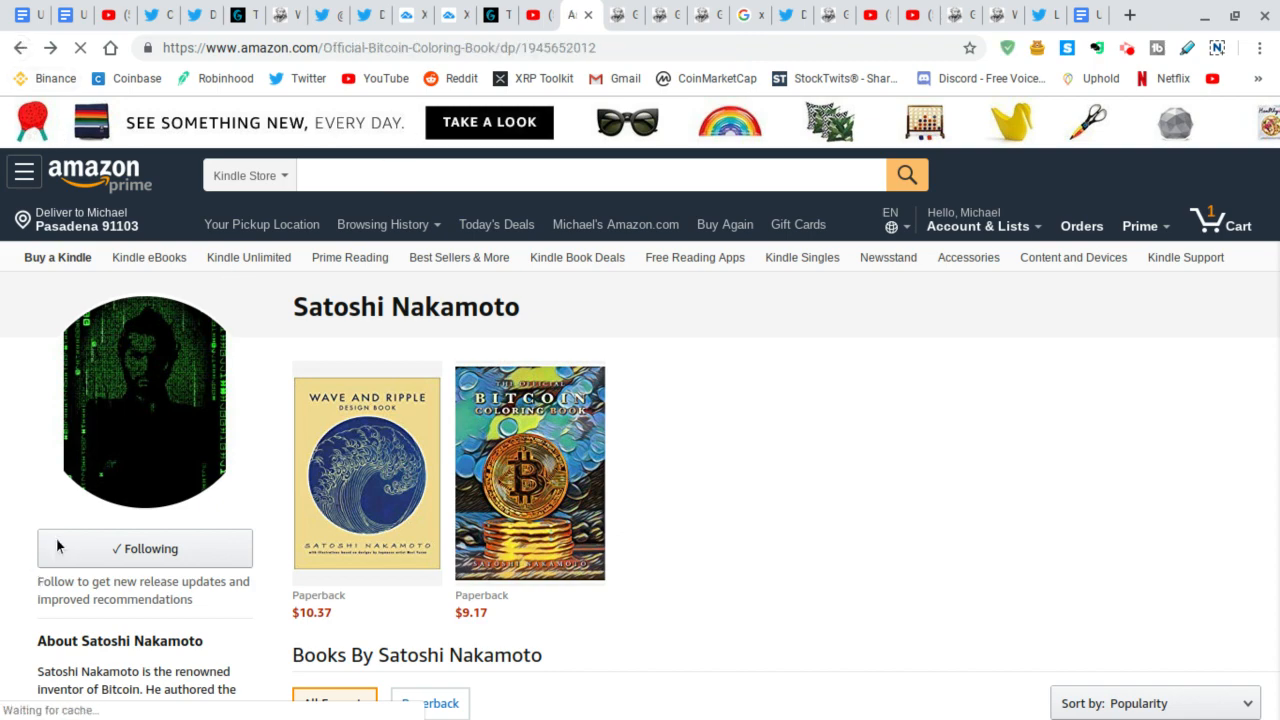
{"action": "scroll", "scroll_direction": "down", "scroll_amount": 3}
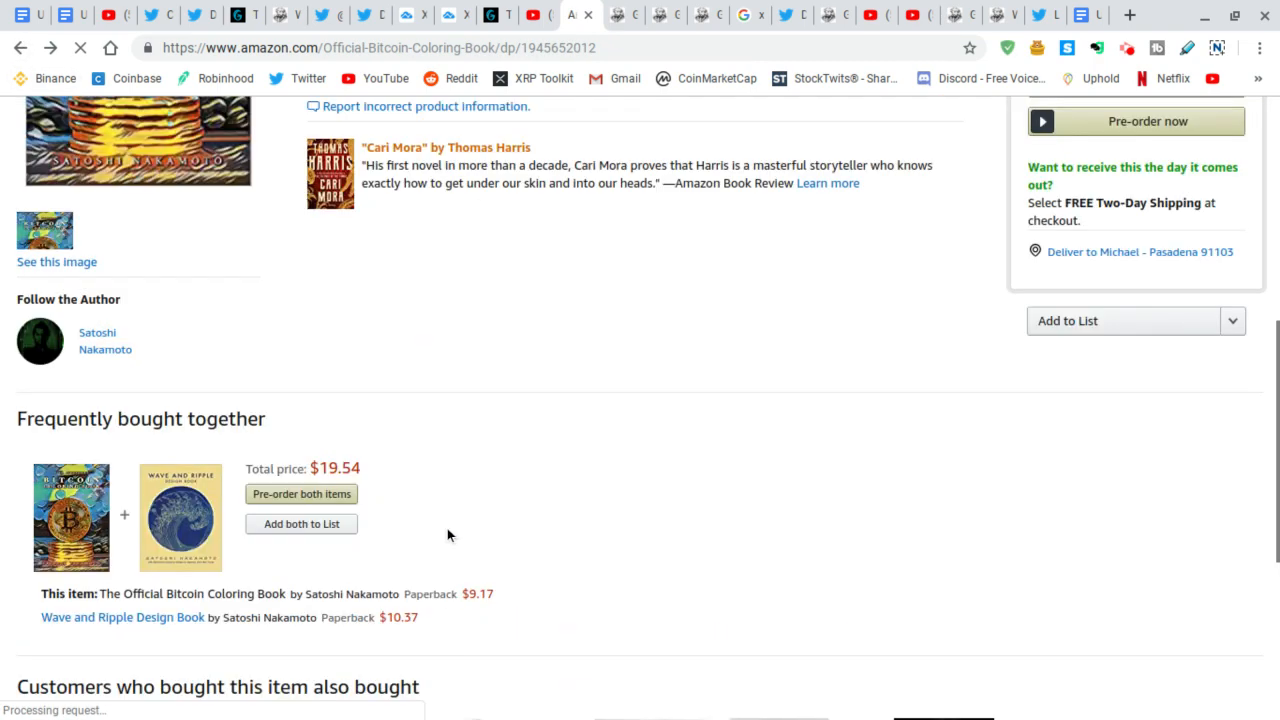
{"action": "scroll", "scroll_direction": "down", "scroll_amount": 3}
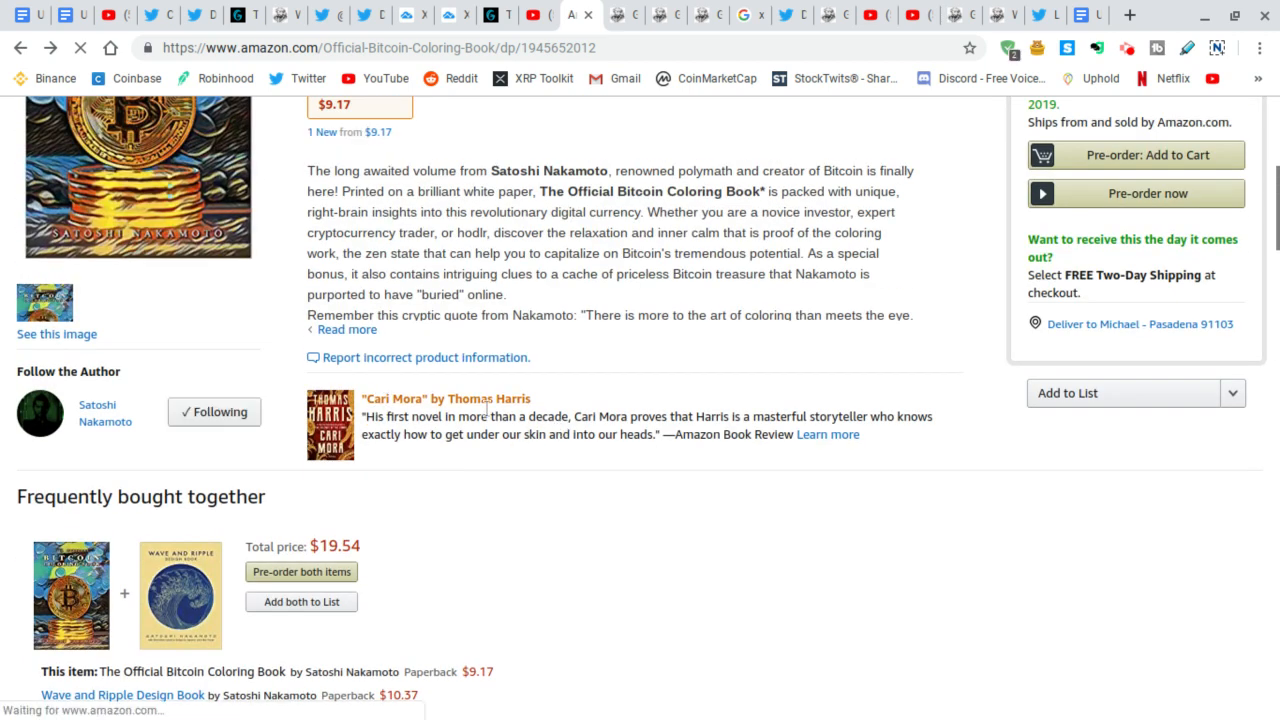
{"action": "mouse_move", "coordinate": [420, 458]}
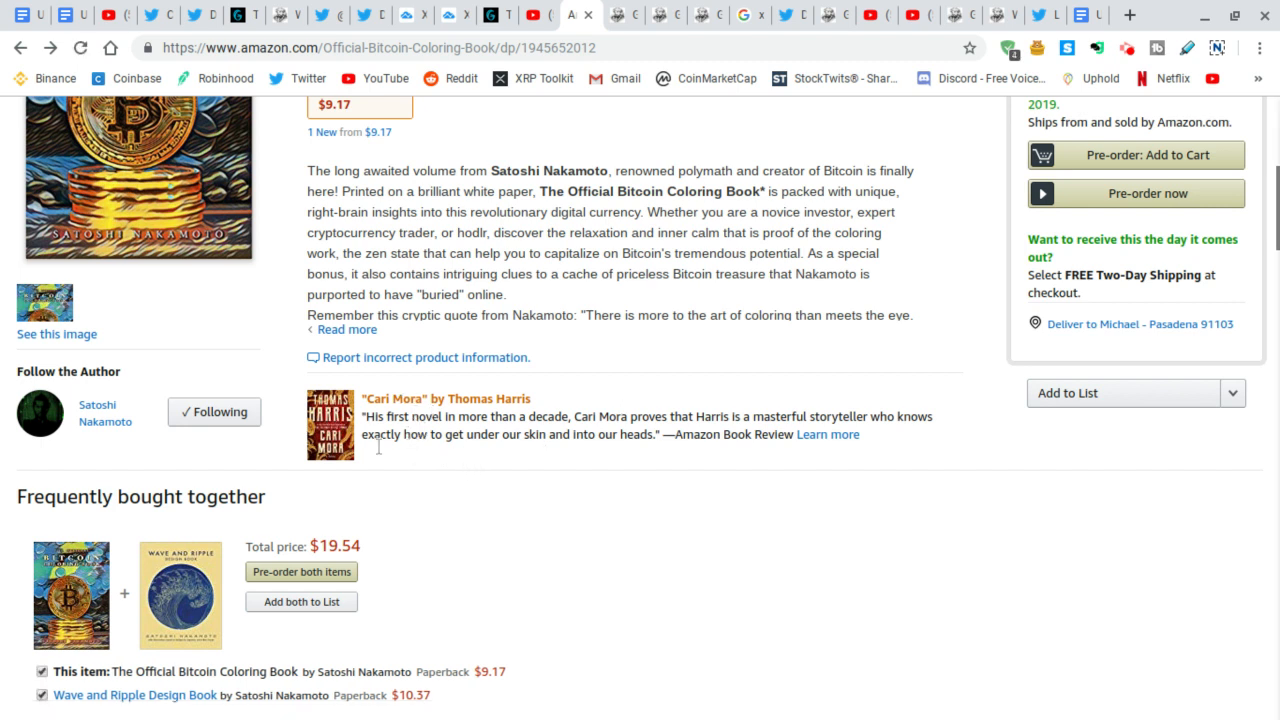
{"action": "scroll", "scroll_direction": "down", "scroll_amount": 3}
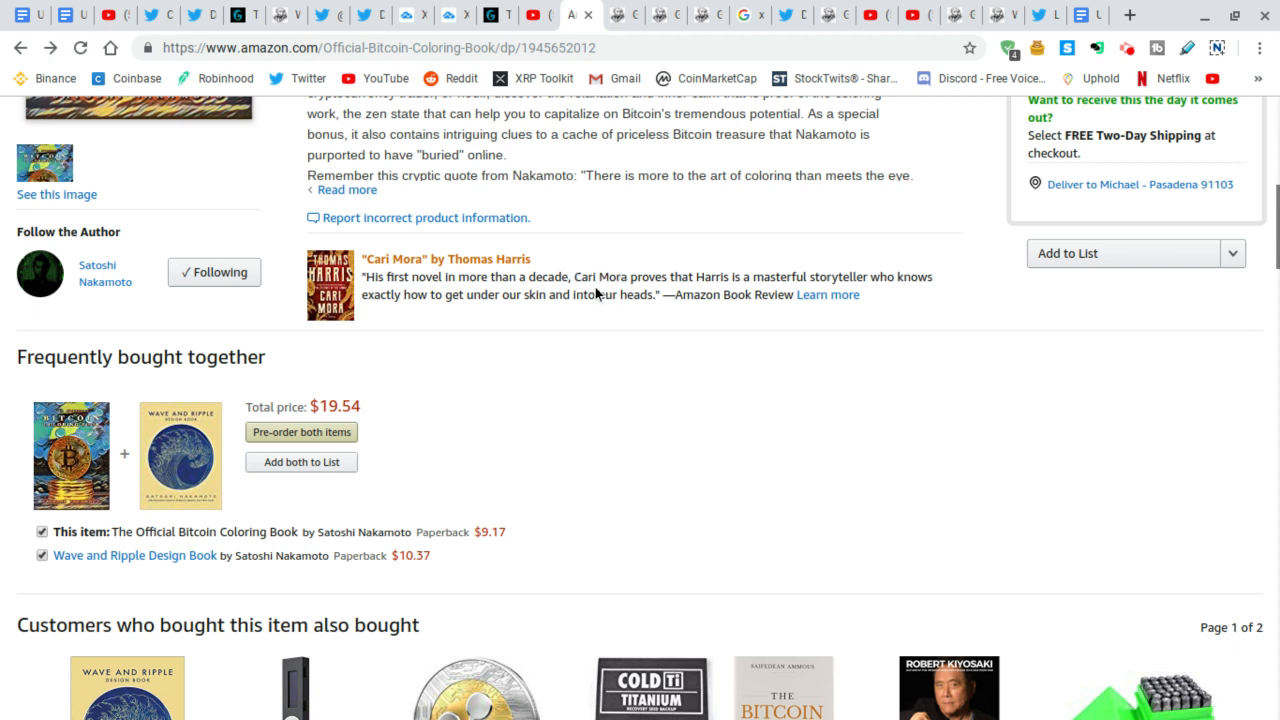
{"action": "mouse_move", "coordinate": [584, 292]}
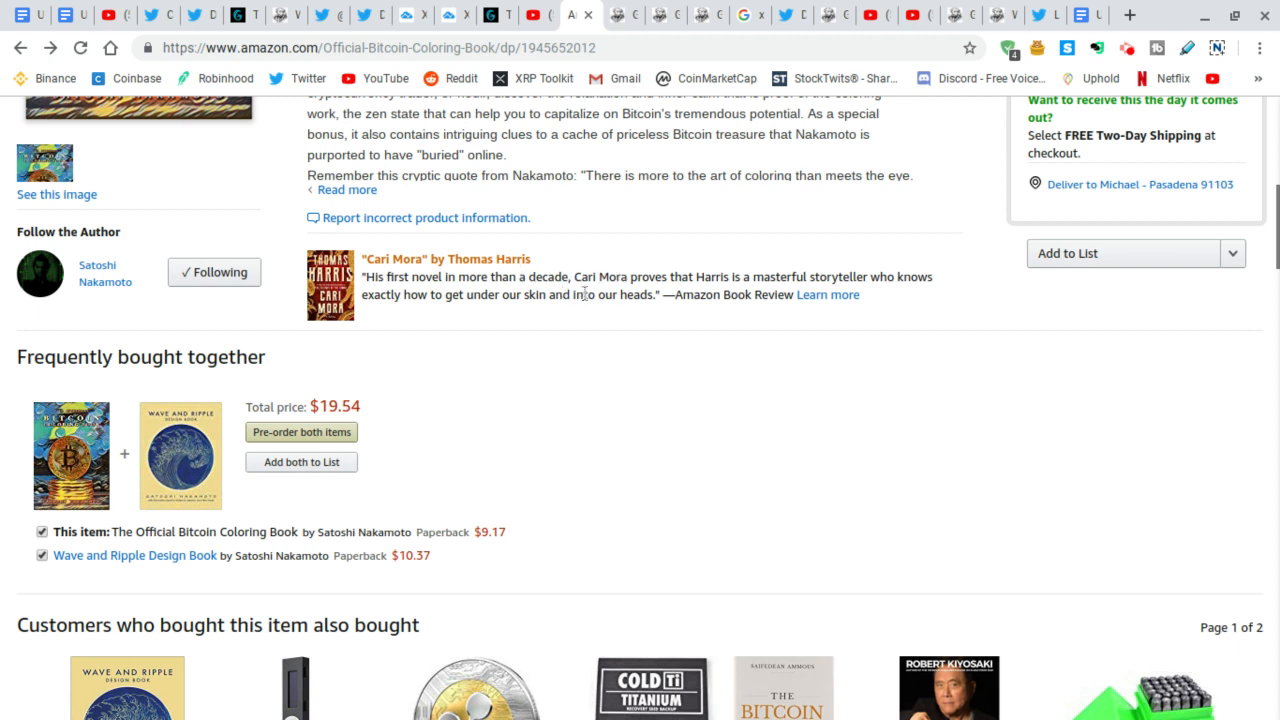
{"action": "mouse_move", "coordinate": [184, 550]}
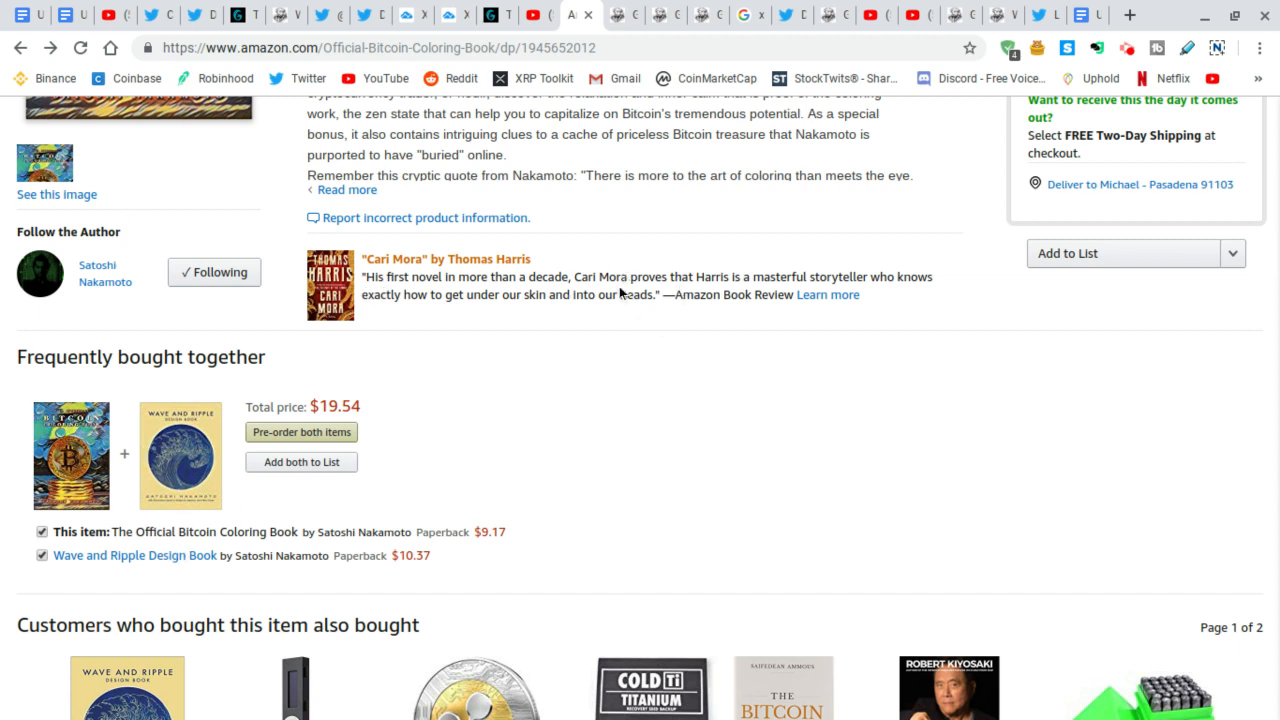
{"action": "mouse_move", "coordinate": [624, 292]}
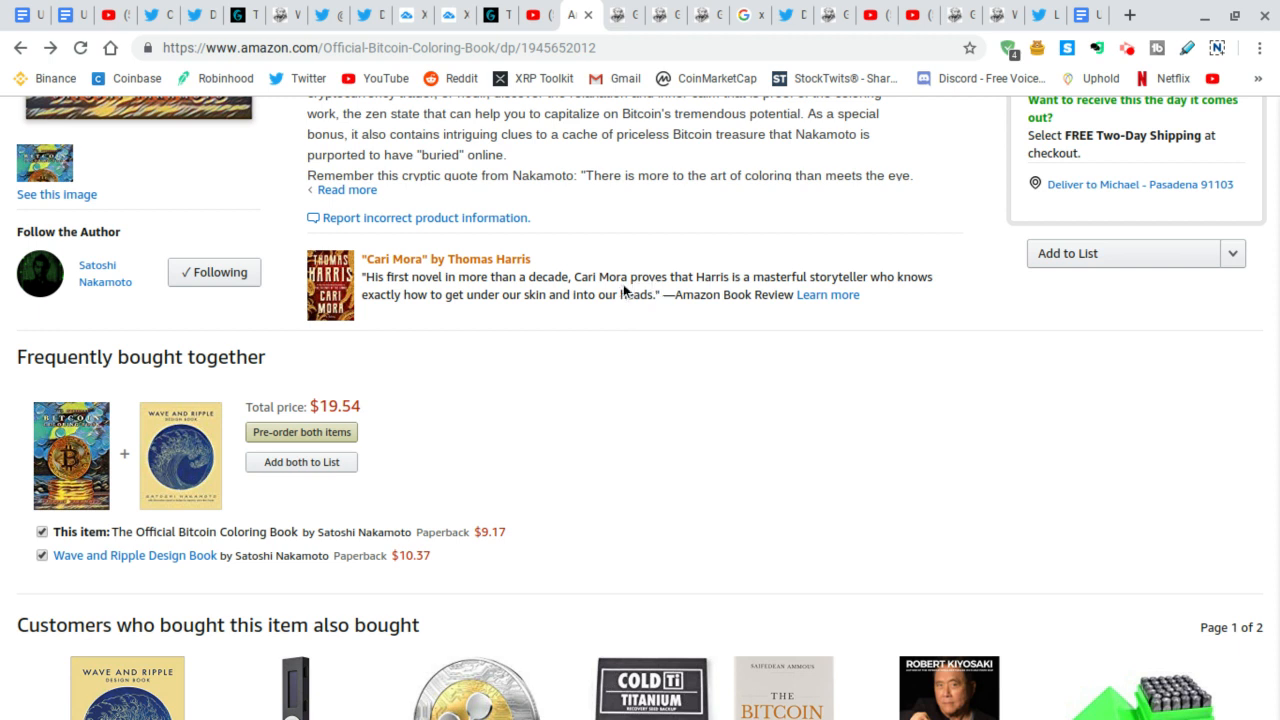
{"action": "mouse_move", "coordinate": [616, 280]}
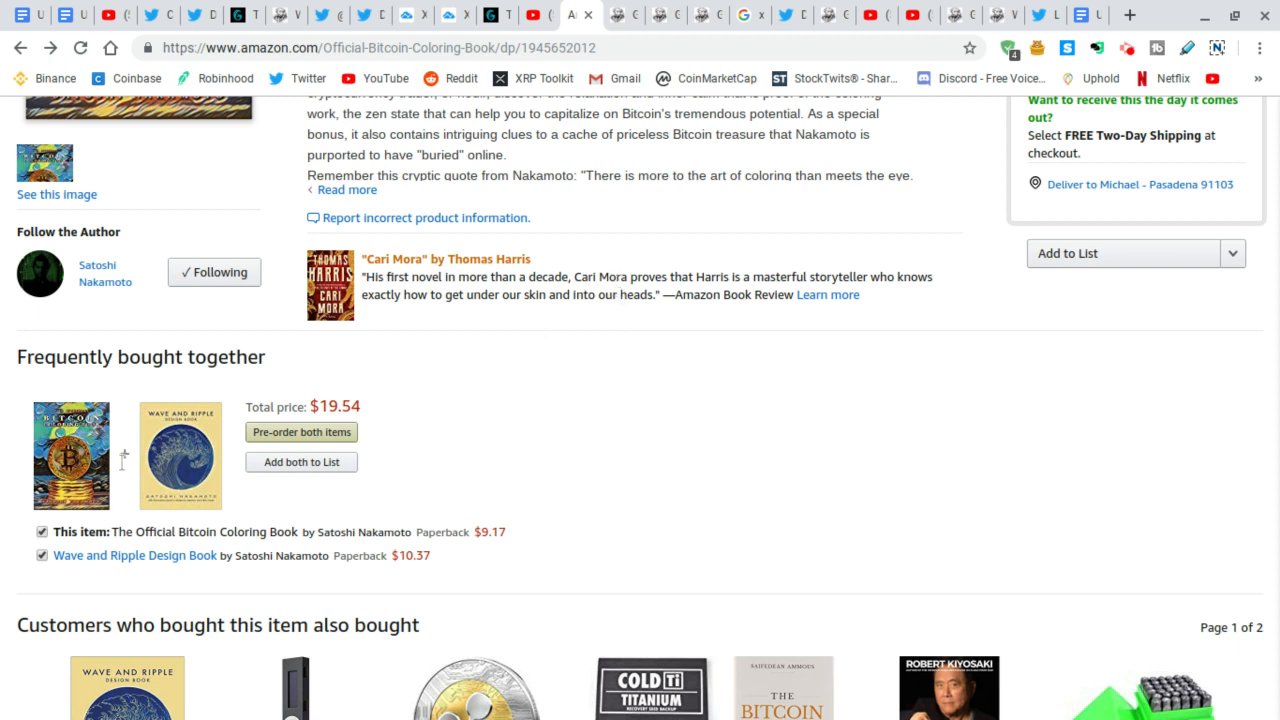
{"action": "mouse_move", "coordinate": [192, 472]}
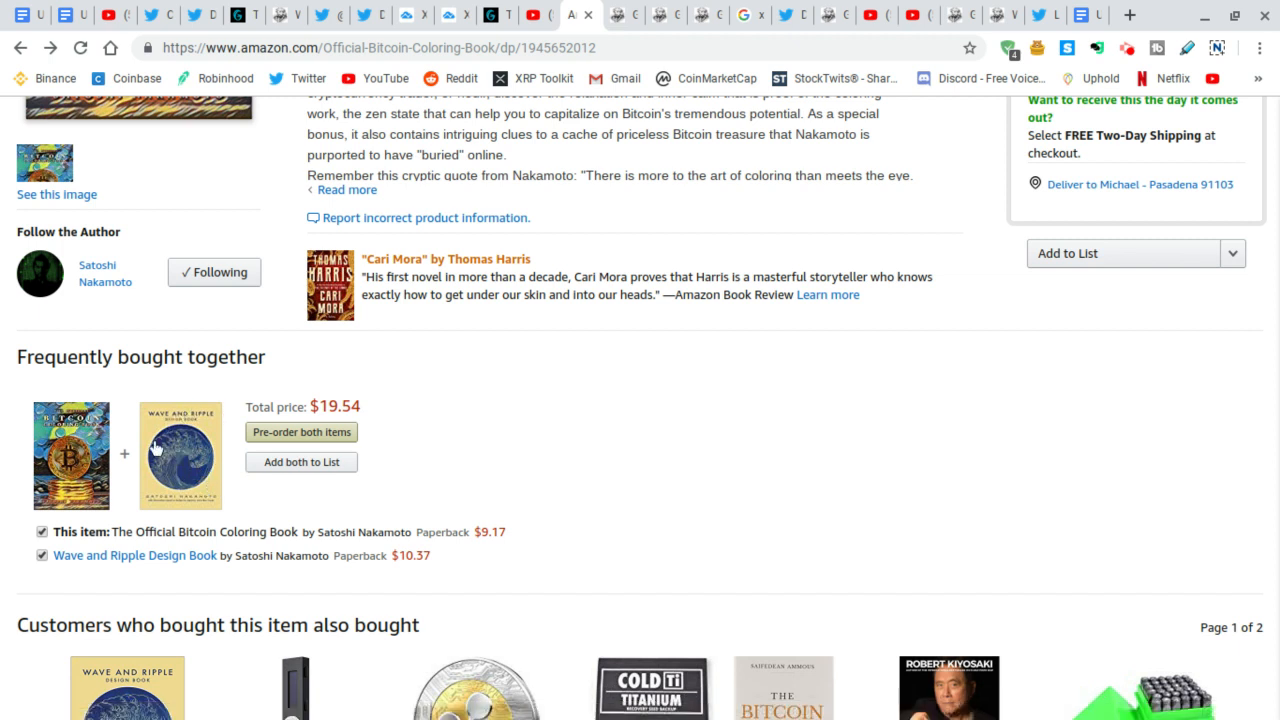
{"action": "mouse_move", "coordinate": [584, 292]}
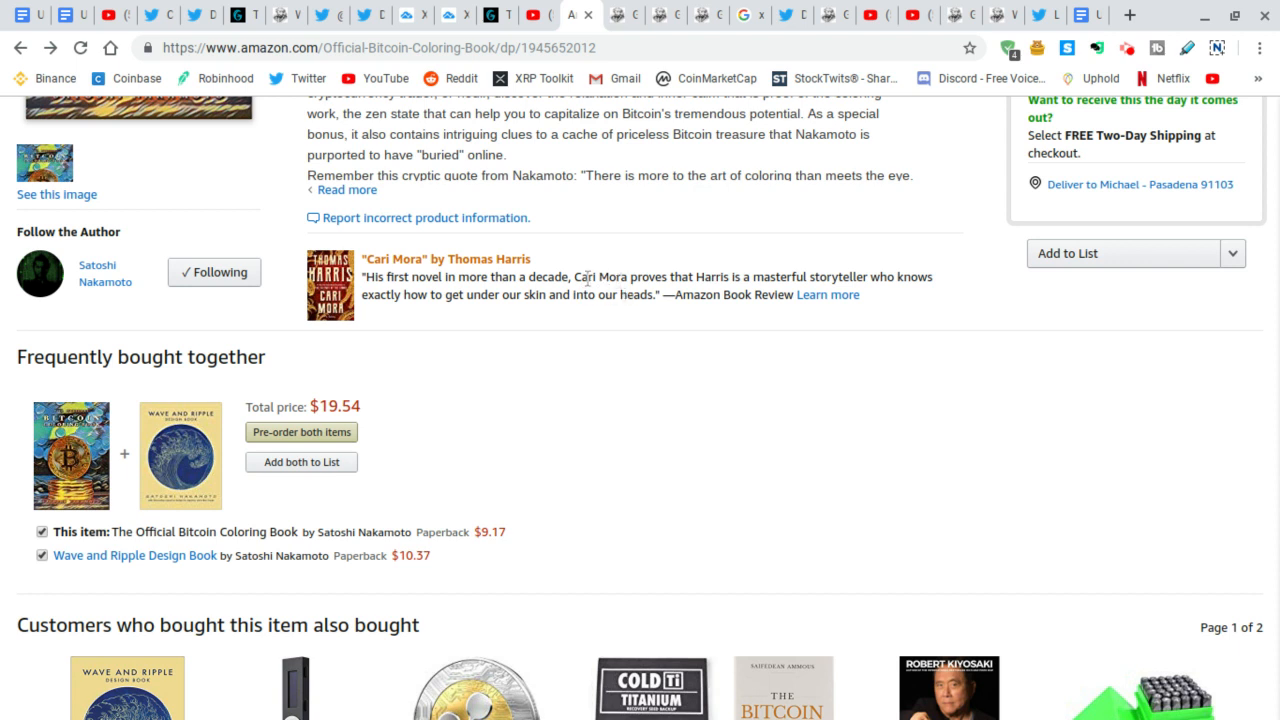
{"action": "mouse_move", "coordinate": [868, 292]}
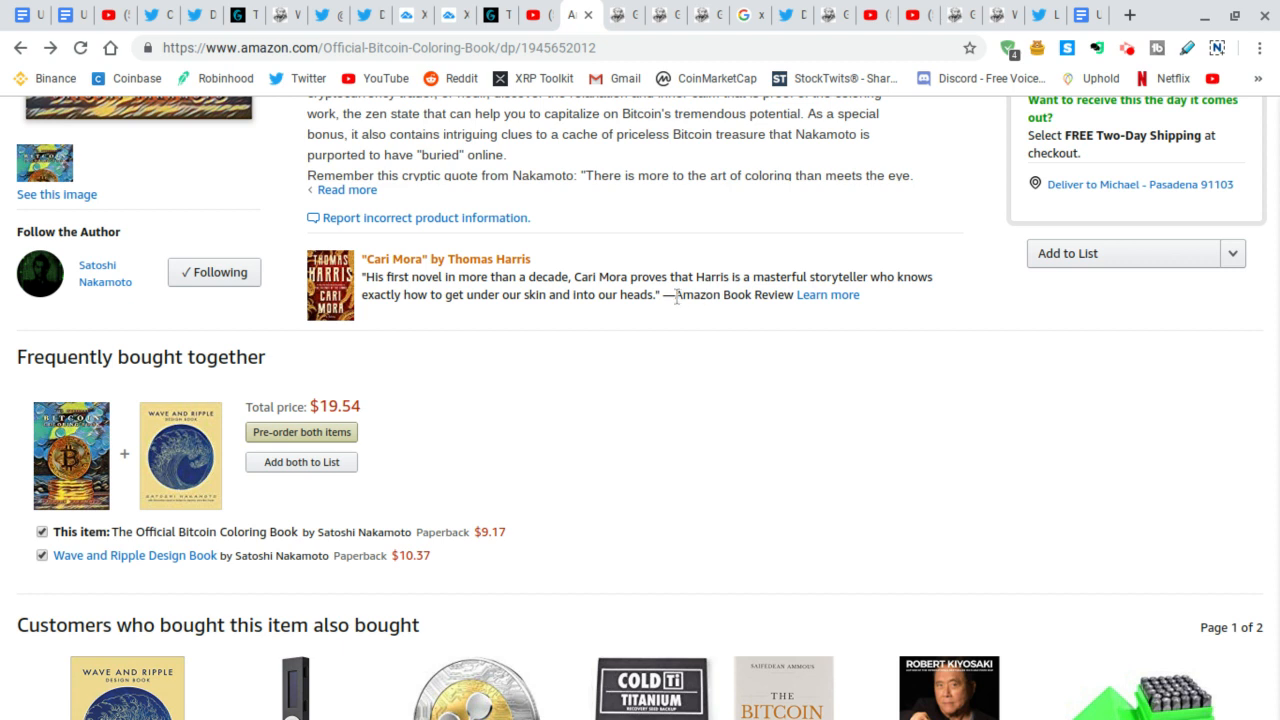
{"action": "mouse_move", "coordinate": [504, 340]}
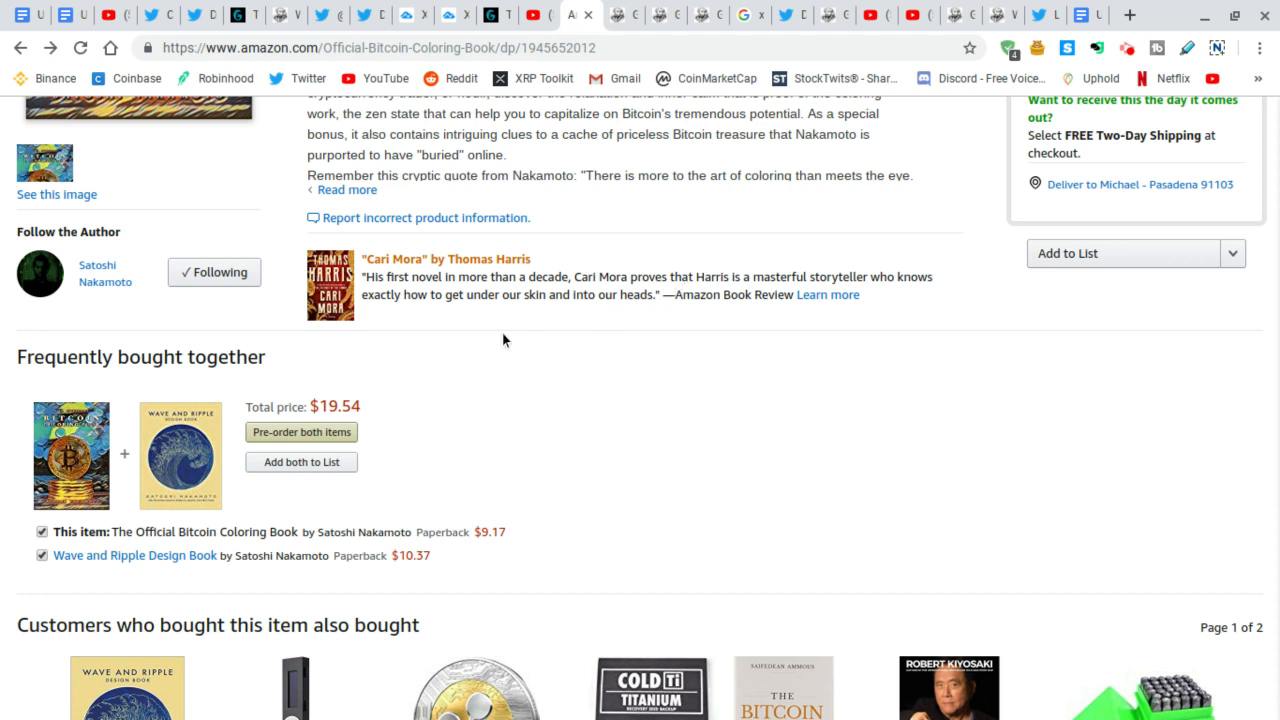
{"action": "mouse_move", "coordinate": [496, 348]}
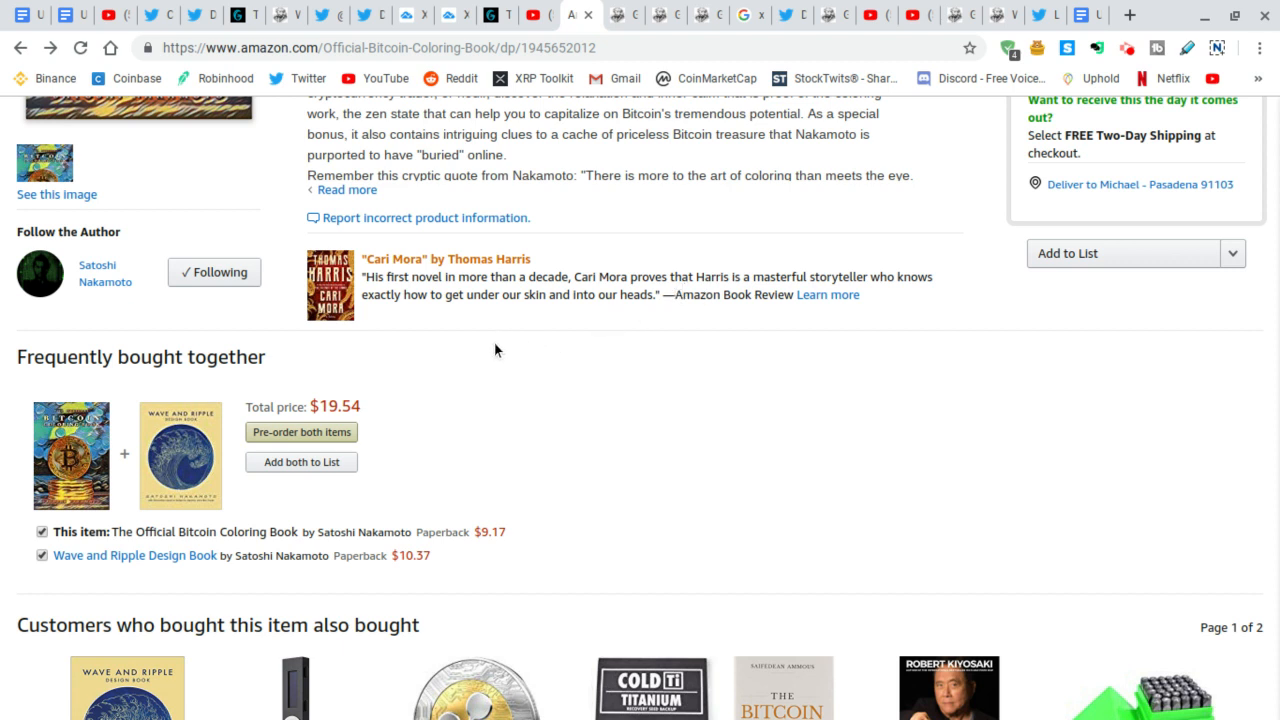
{"action": "mouse_move", "coordinate": [484, 378]}
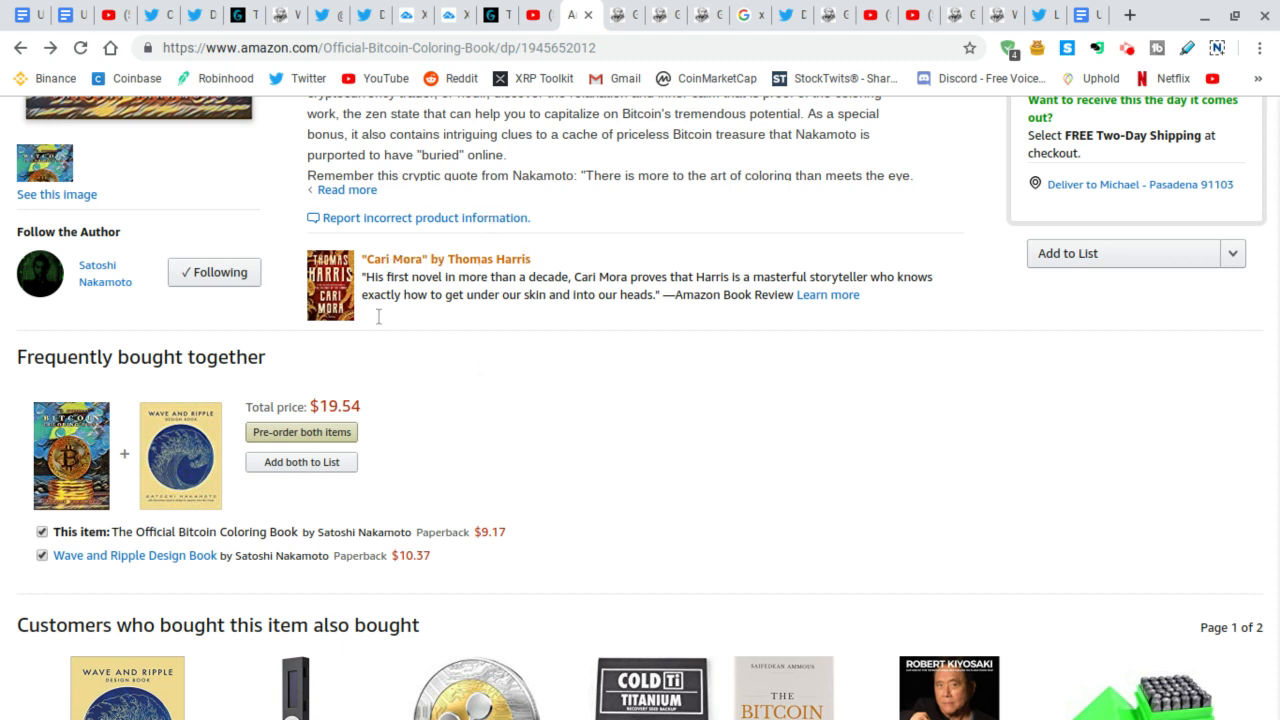
Scroll the coloring book page past the also-bought carousels to Your Browsing History with The Farmer's Son.
{"action": "scroll", "scroll_direction": "down", "scroll_amount": 3}
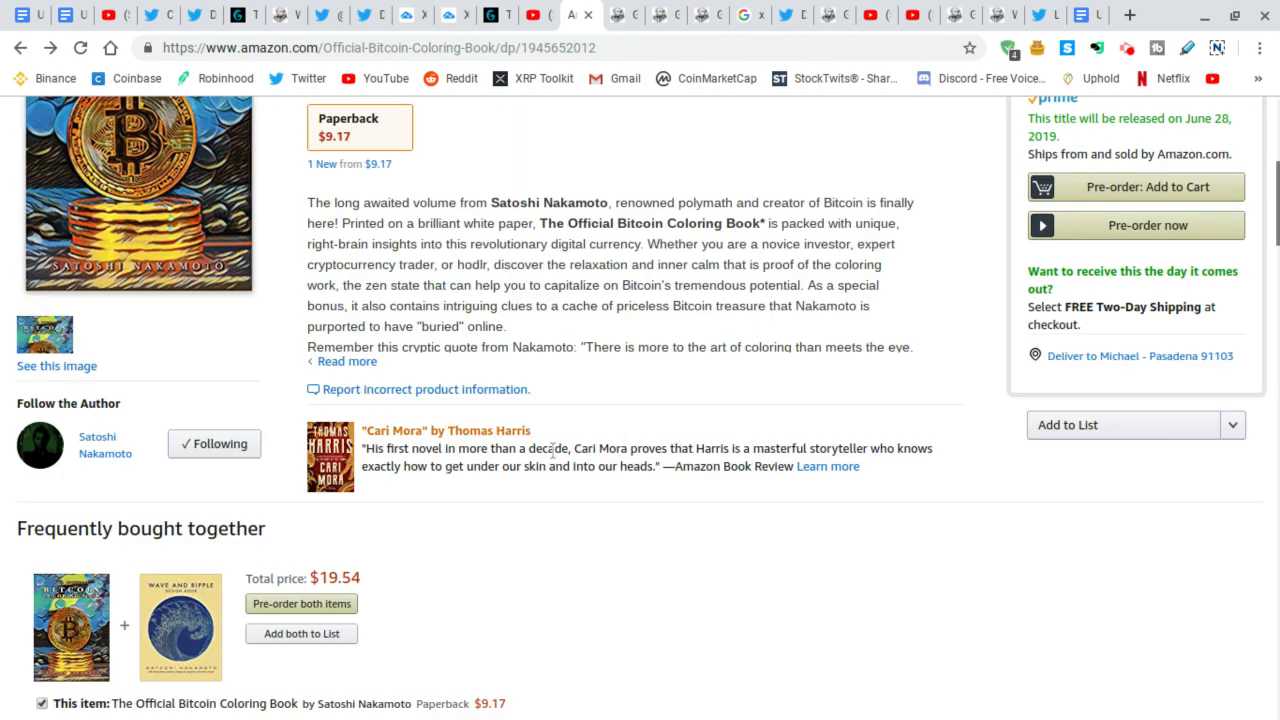
{"action": "scroll", "scroll_direction": "down", "scroll_amount": 3}
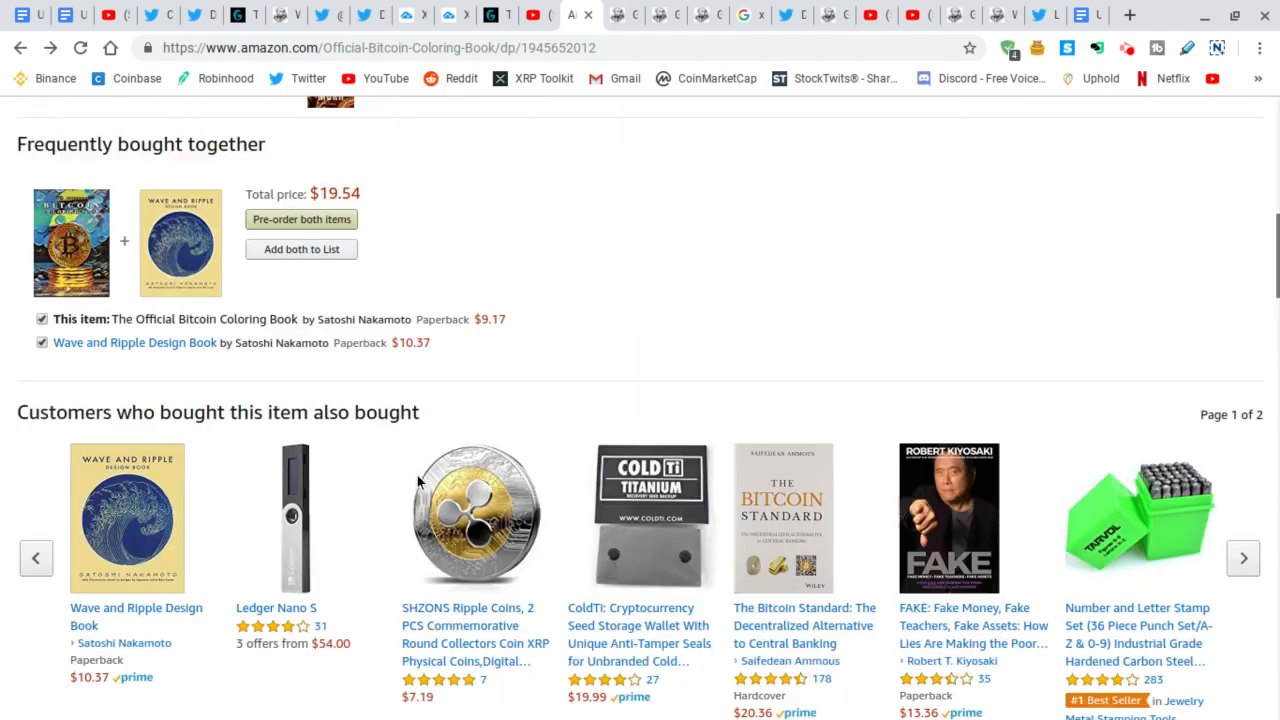
{"action": "scroll", "scroll_direction": "down", "scroll_amount": 3}
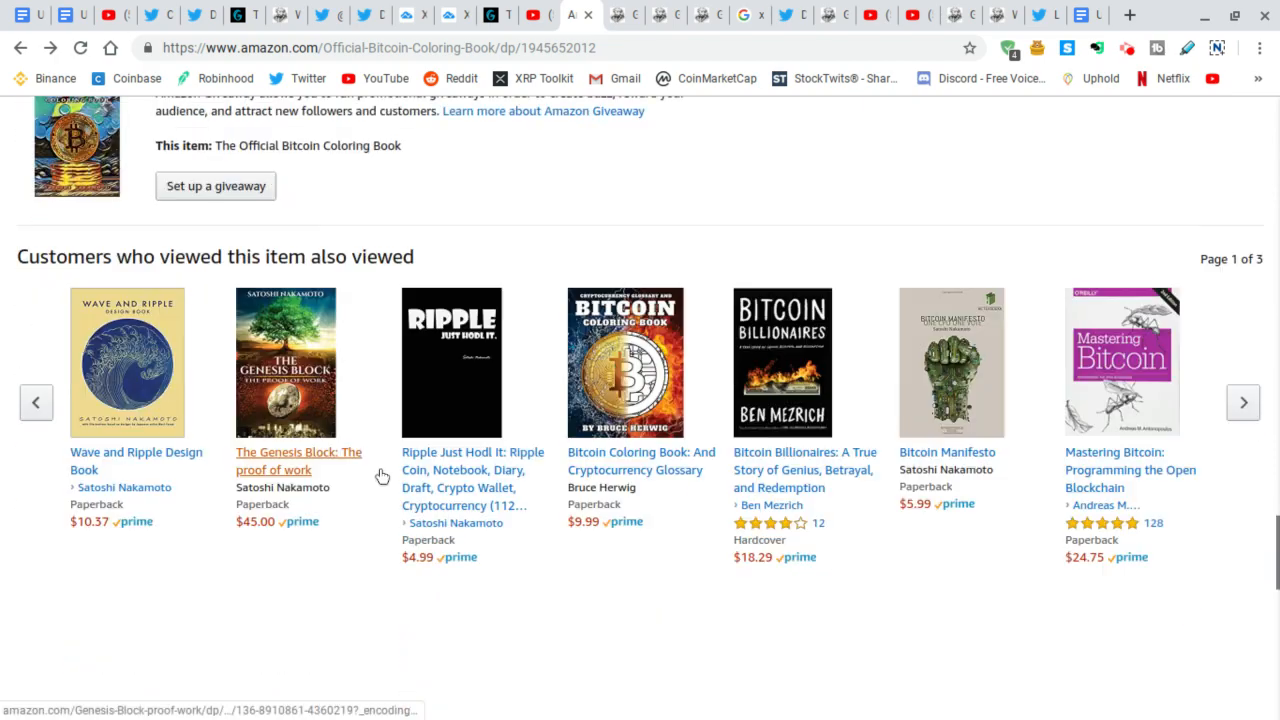
{"action": "scroll", "scroll_direction": "down", "scroll_amount": 3}
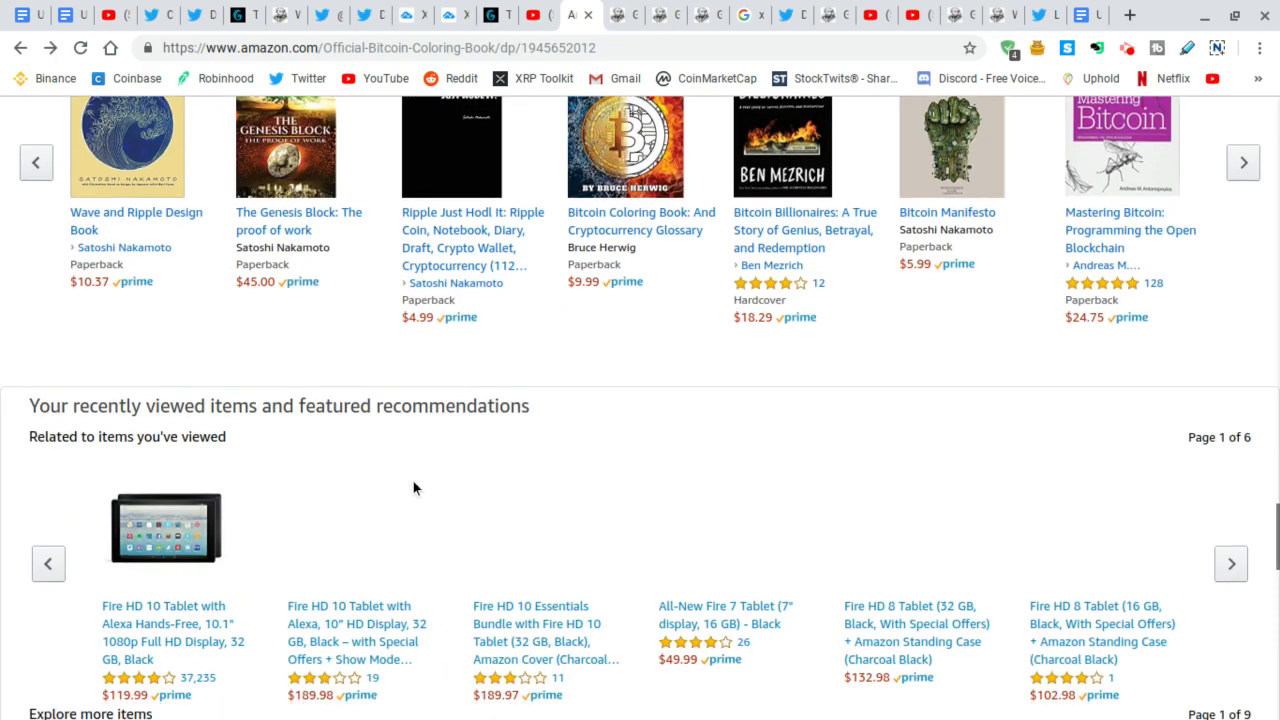
{"action": "scroll", "scroll_direction": "down", "scroll_amount": 3}
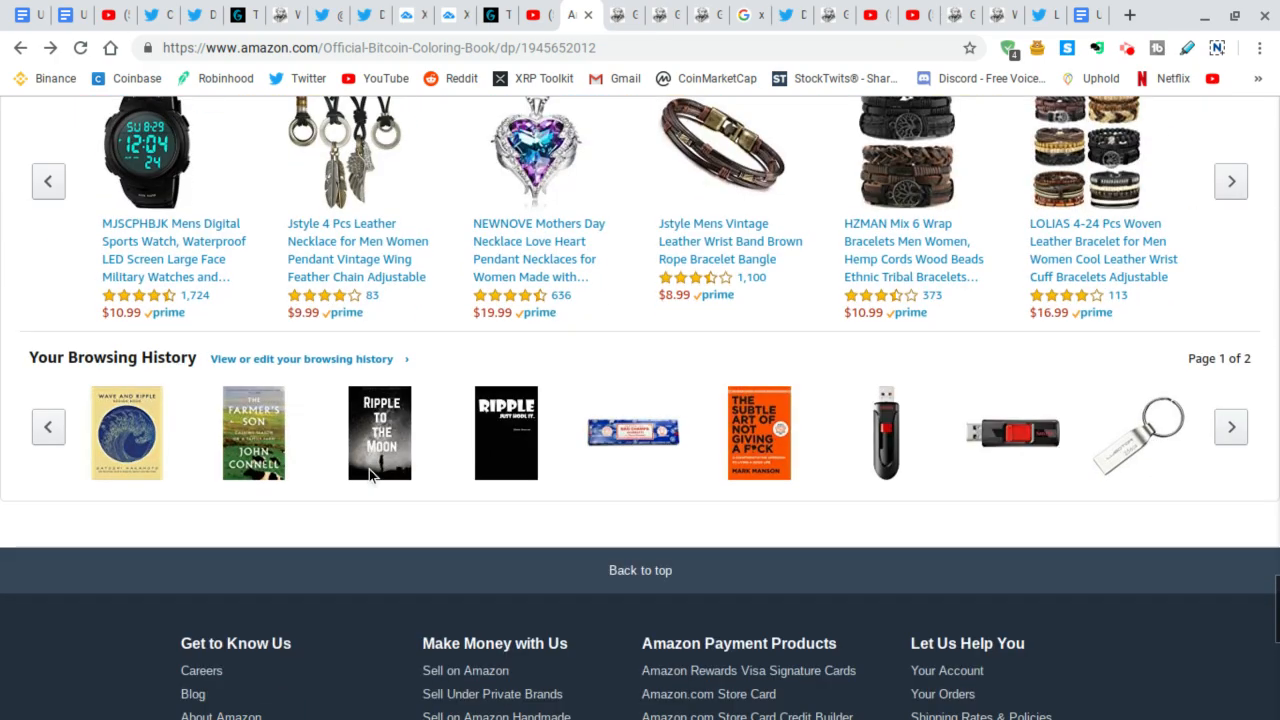
{"action": "mouse_move", "coordinate": [312, 532]}
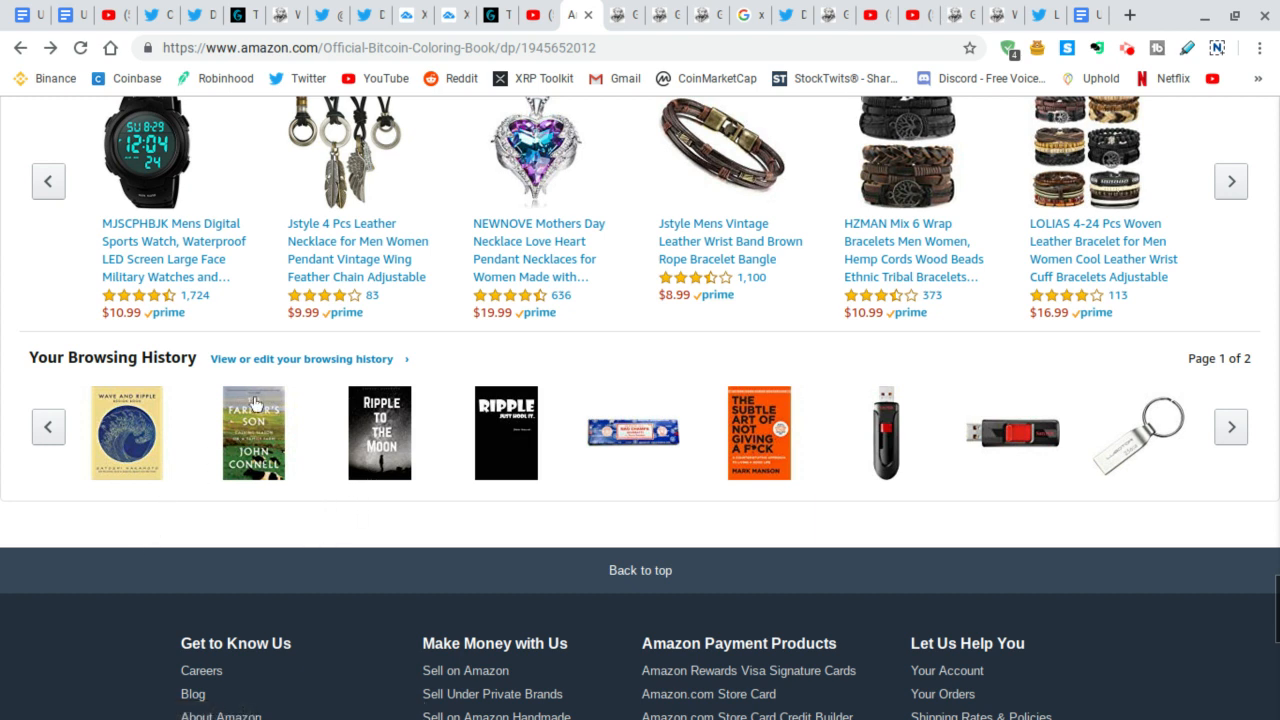
{"action": "mouse_move", "coordinate": [252, 432]}
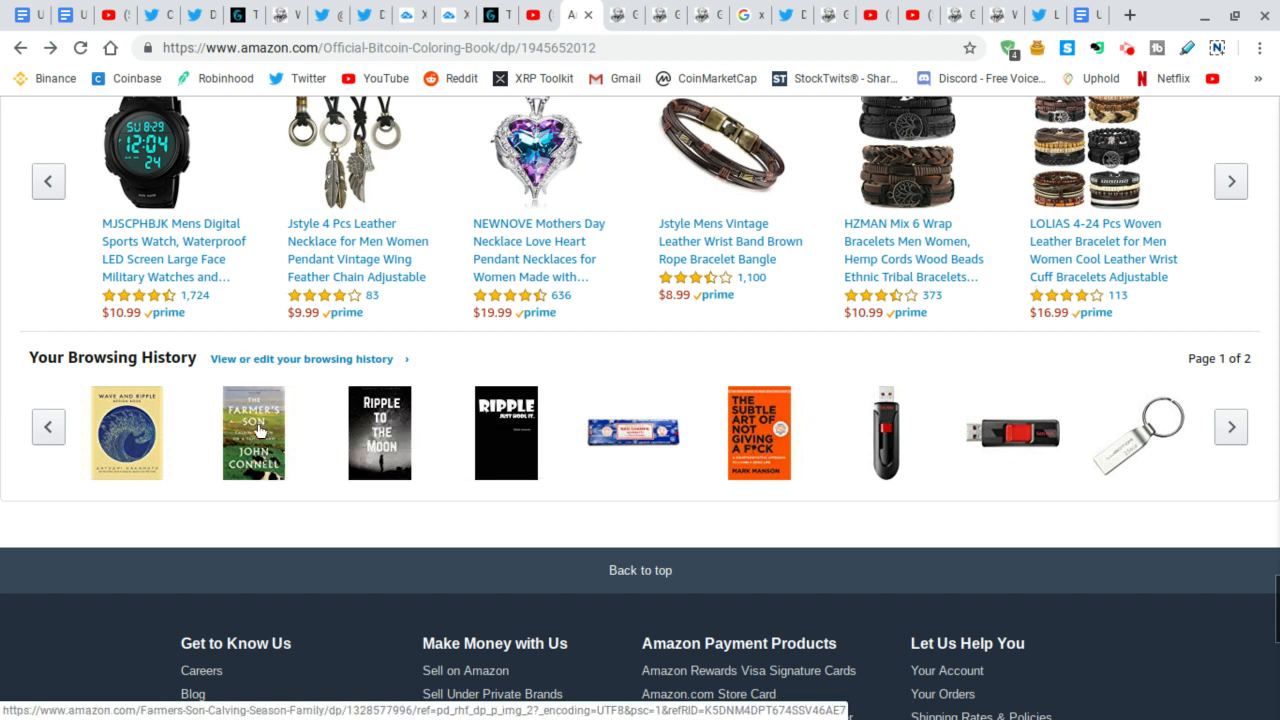
{"action": "mouse_move", "coordinate": [256, 432]}
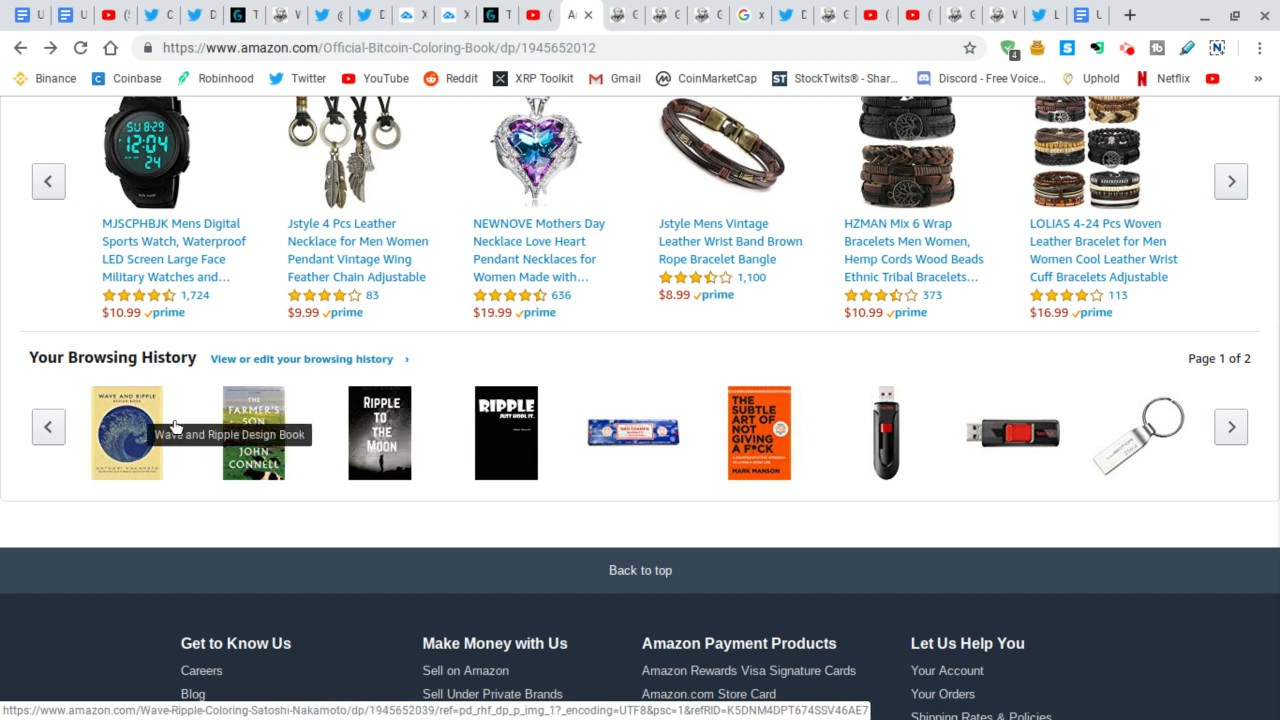
{"action": "mouse_move", "coordinate": [252, 432]}
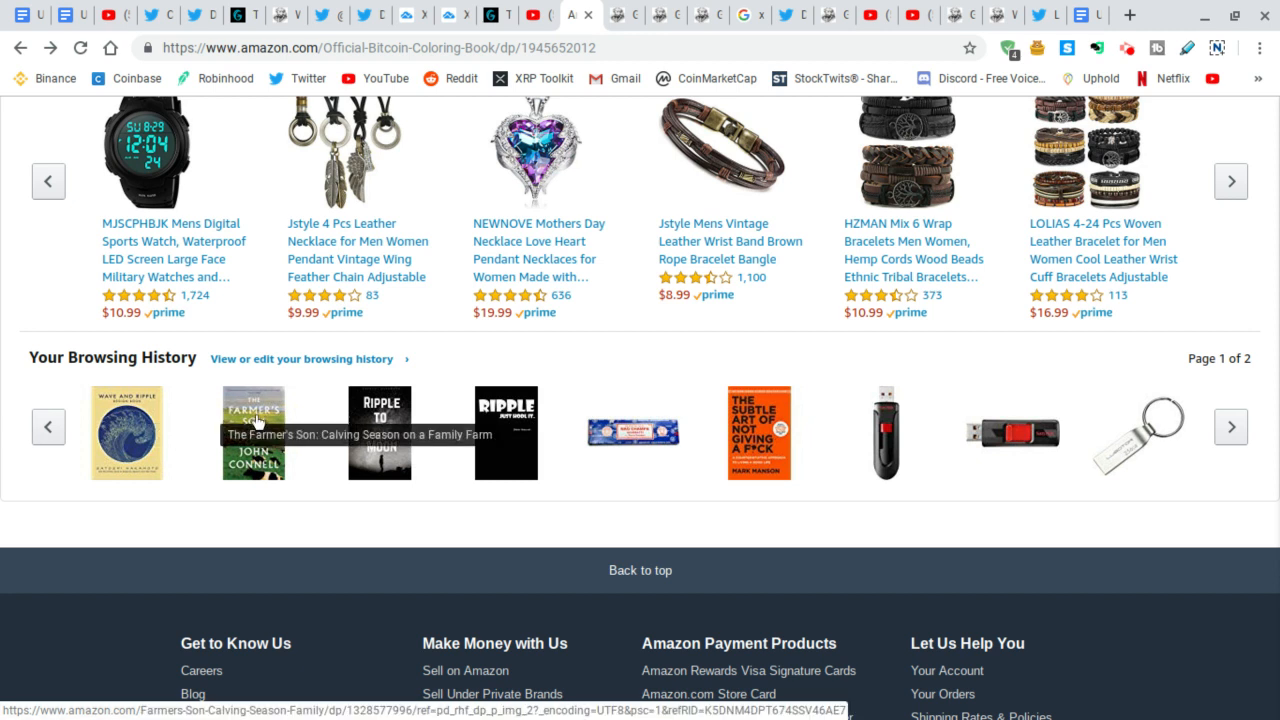
{"action": "mouse_move", "coordinate": [624, 18]}
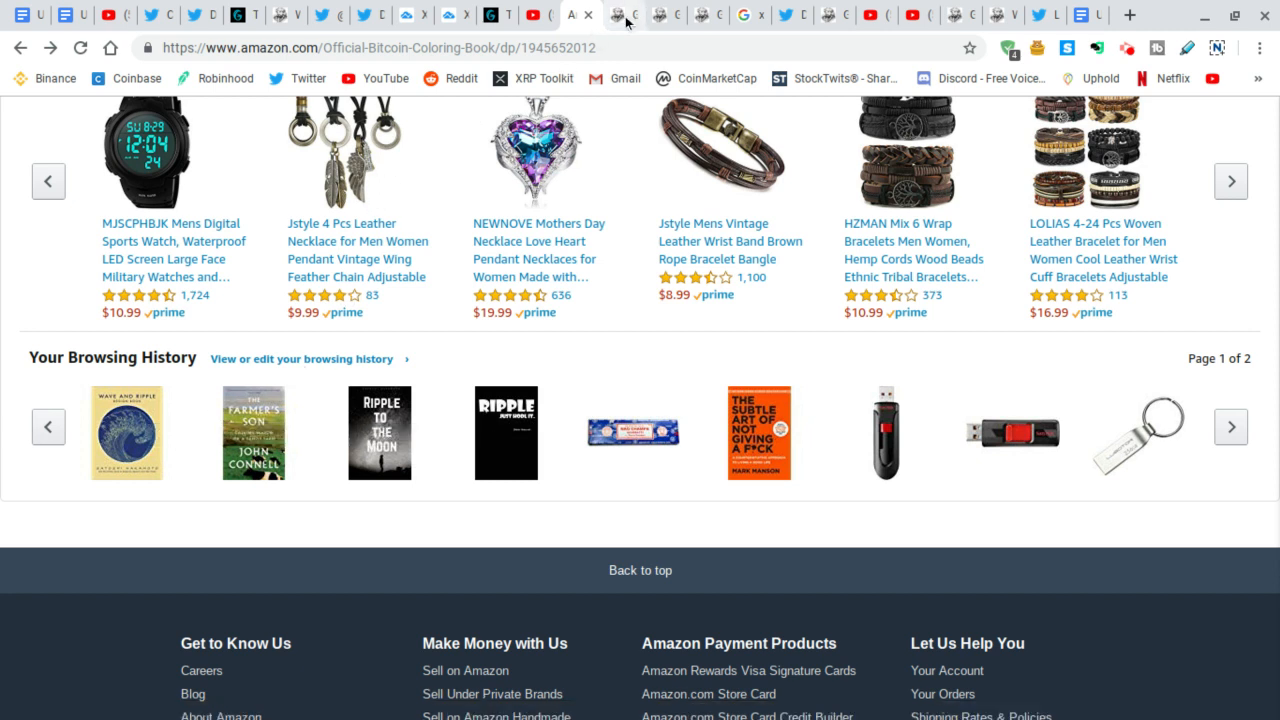
Bring up the Gematrix calculator to look up 'the farmers son' (585) and the author's name.
{"action": "left_click", "coordinate": [624, 16]}
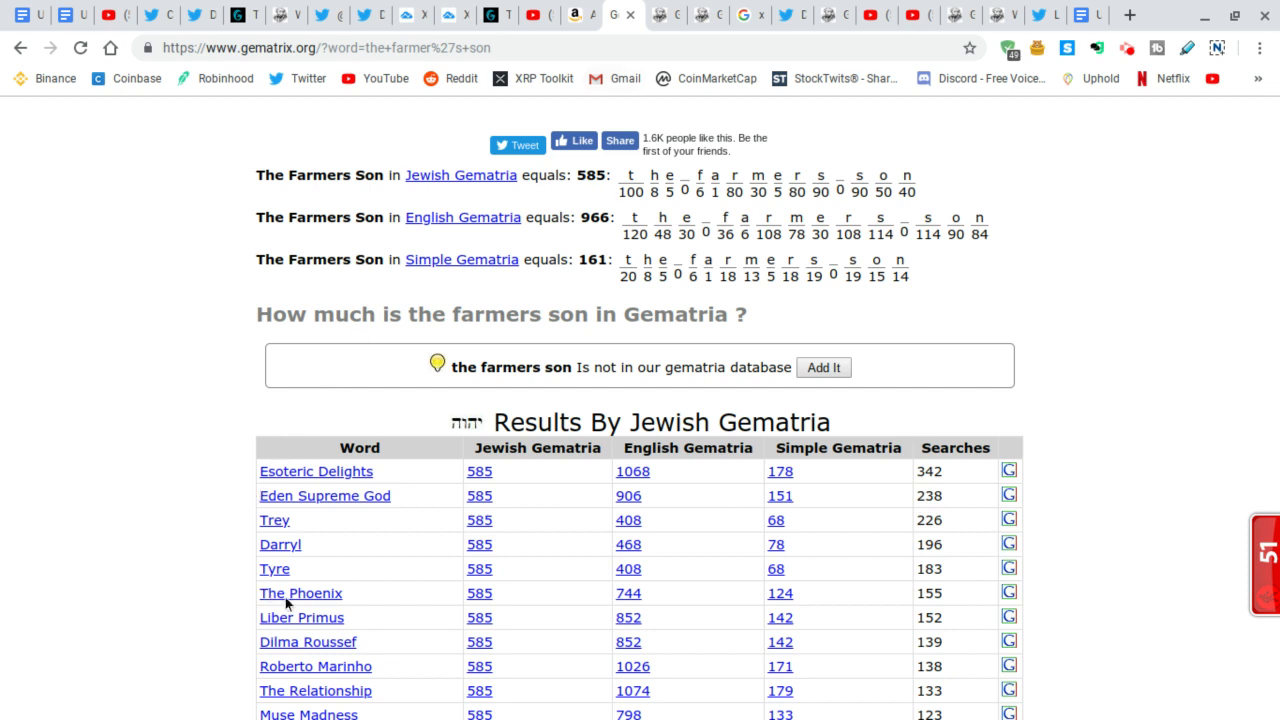
{"action": "mouse_move", "coordinate": [322, 610]}
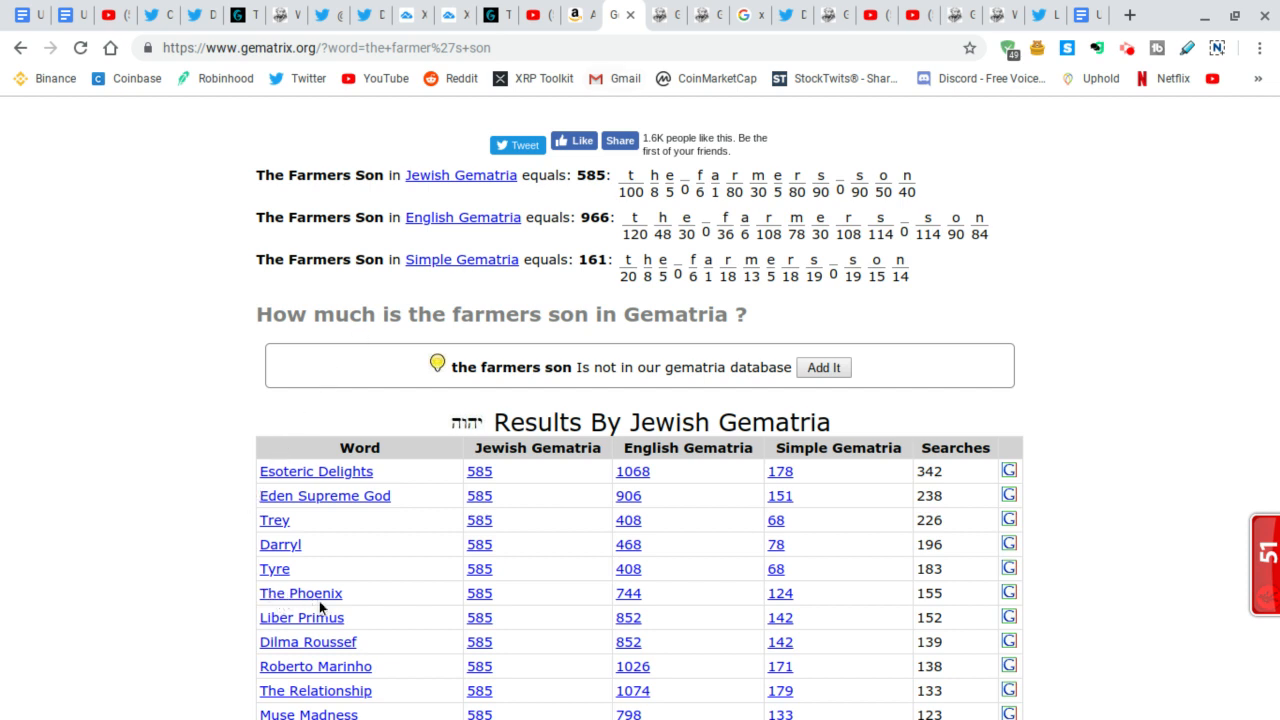
{"action": "mouse_move", "coordinate": [300, 592]}
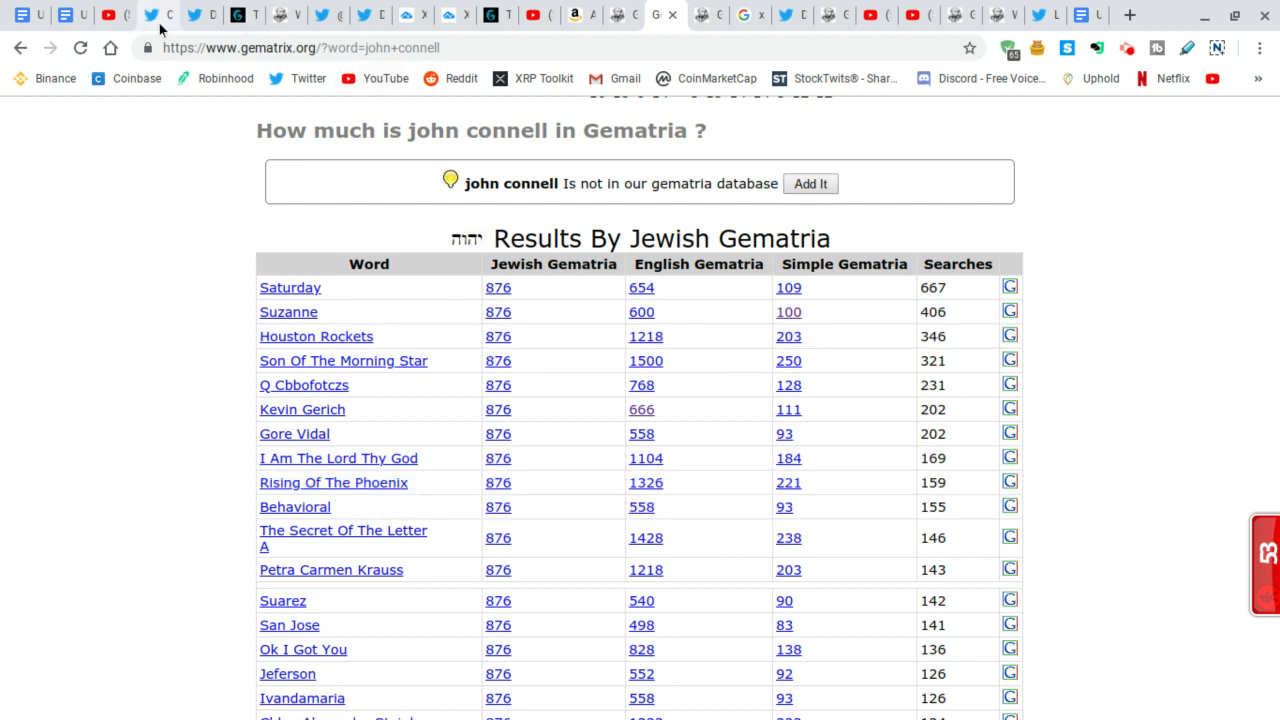
Return to David Schwartz's JoelKatz Twitter profile with his tweets and follow counts.
{"action": "left_click", "coordinate": [200, 16]}
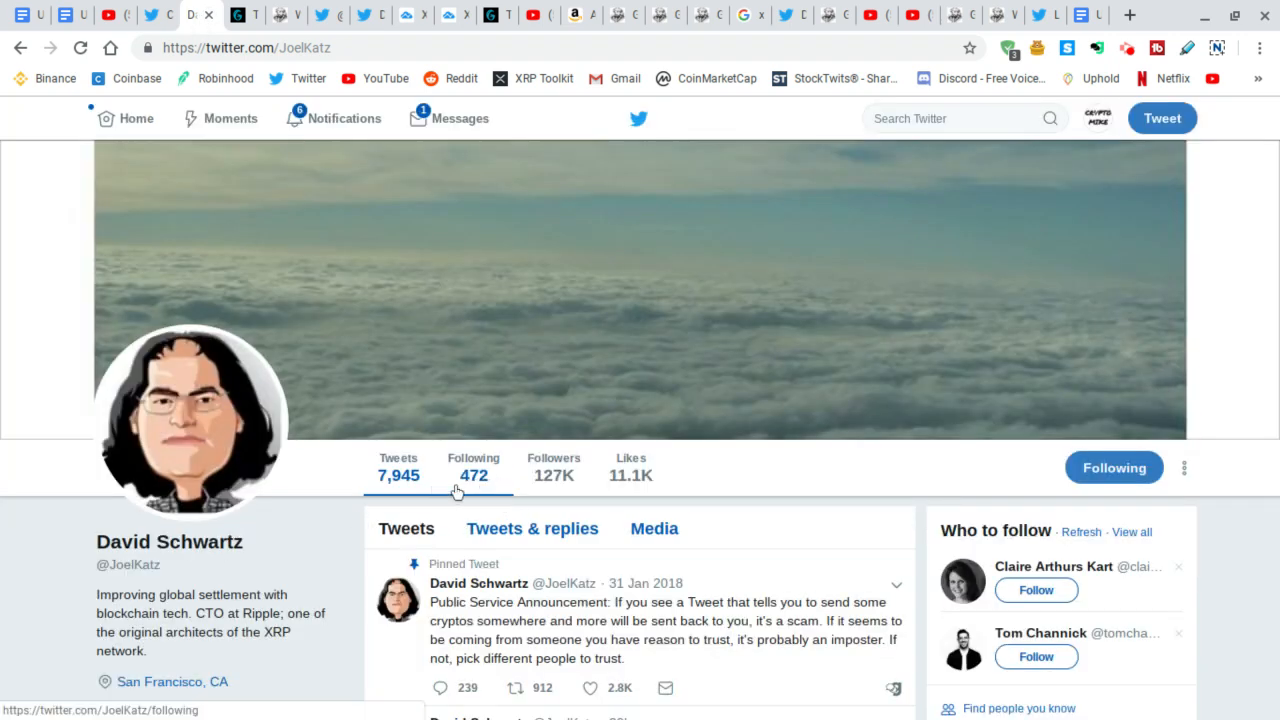
{"action": "mouse_move", "coordinate": [224, 384]}
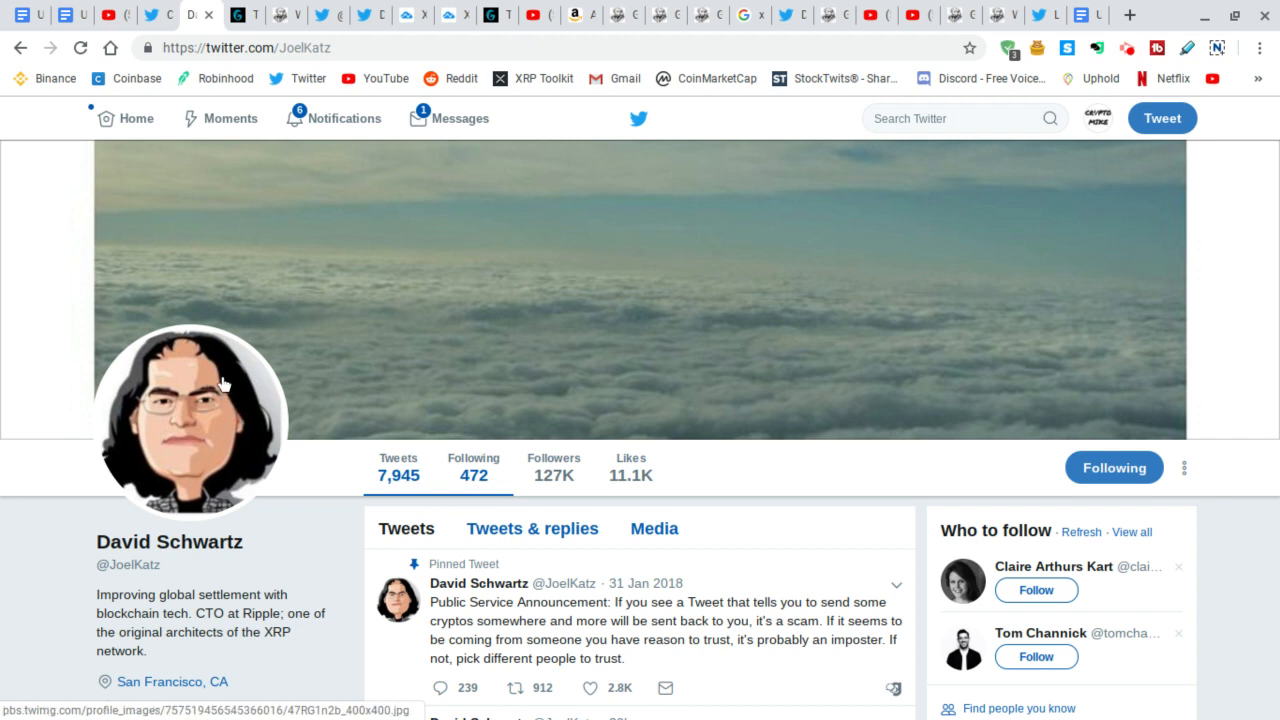
{"action": "mouse_move", "coordinate": [472, 472]}
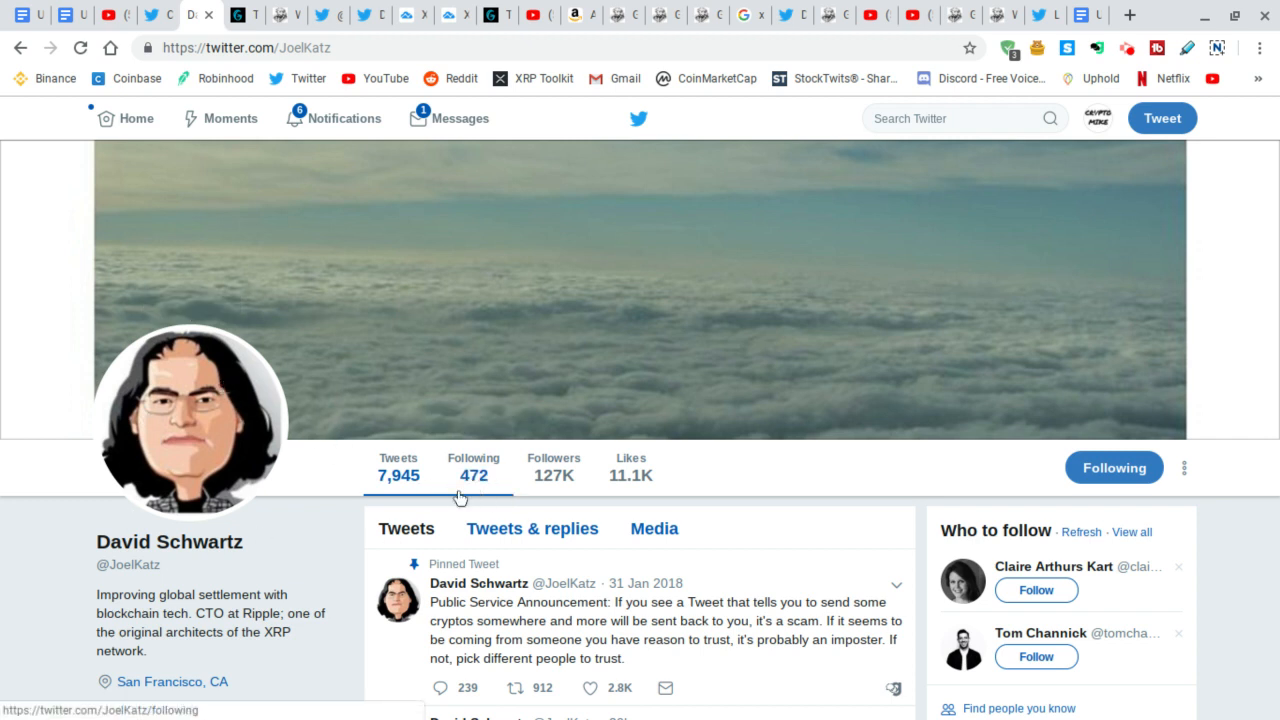
{"action": "mouse_move", "coordinate": [472, 476]}
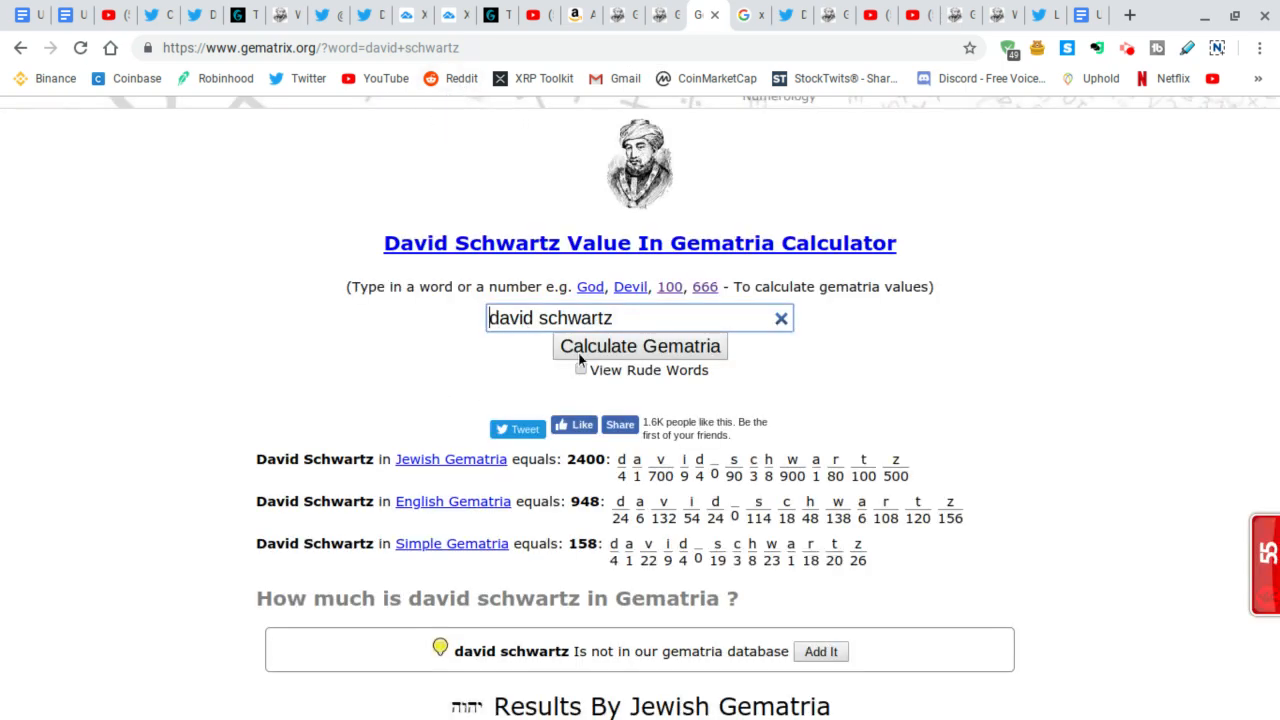
{"action": "mouse_move", "coordinate": [504, 350]}
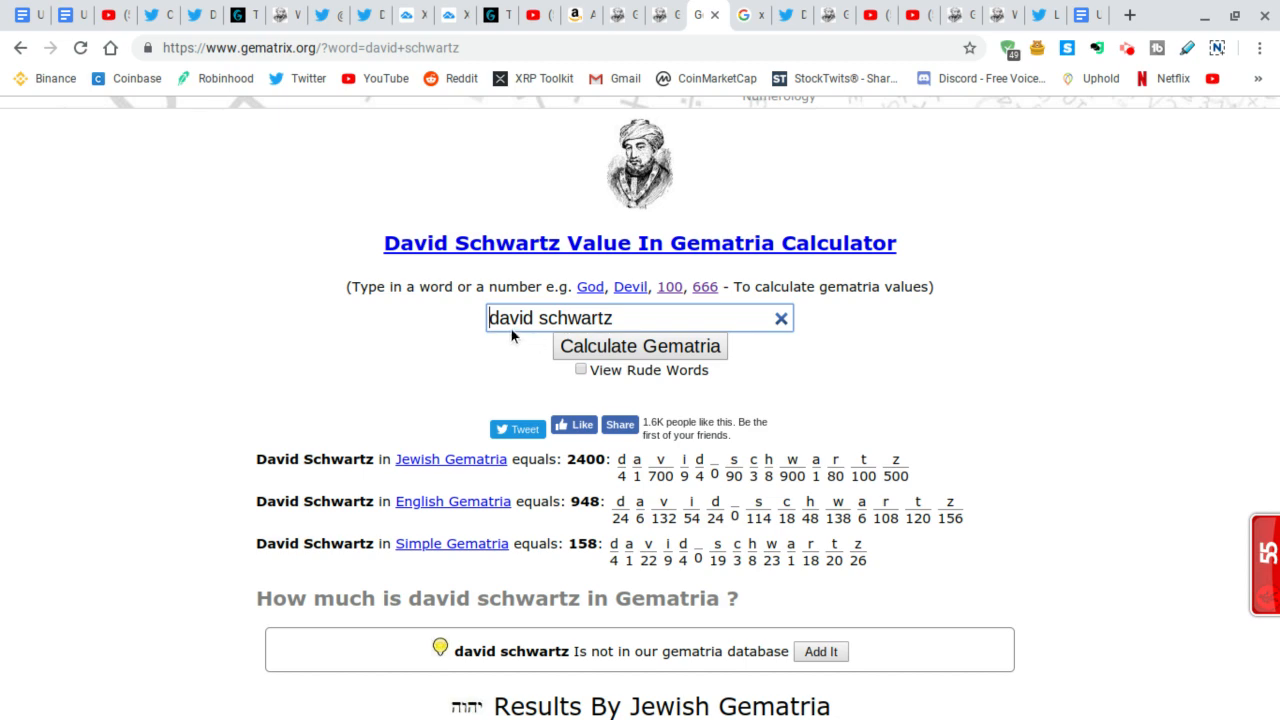
Scroll to the Jewish Gematria table showing 'david schwartz' at 2400 and its matching phrases.
{"action": "scroll", "scroll_direction": "down", "scroll_amount": 3}
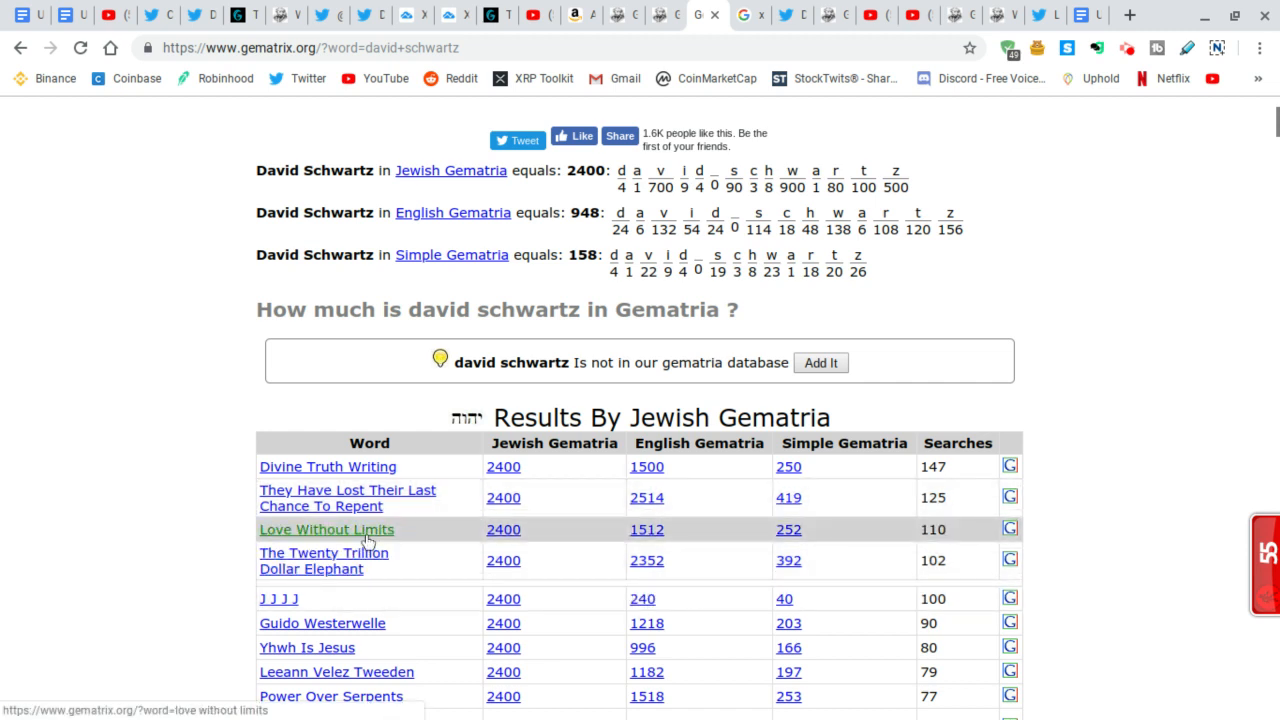
{"action": "mouse_move", "coordinate": [324, 560]}
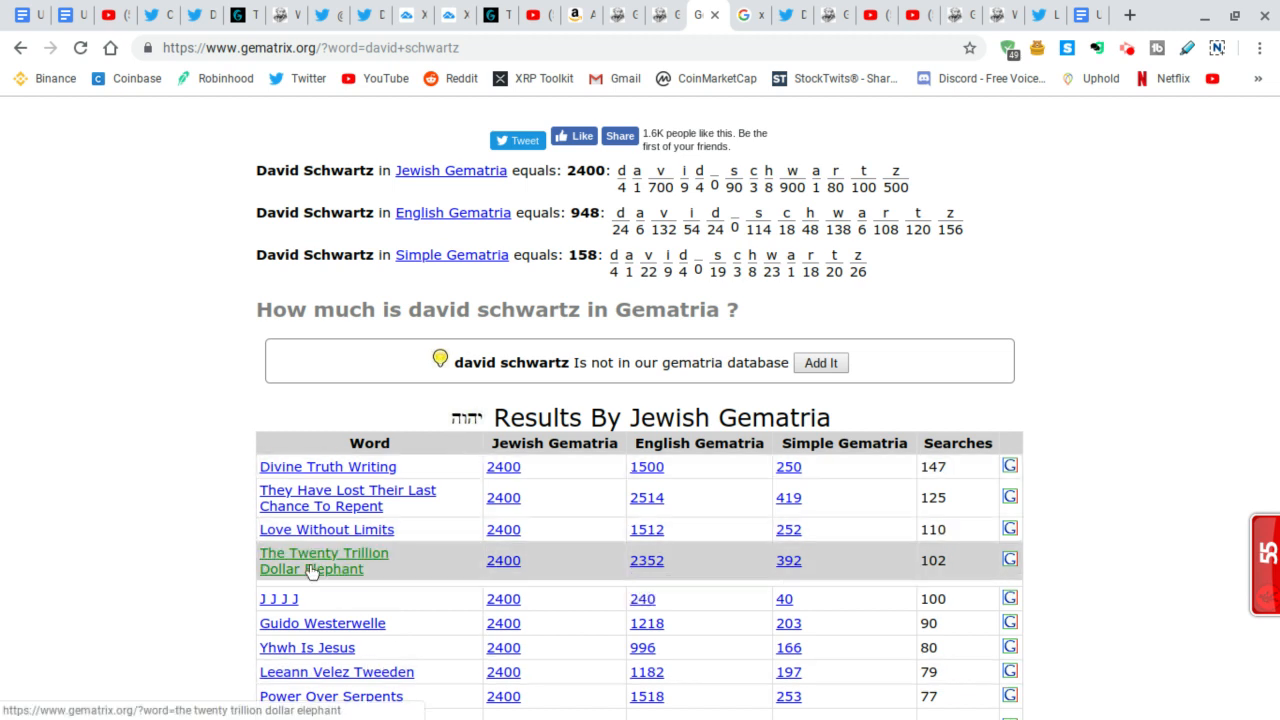
{"action": "mouse_move", "coordinate": [304, 580]}
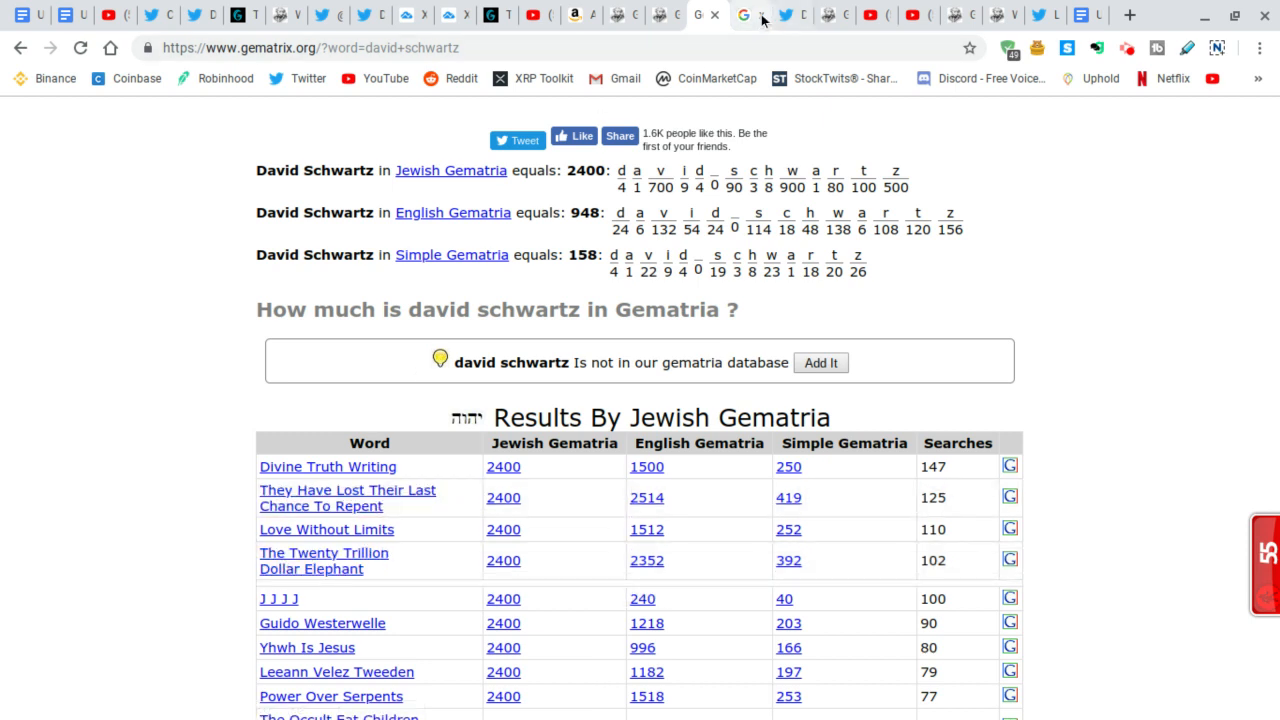
{"action": "left_click", "coordinate": [744, 16]}
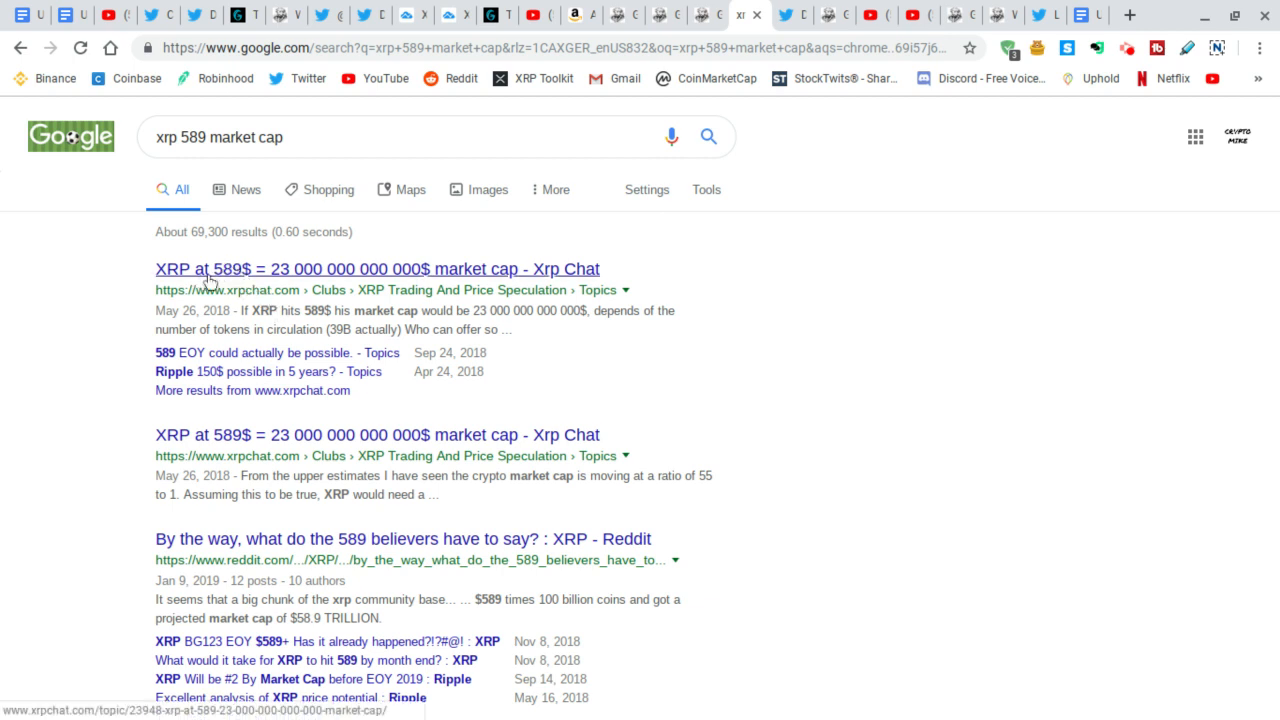
{"action": "mouse_move", "coordinate": [244, 284]}
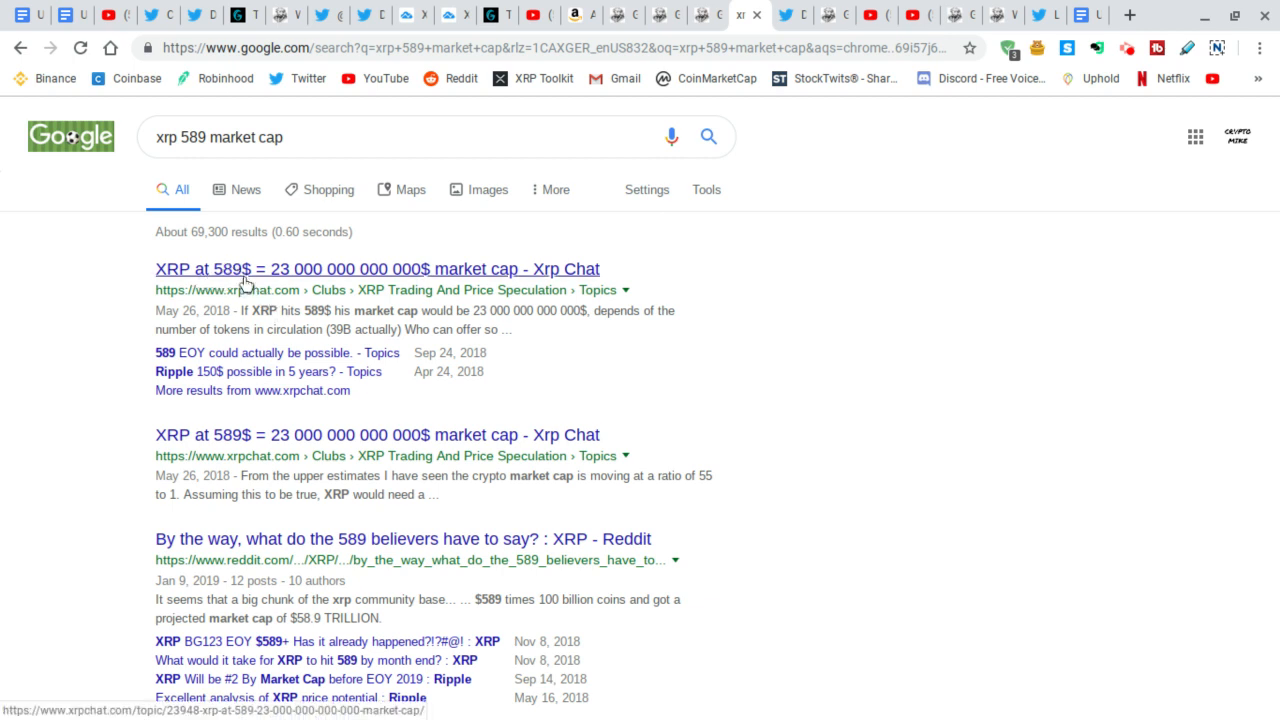
{"action": "mouse_move", "coordinate": [288, 284]}
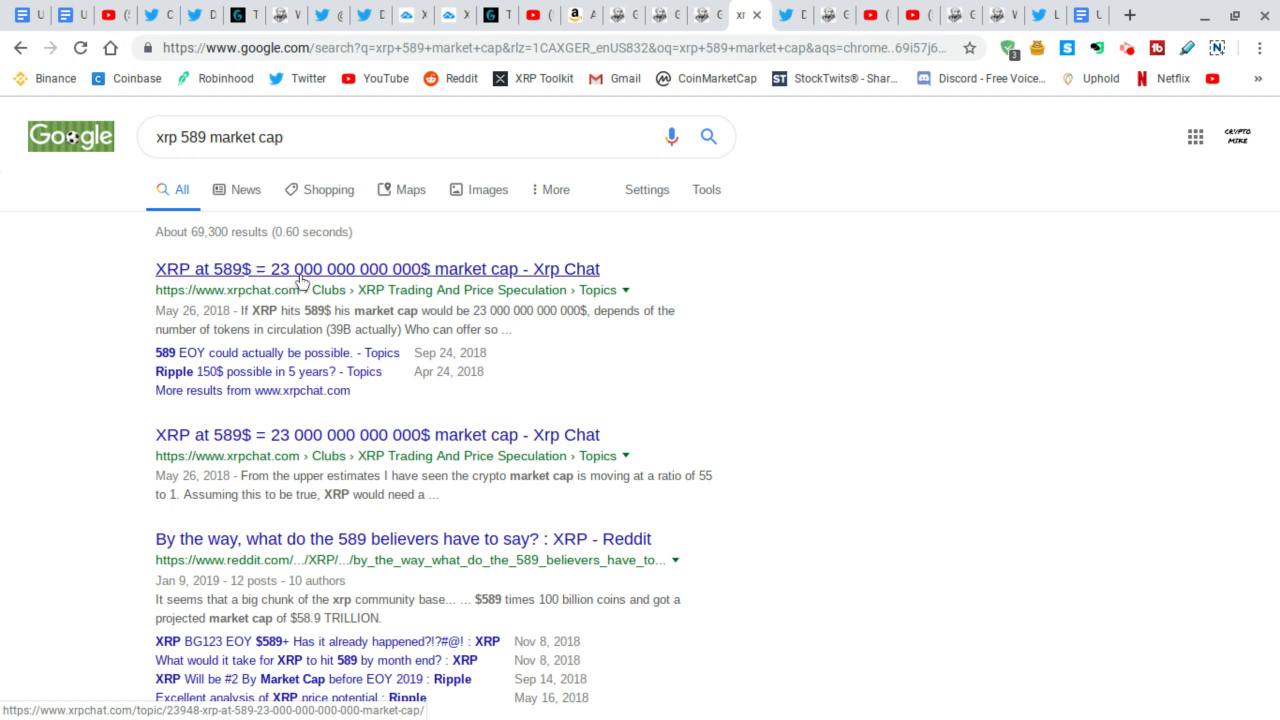
{"action": "mouse_move", "coordinate": [336, 312]}
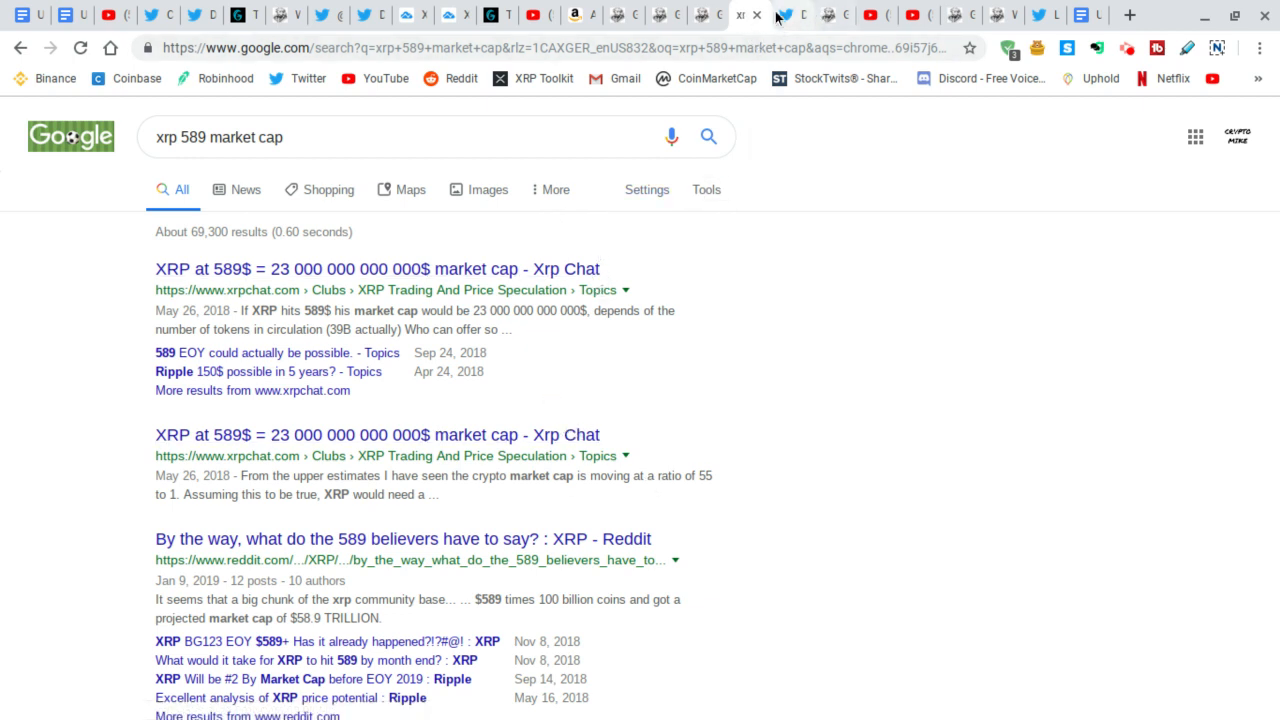
Read back through the JoelKatz timeline tweets, then return to the 'sony walkman' 1582 Gematrix results.
{"action": "left_click", "coordinate": [792, 16]}
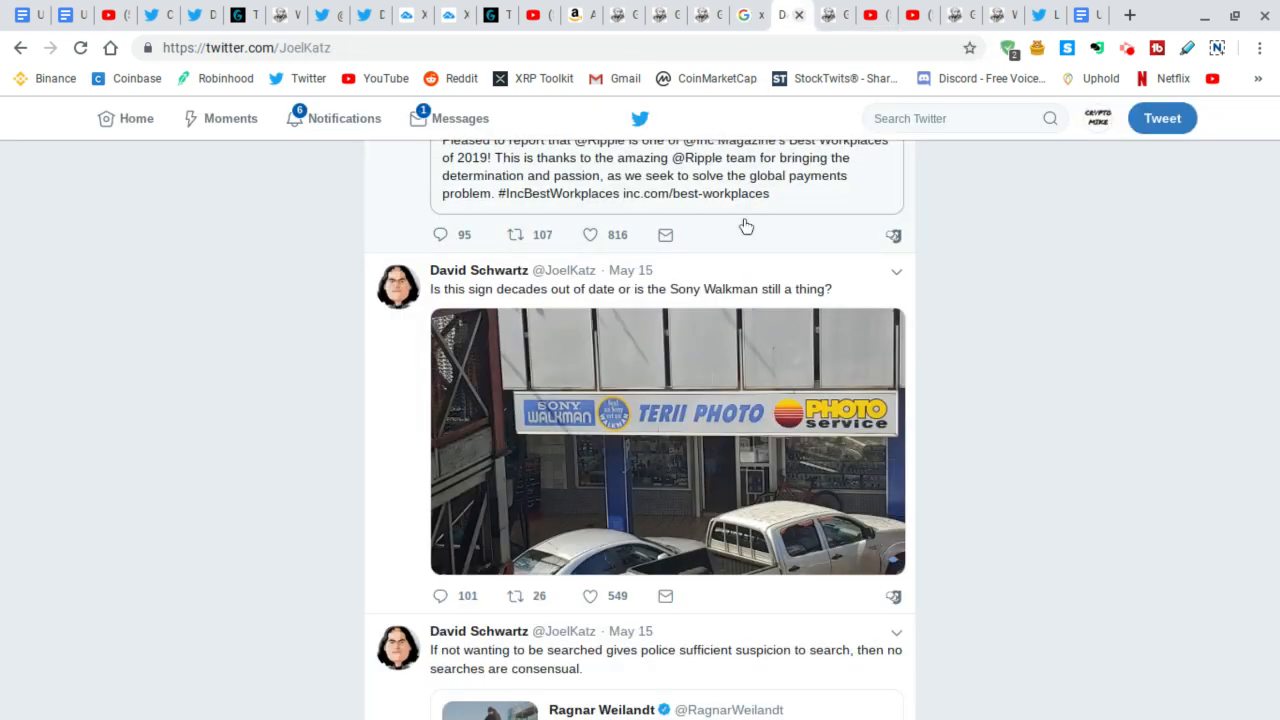
{"action": "mouse_move", "coordinate": [706, 334]}
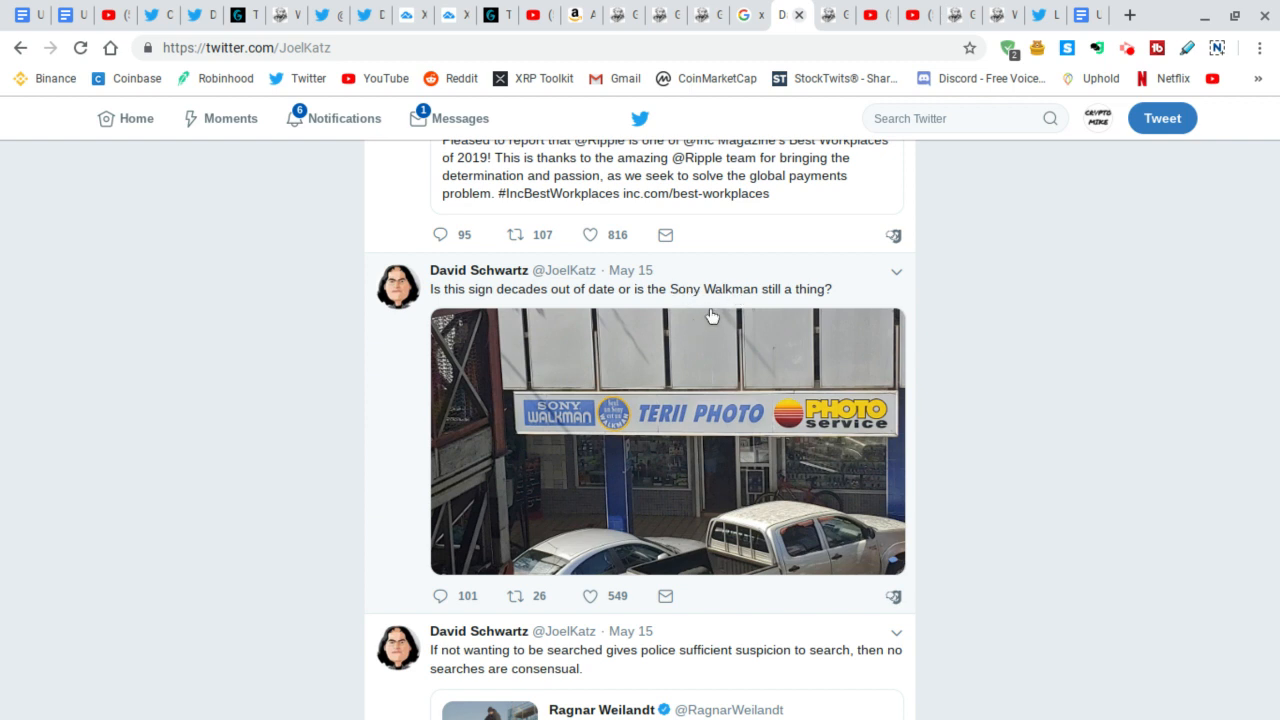
{"action": "mouse_move", "coordinate": [456, 304]}
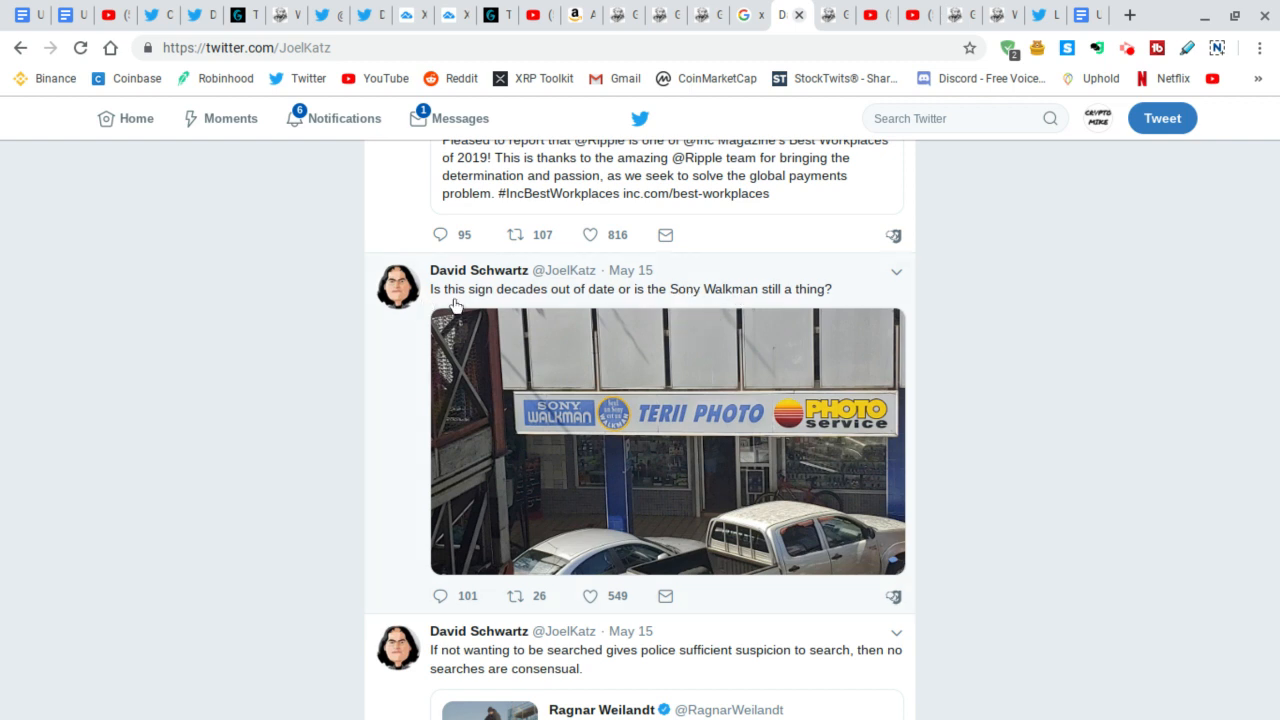
{"action": "mouse_move", "coordinate": [470, 436]}
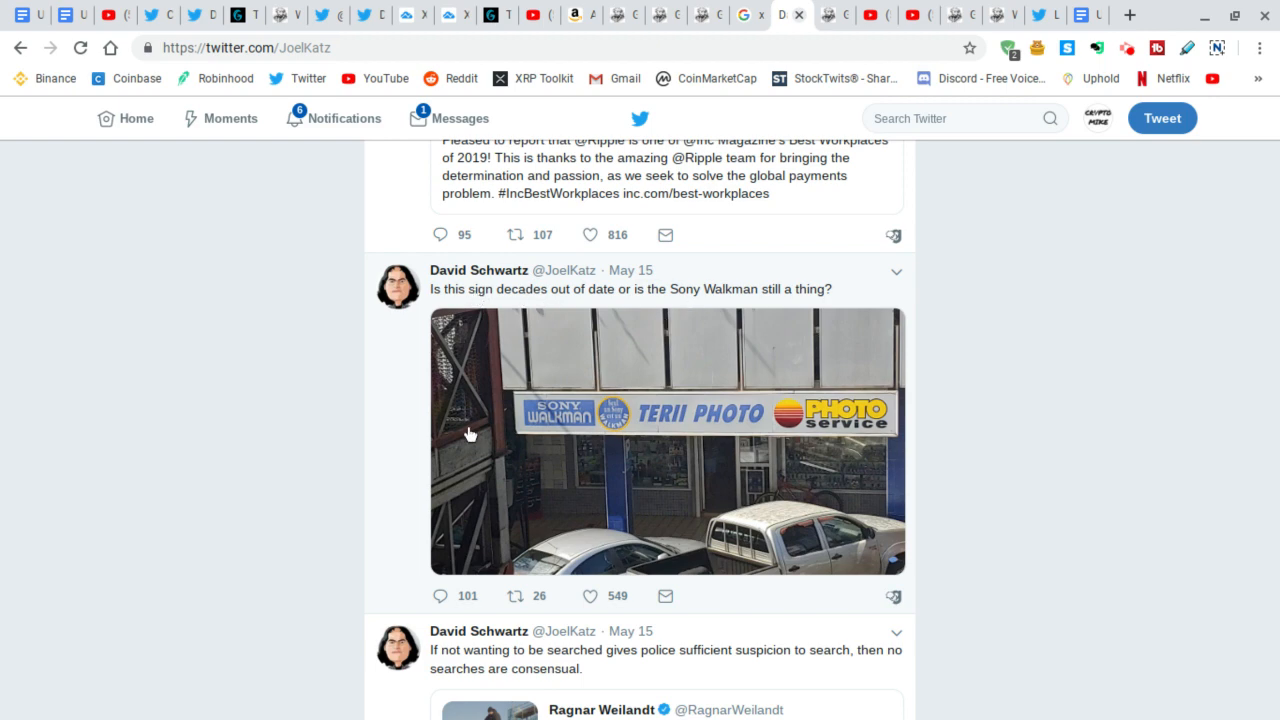
{"action": "scroll", "scroll_direction": "down", "scroll_amount": 3}
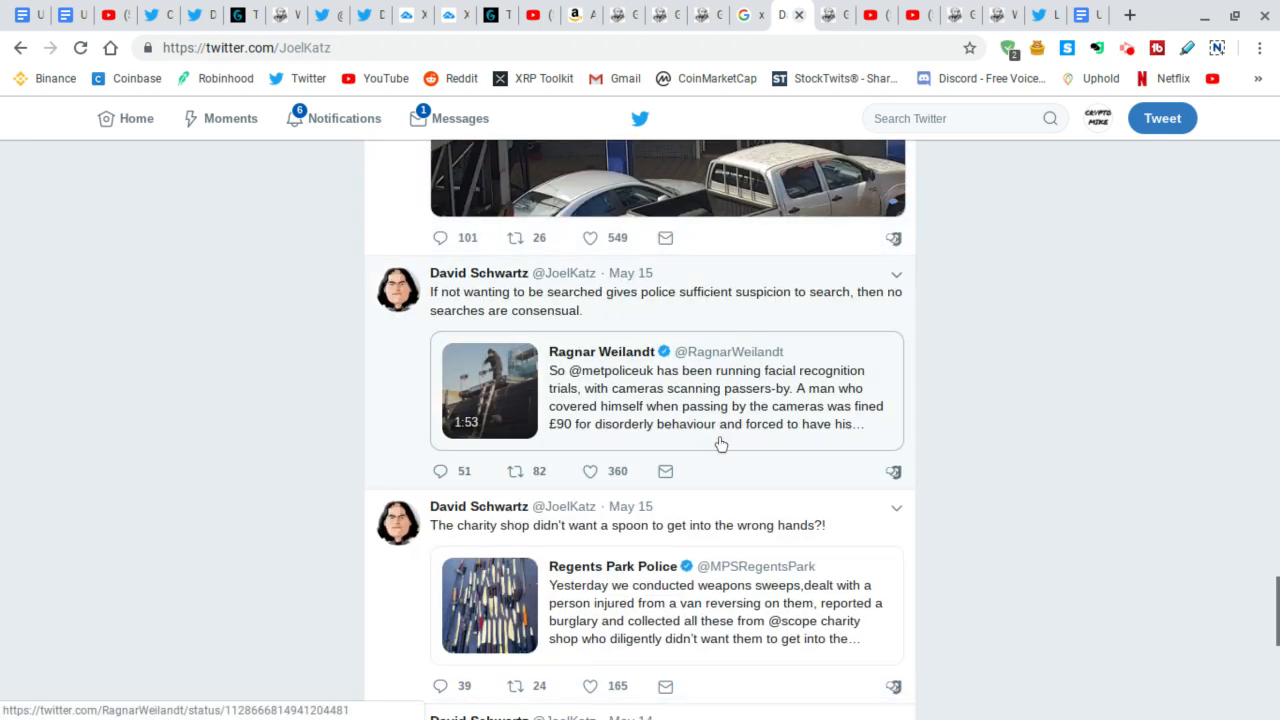
{"action": "scroll", "scroll_direction": "up", "scroll_amount": 3}
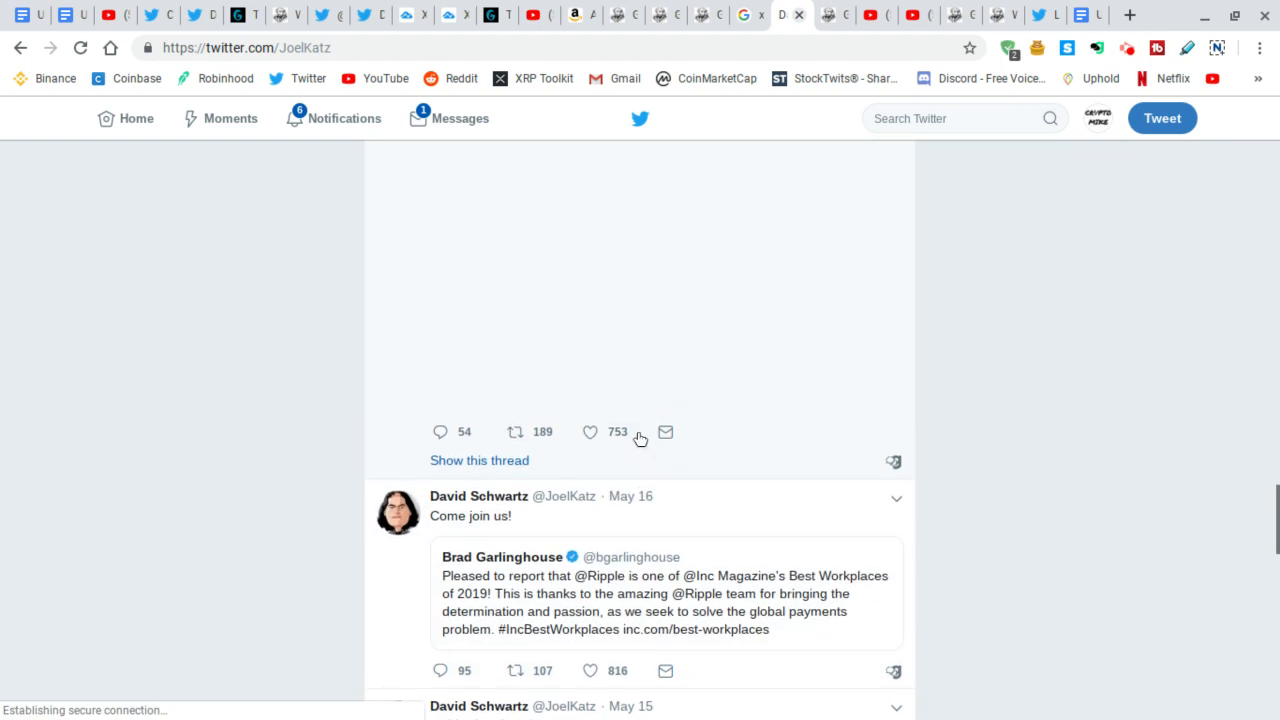
{"action": "scroll", "scroll_direction": "up", "scroll_amount": 3}
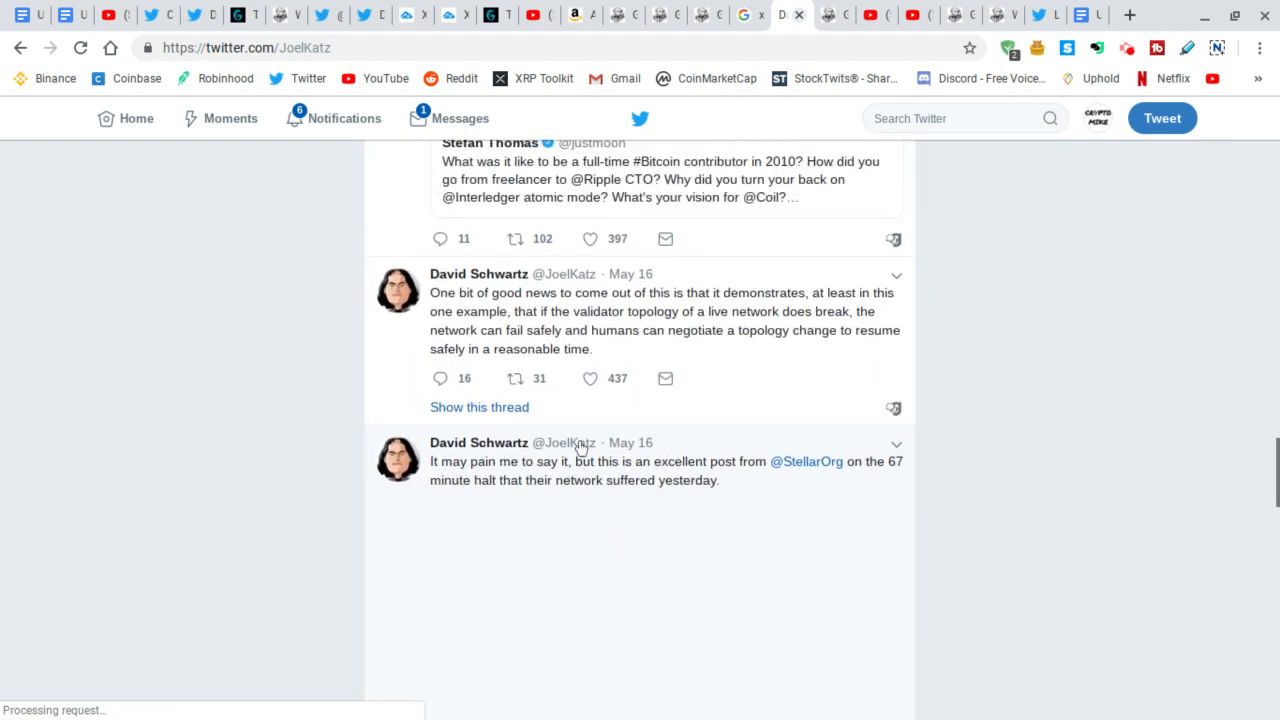
{"action": "scroll", "scroll_direction": "down", "scroll_amount": 3}
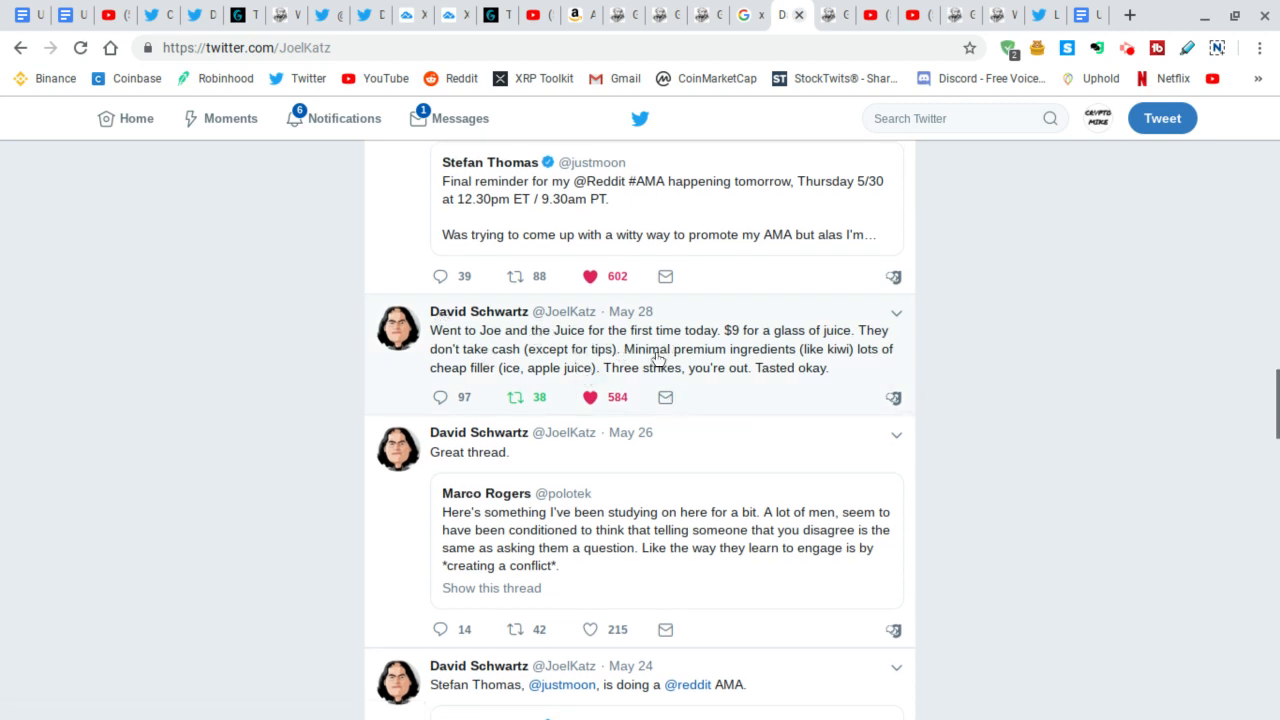
{"action": "mouse_move", "coordinate": [764, 356]}
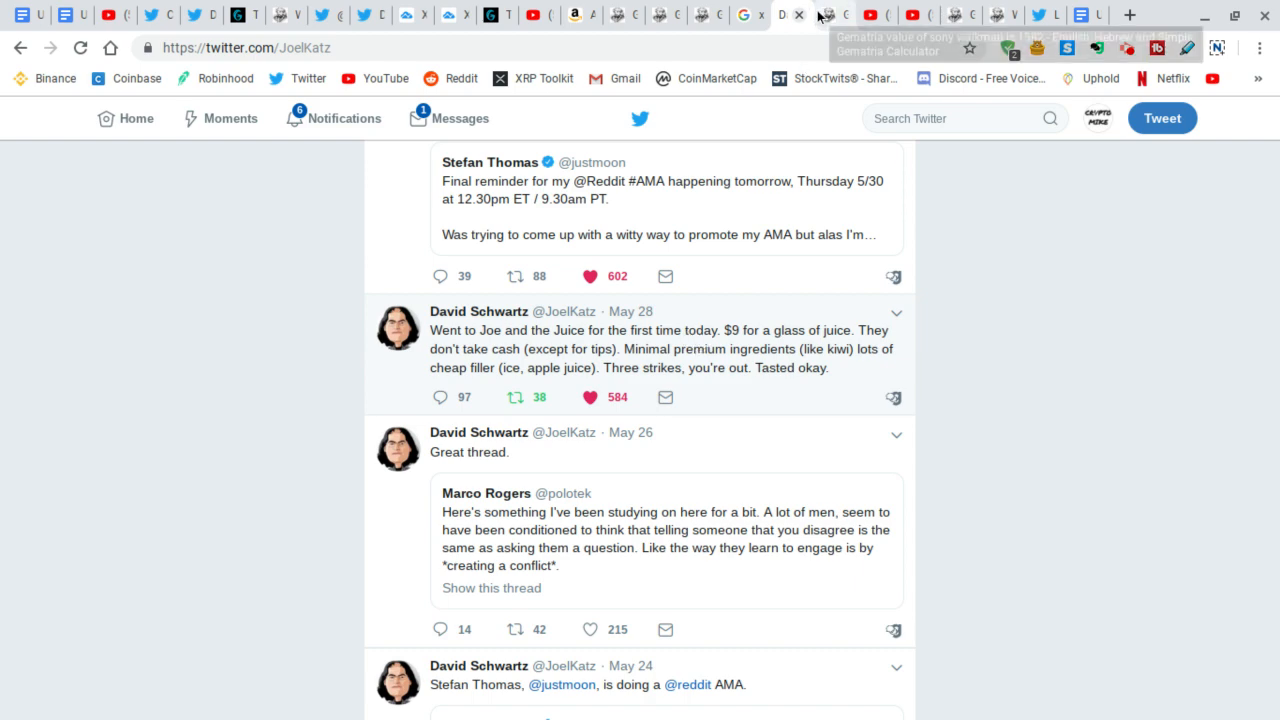
{"action": "left_click", "coordinate": [832, 16]}
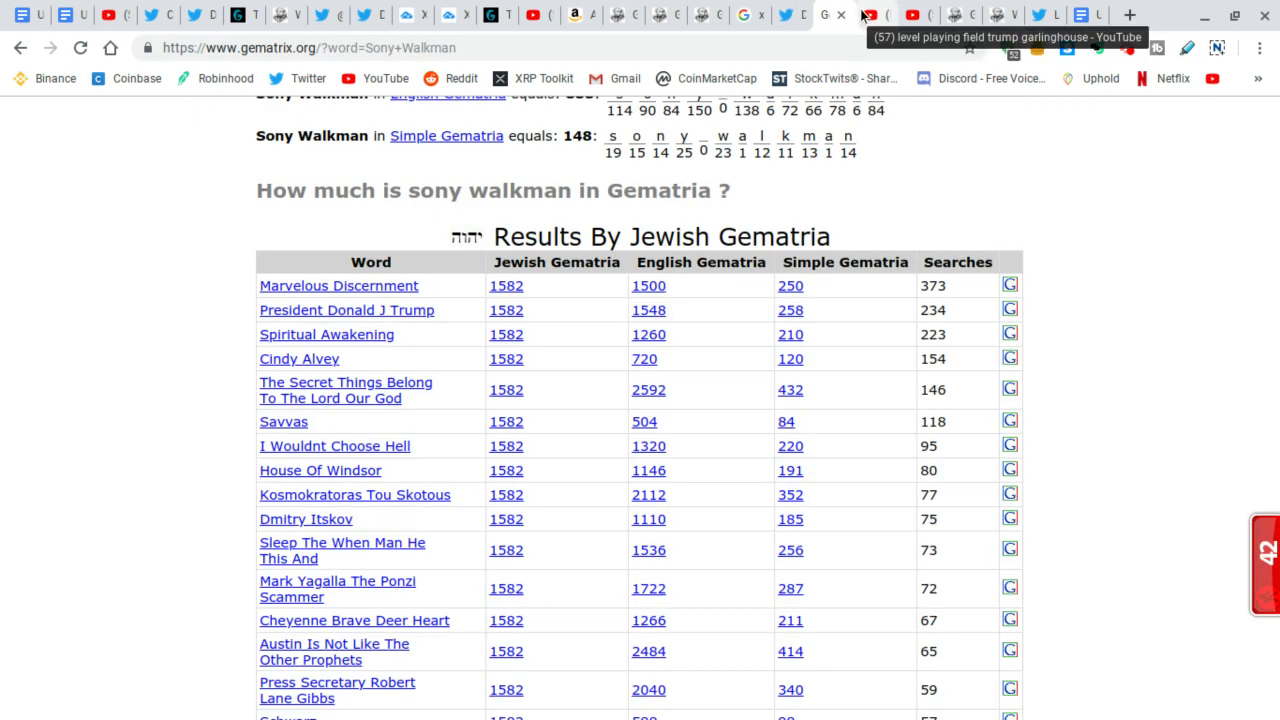
Browse the YouTube results for 'level playing field trump garlinghouse', led by the Ripple CEO video.
{"action": "left_click", "coordinate": [876, 16]}
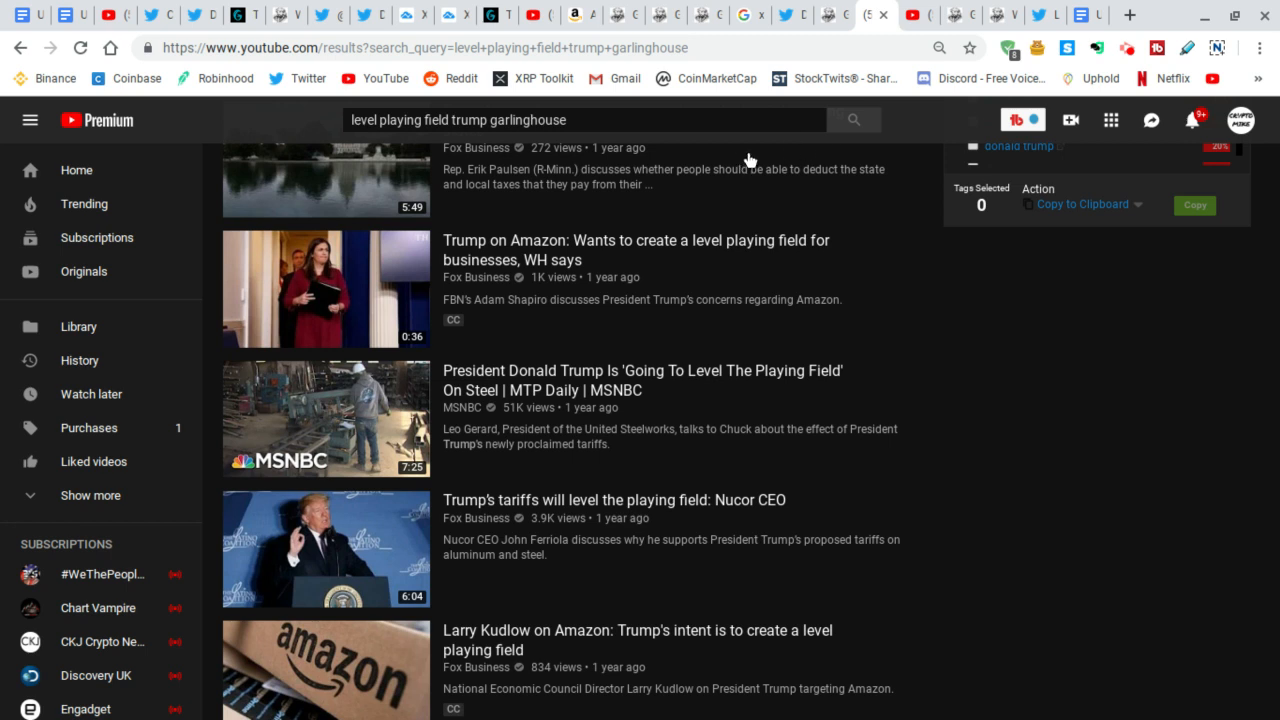
{"action": "mouse_move", "coordinate": [410, 132]}
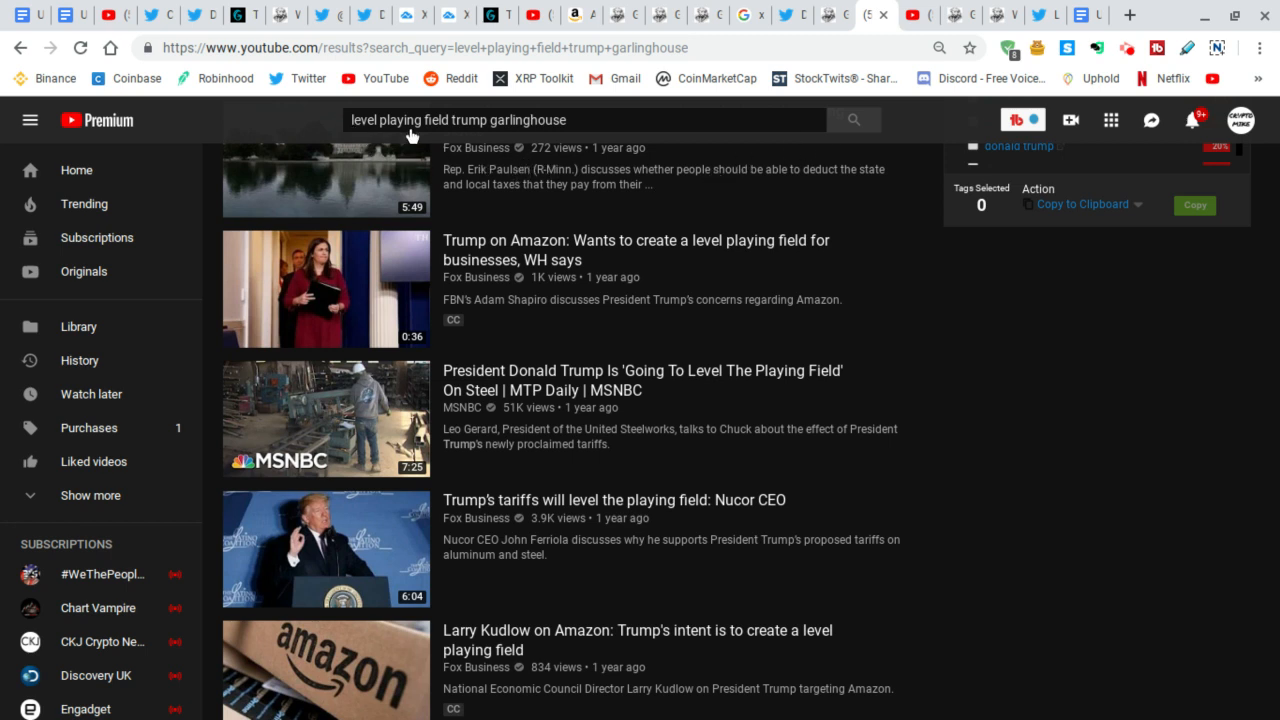
{"action": "mouse_move", "coordinate": [420, 136]}
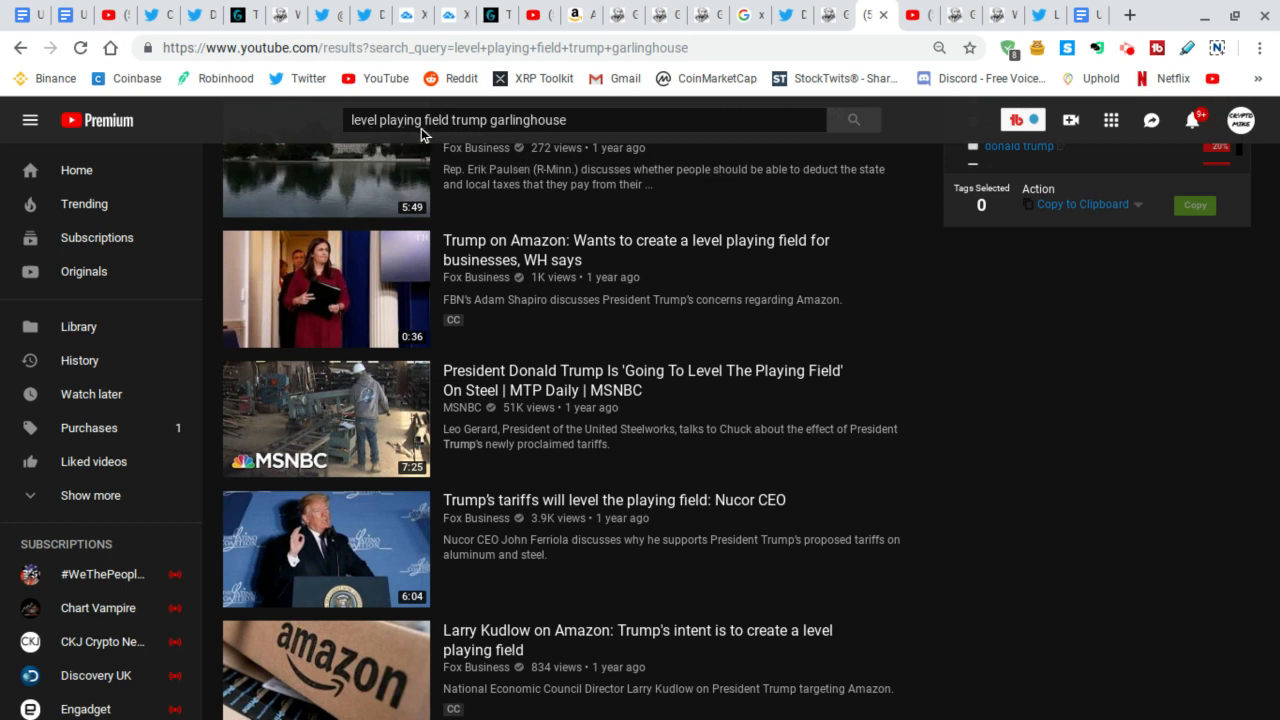
{"action": "scroll", "scroll_direction": "down", "scroll_amount": 3}
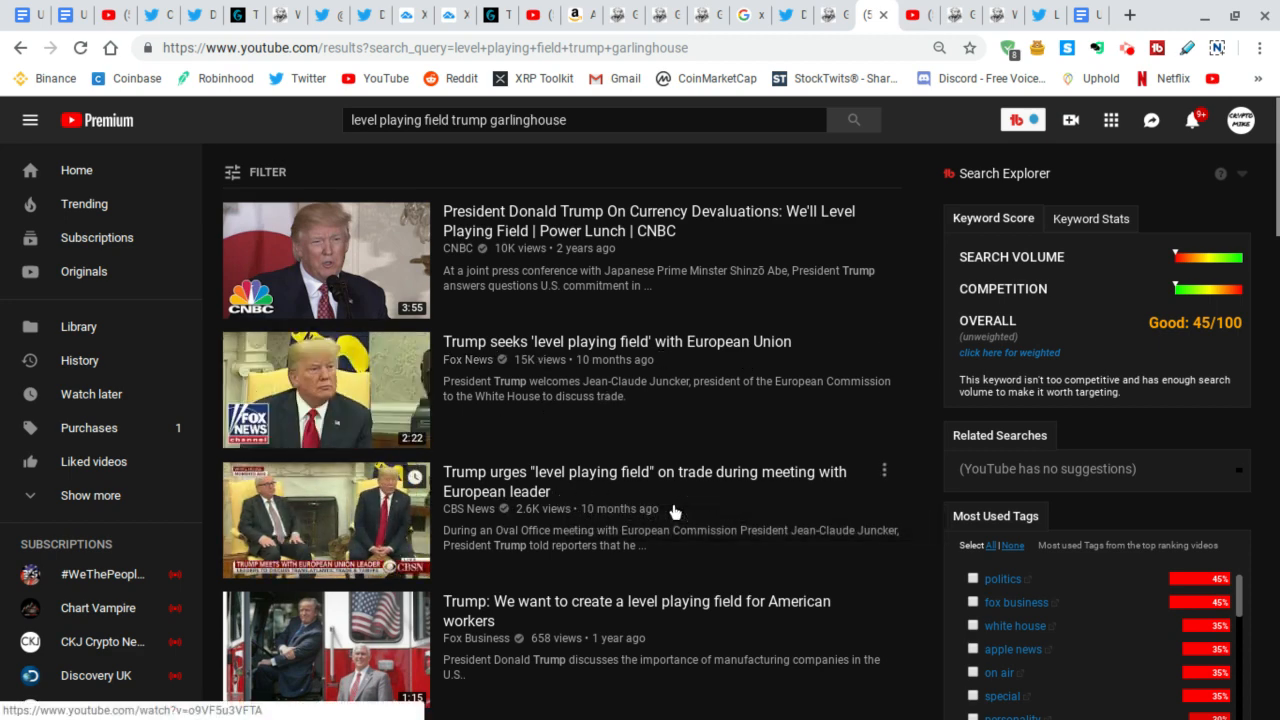
{"action": "scroll", "scroll_direction": "down", "scroll_amount": 3}
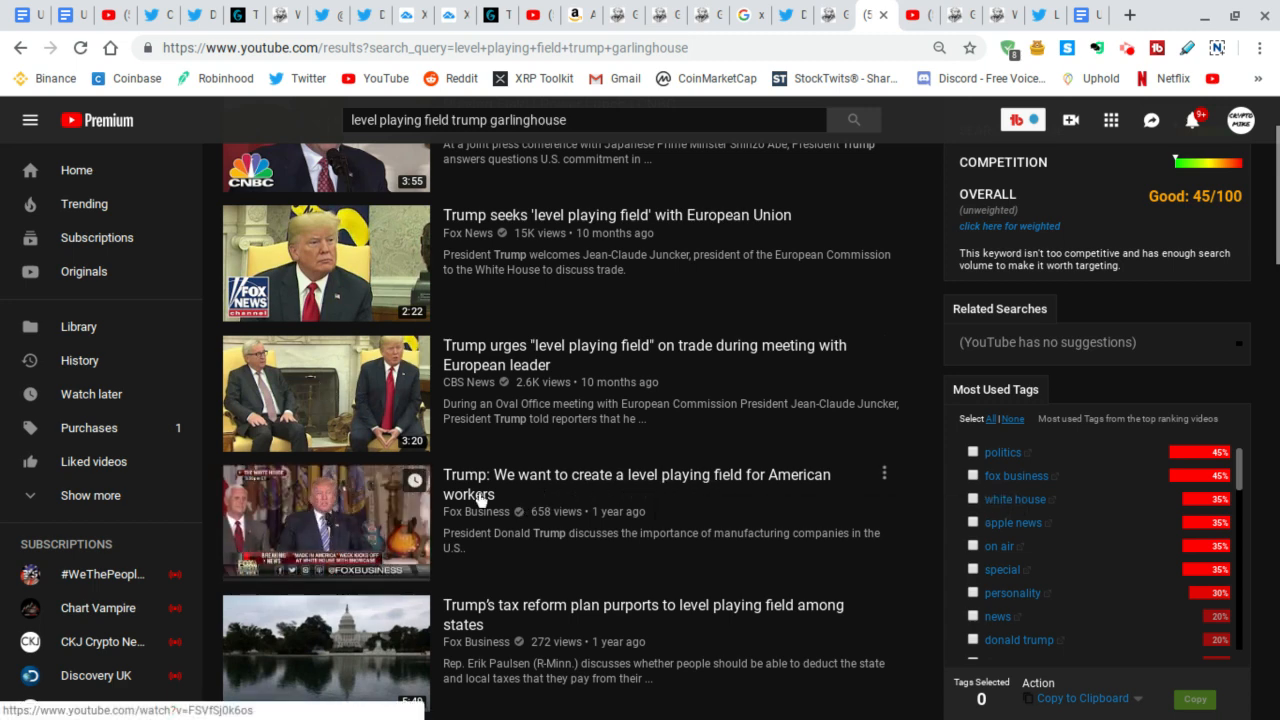
{"action": "scroll", "scroll_direction": "down", "scroll_amount": 3}
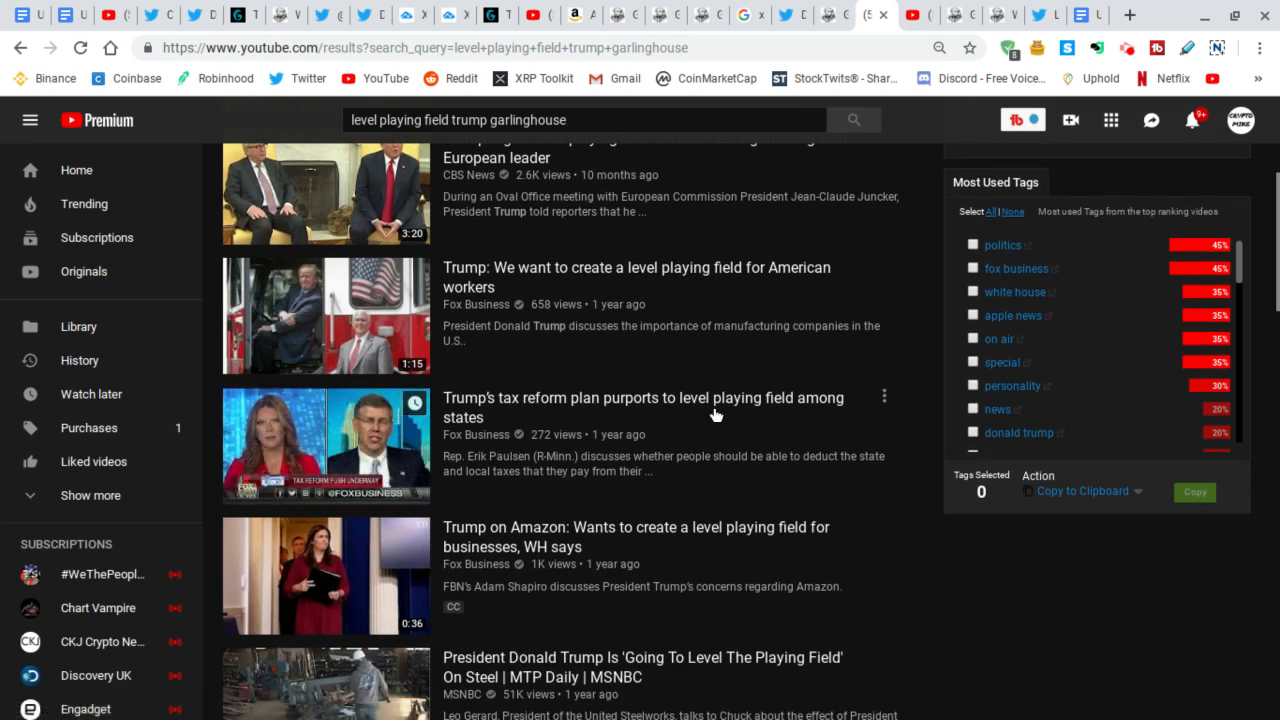
{"action": "mouse_move", "coordinate": [564, 430]}
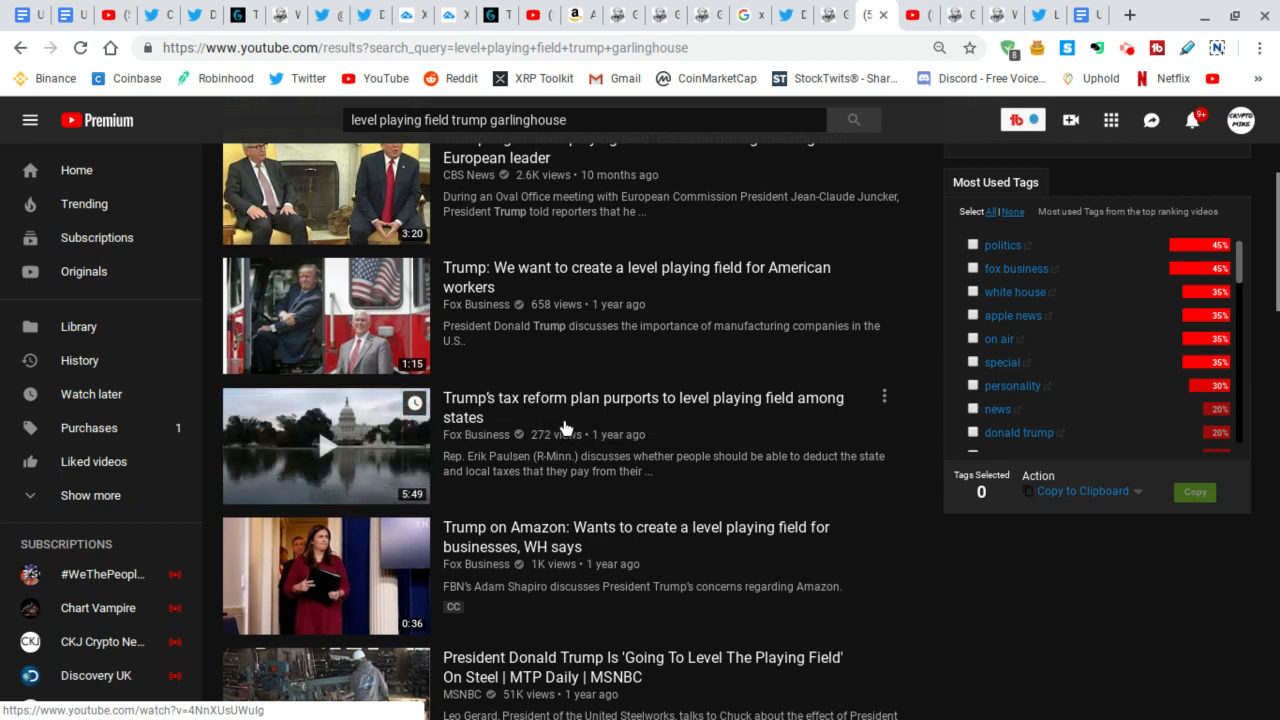
{"action": "mouse_move", "coordinate": [624, 548]}
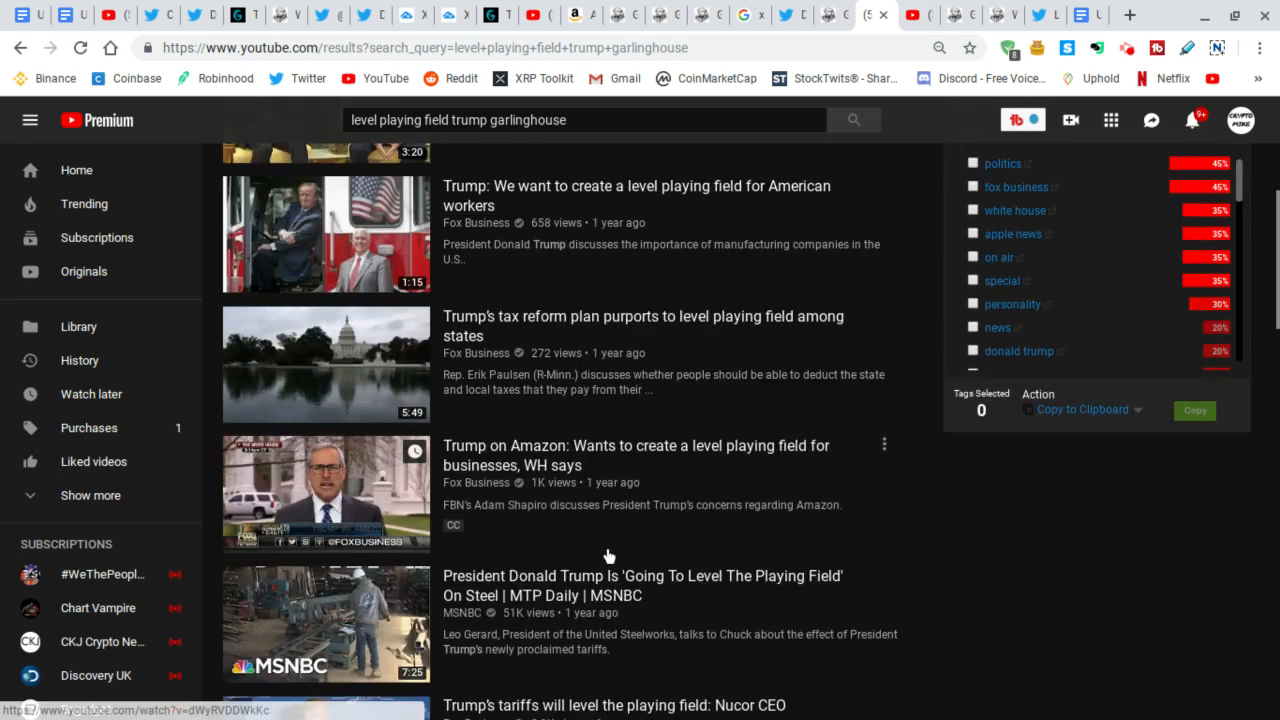
{"action": "scroll", "scroll_direction": "down", "scroll_amount": 3}
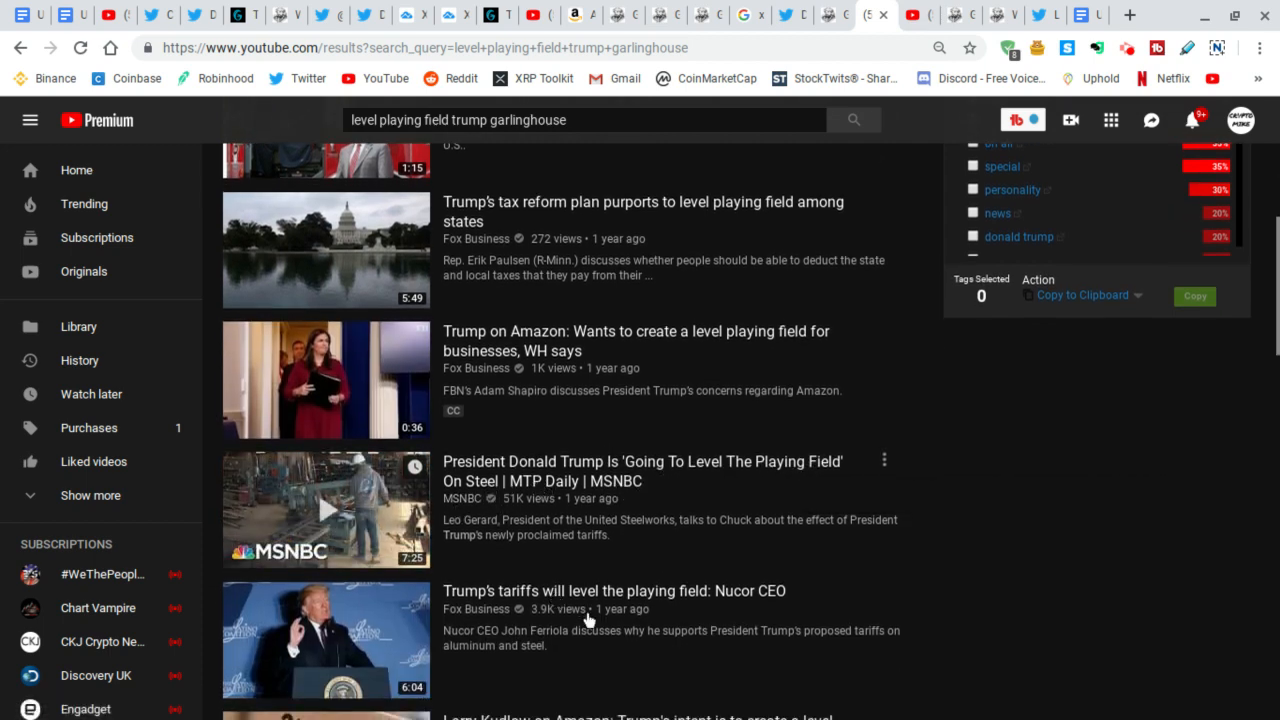
{"action": "scroll", "scroll_direction": "down", "scroll_amount": 3}
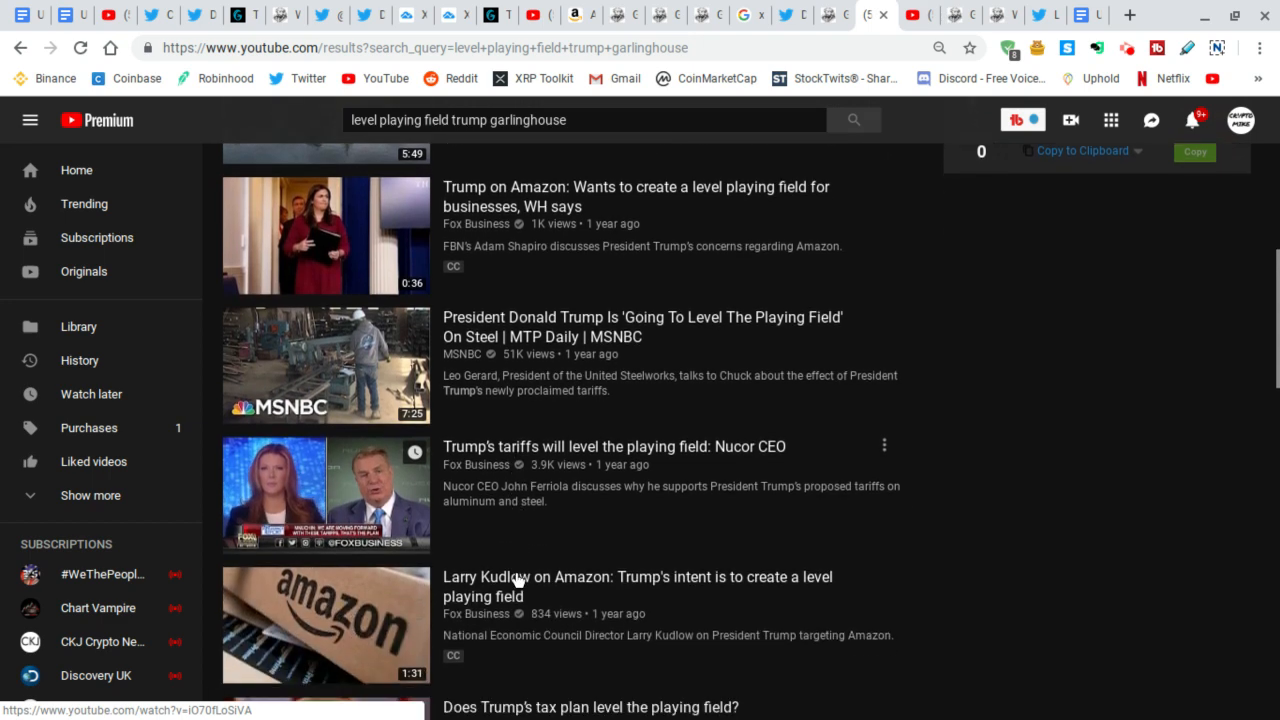
{"action": "scroll", "scroll_direction": "down", "scroll_amount": 3}
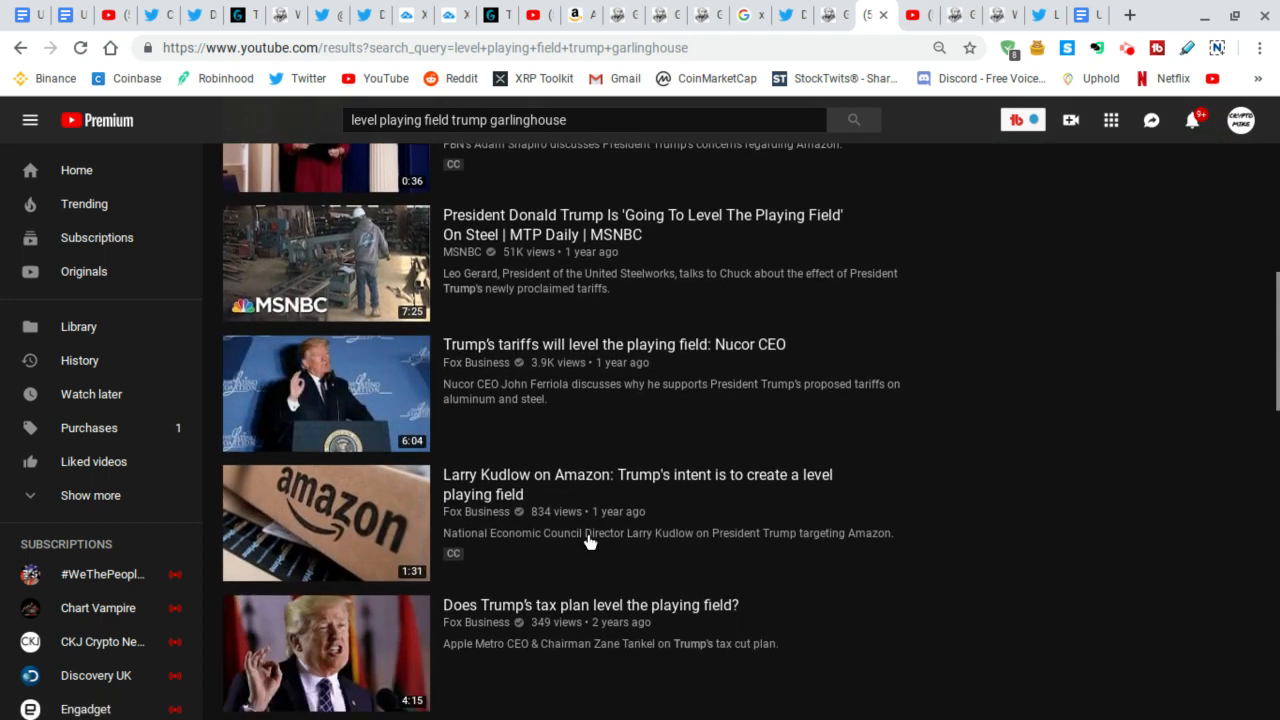
{"action": "scroll", "scroll_direction": "down", "scroll_amount": 3}
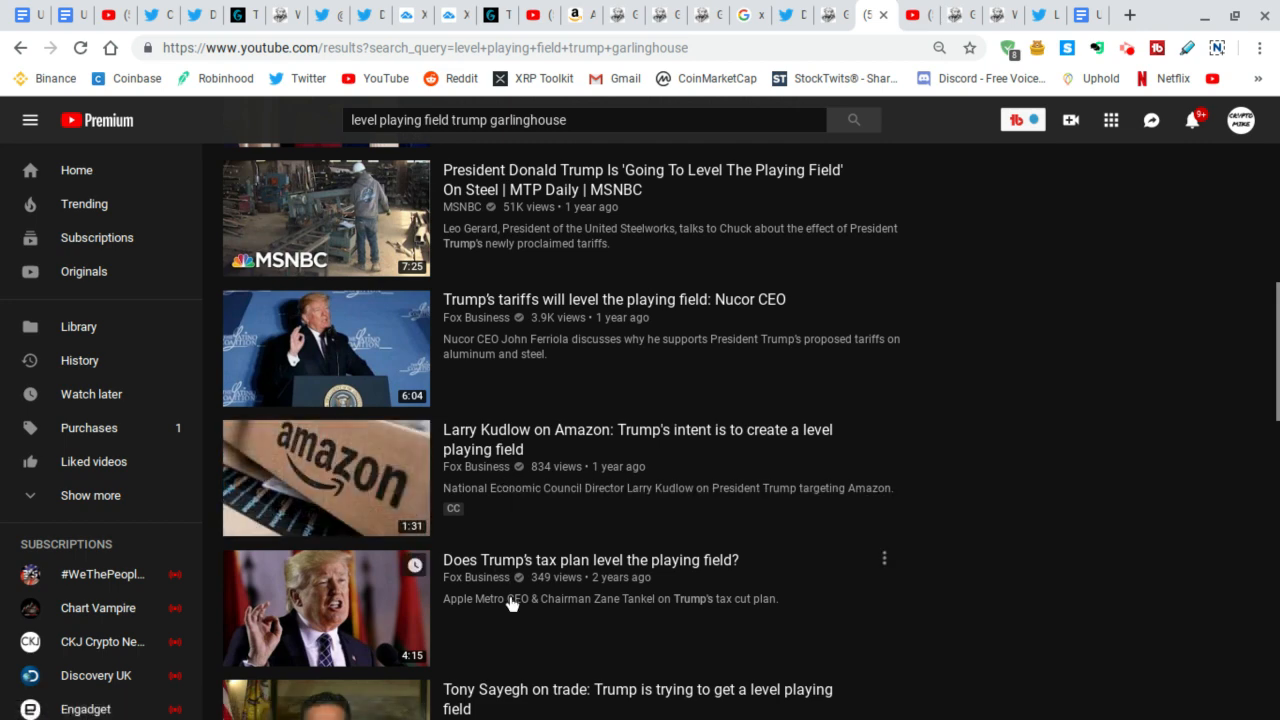
{"action": "scroll", "scroll_direction": "down", "scroll_amount": 3}
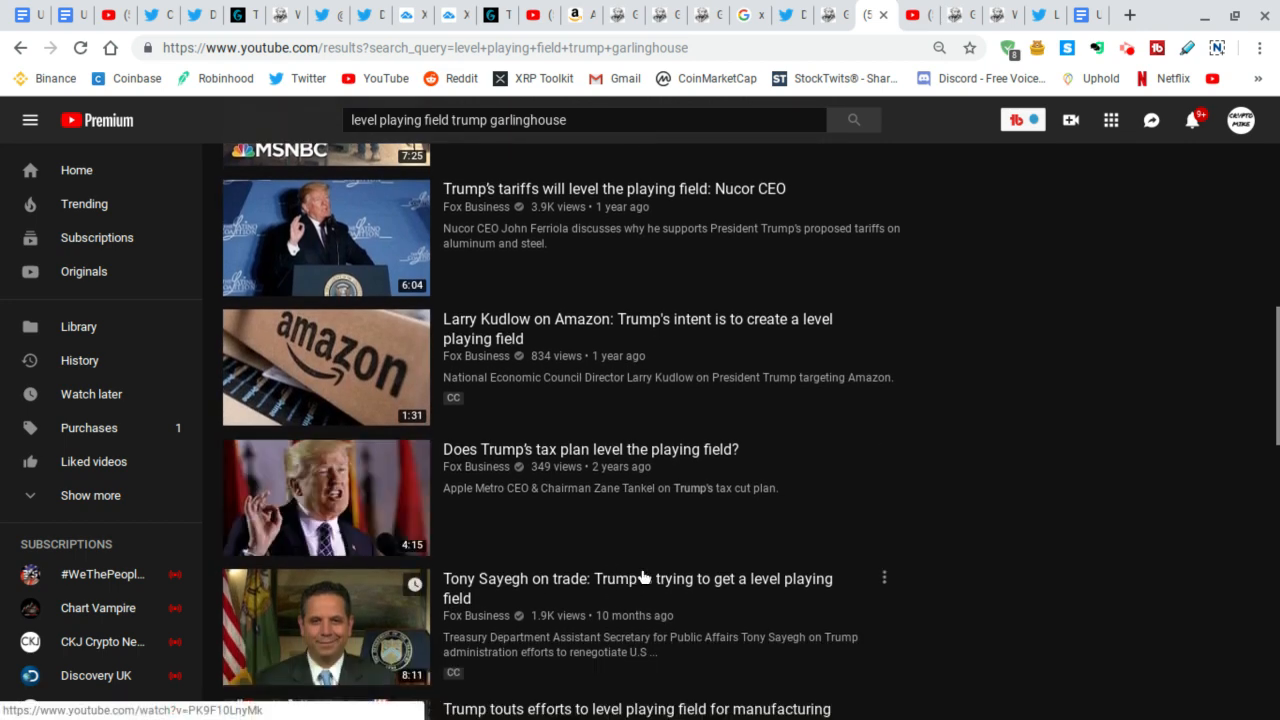
{"action": "scroll", "scroll_direction": "down", "scroll_amount": 3}
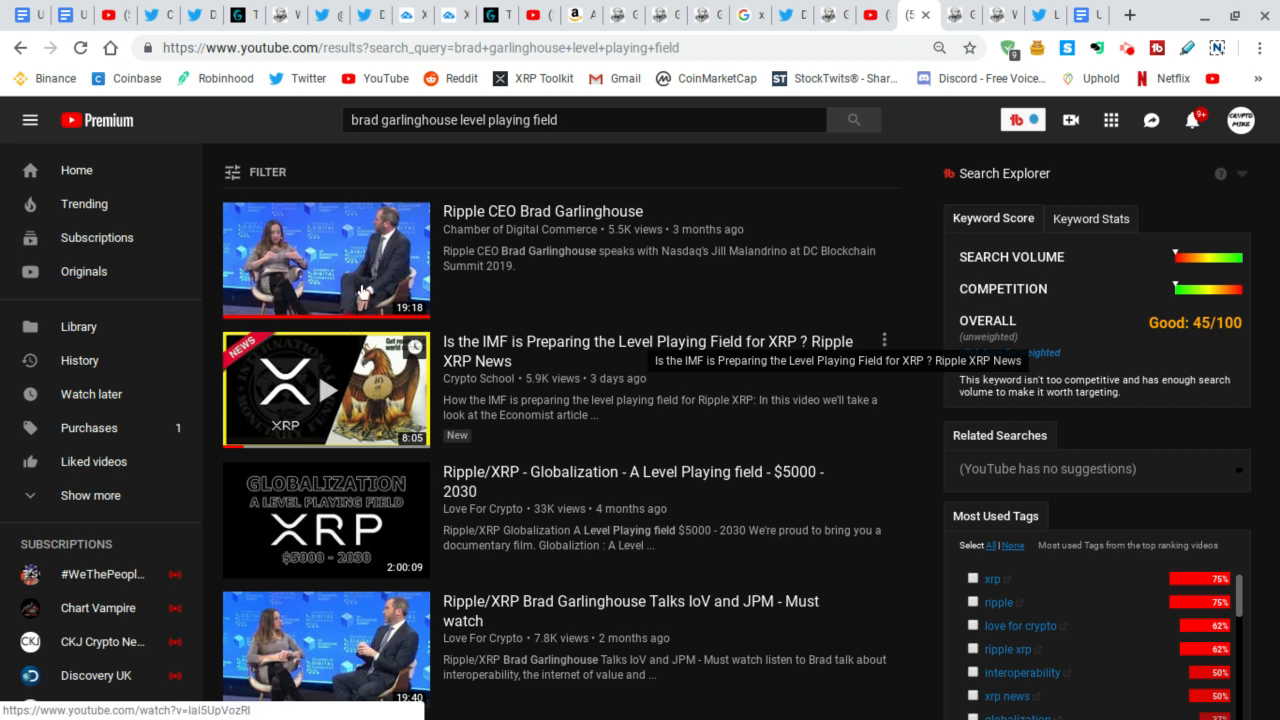
{"action": "mouse_move", "coordinate": [448, 392]}
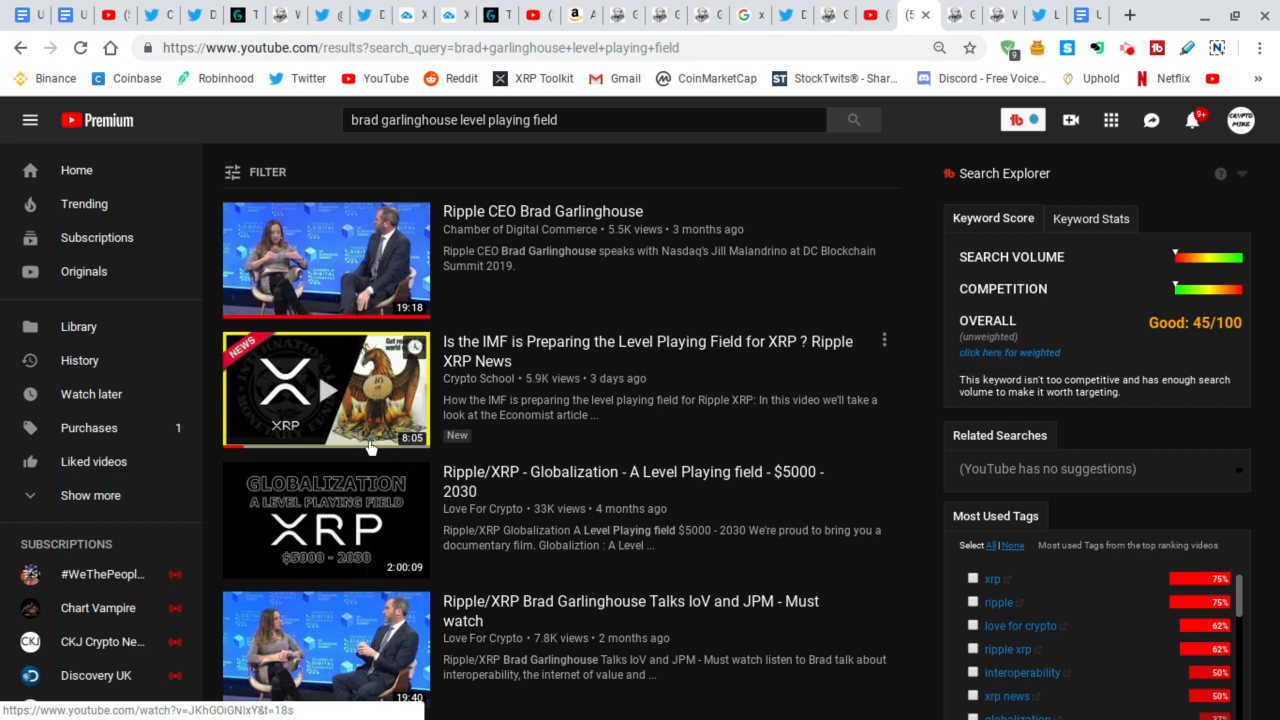
{"action": "mouse_move", "coordinate": [568, 390]}
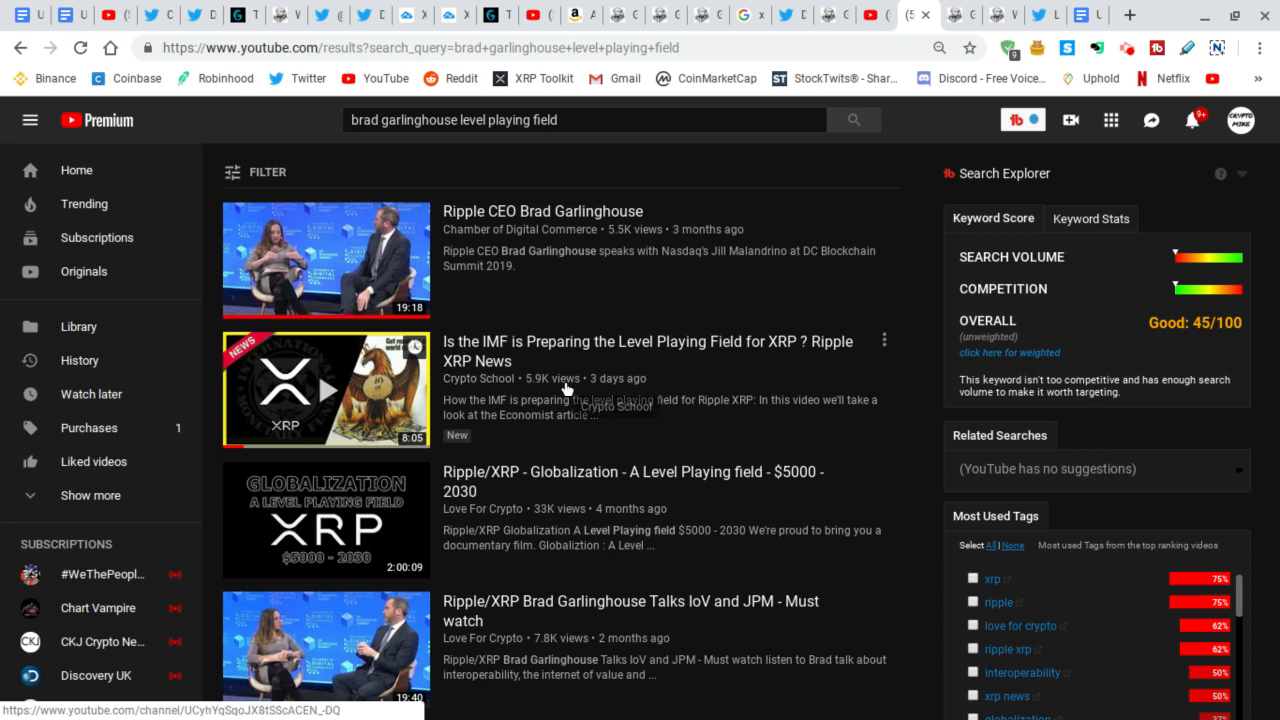
{"action": "mouse_move", "coordinate": [576, 356]}
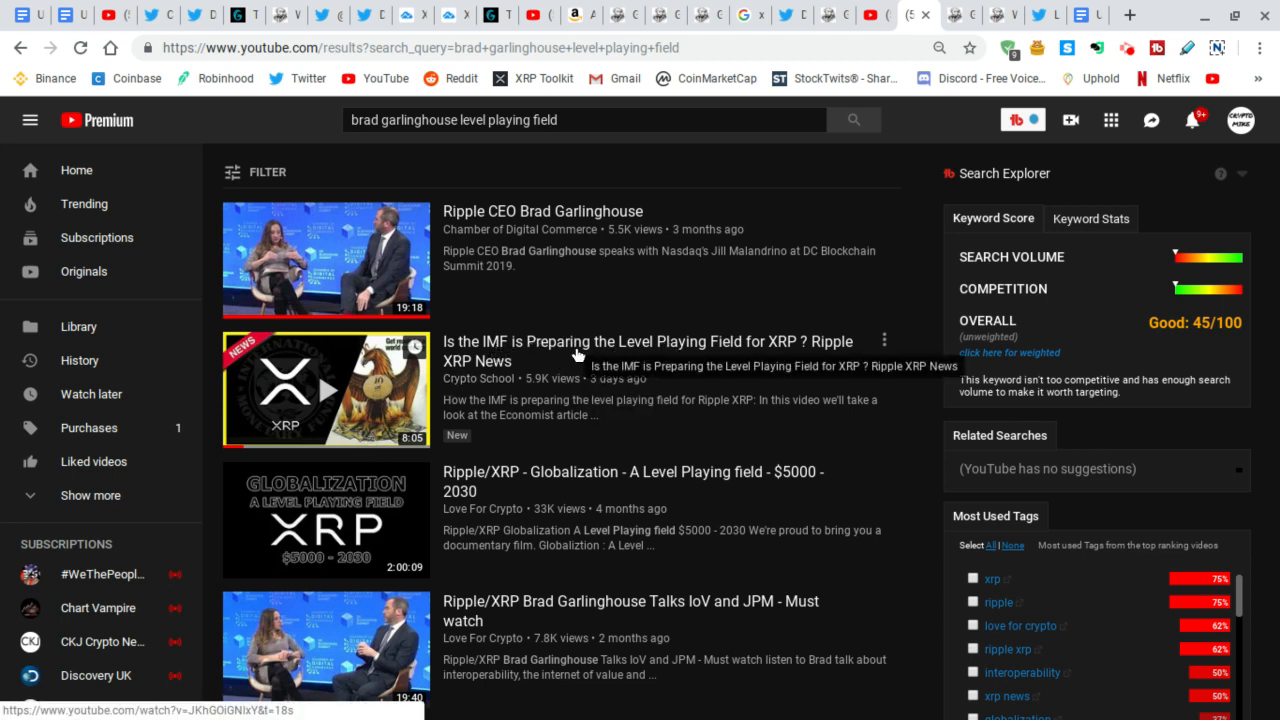
{"action": "mouse_move", "coordinate": [632, 360]}
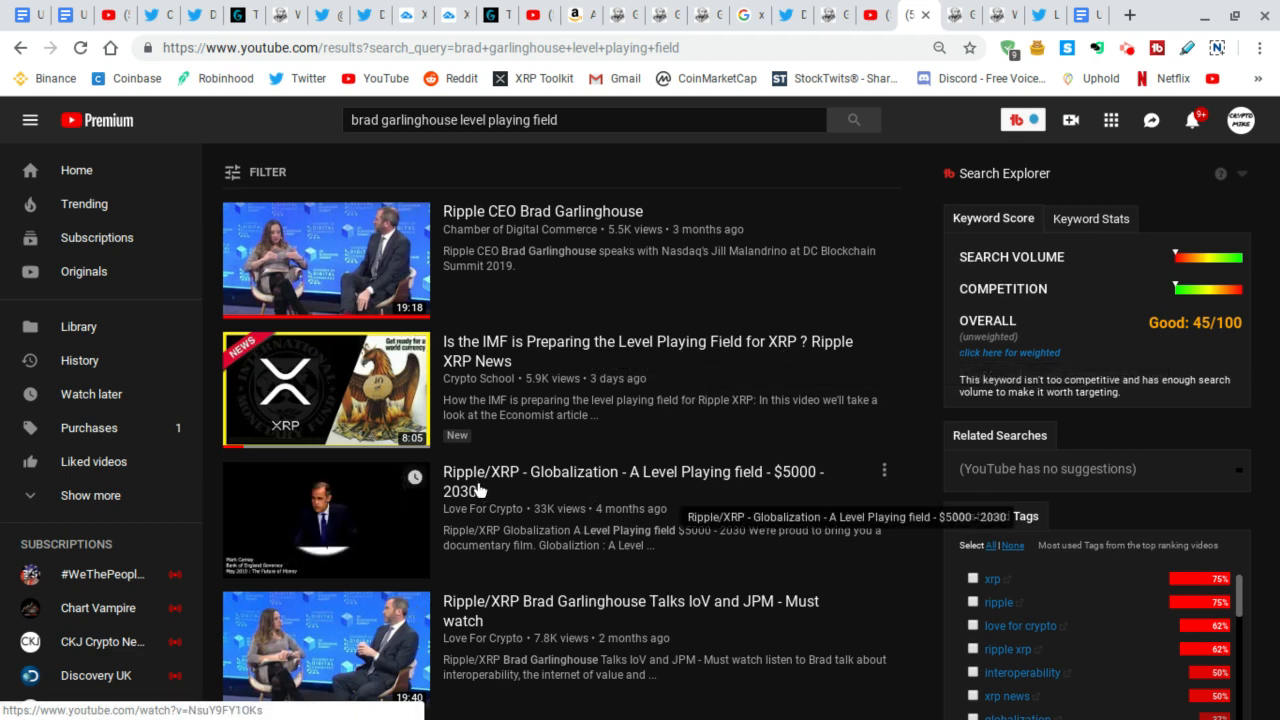
{"action": "scroll", "scroll_direction": "down", "scroll_amount": 3}
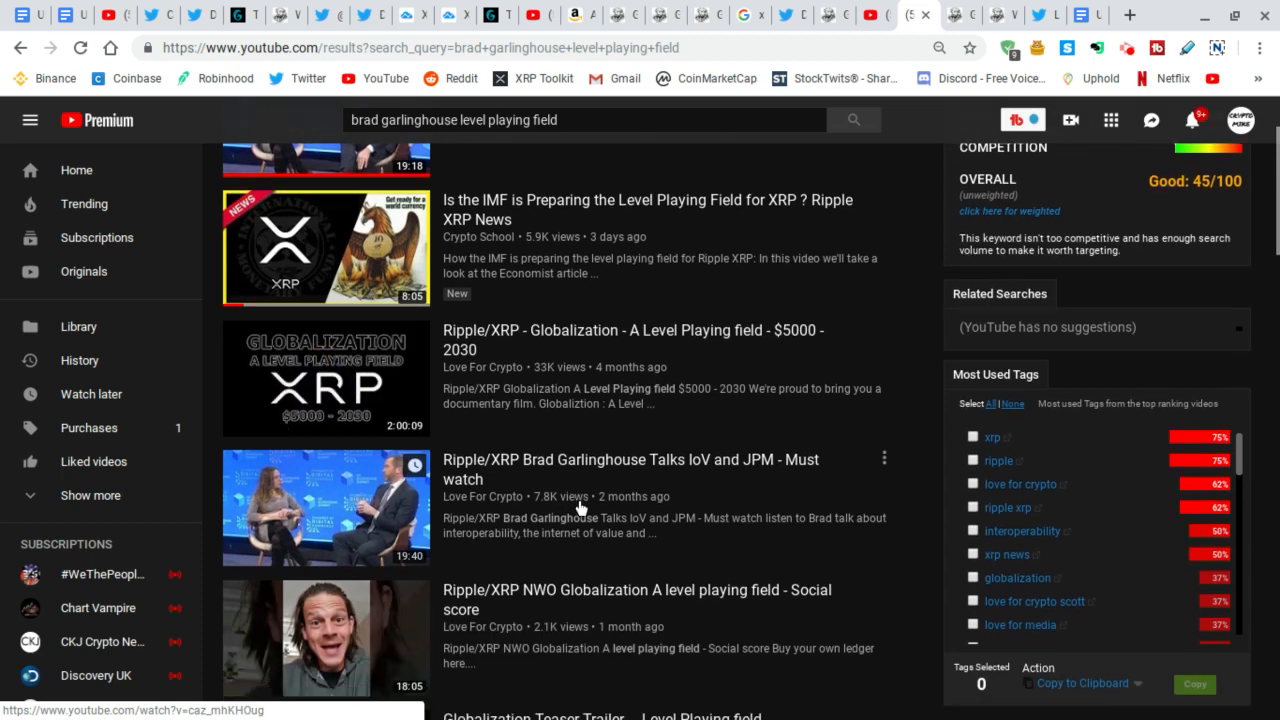
{"action": "scroll", "scroll_direction": "down", "scroll_amount": 3}
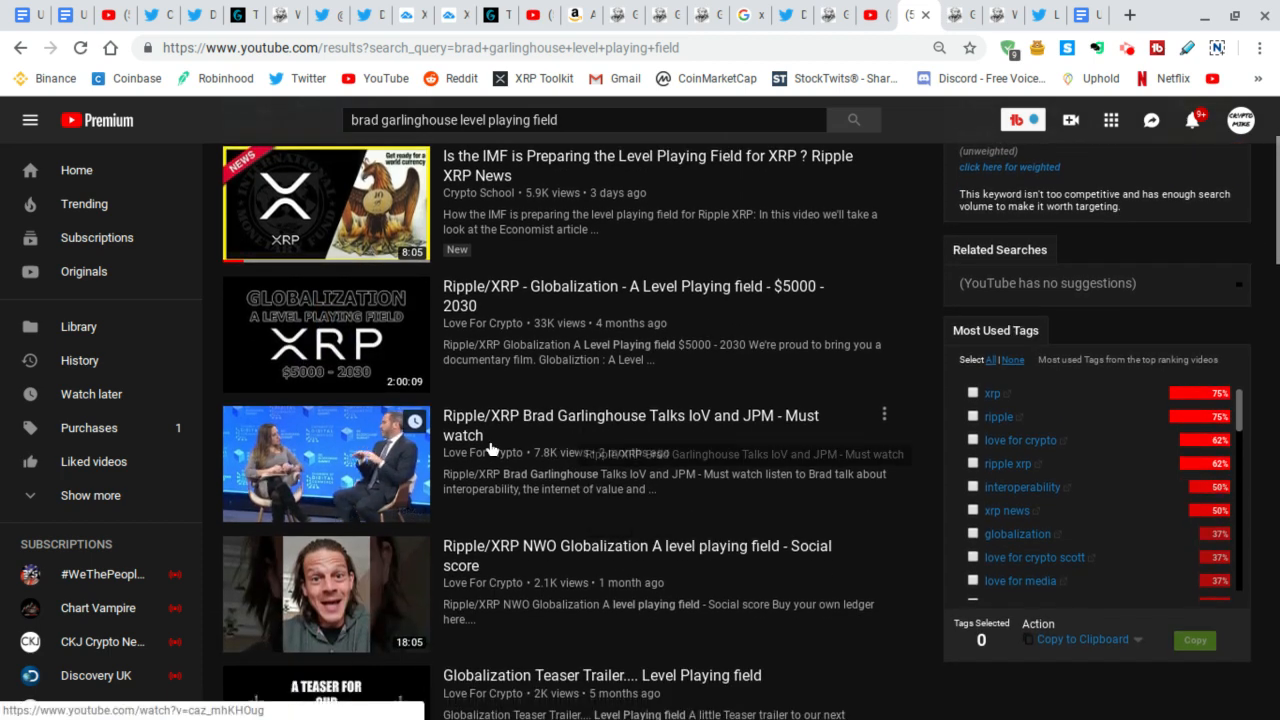
{"action": "scroll", "scroll_direction": "down", "scroll_amount": 3}
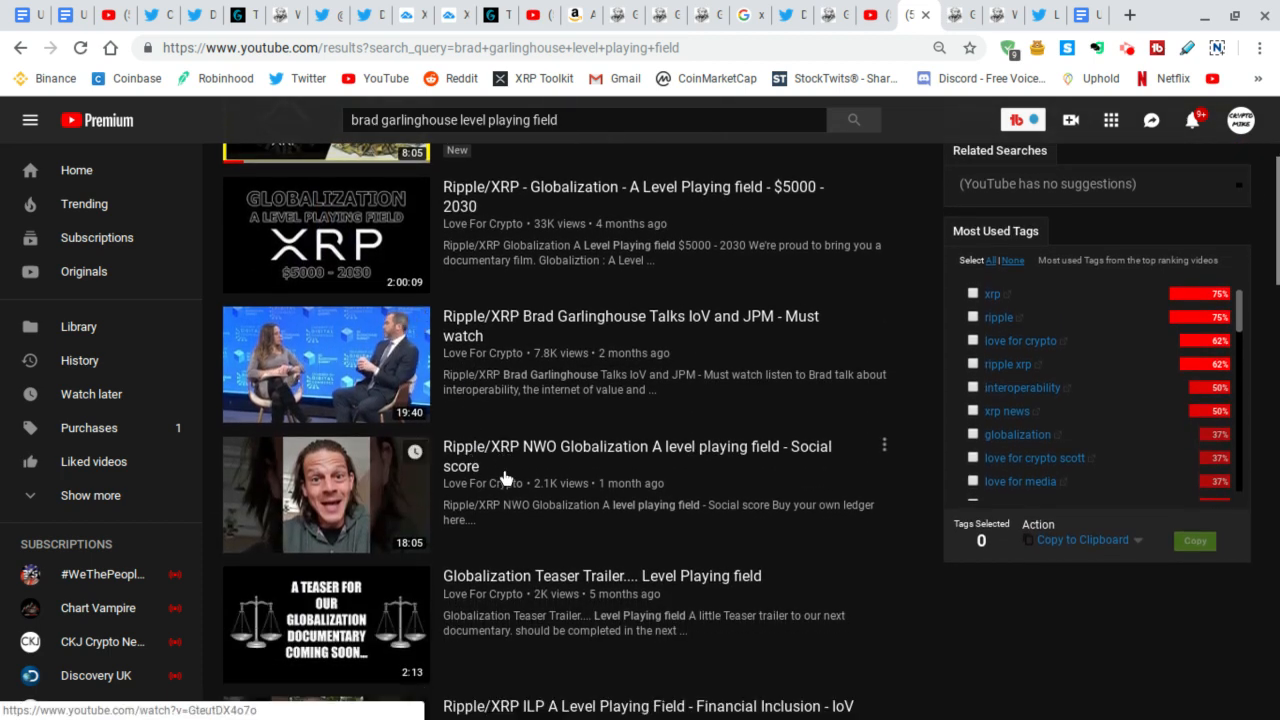
{"action": "scroll", "scroll_direction": "down", "scroll_amount": 3}
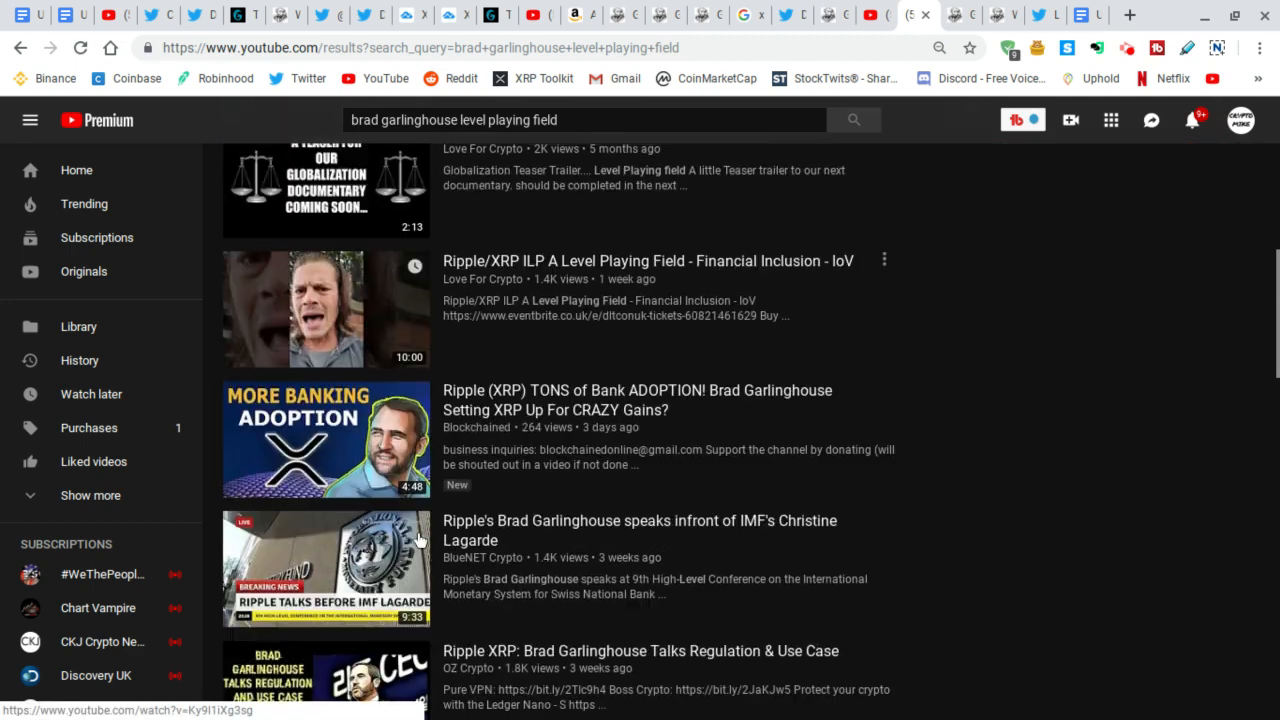
{"action": "scroll", "scroll_direction": "down", "scroll_amount": 3}
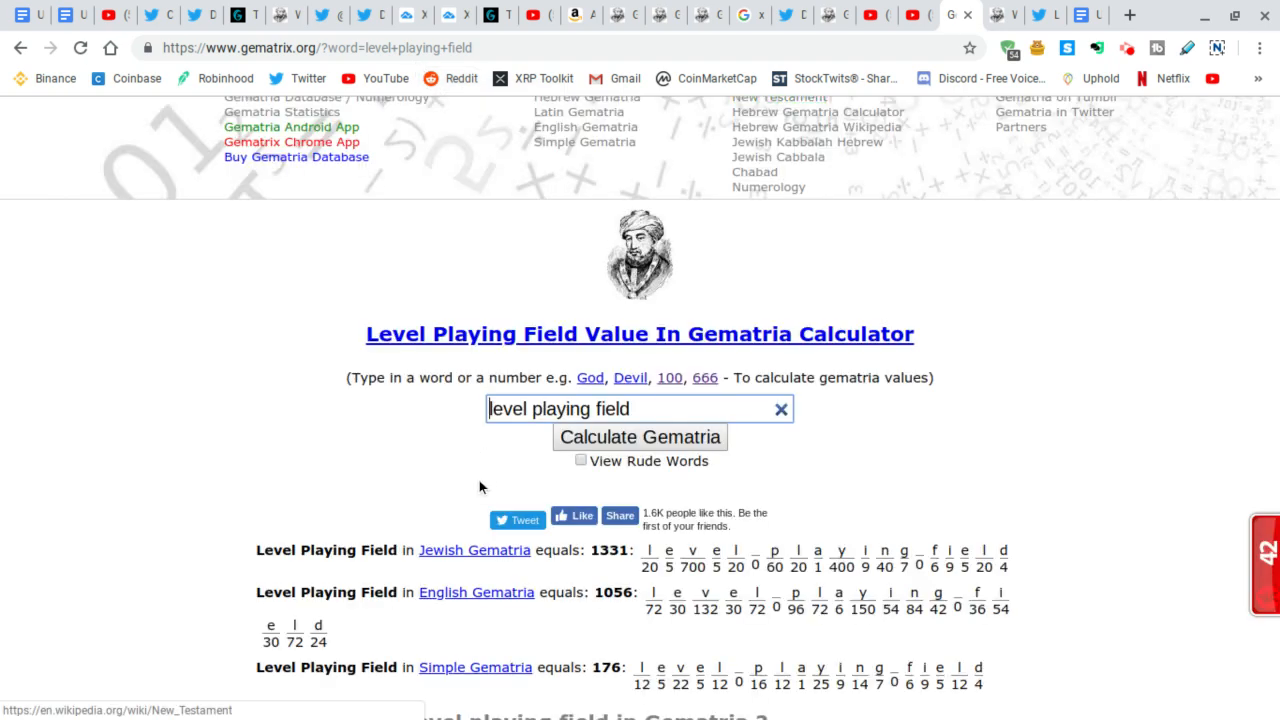
Scroll to the 1331 results table for 'level playing field' listing Christs Entries On Gematrix and Jesus The Messiah.
{"action": "scroll", "scroll_direction": "down", "scroll_amount": 3}
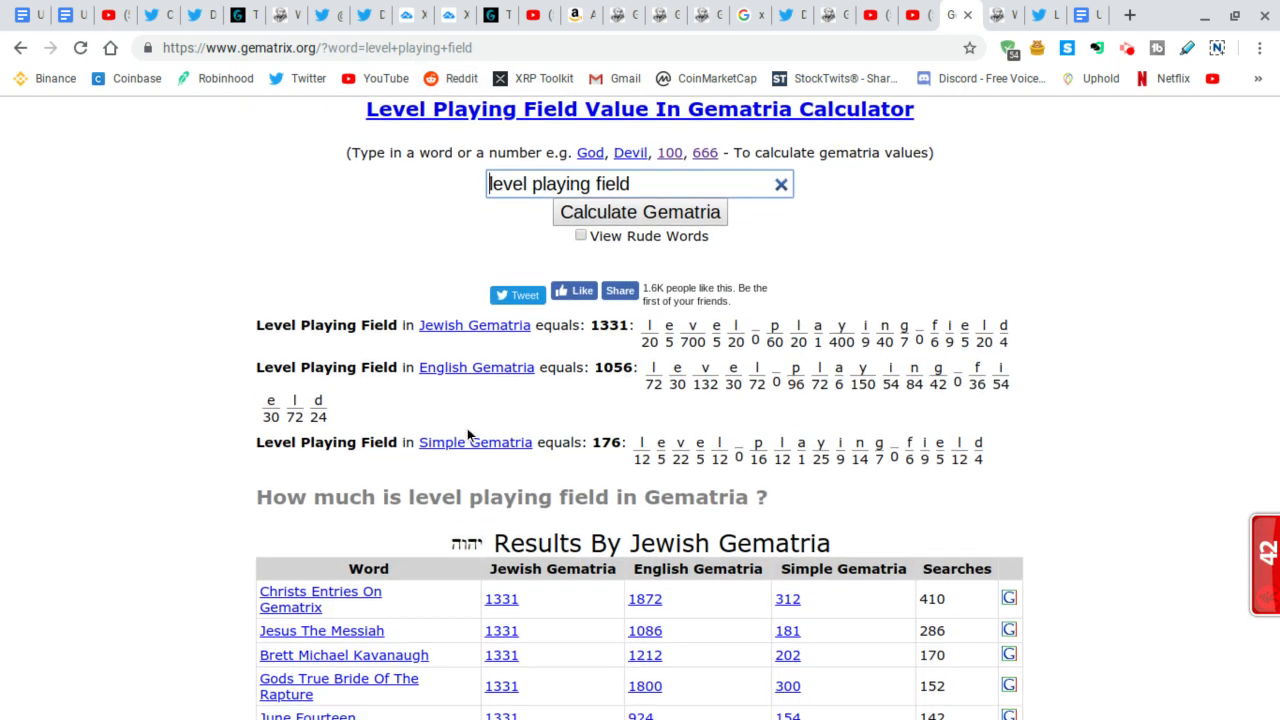
{"action": "scroll", "scroll_direction": "down", "scroll_amount": 3}
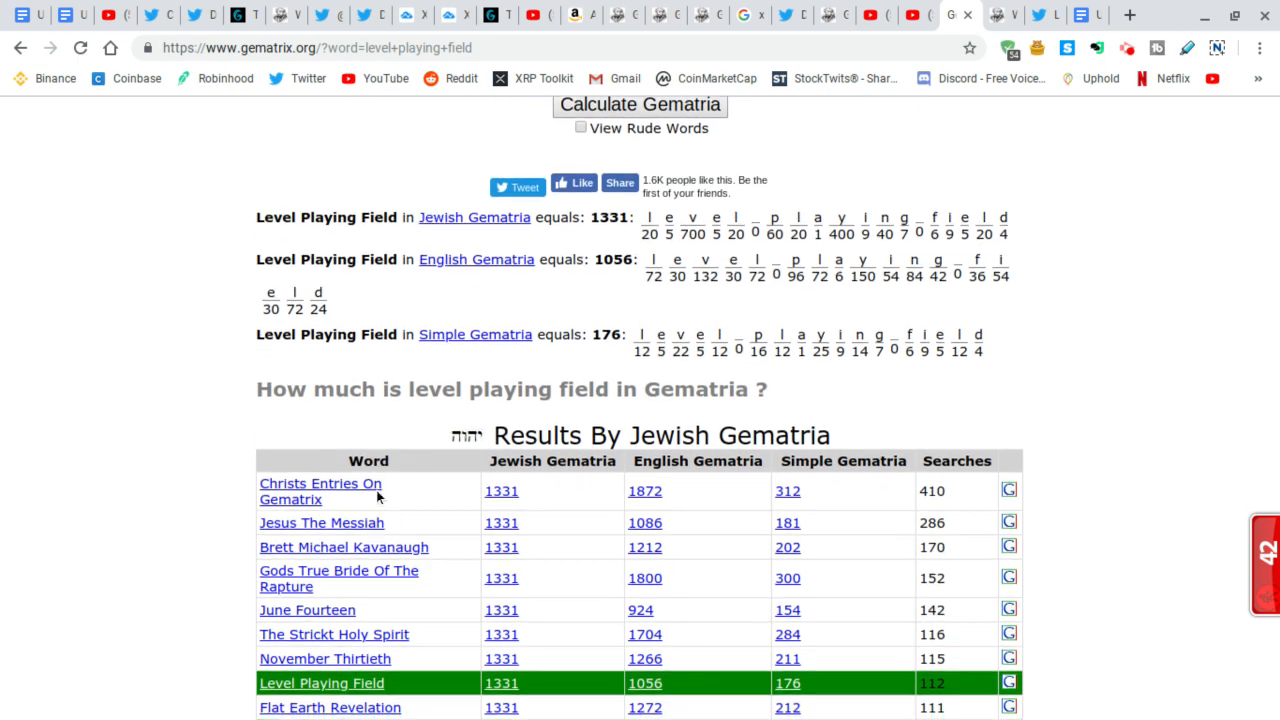
{"action": "scroll", "scroll_direction": "down", "scroll_amount": 3}
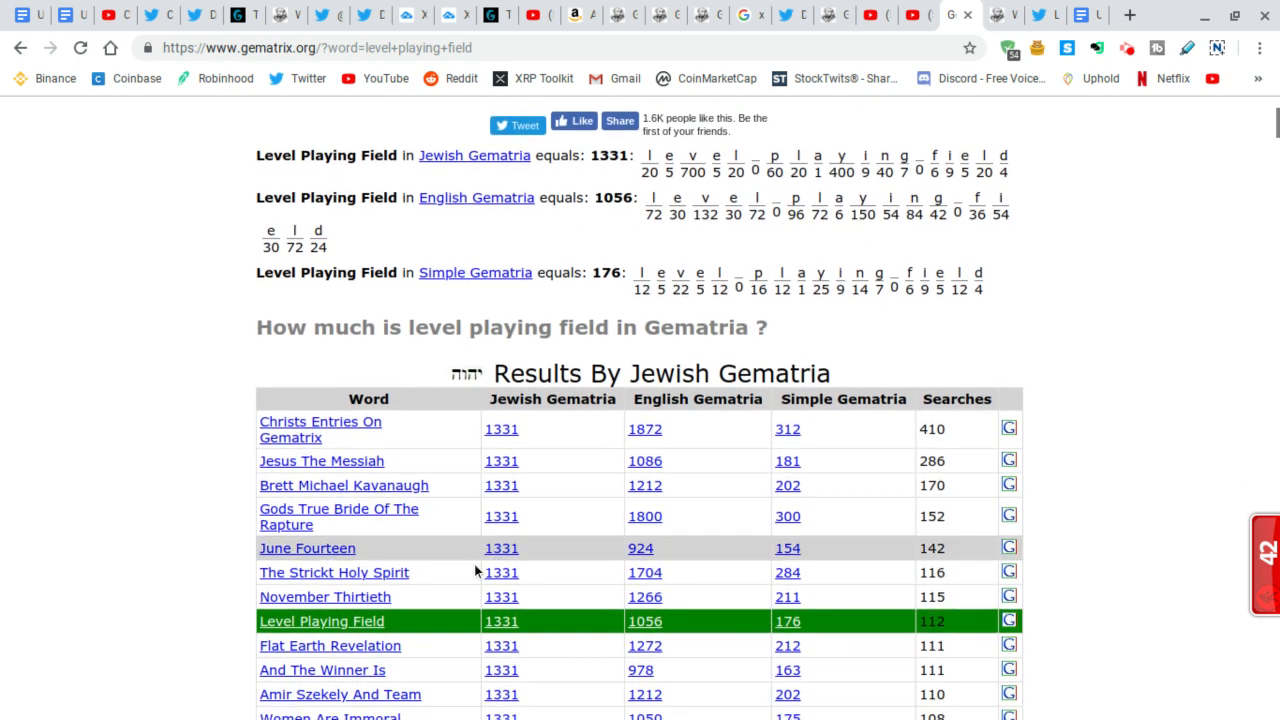
{"action": "mouse_move", "coordinate": [224, 636]}
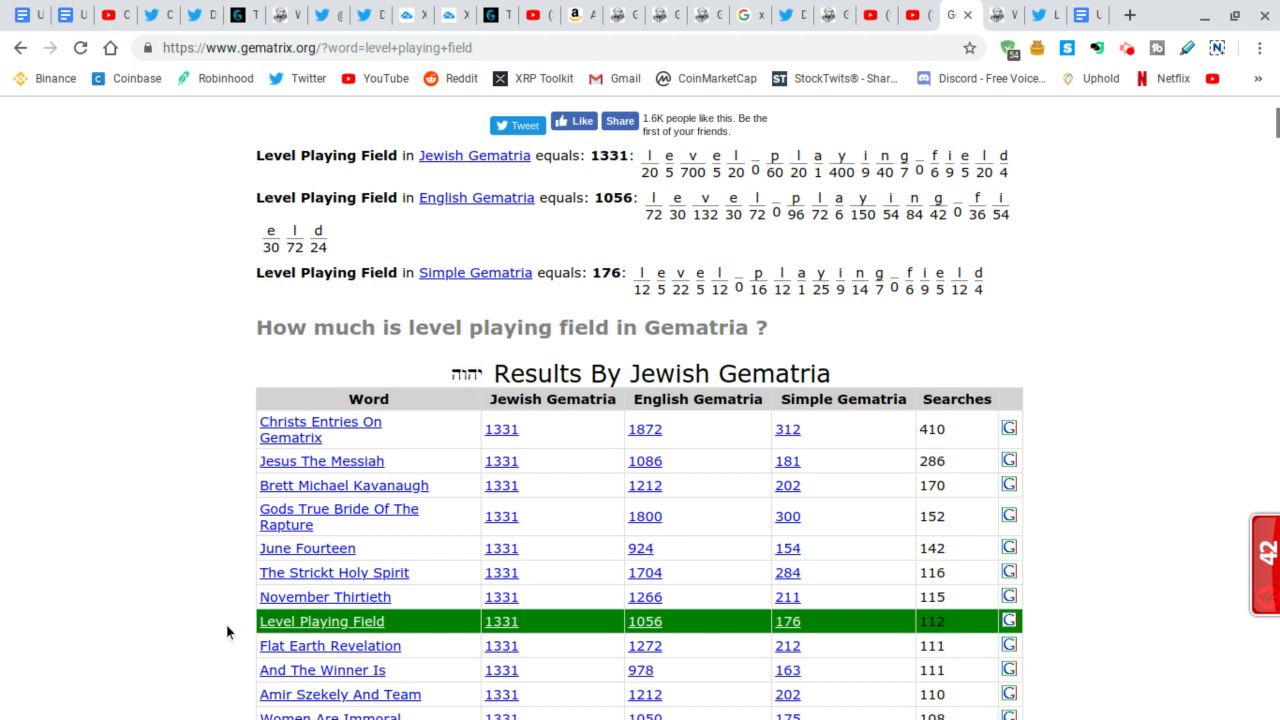
{"action": "mouse_move", "coordinate": [220, 572]}
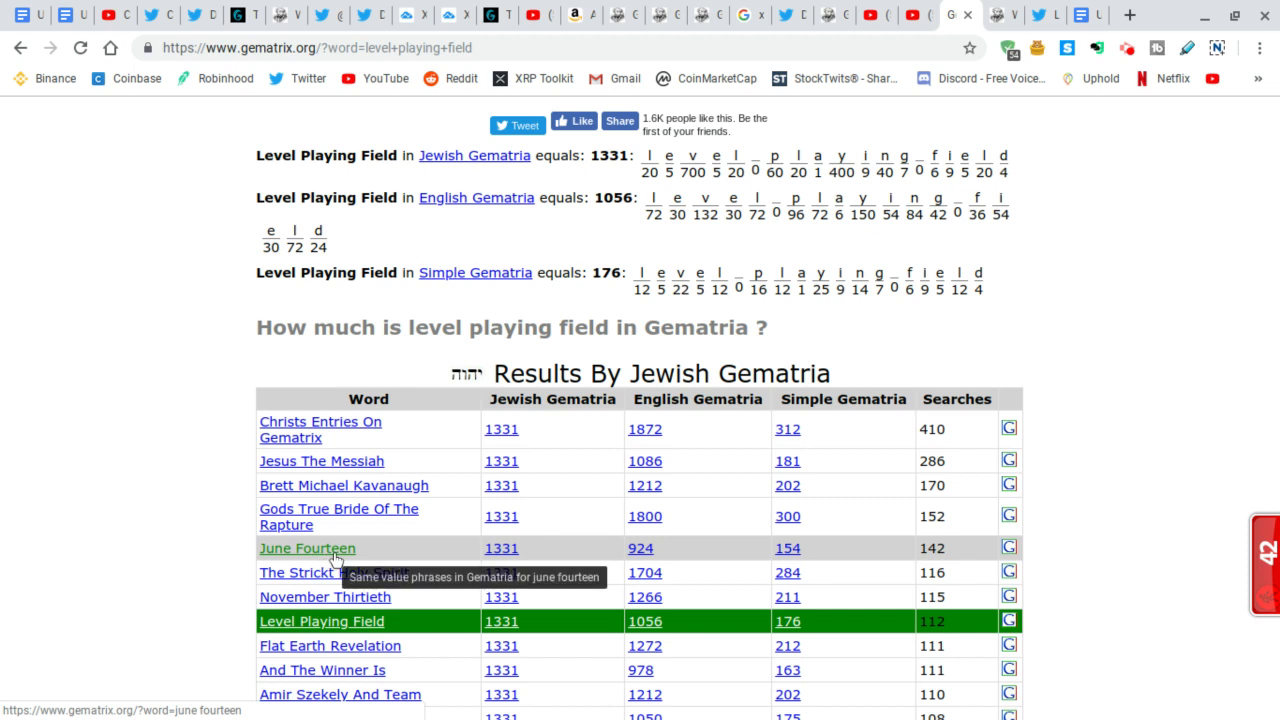
{"action": "mouse_move", "coordinate": [376, 500]}
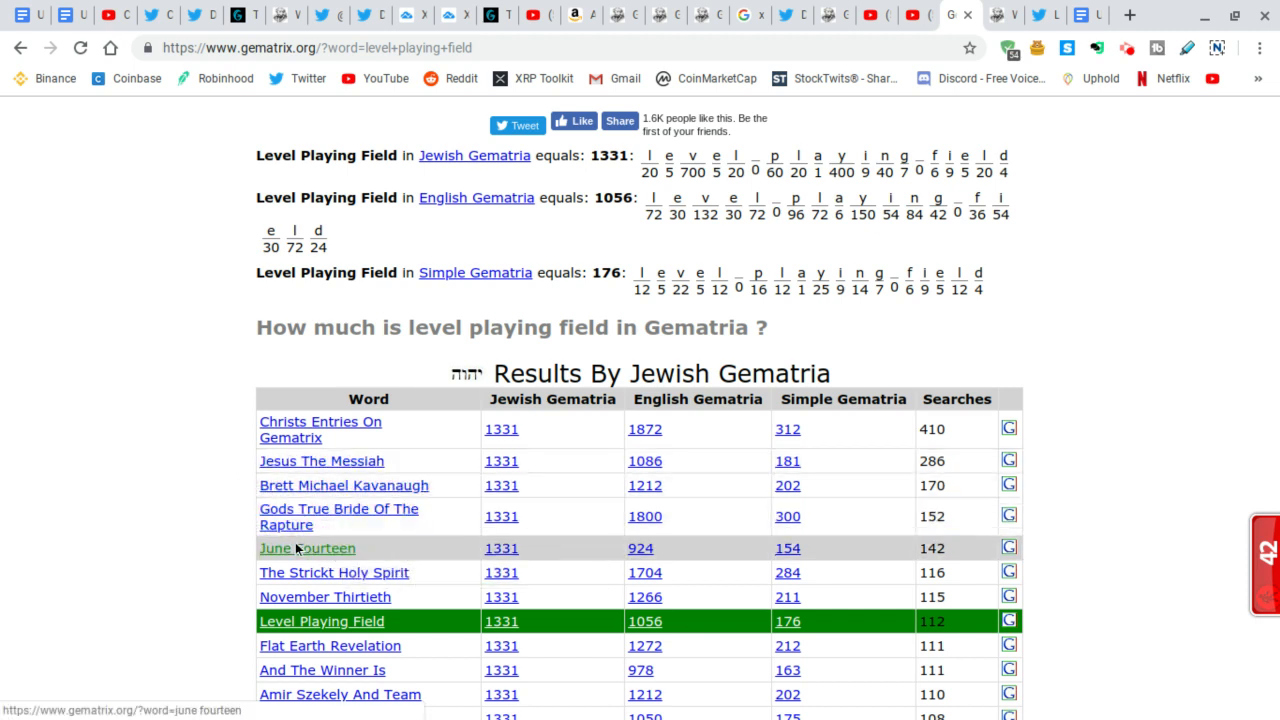
{"action": "mouse_move", "coordinate": [308, 548]}
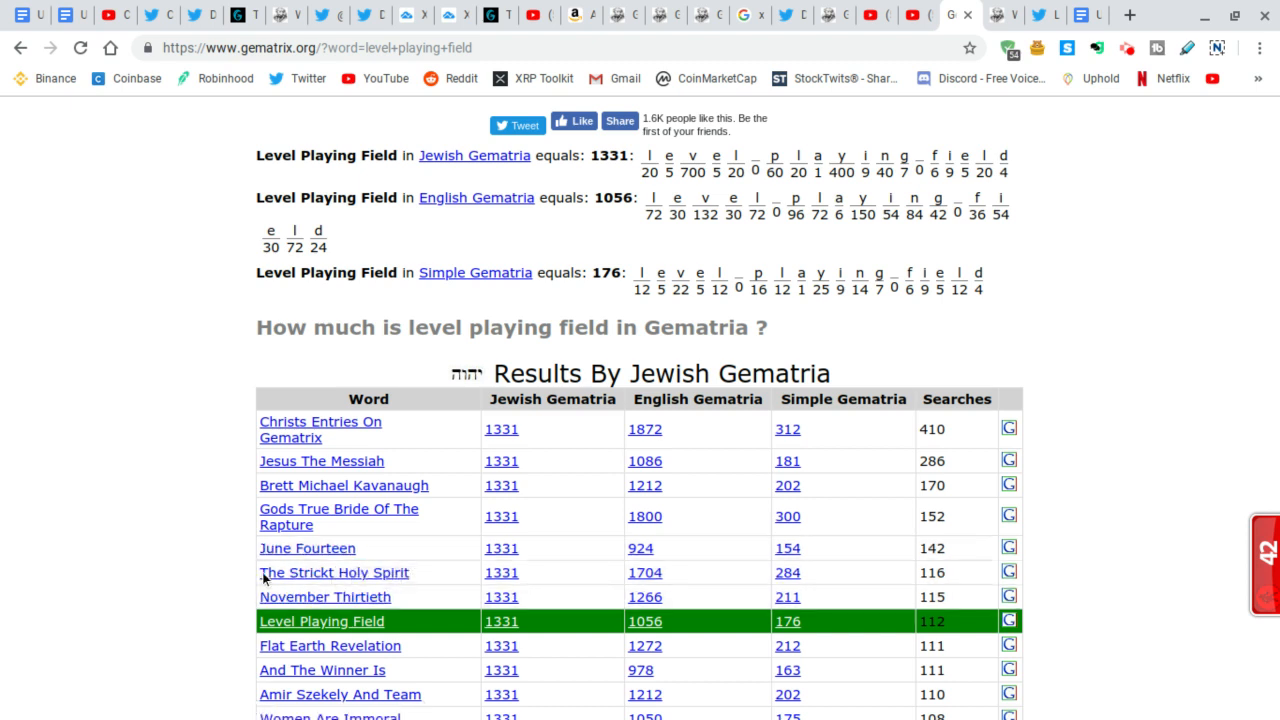
{"action": "mouse_move", "coordinate": [308, 548]}
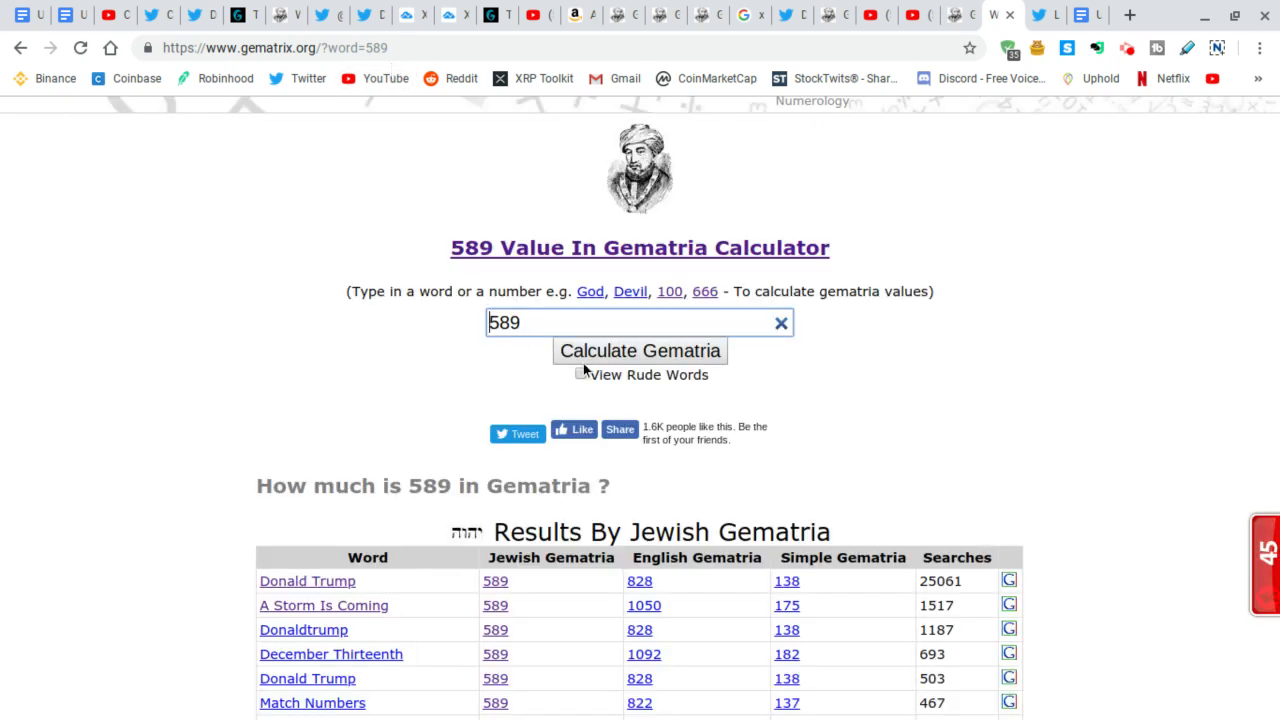
{"action": "mouse_move", "coordinate": [318, 600]}
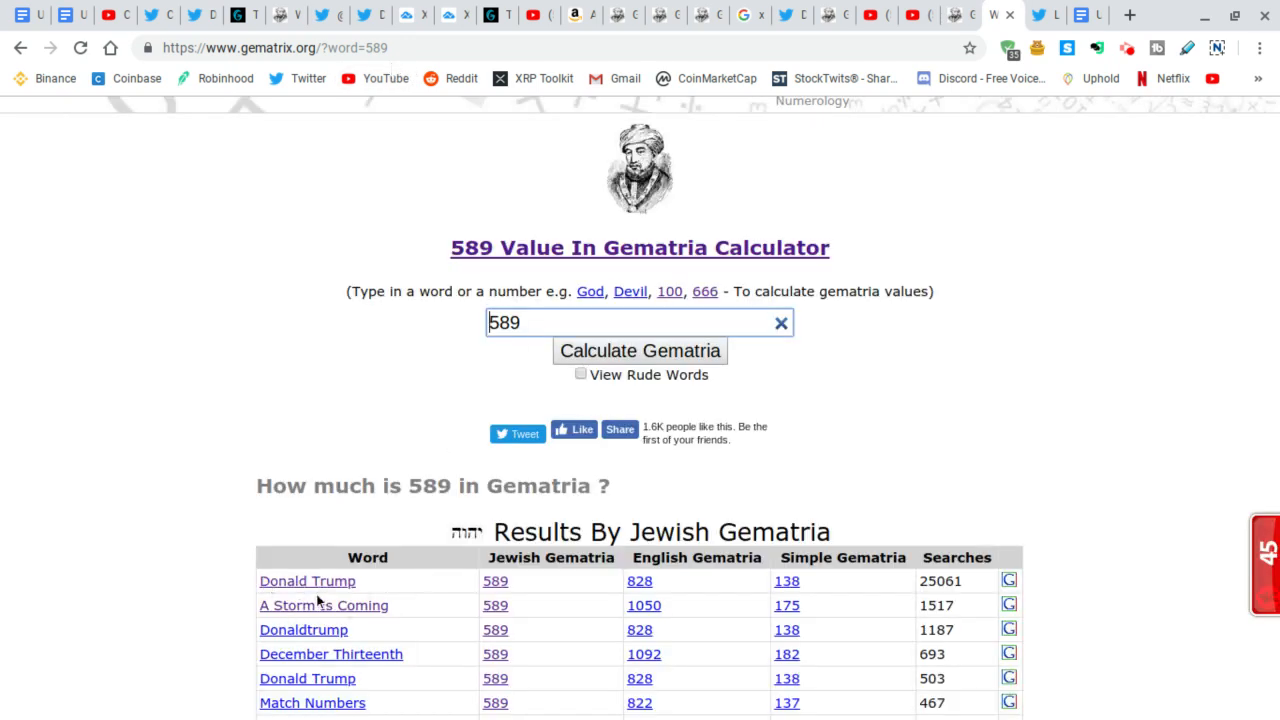
{"action": "mouse_move", "coordinate": [444, 378]}
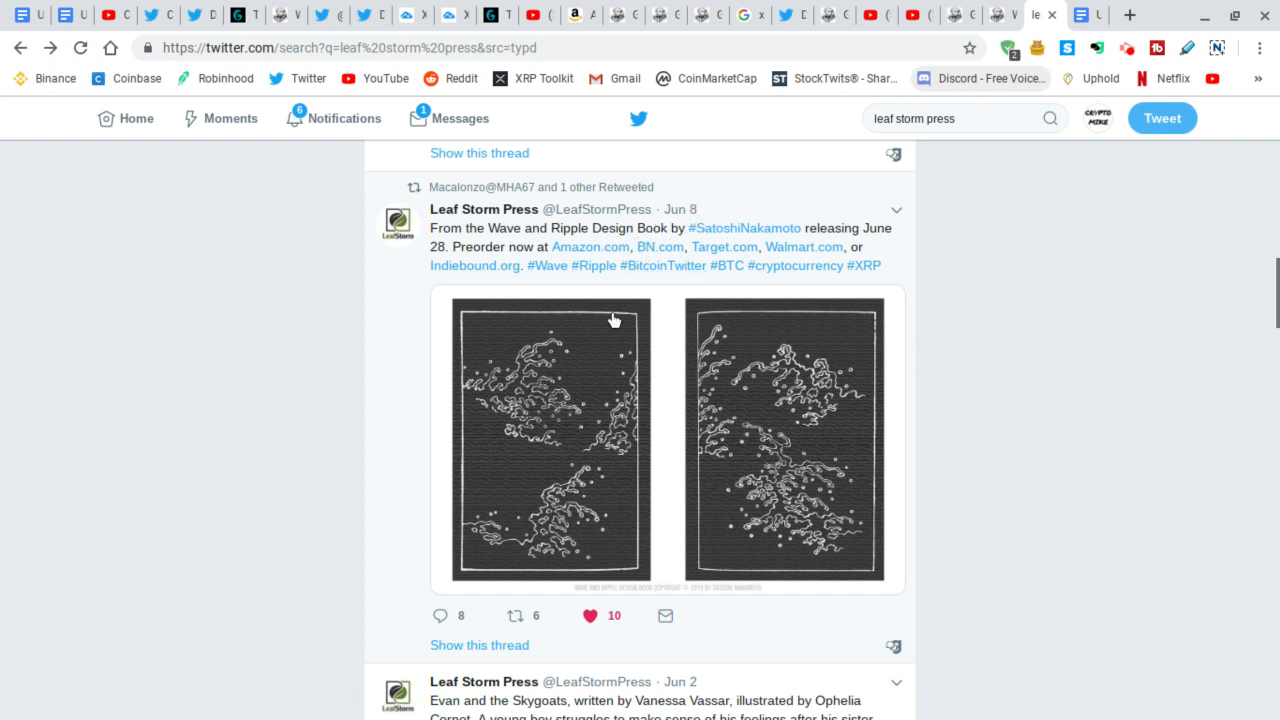
{"action": "mouse_move", "coordinate": [278, 452]}
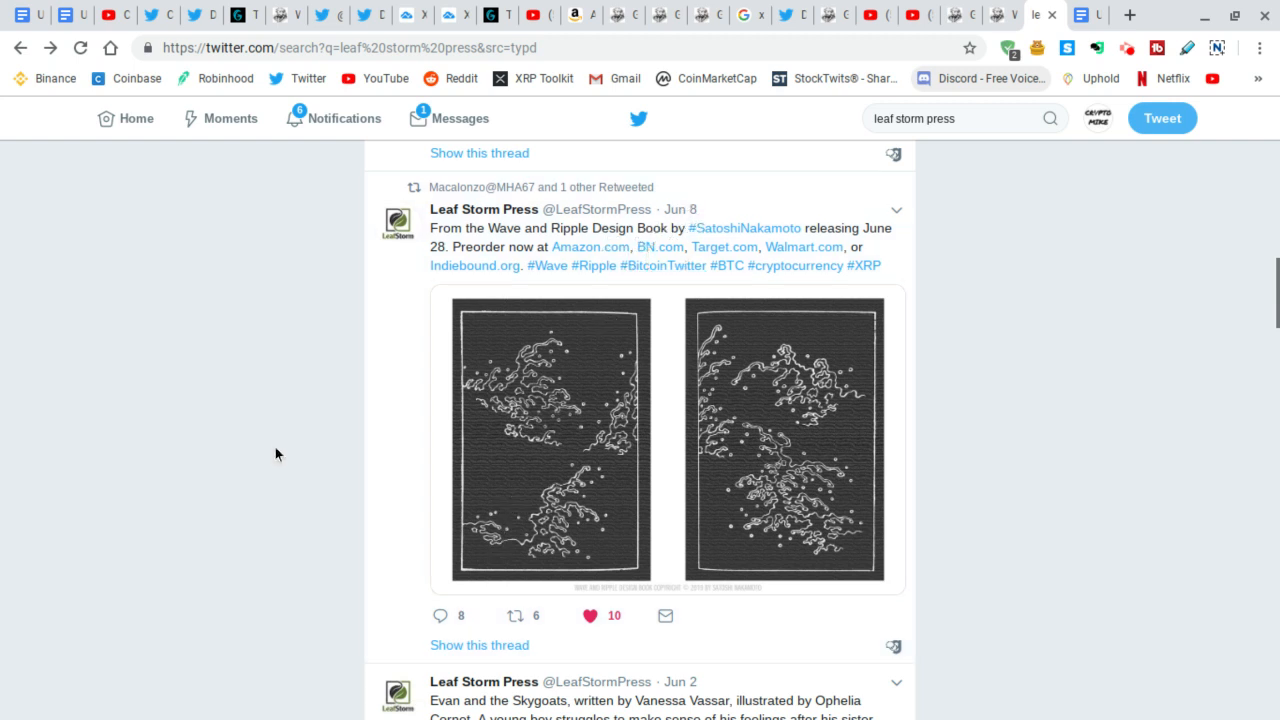
{"action": "mouse_move", "coordinate": [364, 450]}
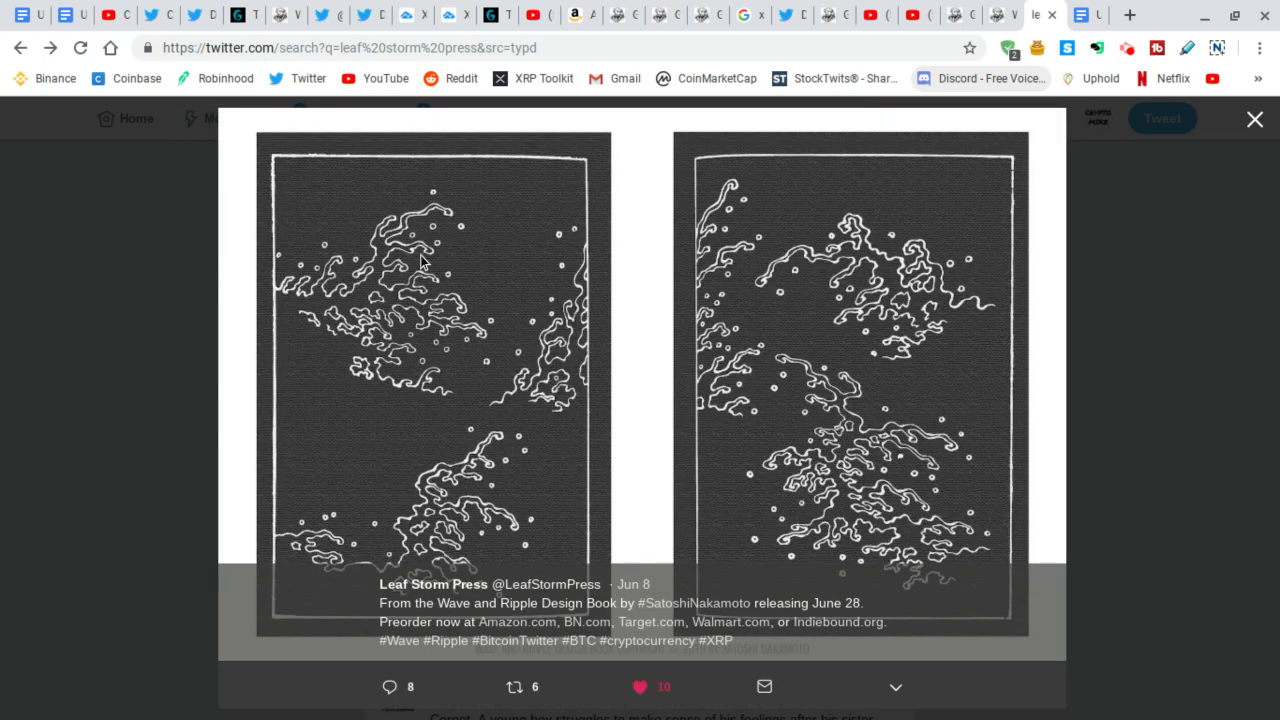
{"action": "mouse_move", "coordinate": [438, 332]}
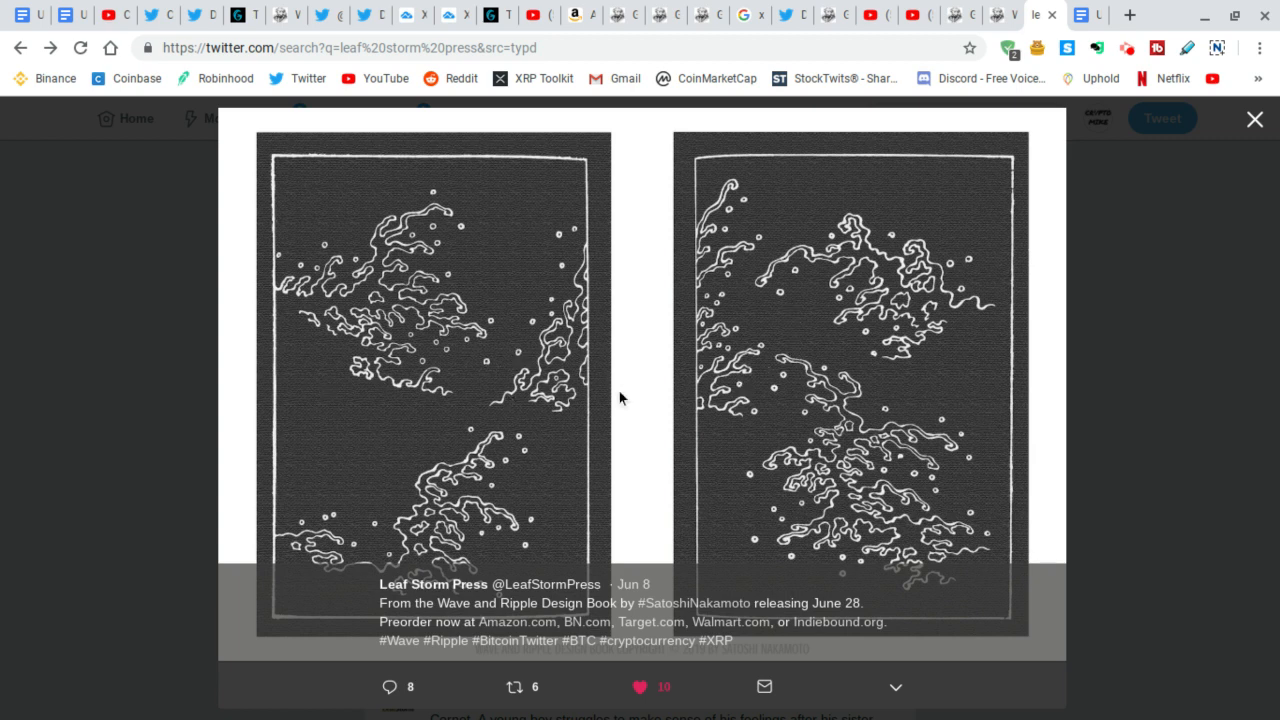
{"action": "mouse_move", "coordinate": [698, 420]}
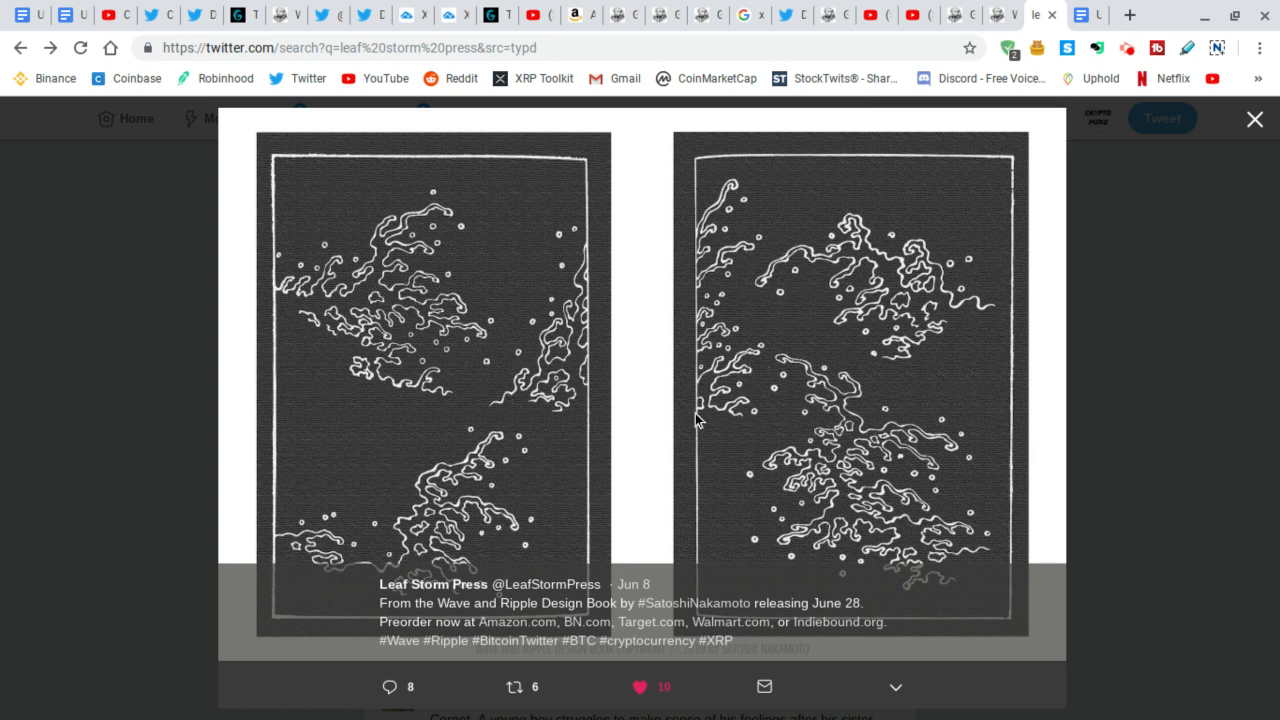
{"action": "mouse_move", "coordinate": [564, 502]}
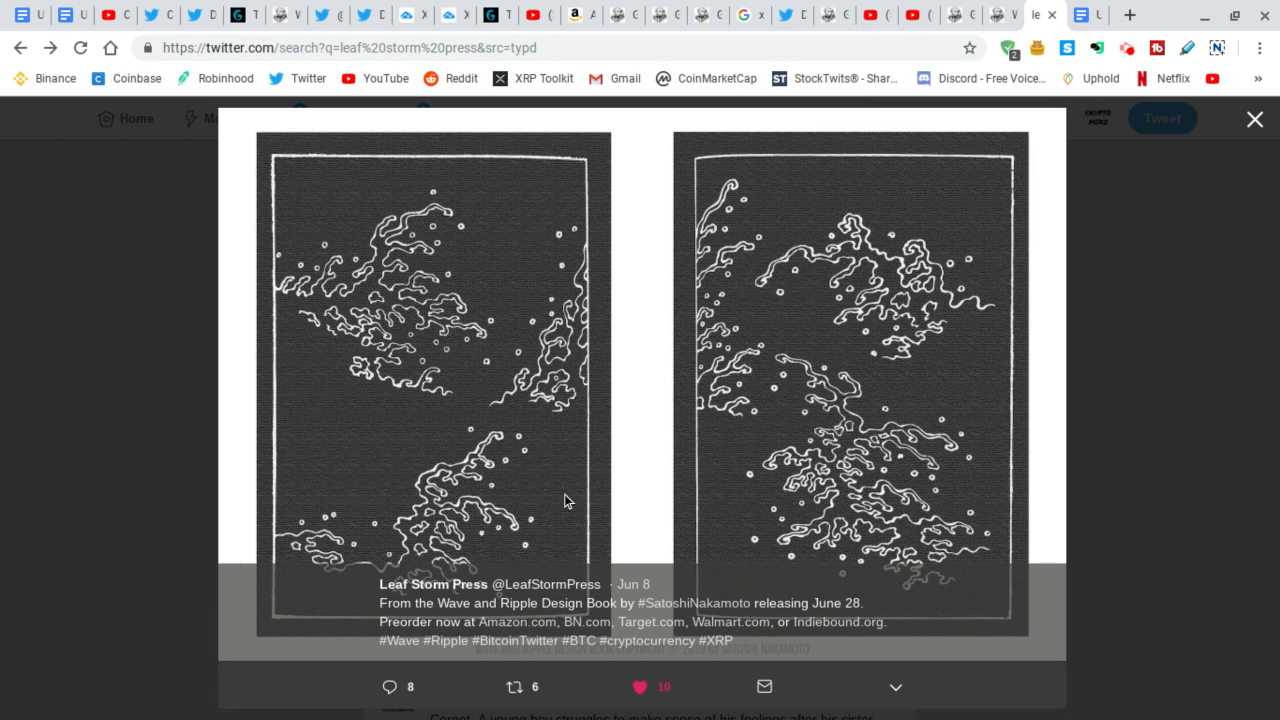
{"action": "mouse_move", "coordinate": [556, 480]}
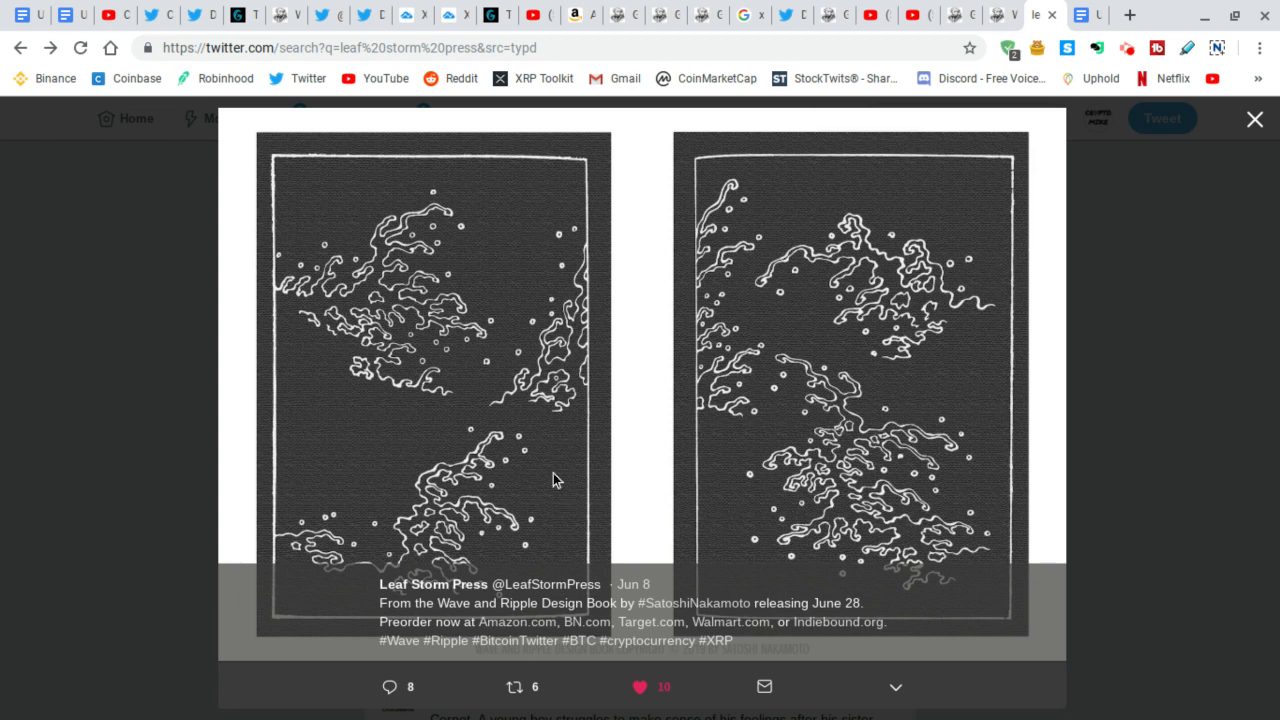
{"action": "mouse_move", "coordinate": [592, 348]}
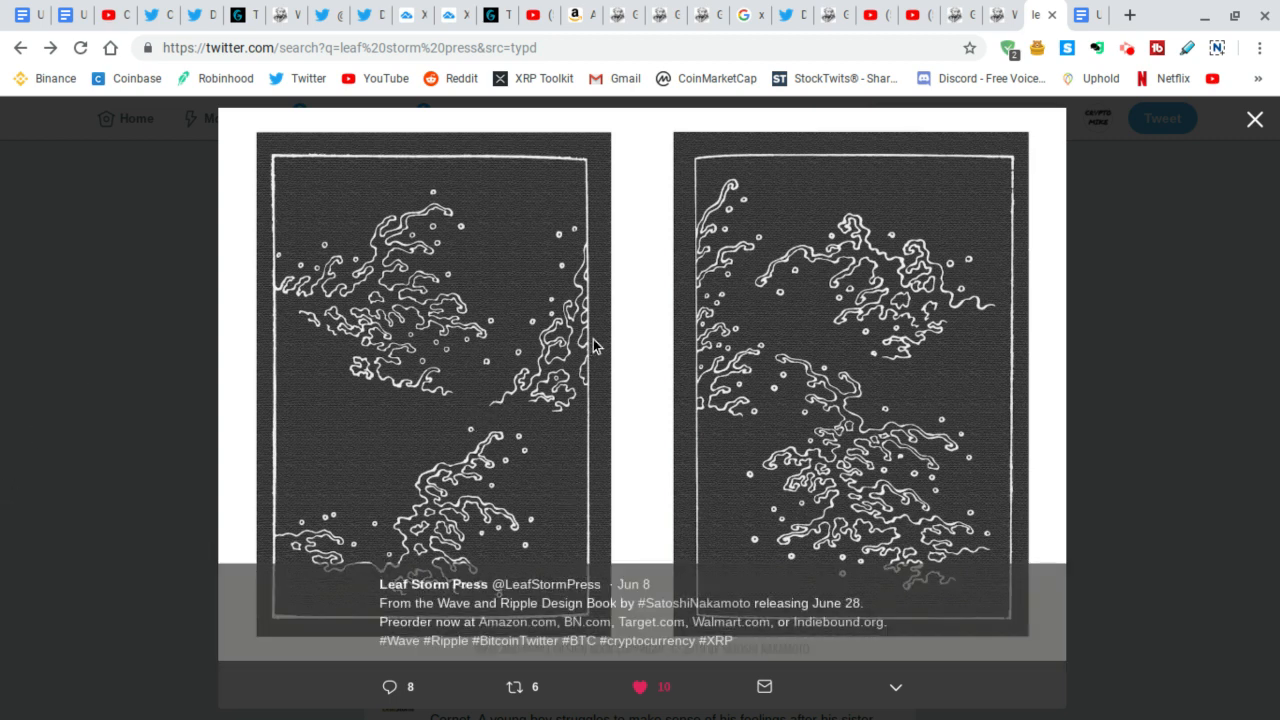
{"action": "mouse_move", "coordinate": [384, 248]}
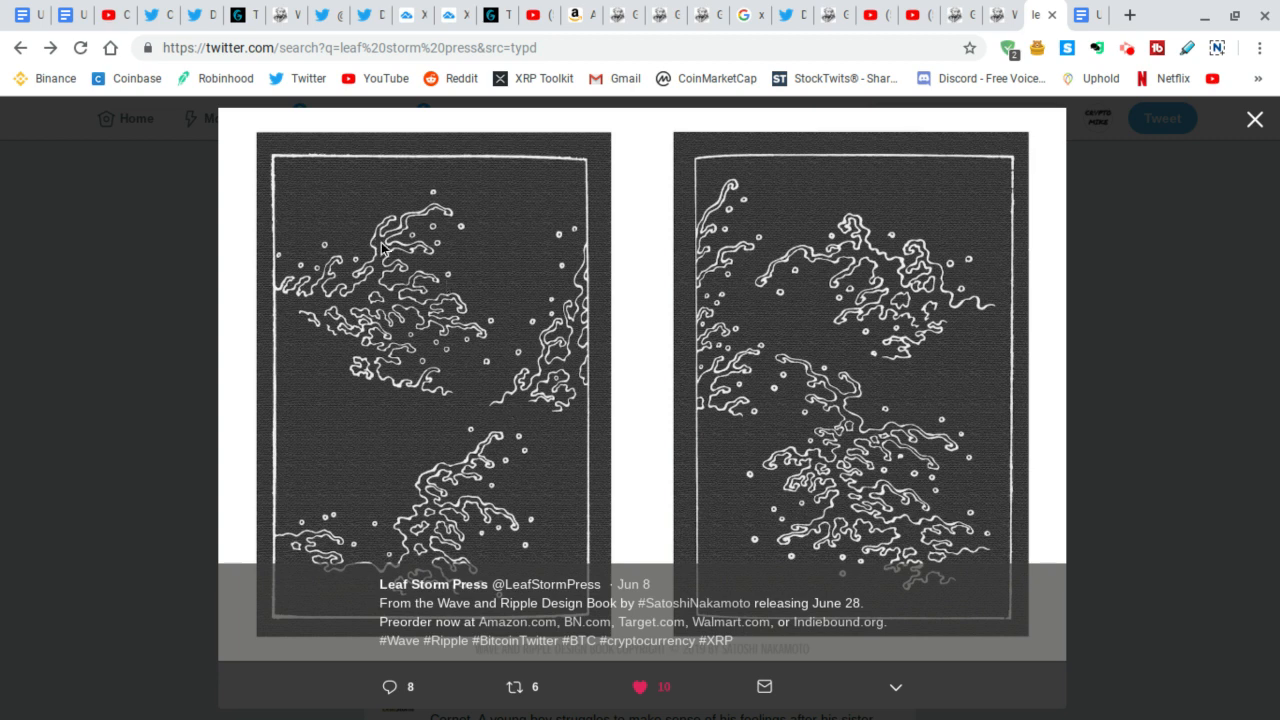
{"action": "mouse_move", "coordinate": [530, 360]}
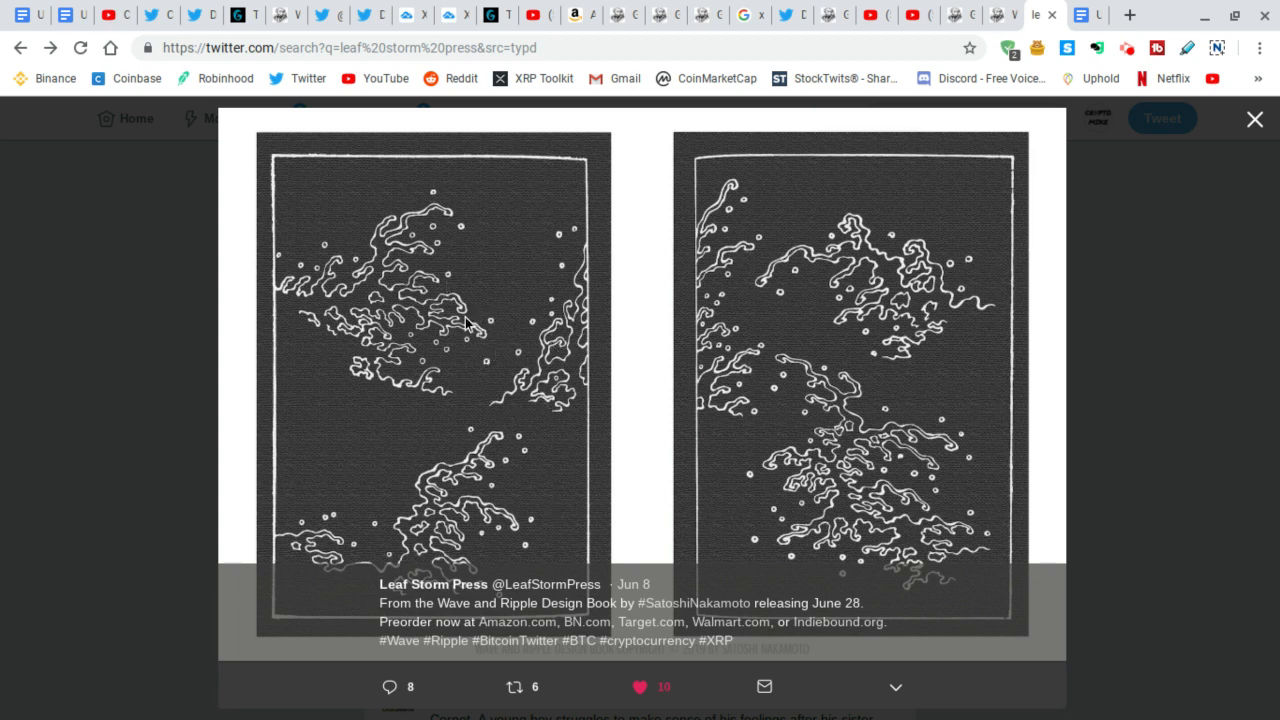
{"action": "mouse_move", "coordinate": [490, 390]}
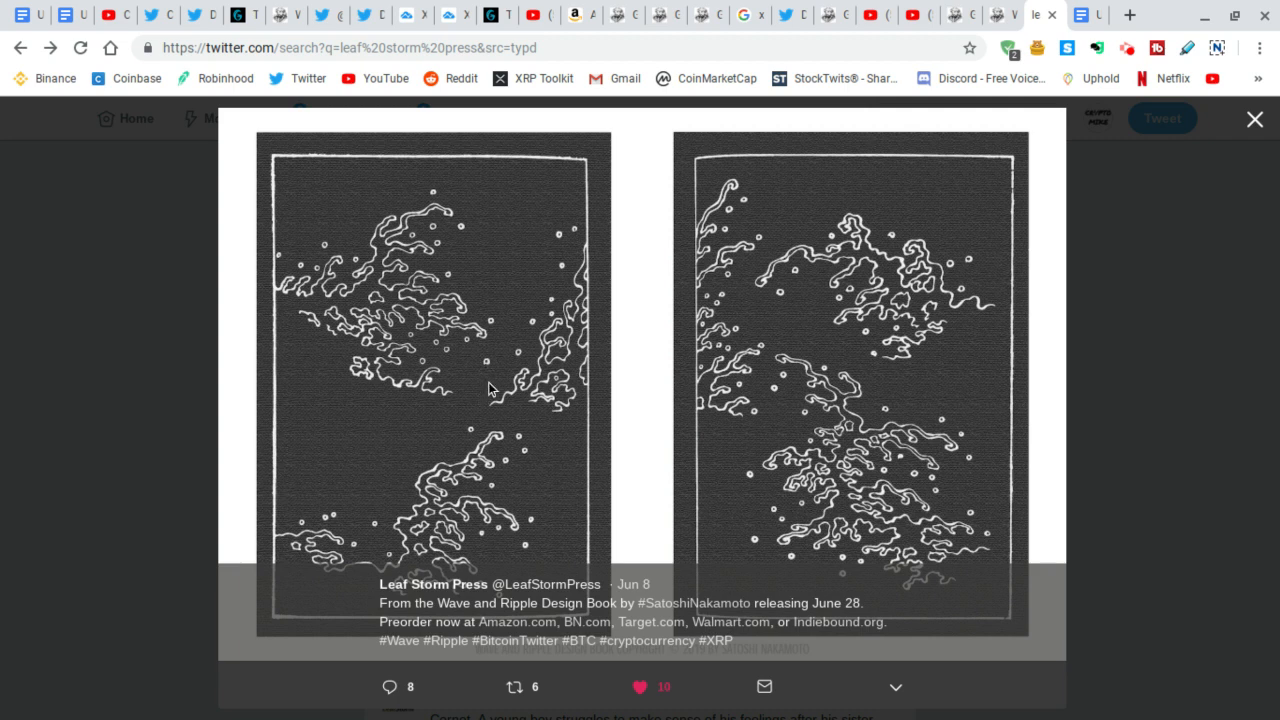
{"action": "mouse_move", "coordinate": [556, 450]}
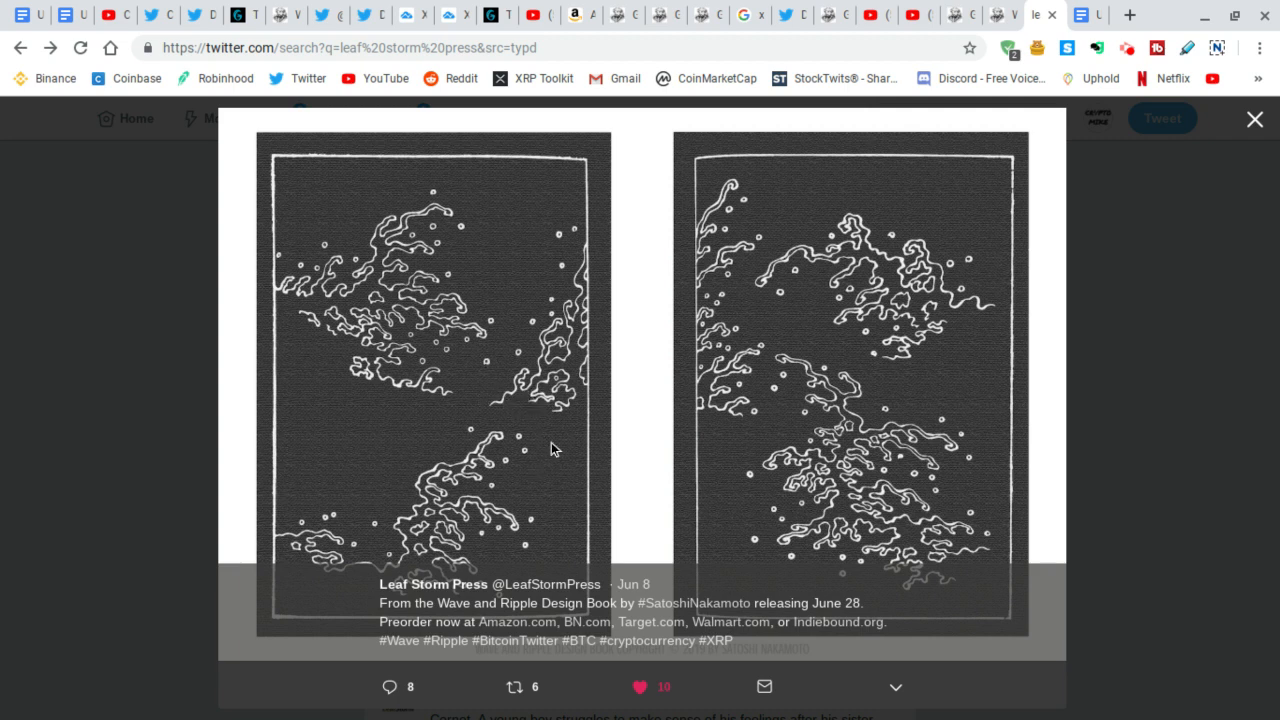
{"action": "mouse_move", "coordinate": [546, 480]}
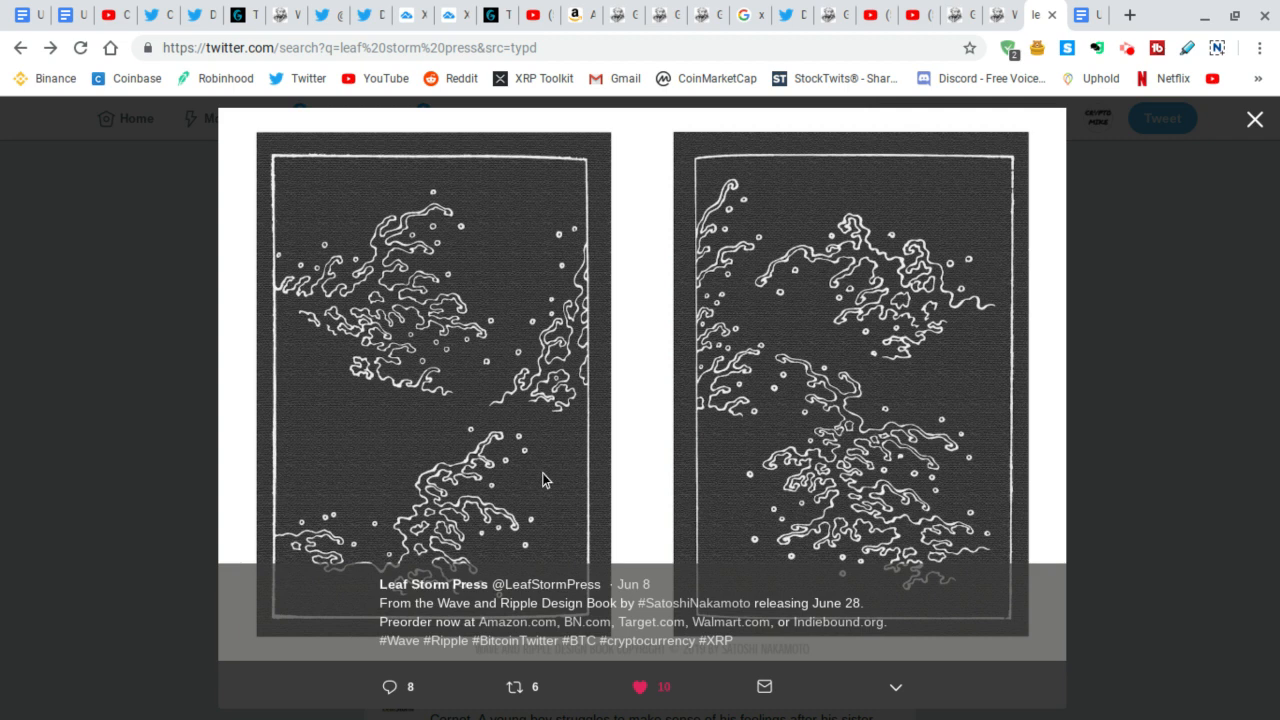
{"action": "mouse_move", "coordinate": [584, 422]}
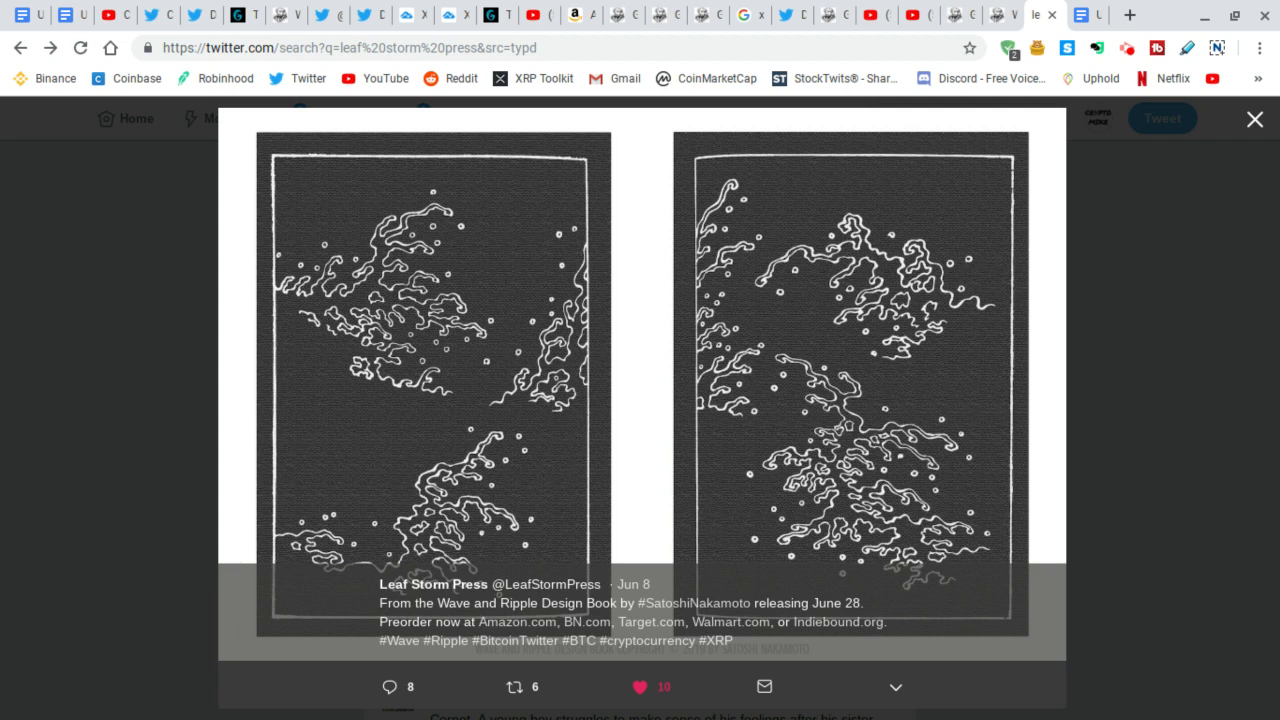
{"action": "mouse_move", "coordinate": [592, 430]}
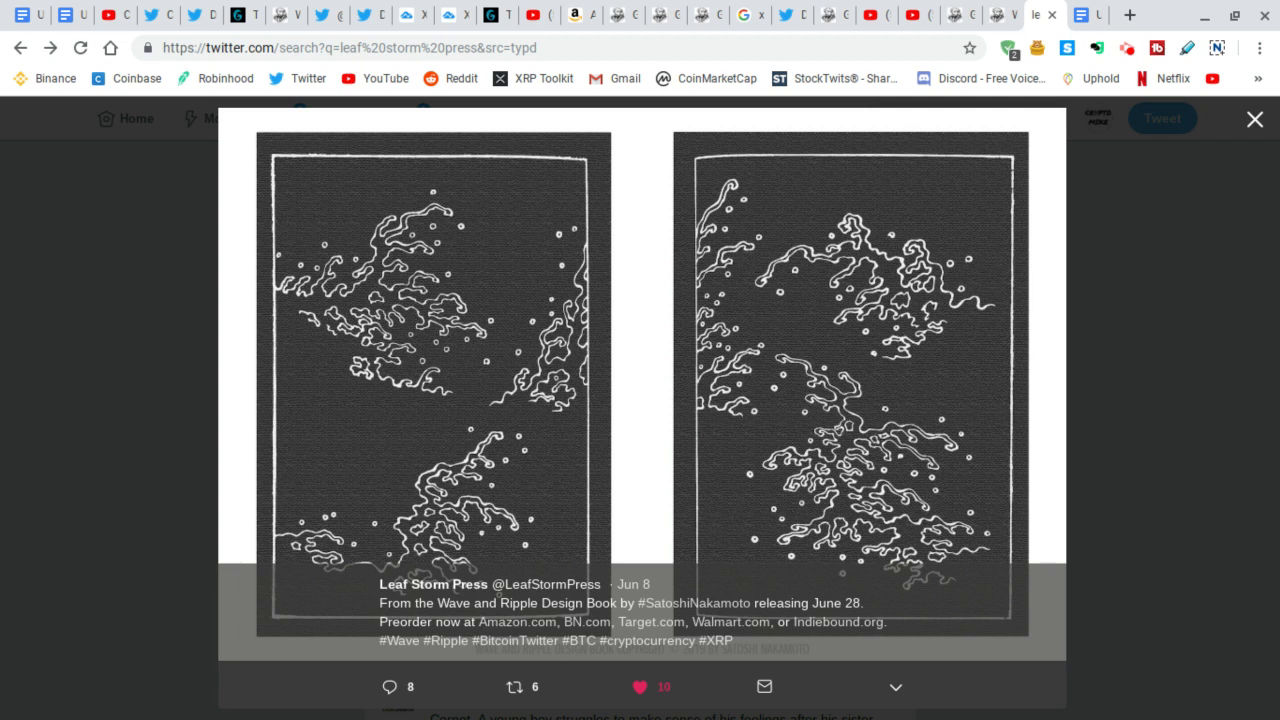
{"action": "mouse_move", "coordinate": [512, 458]}
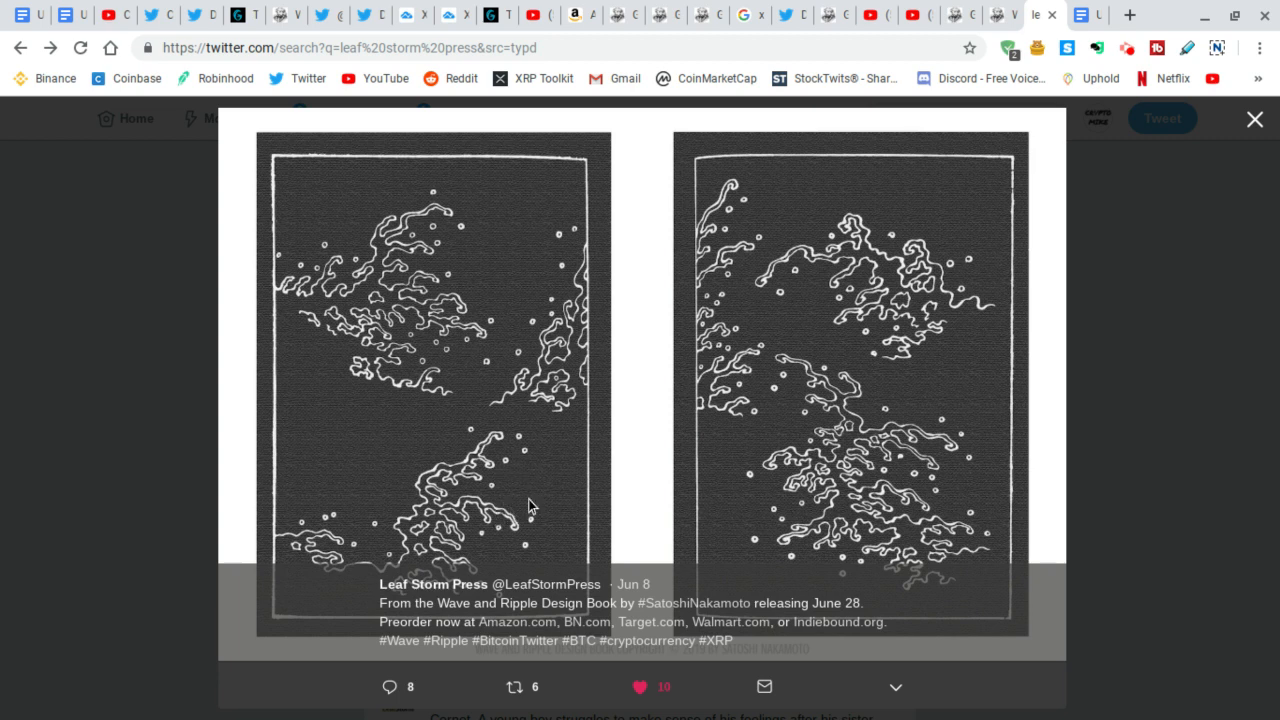
{"action": "mouse_move", "coordinate": [576, 478]}
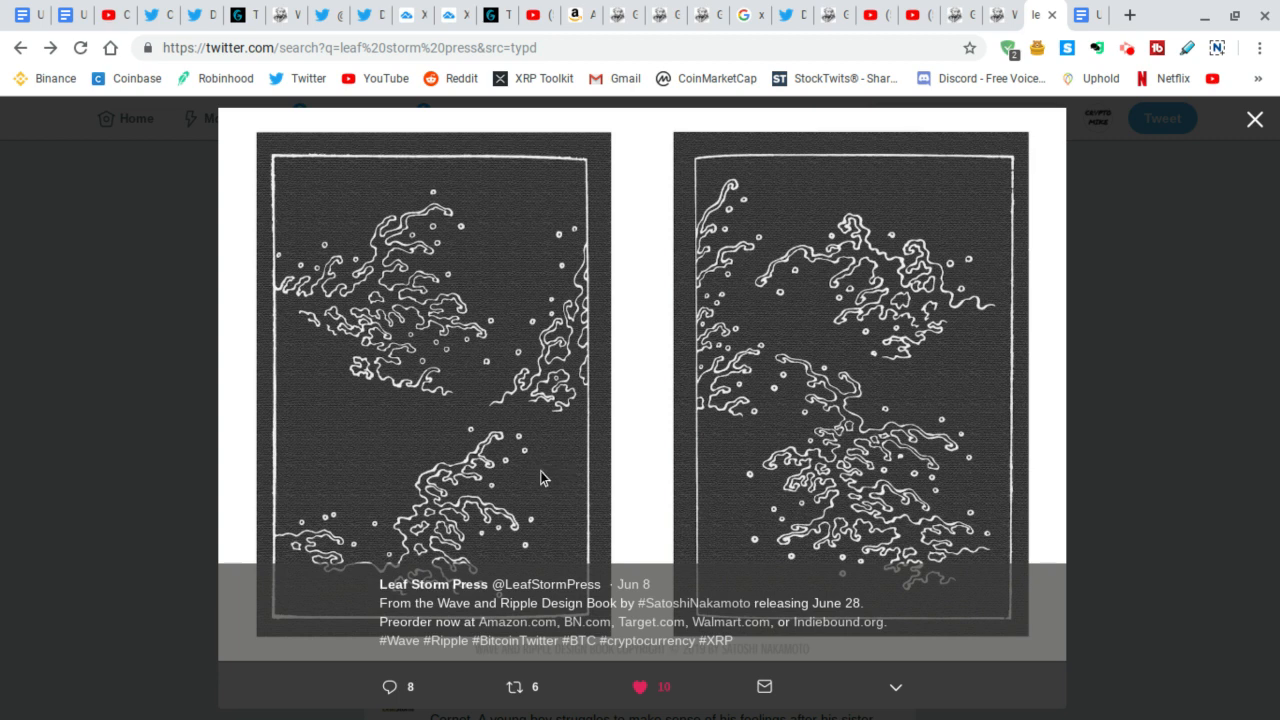
{"action": "mouse_move", "coordinate": [520, 488]}
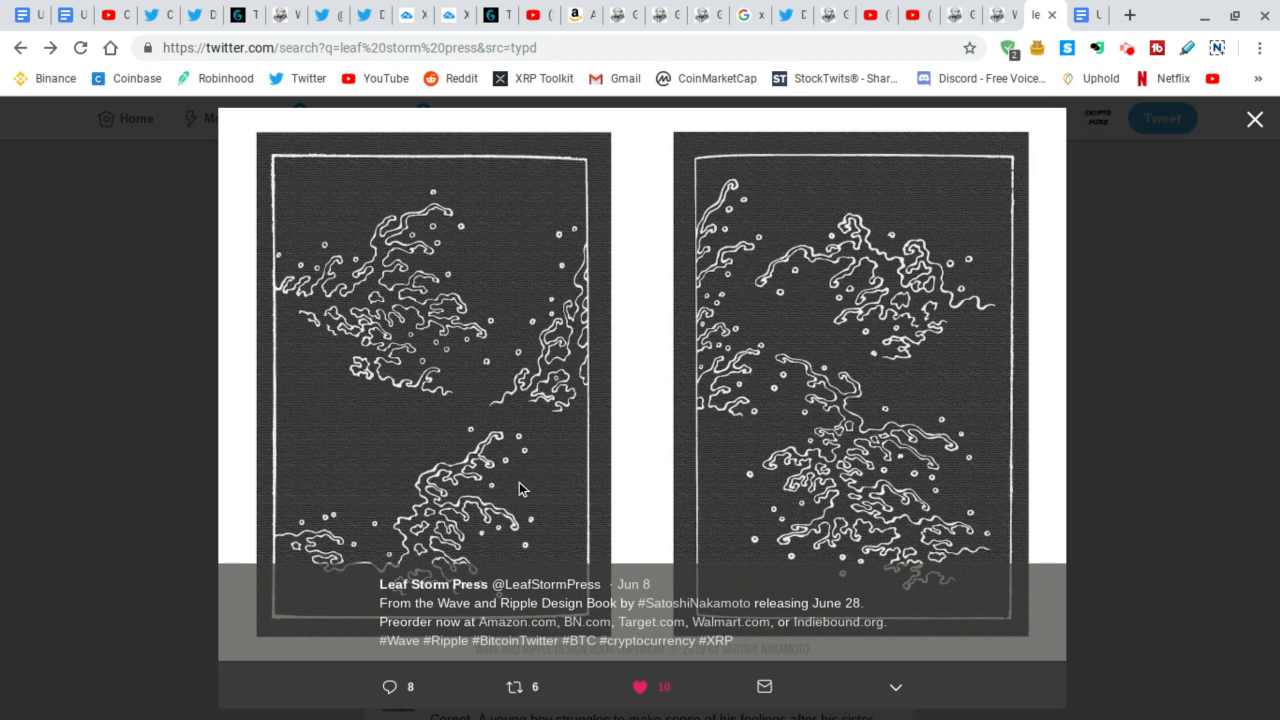
{"action": "mouse_move", "coordinate": [548, 488]}
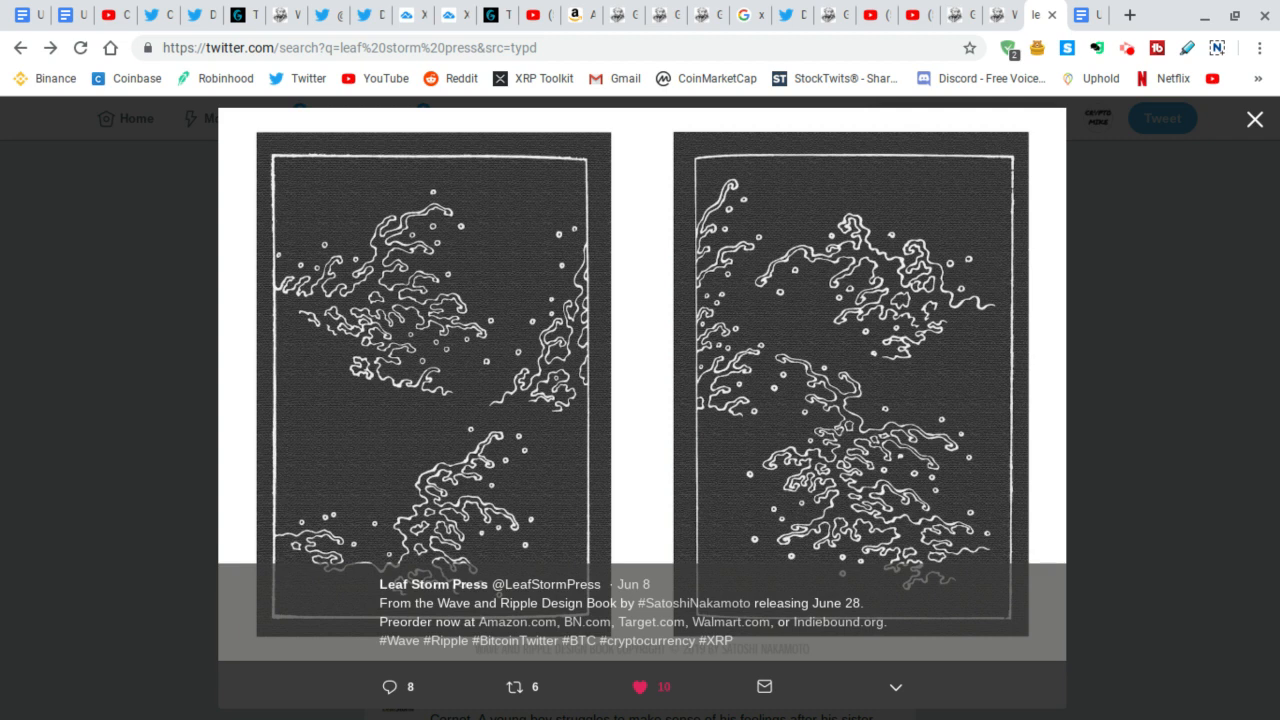
{"action": "mouse_move", "coordinate": [536, 512]}
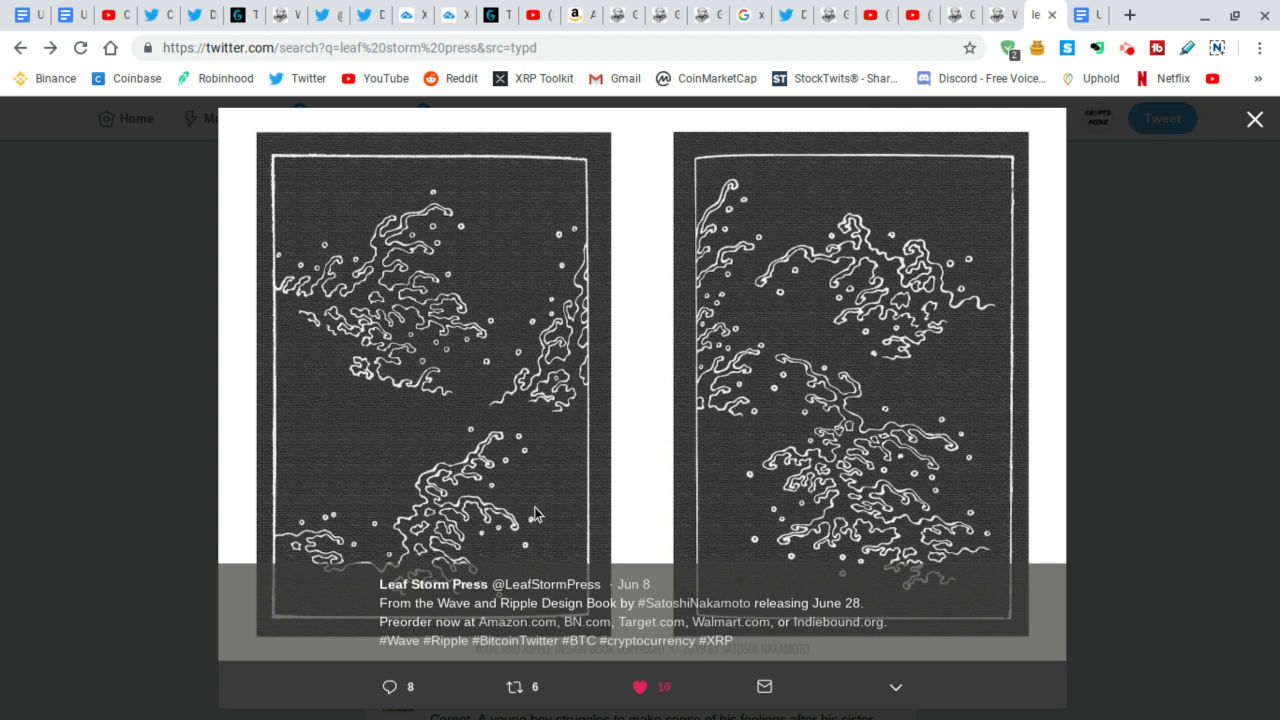
{"action": "mouse_move", "coordinate": [620, 476]}
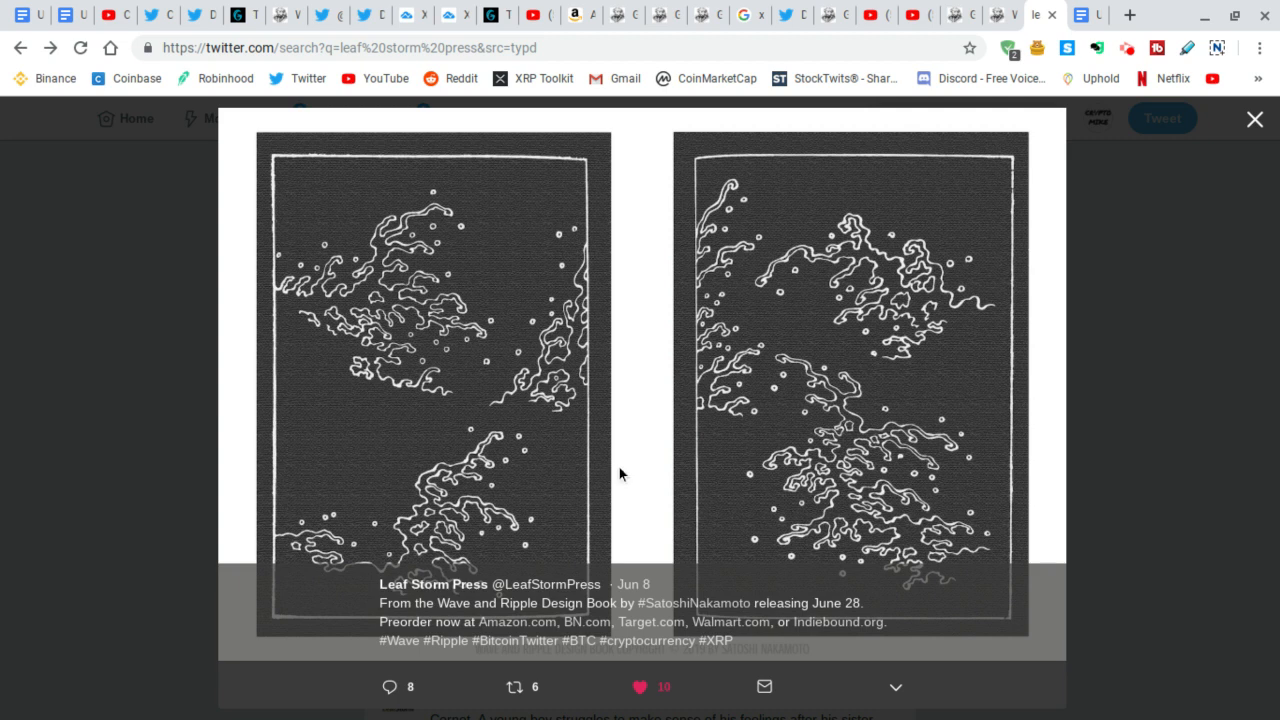
{"action": "mouse_move", "coordinate": [640, 478]}
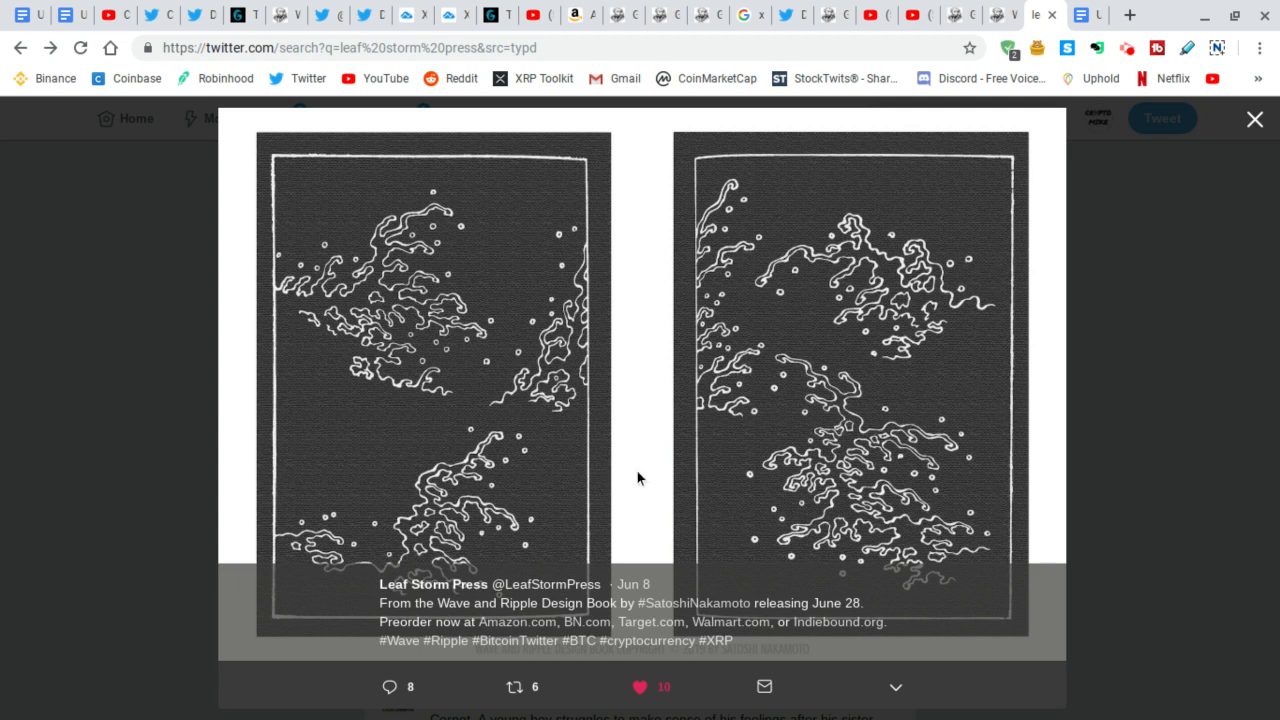
{"action": "mouse_move", "coordinate": [668, 492]}
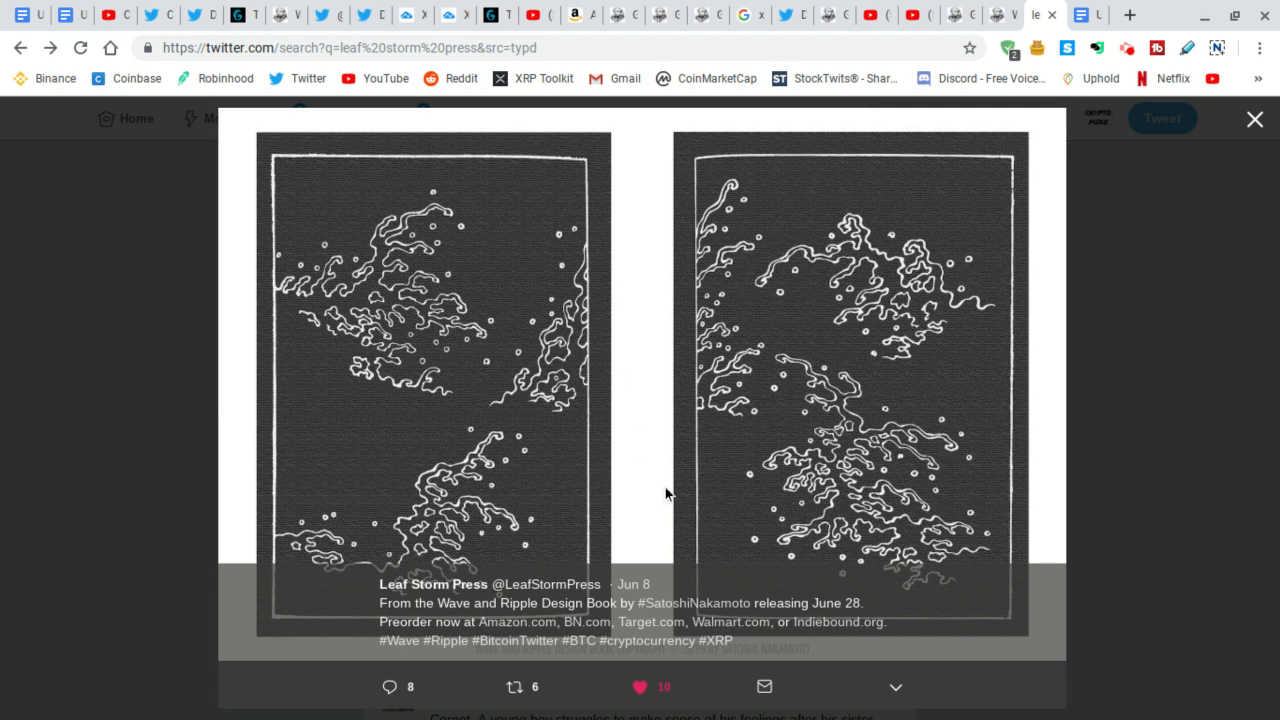
{"action": "mouse_move", "coordinate": [612, 464]}
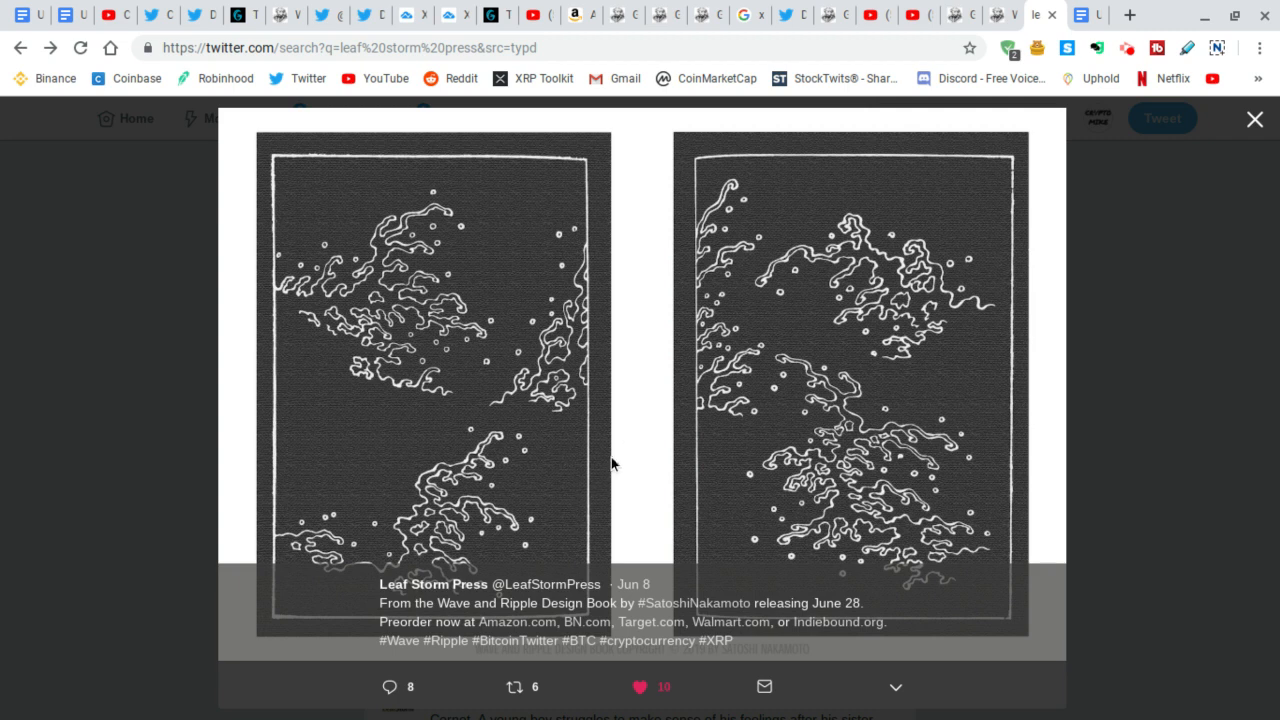
{"action": "mouse_move", "coordinate": [632, 516]}
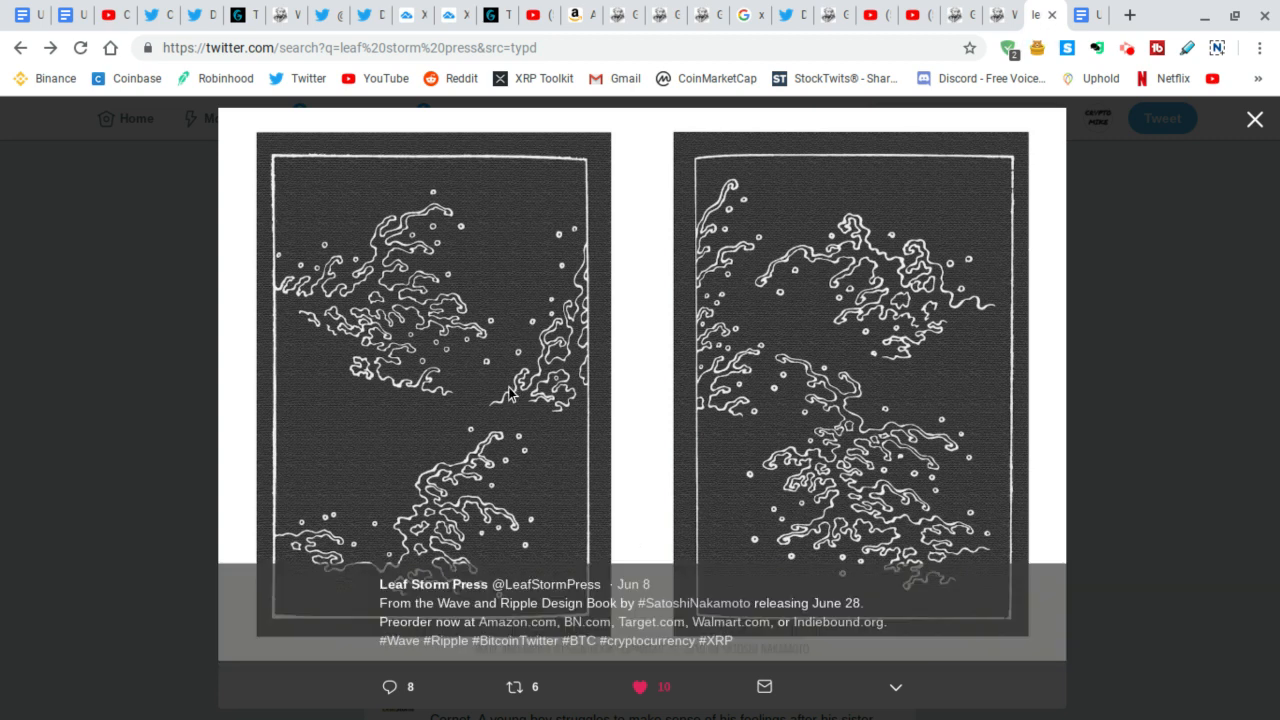
{"action": "mouse_move", "coordinate": [764, 348]}
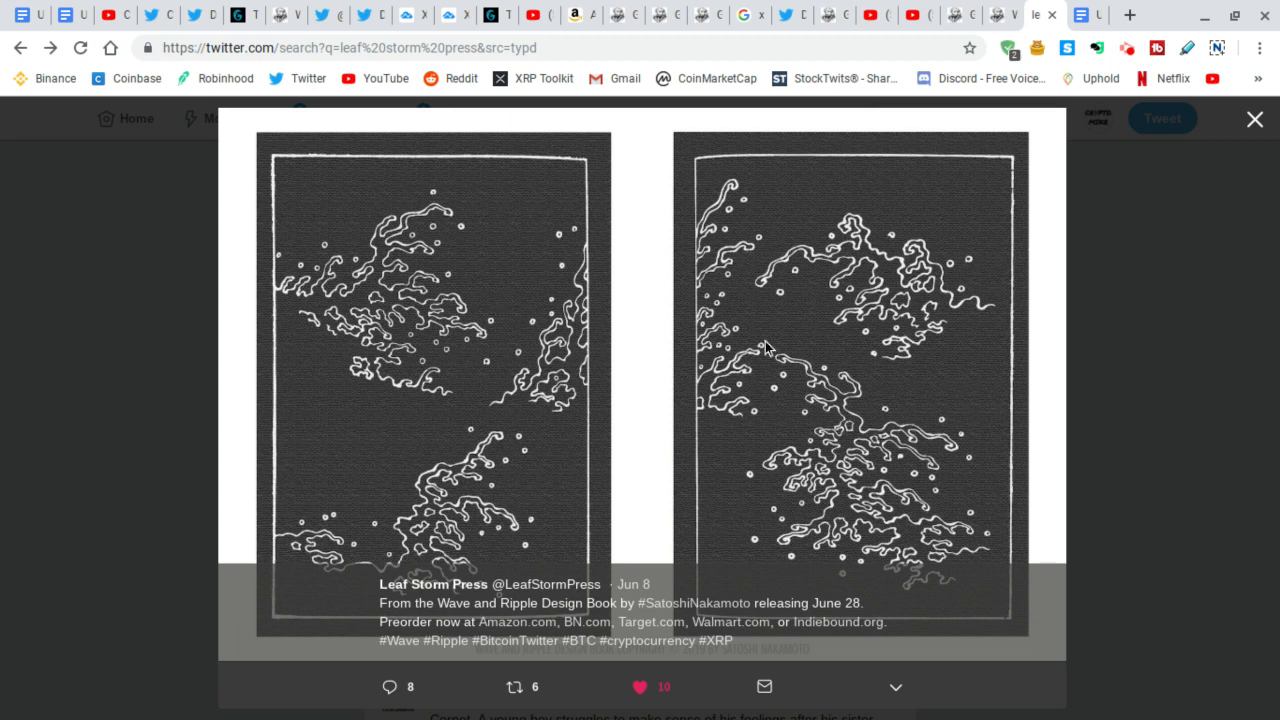
{"action": "mouse_move", "coordinate": [436, 204]}
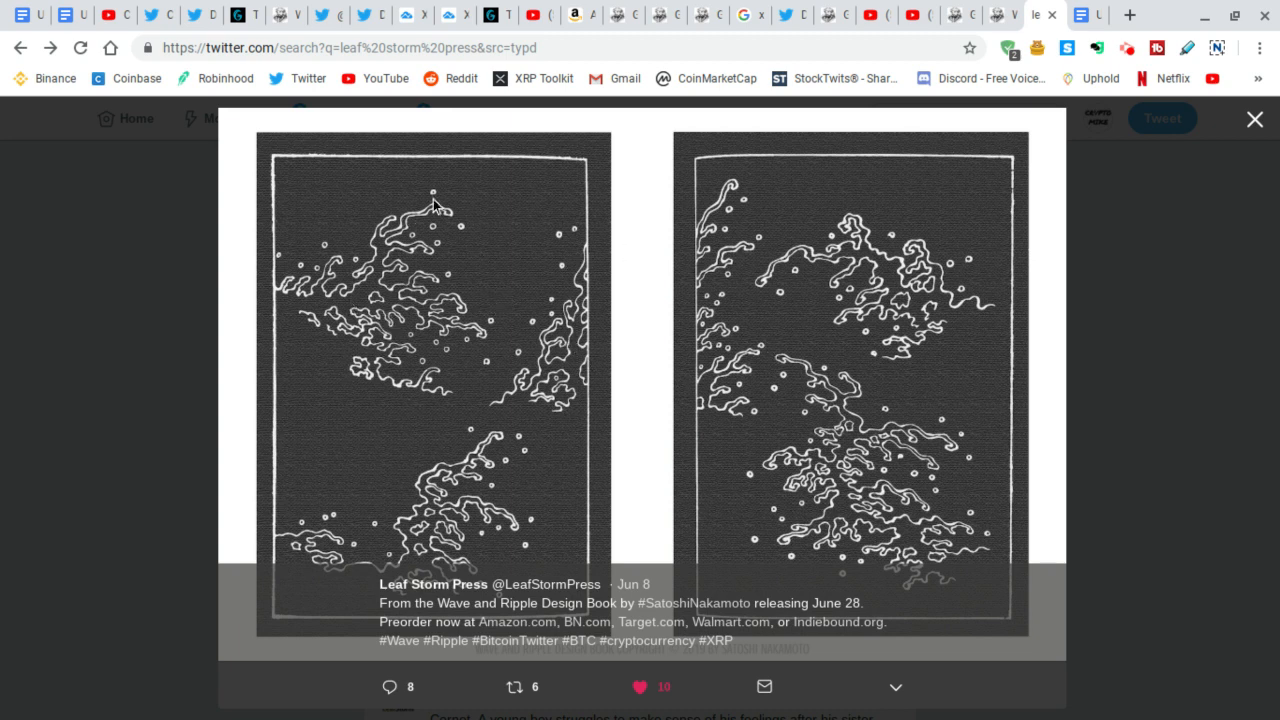
{"action": "mouse_move", "coordinate": [670, 362]}
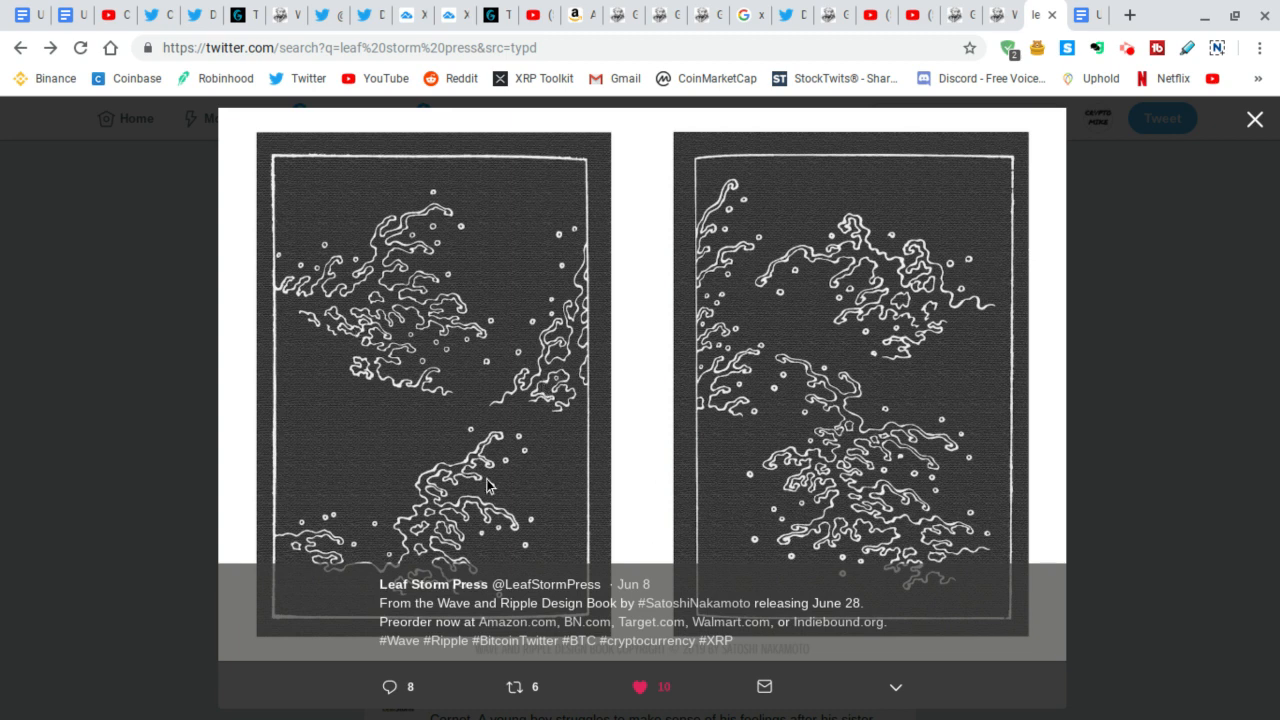
{"action": "mouse_move", "coordinate": [848, 328]}
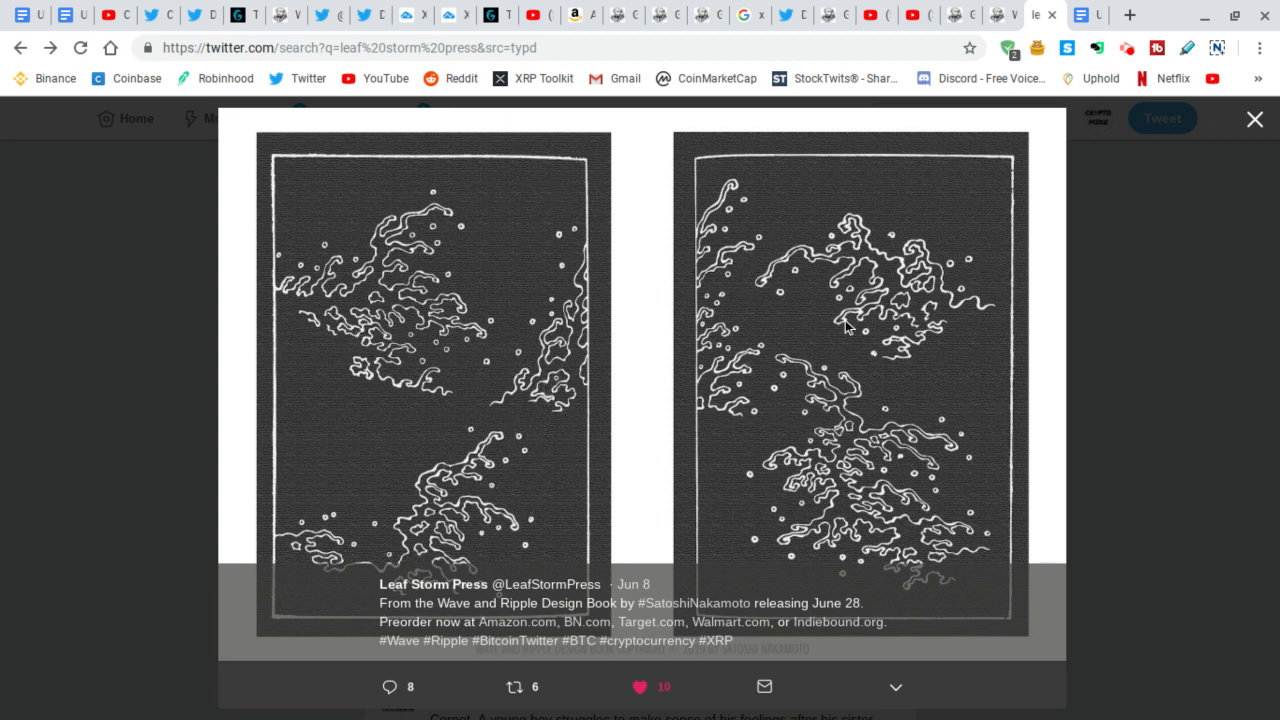
{"action": "mouse_move", "coordinate": [598, 476]}
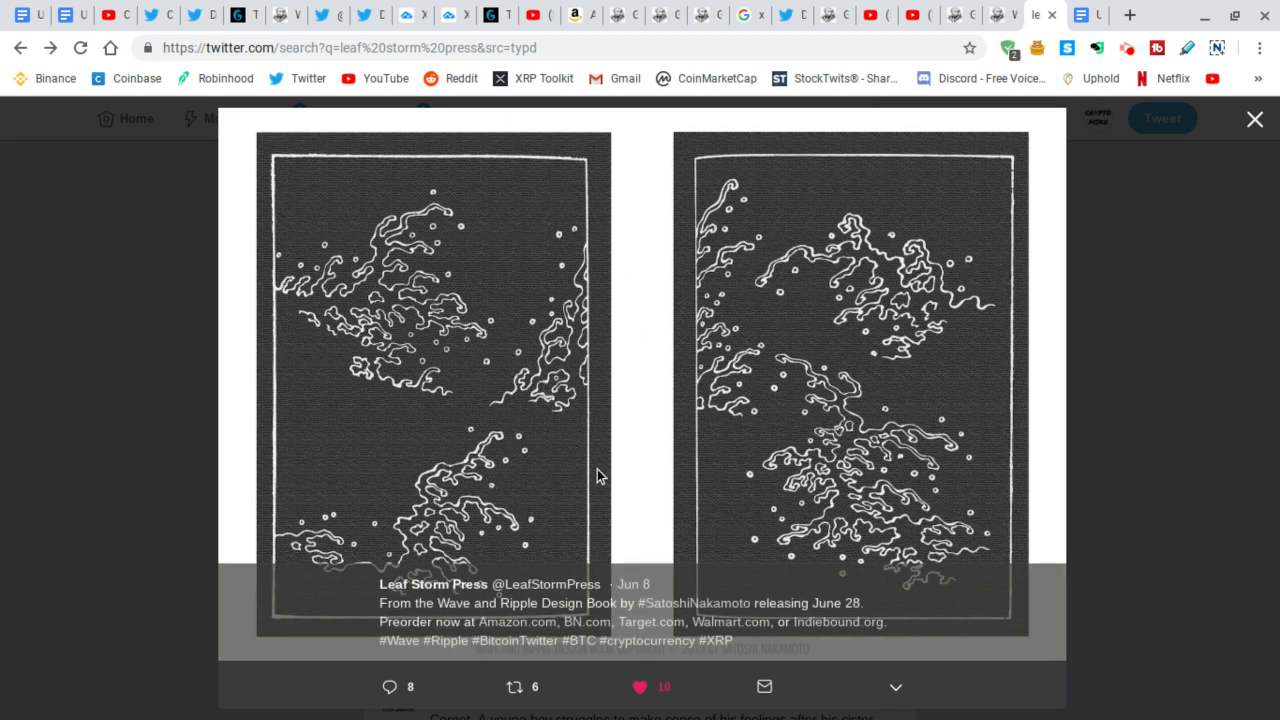
{"action": "mouse_move", "coordinate": [564, 452]}
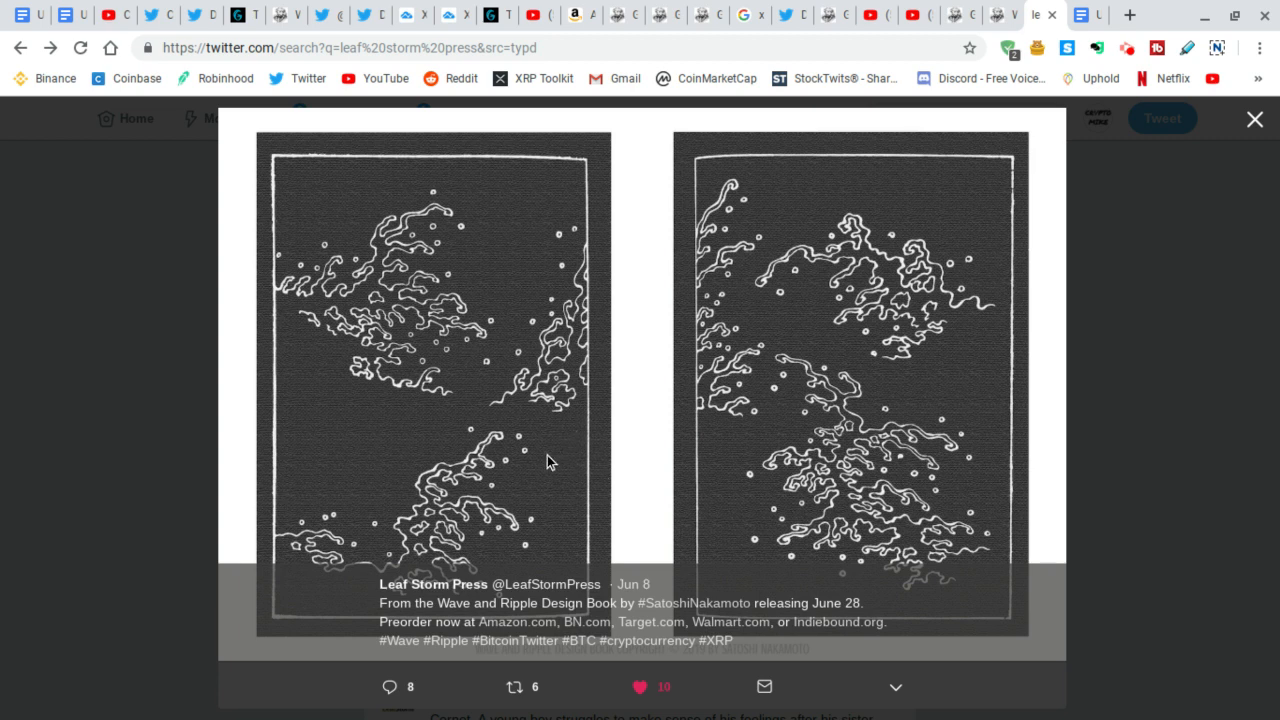
{"action": "mouse_move", "coordinate": [520, 474]}
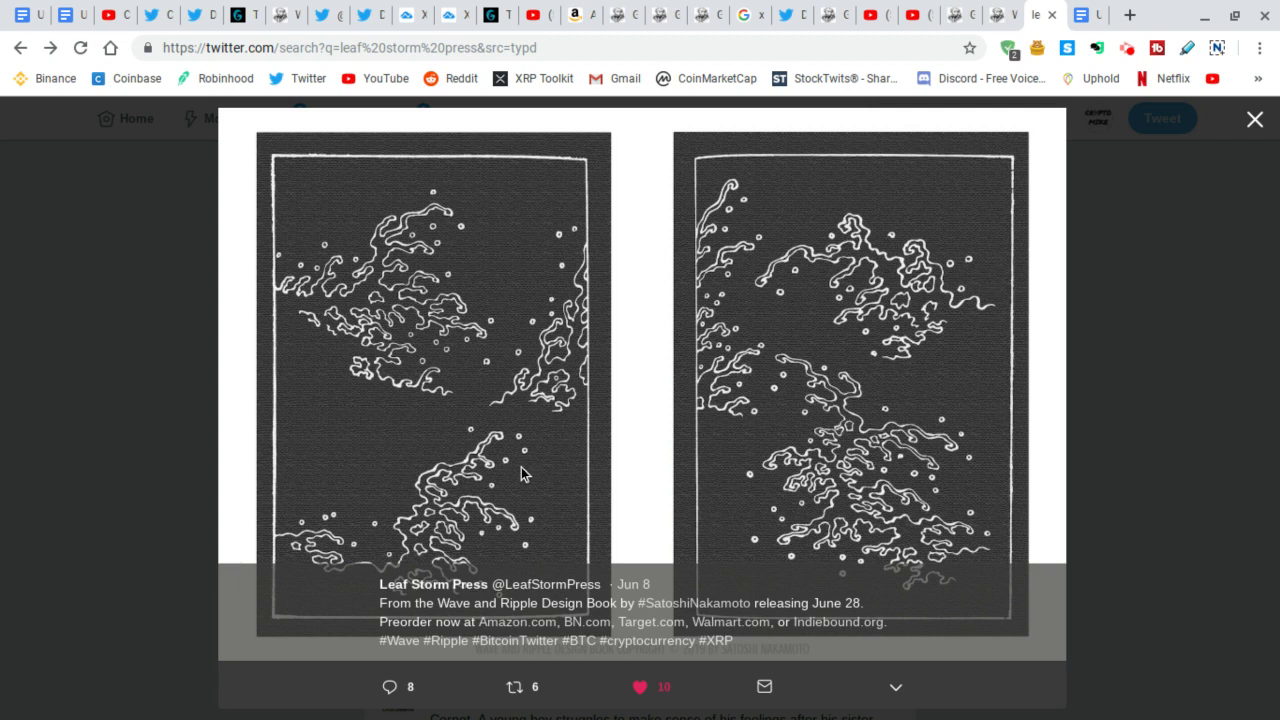
{"action": "mouse_move", "coordinate": [528, 402]}
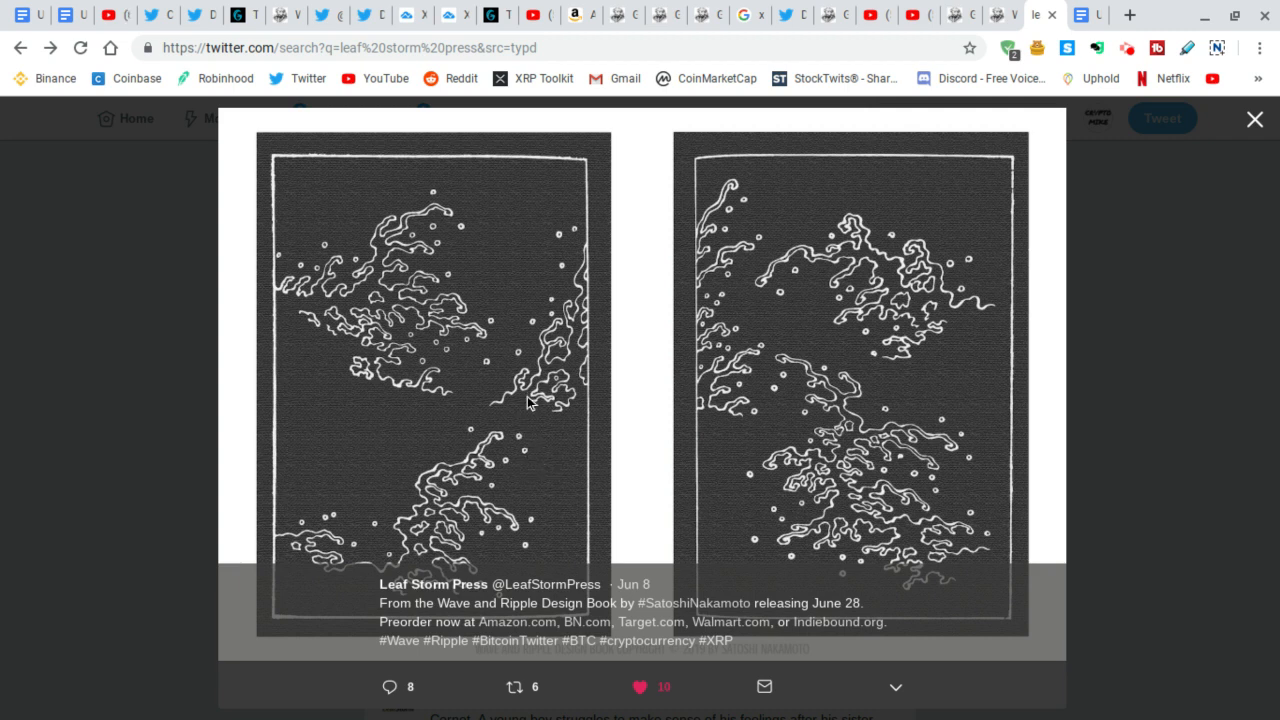
{"action": "mouse_move", "coordinate": [660, 396]}
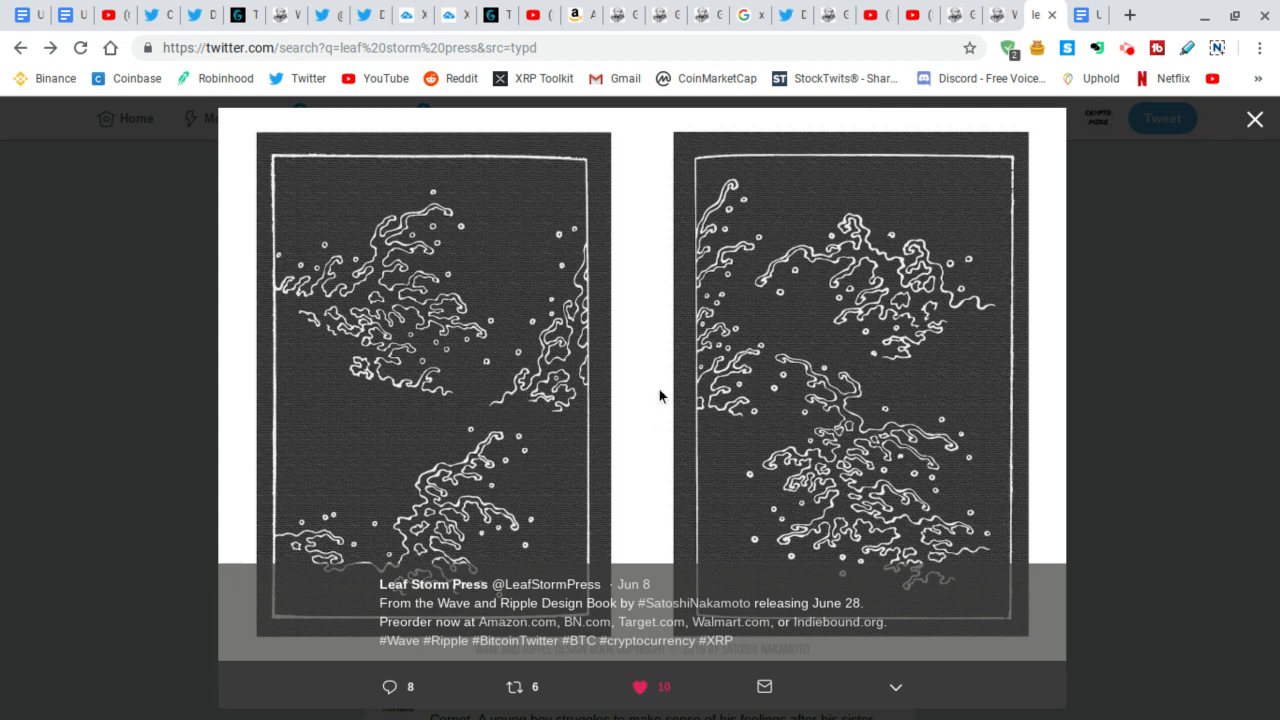
{"action": "mouse_move", "coordinate": [570, 452]}
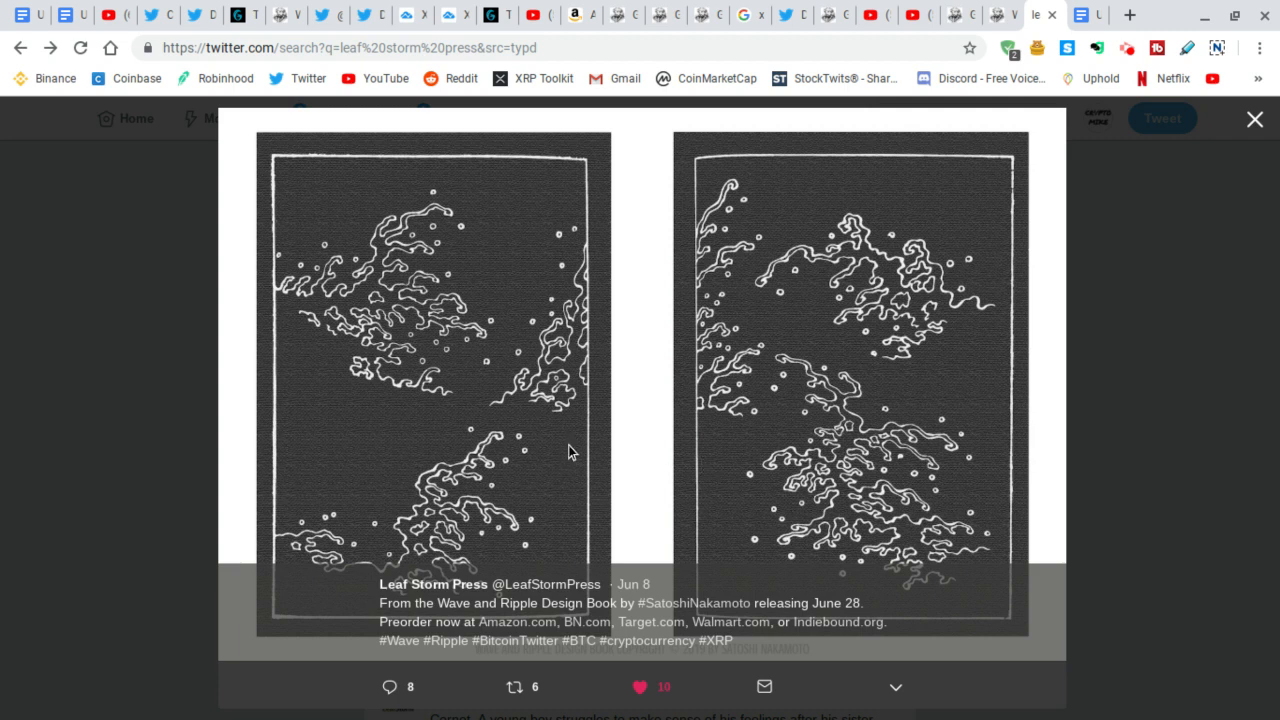
{"action": "mouse_move", "coordinate": [604, 382]}
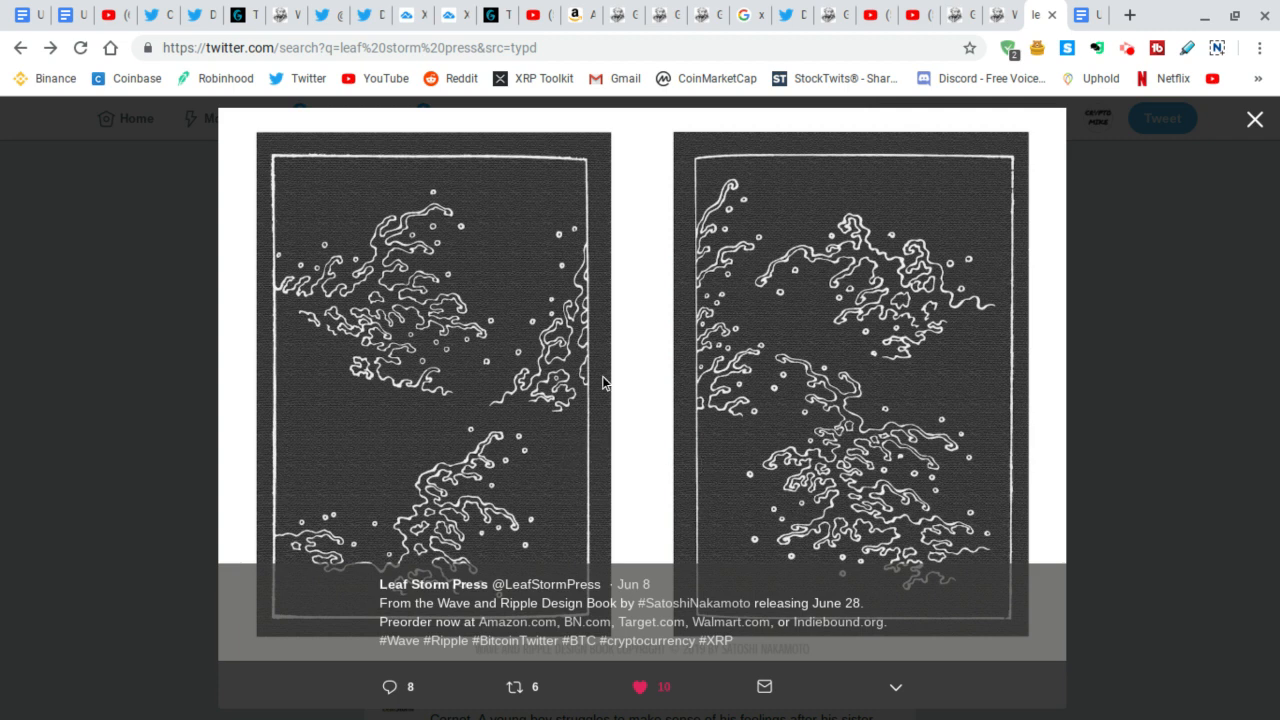
{"action": "mouse_move", "coordinate": [540, 420]}
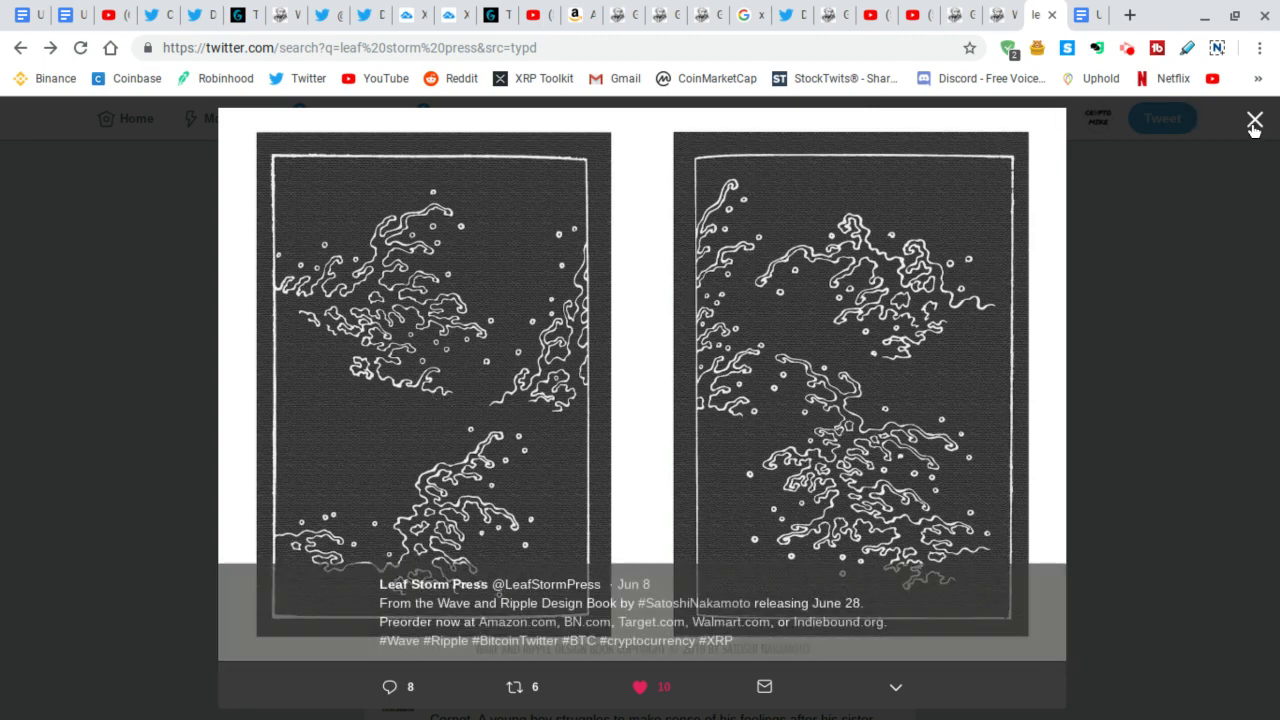
Close the tweet images, read the Bitcoin Coloring Book page down to Editorial Reviews, then show the subscribe card.
{"action": "left_click", "coordinate": [1256, 122]}
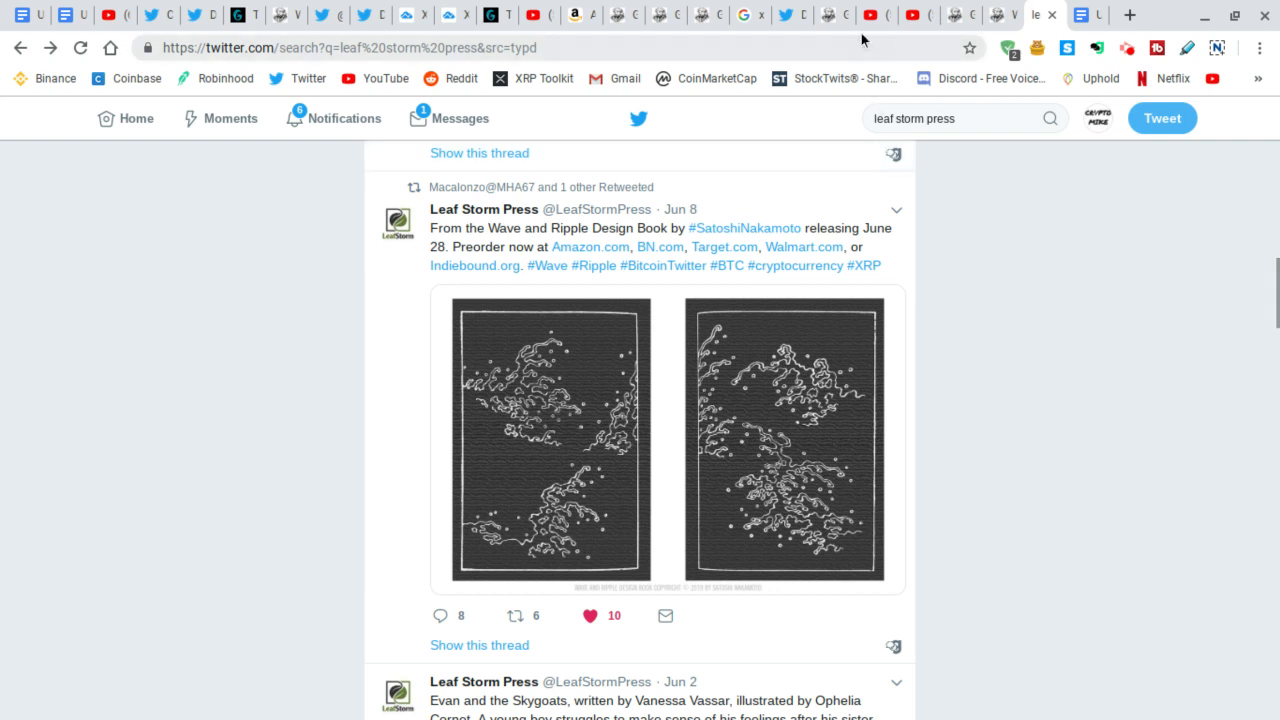
{"action": "mouse_move", "coordinate": [580, 16]}
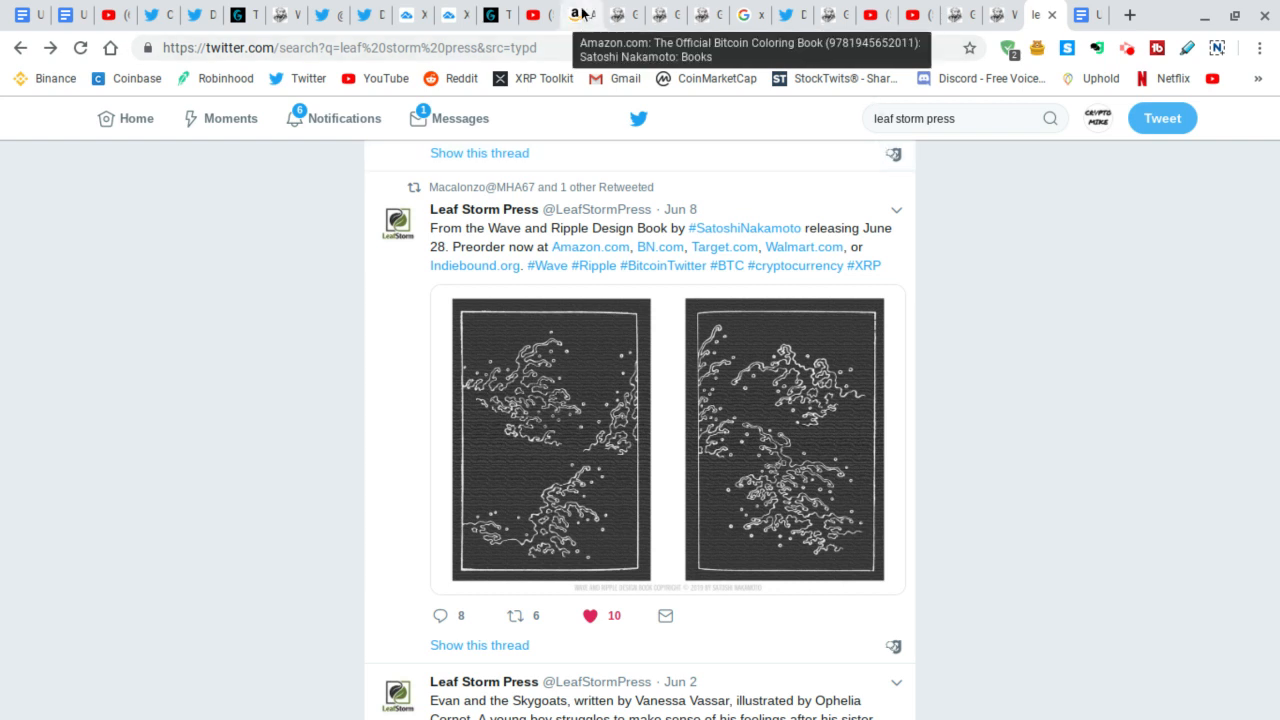
{"action": "left_click", "coordinate": [590, 246]}
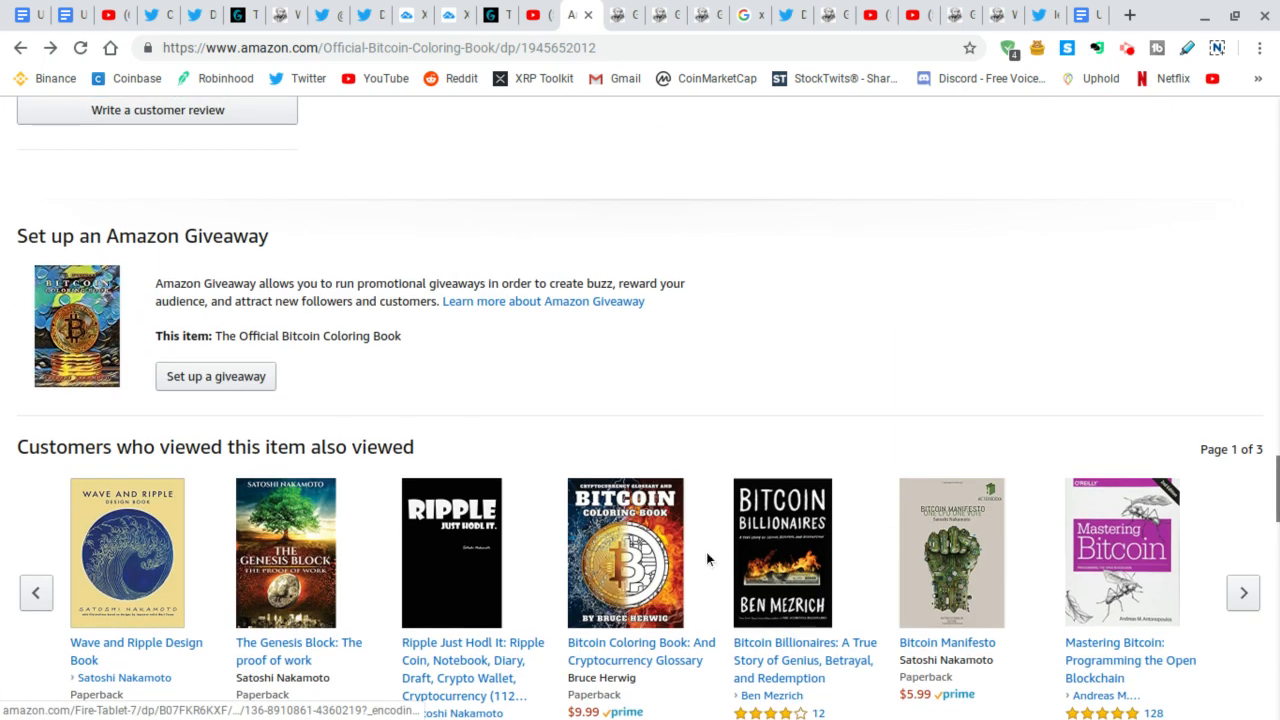
{"action": "scroll", "scroll_direction": "down", "scroll_amount": 3}
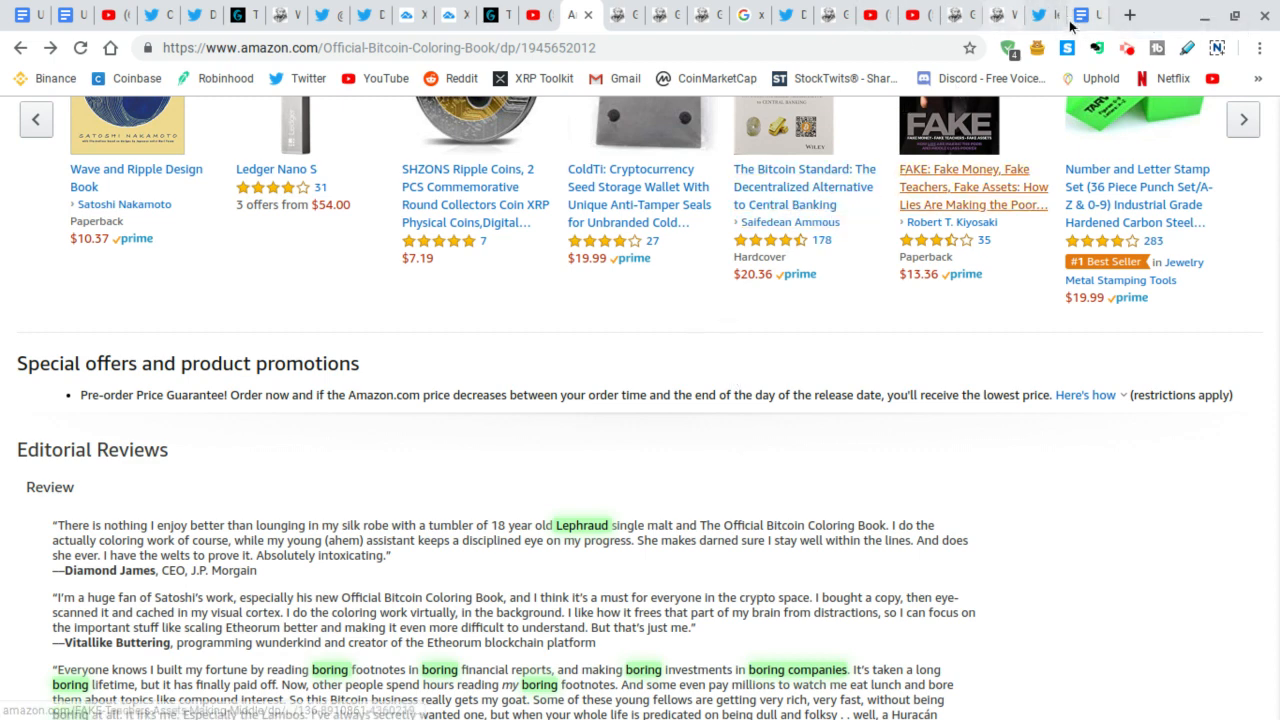
{"action": "left_click", "coordinate": [1084, 14]}
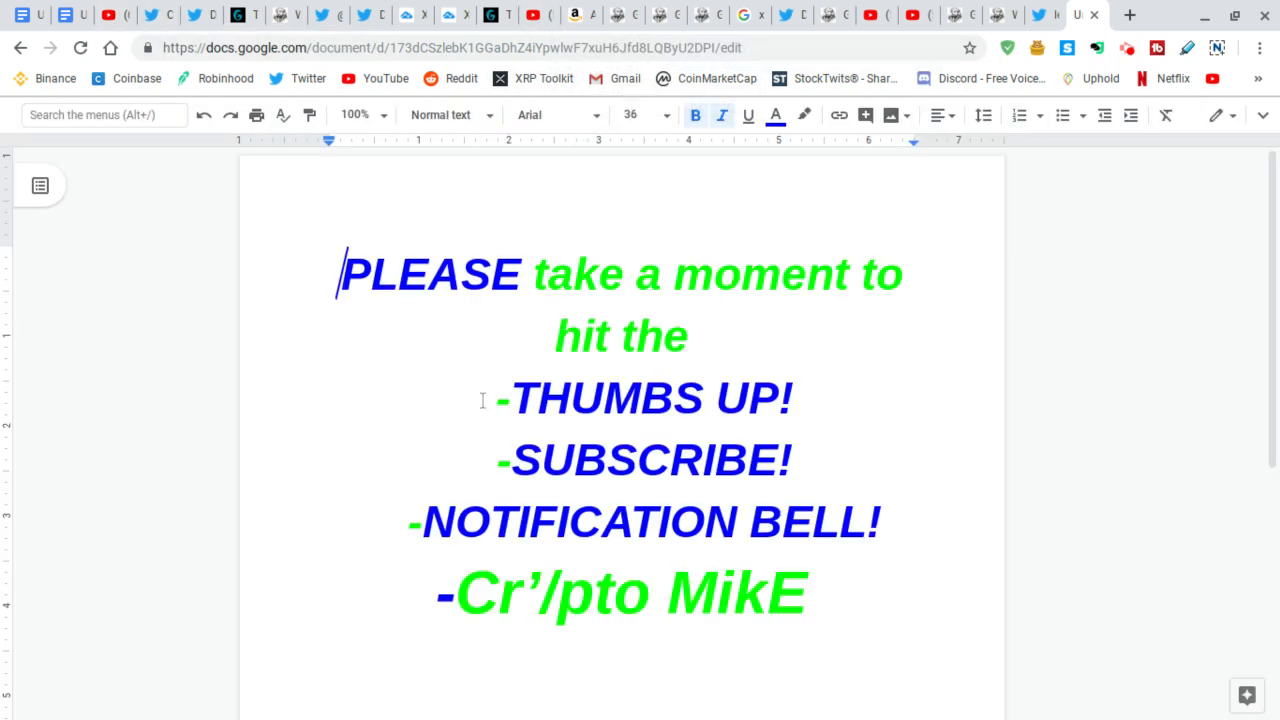
{"action": "mouse_move", "coordinate": [556, 404]}
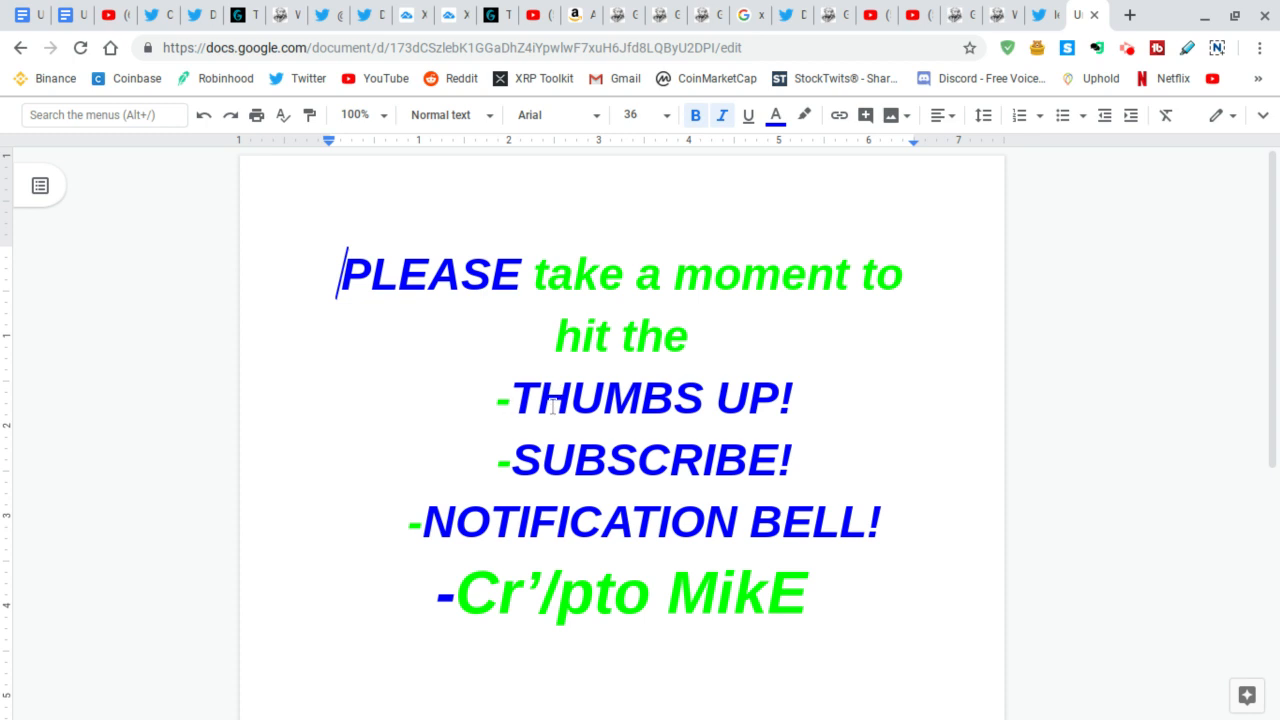
{"action": "mouse_move", "coordinate": [622, 422]}
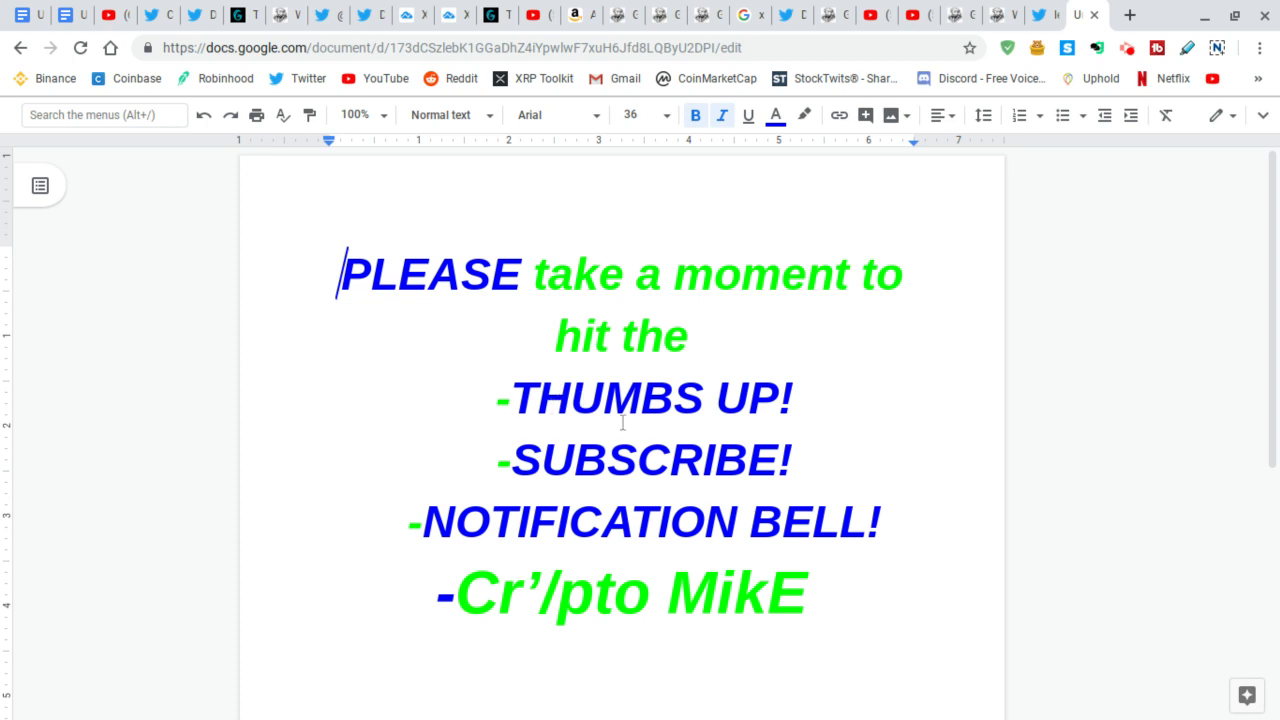
{"action": "mouse_move", "coordinate": [572, 552]}
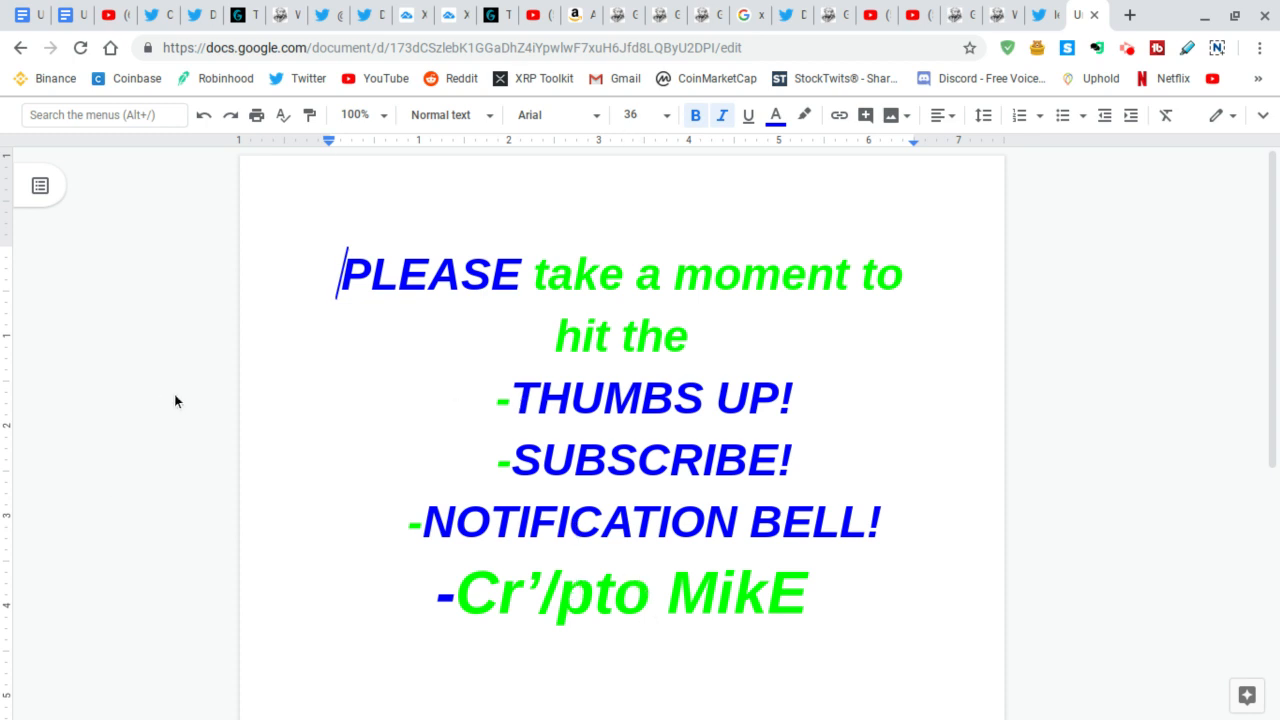
{"action": "mouse_move", "coordinate": [562, 636]}
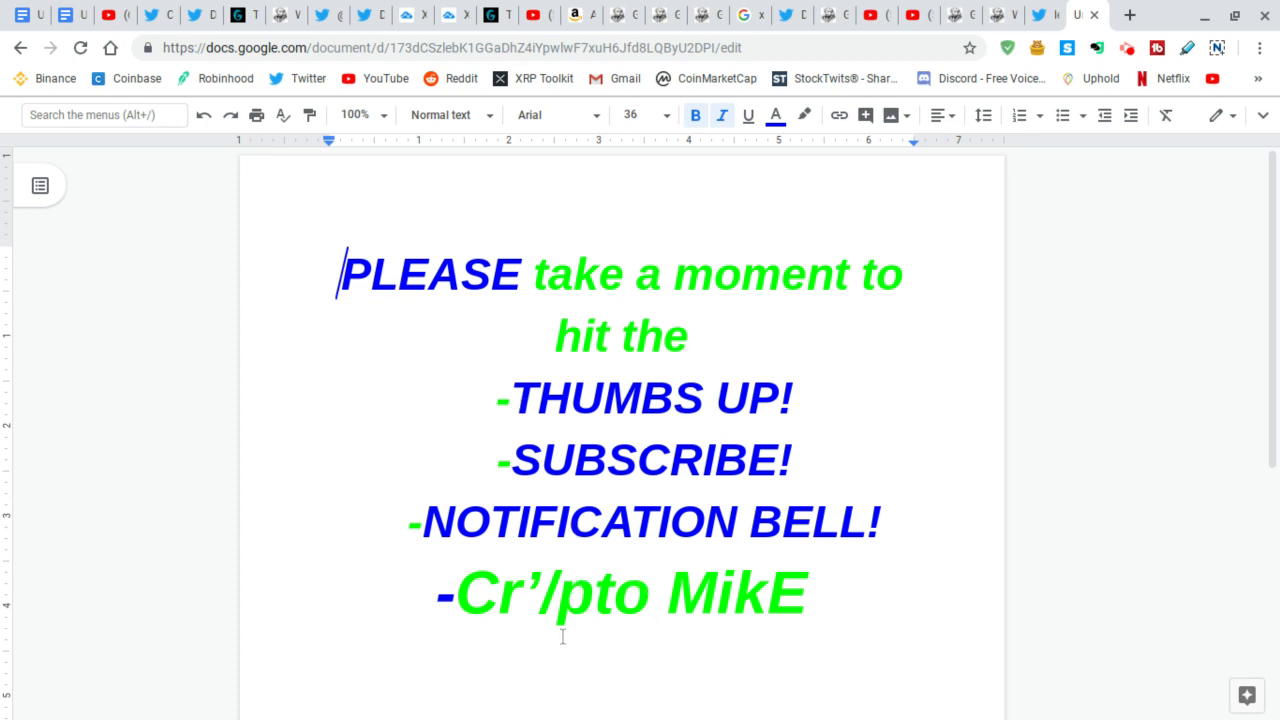
{"action": "mouse_move", "coordinate": [520, 568]}
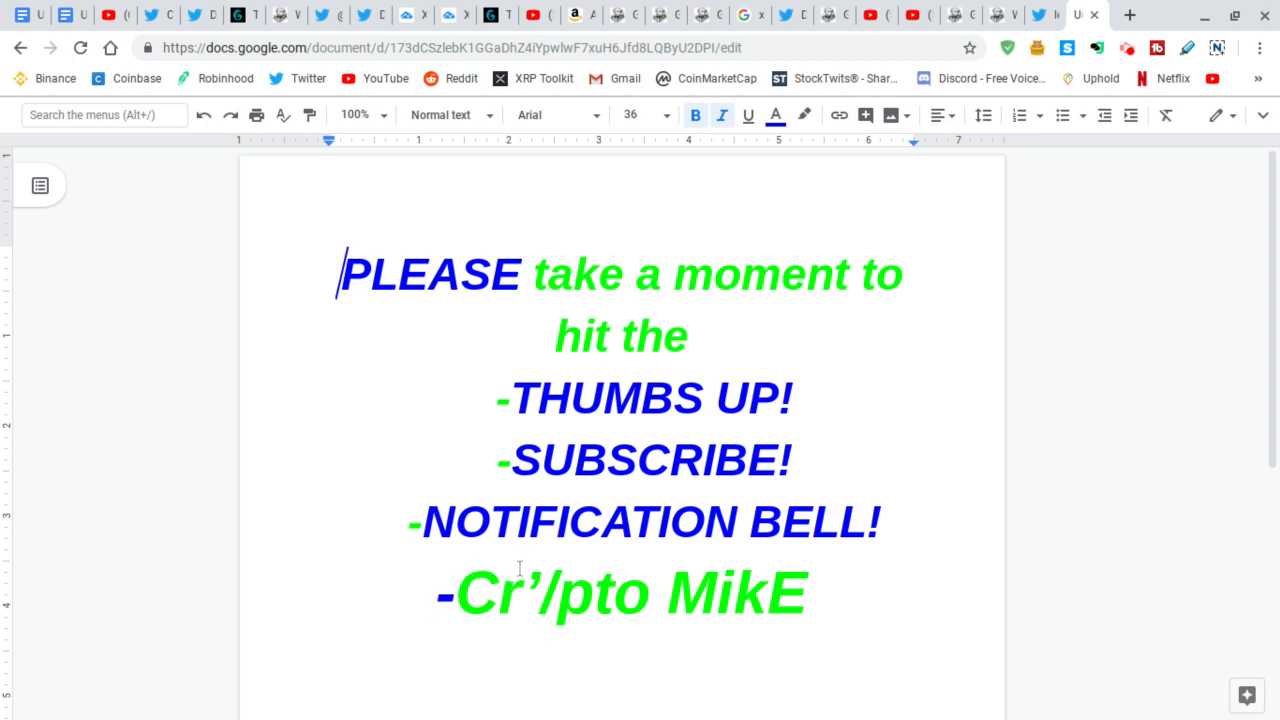